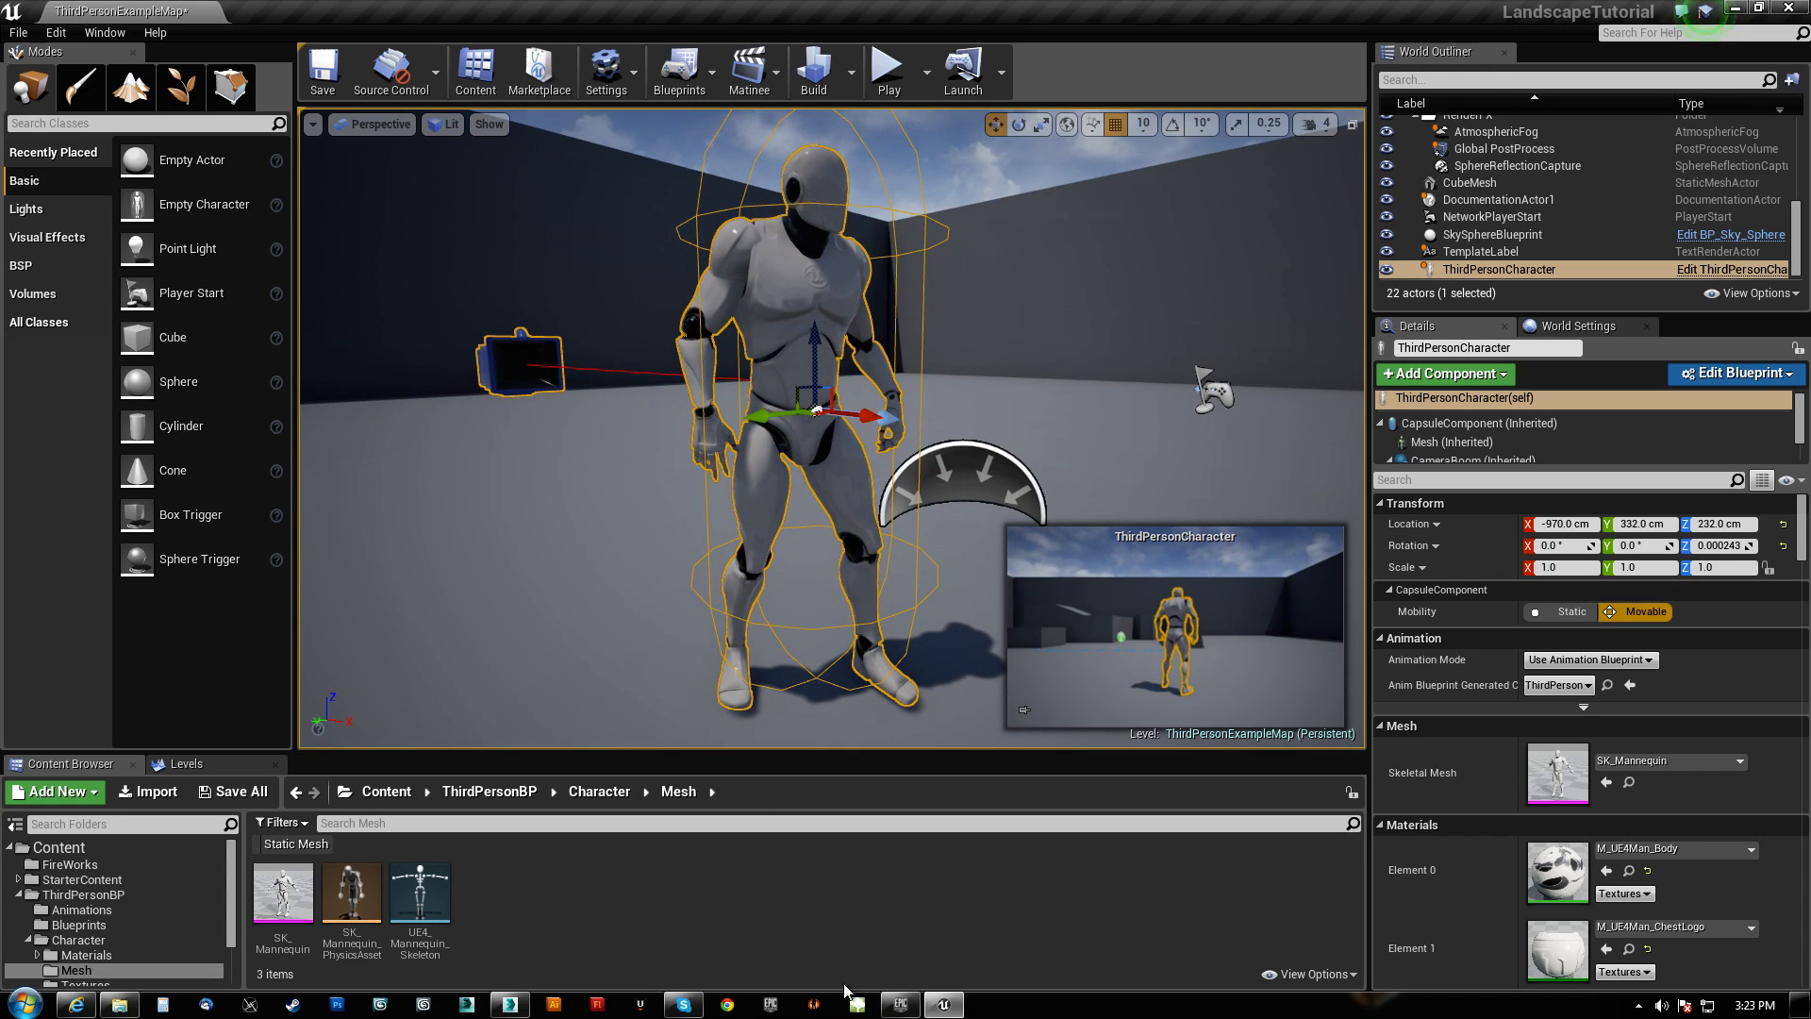
Export SK_Mannequin as SK_Mannequin.FBX to the Desktop, replacing the existing file.
{"action": "left_click", "coordinate": [507, 1002]}
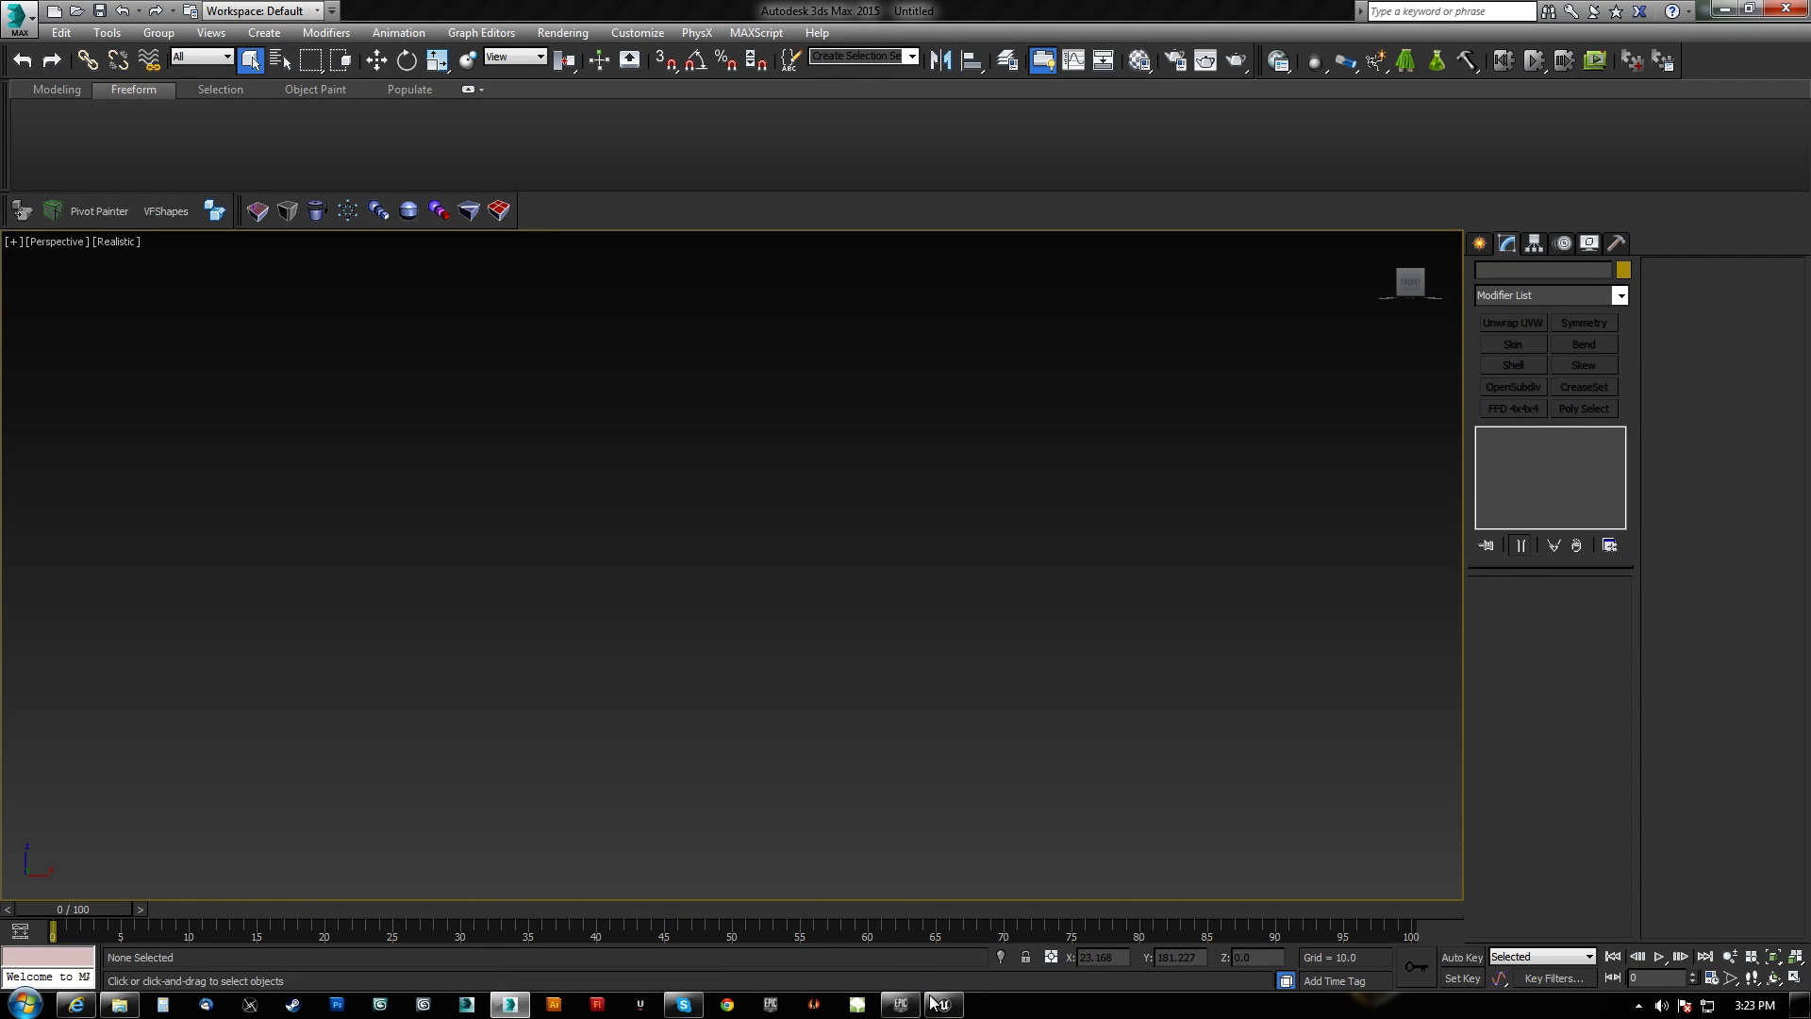
{"action": "left_click", "coordinate": [941, 1002]}
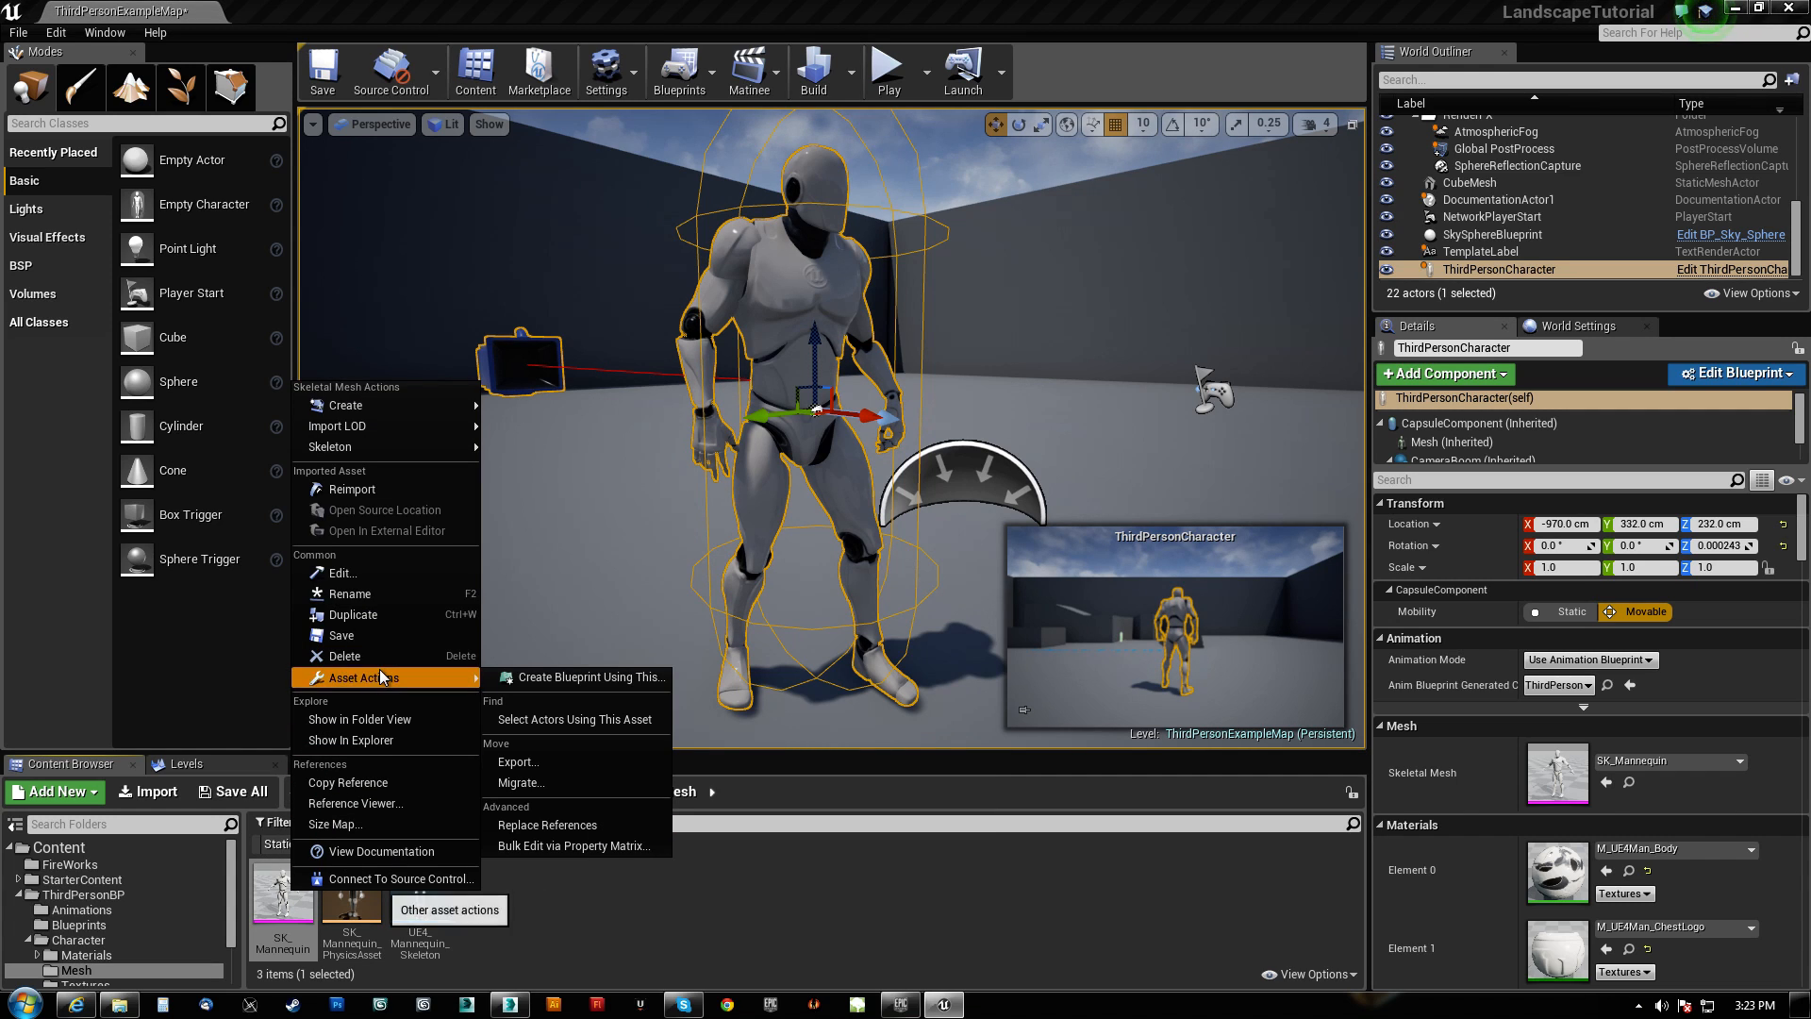
{"action": "mouse_move", "coordinate": [555, 762]}
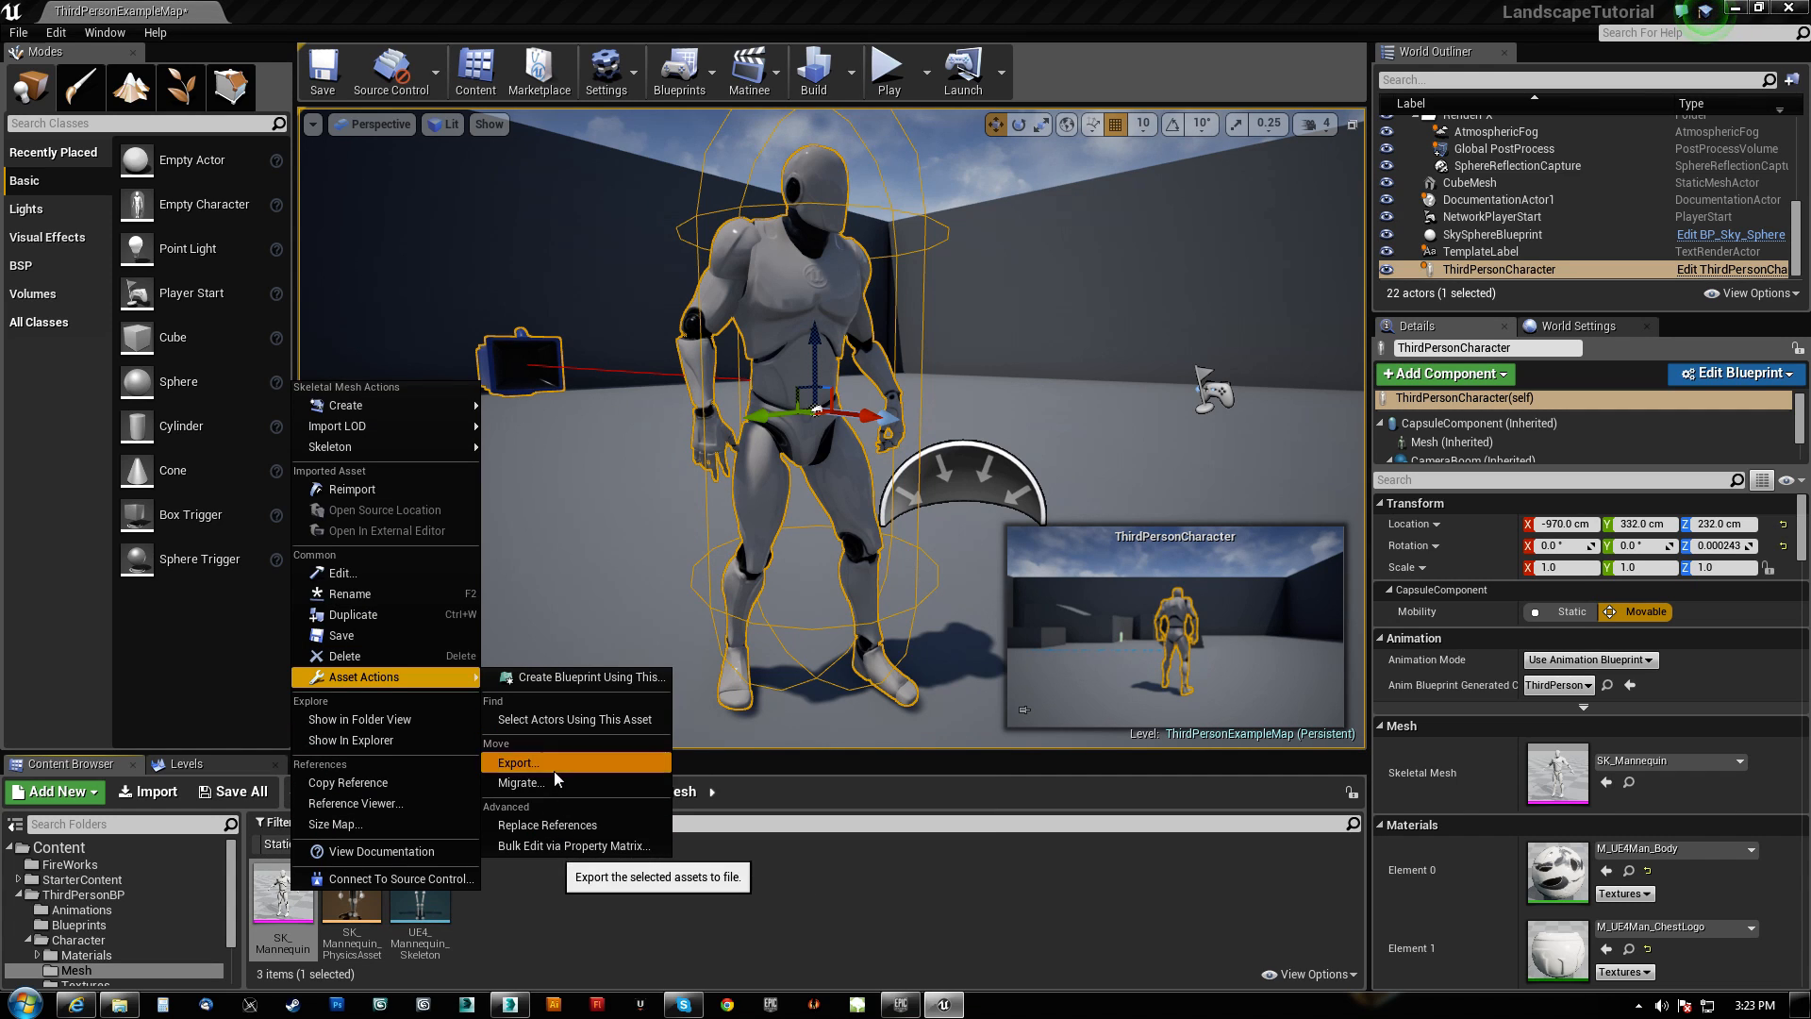
{"action": "left_click", "coordinate": [519, 762]}
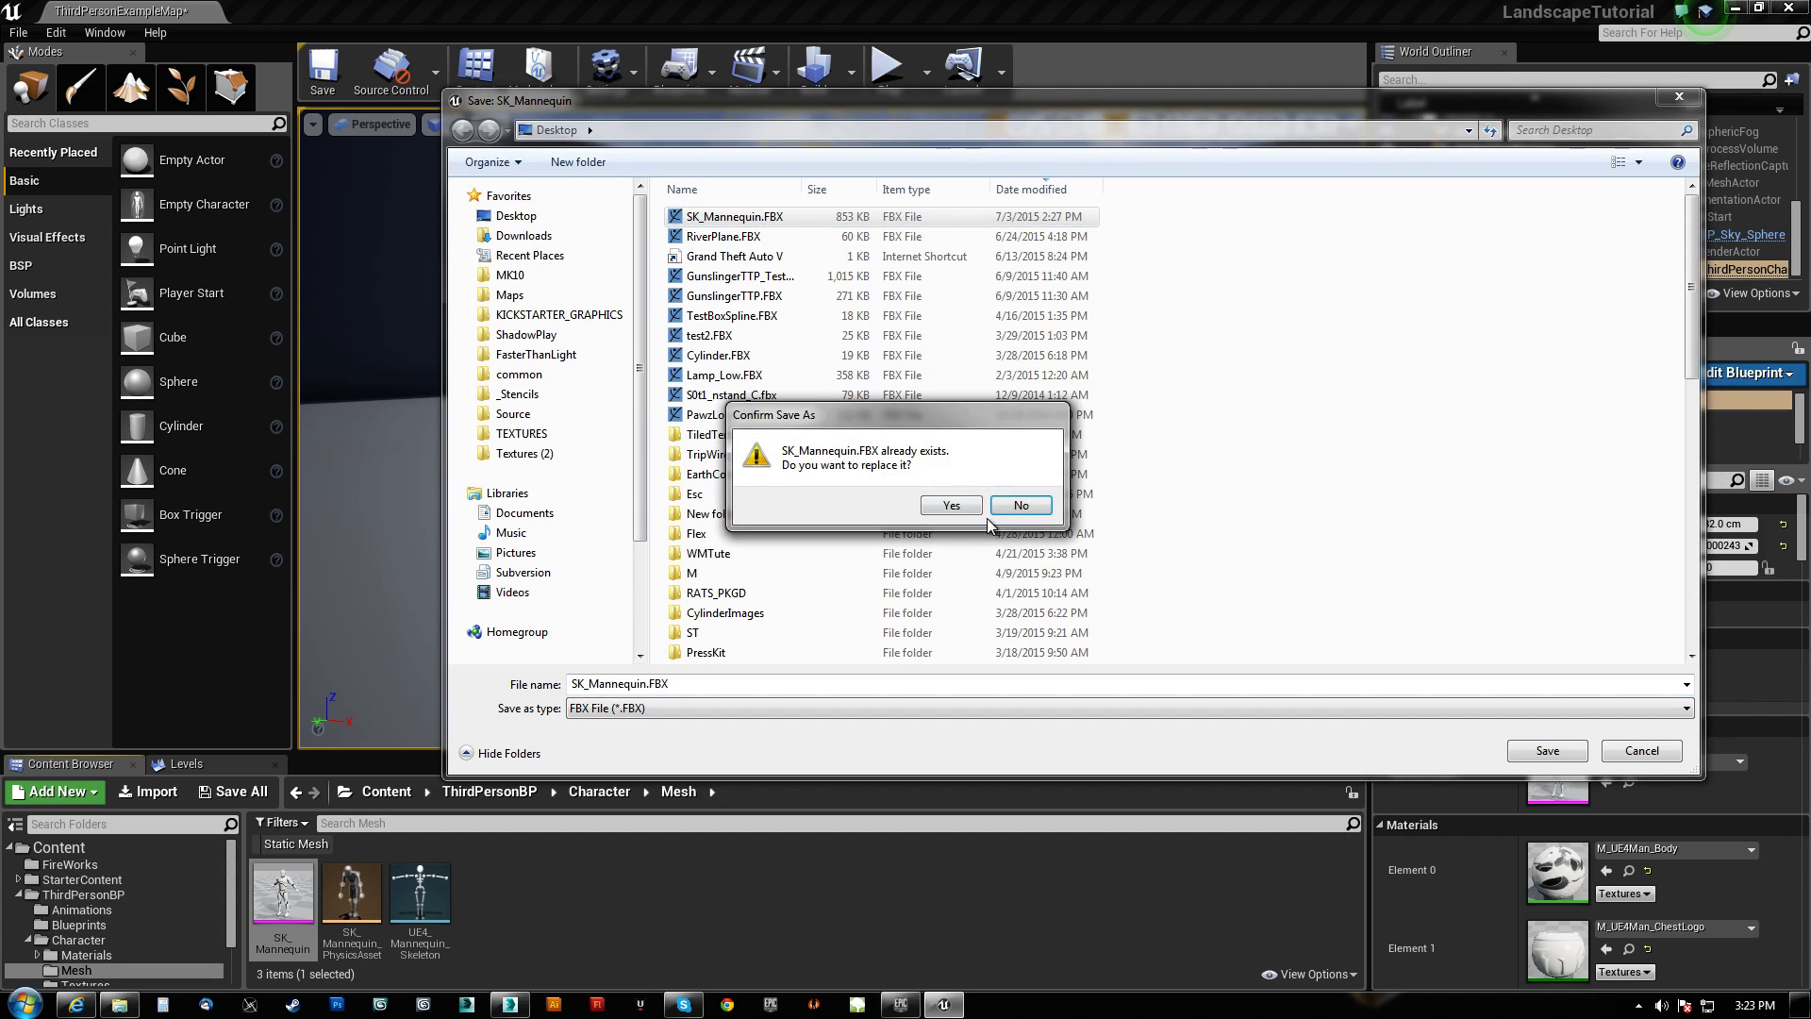
{"action": "left_click", "coordinate": [951, 506]}
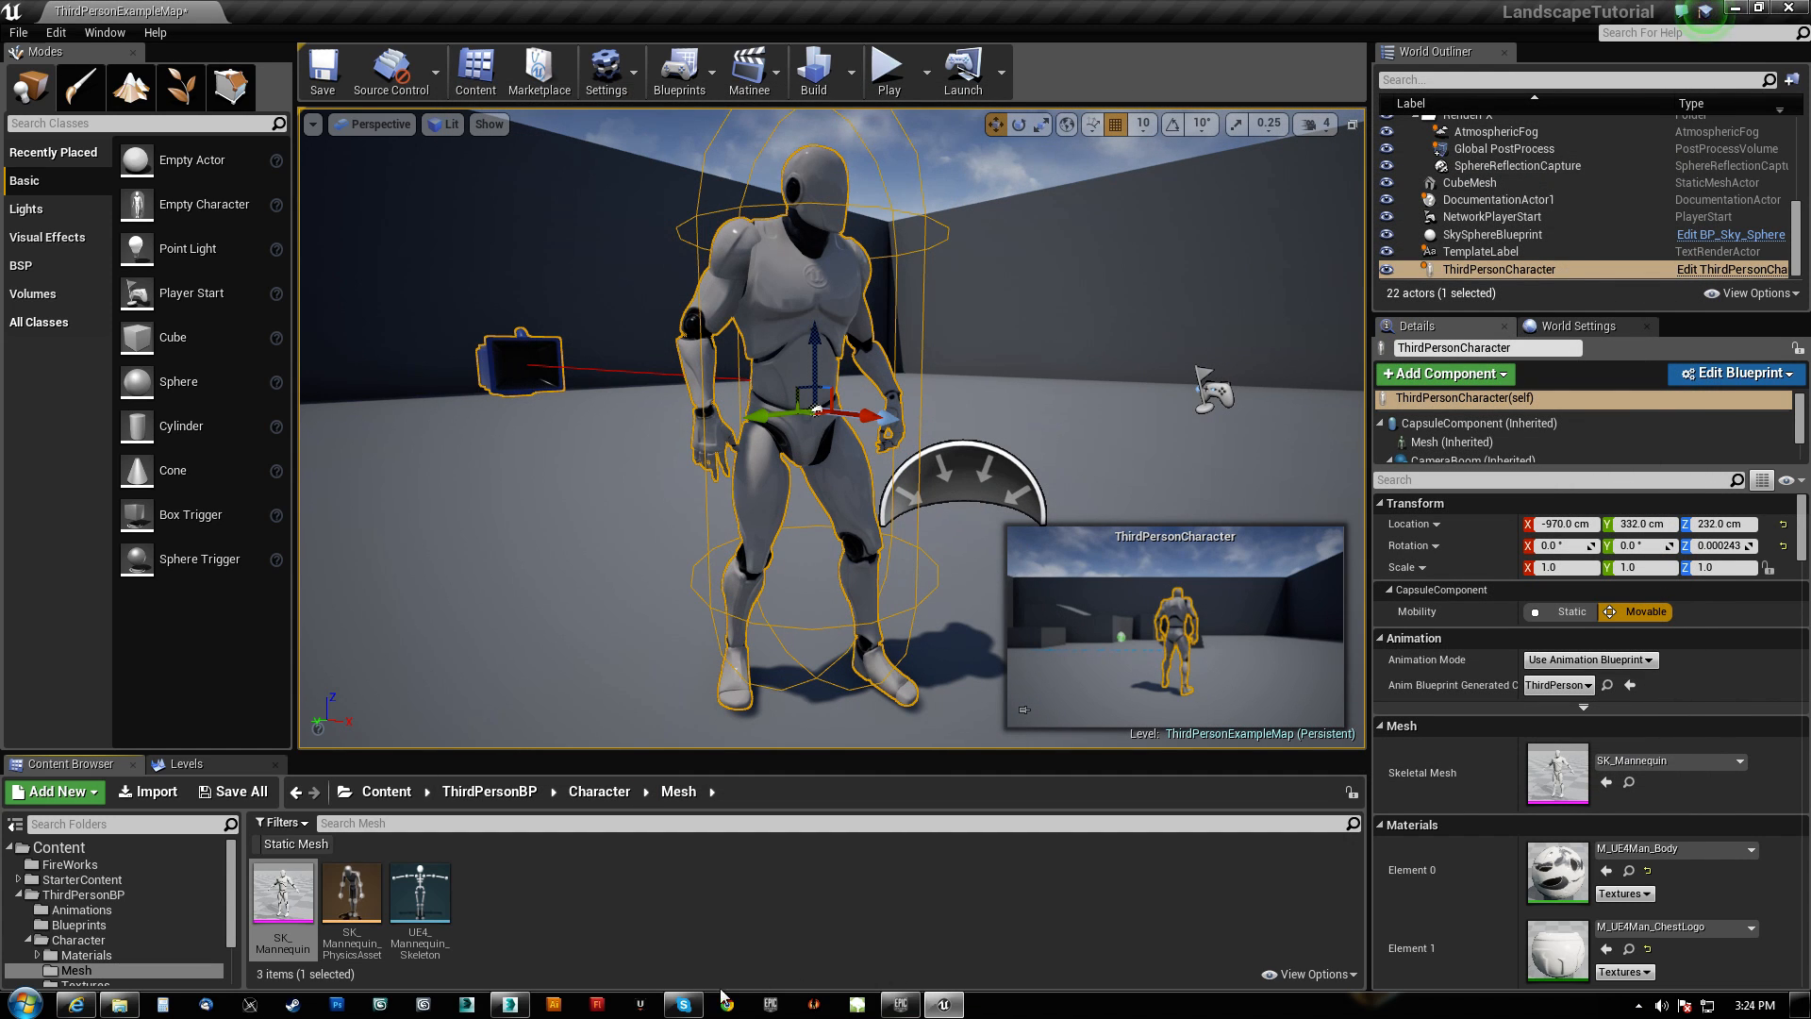
In 3ds Max Units Setup, set the system unit scale to 1 Unit = 1.0 Meters.
{"action": "left_click", "coordinate": [507, 1002]}
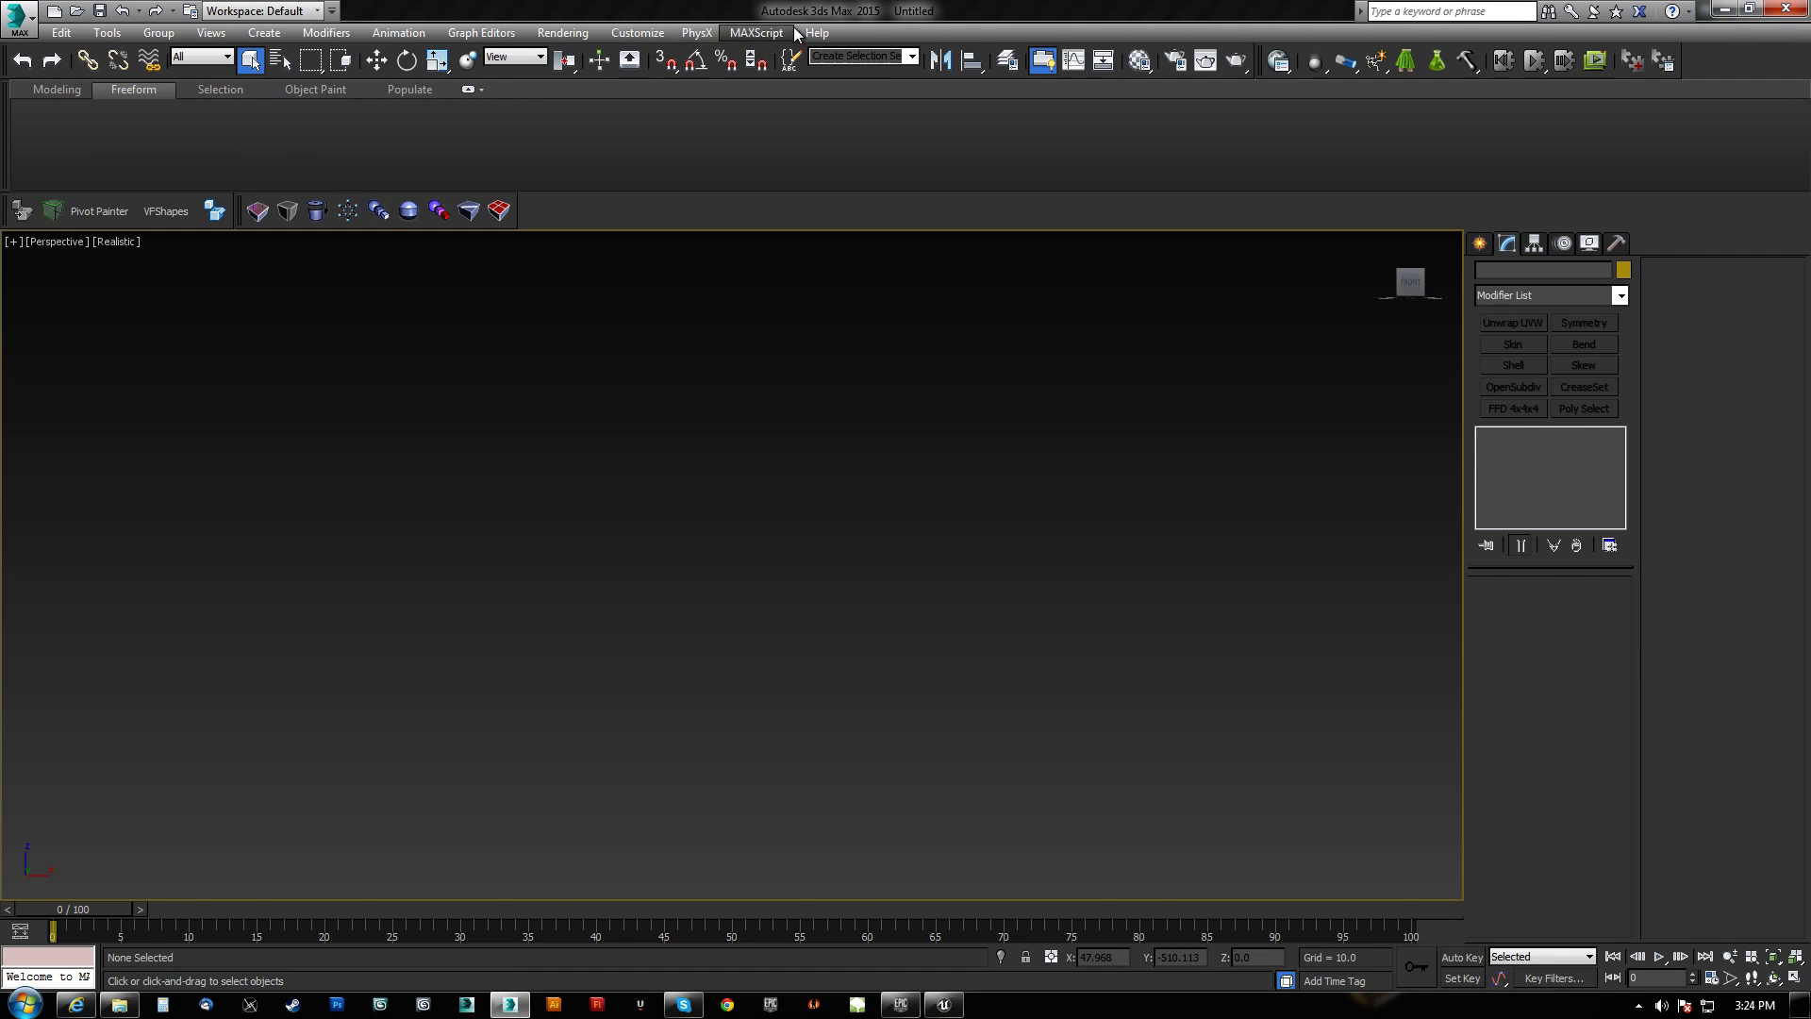
{"action": "left_click", "coordinate": [636, 32]}
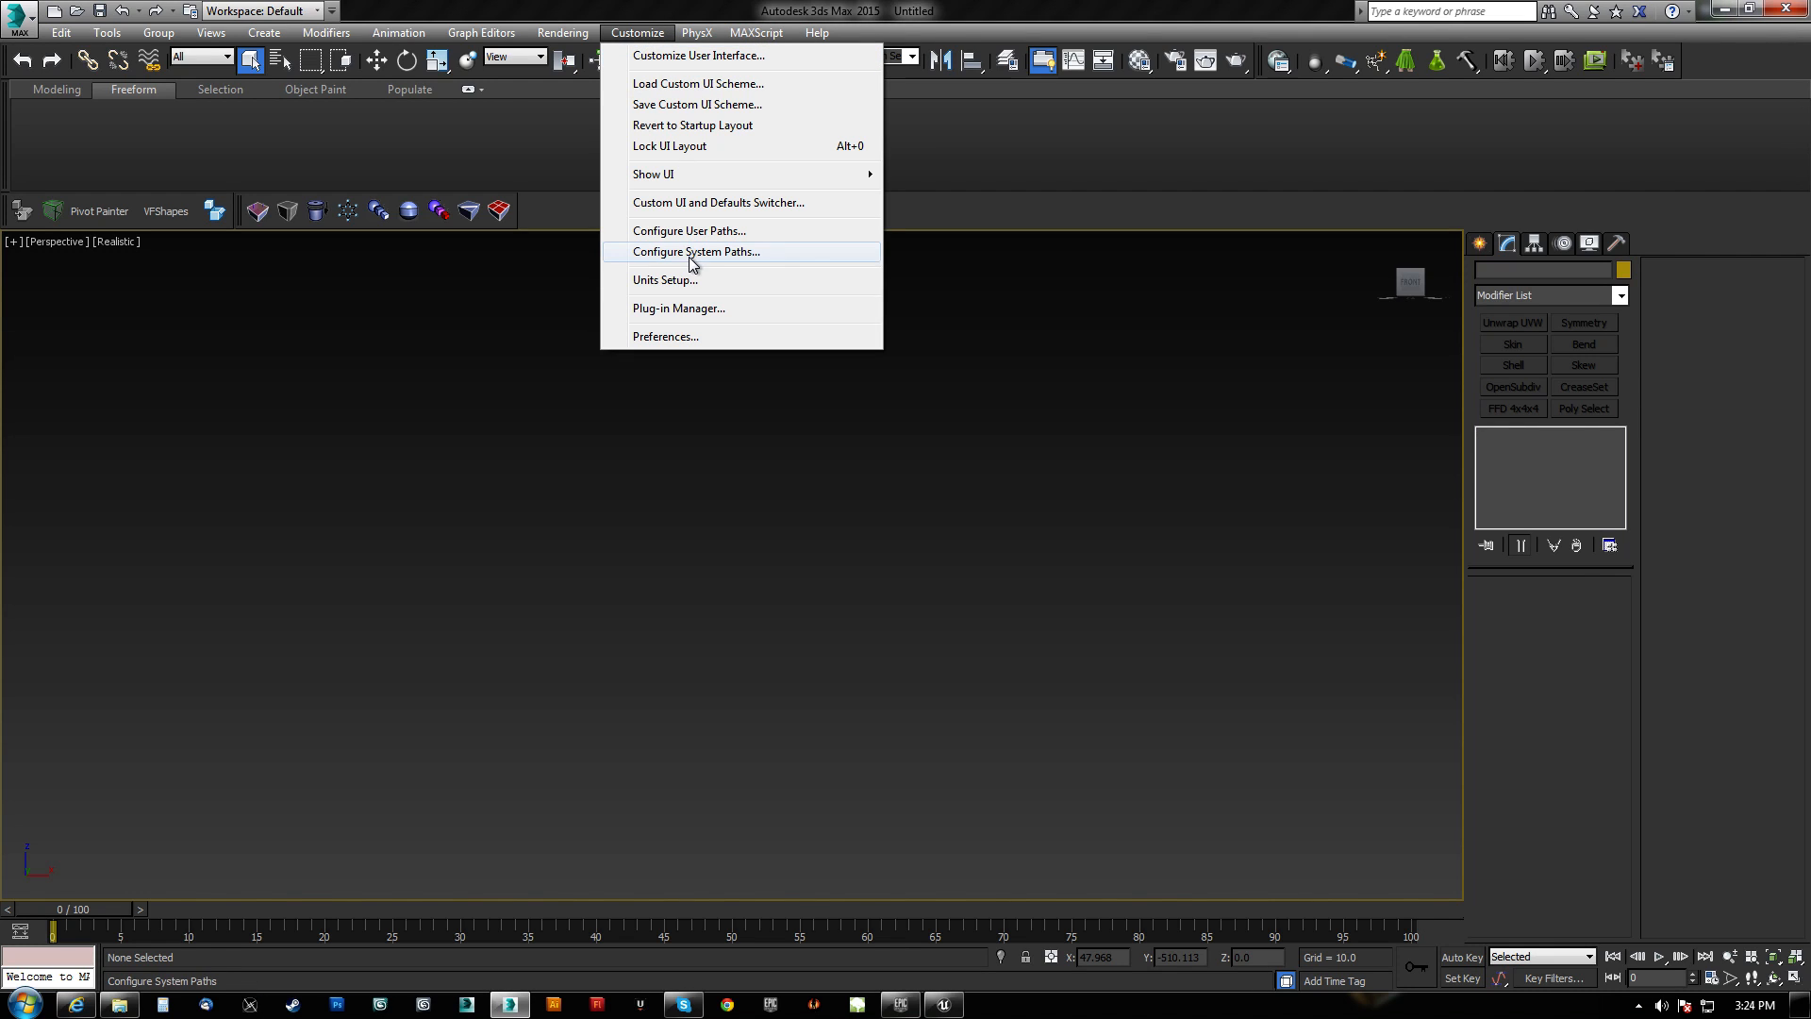
{"action": "left_click", "coordinate": [664, 280]}
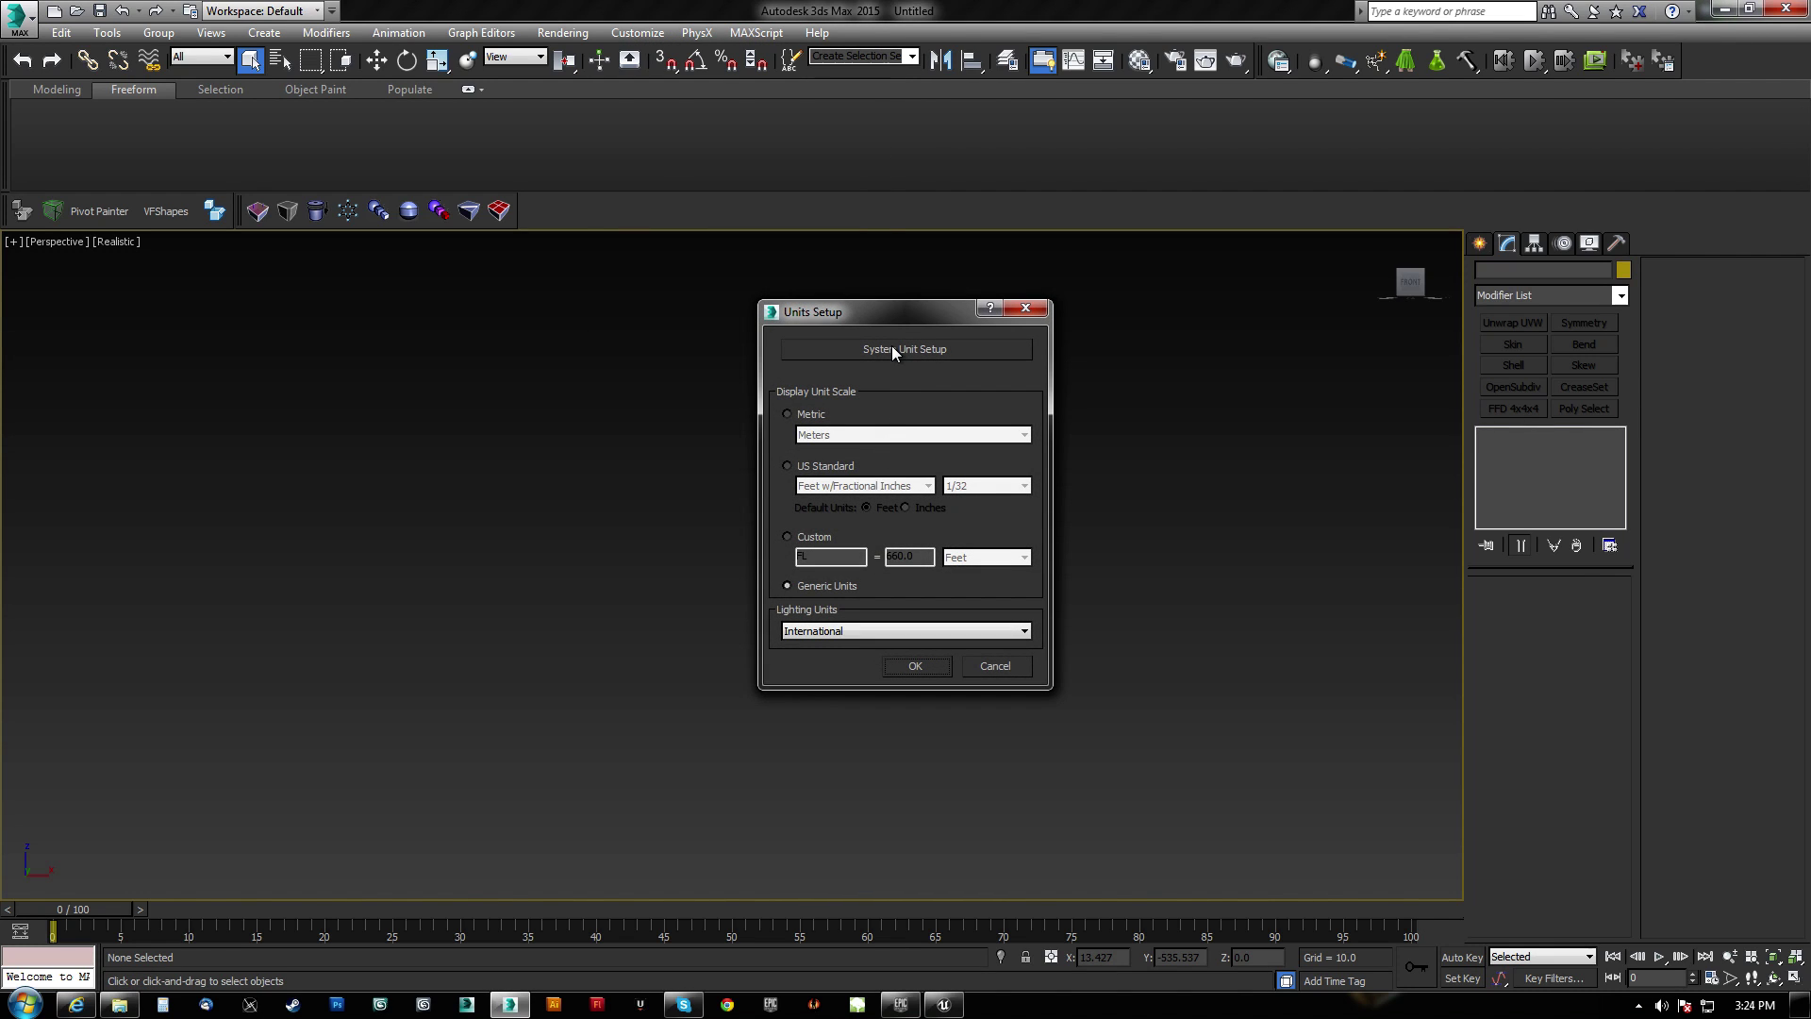
{"action": "left_click", "coordinate": [904, 347]}
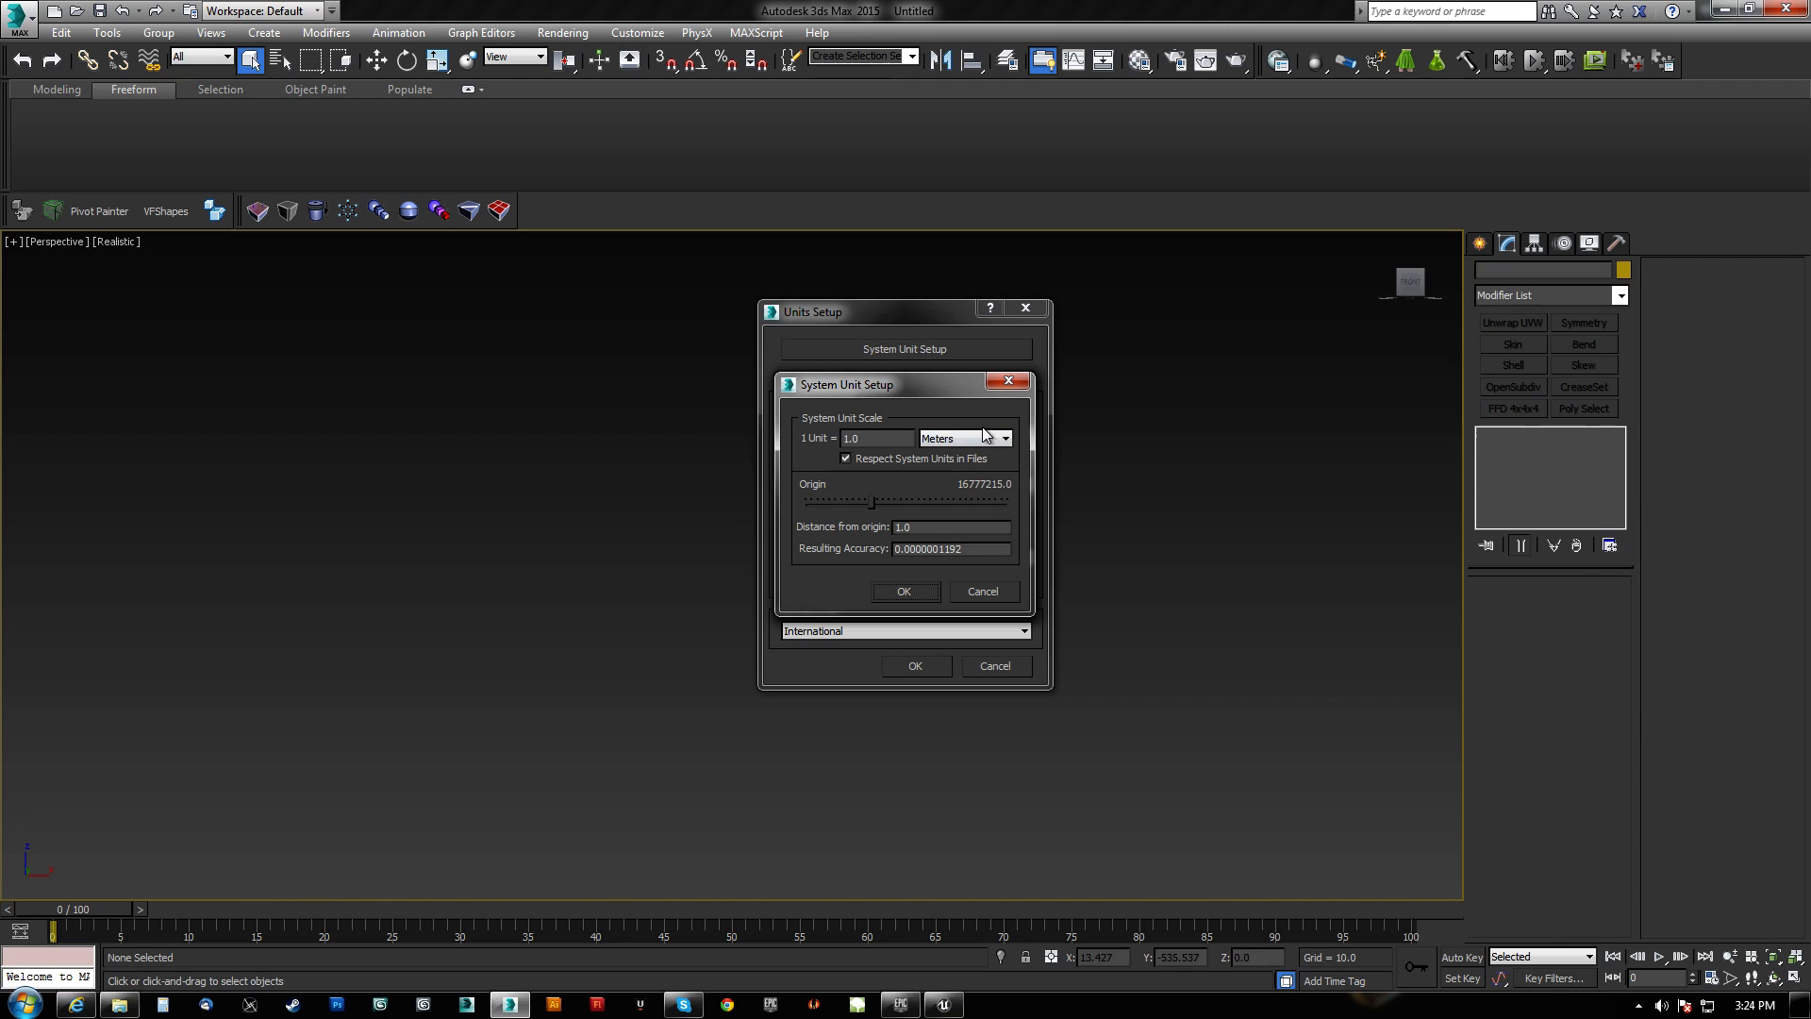
{"action": "mouse_move", "coordinate": [885, 583]}
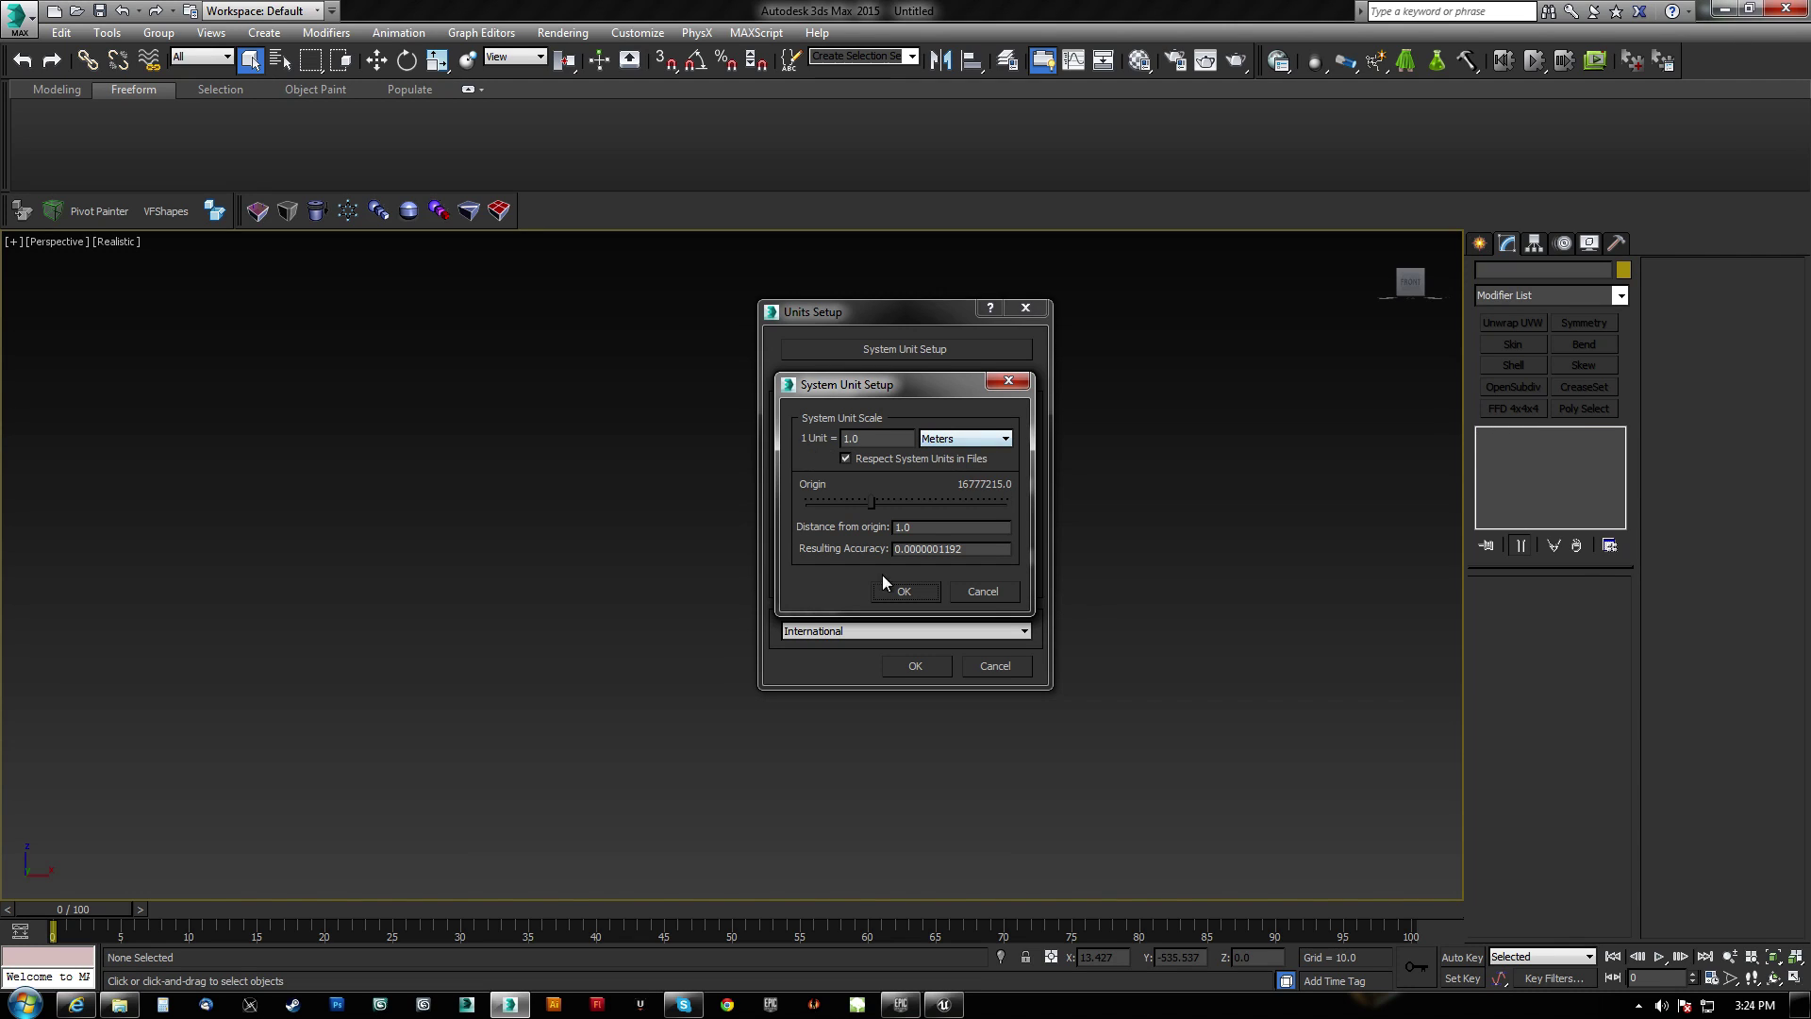
{"action": "left_click", "coordinate": [904, 590]}
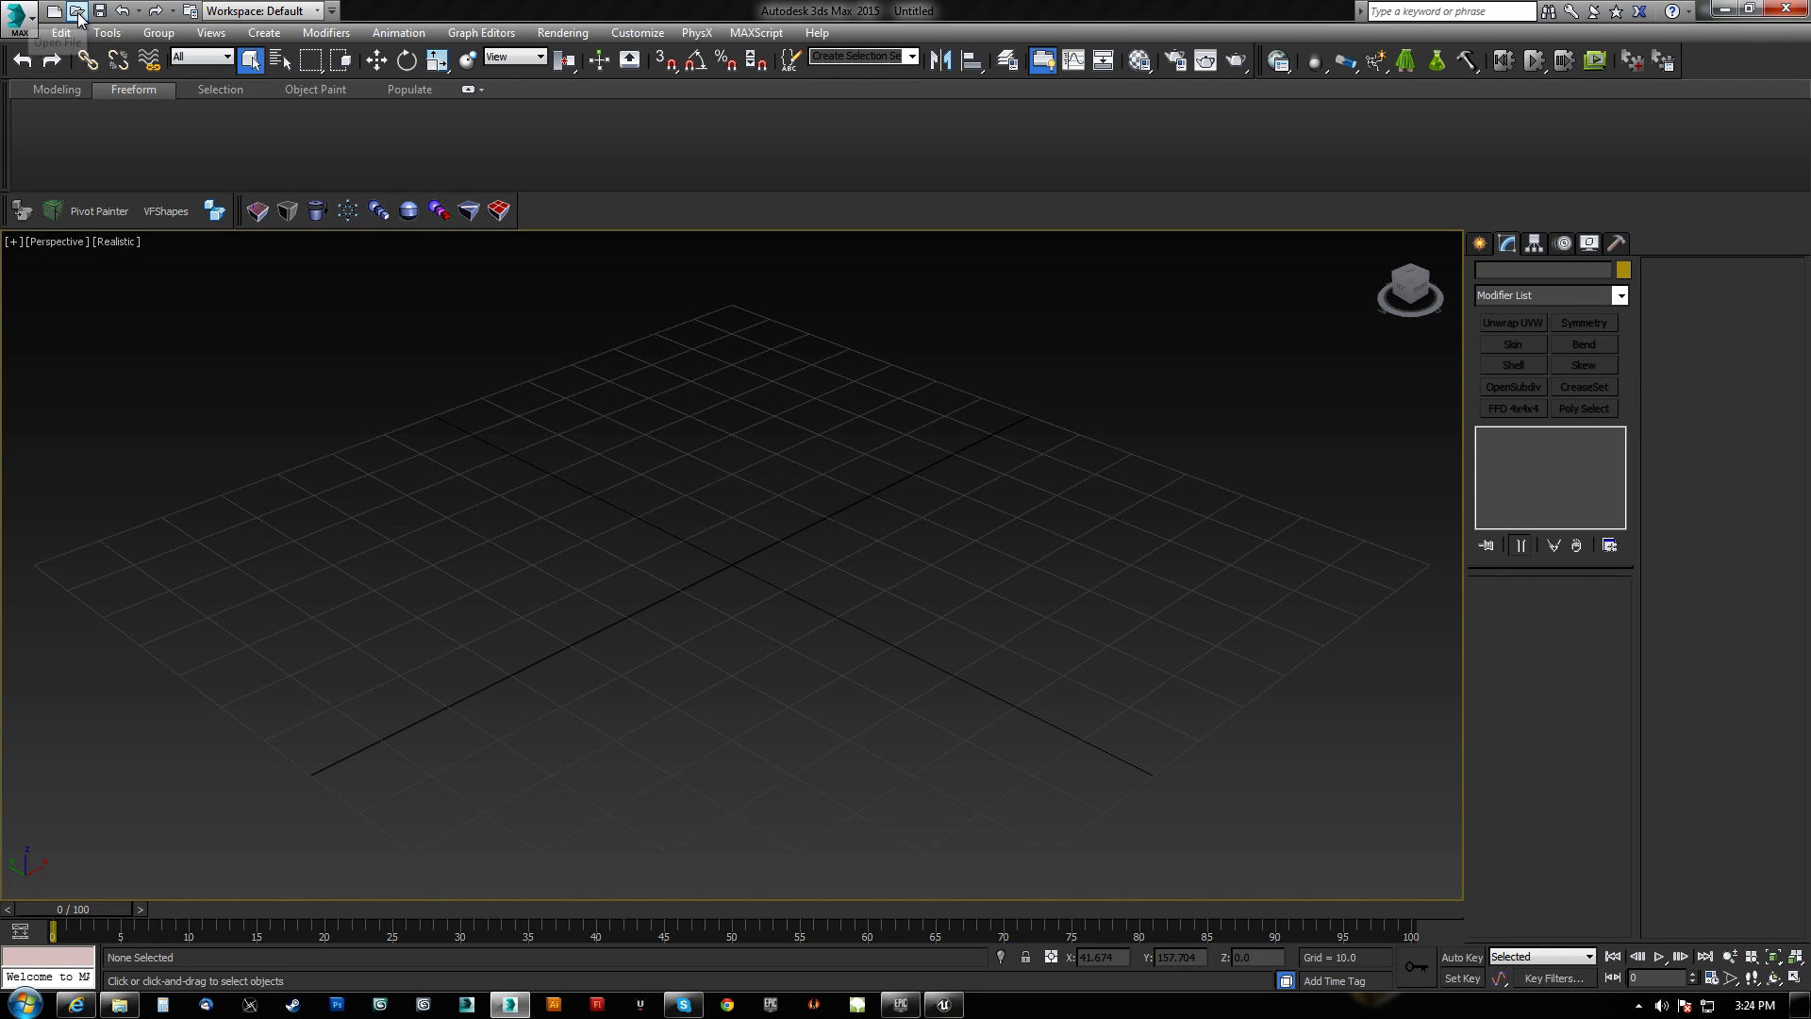
Import the SK_Mannequin FBX into the empty 3ds Max scene with default settings.
{"action": "left_click", "coordinate": [77, 19]}
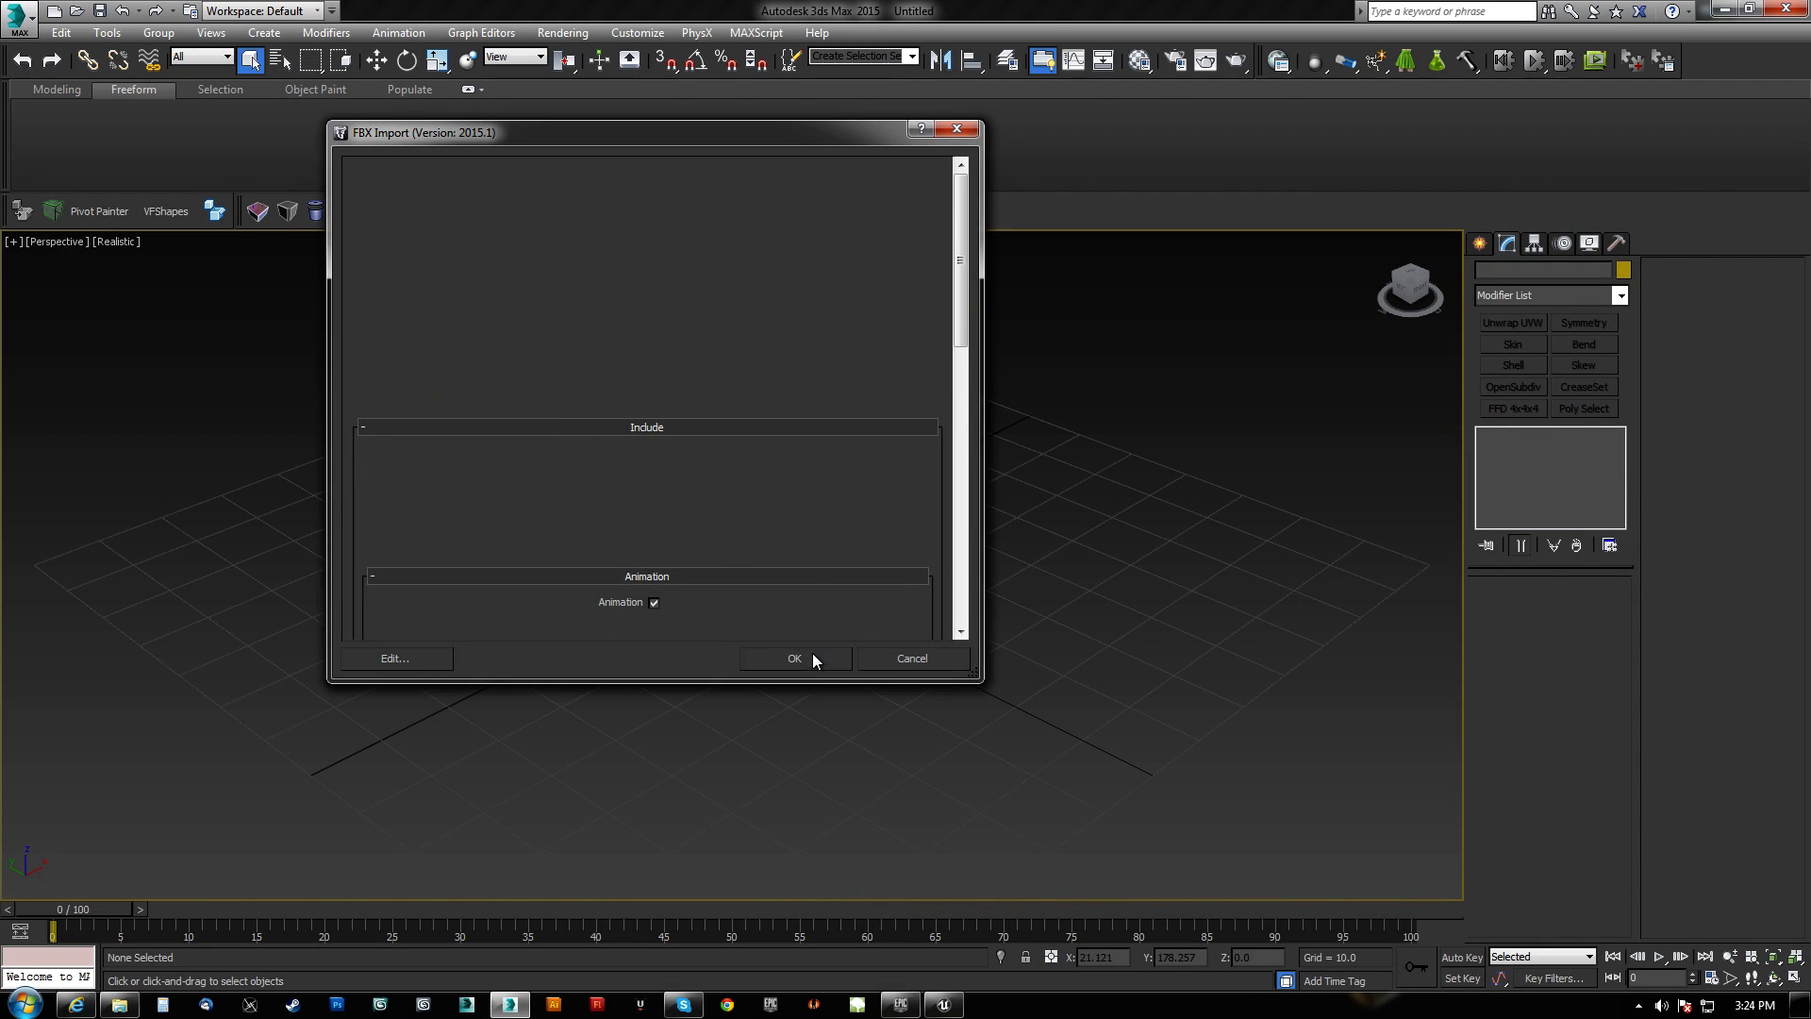
{"action": "left_click", "coordinate": [795, 659]}
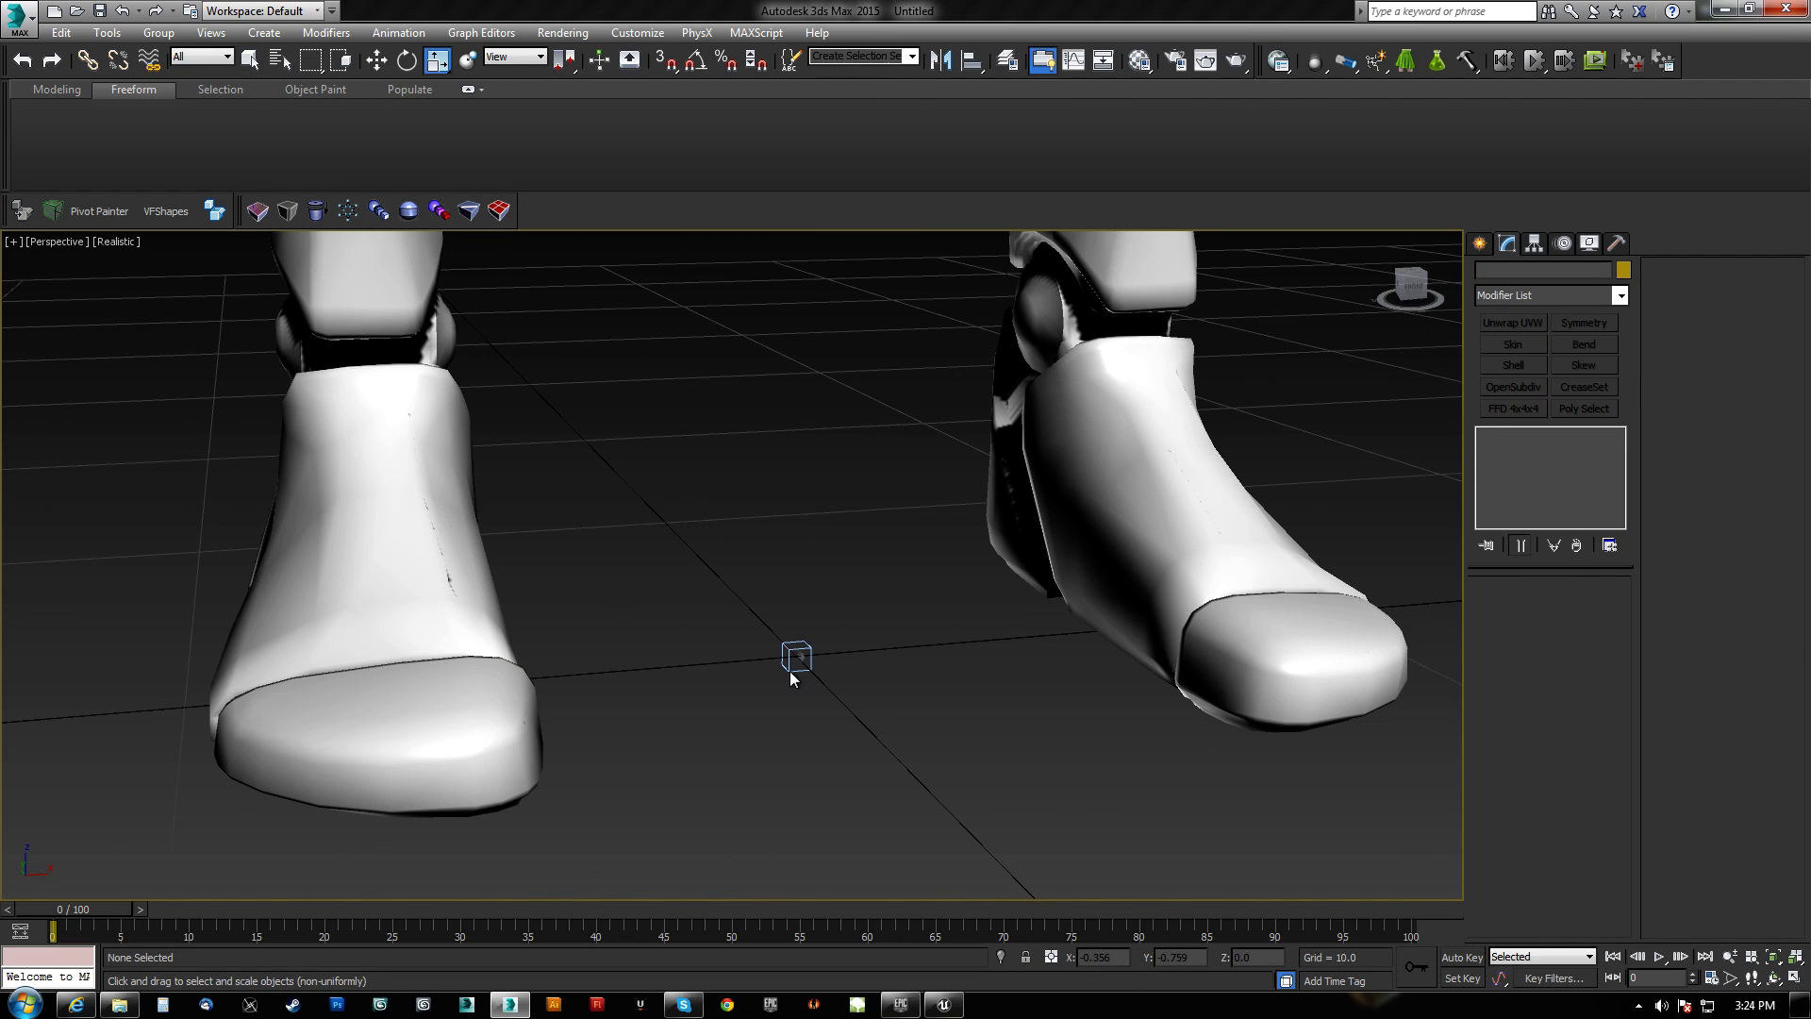
Select the SK_Mannequin dummy and adjust the Layer Explorer display options.
{"action": "left_click", "coordinate": [796, 659]}
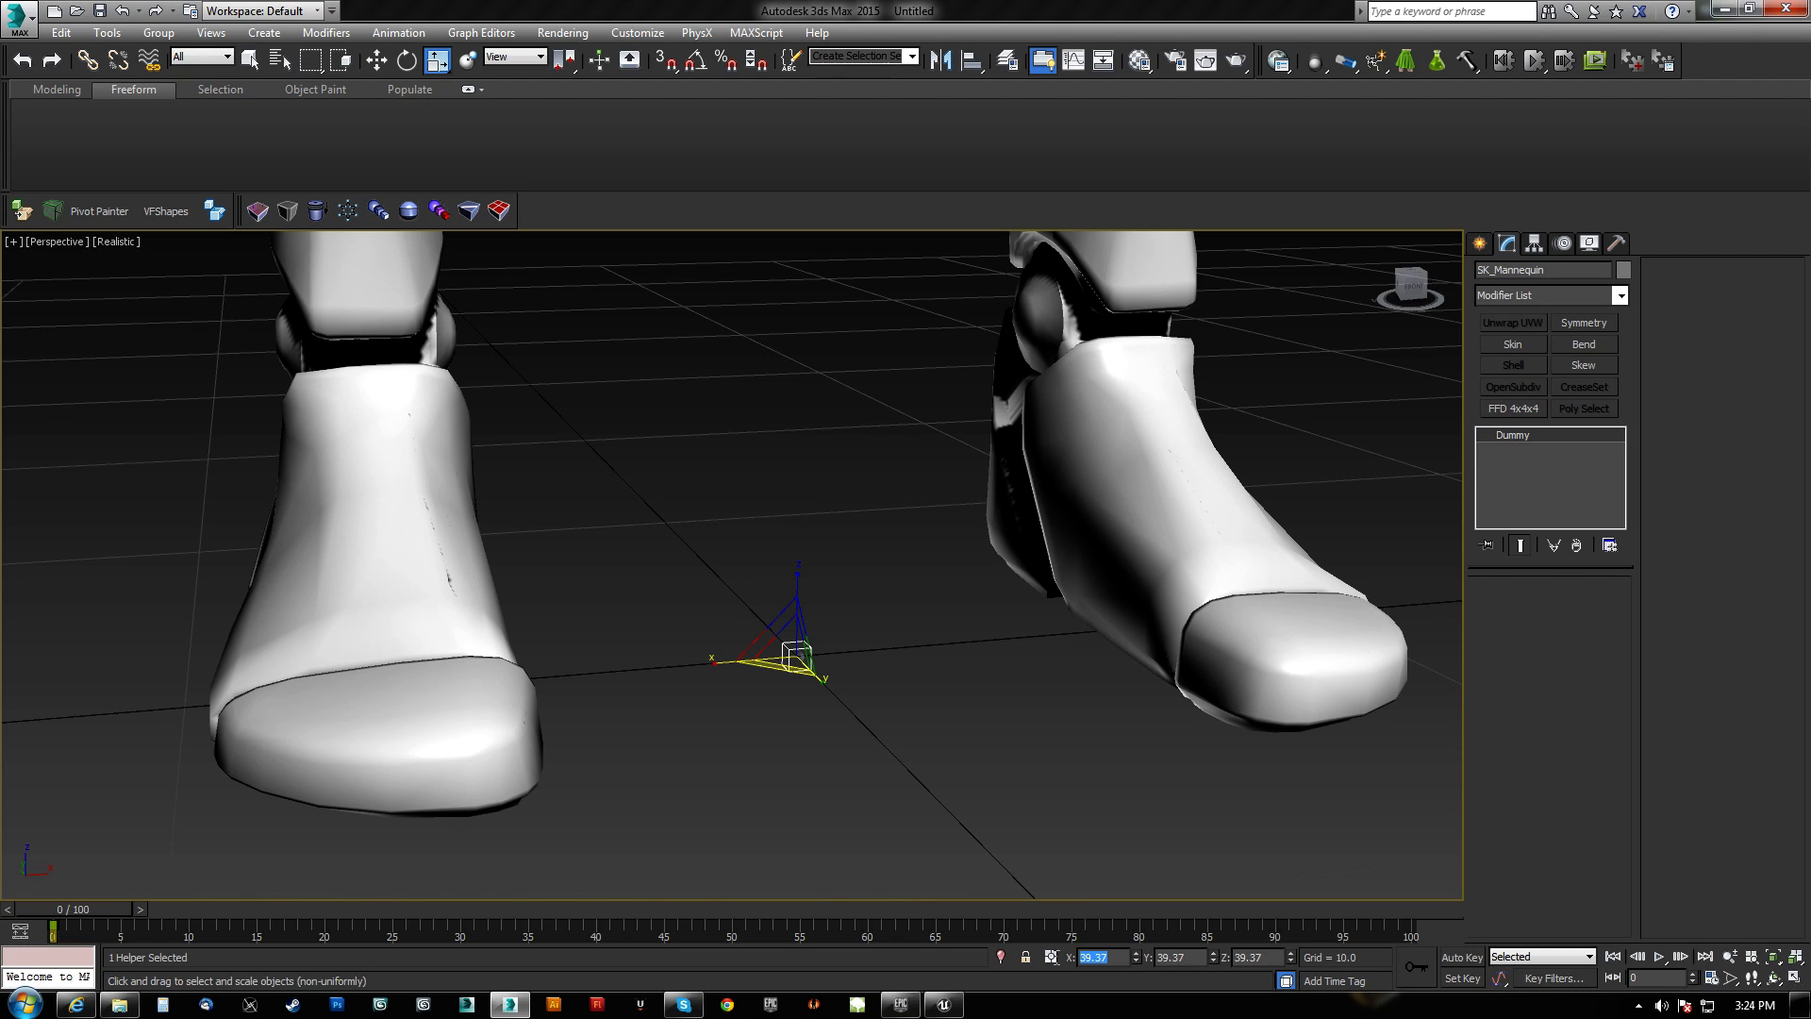
{"action": "mouse_move", "coordinate": [690, 50]}
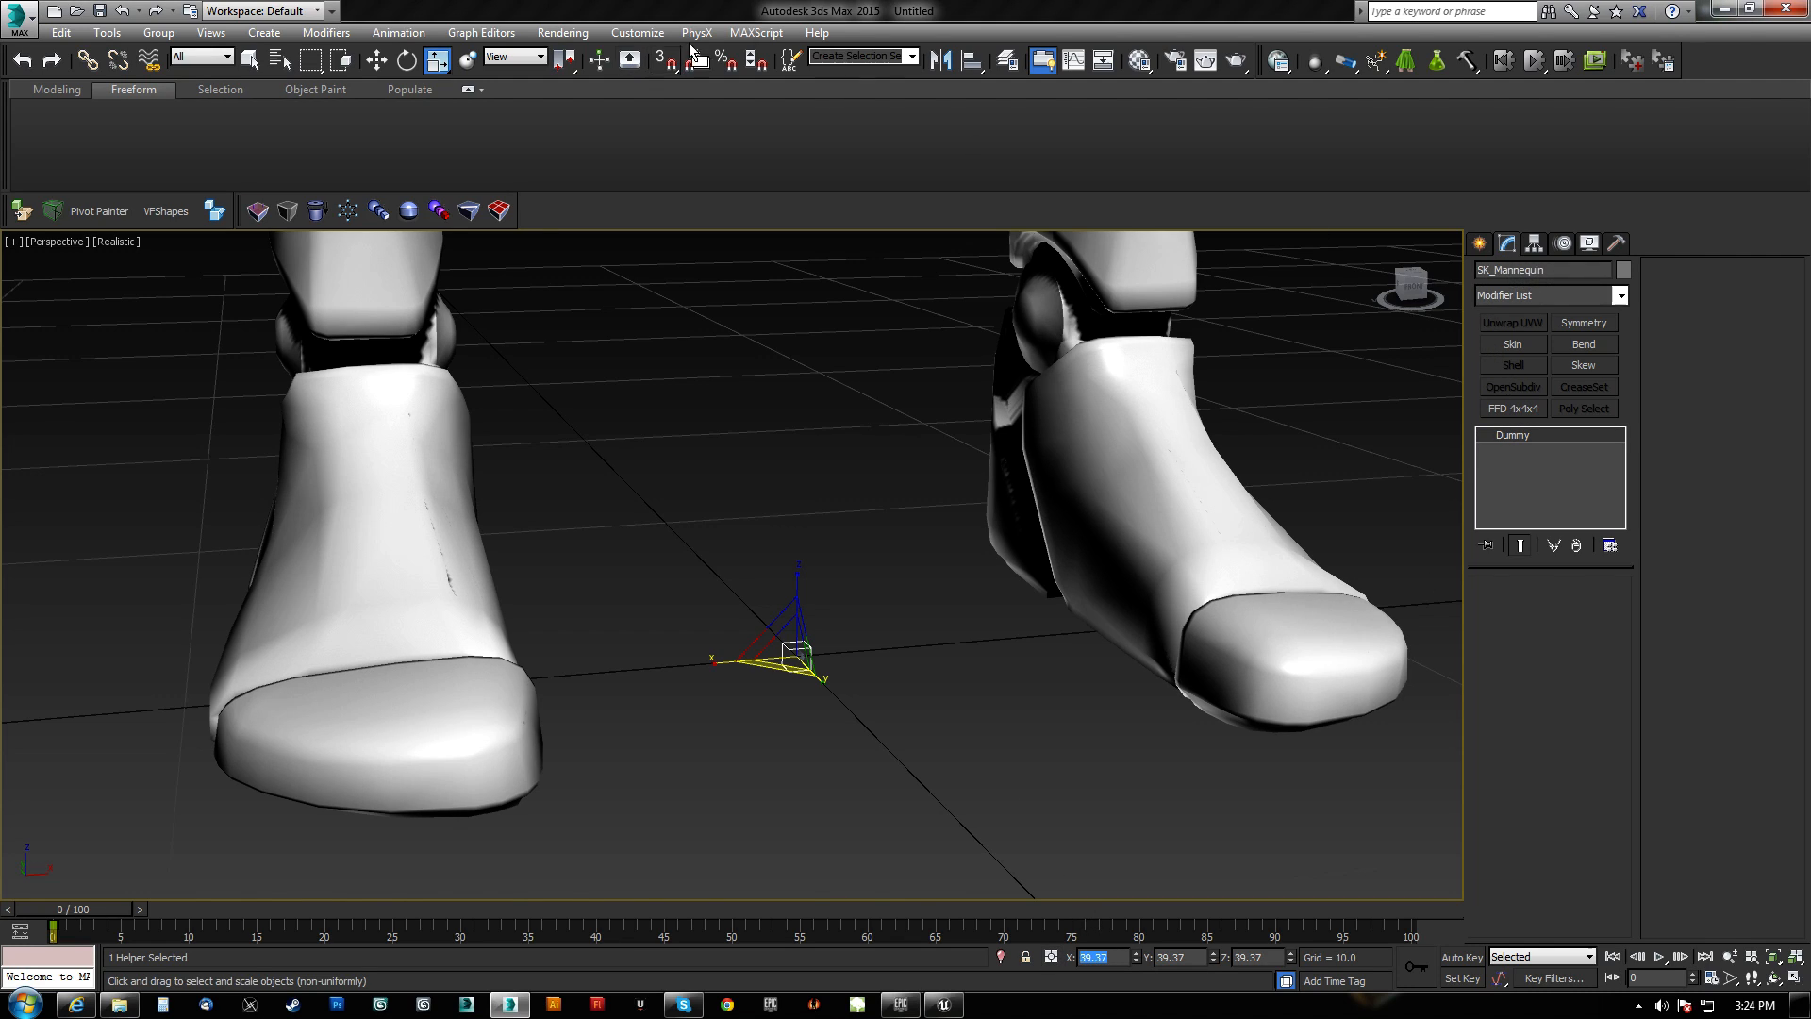
{"action": "mouse_move", "coordinate": [1005, 61]}
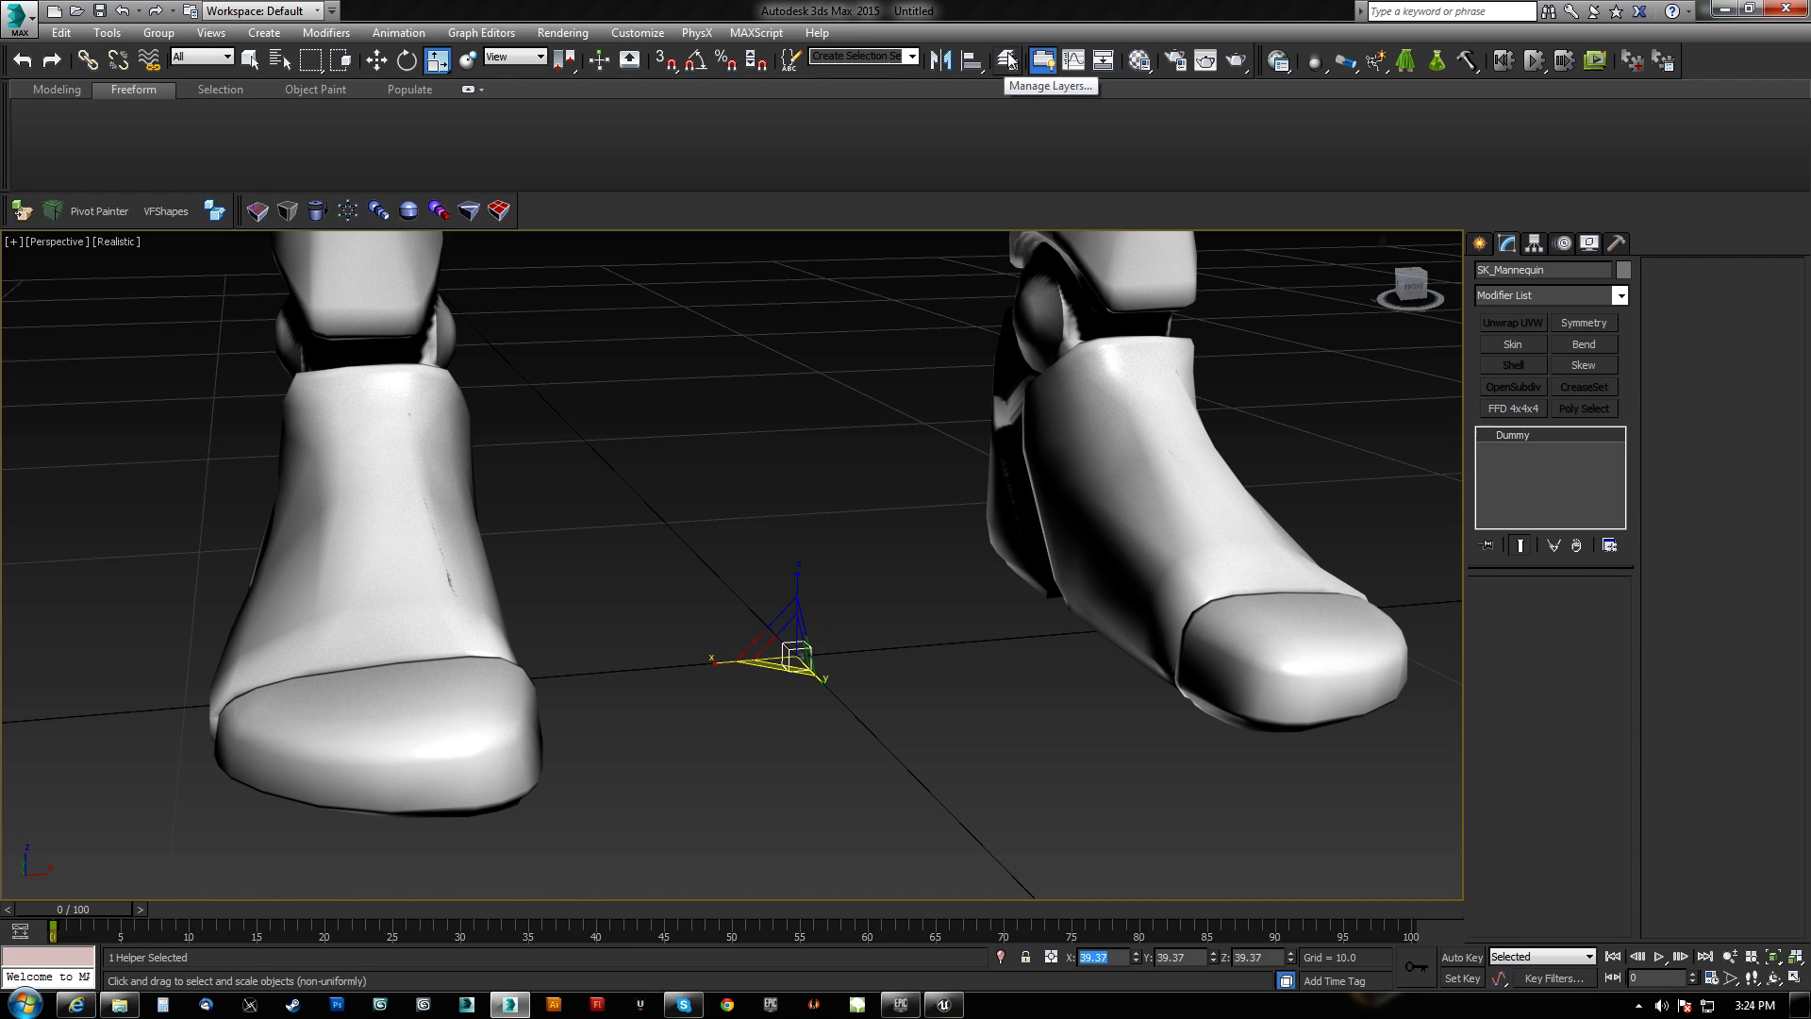
{"action": "left_click", "coordinate": [1006, 60]}
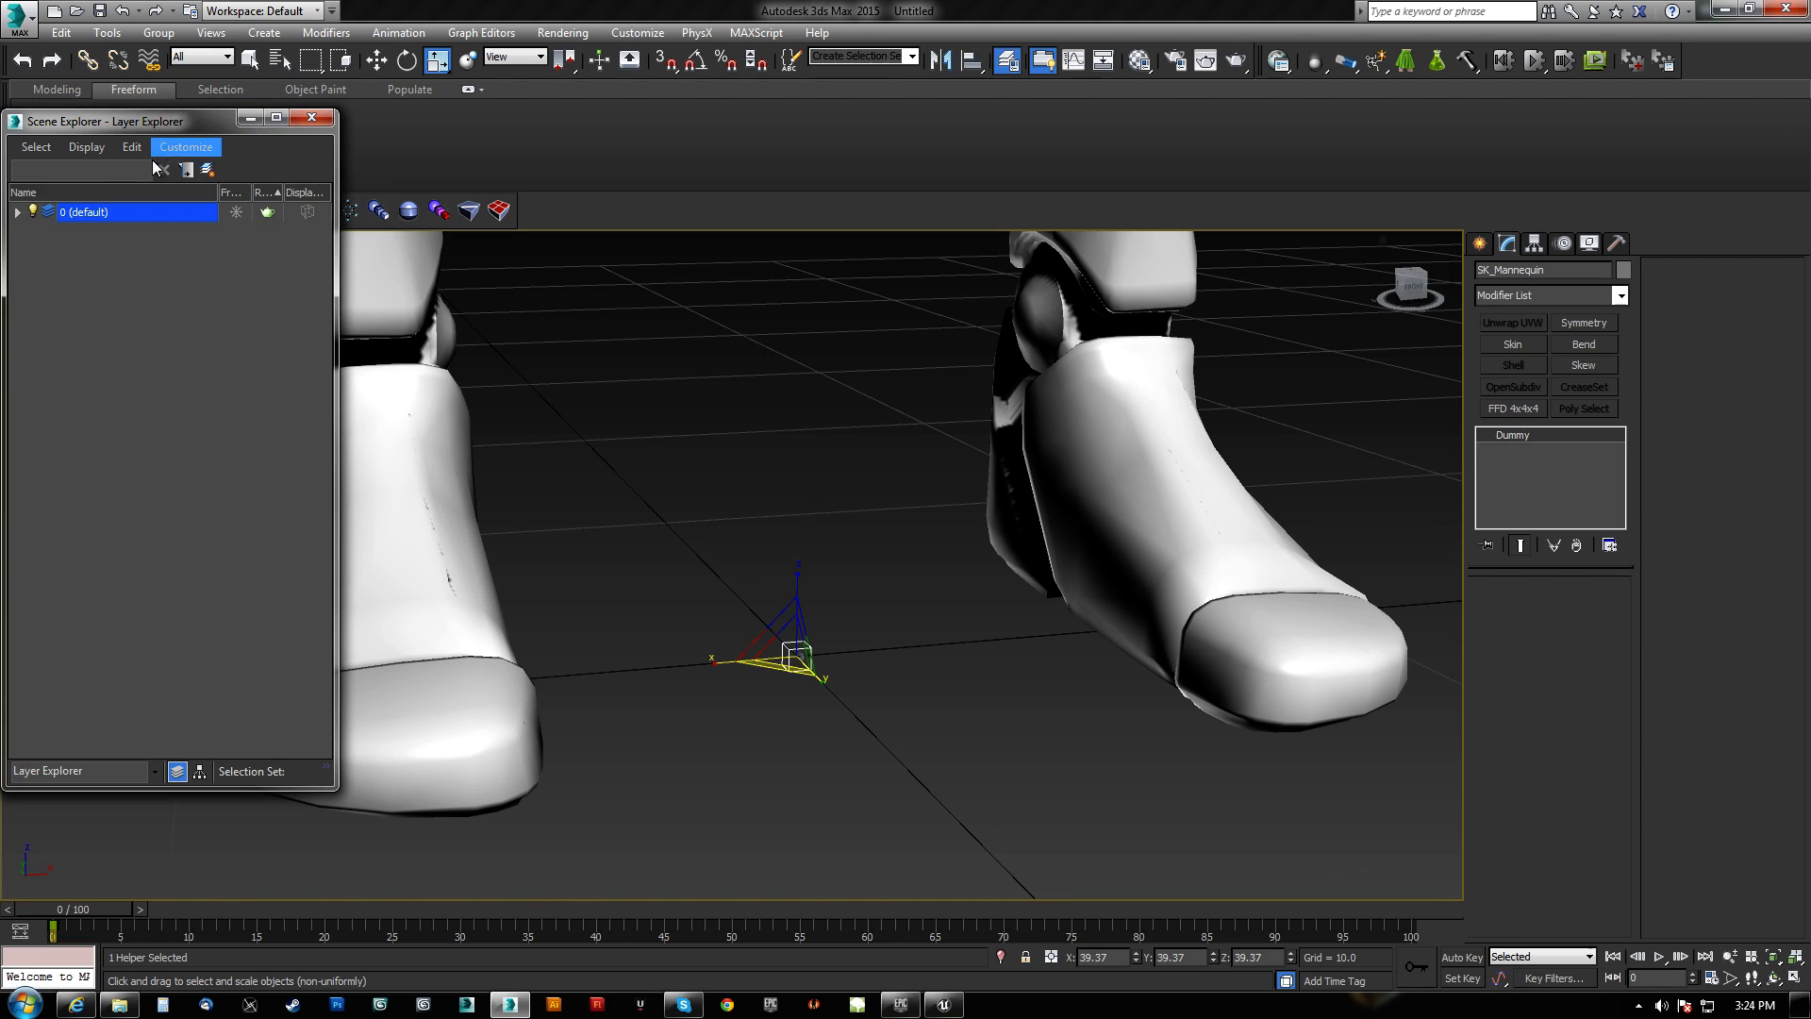
{"action": "left_click", "coordinate": [85, 147]}
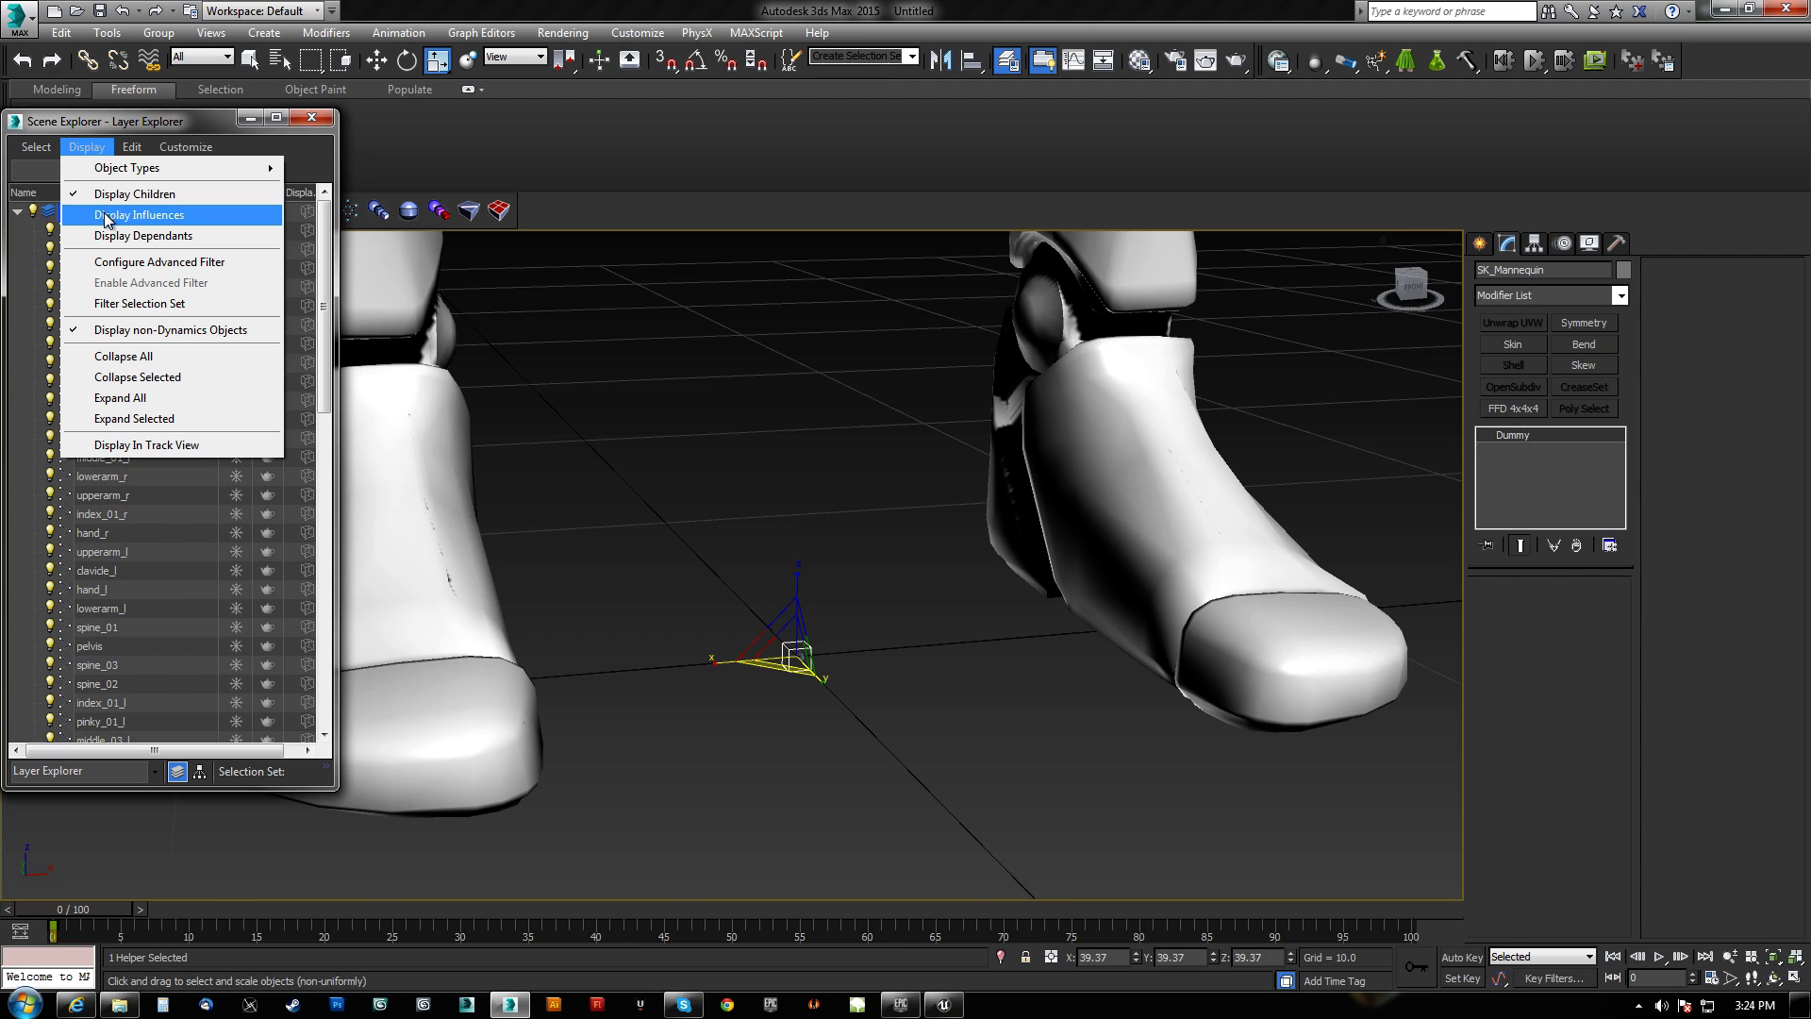
{"action": "left_click", "coordinate": [130, 147]}
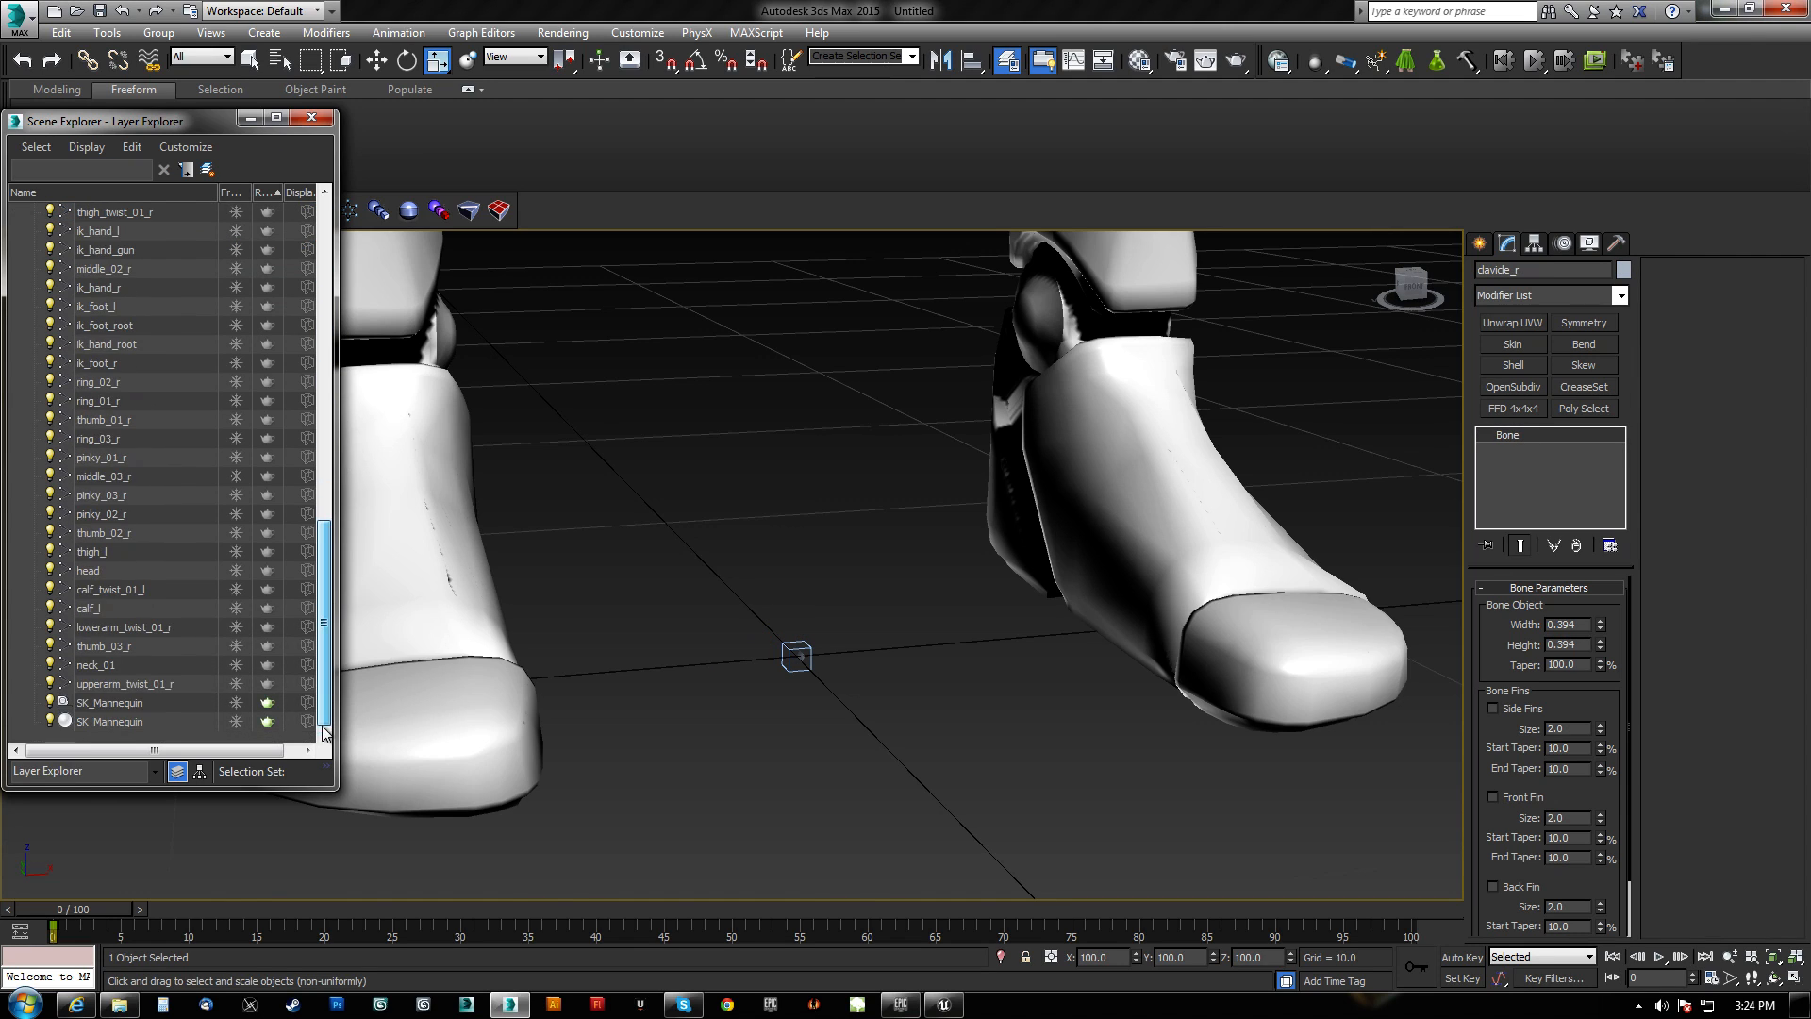
{"action": "scroll", "scroll_direction": "up", "scroll_amount": 3}
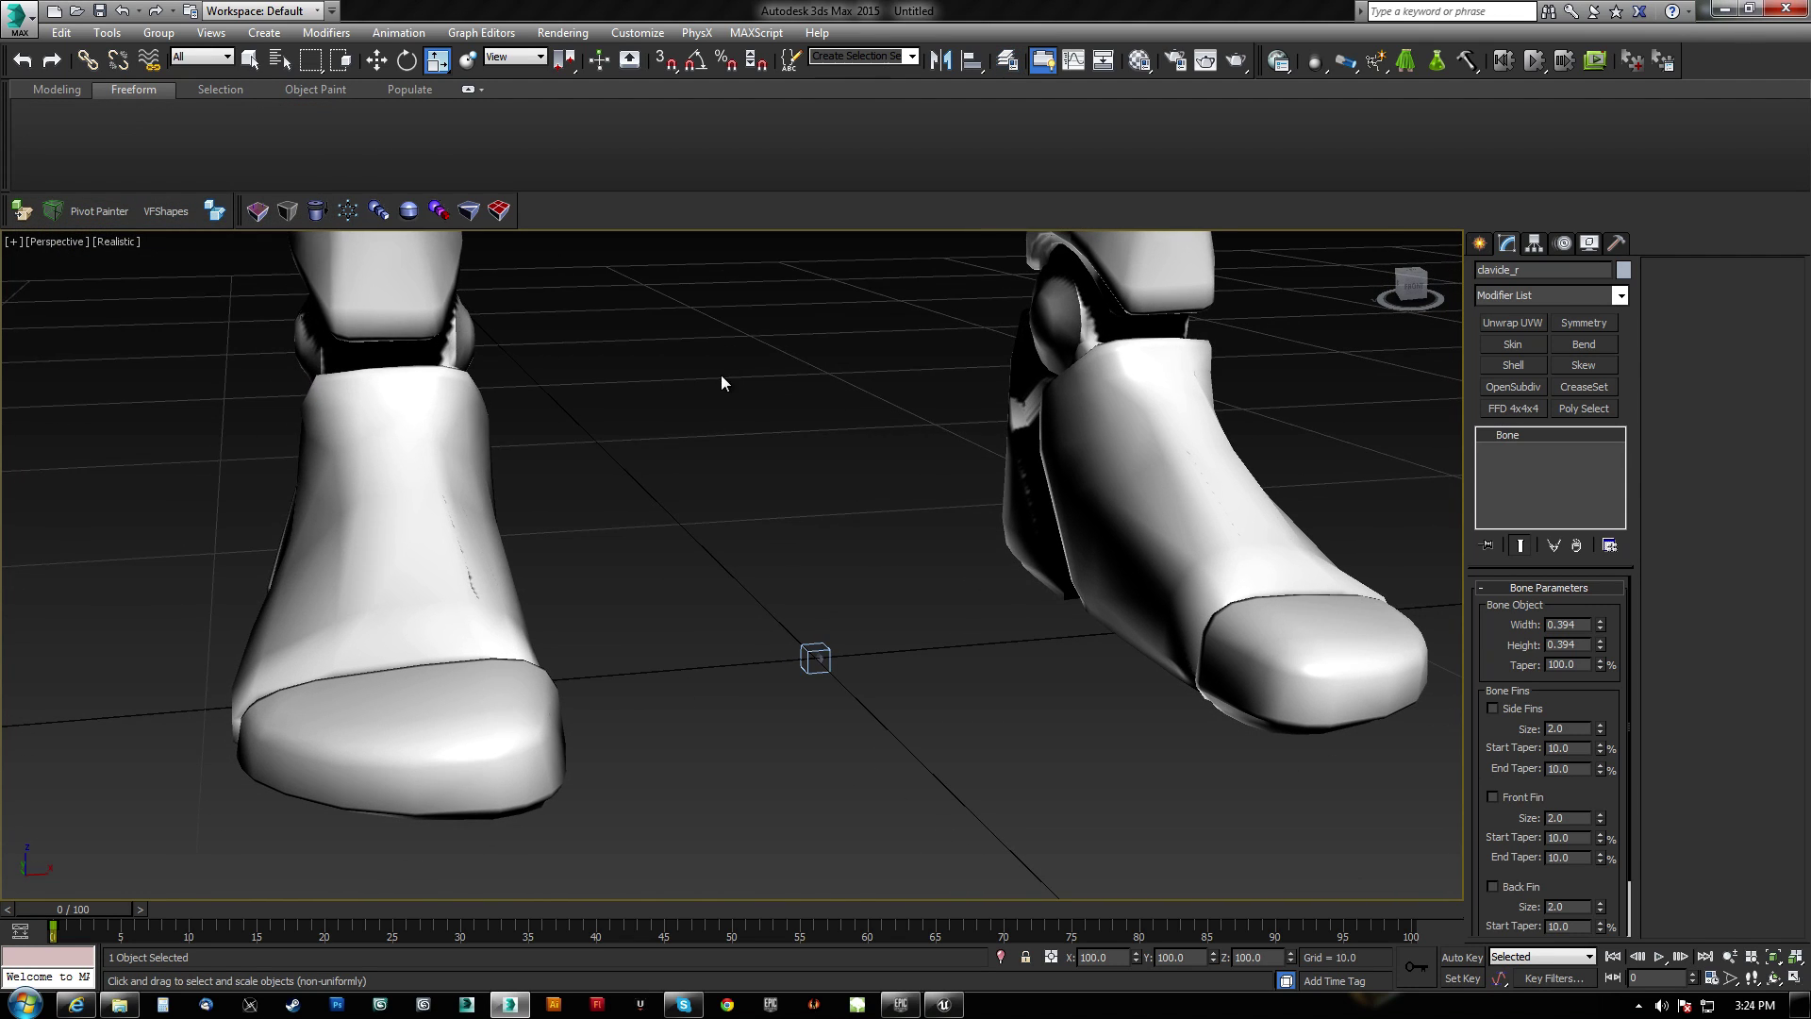
In Select From Scene with Display Dependants on, select the root bone and its children.
{"action": "left_click", "coordinate": [84, 36]}
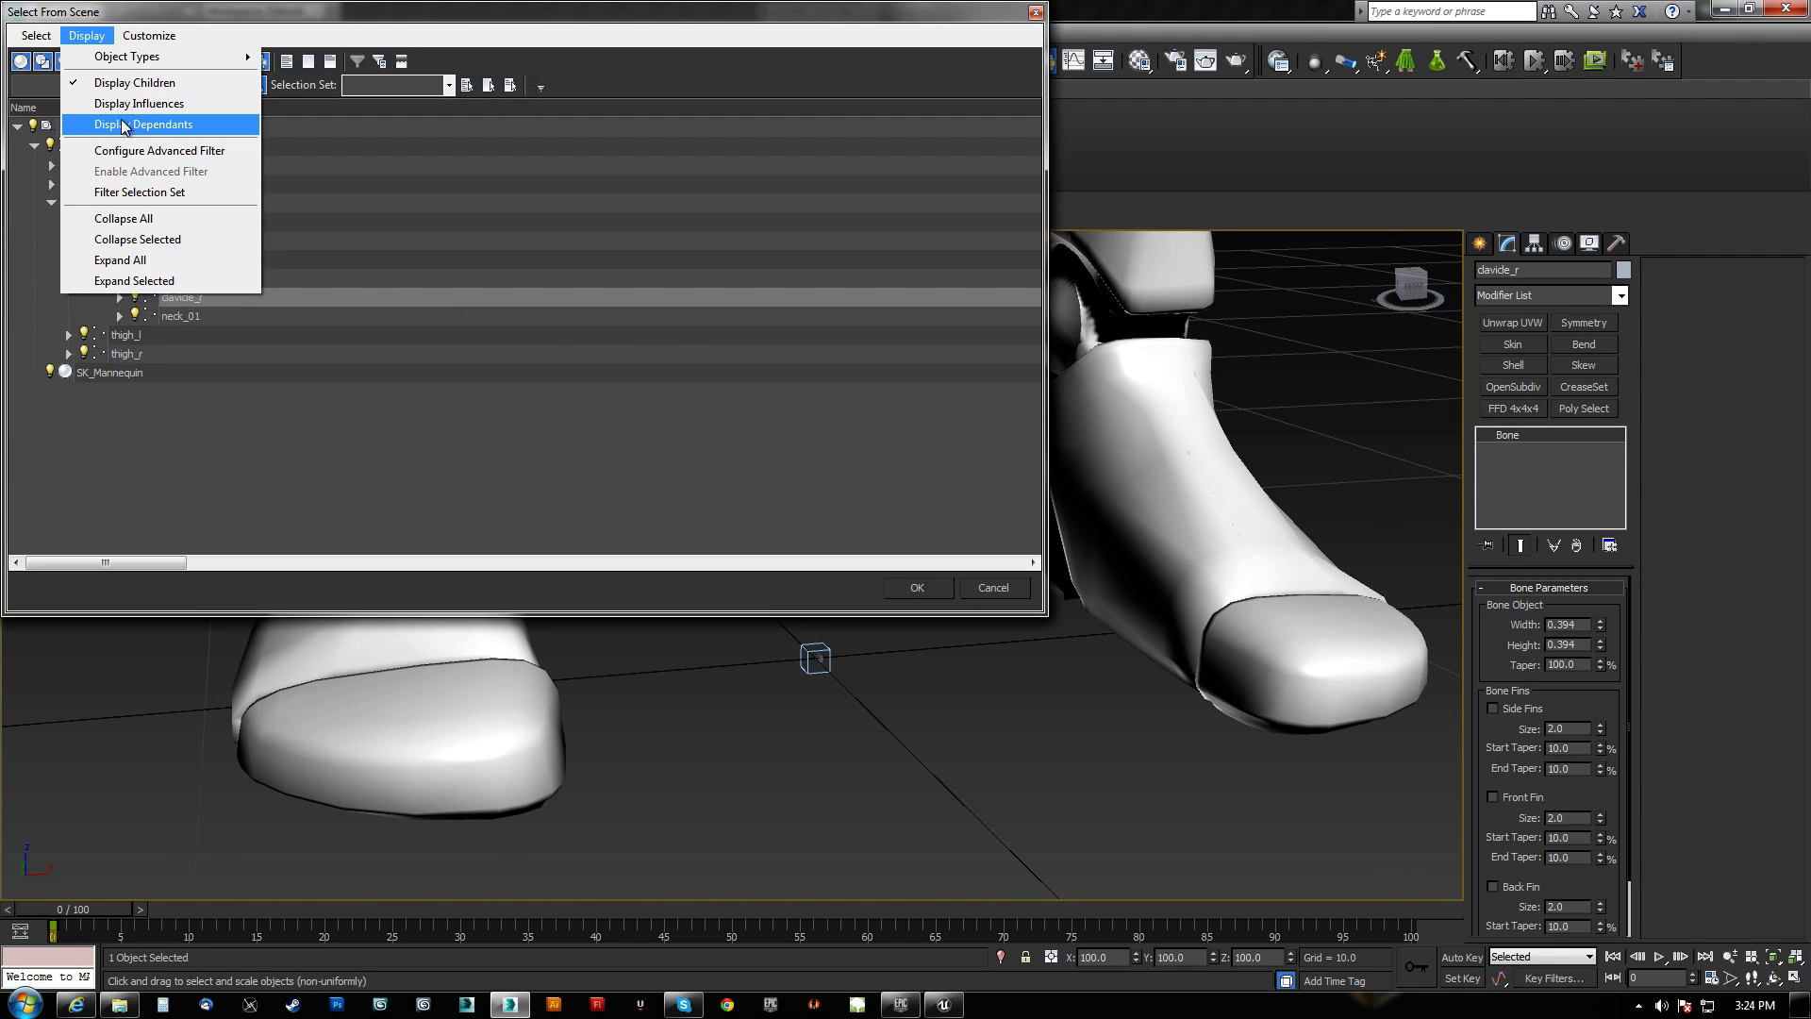
{"action": "left_click", "coordinate": [119, 259]}
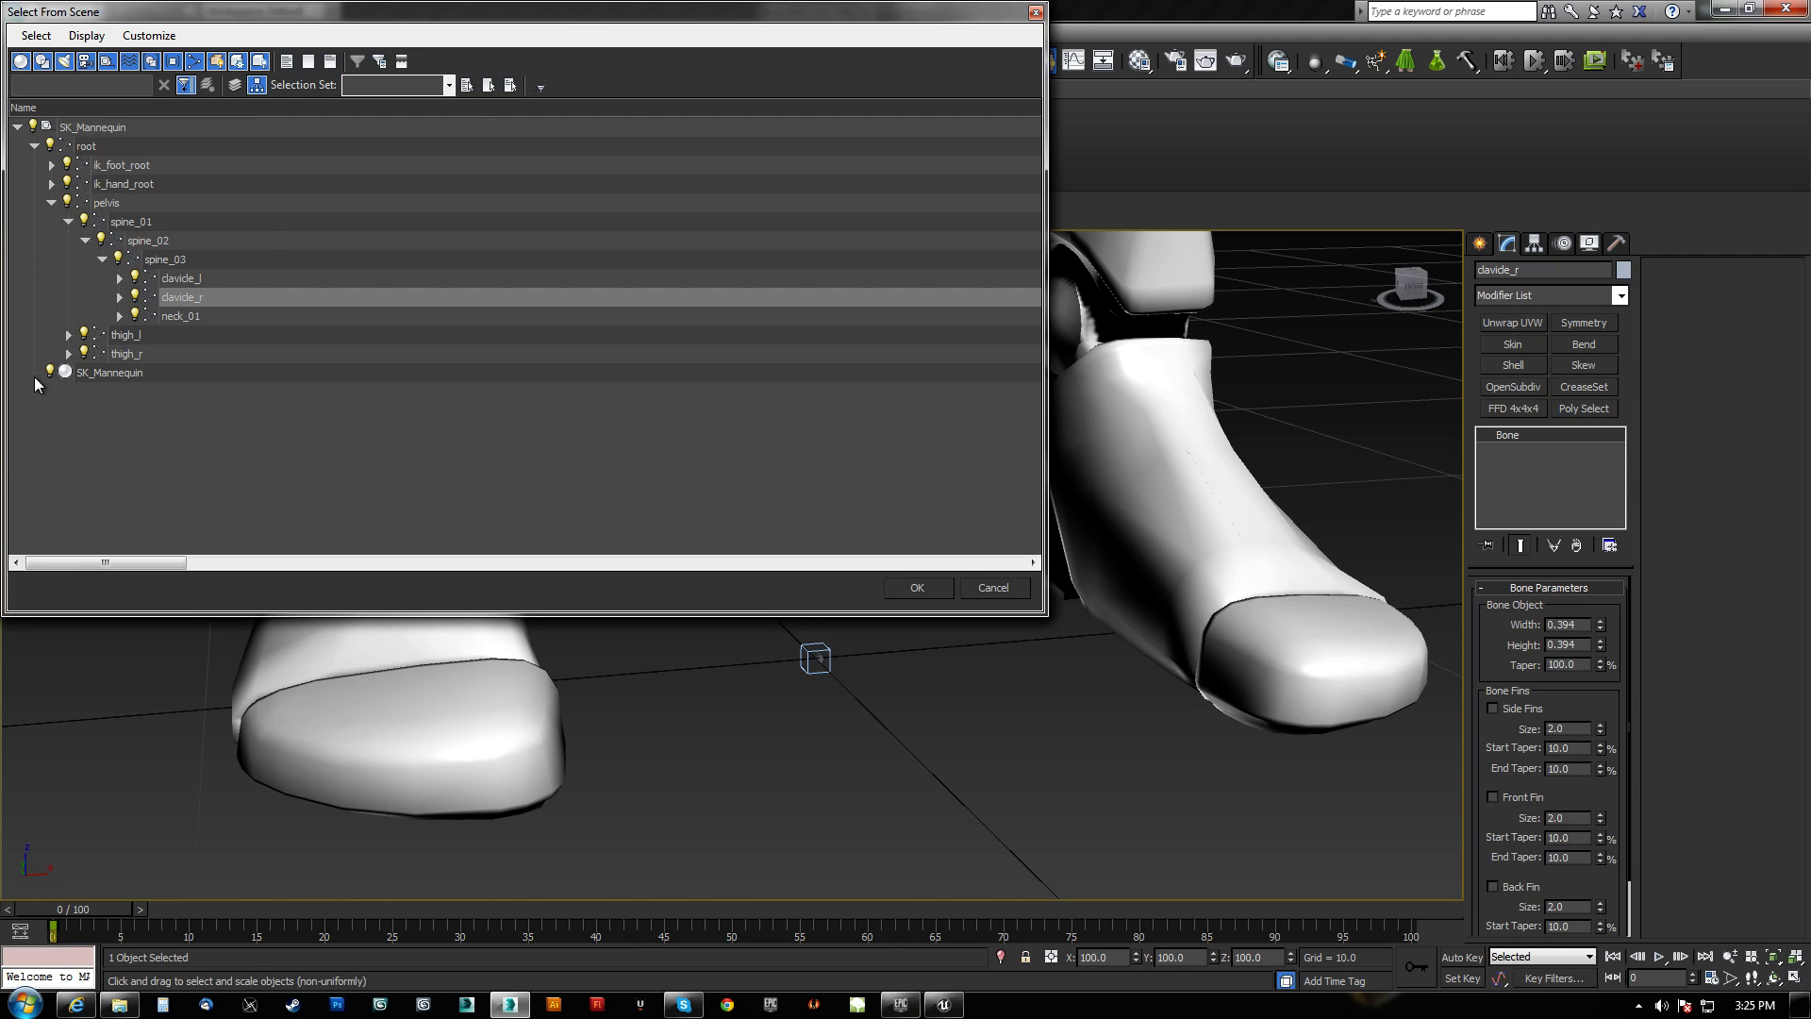
{"action": "left_click", "coordinate": [85, 147]}
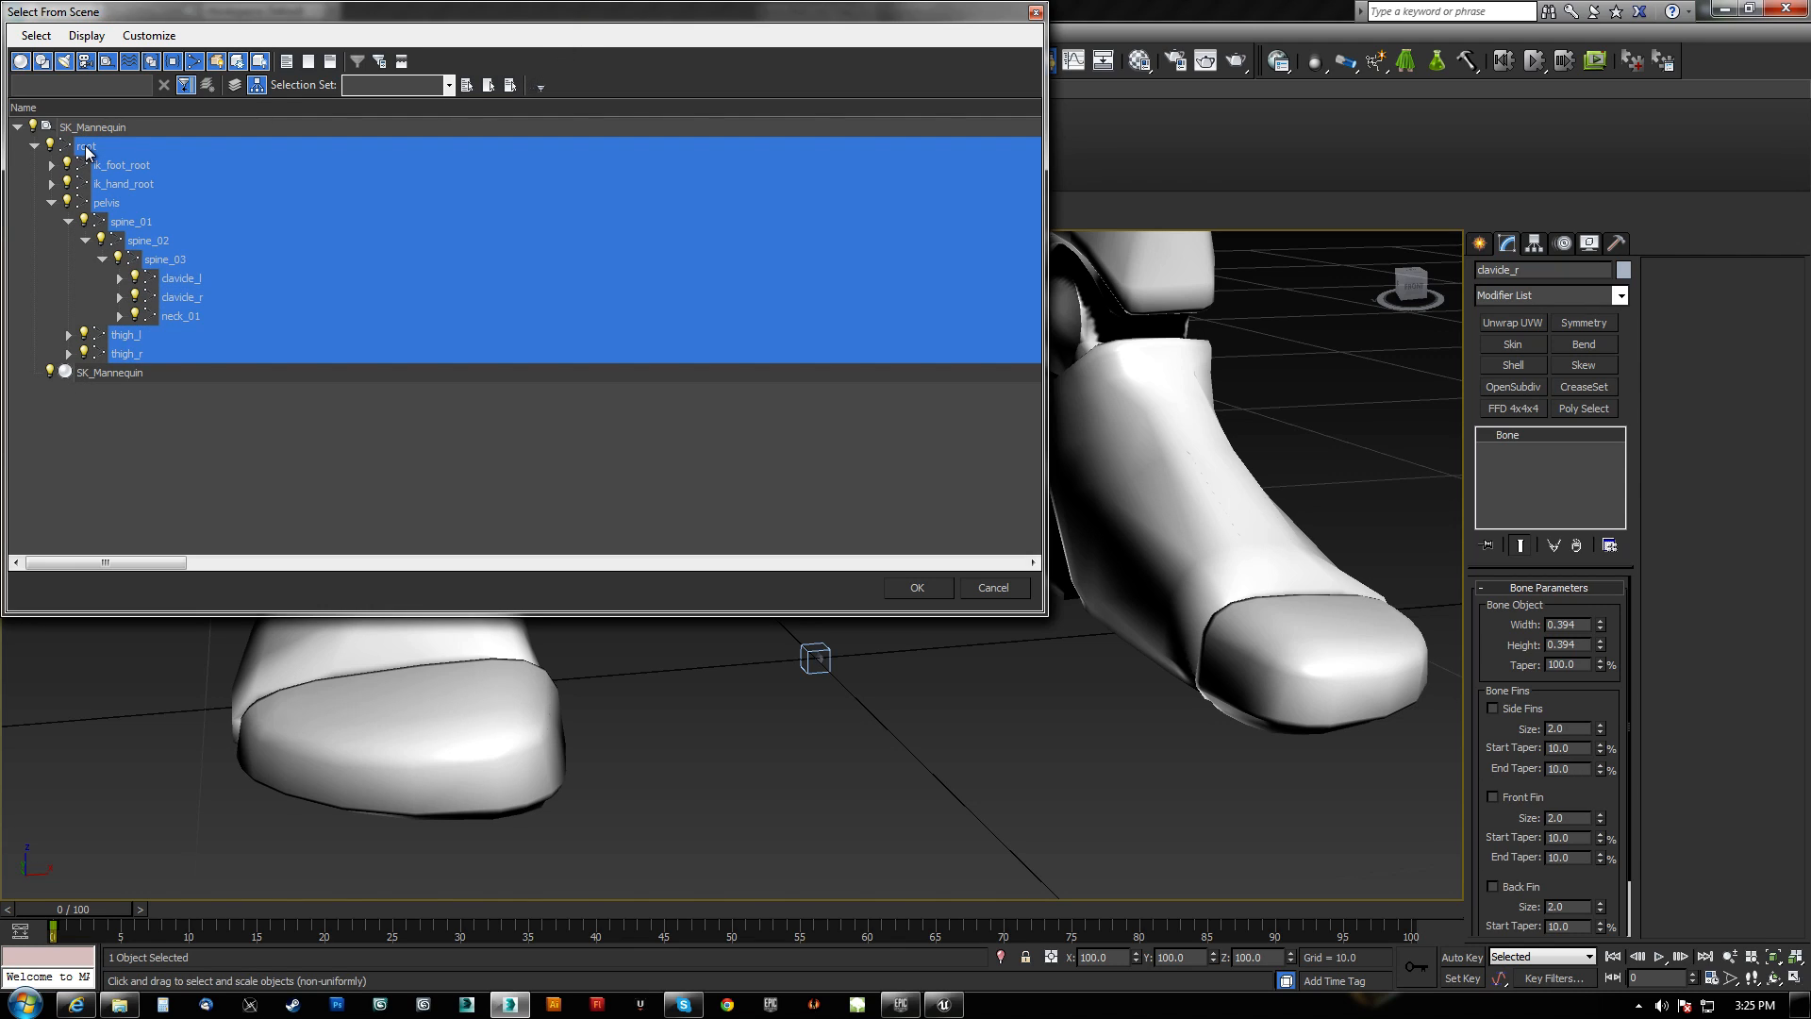
{"action": "left_click", "coordinate": [93, 127]}
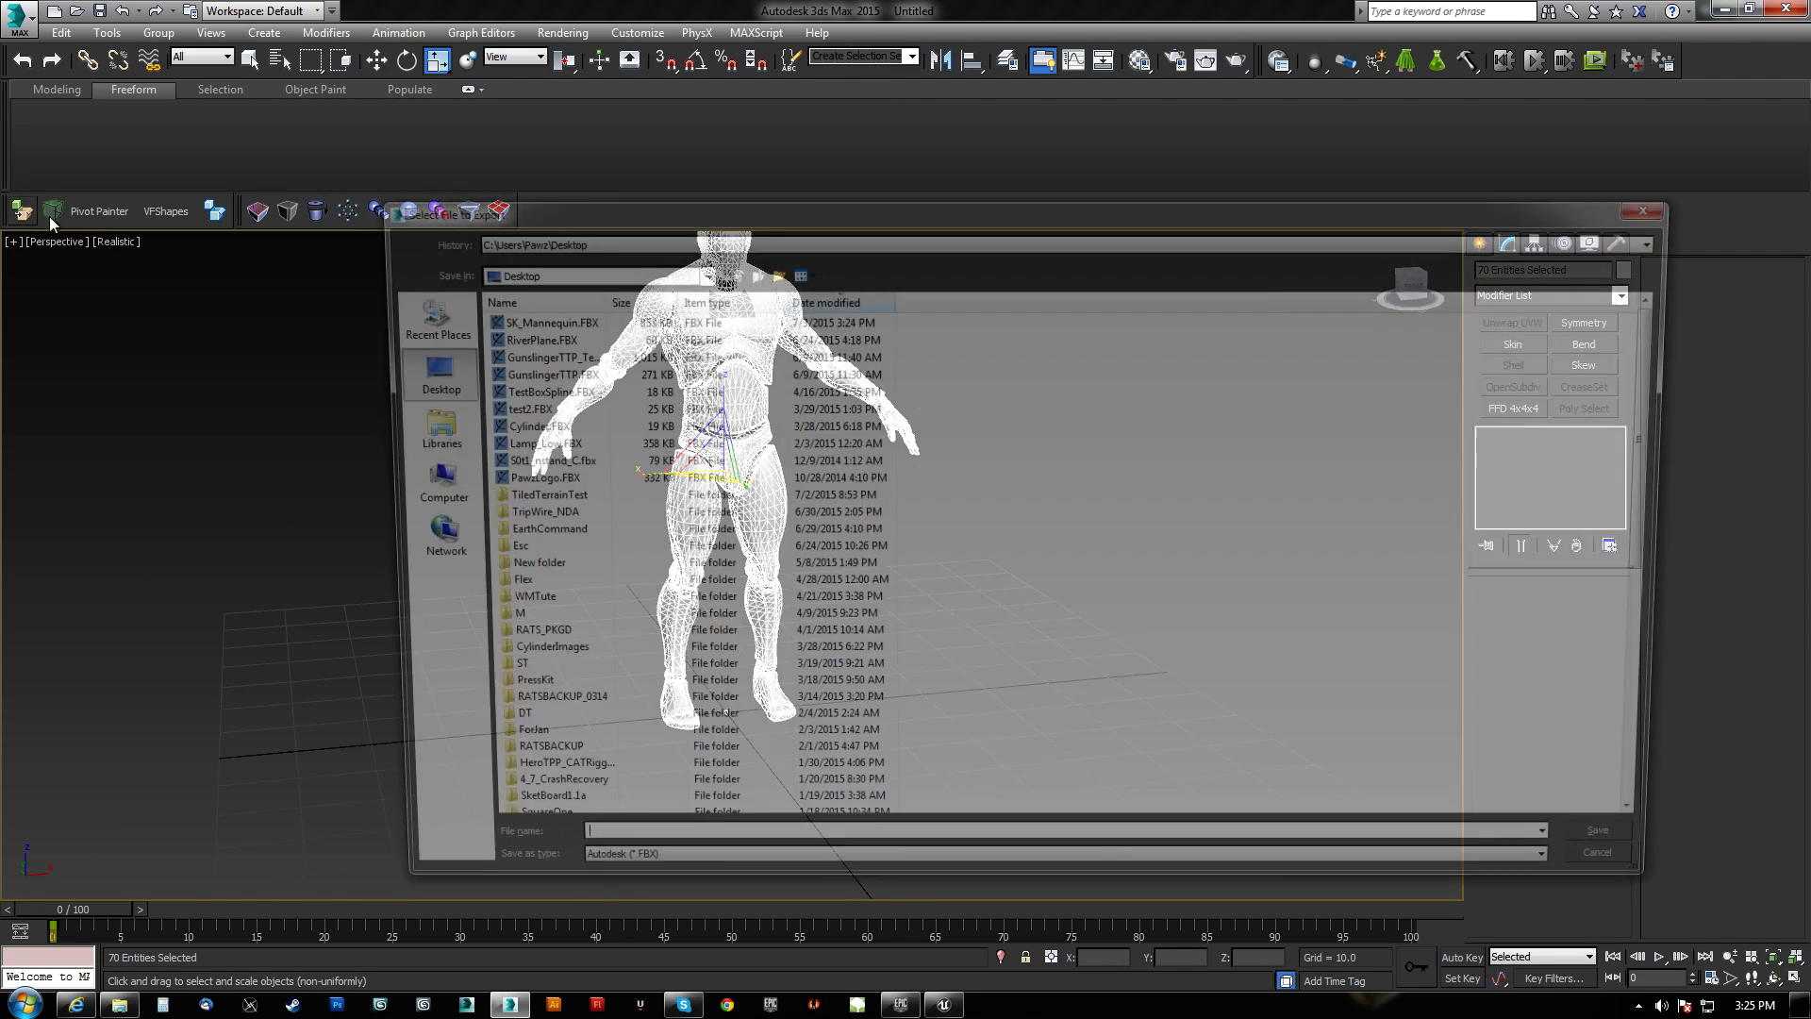
Export the selected rig to the Desktop as SK_Mannequin_NEW.FBX with default FBX options.
{"action": "left_click", "coordinate": [531, 317]}
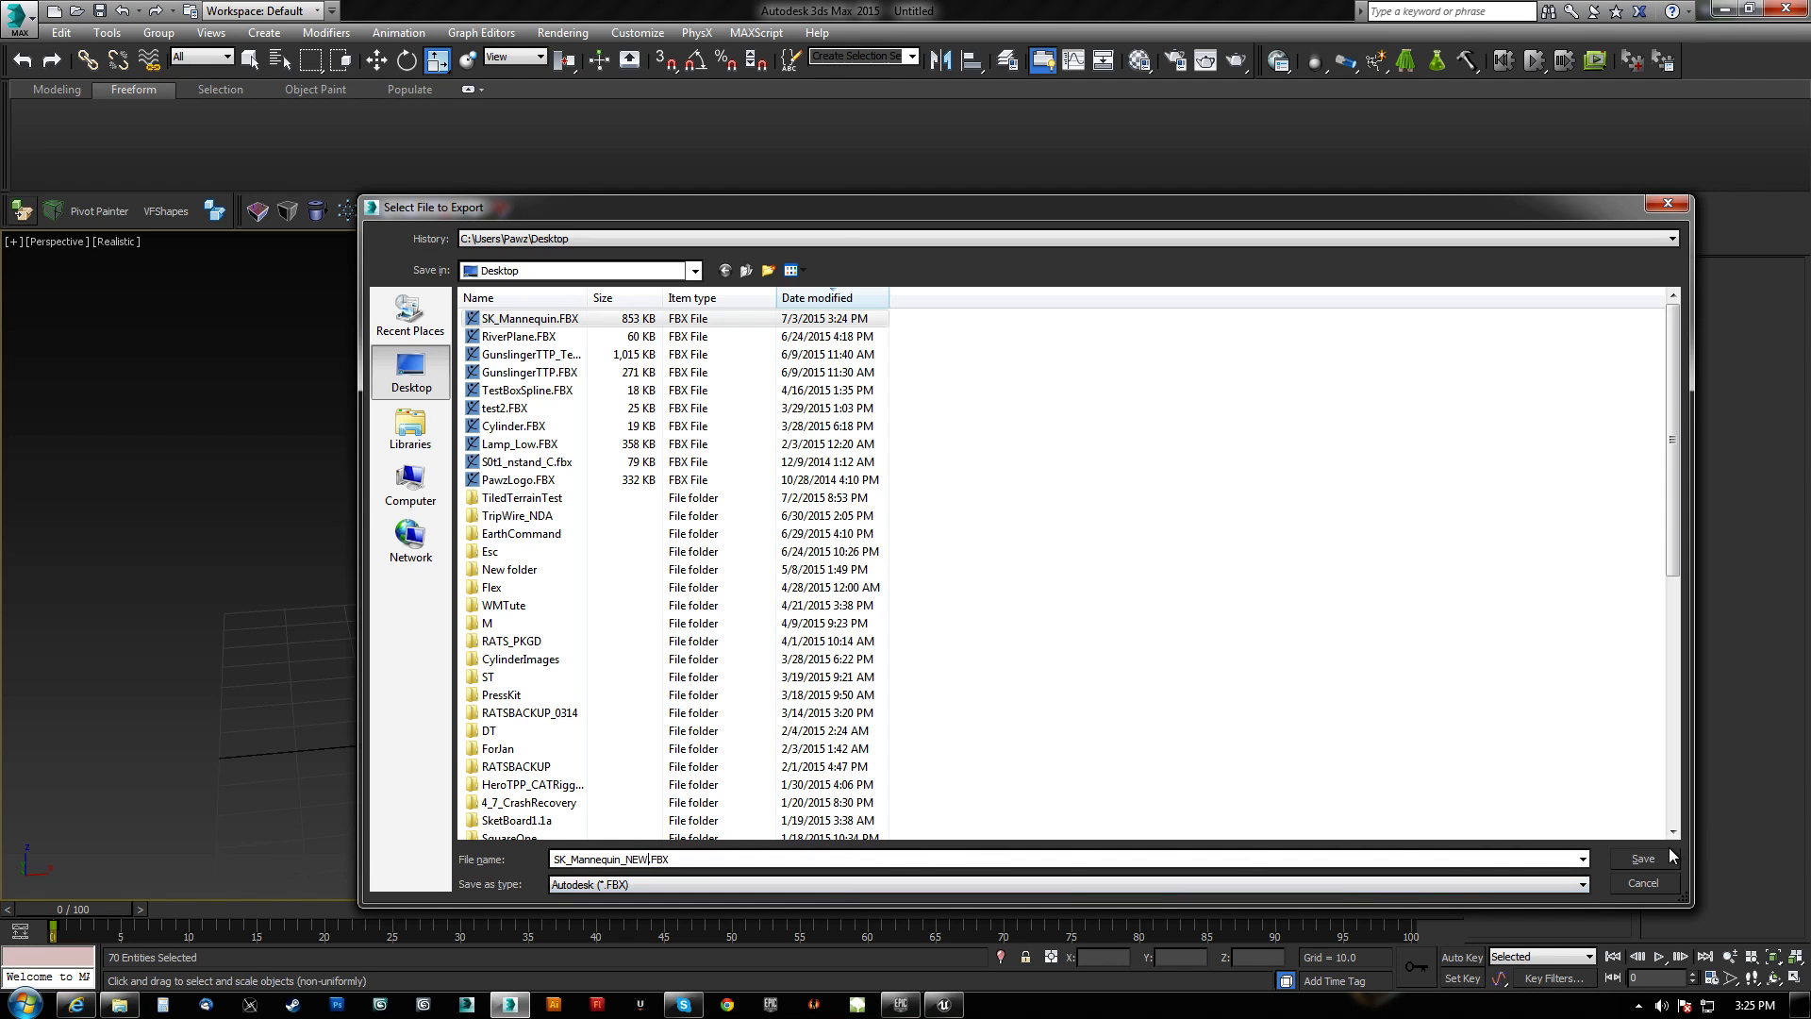
{"action": "left_click", "coordinate": [1640, 859]}
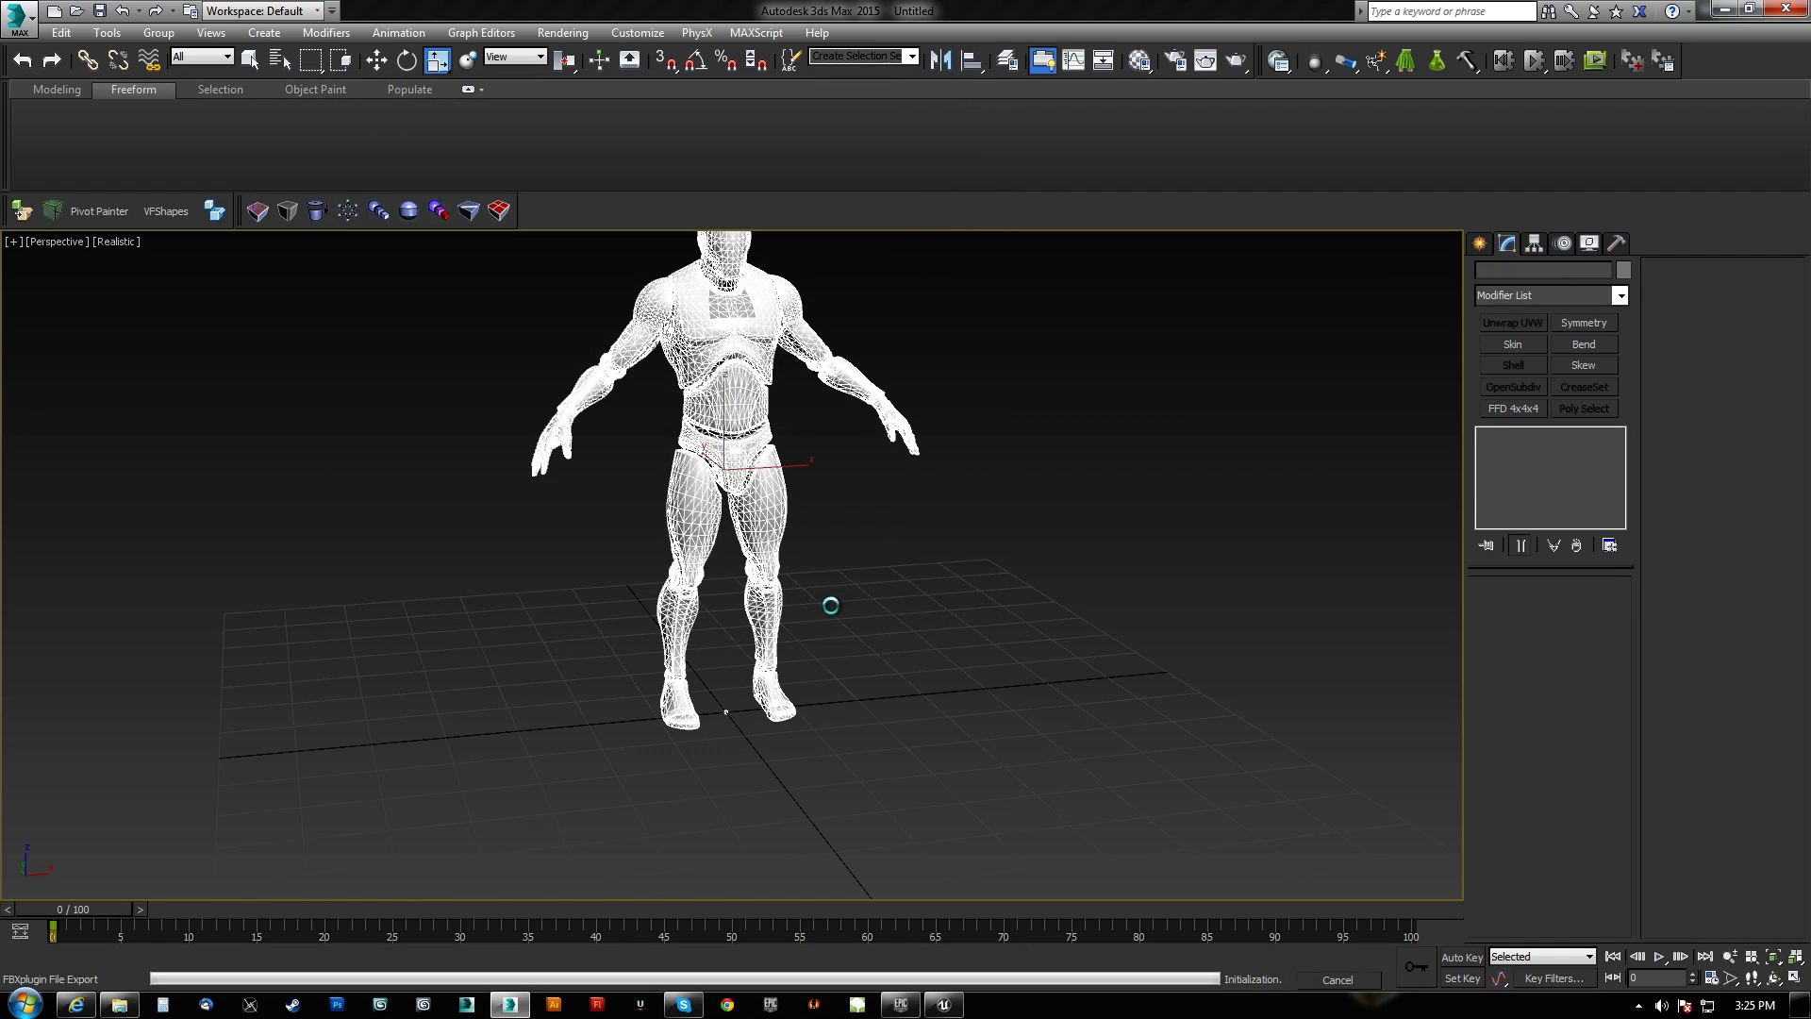
{"action": "left_click", "coordinate": [943, 1002]}
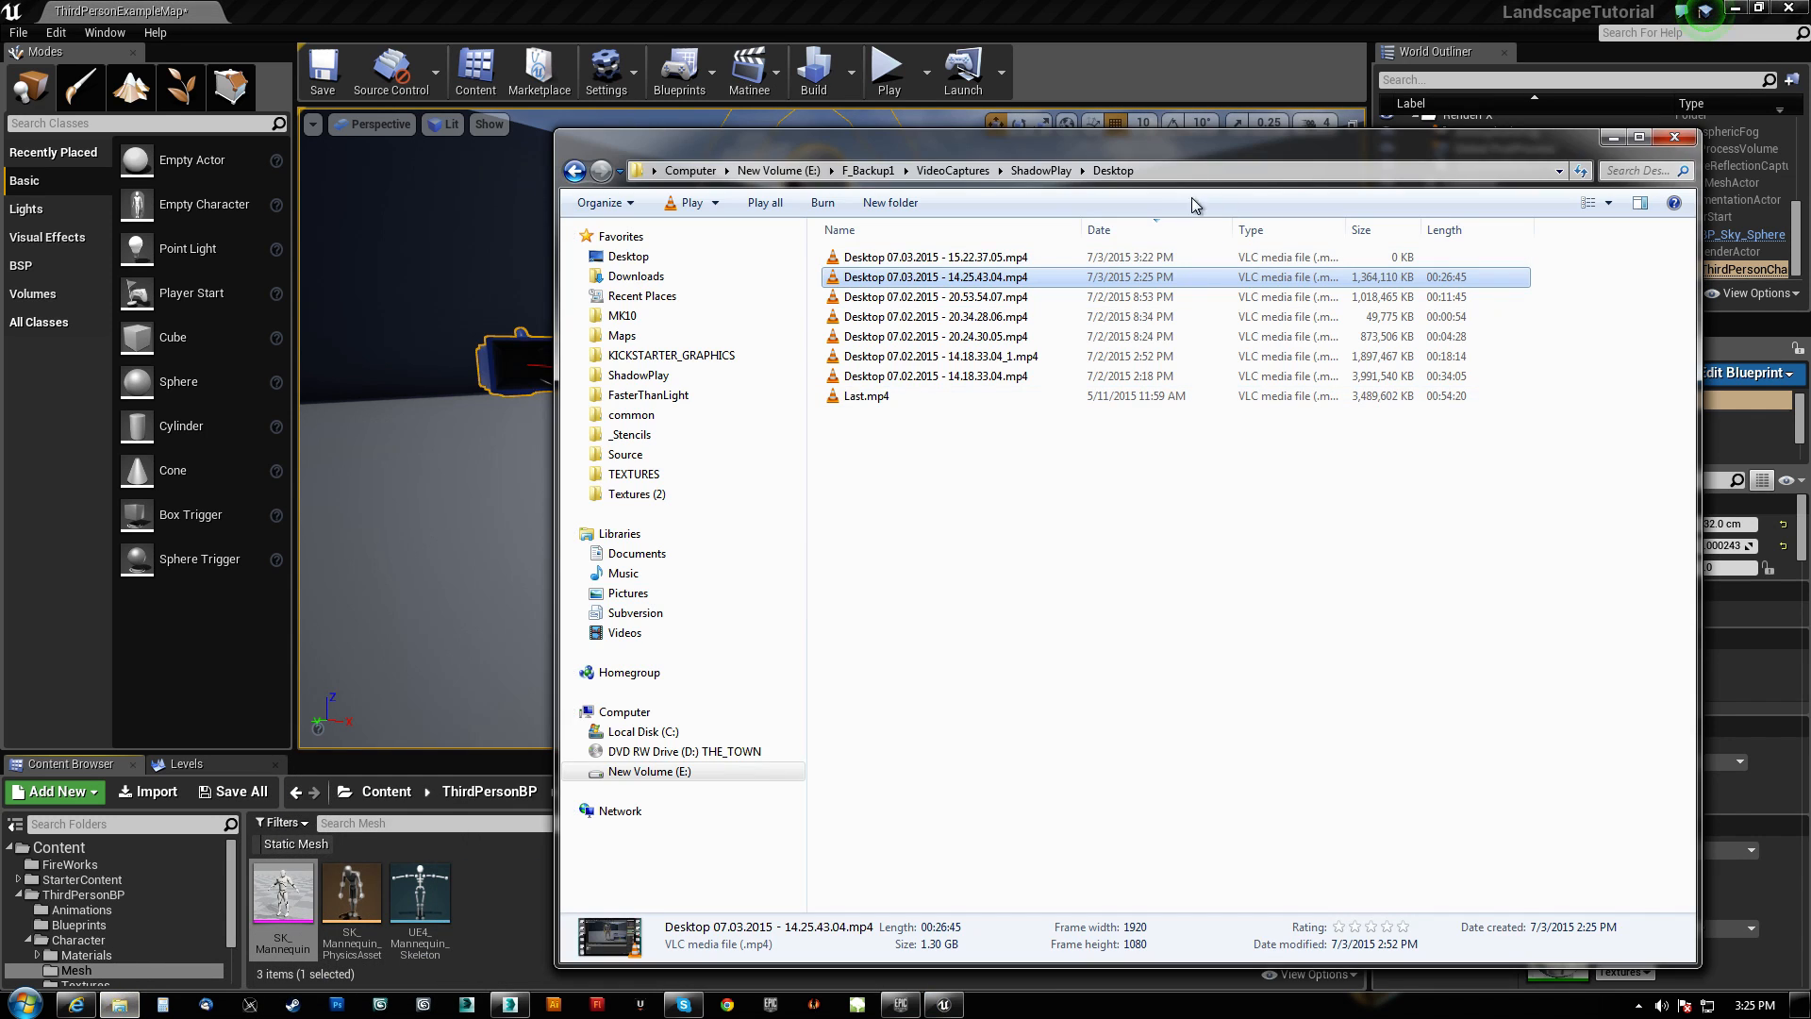
Import SK_Mannequin_NEW.FBX into the Mesh folder and read the duplicate-bone-name import error.
{"action": "left_click", "coordinate": [630, 255]}
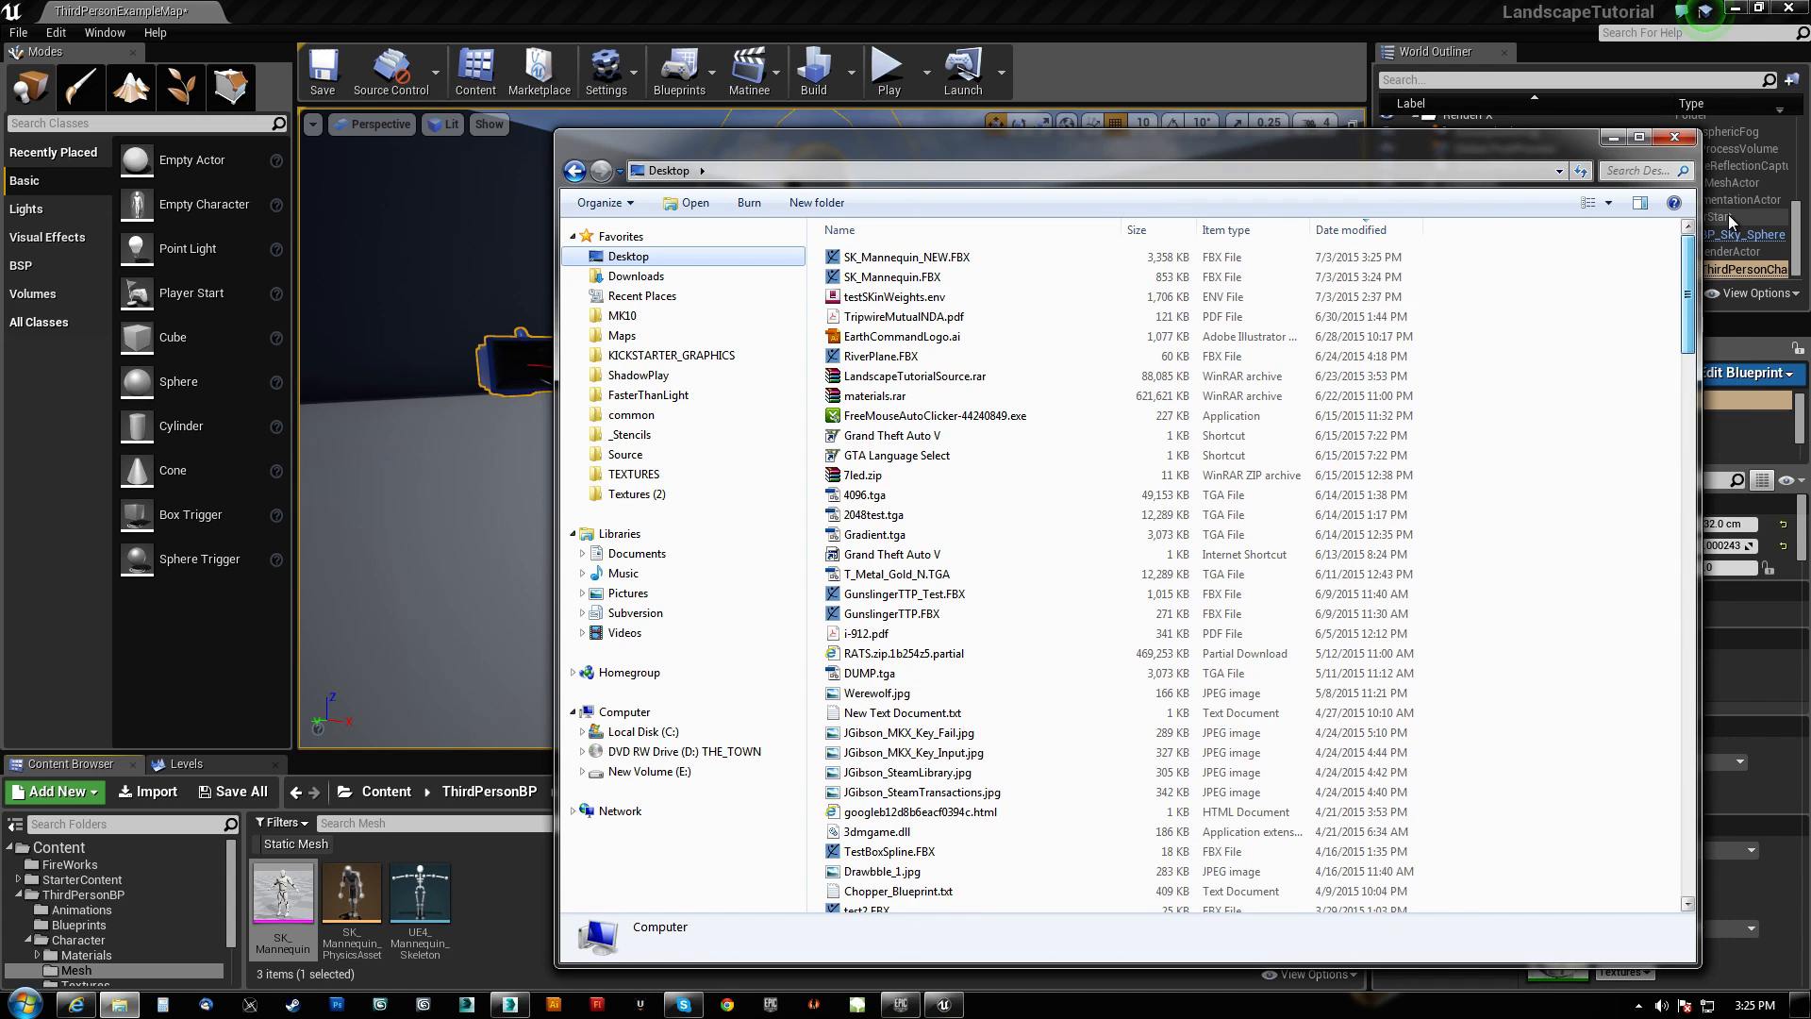
{"action": "left_click", "coordinate": [903, 257]}
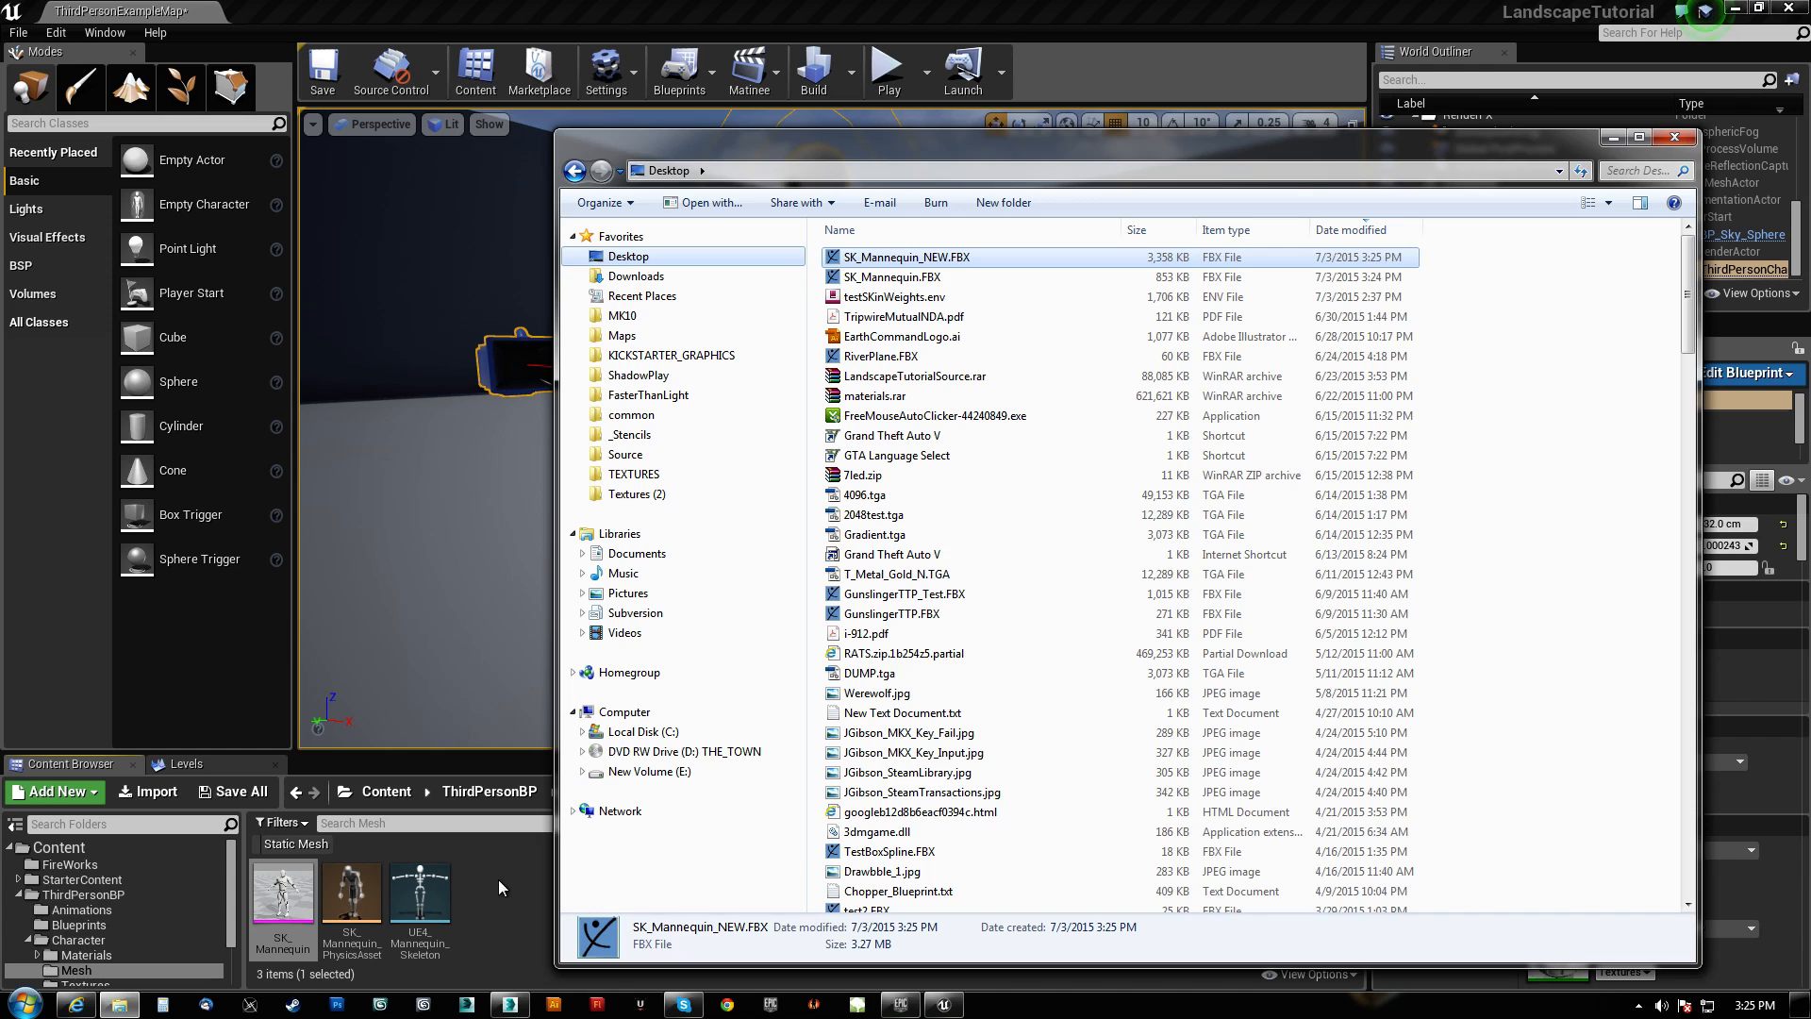
{"action": "double_click", "coordinate": [907, 257]}
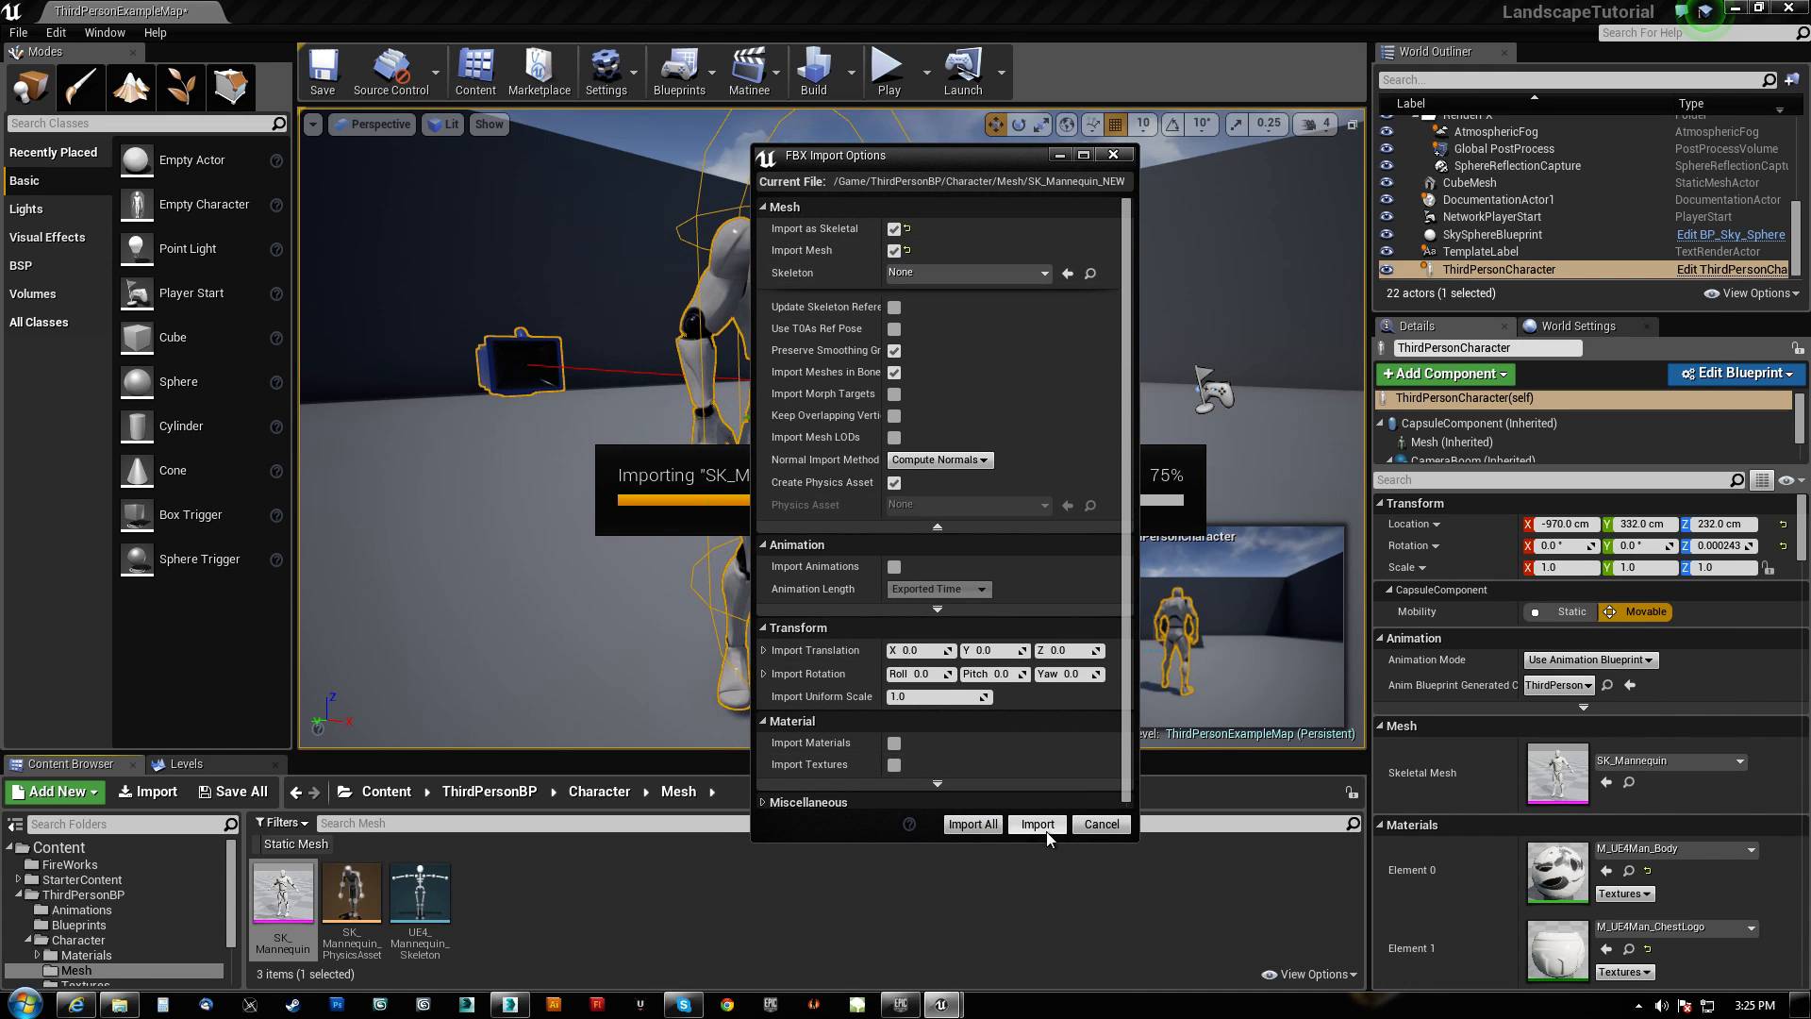
{"action": "left_click", "coordinate": [1036, 824]}
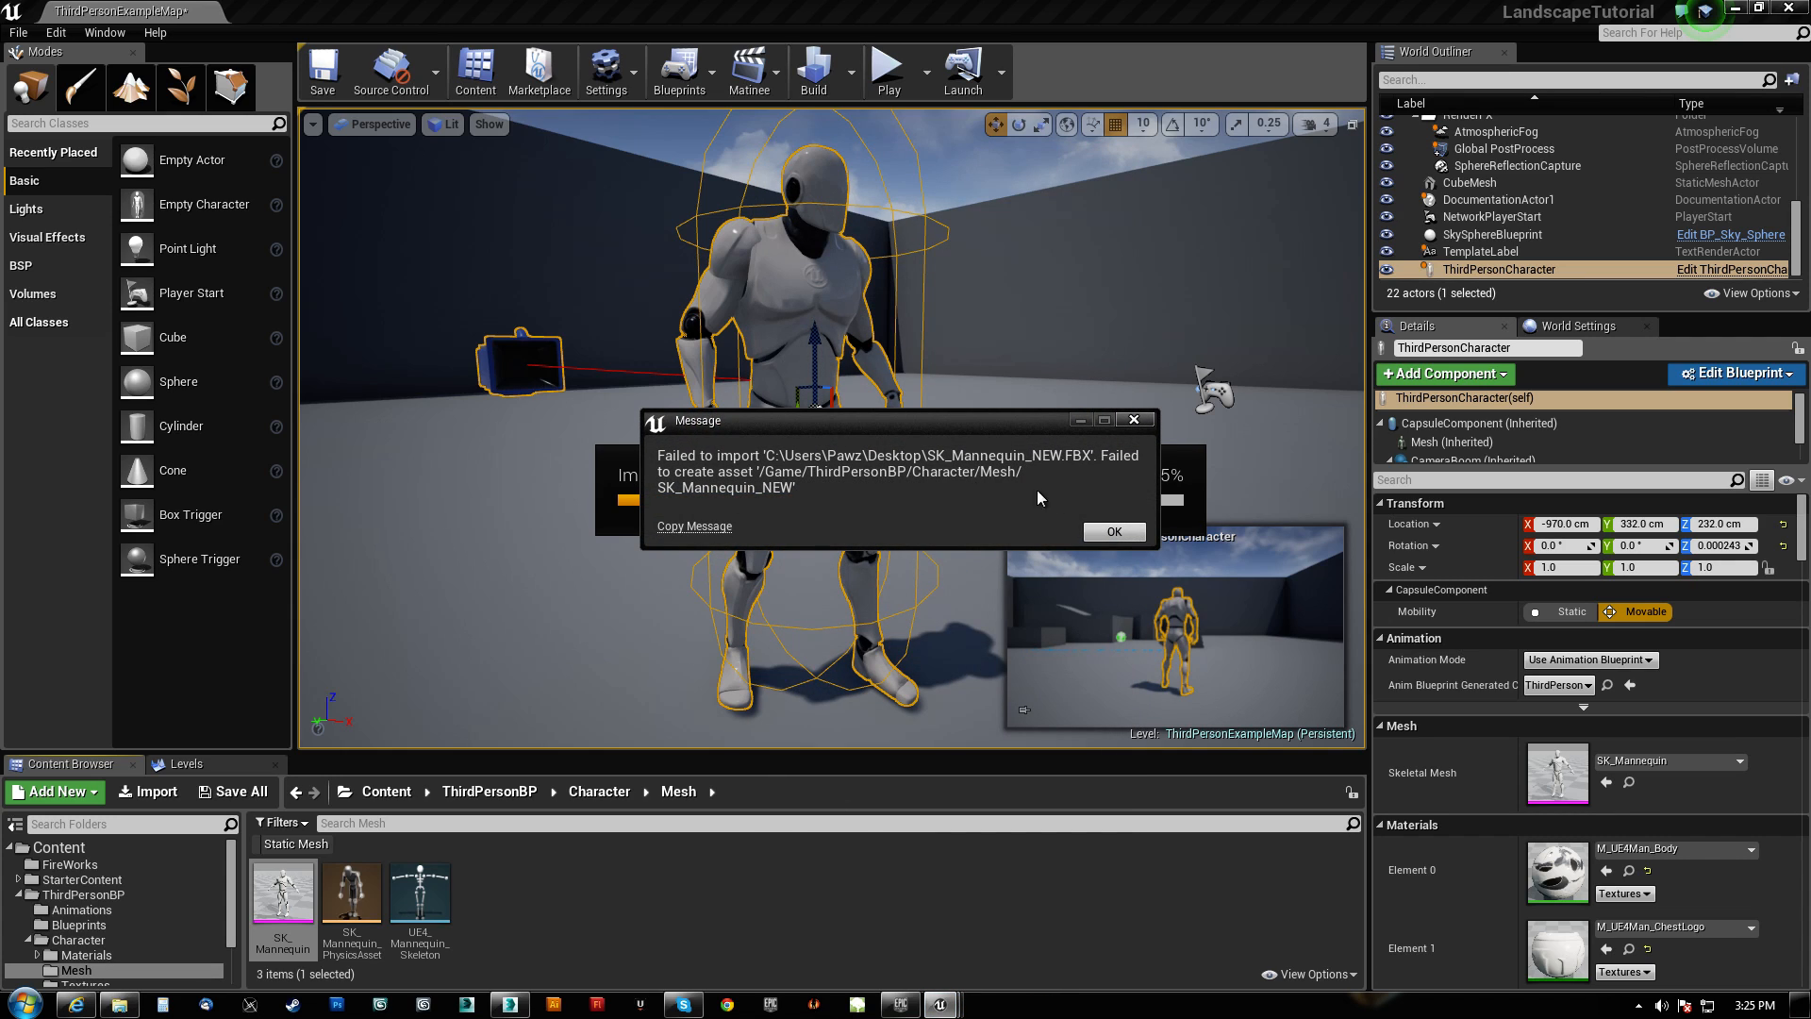
{"action": "left_click", "coordinate": [1111, 532]}
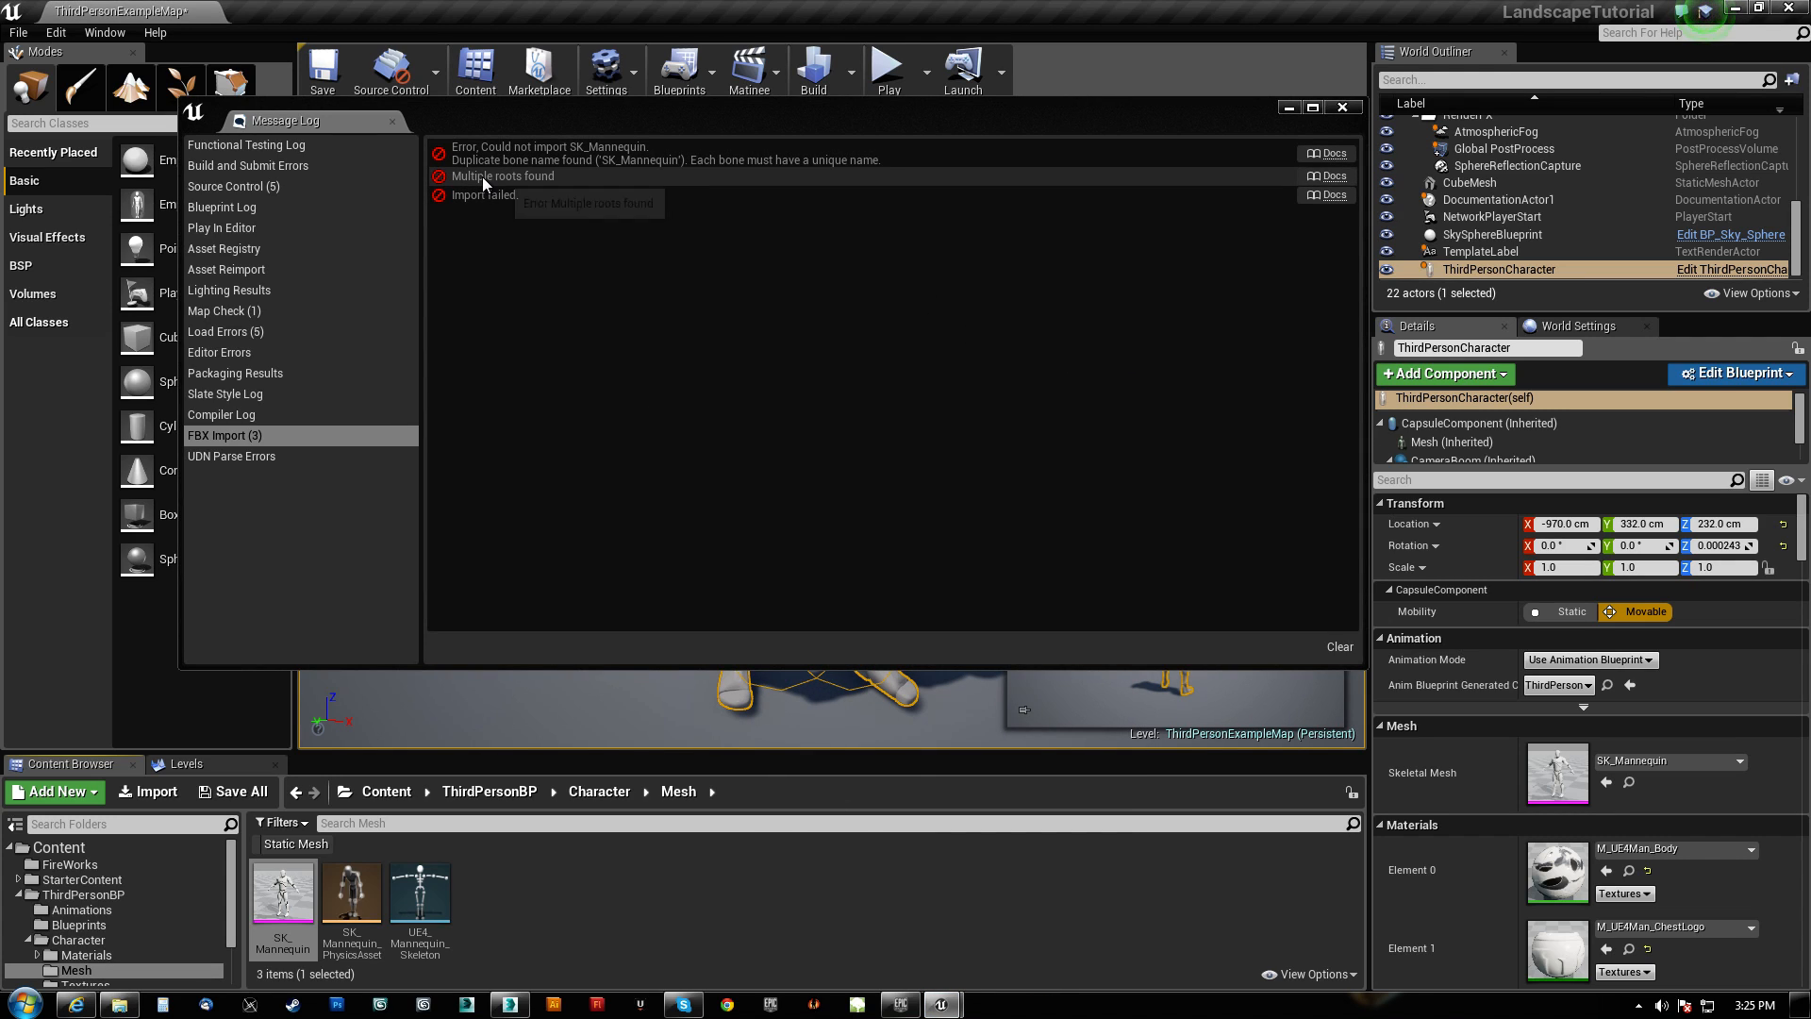
{"action": "mouse_move", "coordinate": [485, 175]}
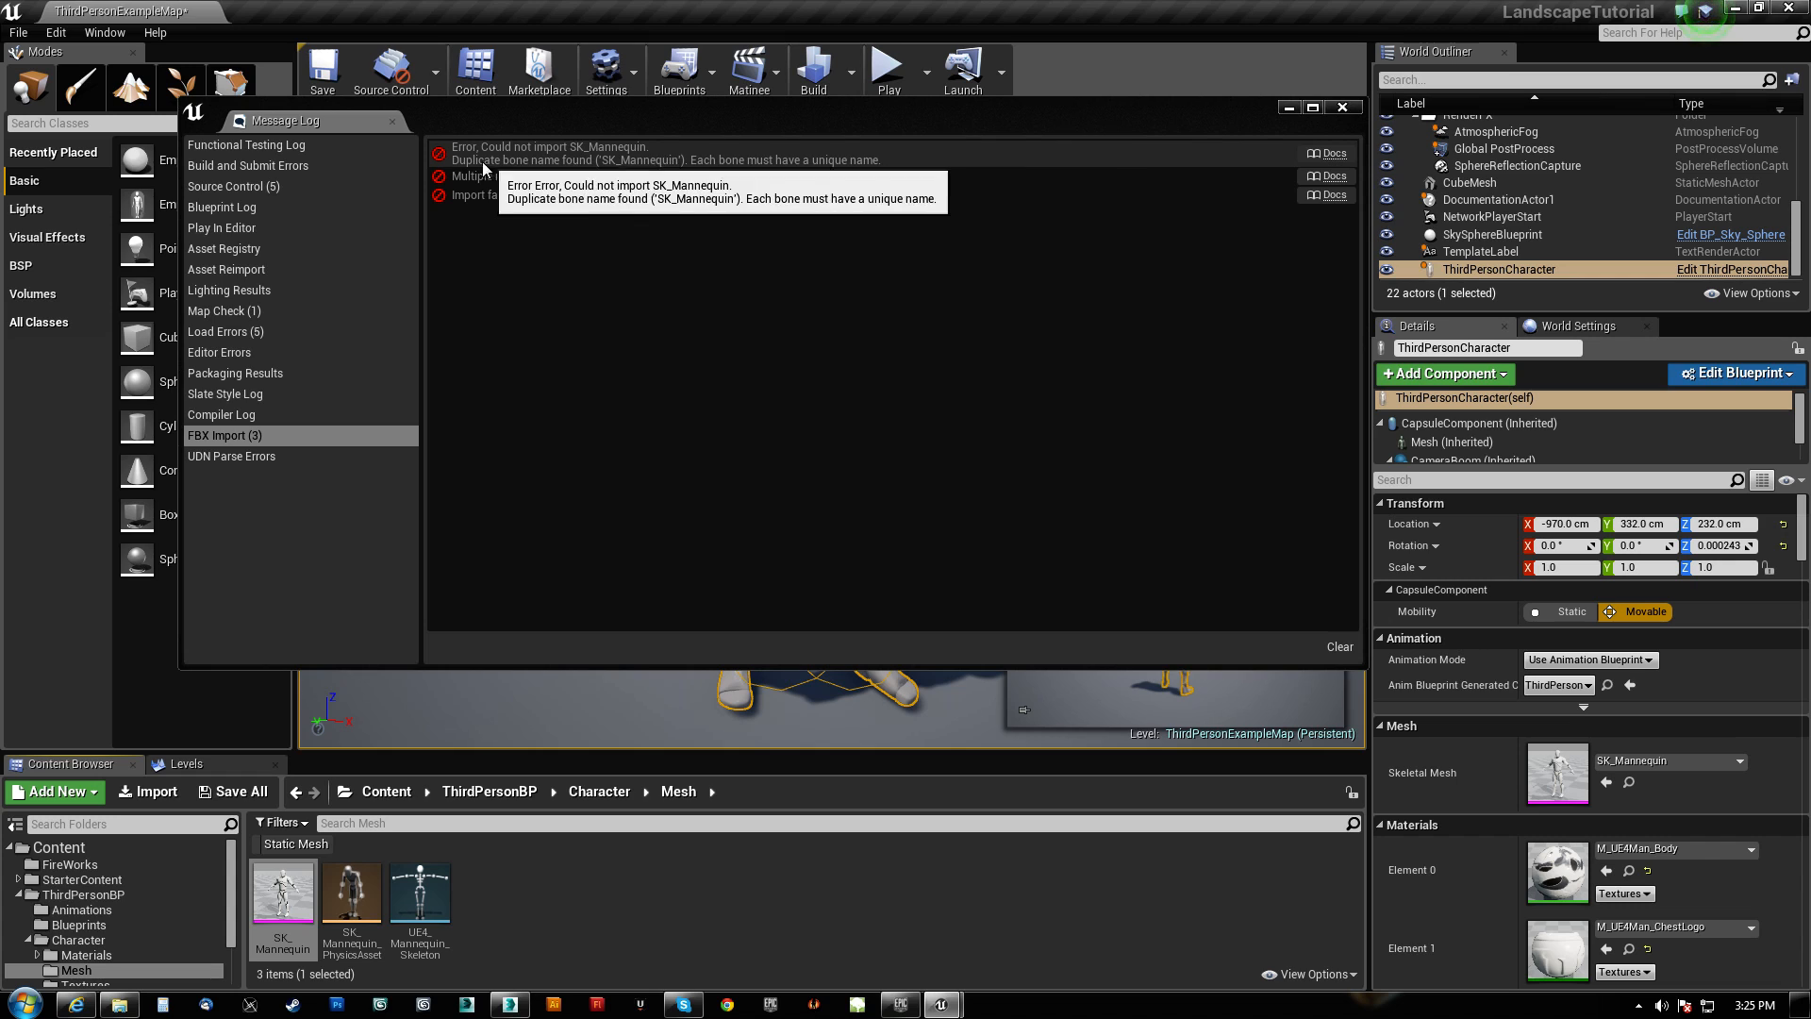
{"action": "mouse_move", "coordinate": [1217, 105]}
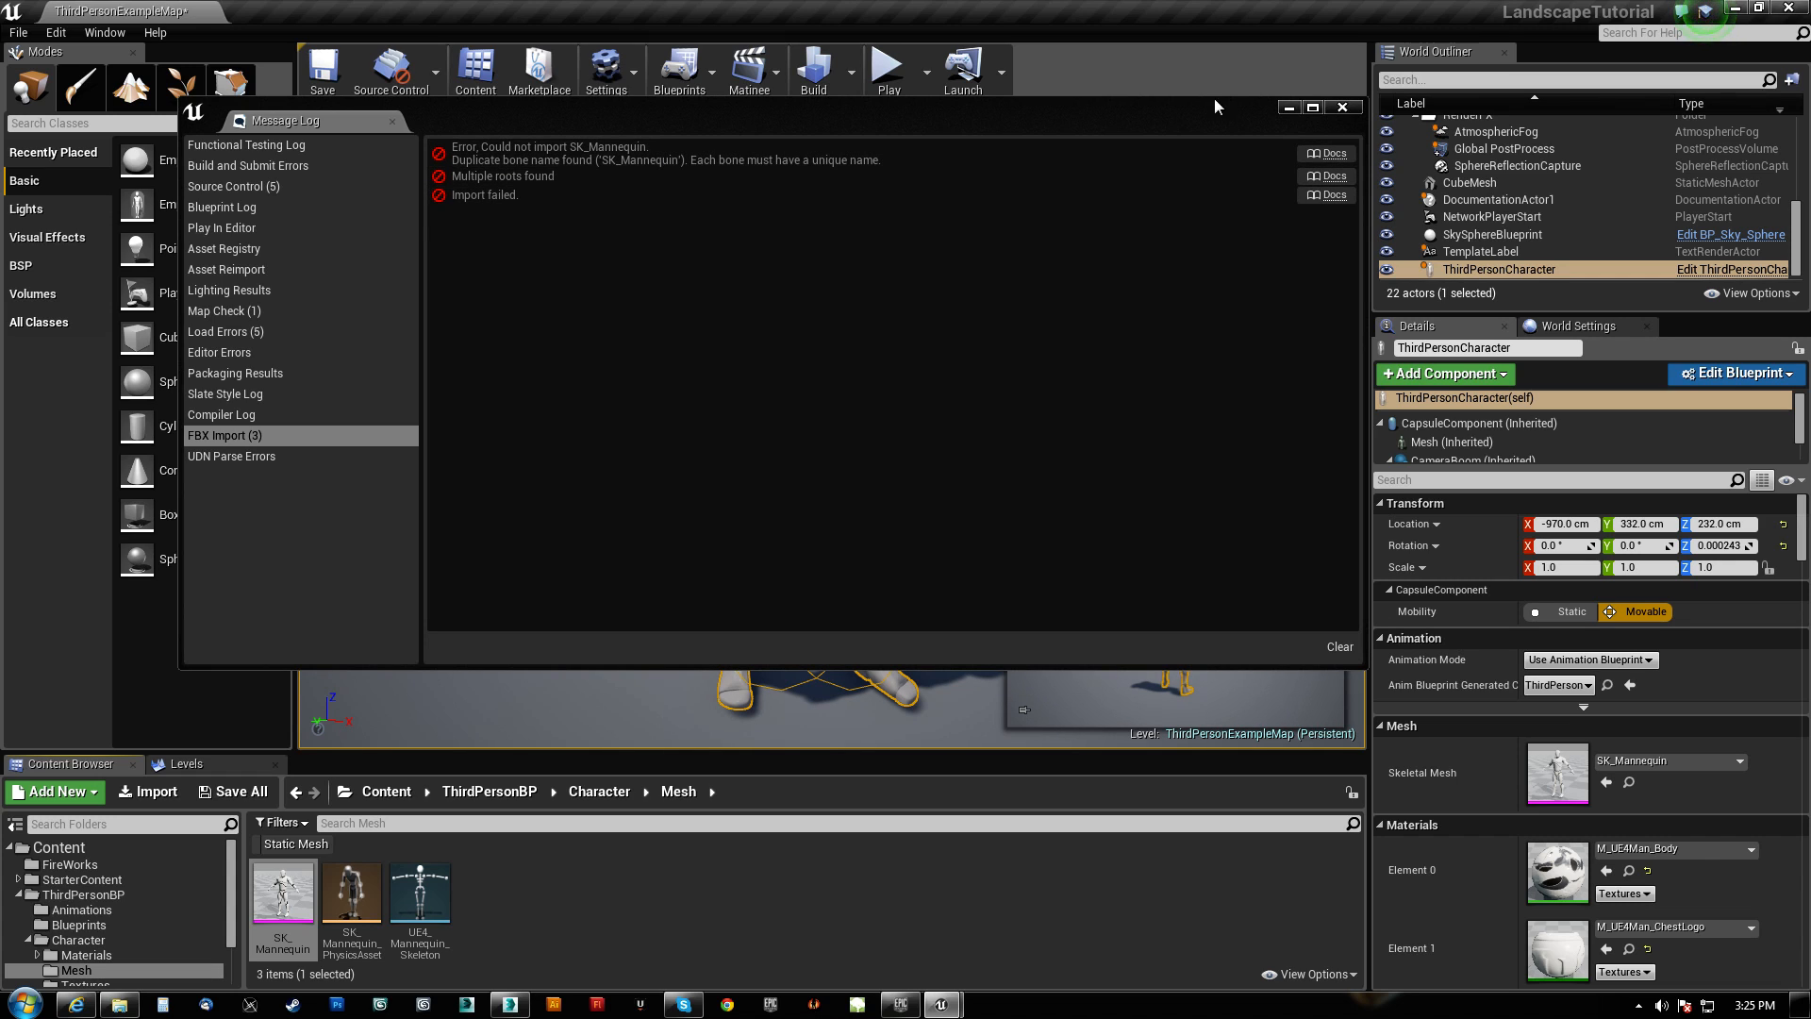
{"action": "left_click", "coordinate": [508, 1001]}
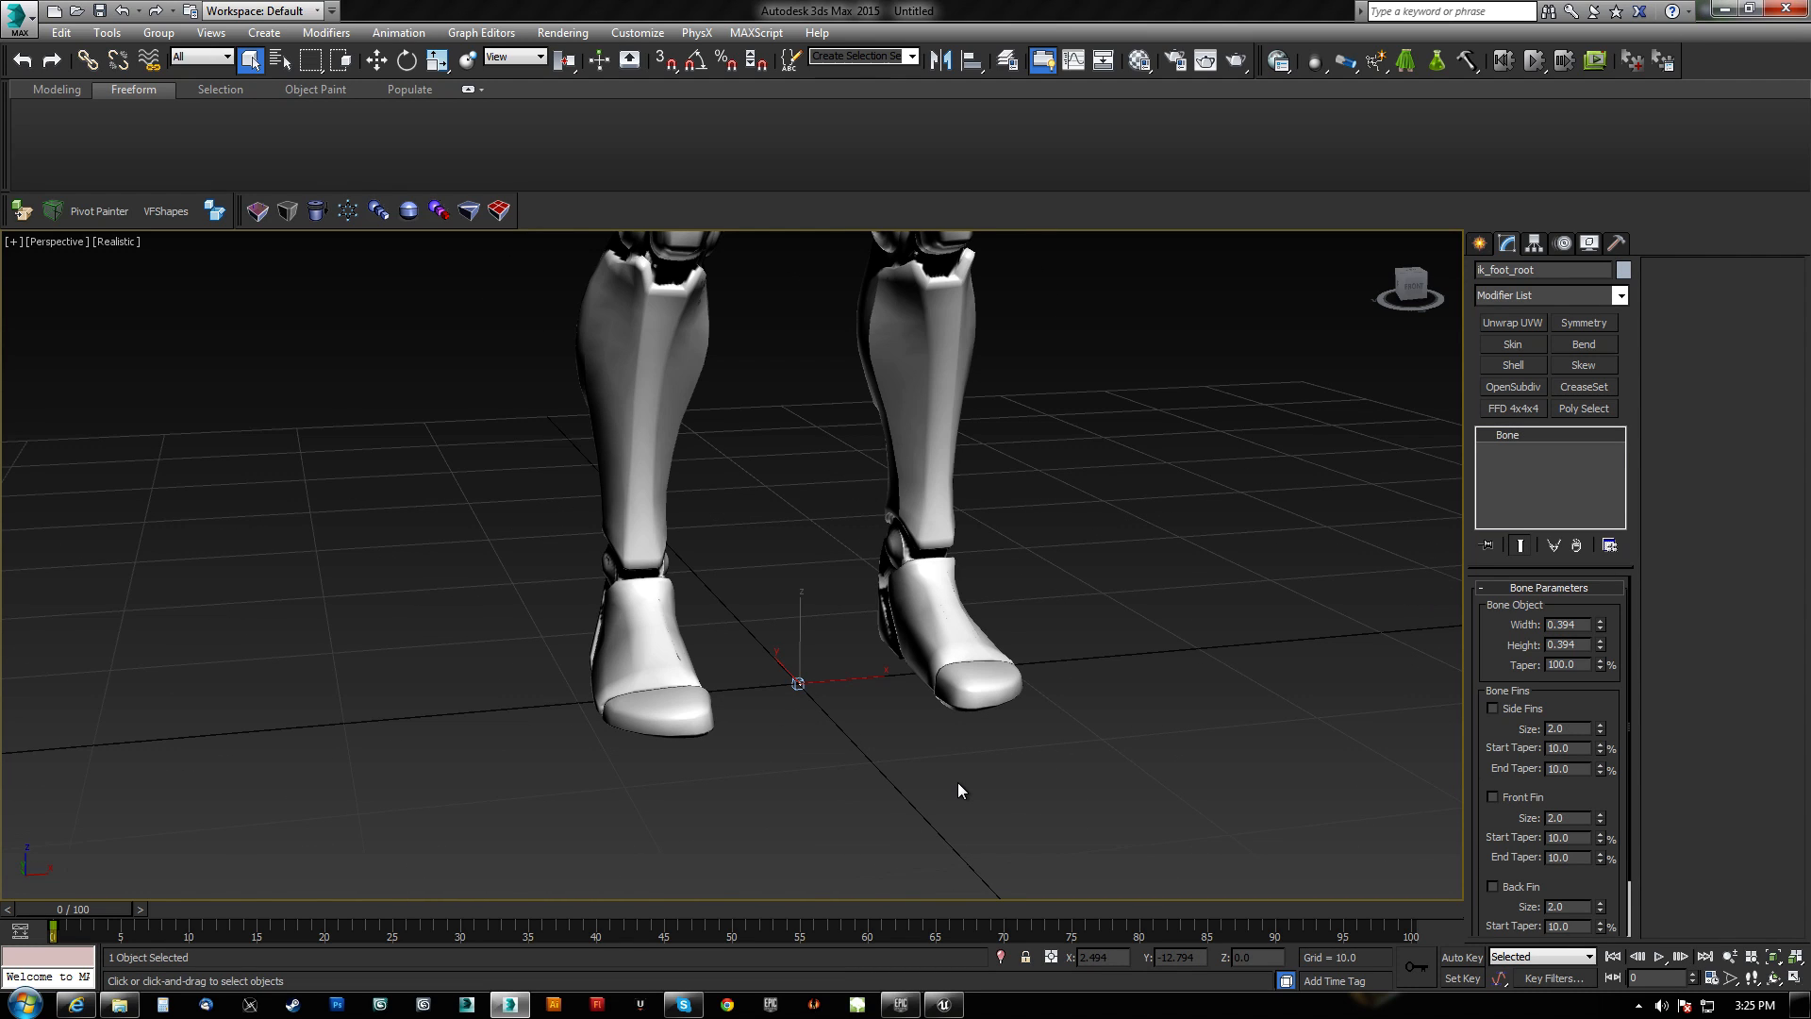
Deselect ik_foot_root and select the skeleton's root bone at the feet.
{"action": "left_click", "coordinate": [796, 683]}
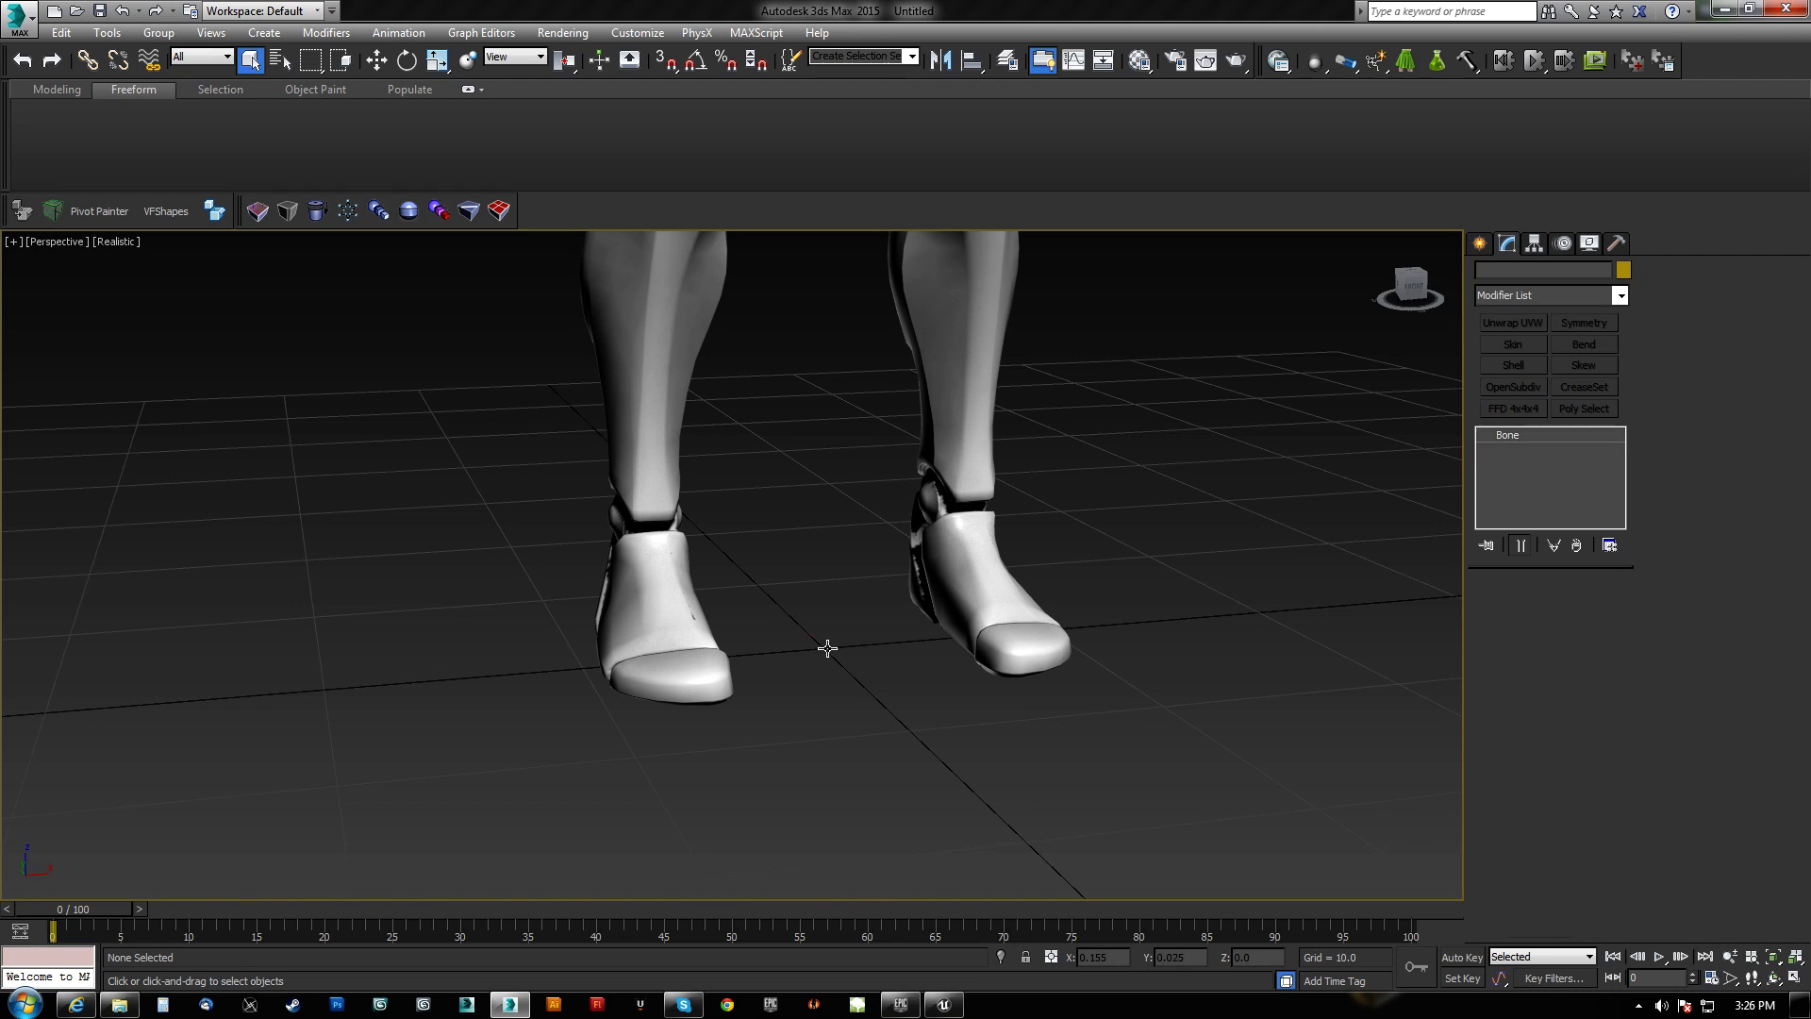
{"action": "left_click", "coordinate": [826, 648]}
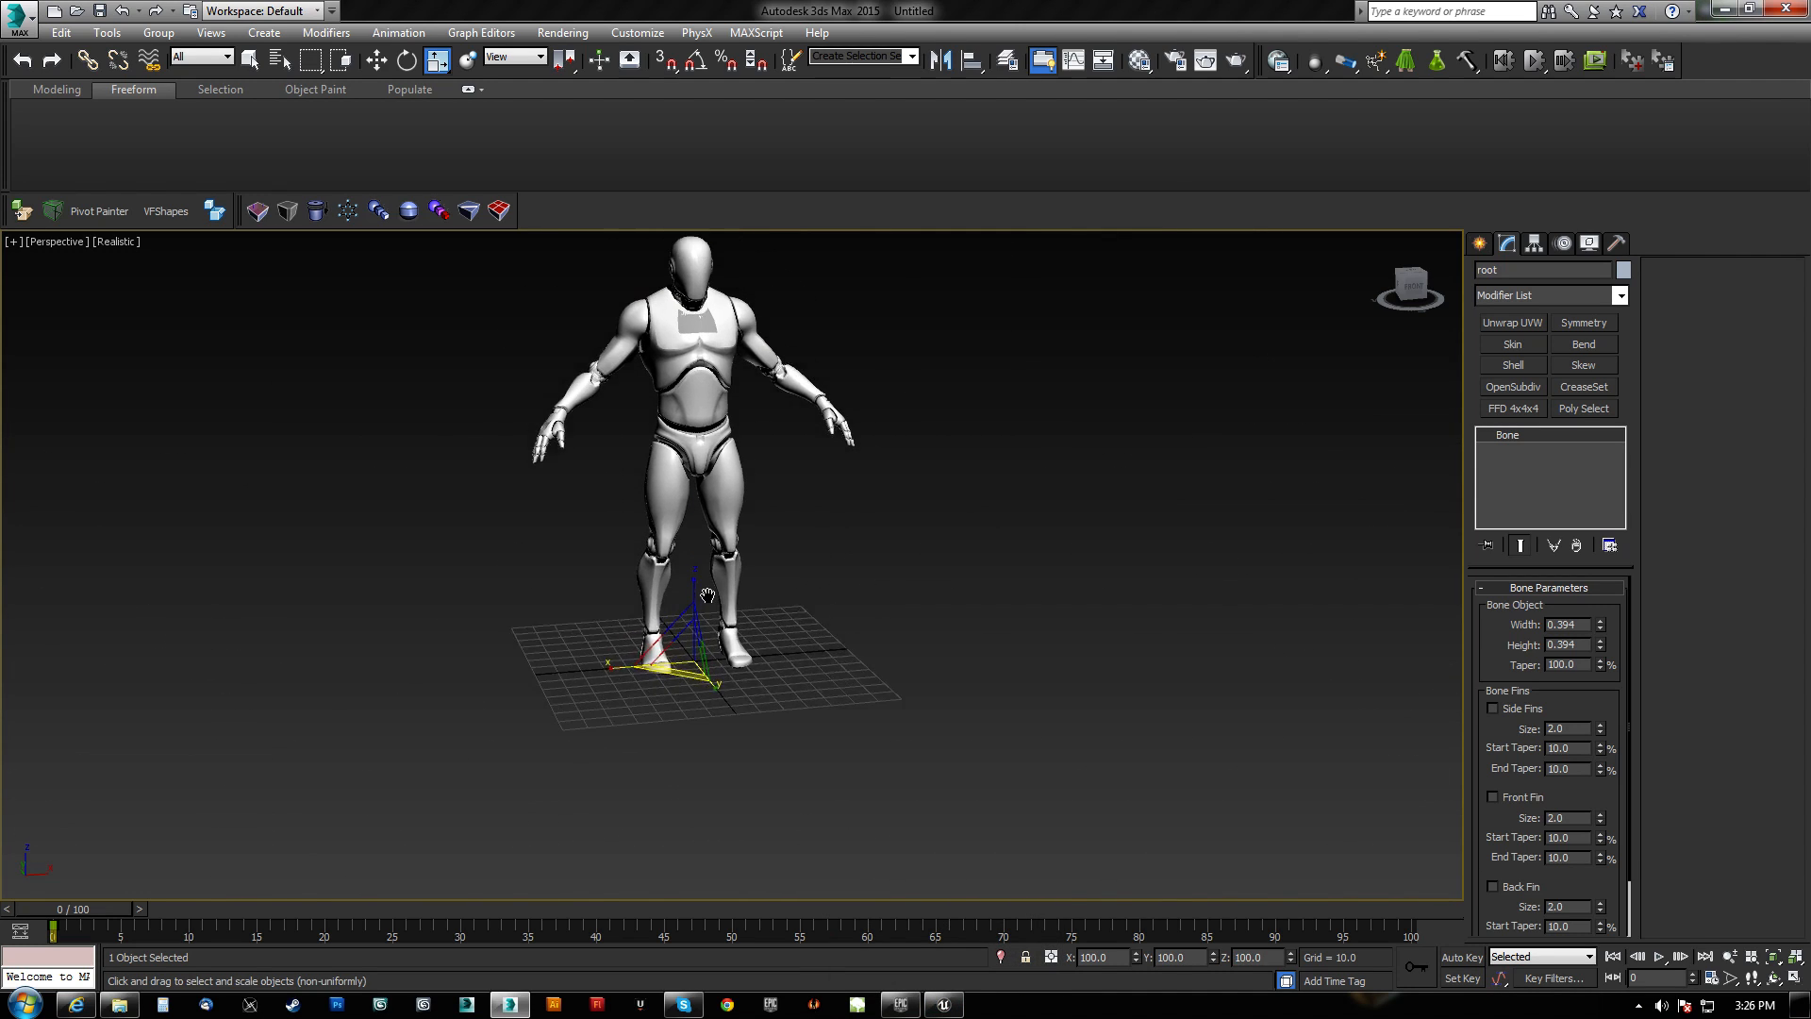
Save the Skin modifier's weights to testSkinWeights.env on the Desktop, overwriting the old file.
{"action": "scroll", "scroll_direction": "down", "scroll_amount": 3}
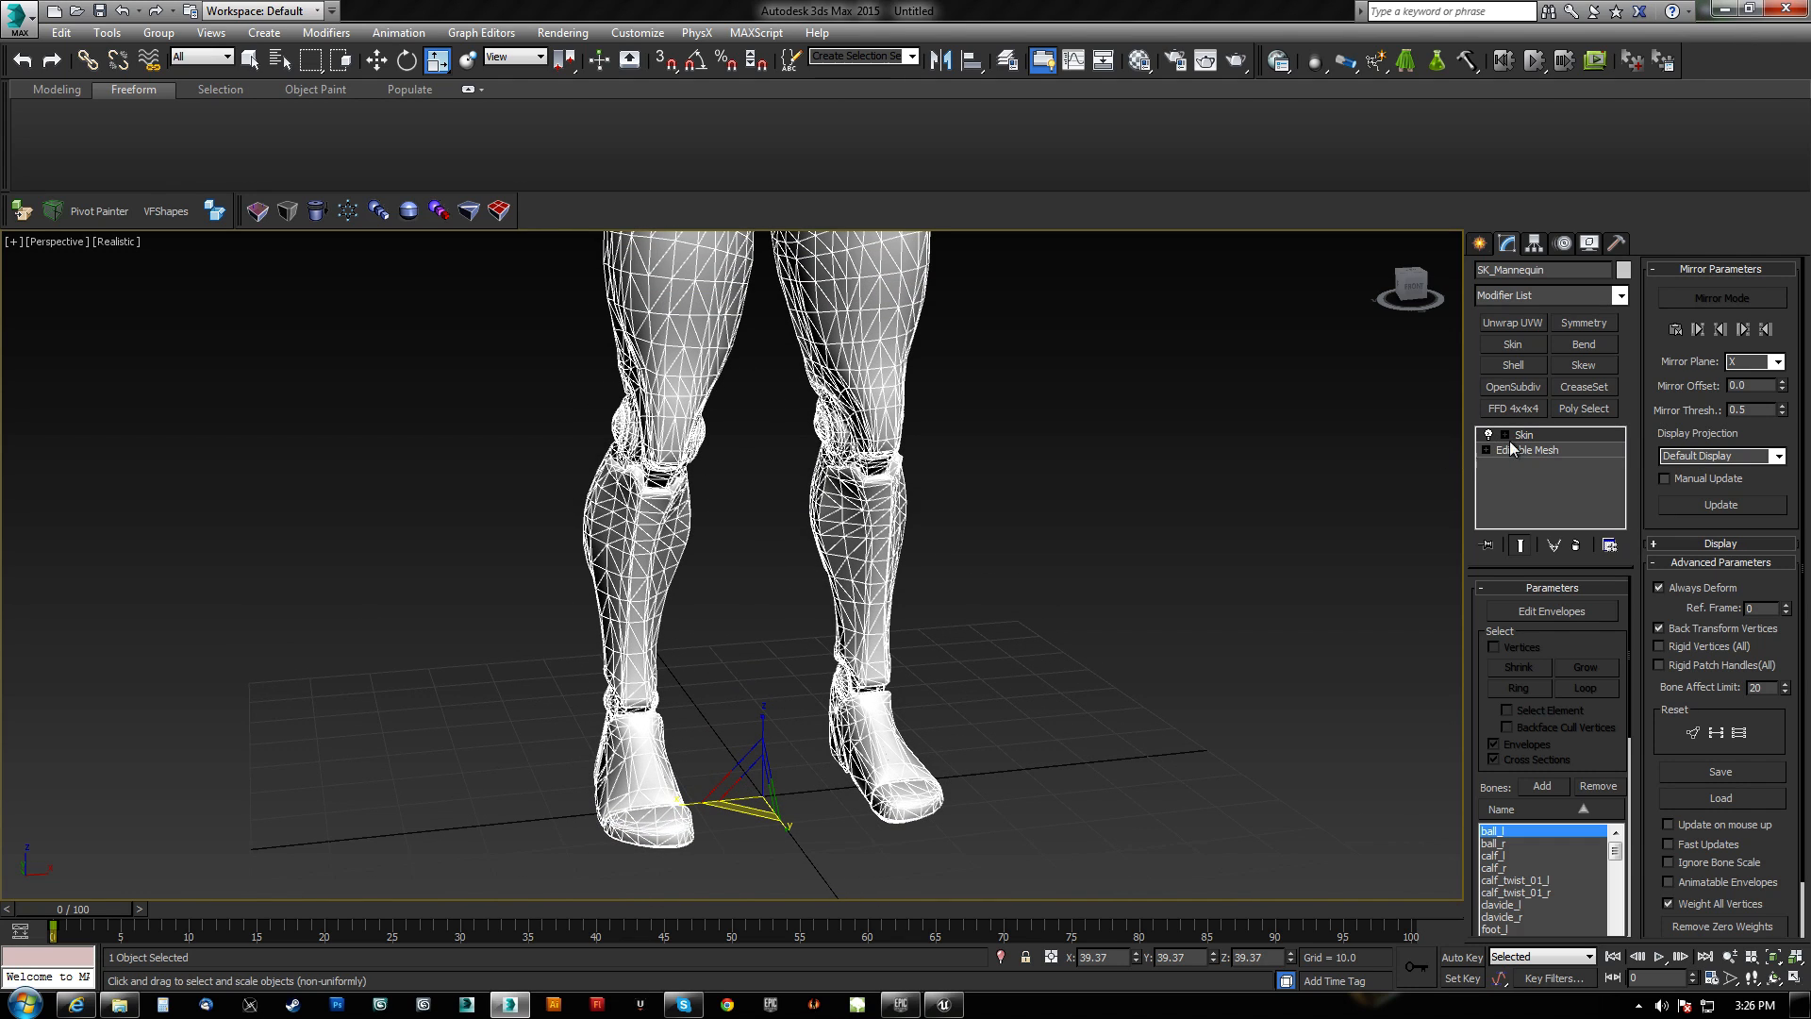
{"action": "left_click", "coordinate": [1719, 771]}
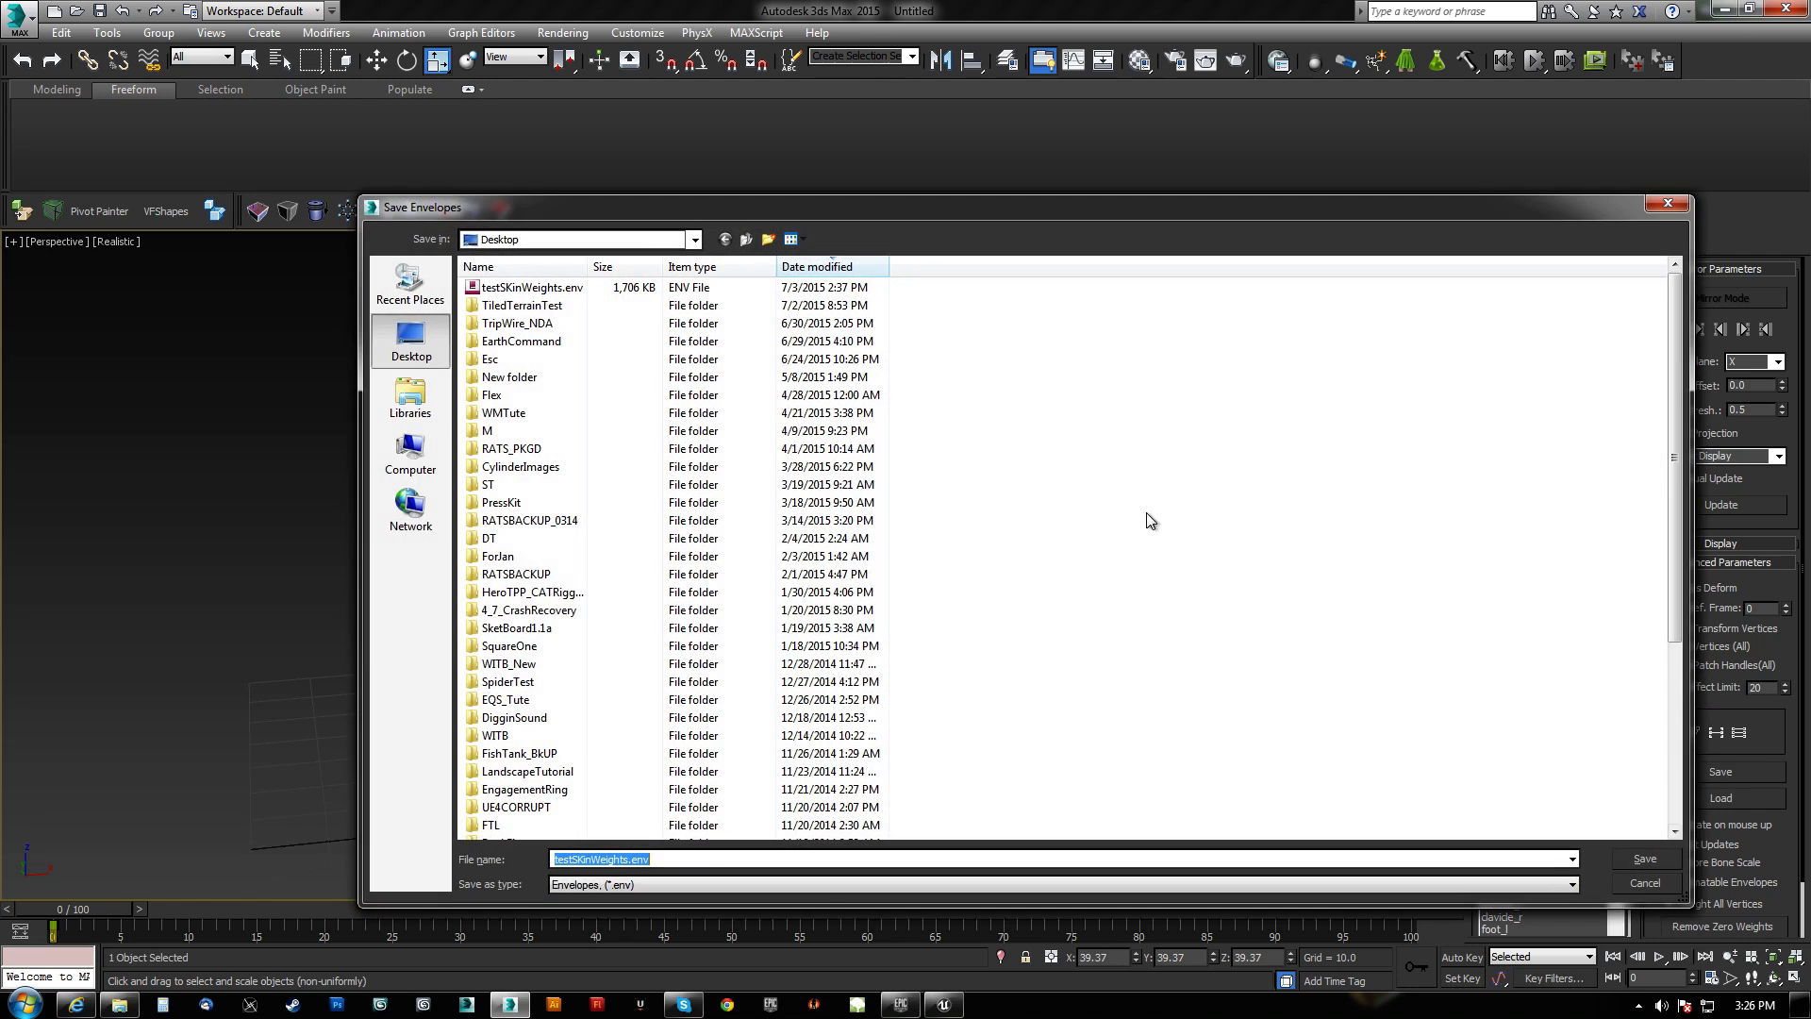
{"action": "left_click", "coordinate": [1643, 858]}
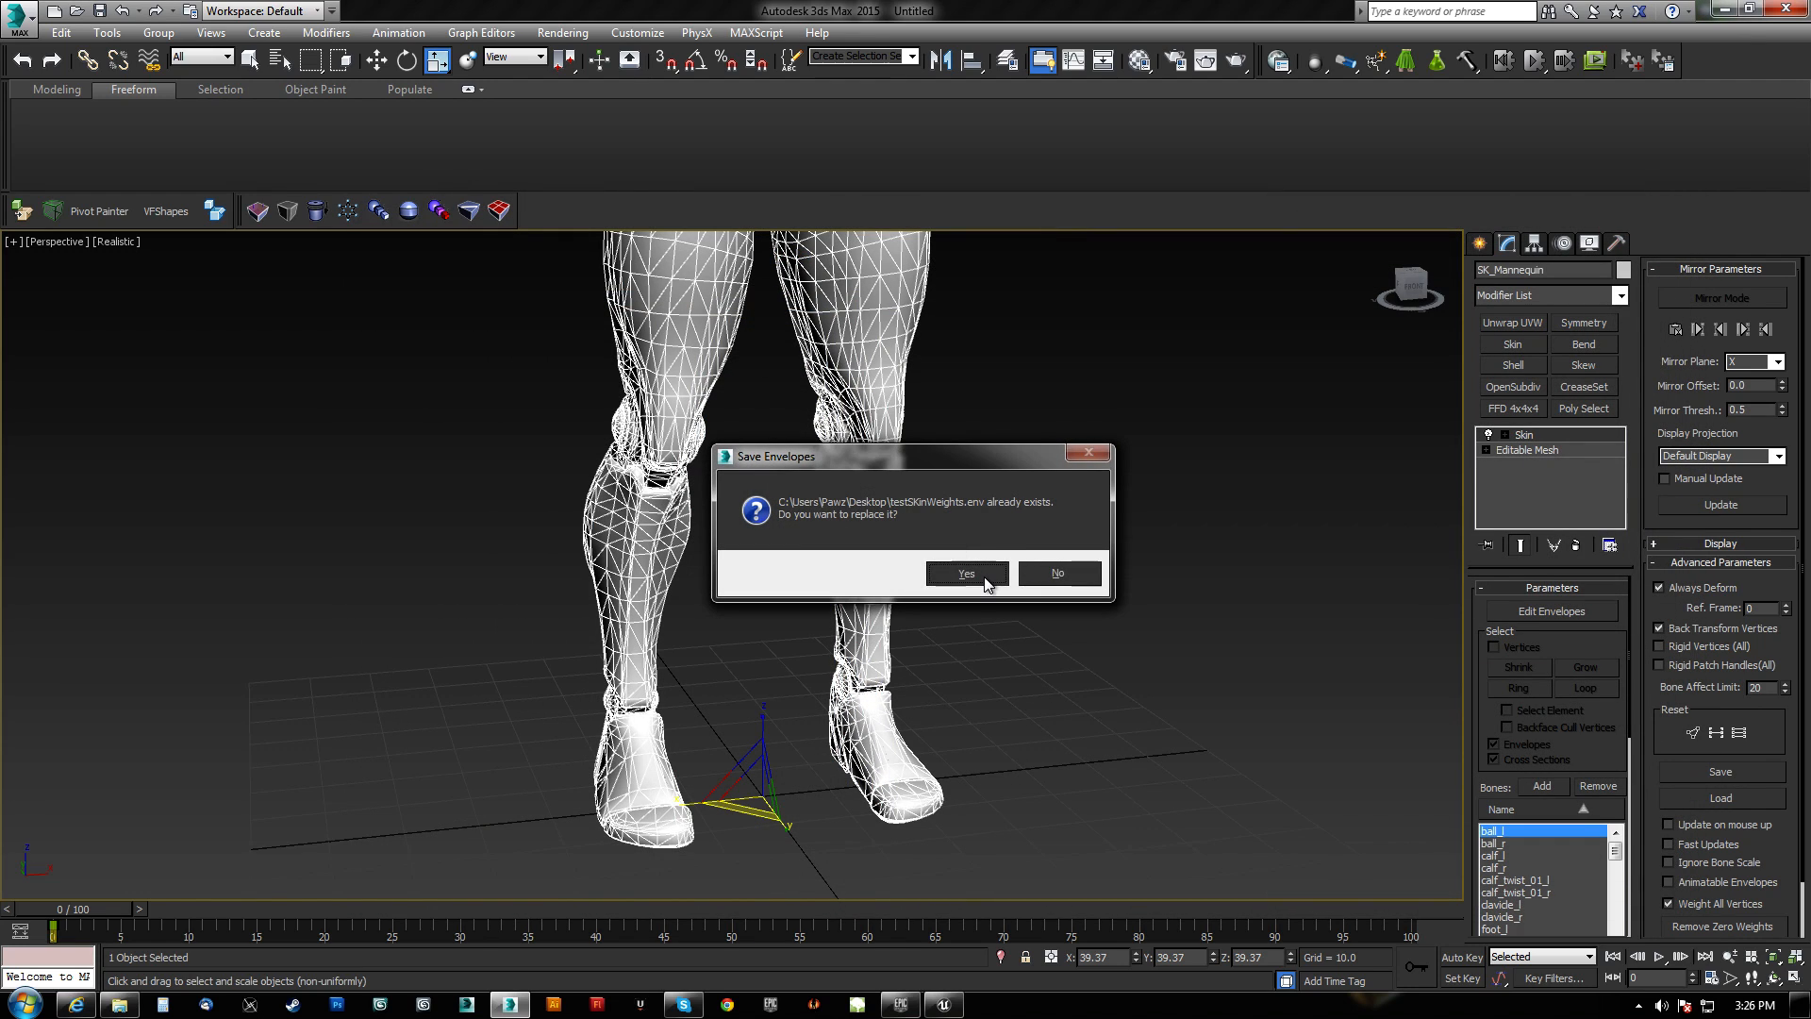
{"action": "left_click", "coordinate": [966, 573]}
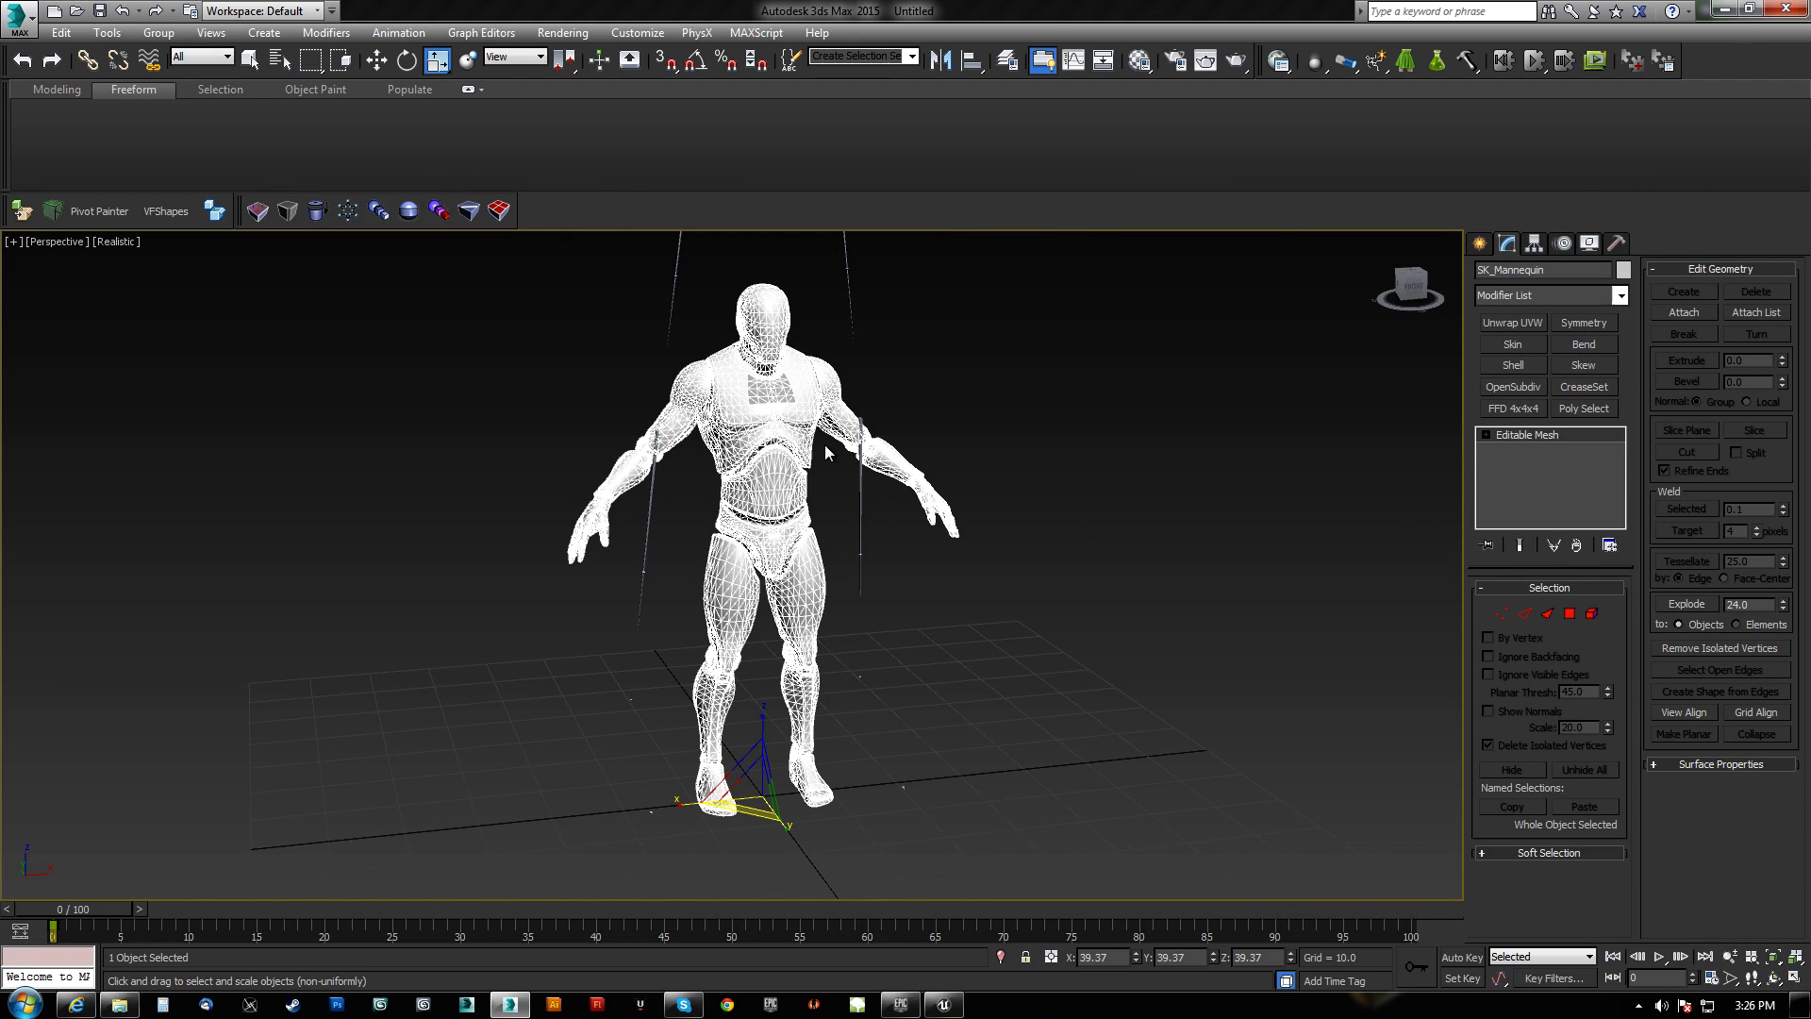
{"action": "mouse_move", "coordinate": [842, 495]}
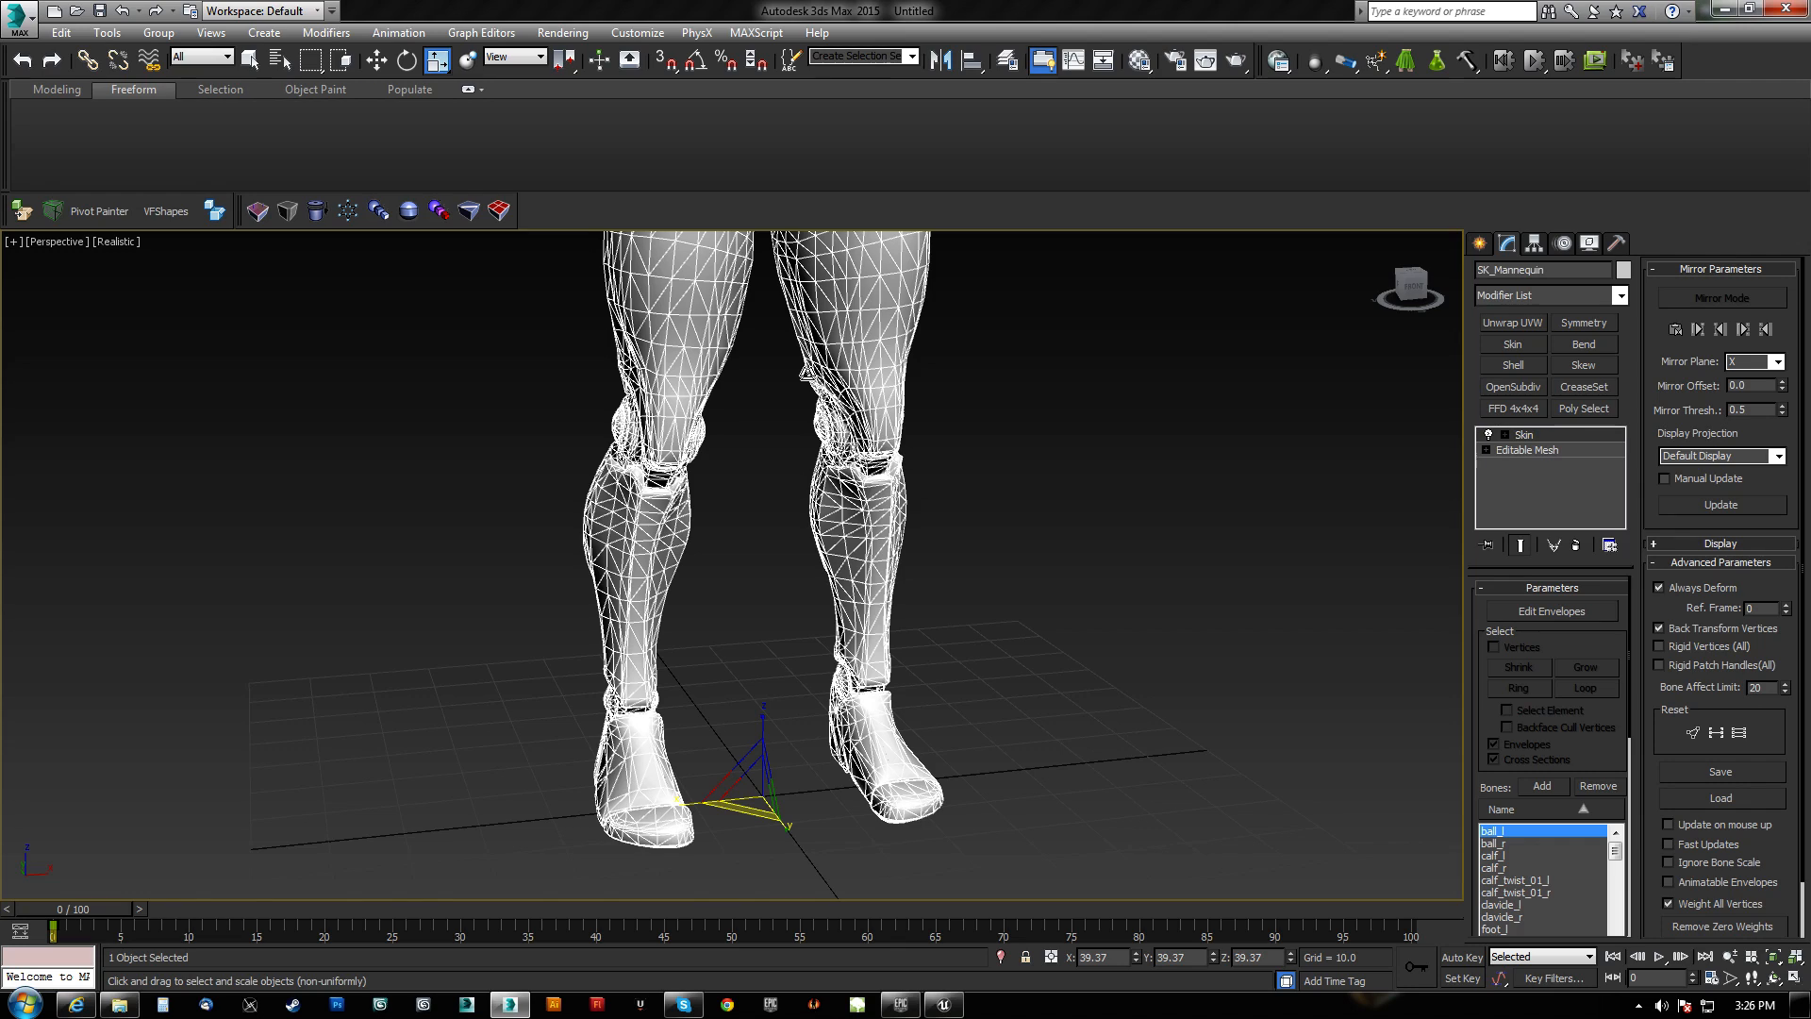
Collapse the Skin modifier into the mesh and add a fresh empty Skin modifier.
{"action": "right_click", "coordinate": [1525, 449]}
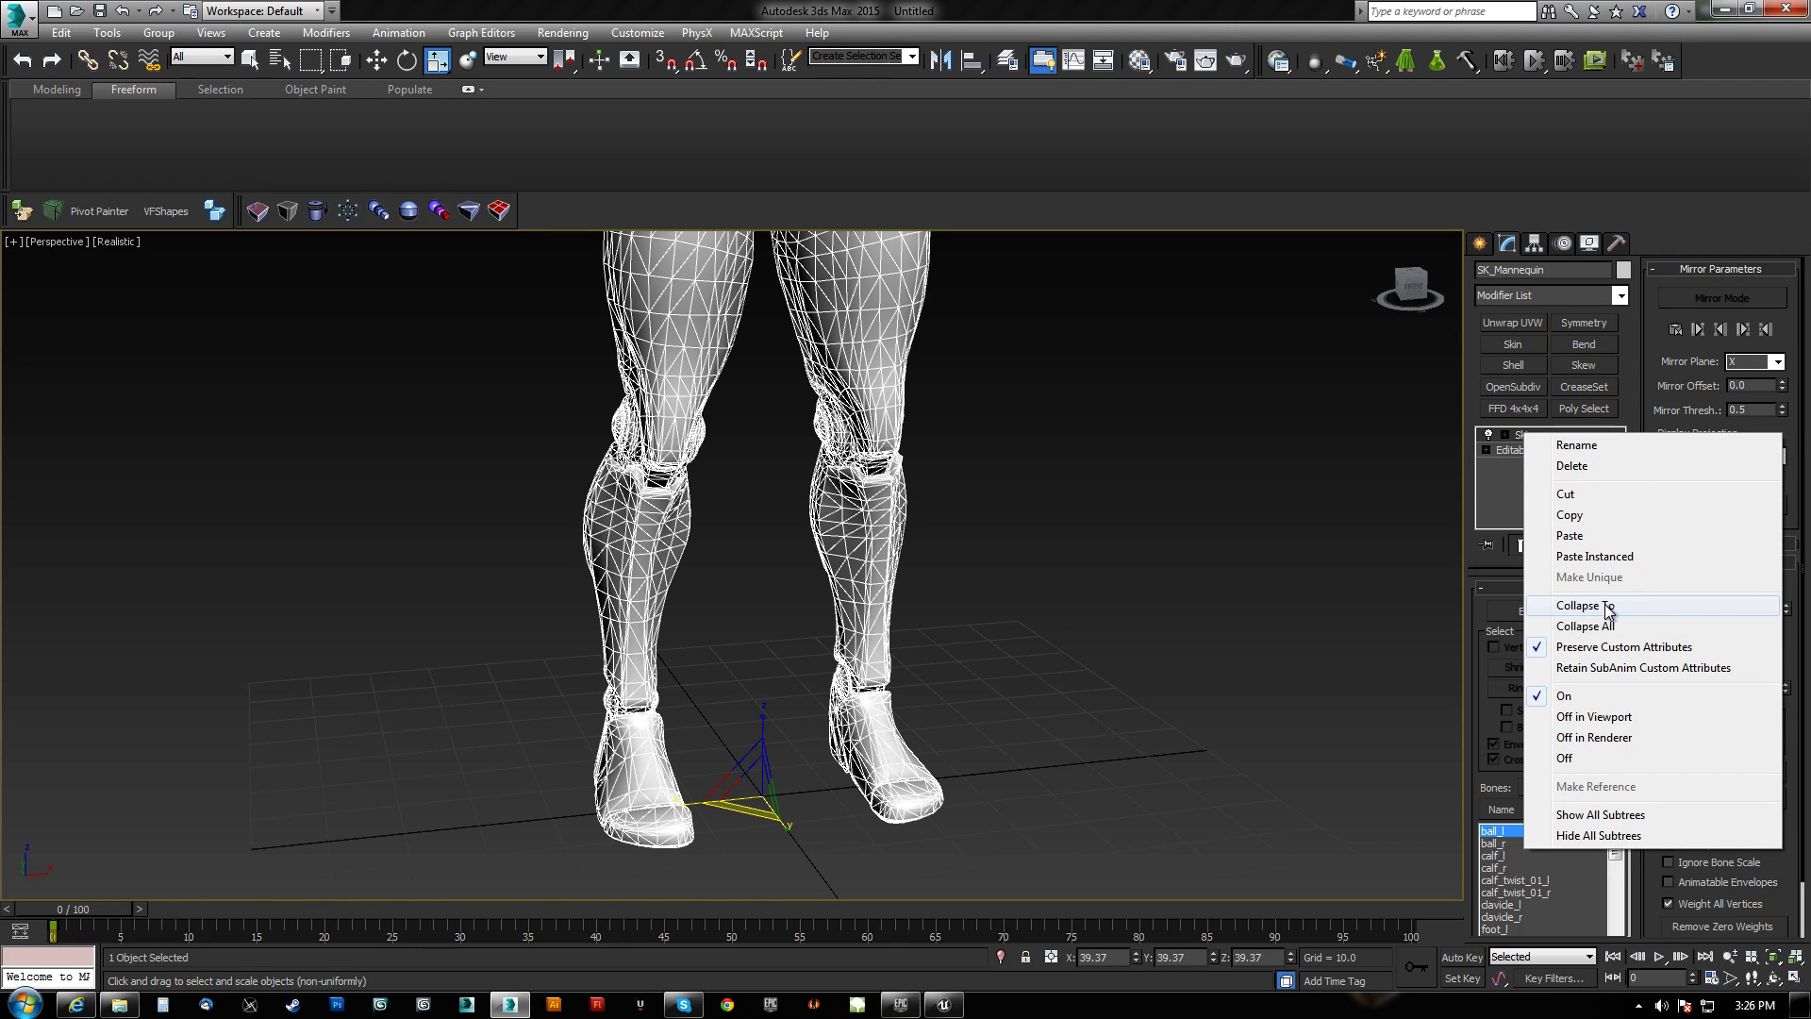
{"action": "left_click", "coordinate": [1579, 603]}
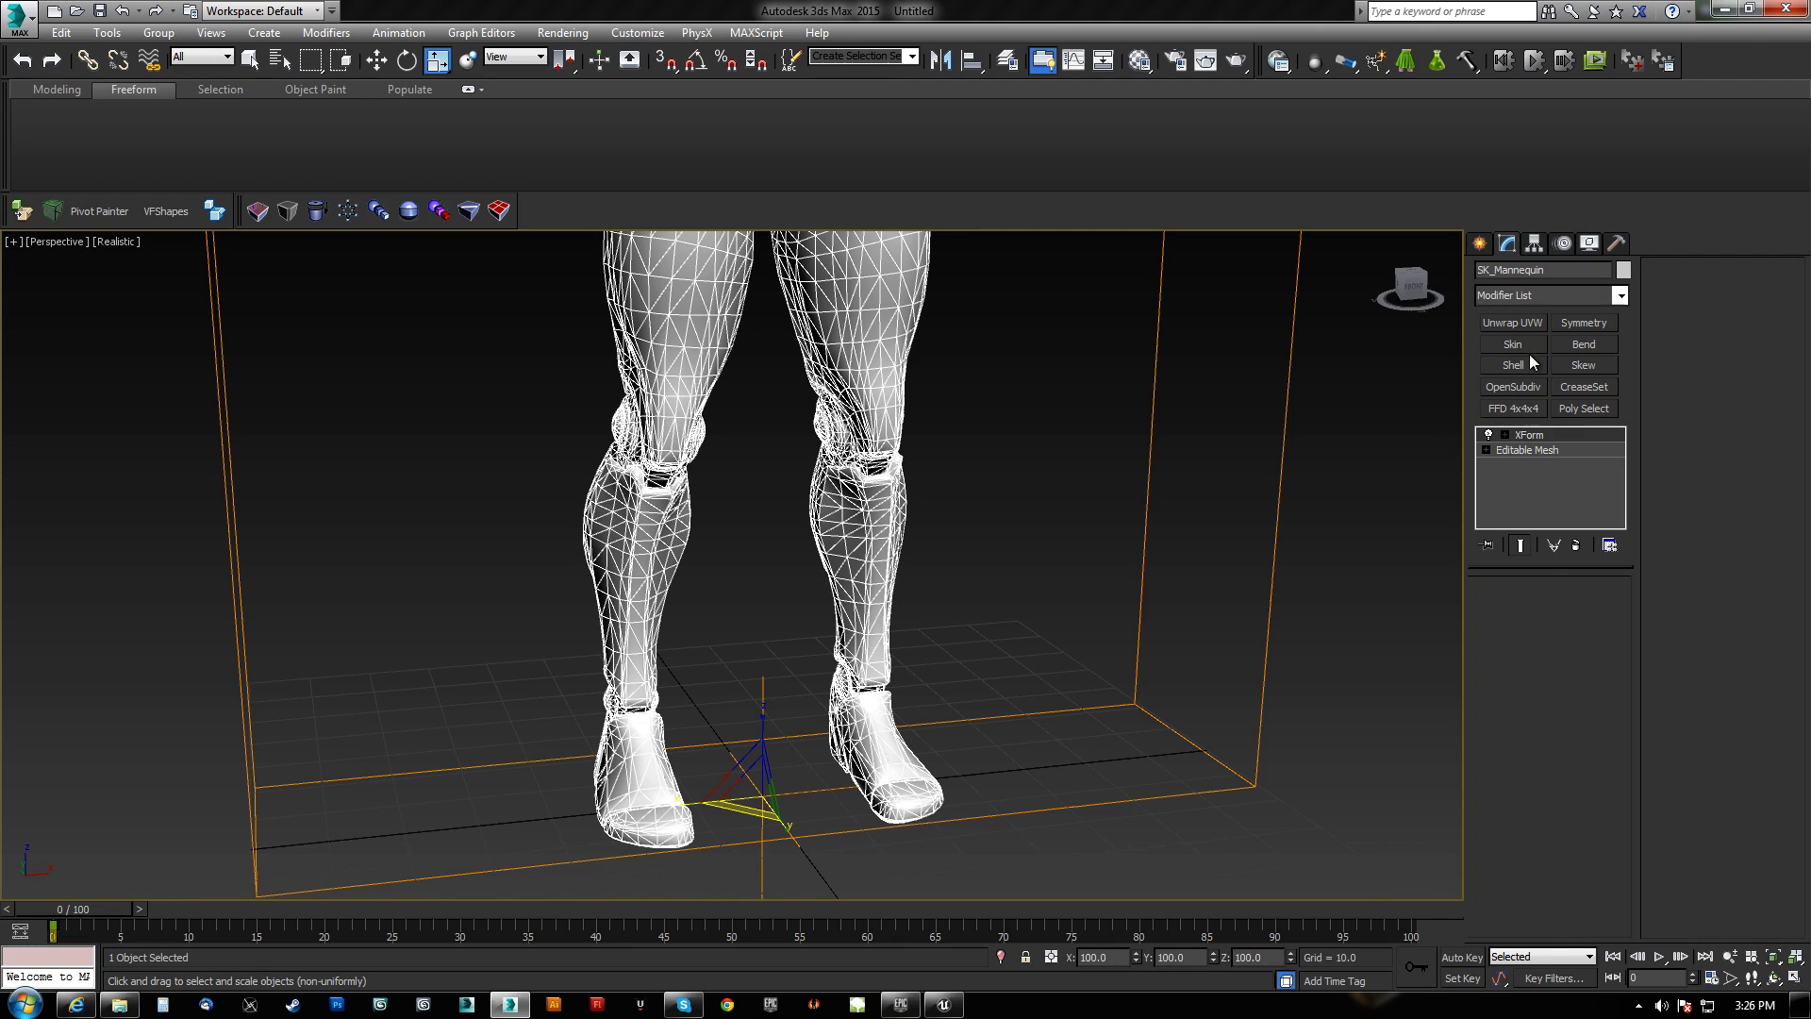
{"action": "left_click", "coordinate": [1527, 449]}
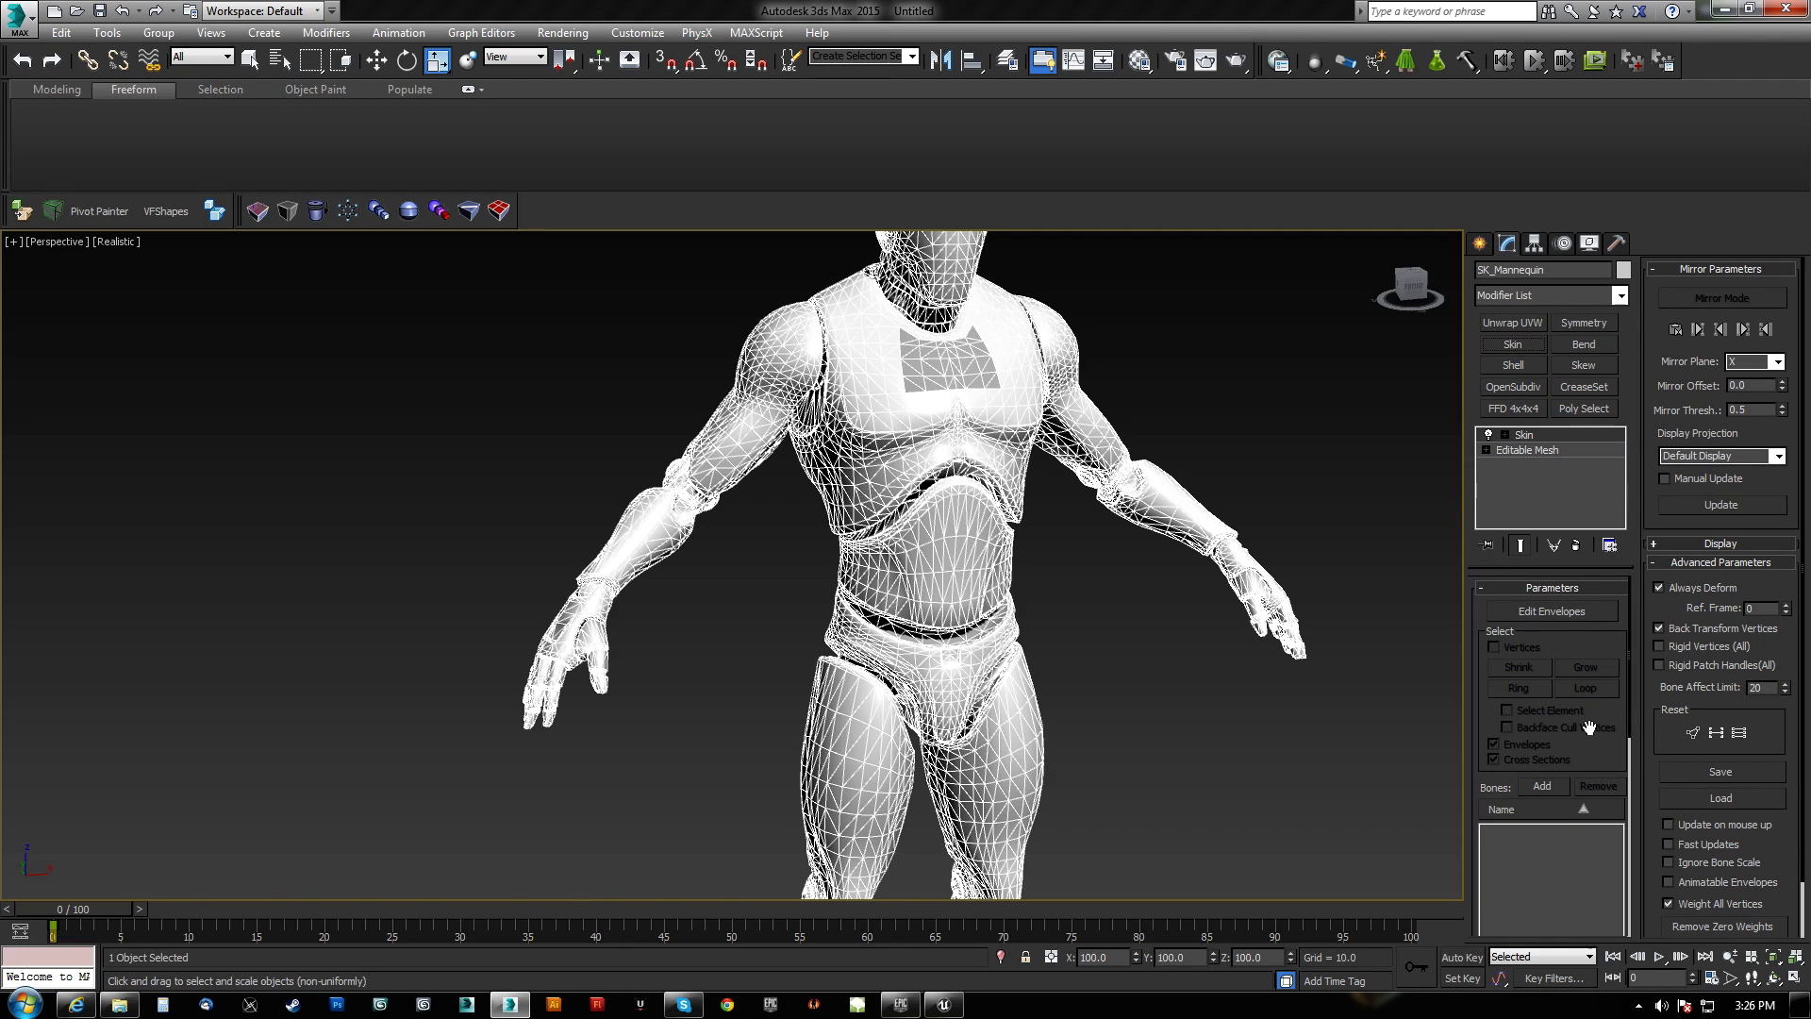
Add the root bone with all its children to the new Skin modifier's bone list.
{"action": "left_click", "coordinate": [1542, 787]}
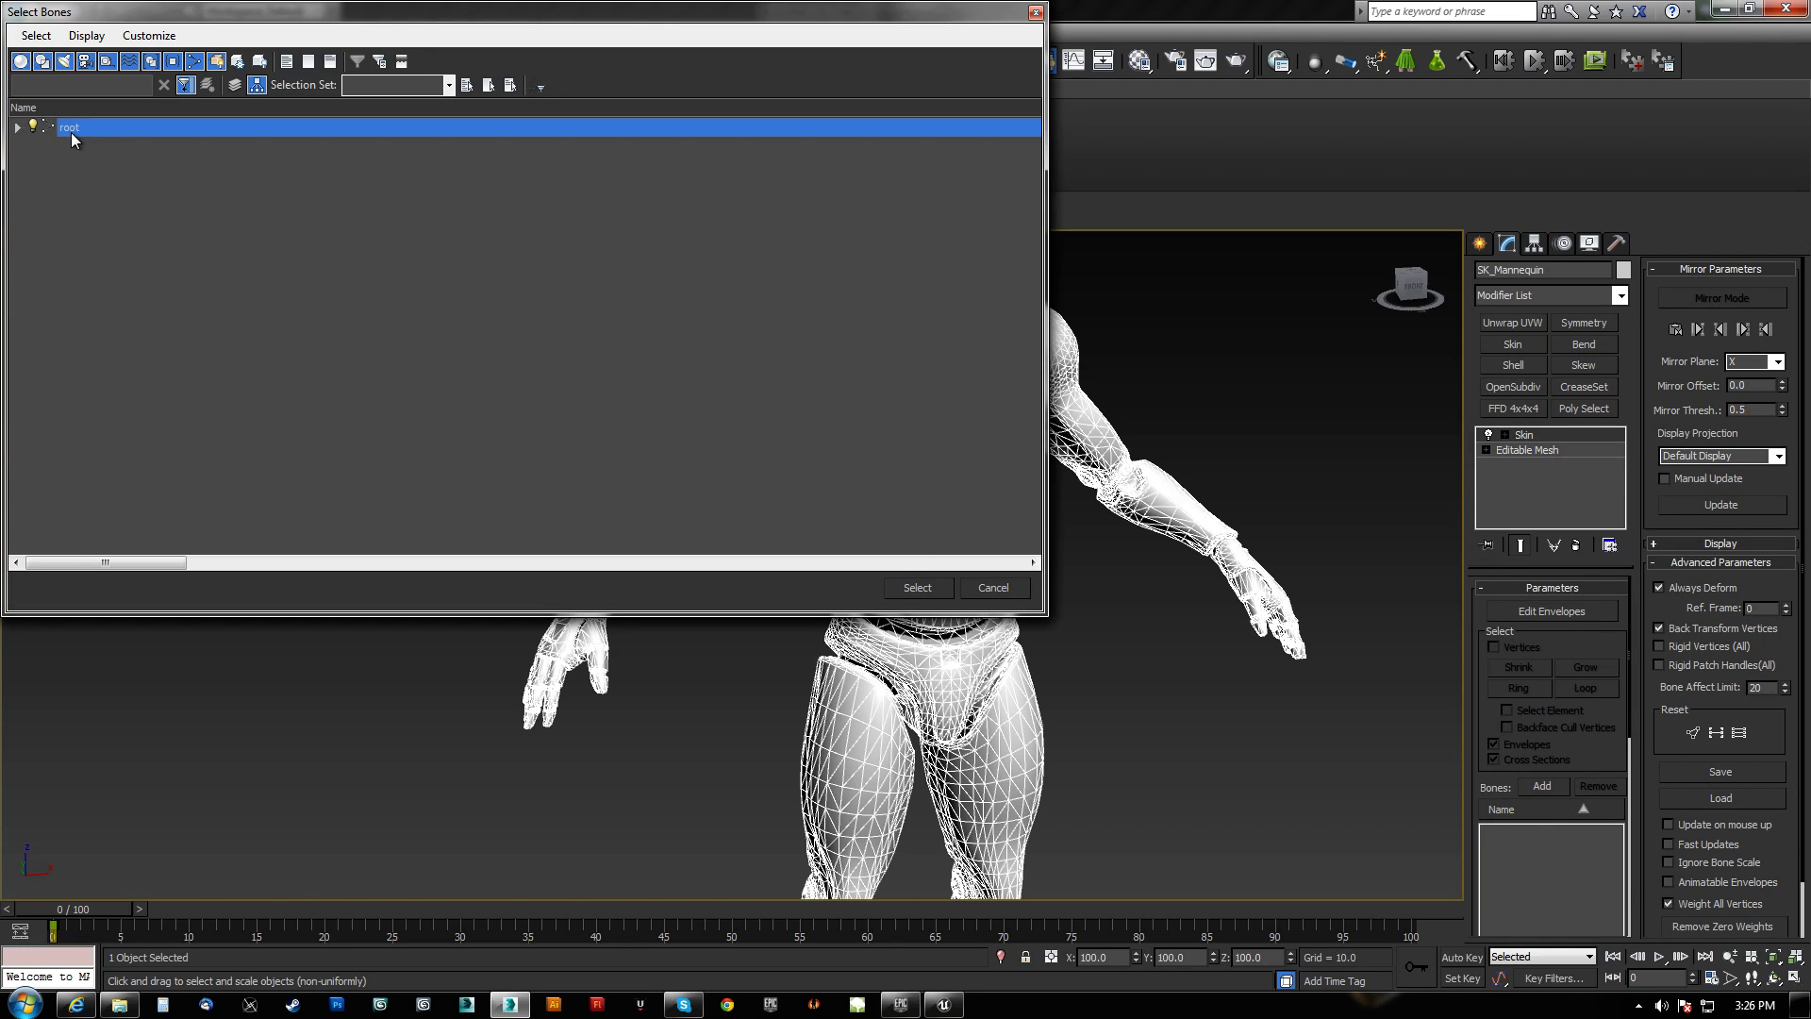
{"action": "left_click", "coordinate": [34, 34]}
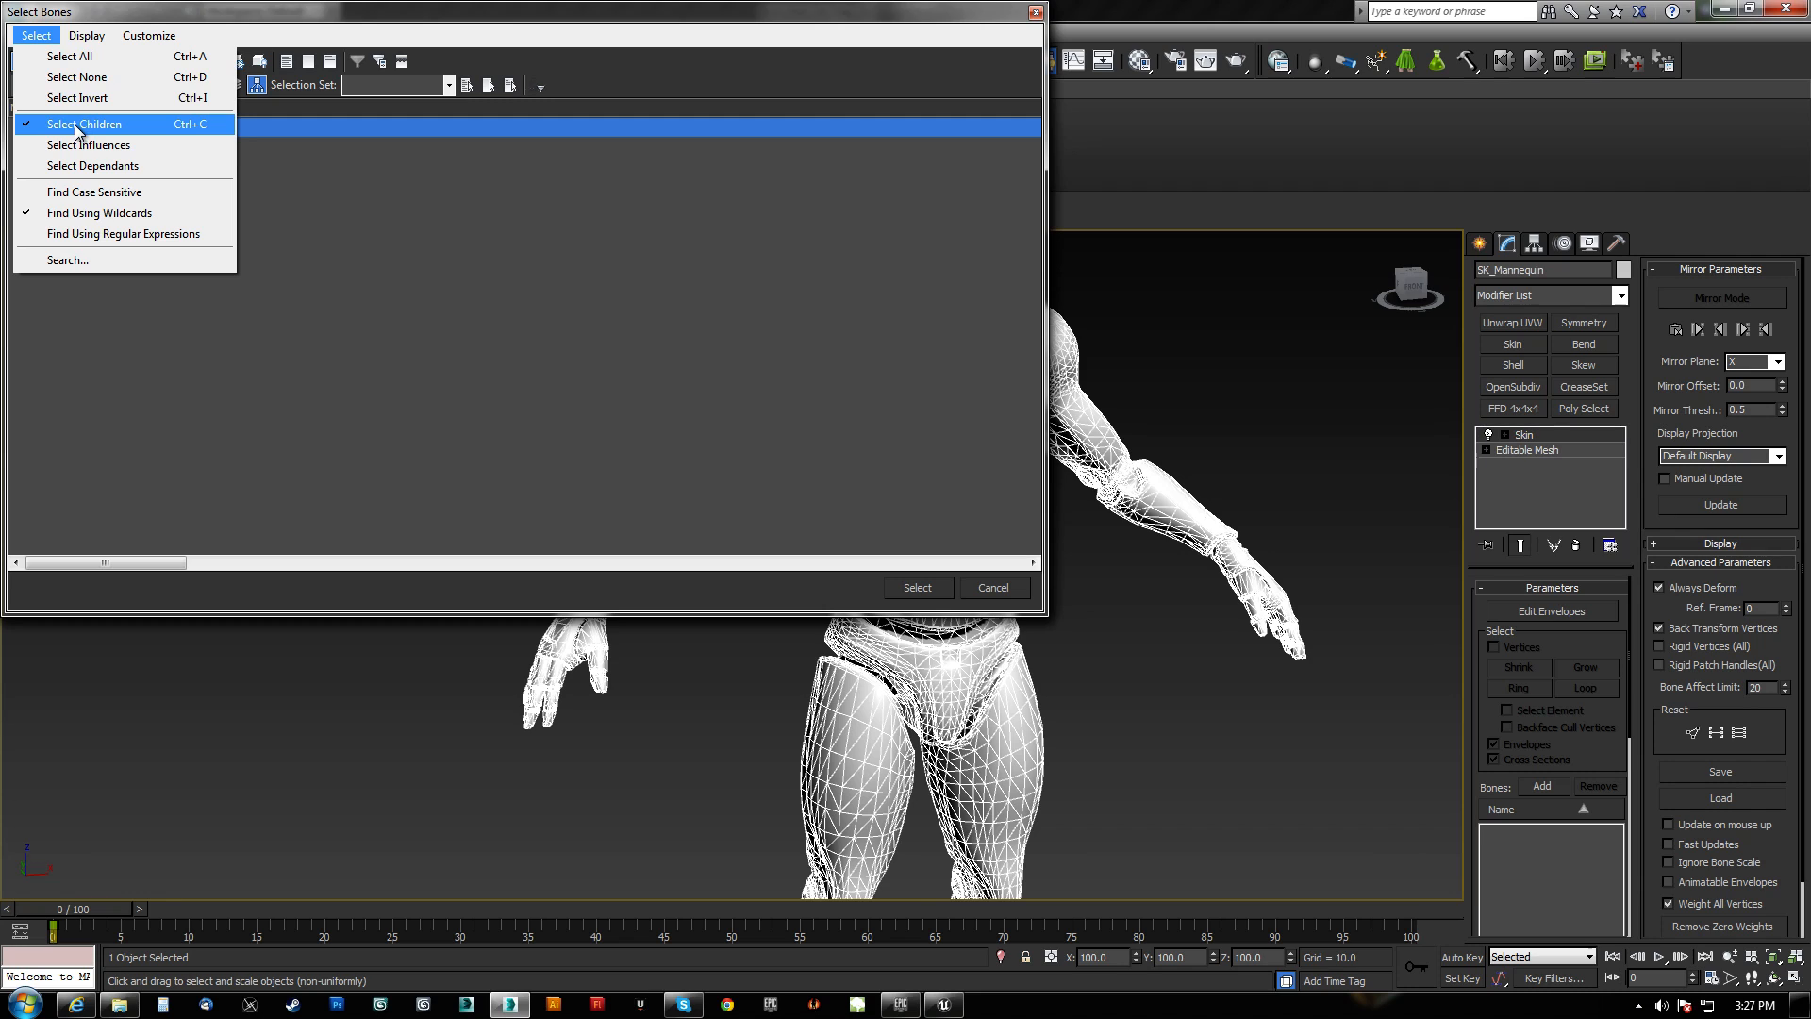
{"action": "left_click", "coordinate": [81, 125]}
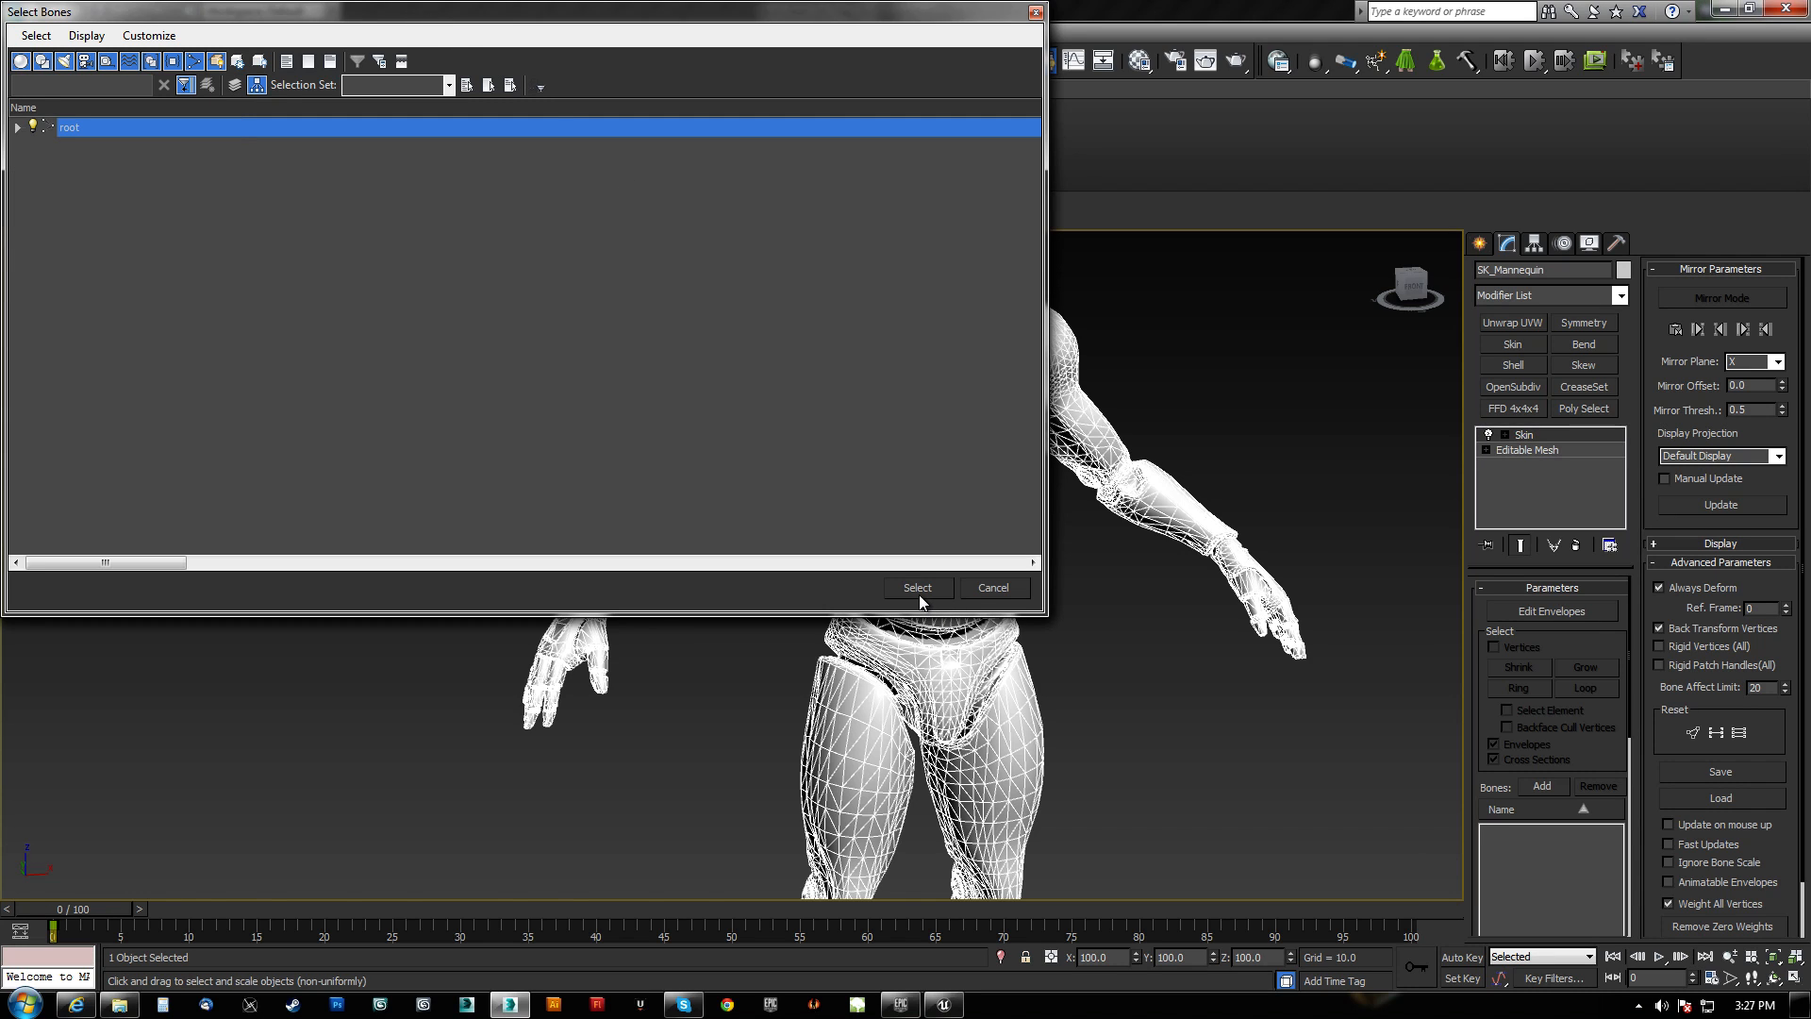
{"action": "left_click", "coordinate": [917, 587]}
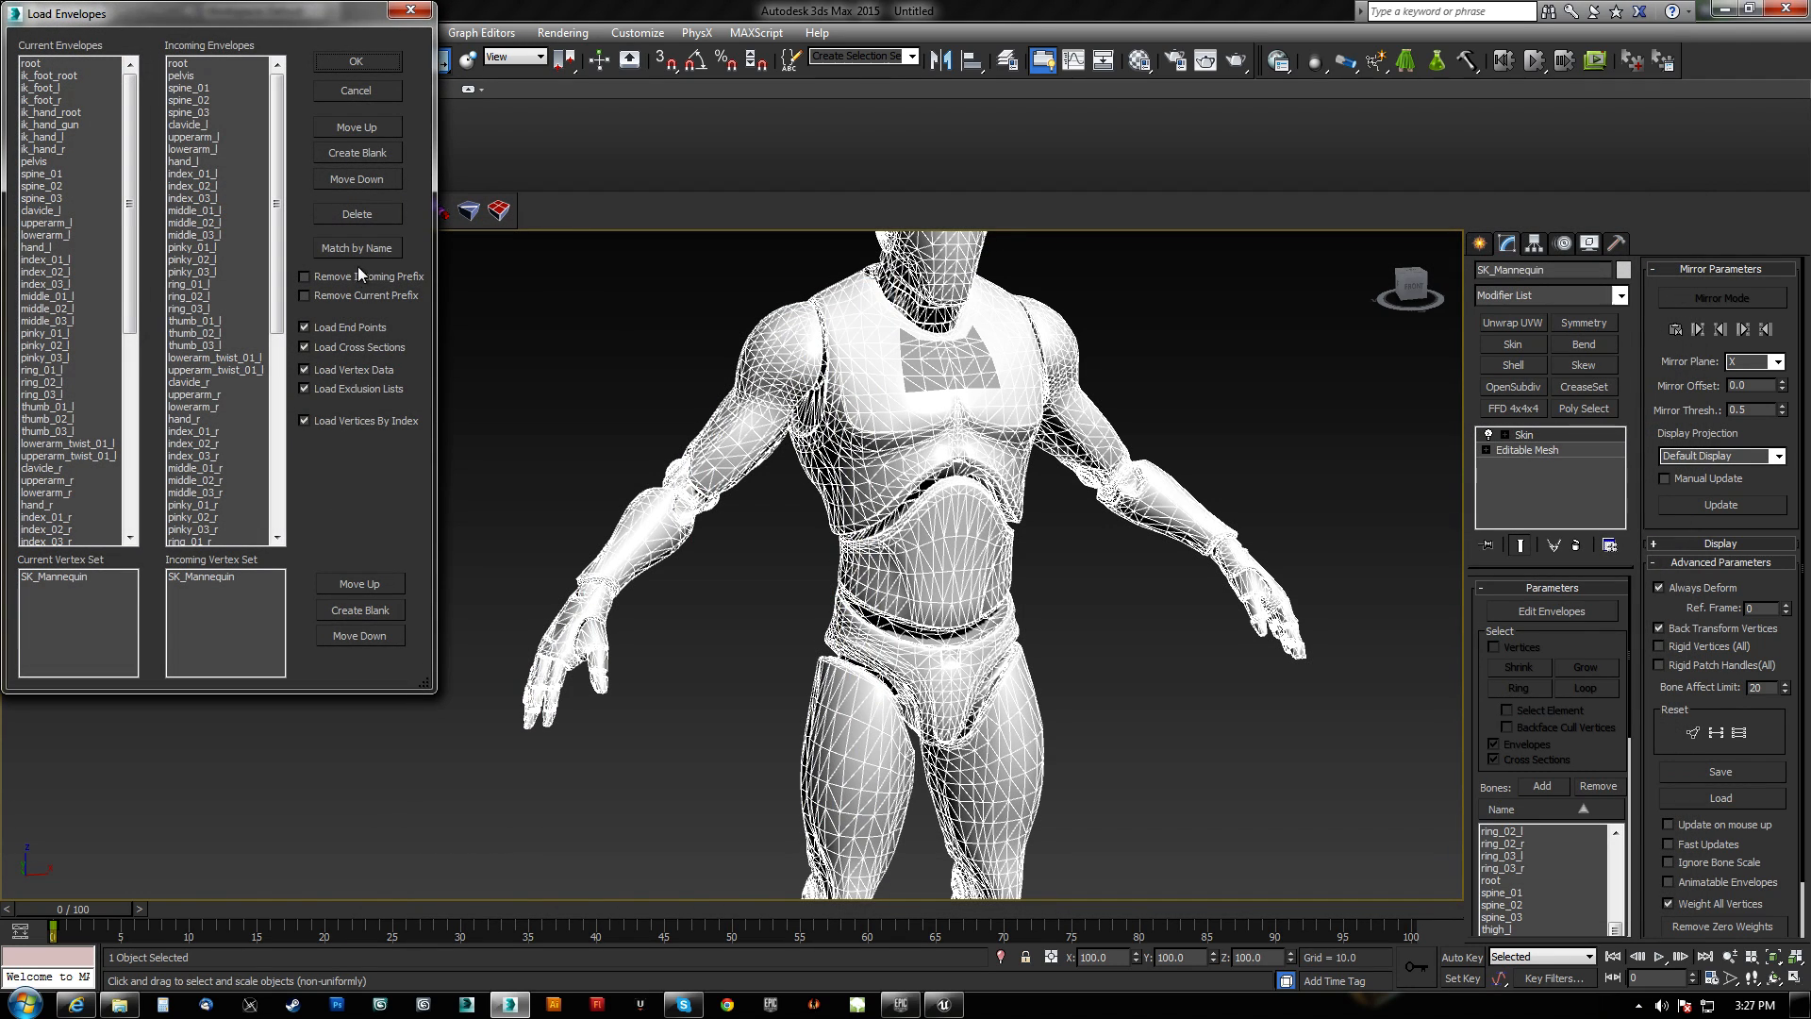
{"action": "scroll", "scroll_direction": "down", "scroll_amount": 3}
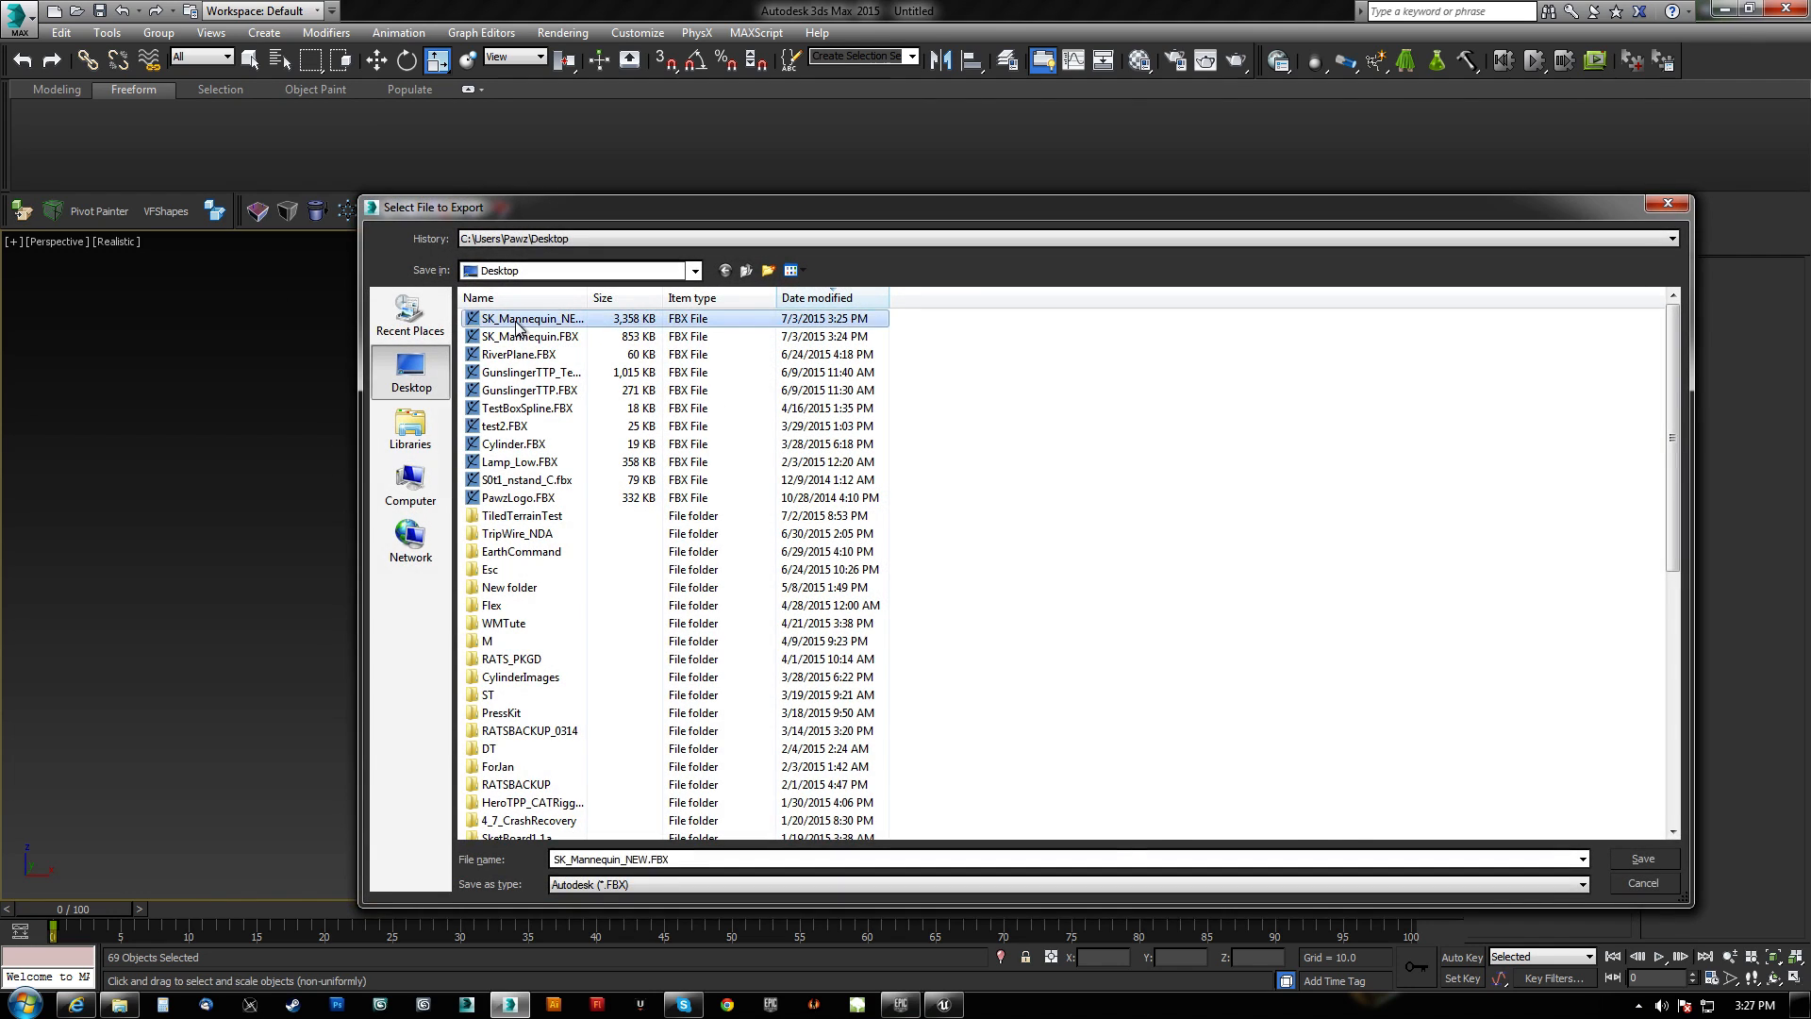
Save the export as SK_Mannequin_NEW.FBX on the Desktop and confirm the FBX export settings.
{"action": "left_click", "coordinate": [1642, 859]}
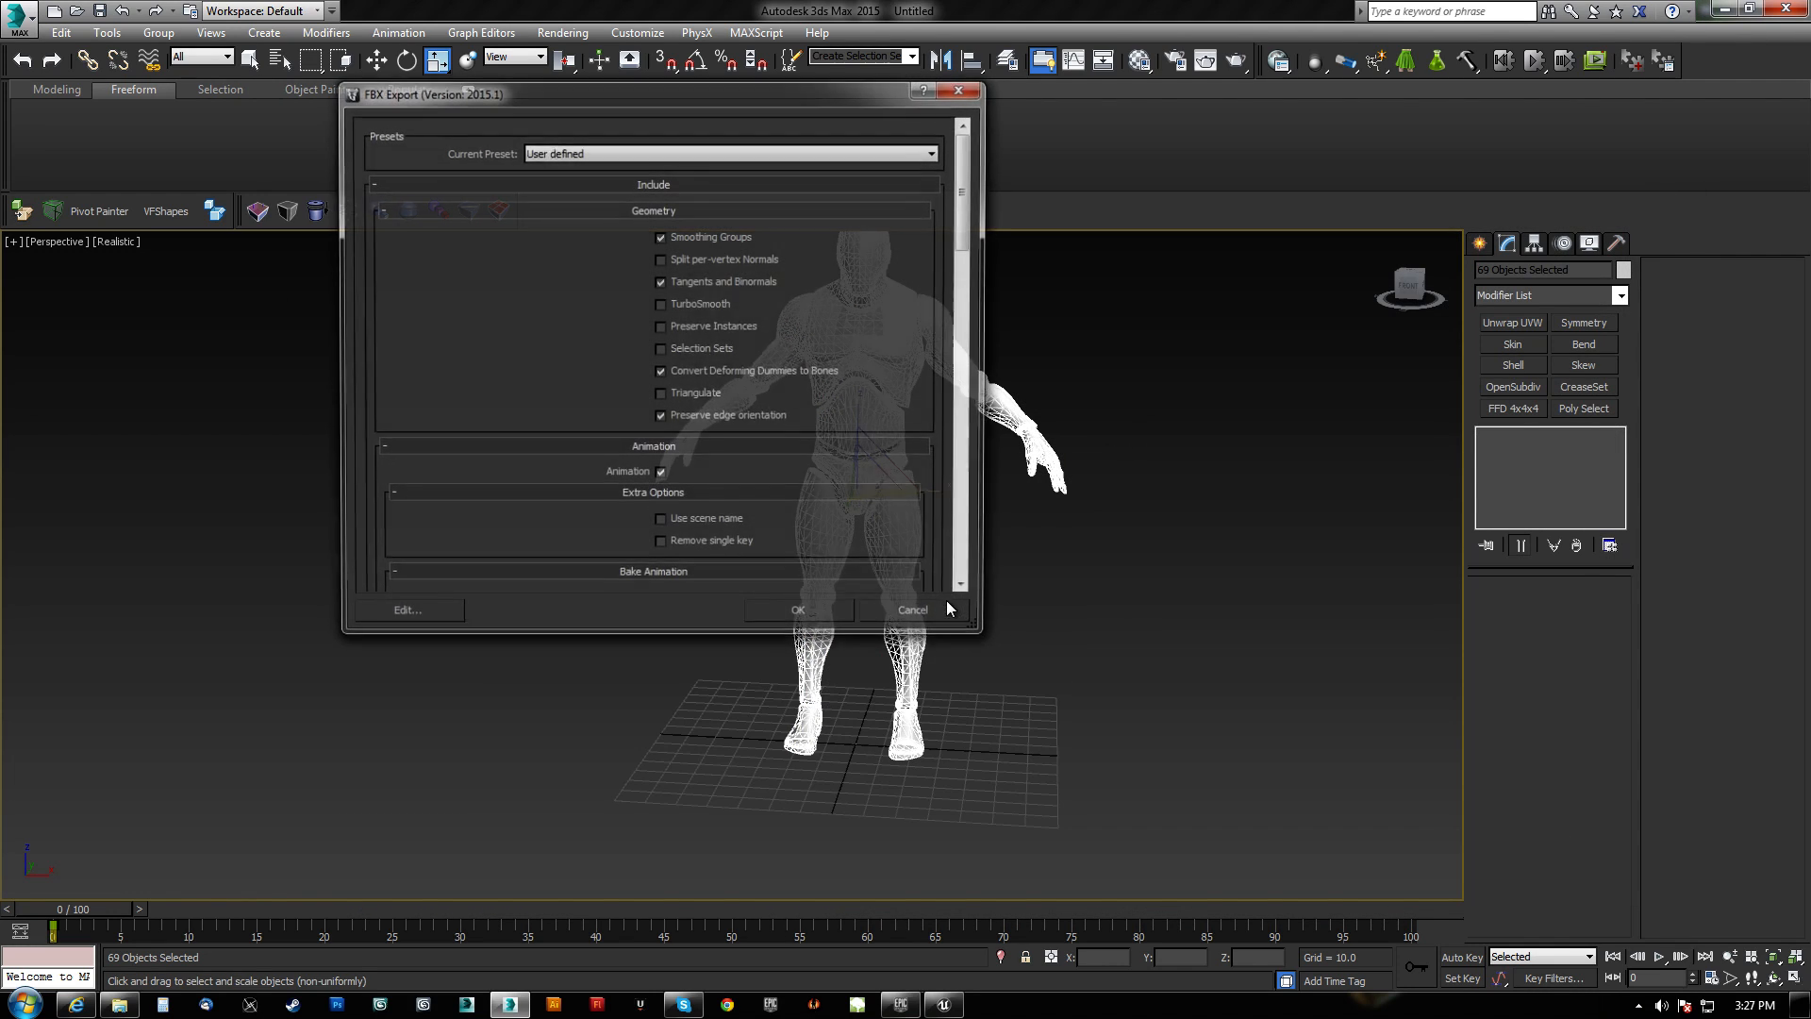
{"action": "left_click", "coordinate": [911, 609]}
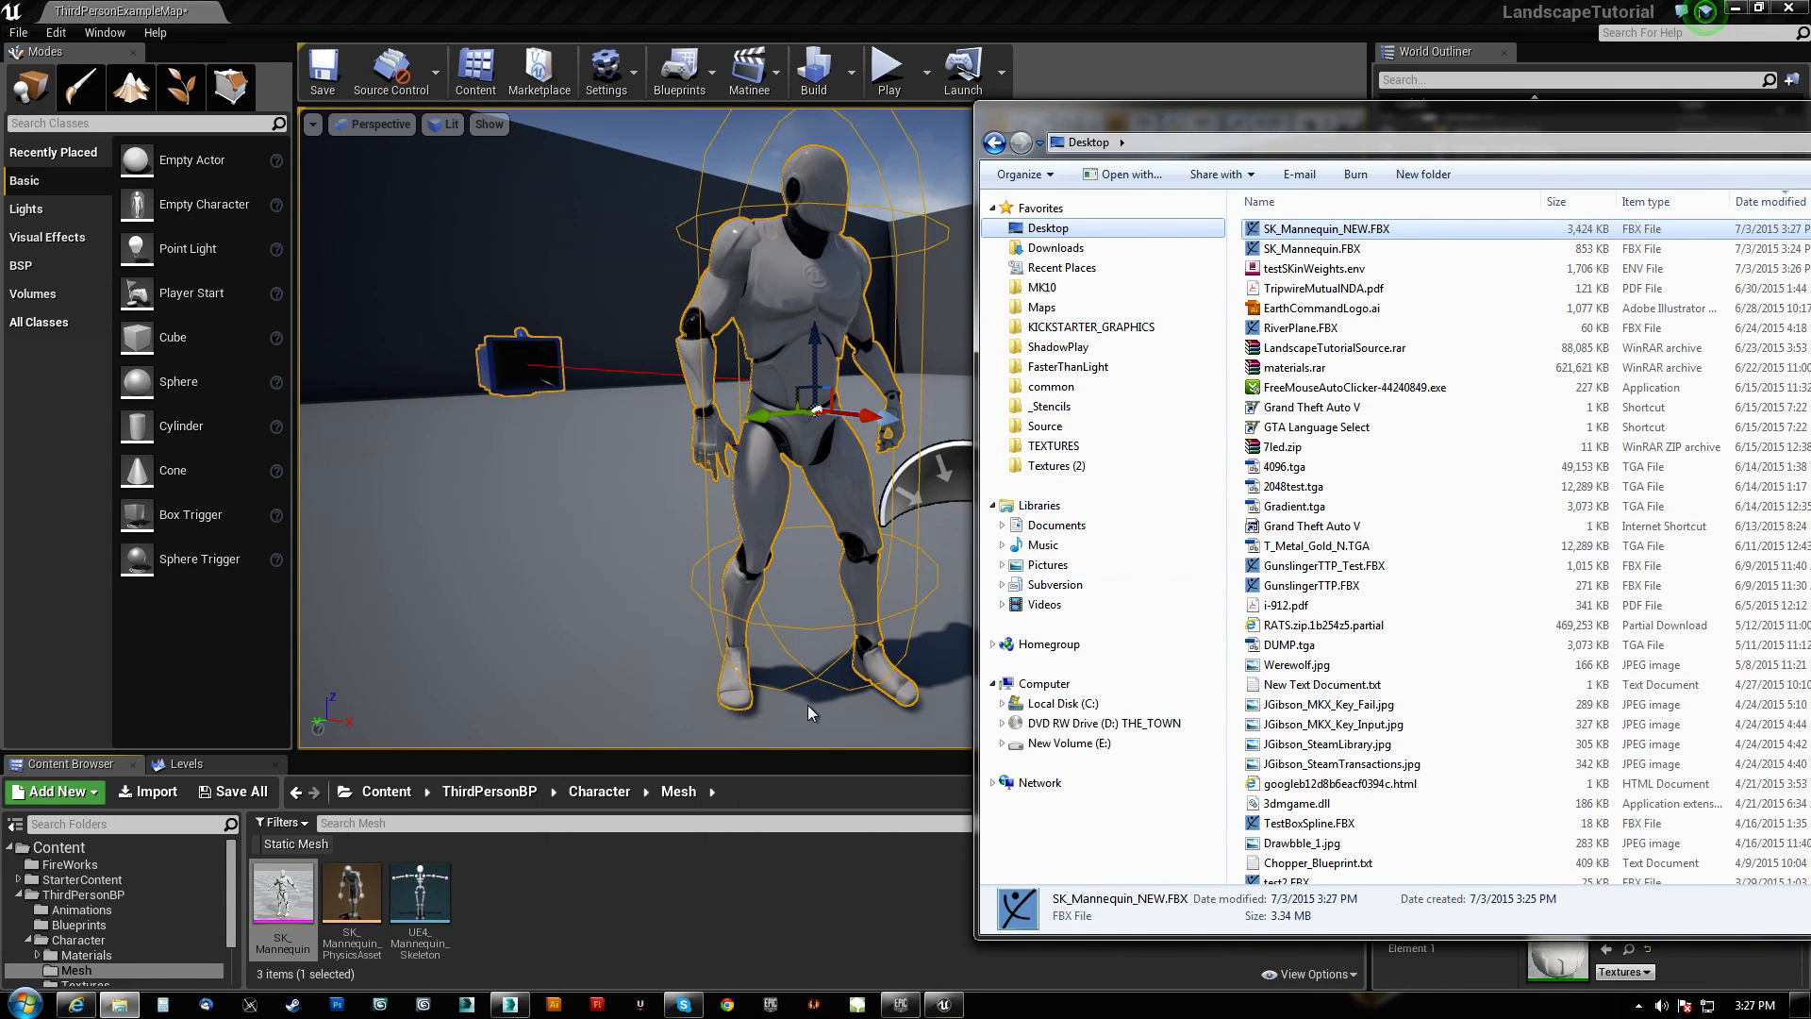
{"action": "mouse_move", "coordinate": [506, 902]}
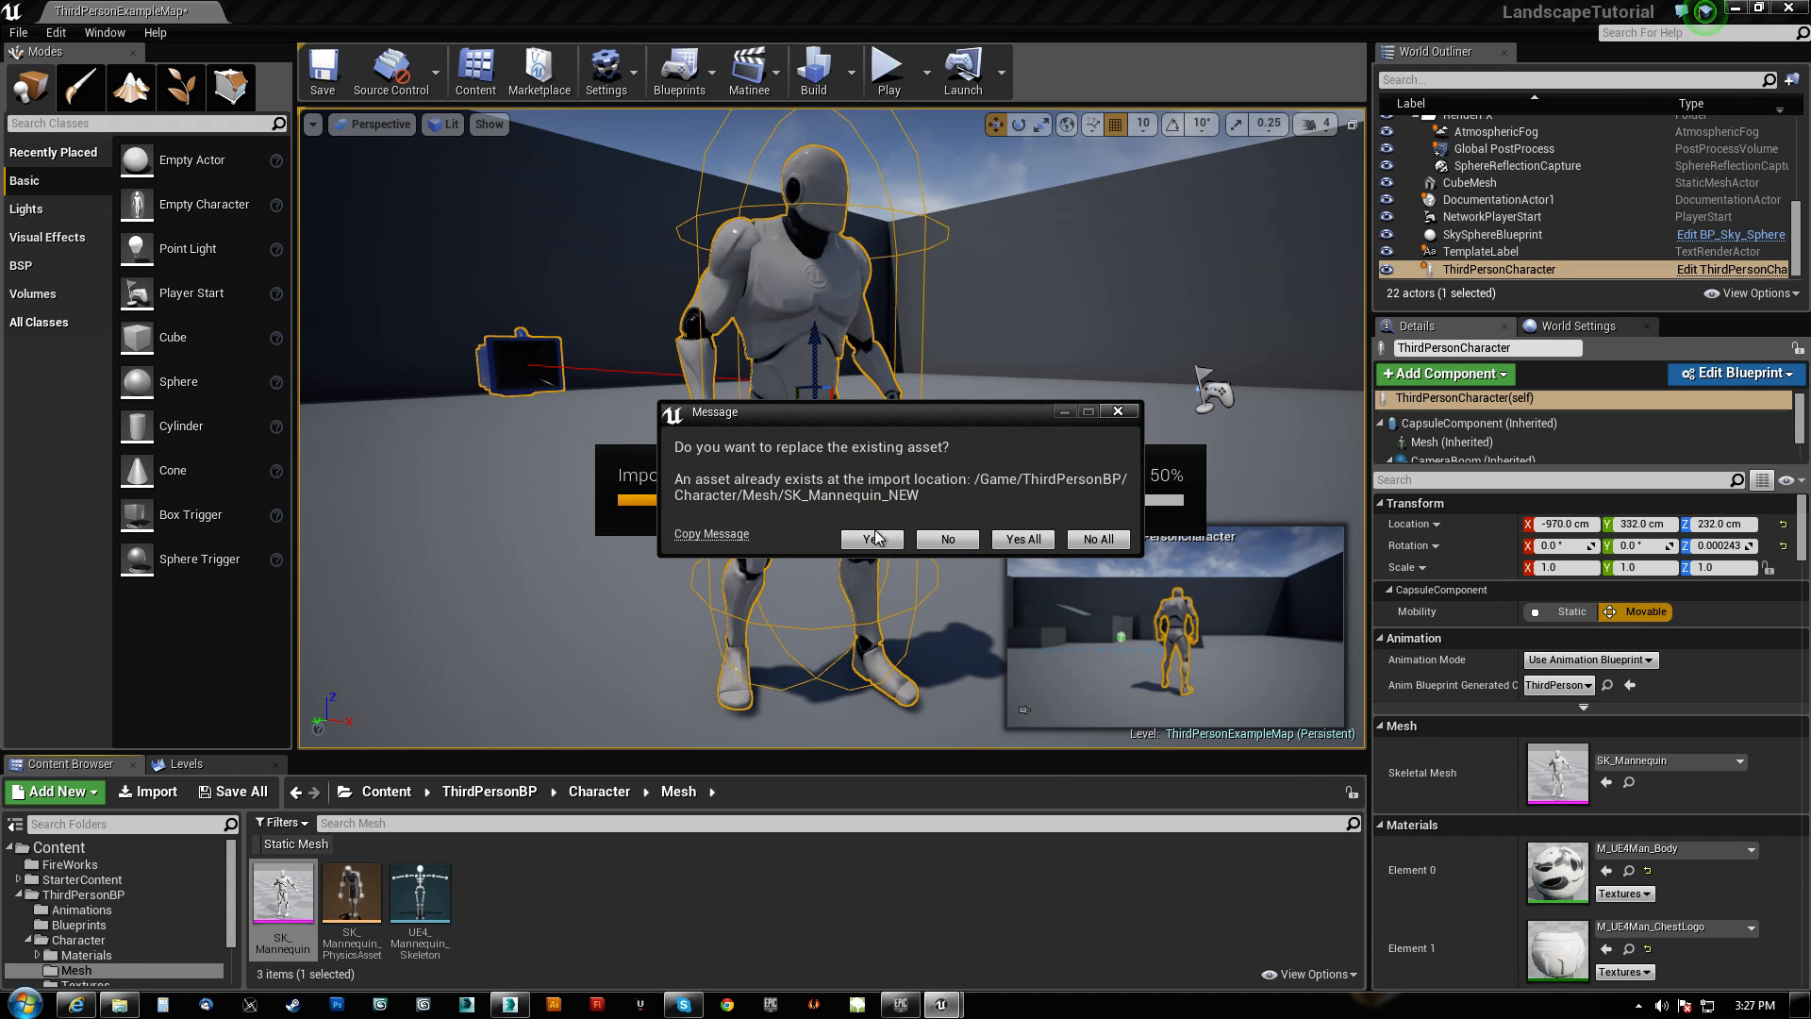
Replace the existing SK_Mannequin_NEW asset and import it against UE4_Mannequin_Skeleton.
{"action": "left_click", "coordinate": [871, 537]}
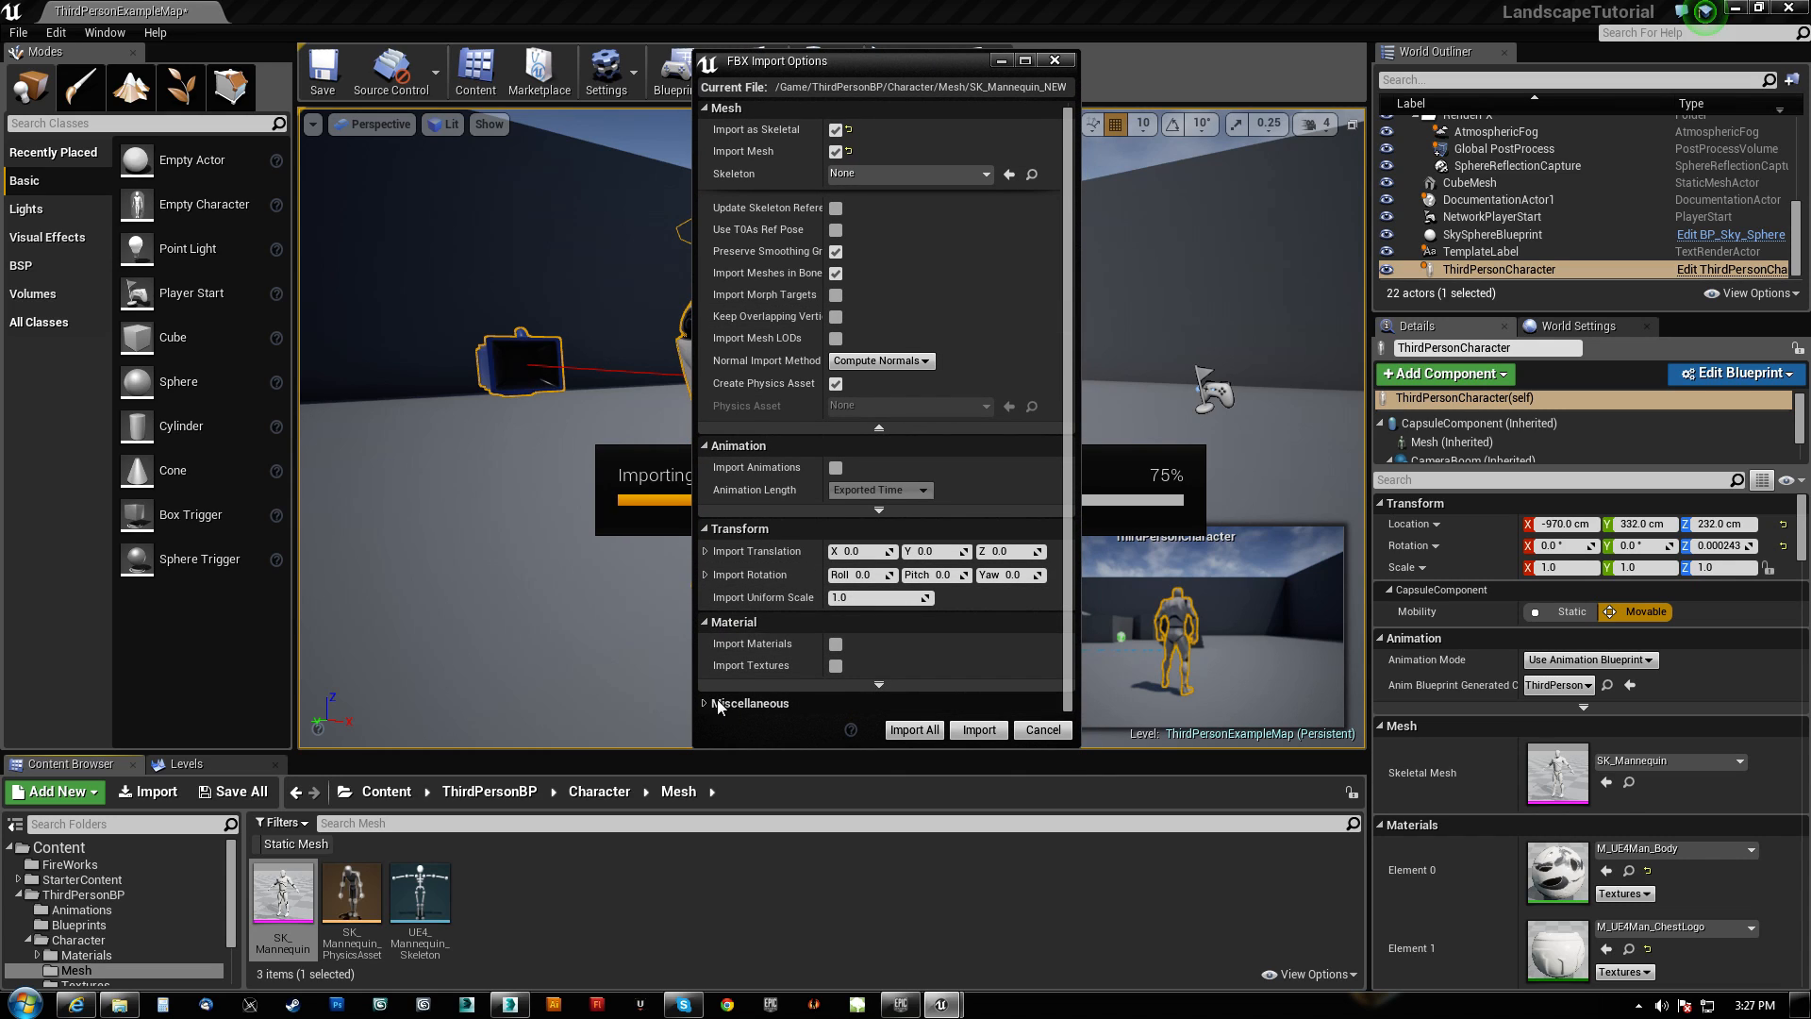
{"action": "scroll", "scroll_direction": "down", "scroll_amount": 3}
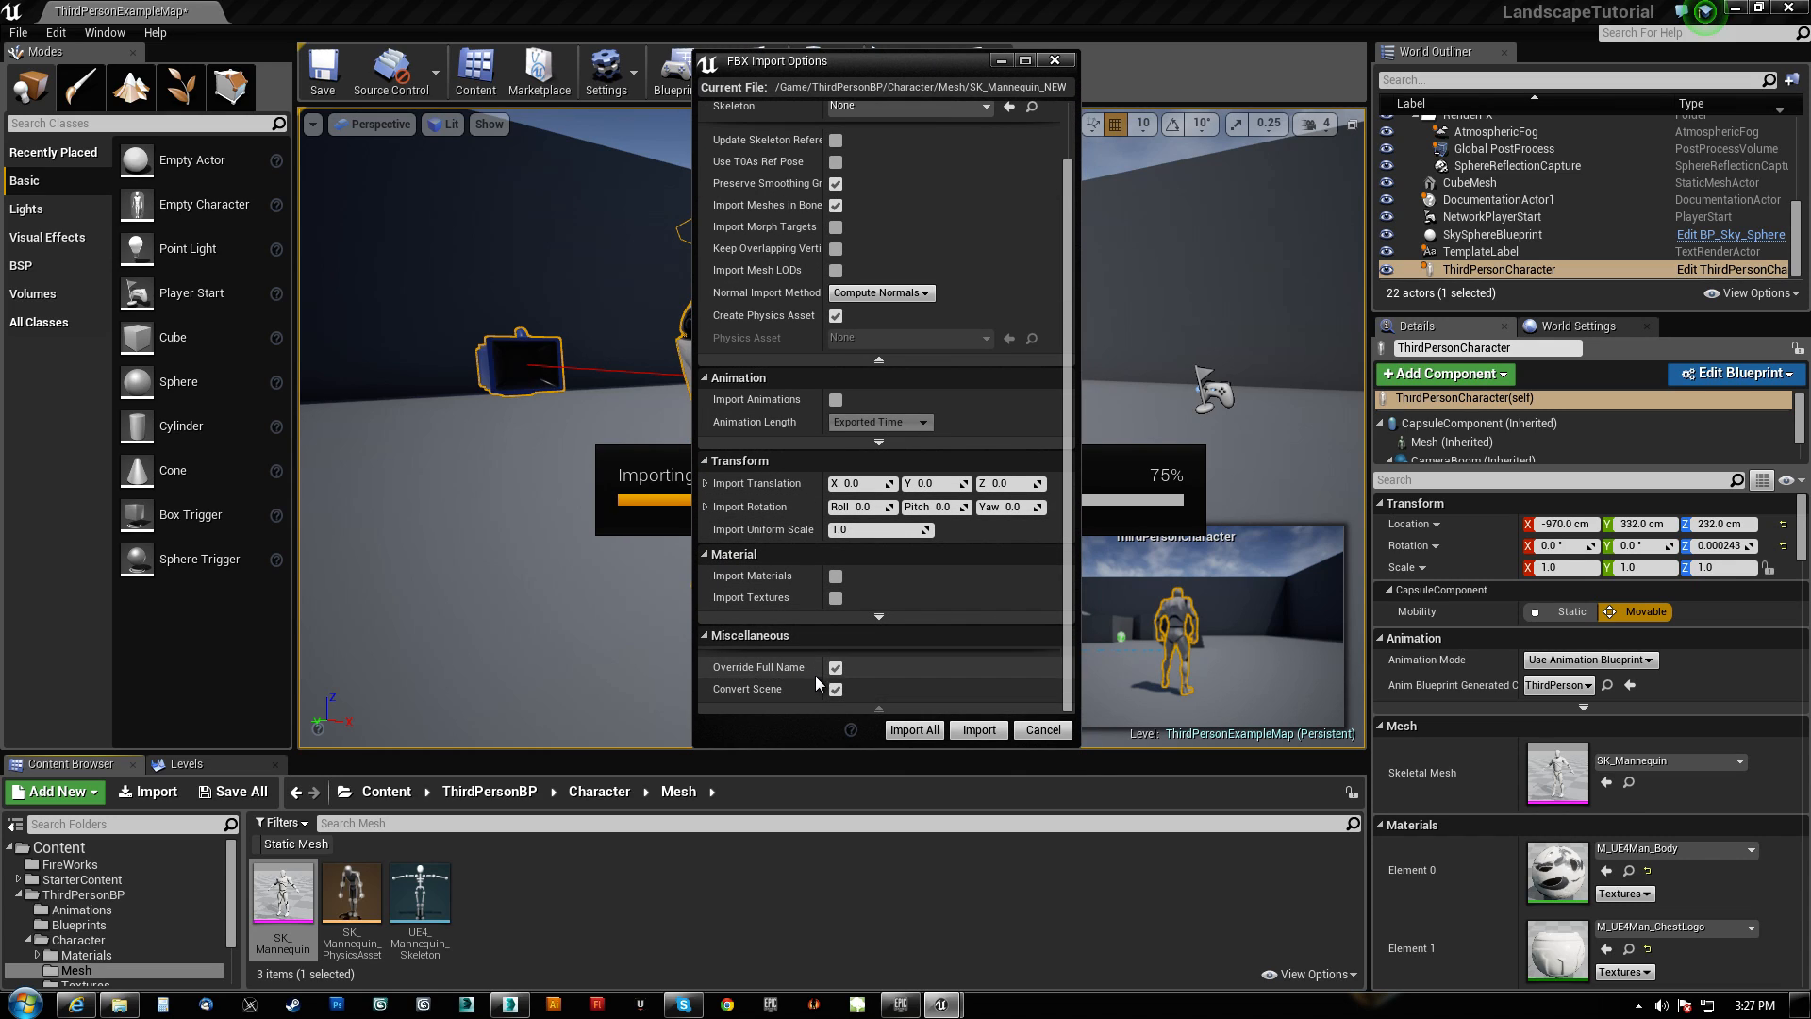
{"action": "scroll", "scroll_direction": "up", "scroll_amount": 3}
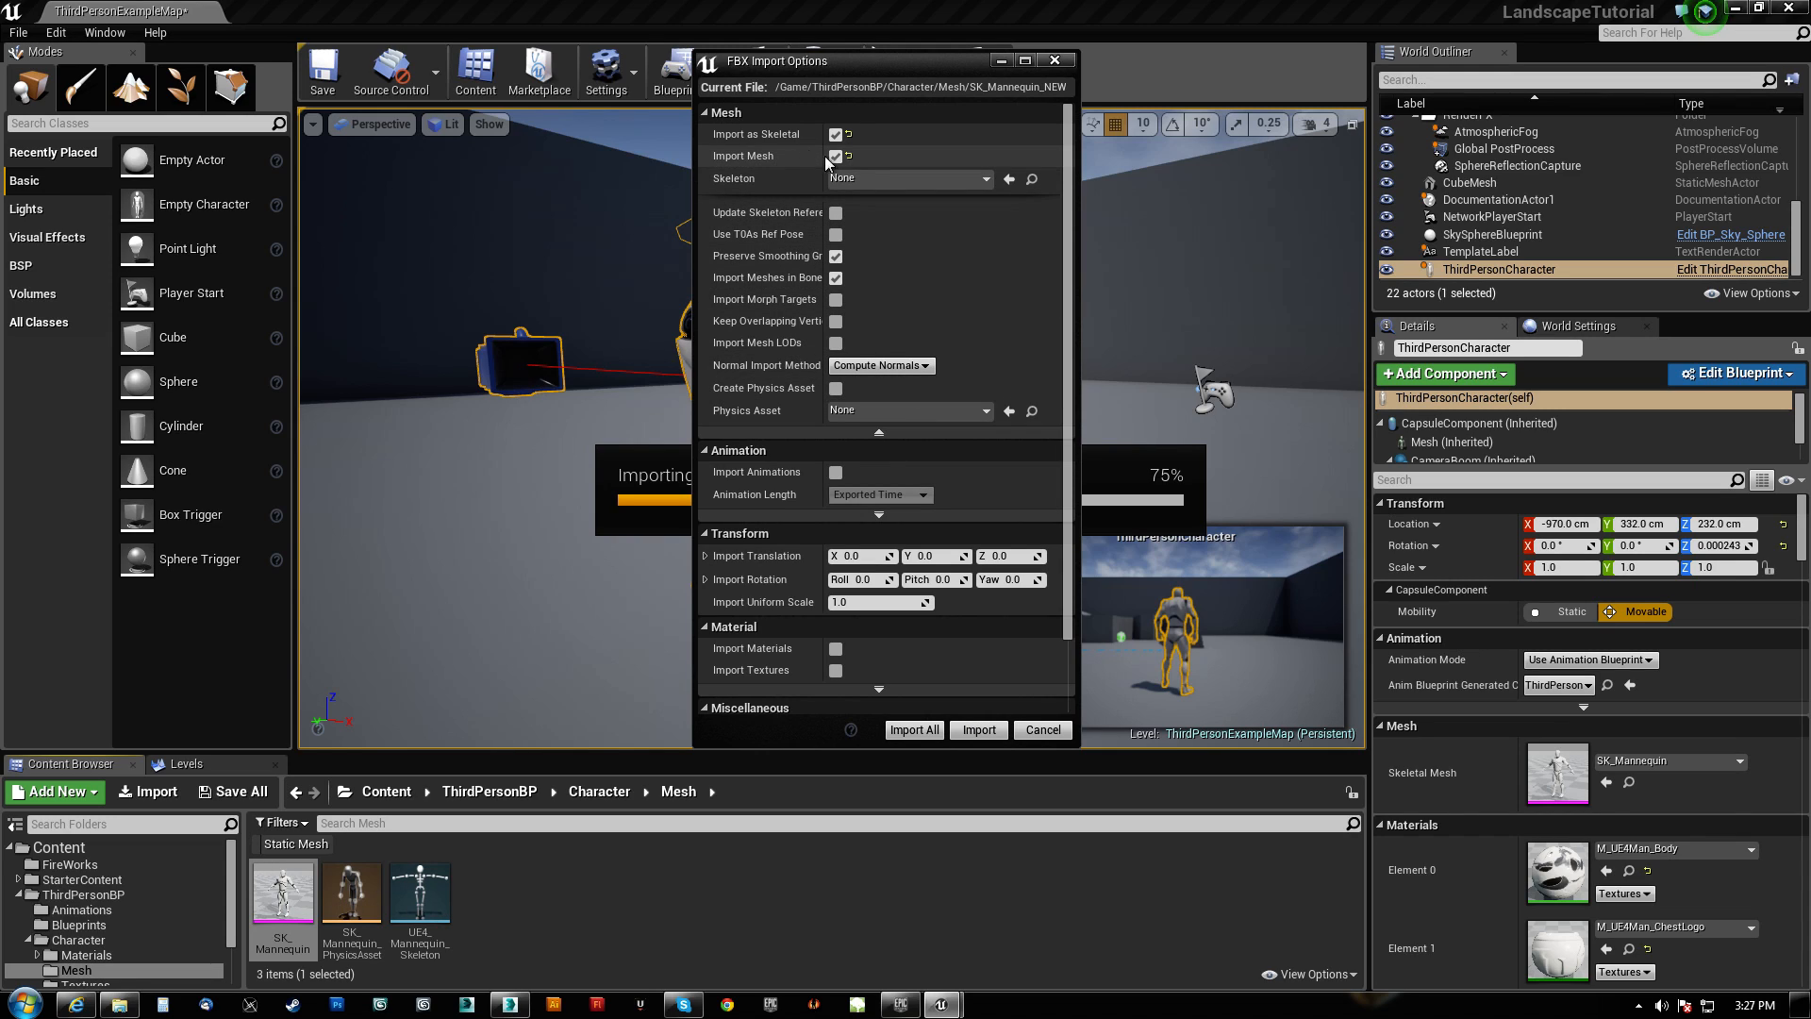
{"action": "left_click", "coordinate": [985, 179]}
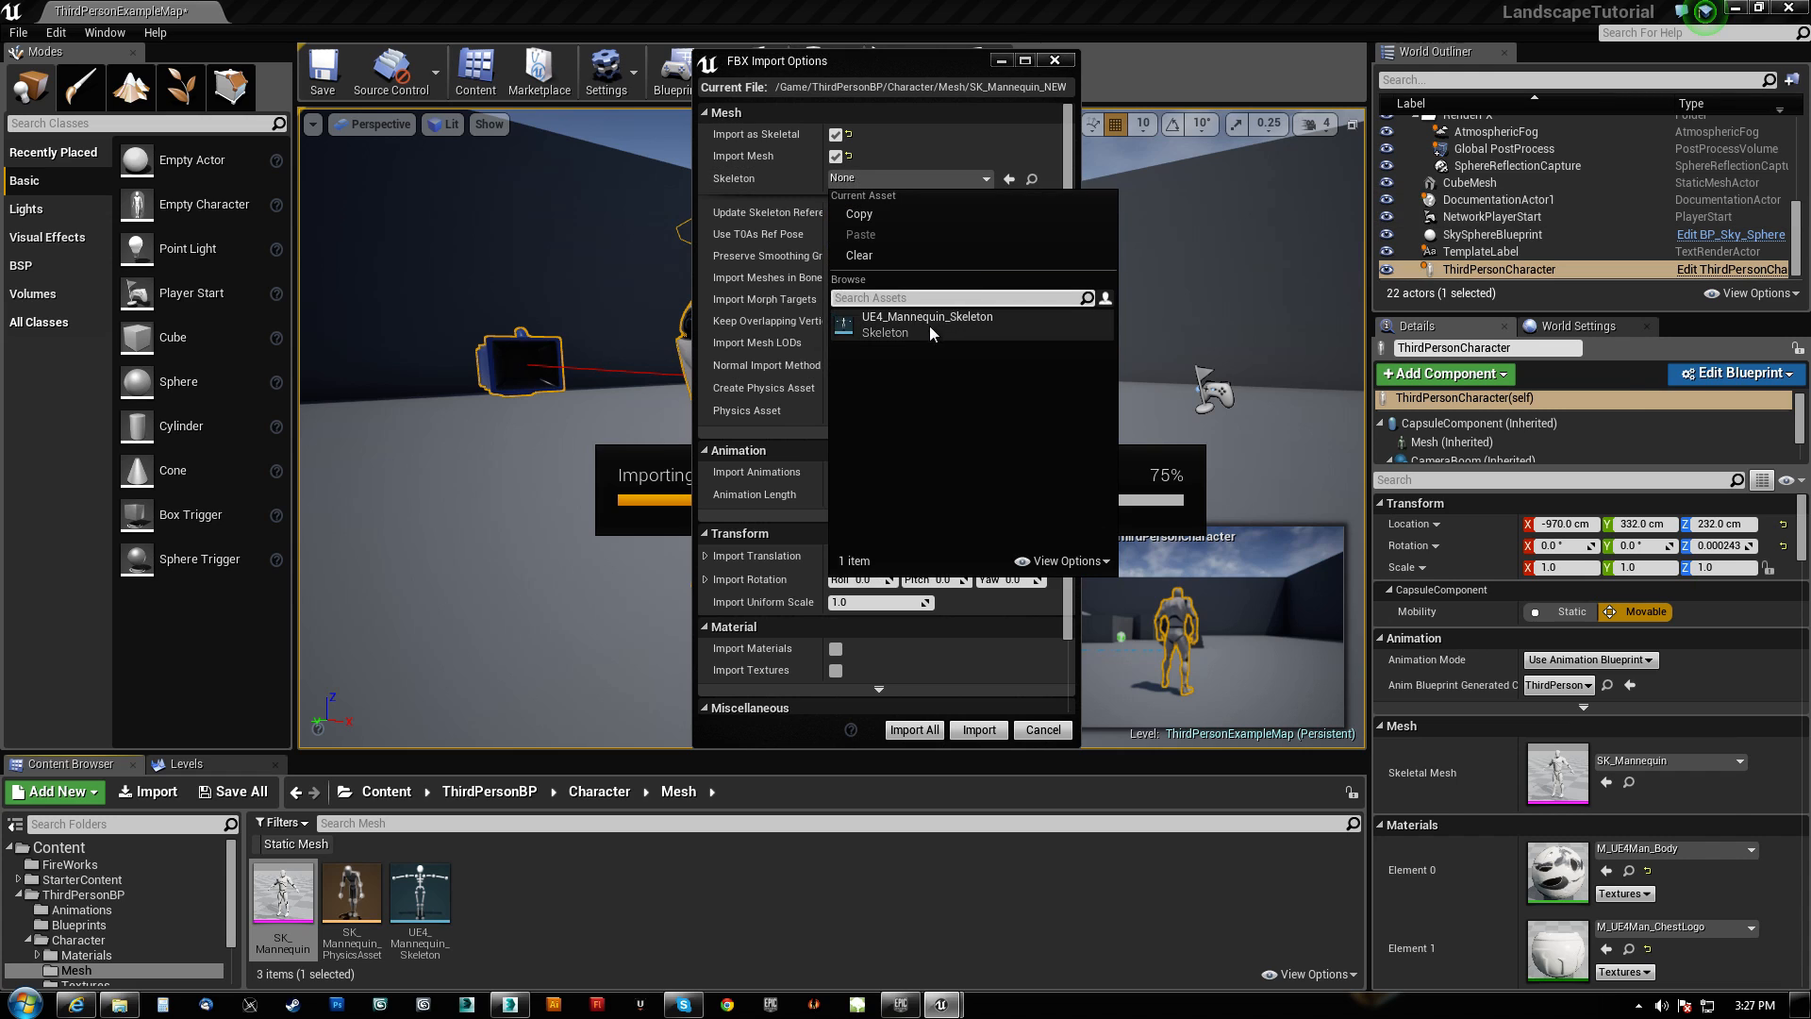
{"action": "left_click", "coordinate": [926, 317]}
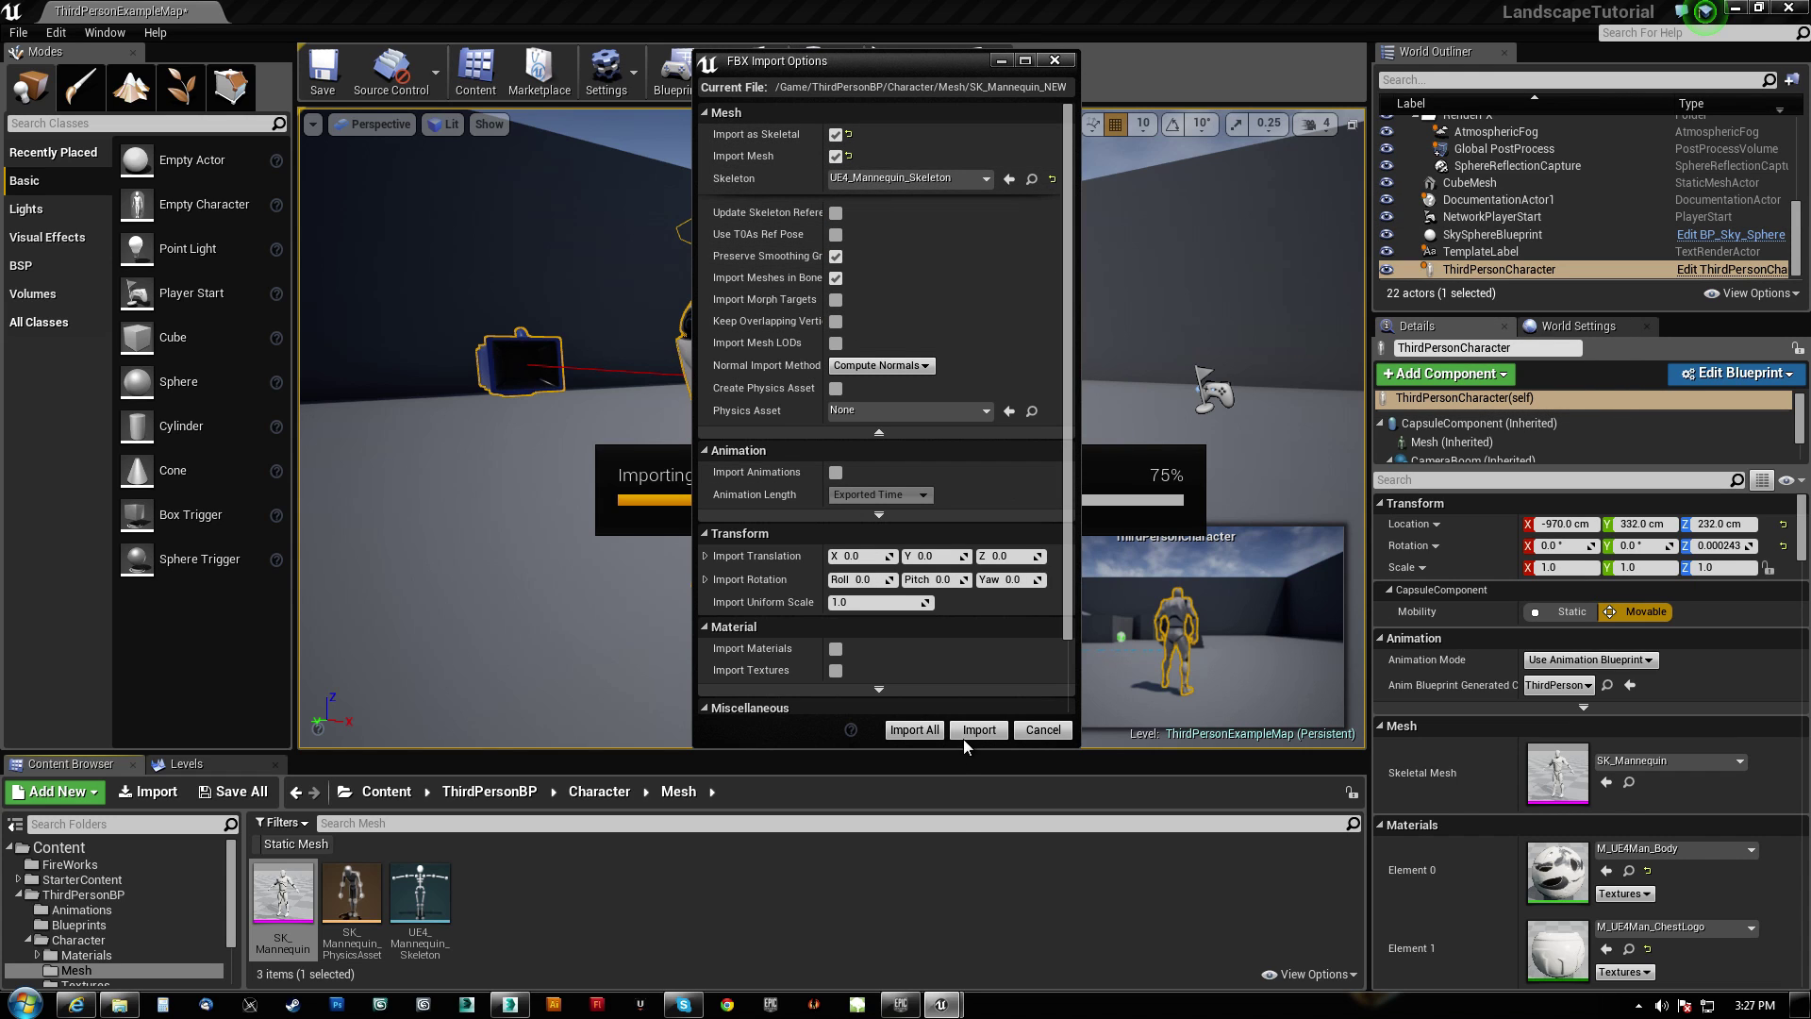
{"action": "left_click", "coordinate": [977, 729]}
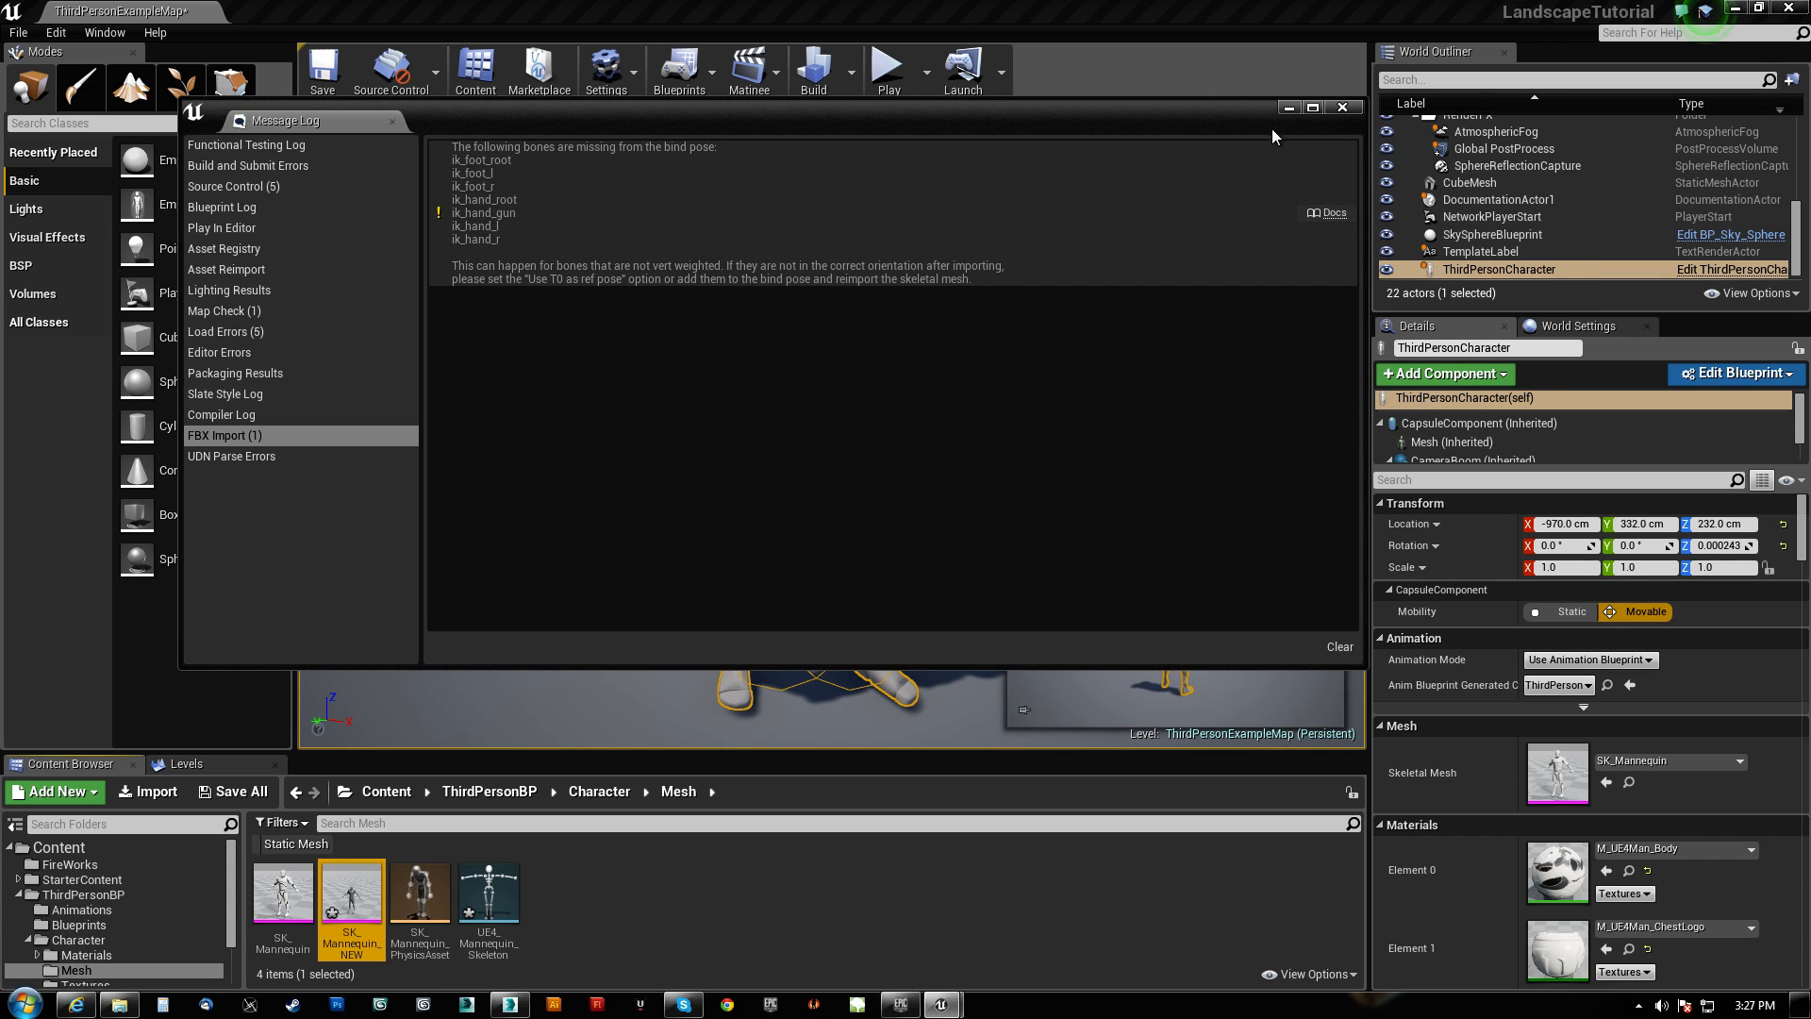
{"action": "left_click", "coordinate": [1341, 107]}
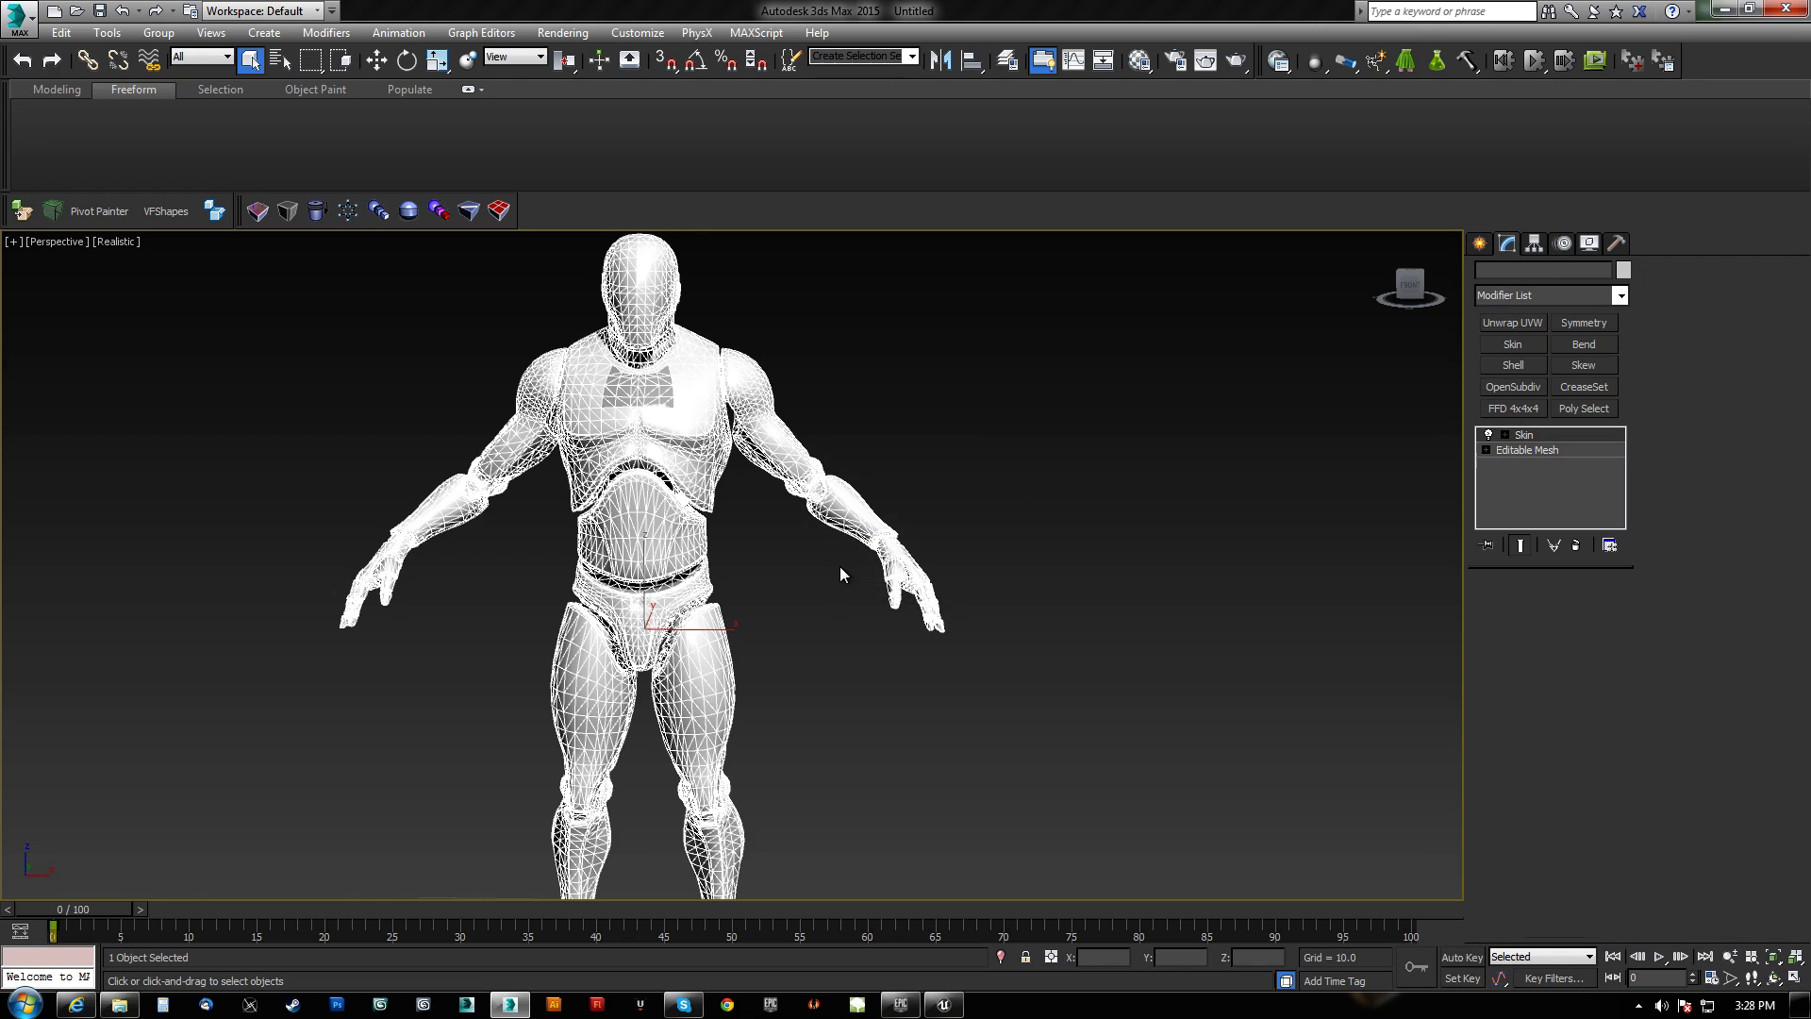
Select the SK_Mannequin001 copy and drop to its Editable Mesh beneath the Skin modifier.
{"action": "left_click", "coordinate": [1524, 434]}
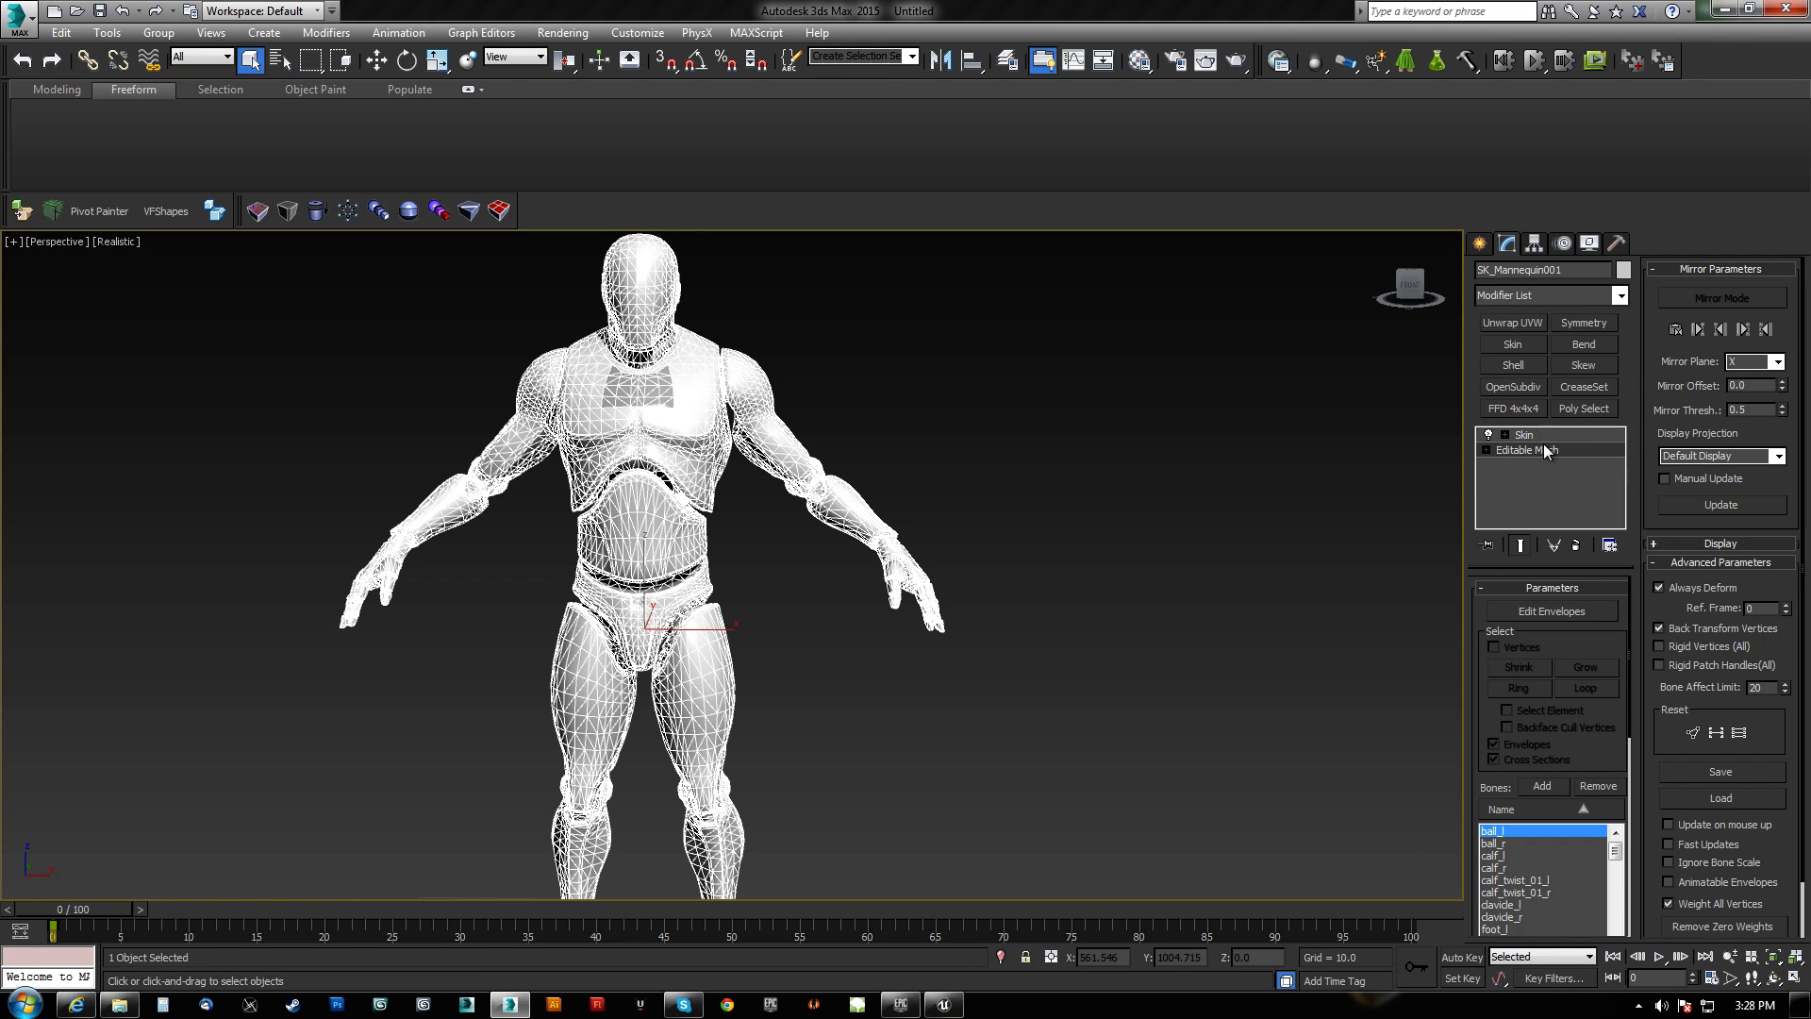
{"action": "left_click", "coordinate": [1527, 449]}
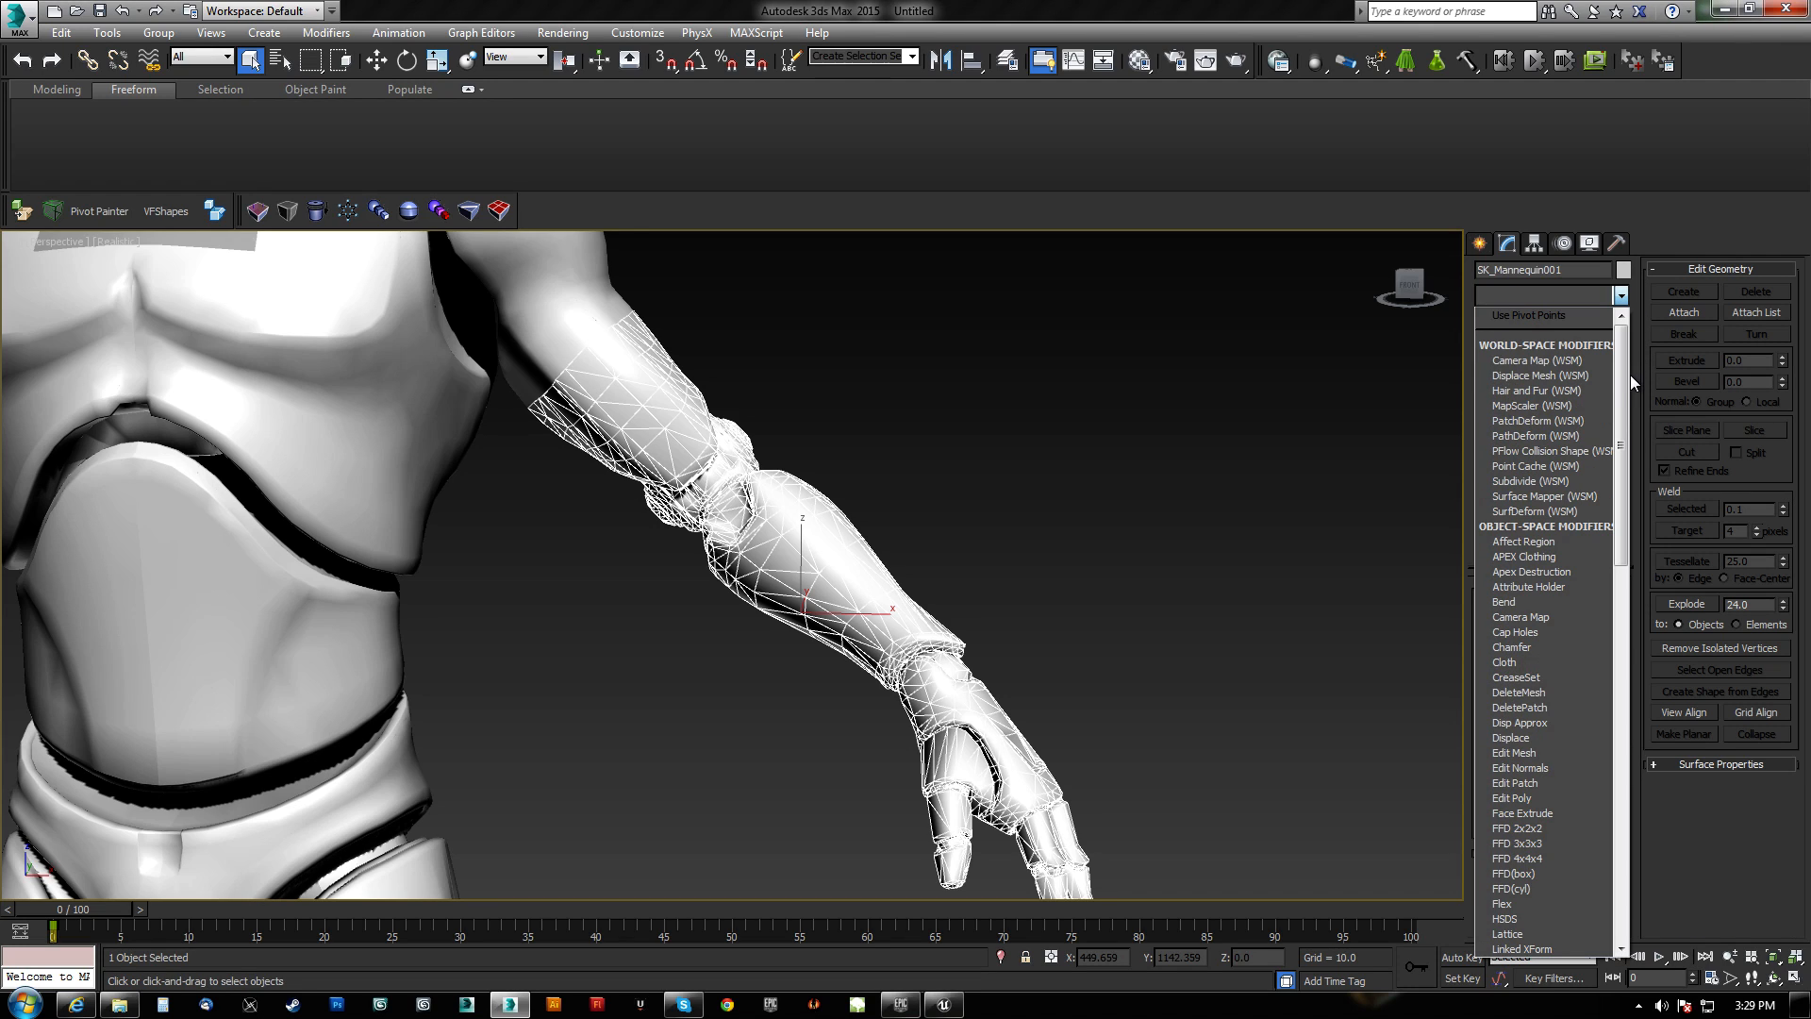
Add a Push modifier with value 0.27 to the left glove, then collapse it into the mesh.
{"action": "scroll", "scroll_direction": "down", "scroll_amount": 3}
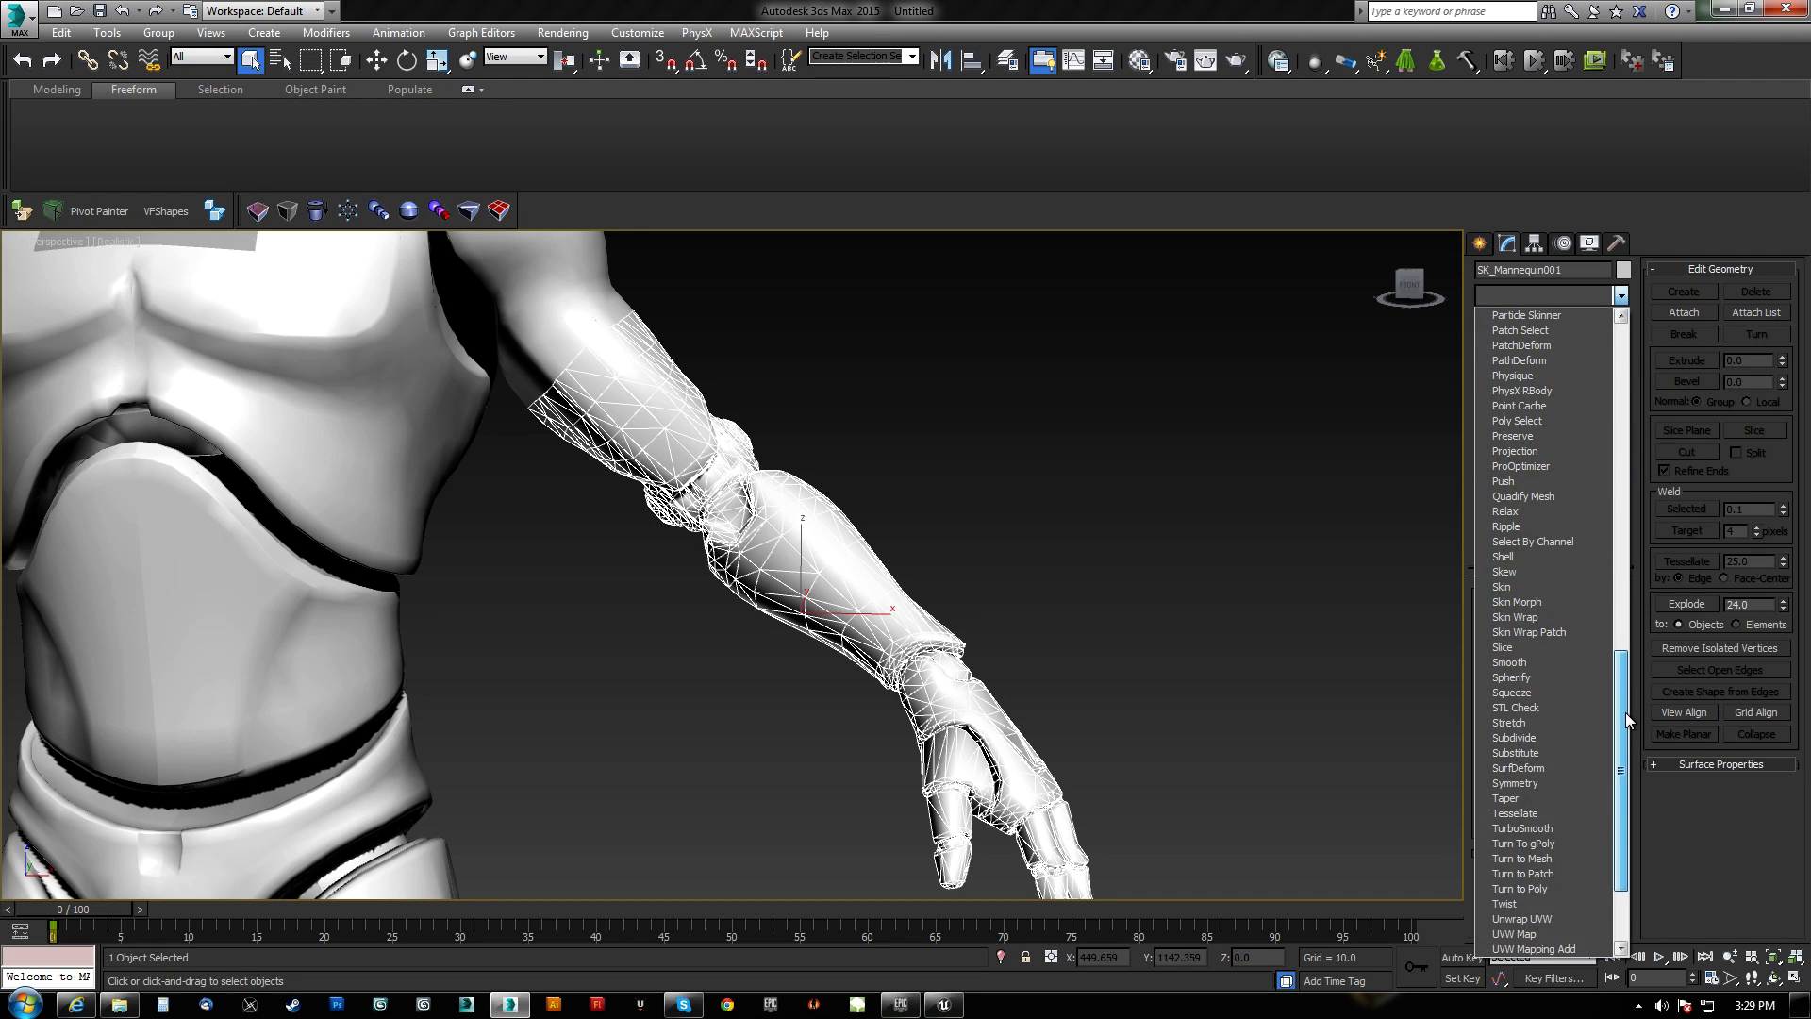
{"action": "left_click", "coordinate": [1504, 481]}
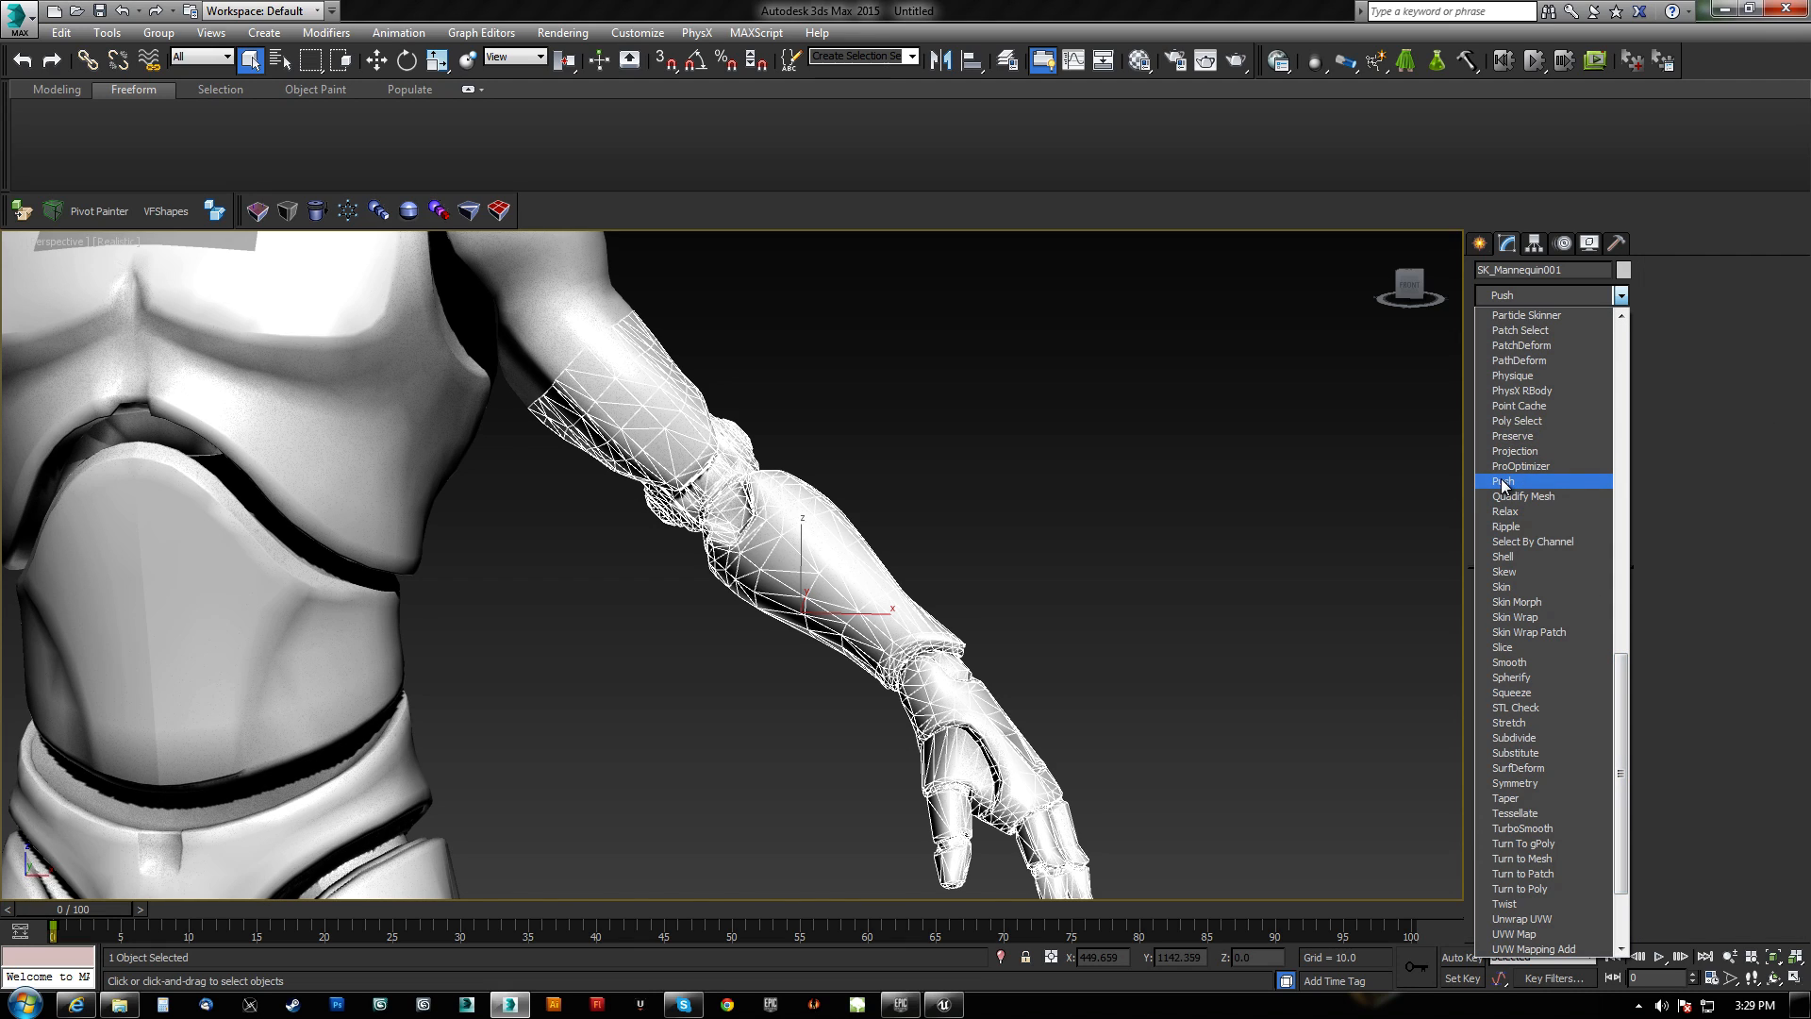
{"action": "left_click", "coordinate": [1503, 481]}
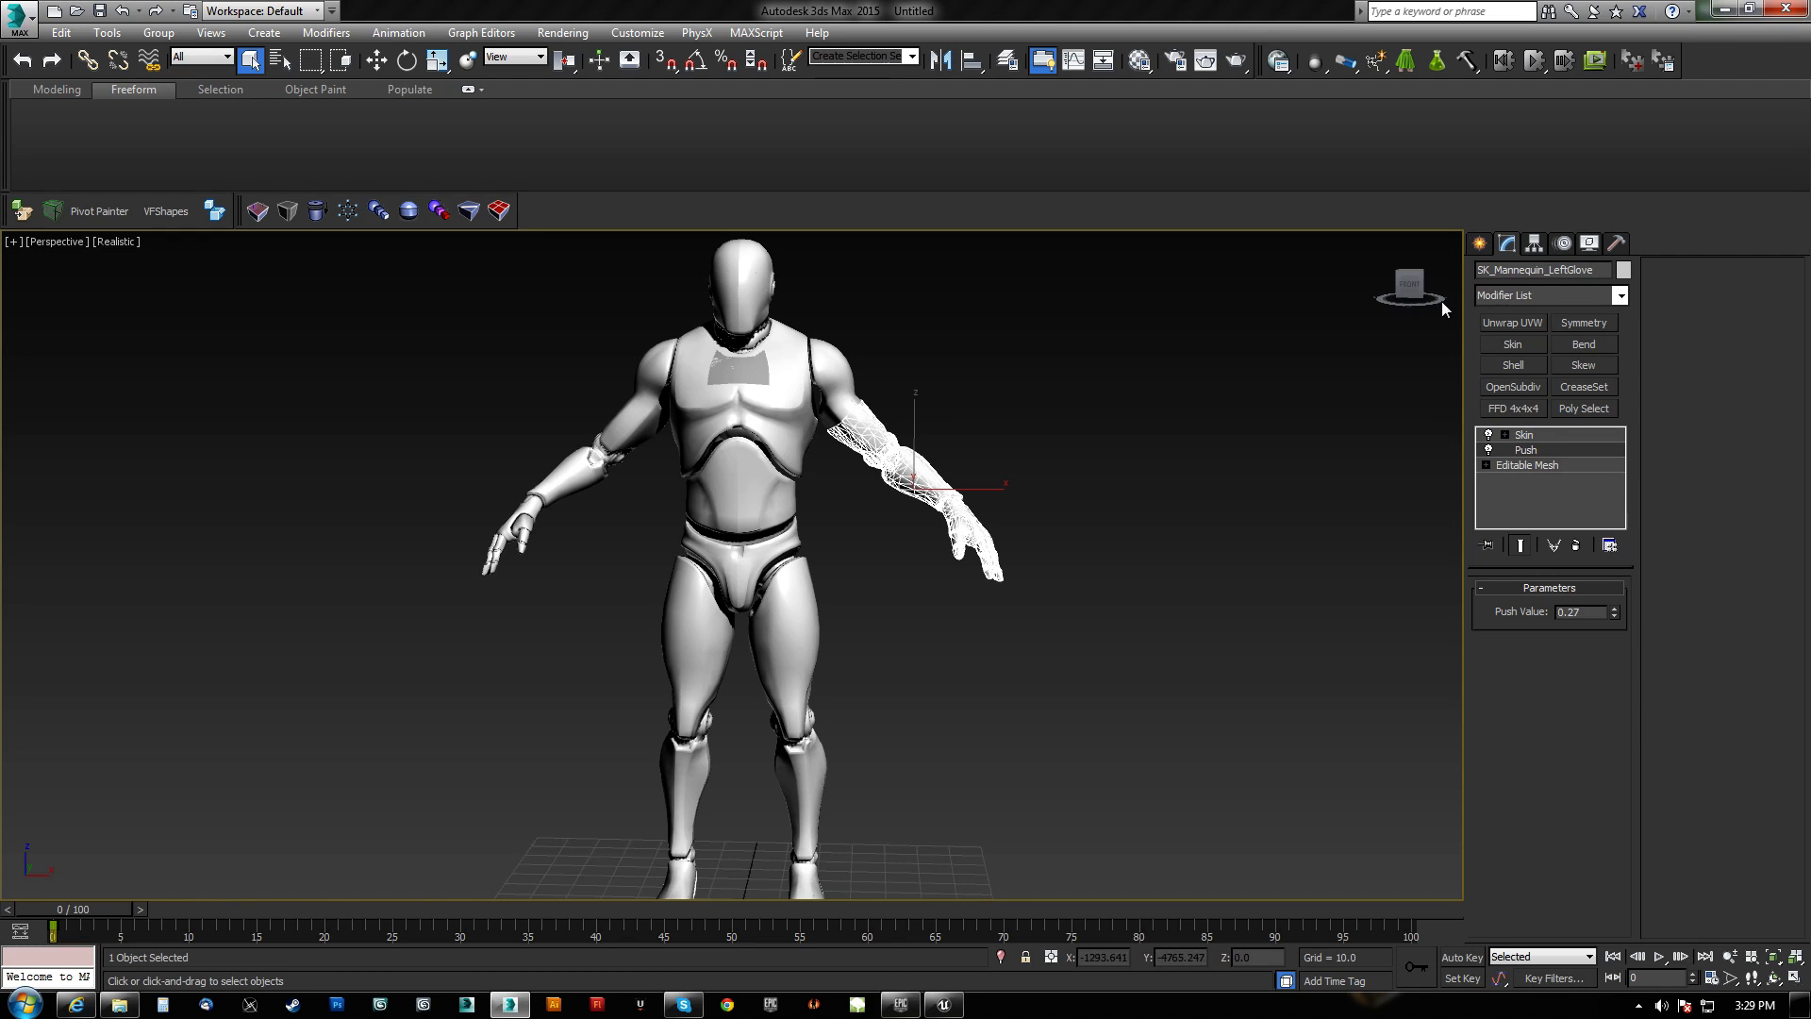
{"action": "right_click", "coordinate": [1525, 434]}
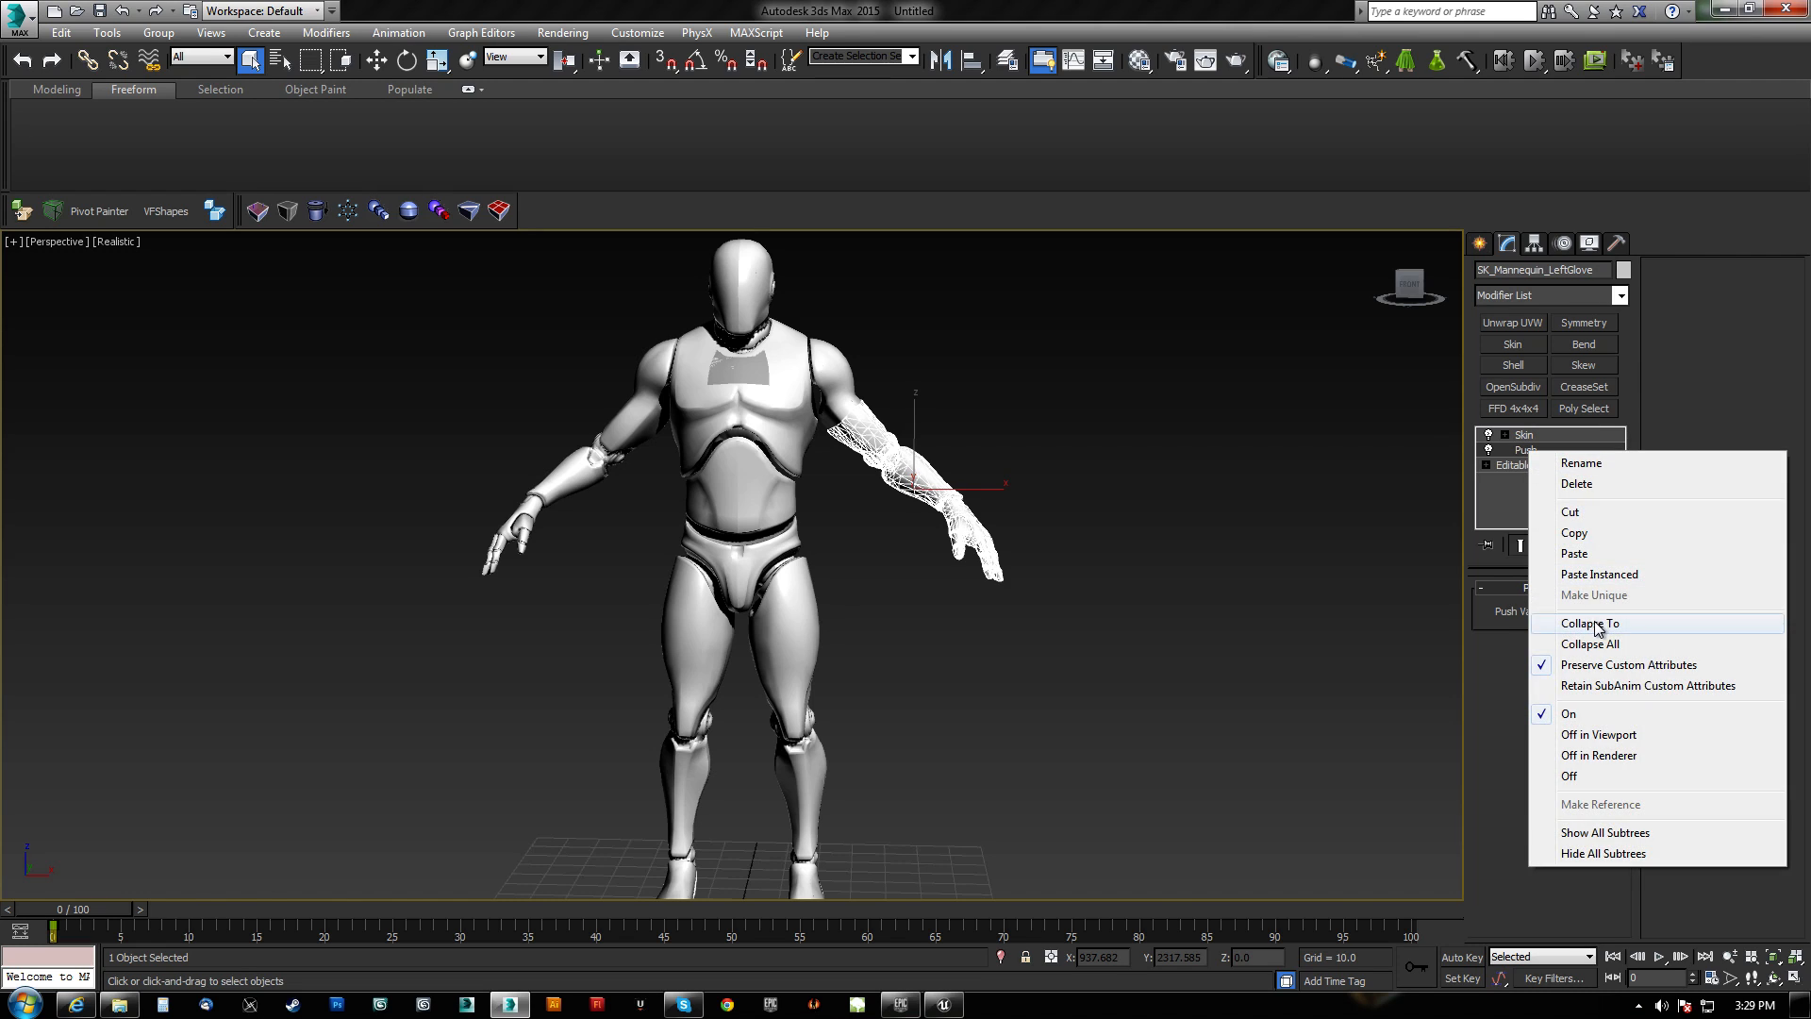
{"action": "left_click", "coordinate": [1591, 622]}
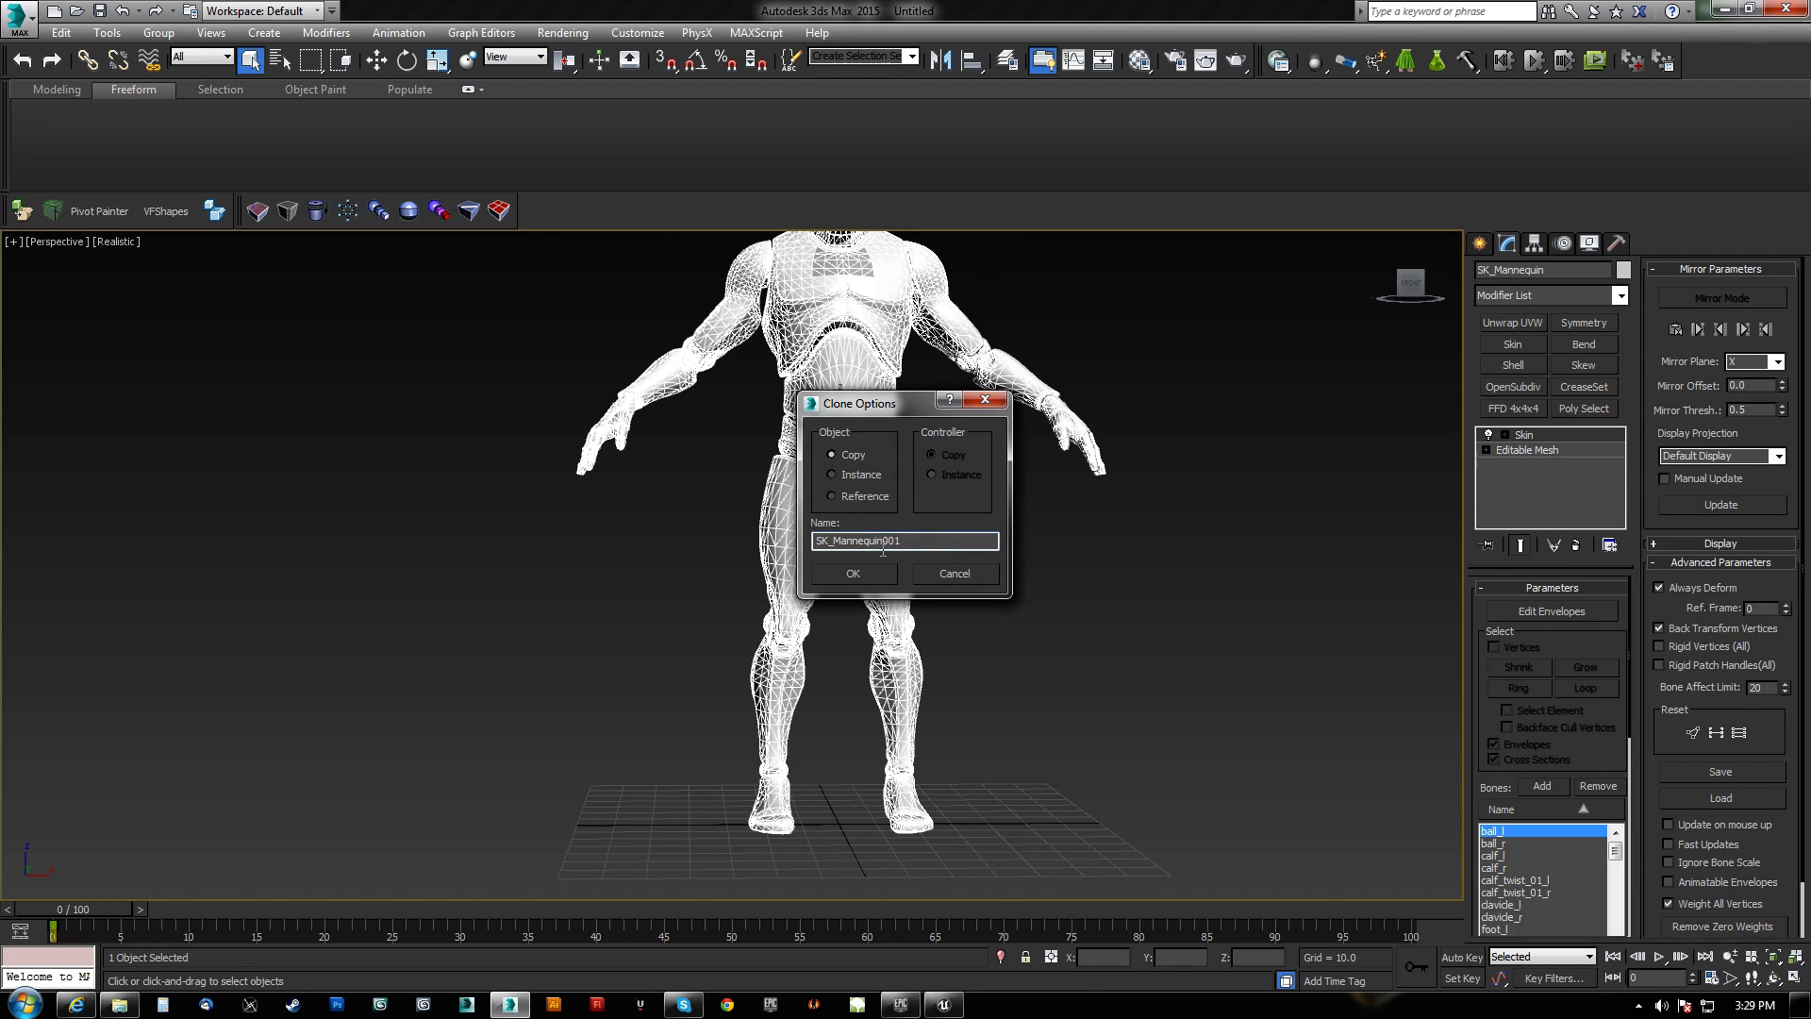
Clone the mannequin as SK_Mannequin_RightLeg, trim it to the right leg in Editable Mesh, and add Push.
{"action": "type", "text": "SK_Mannequin_Rig"}
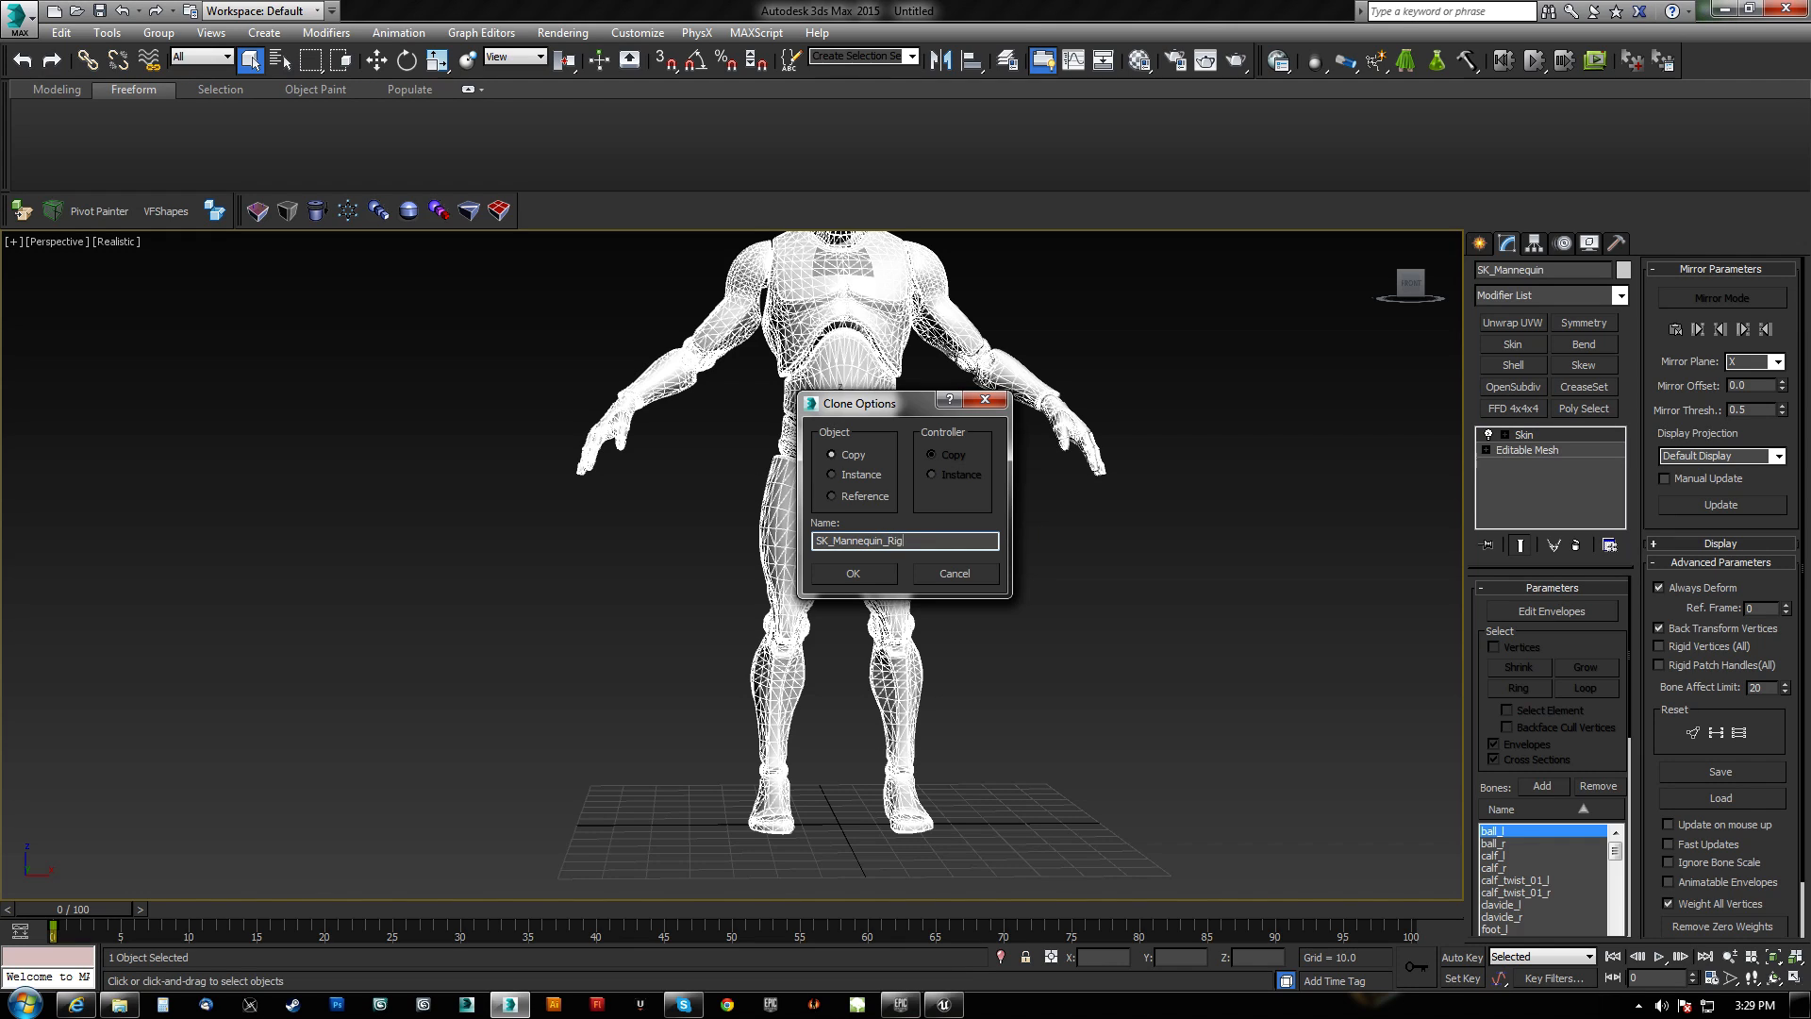
{"action": "left_click", "coordinate": [851, 573]}
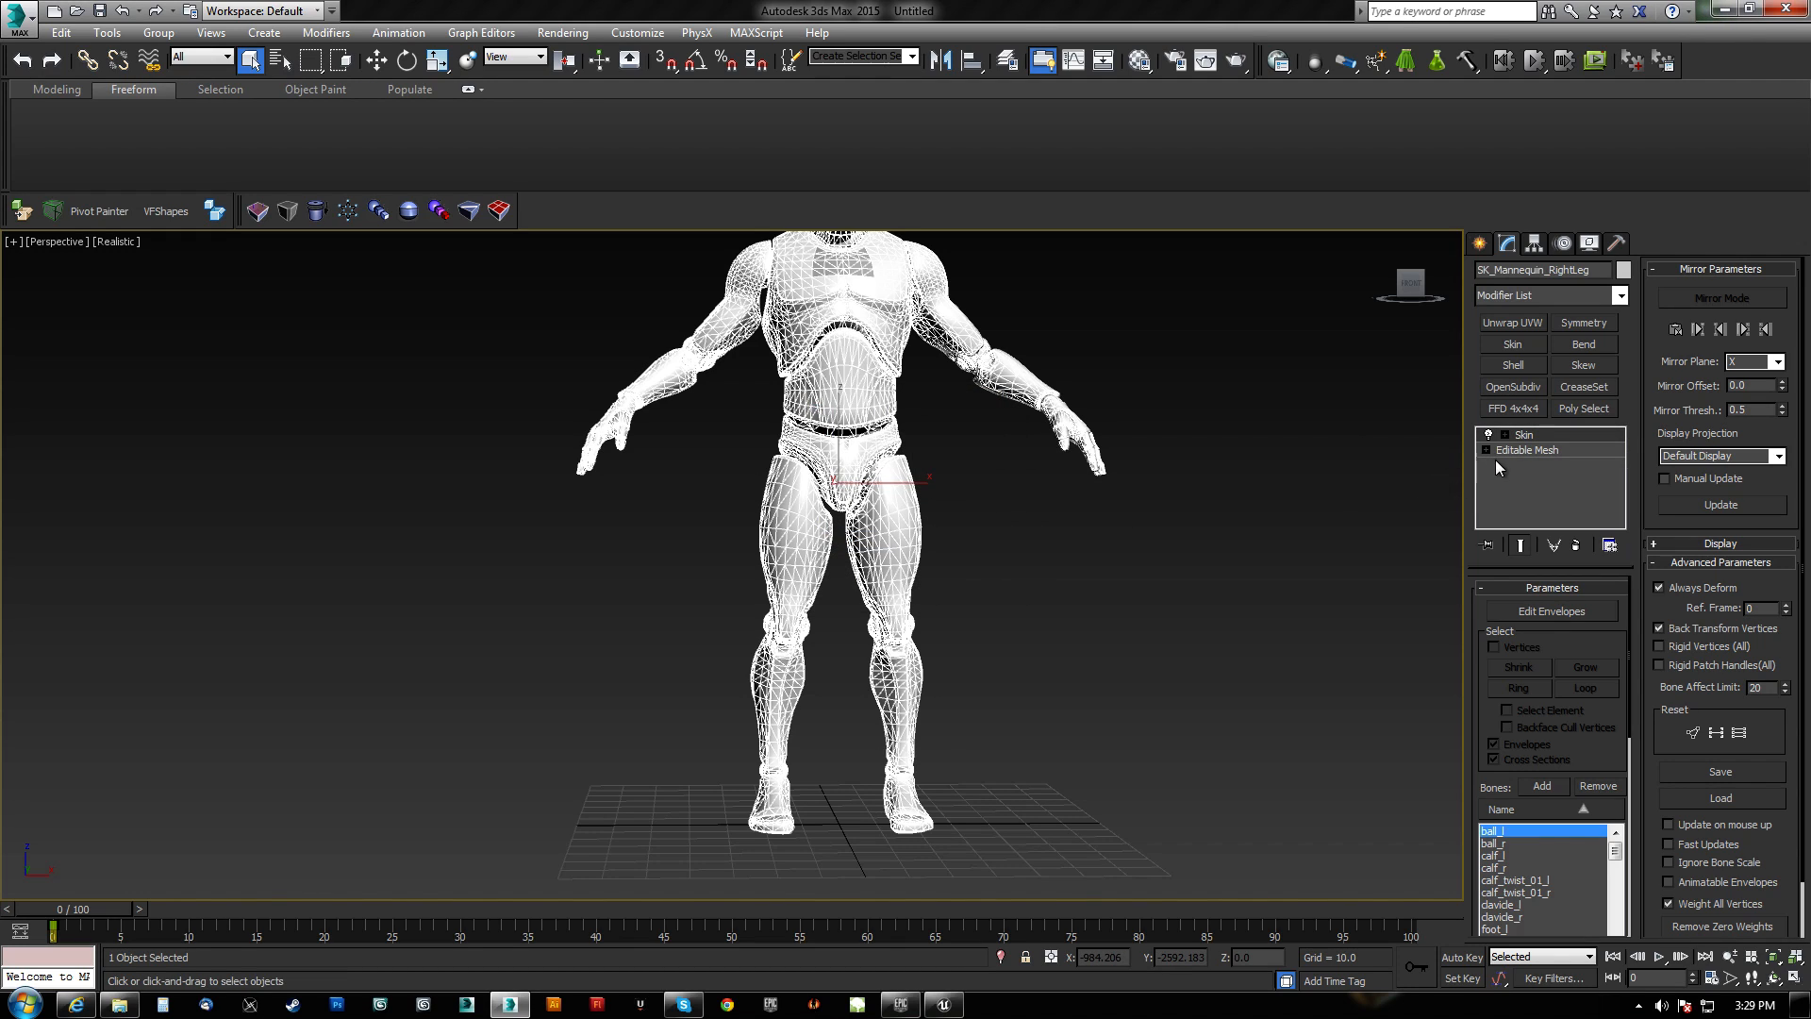
{"action": "left_click", "coordinate": [1526, 449]}
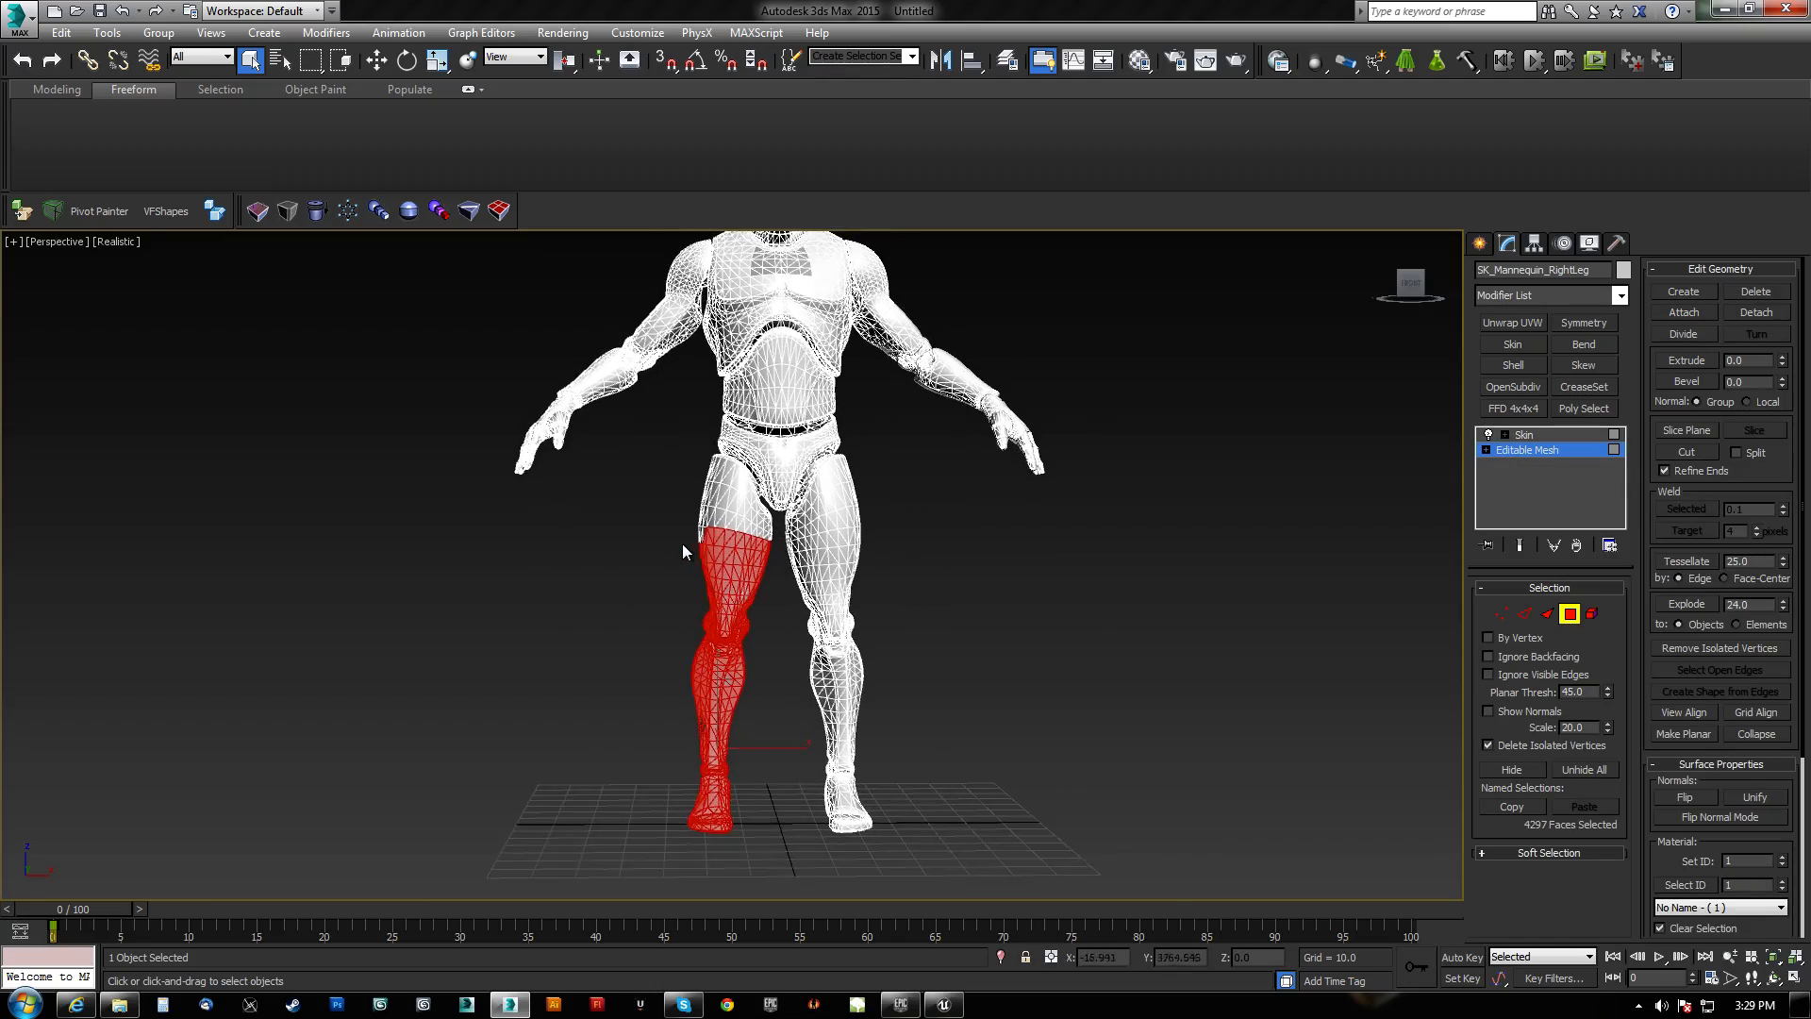
{"action": "scroll", "scroll_direction": "up", "scroll_amount": 3}
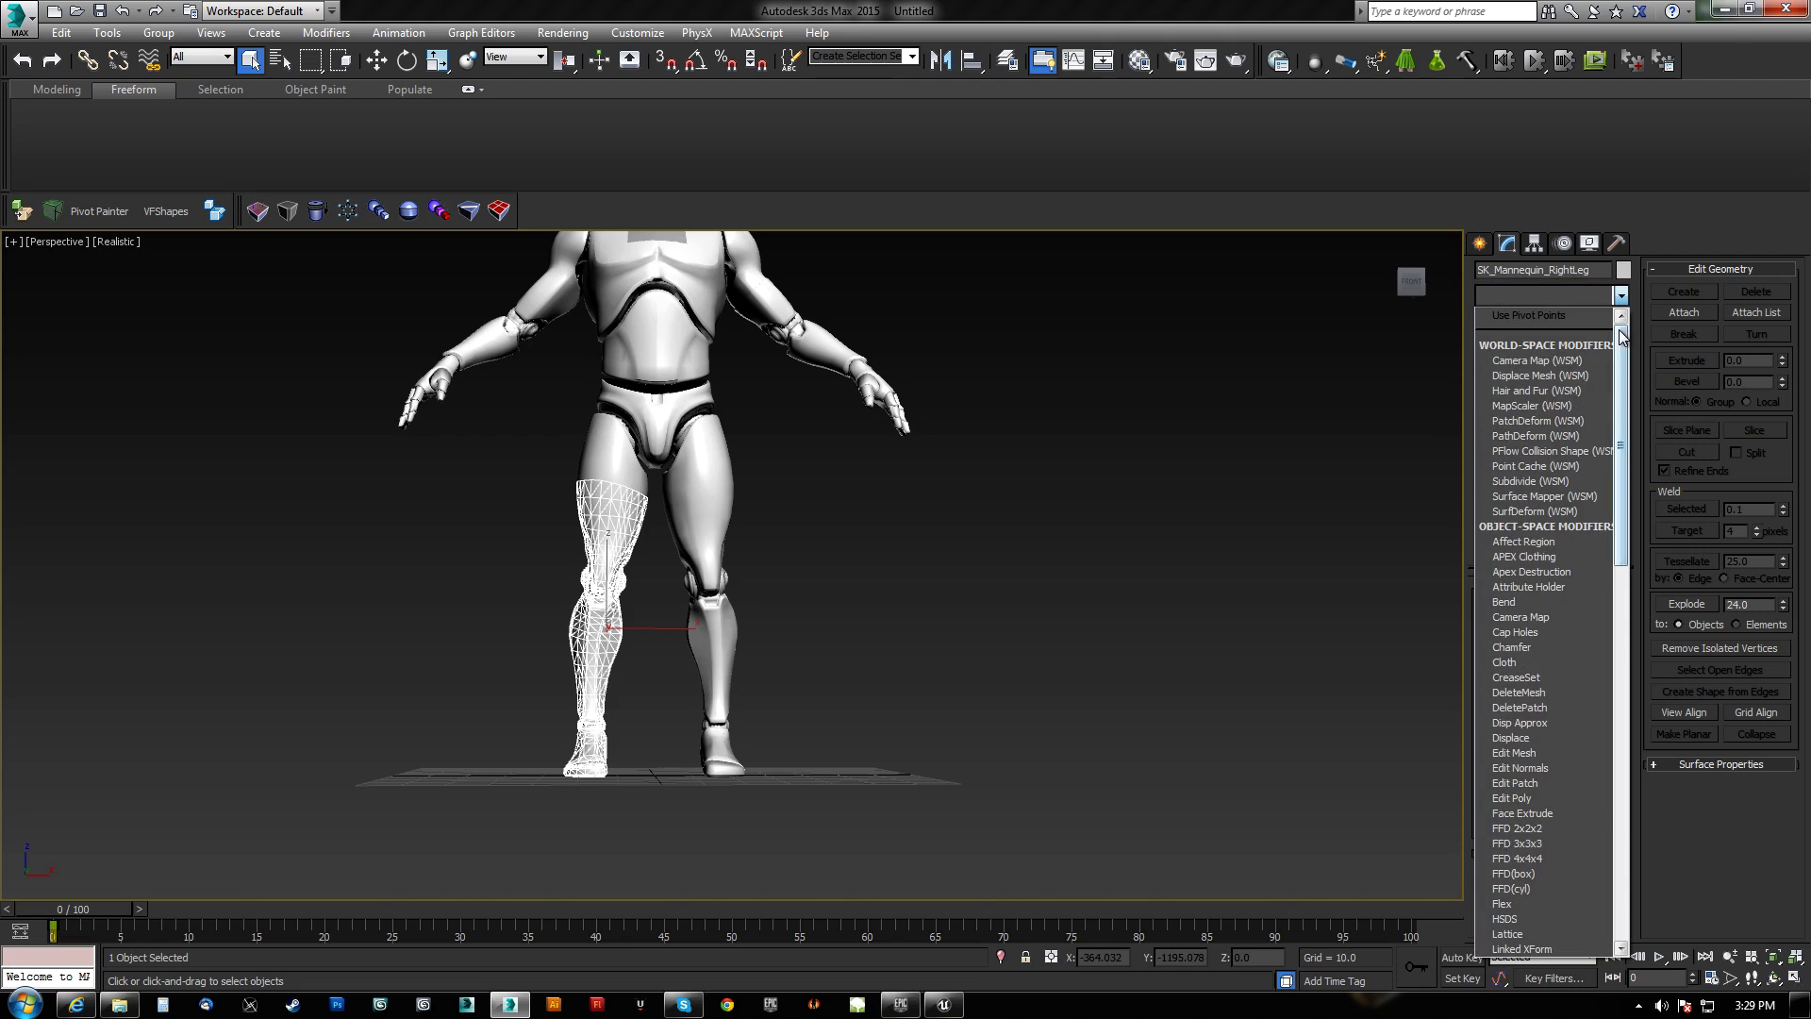
{"action": "scroll", "scroll_direction": "down", "scroll_amount": 3}
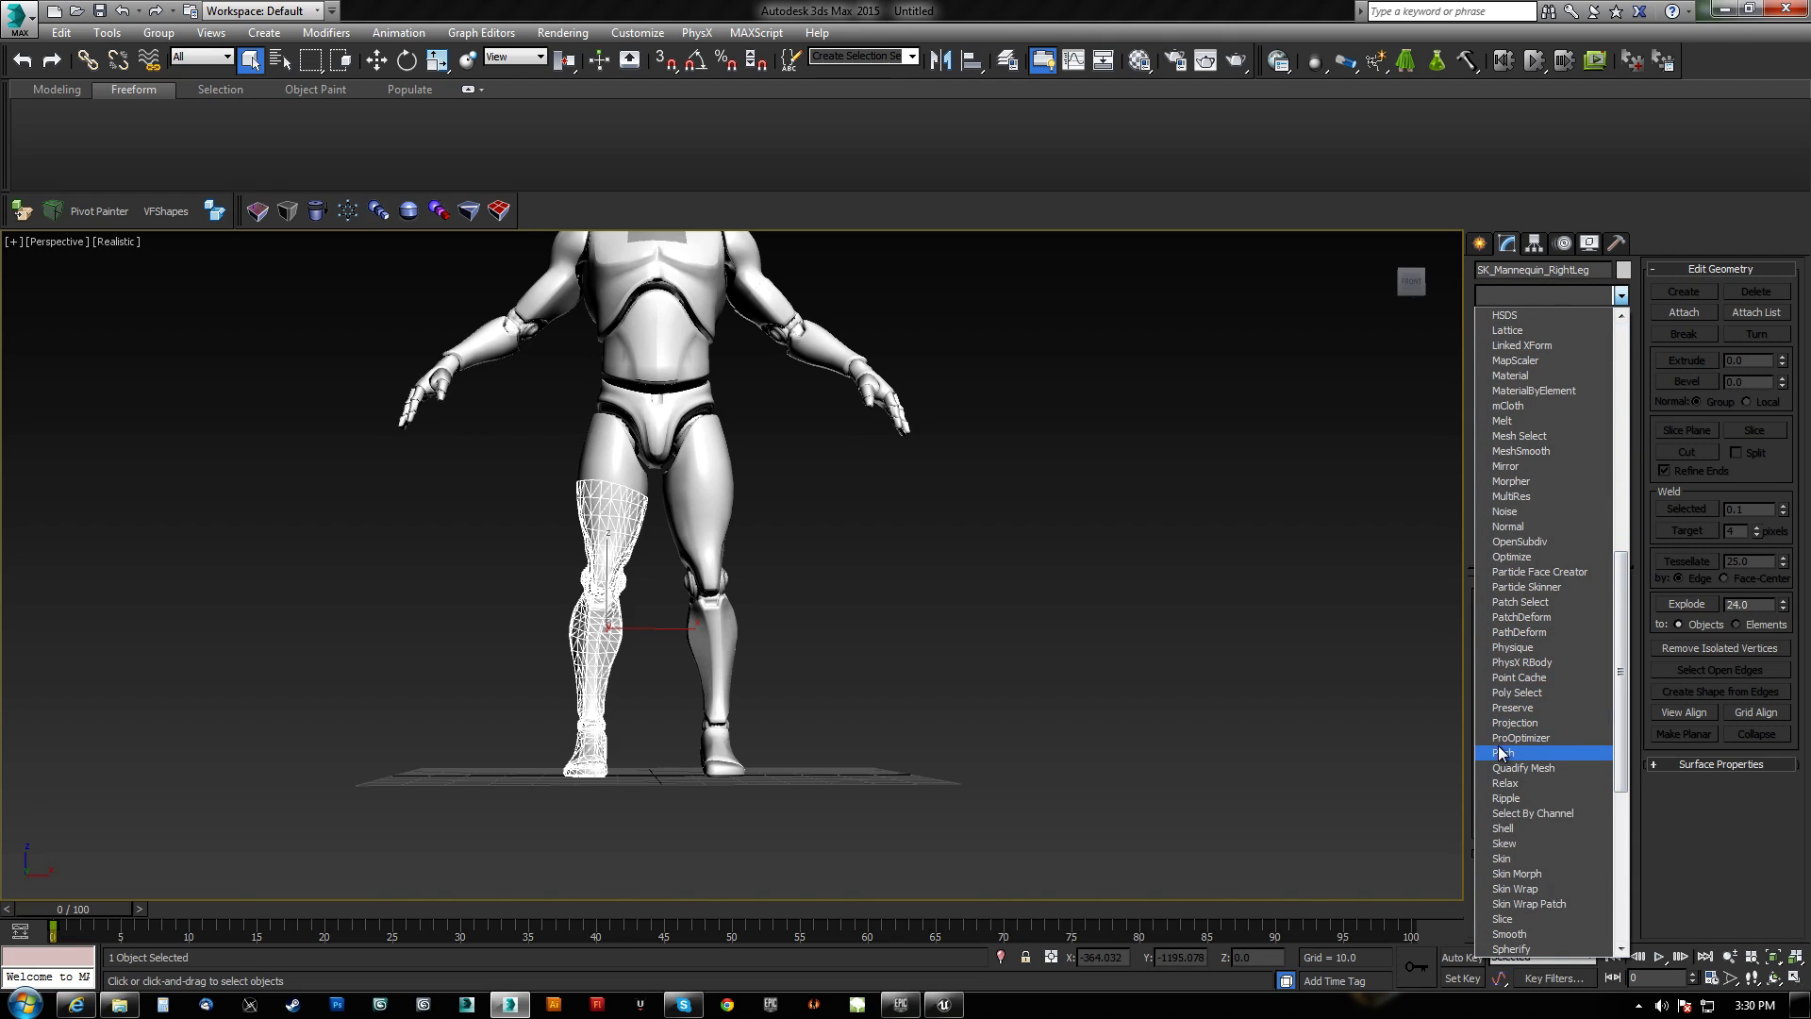
{"action": "left_click", "coordinate": [1506, 753]}
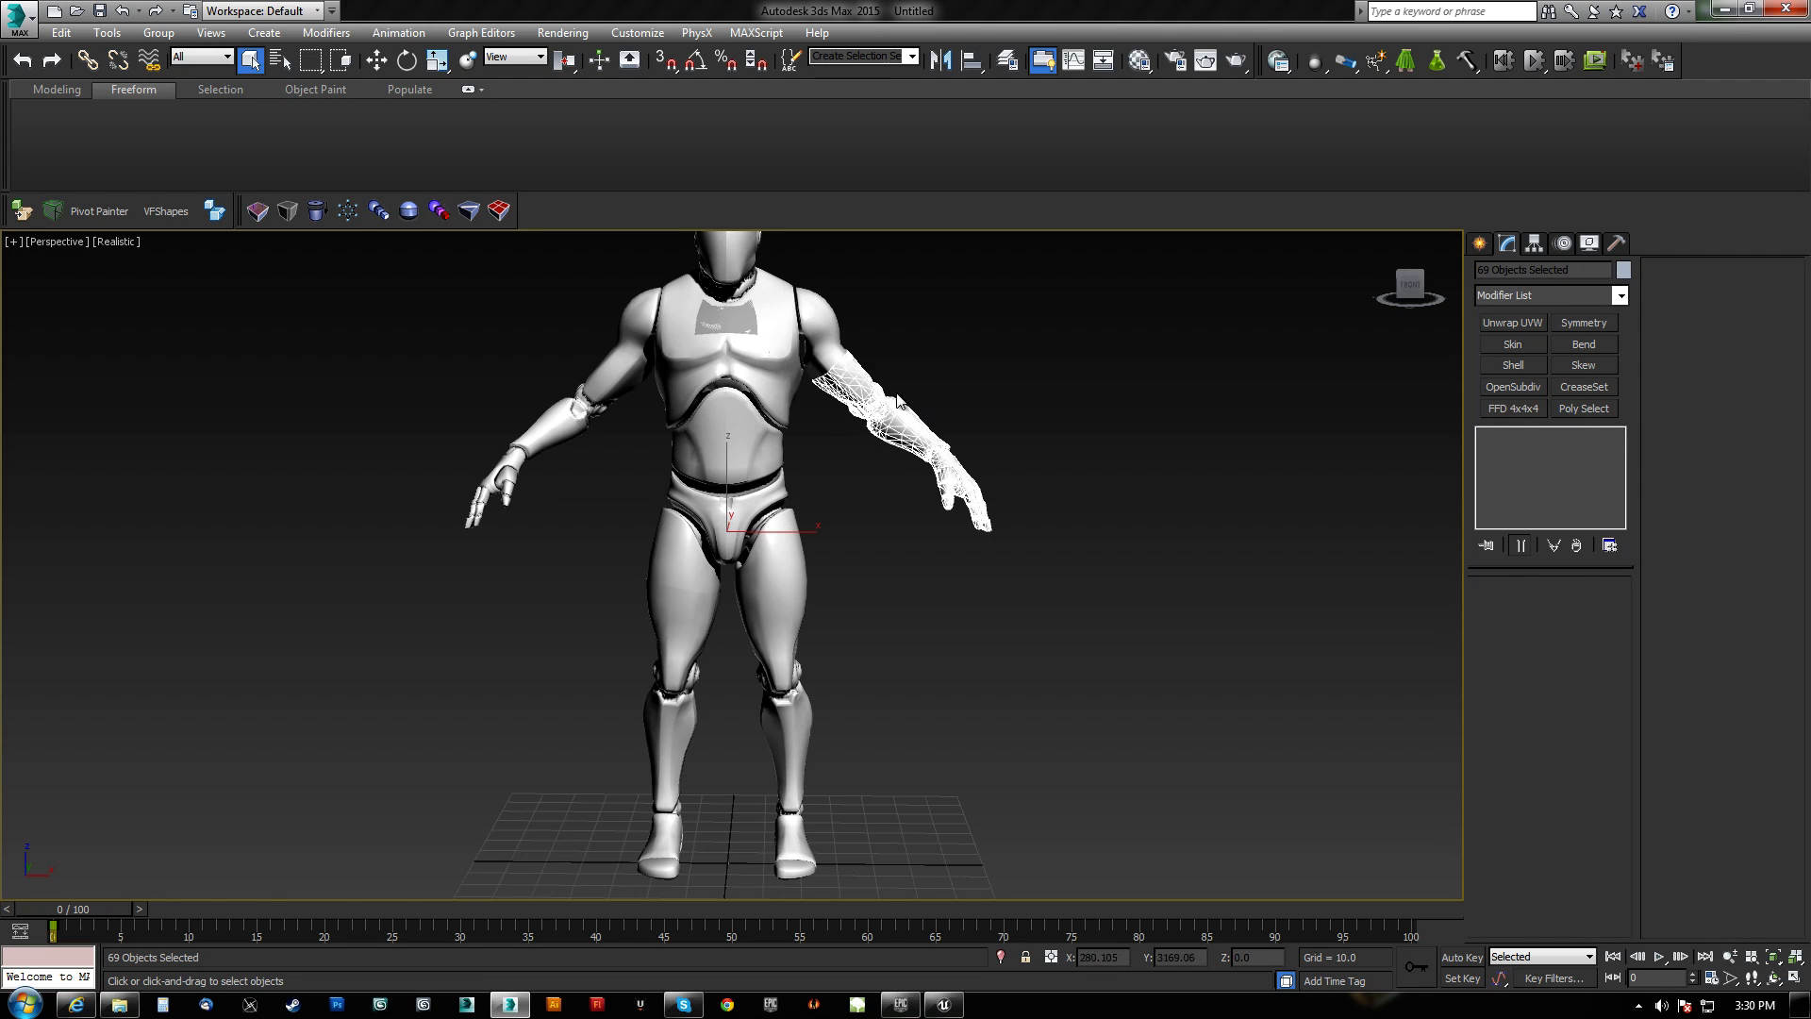
{"action": "mouse_move", "coordinate": [6, 283]}
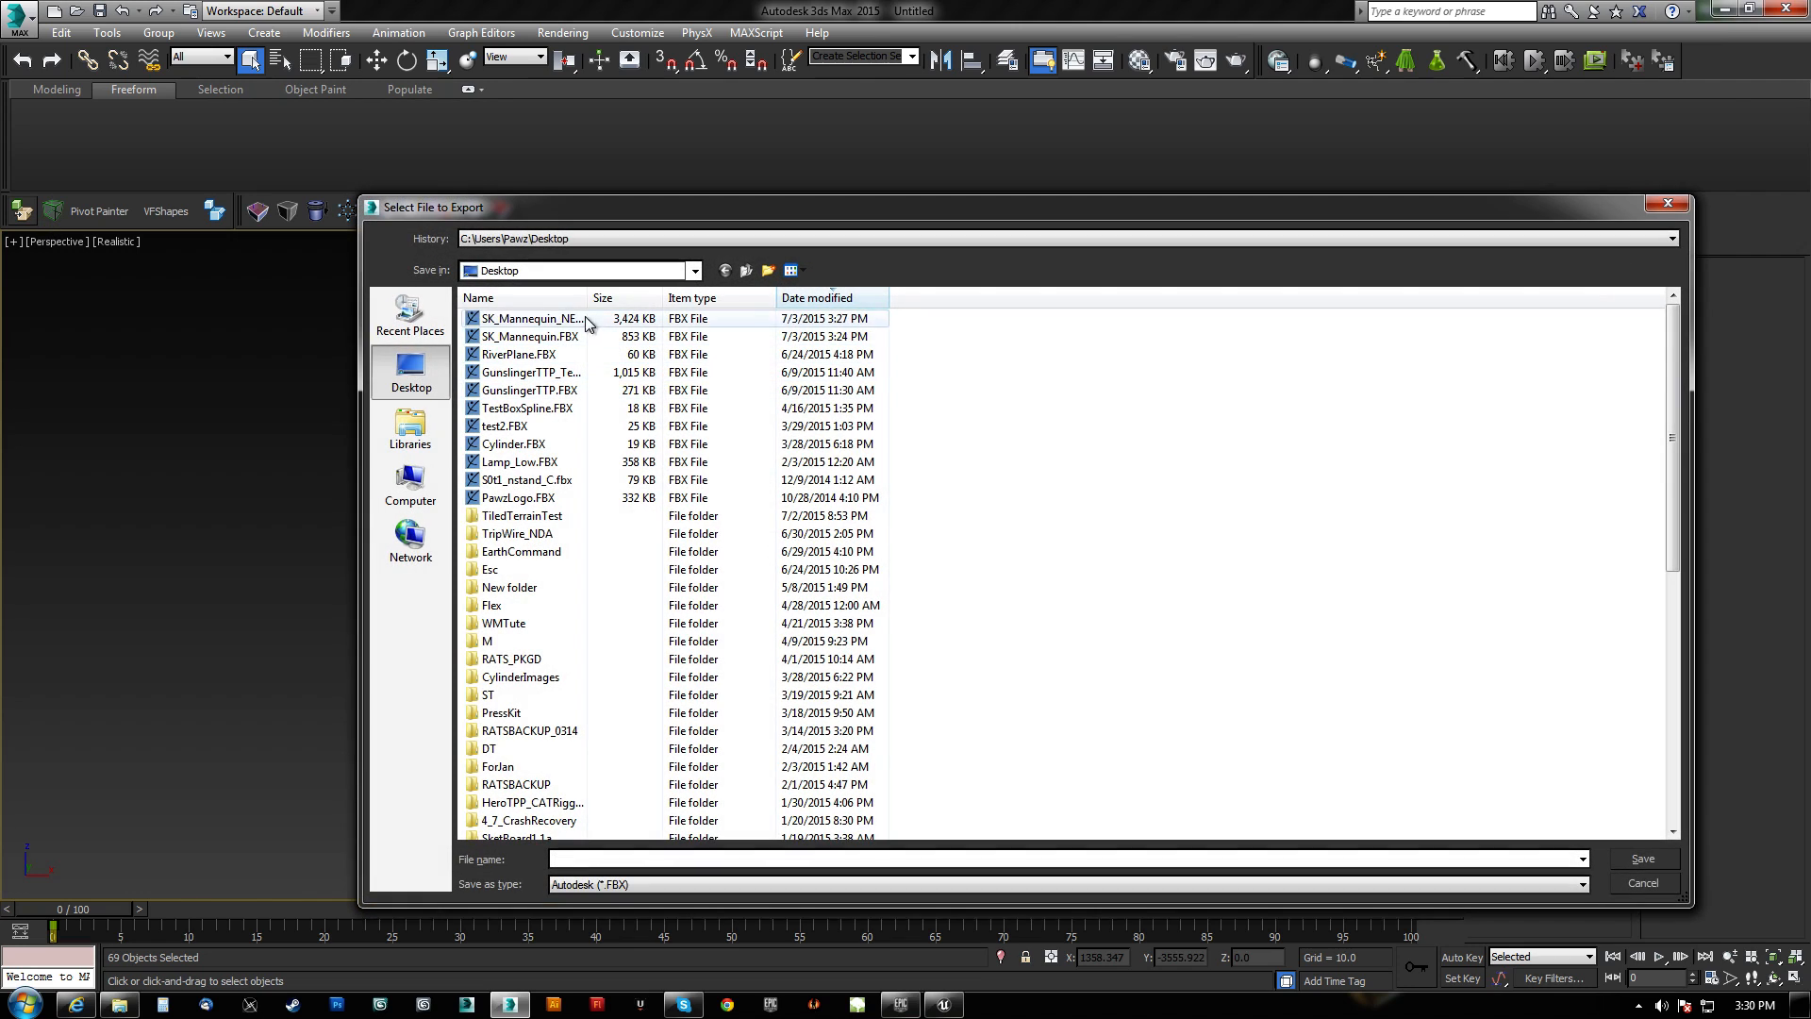
Name the export SK_Mannequin_LeftGlove from an existing FBX name and save it to the Desktop.
{"action": "left_click", "coordinate": [530, 317]}
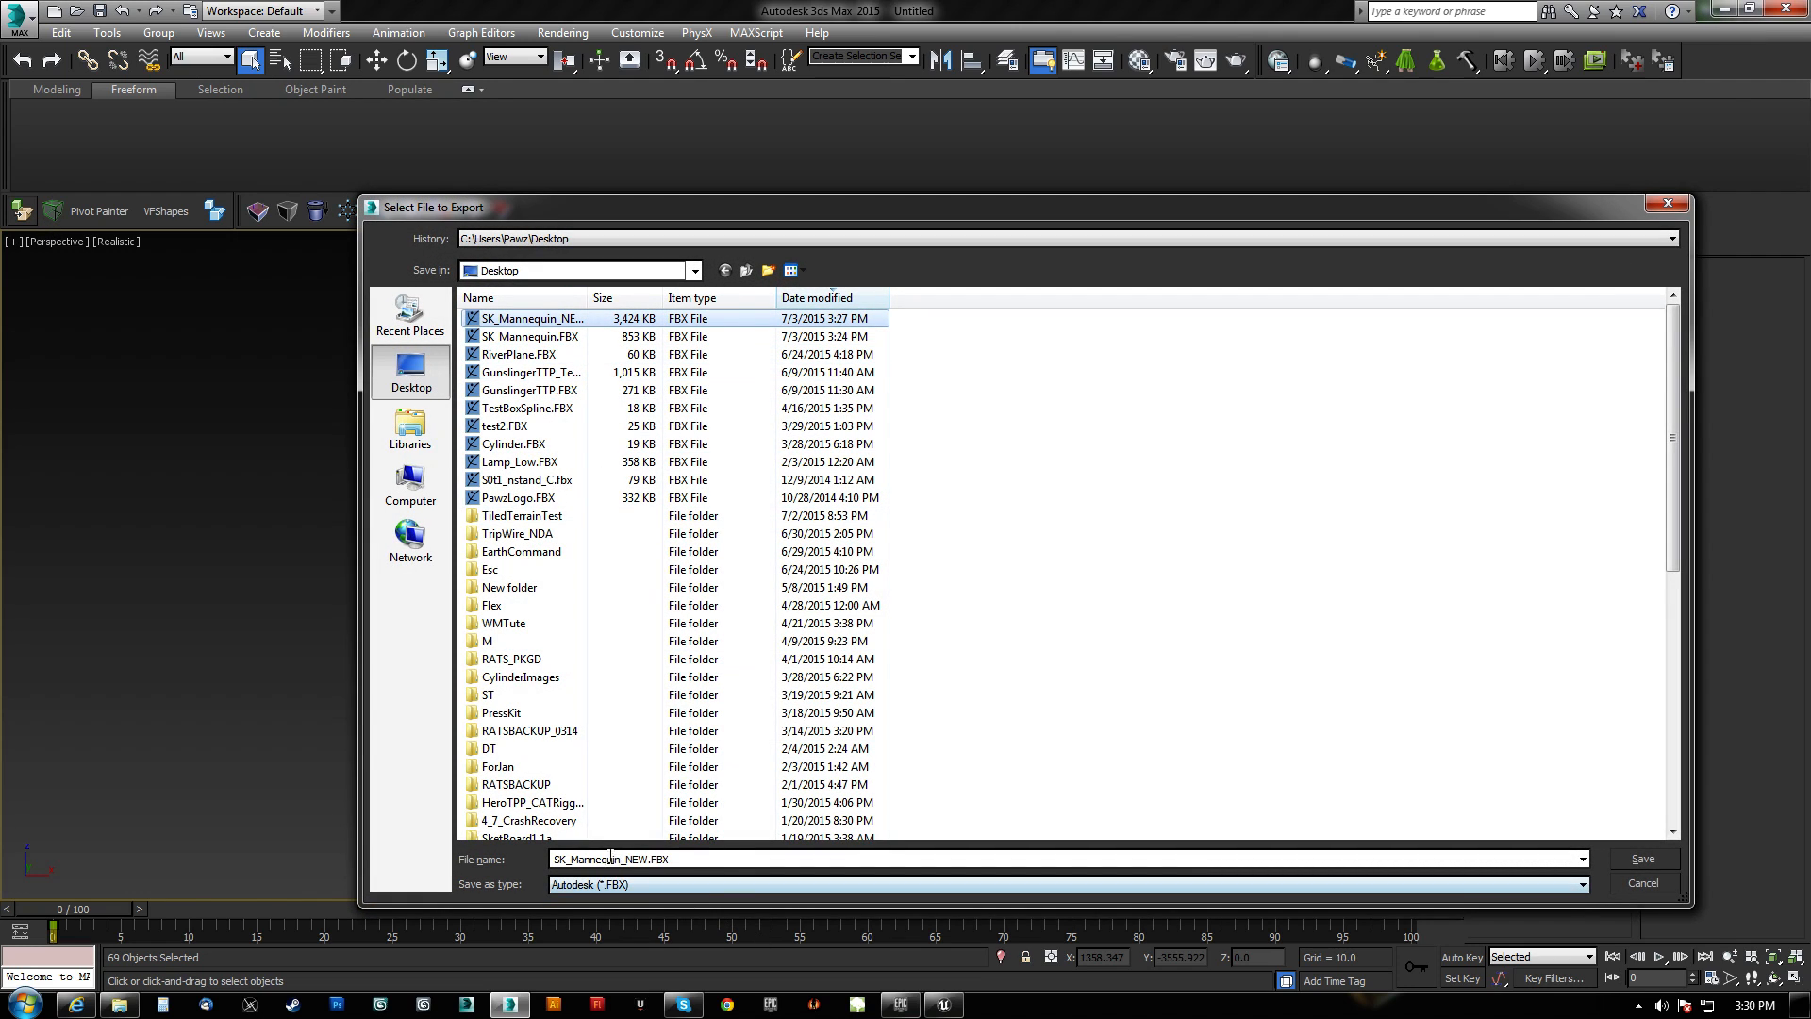
{"action": "type", "text": "SK_Mannequin_LeftGlove"}
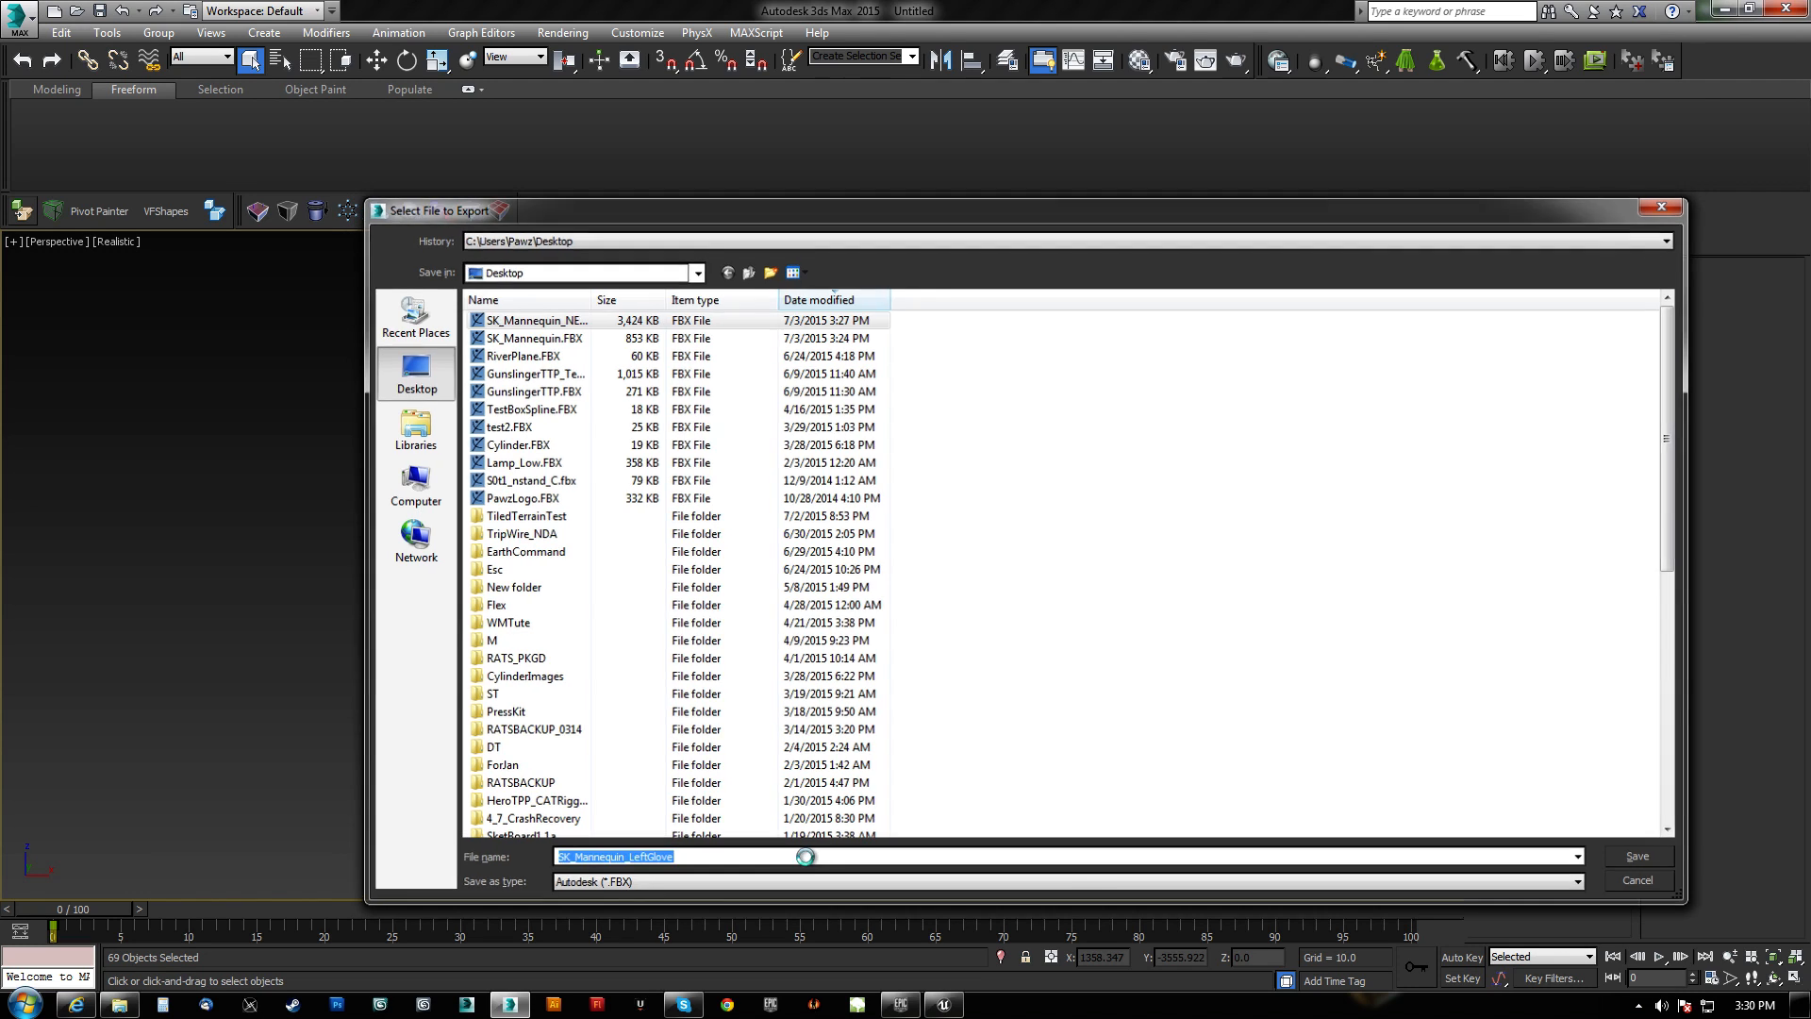
{"action": "left_click", "coordinate": [1636, 855]}
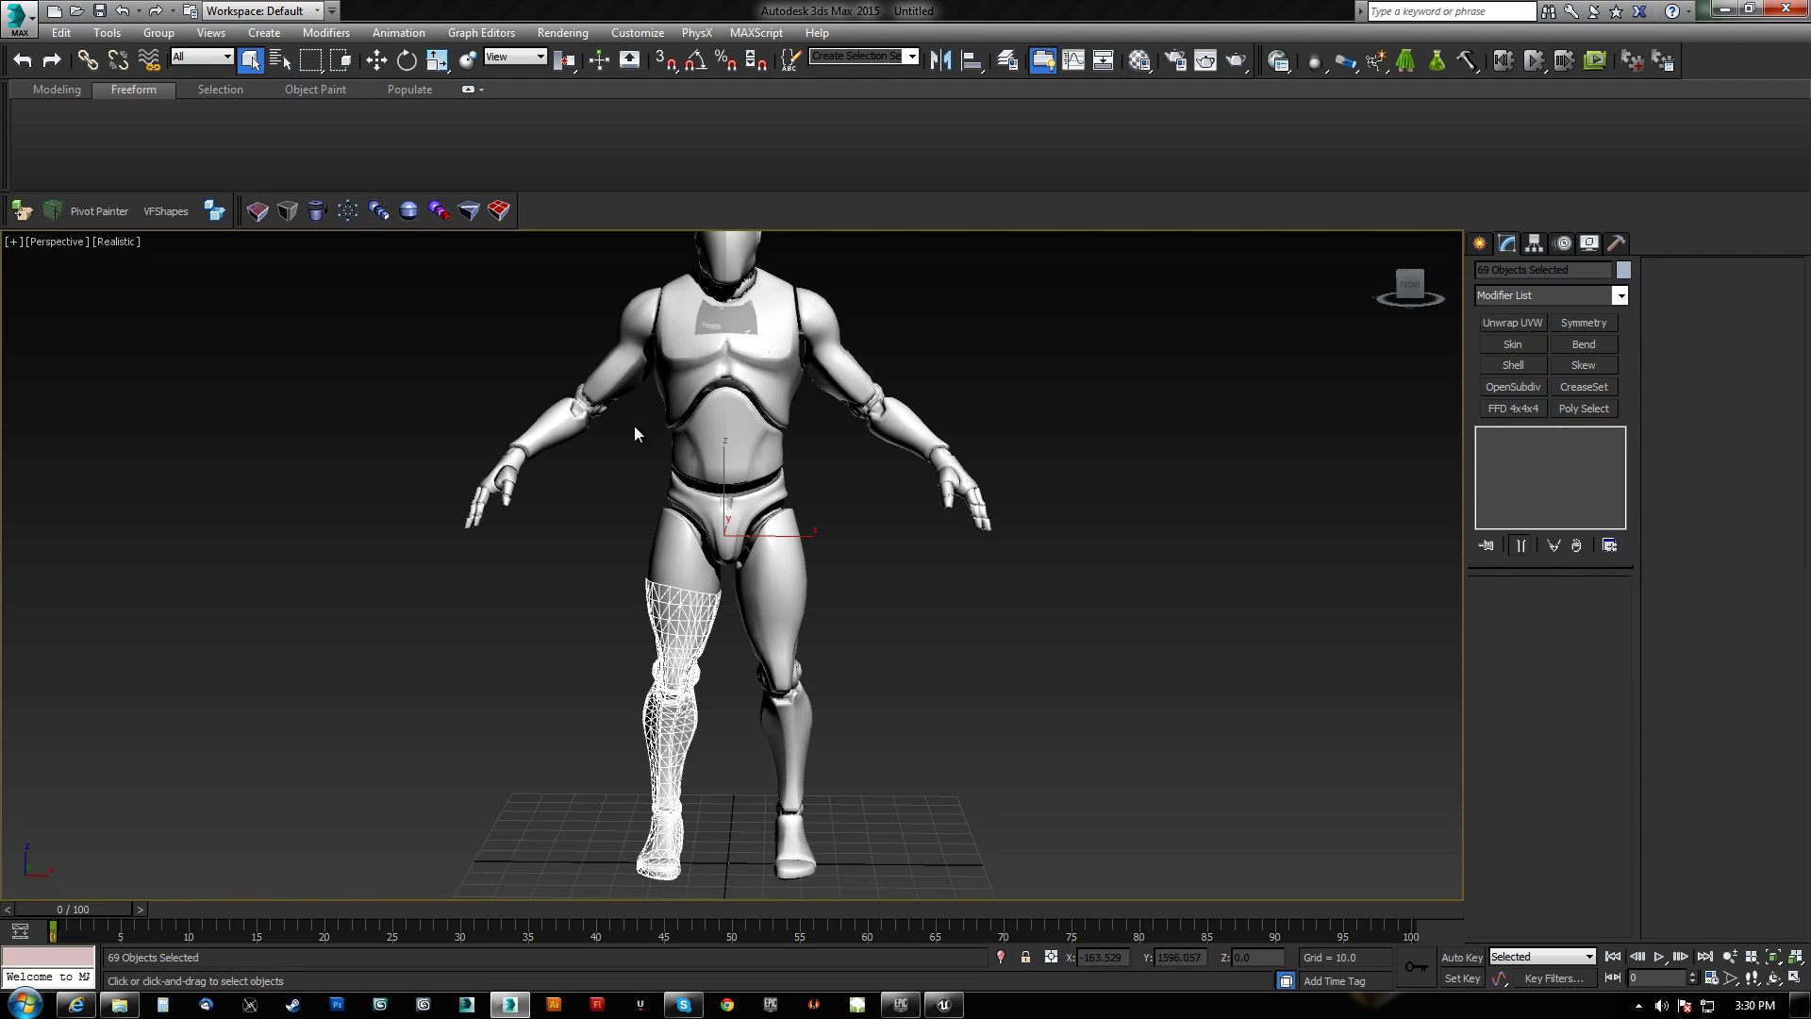
{"action": "mouse_move", "coordinate": [651, 553]}
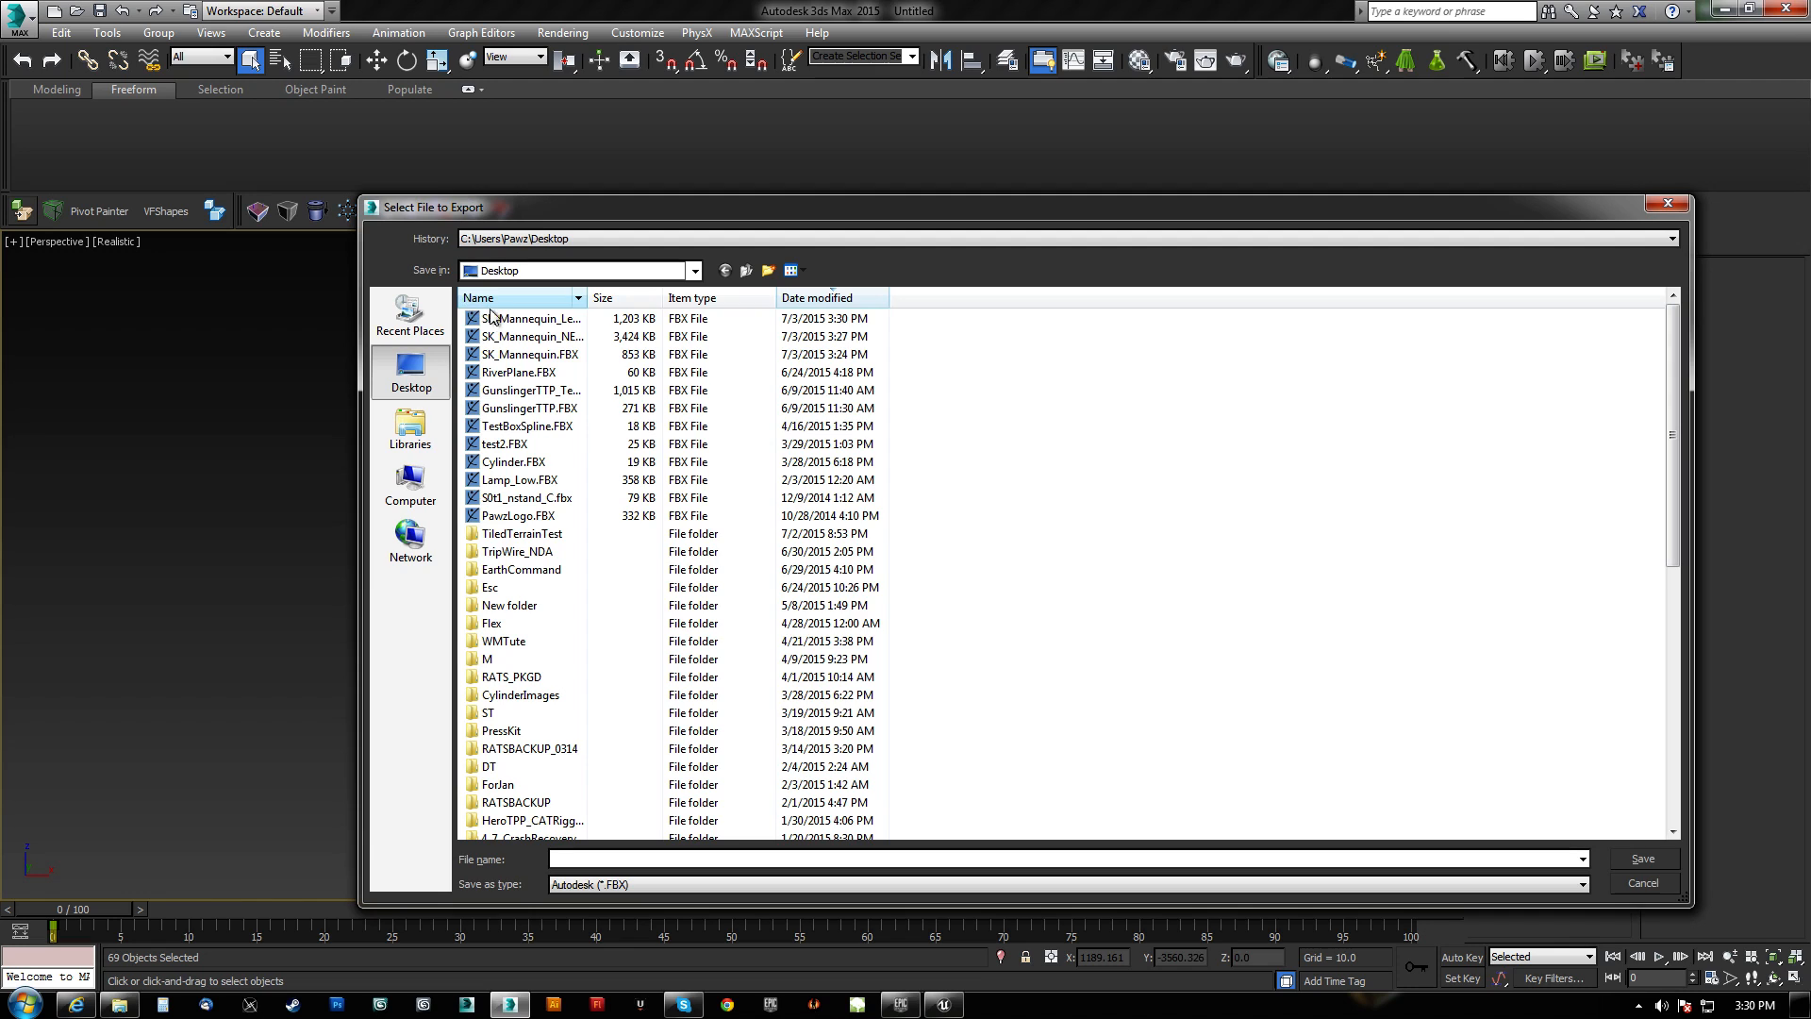
Name the export SK_Mannequin_RightLeg from the glove FBX name and save it to the Desktop.
{"action": "left_click", "coordinate": [533, 317]}
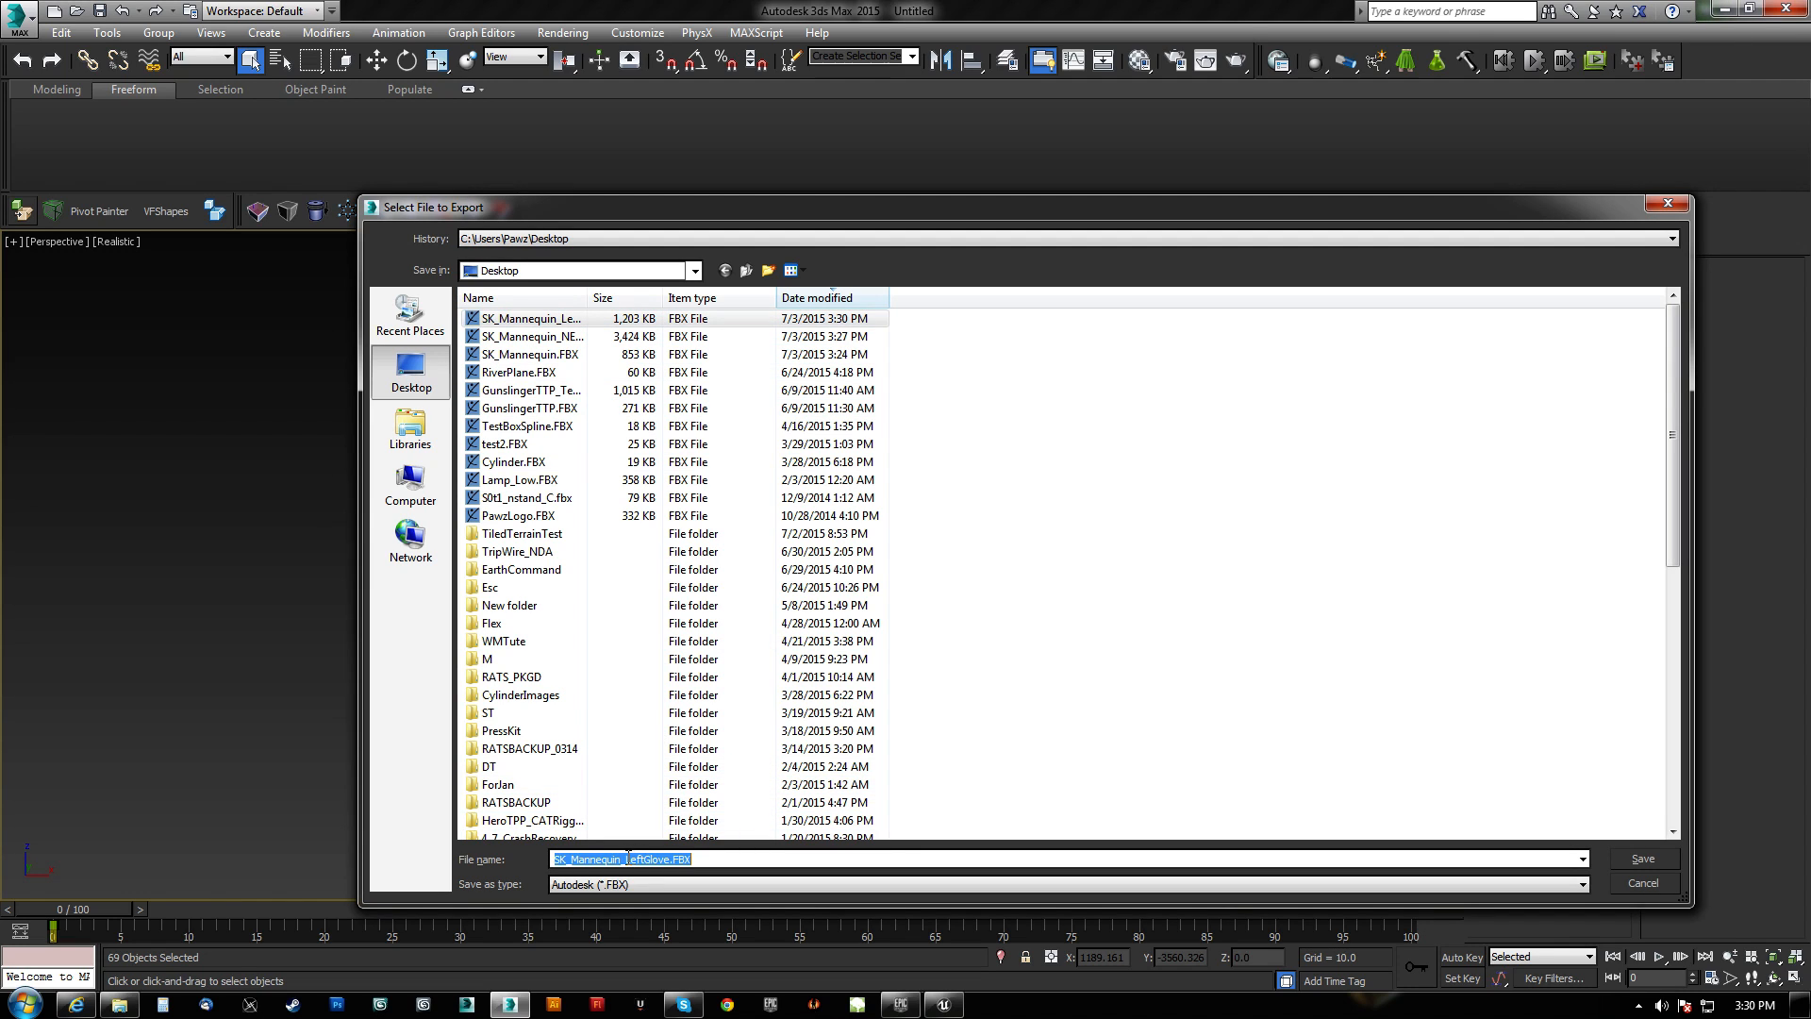
{"action": "type", "text": "SK_Mannequin_RightL"}
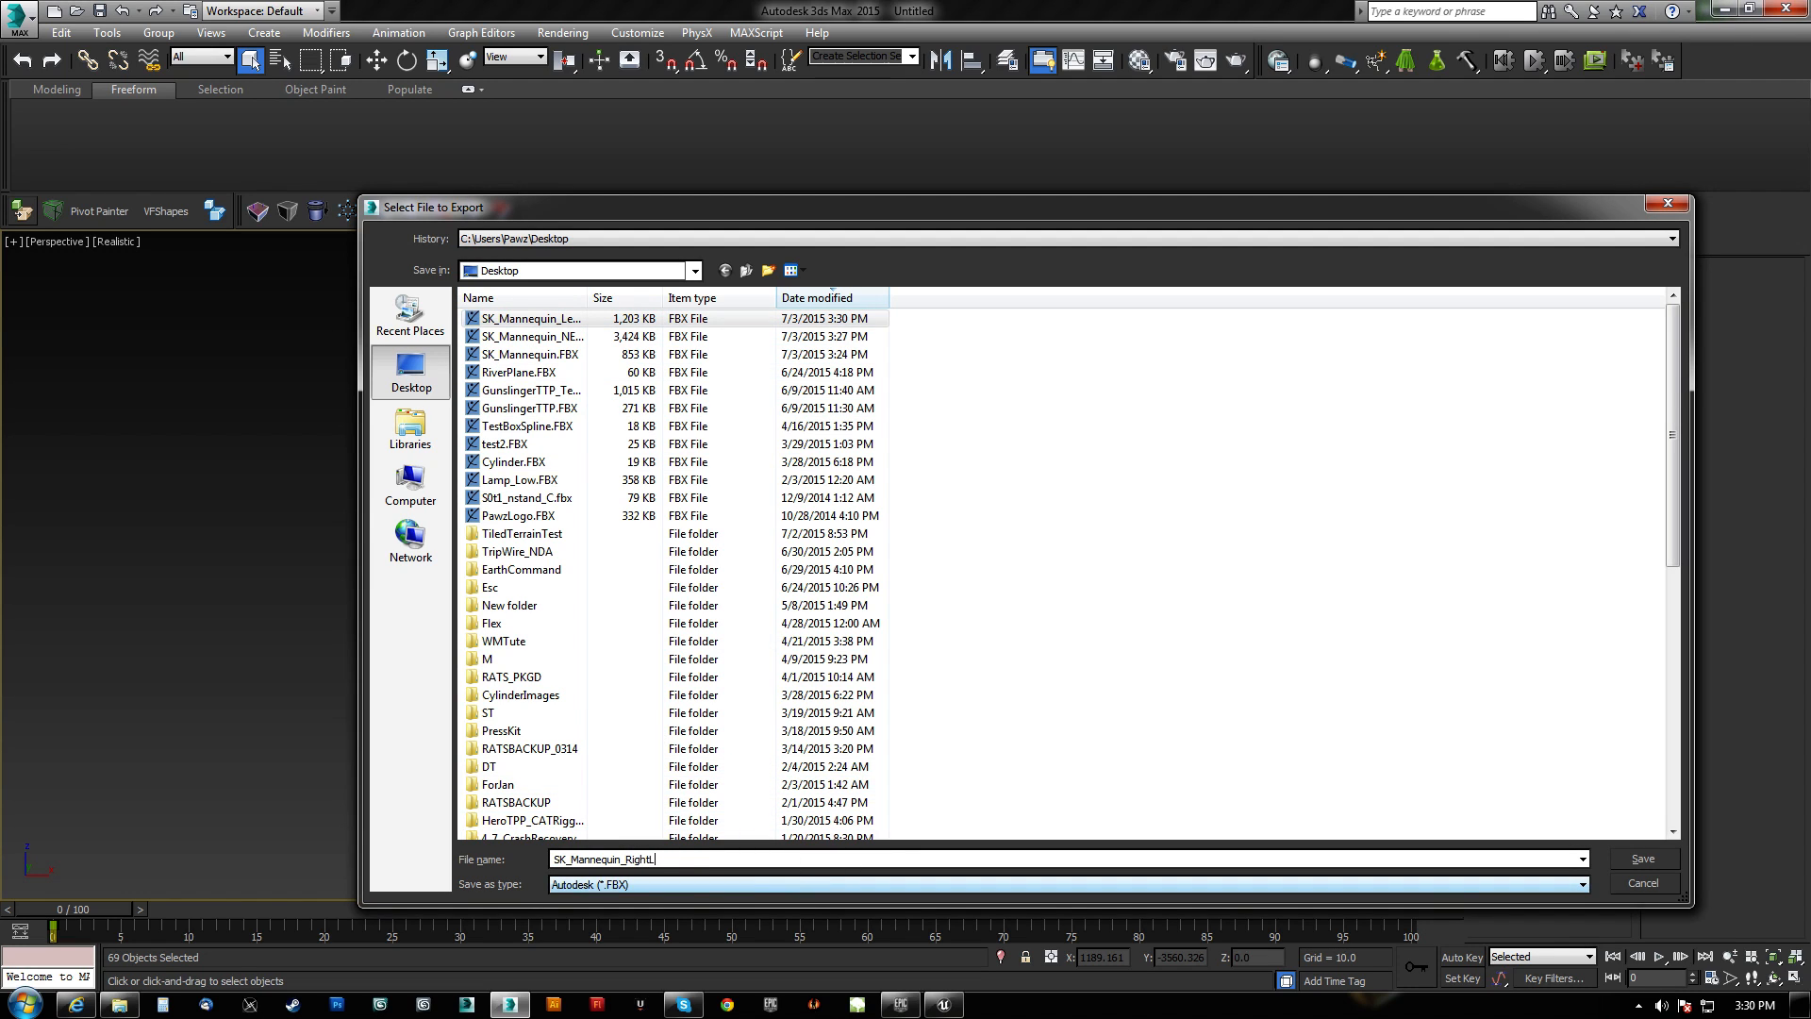
{"action": "left_click", "coordinate": [1642, 858]}
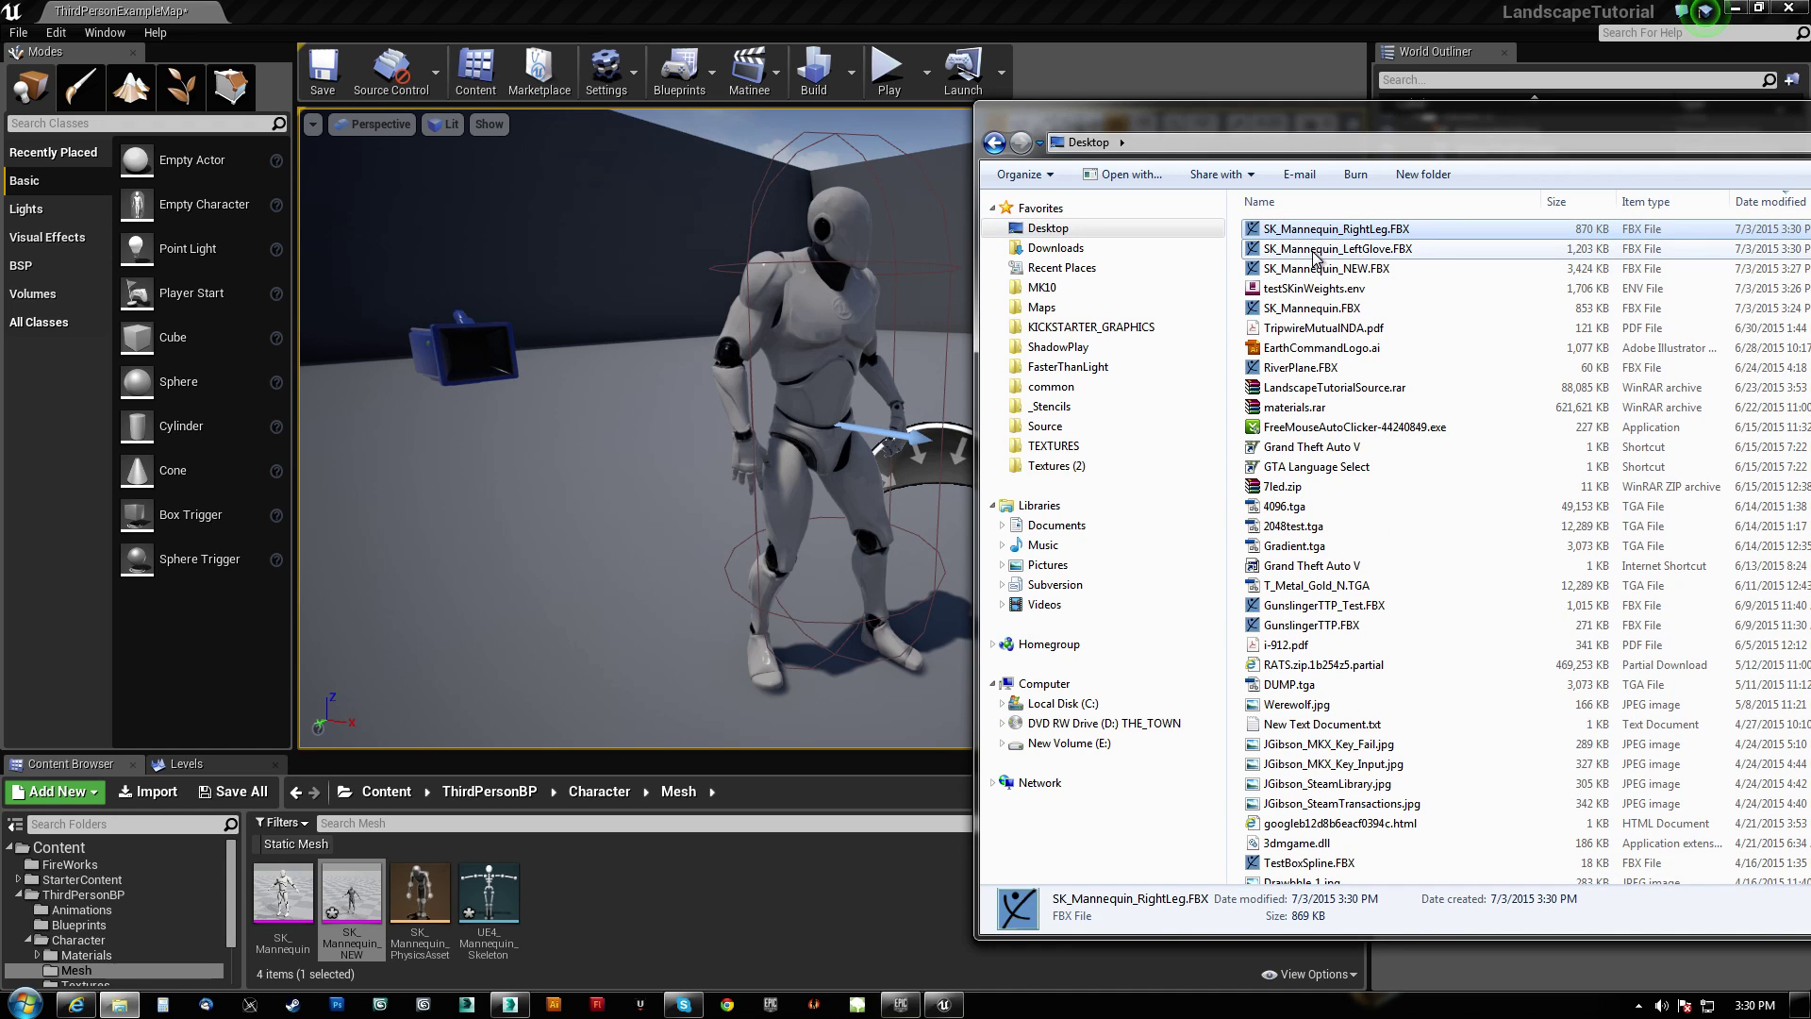
Import the leg and glove FBX files as skeletal meshes using UE4_Mannequin_Skeleton via Import All.
{"action": "left_click", "coordinate": [1342, 249]}
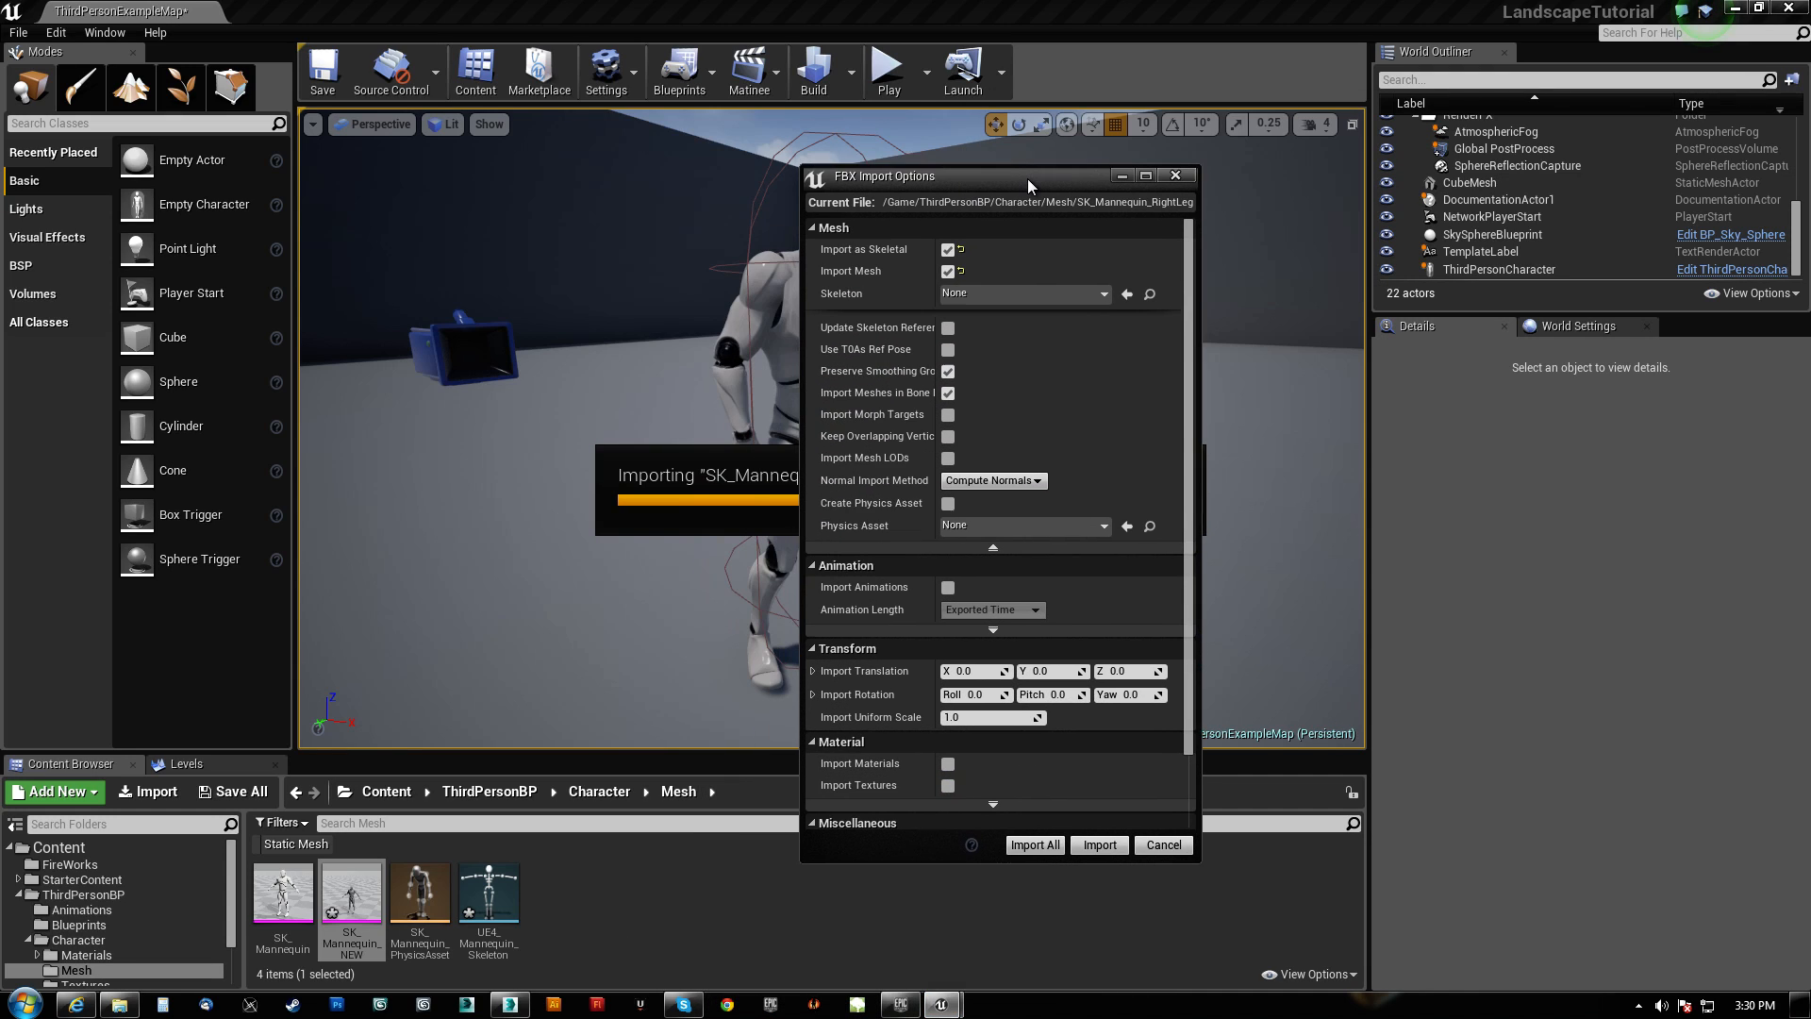
{"action": "left_click", "coordinate": [1101, 287]}
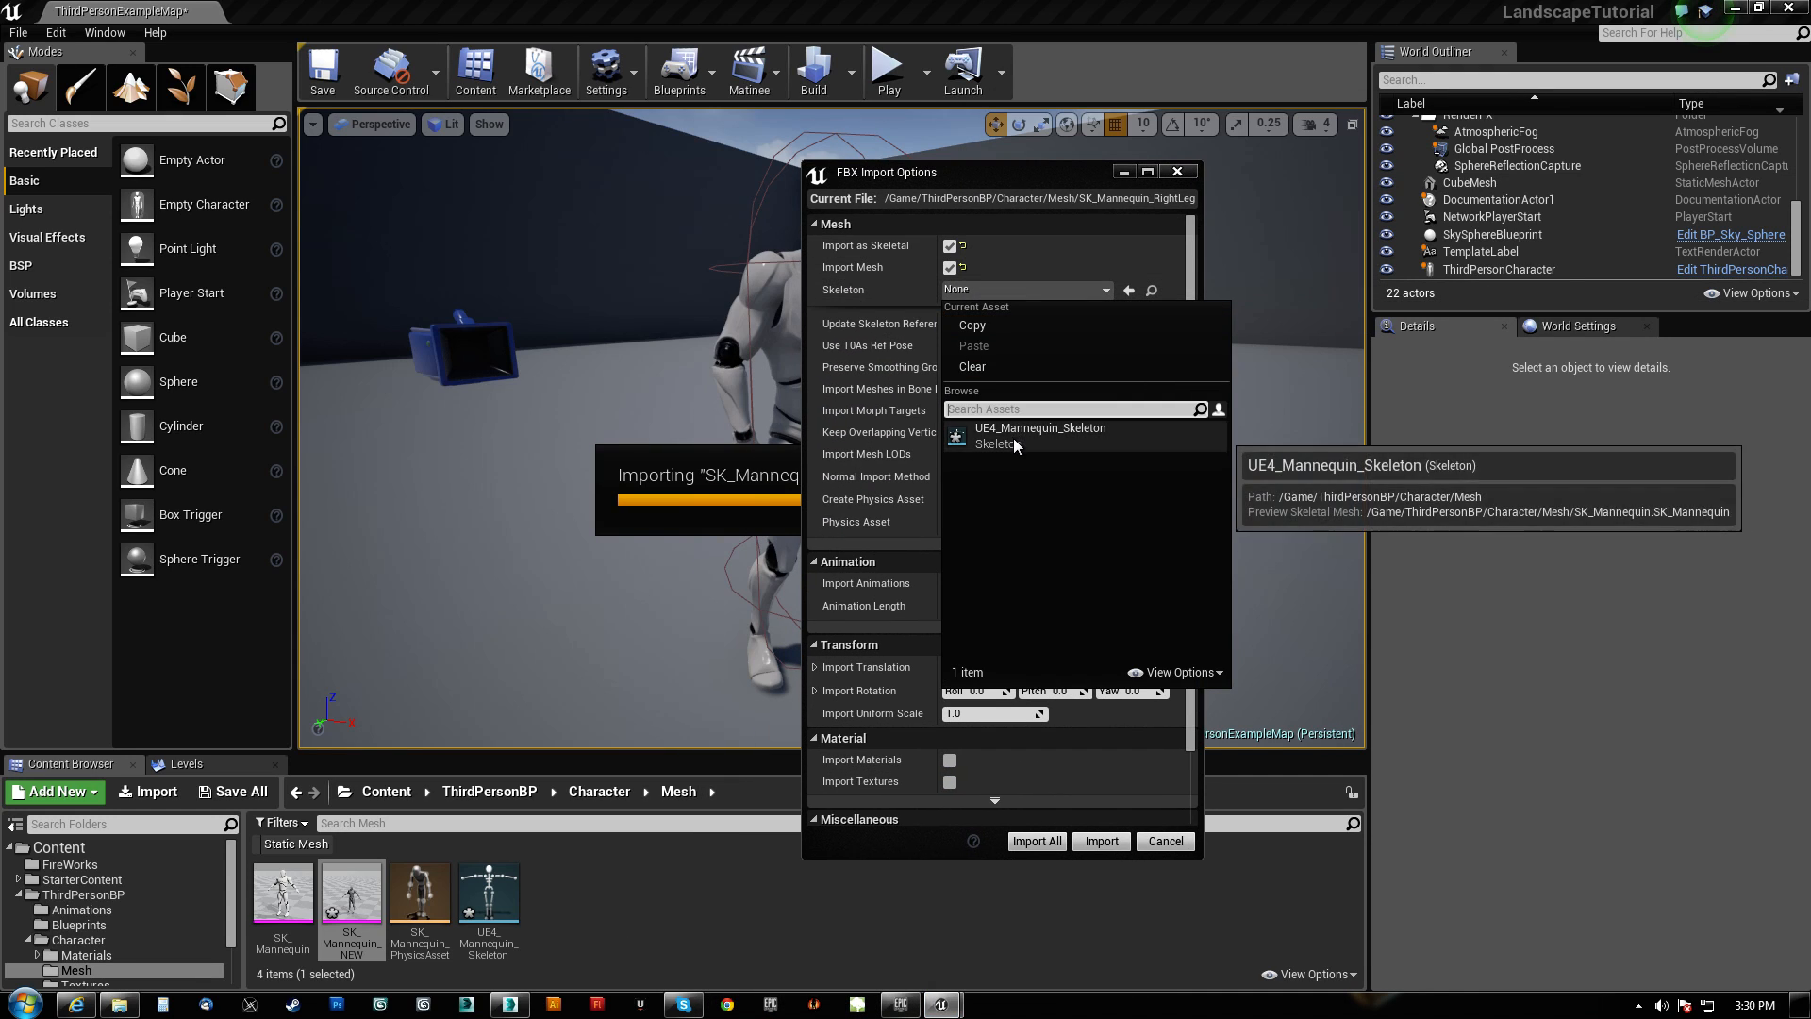
{"action": "left_click", "coordinate": [1037, 436]}
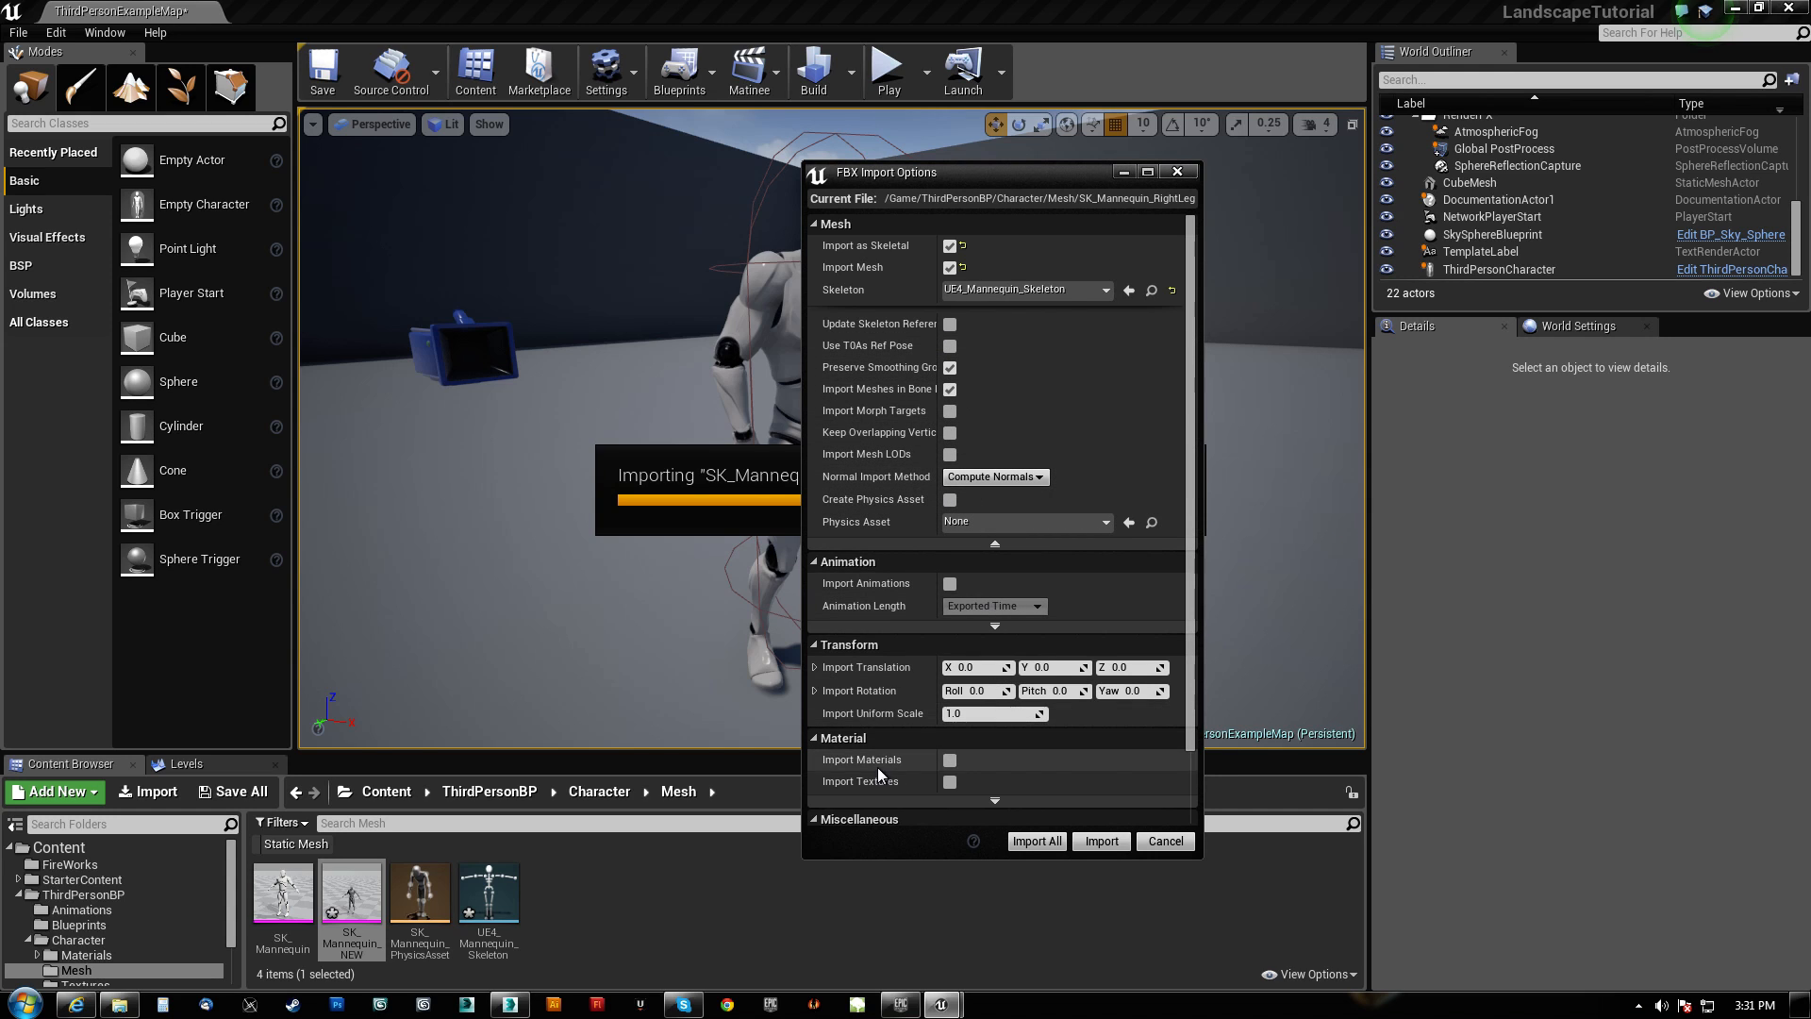
{"action": "left_click", "coordinate": [1098, 842]}
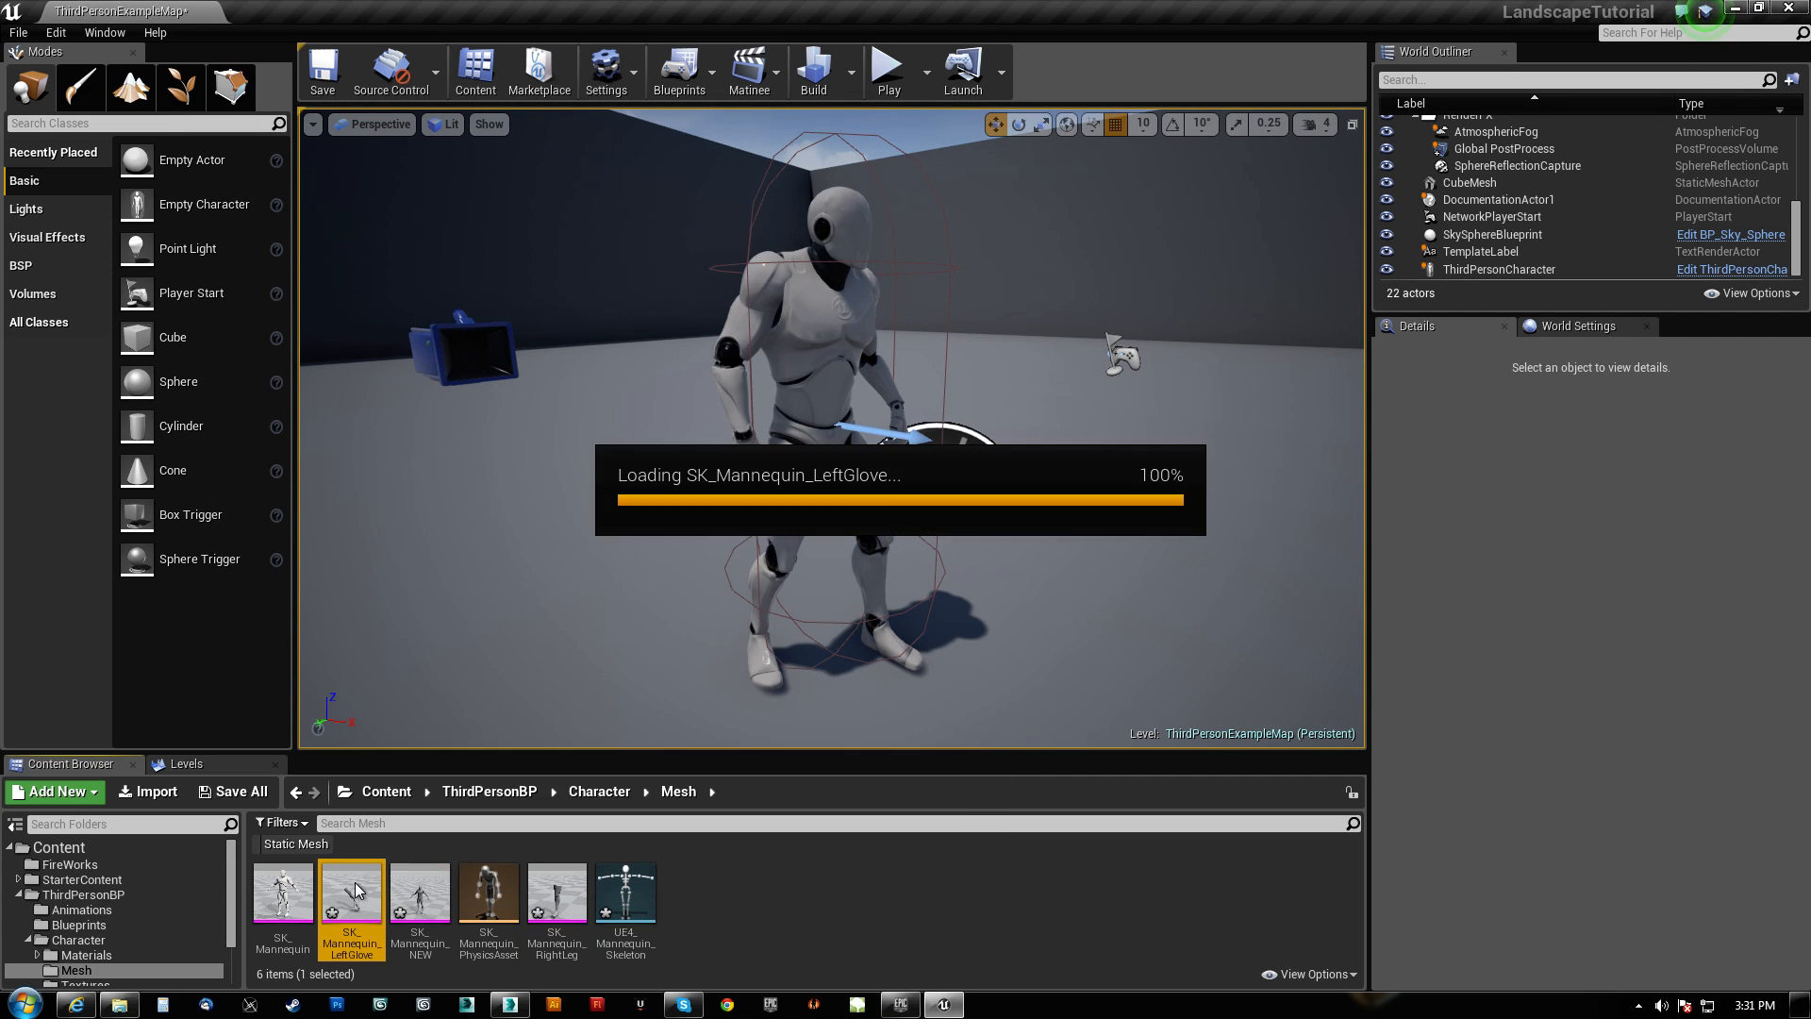
{"action": "double_click", "coordinate": [351, 889]}
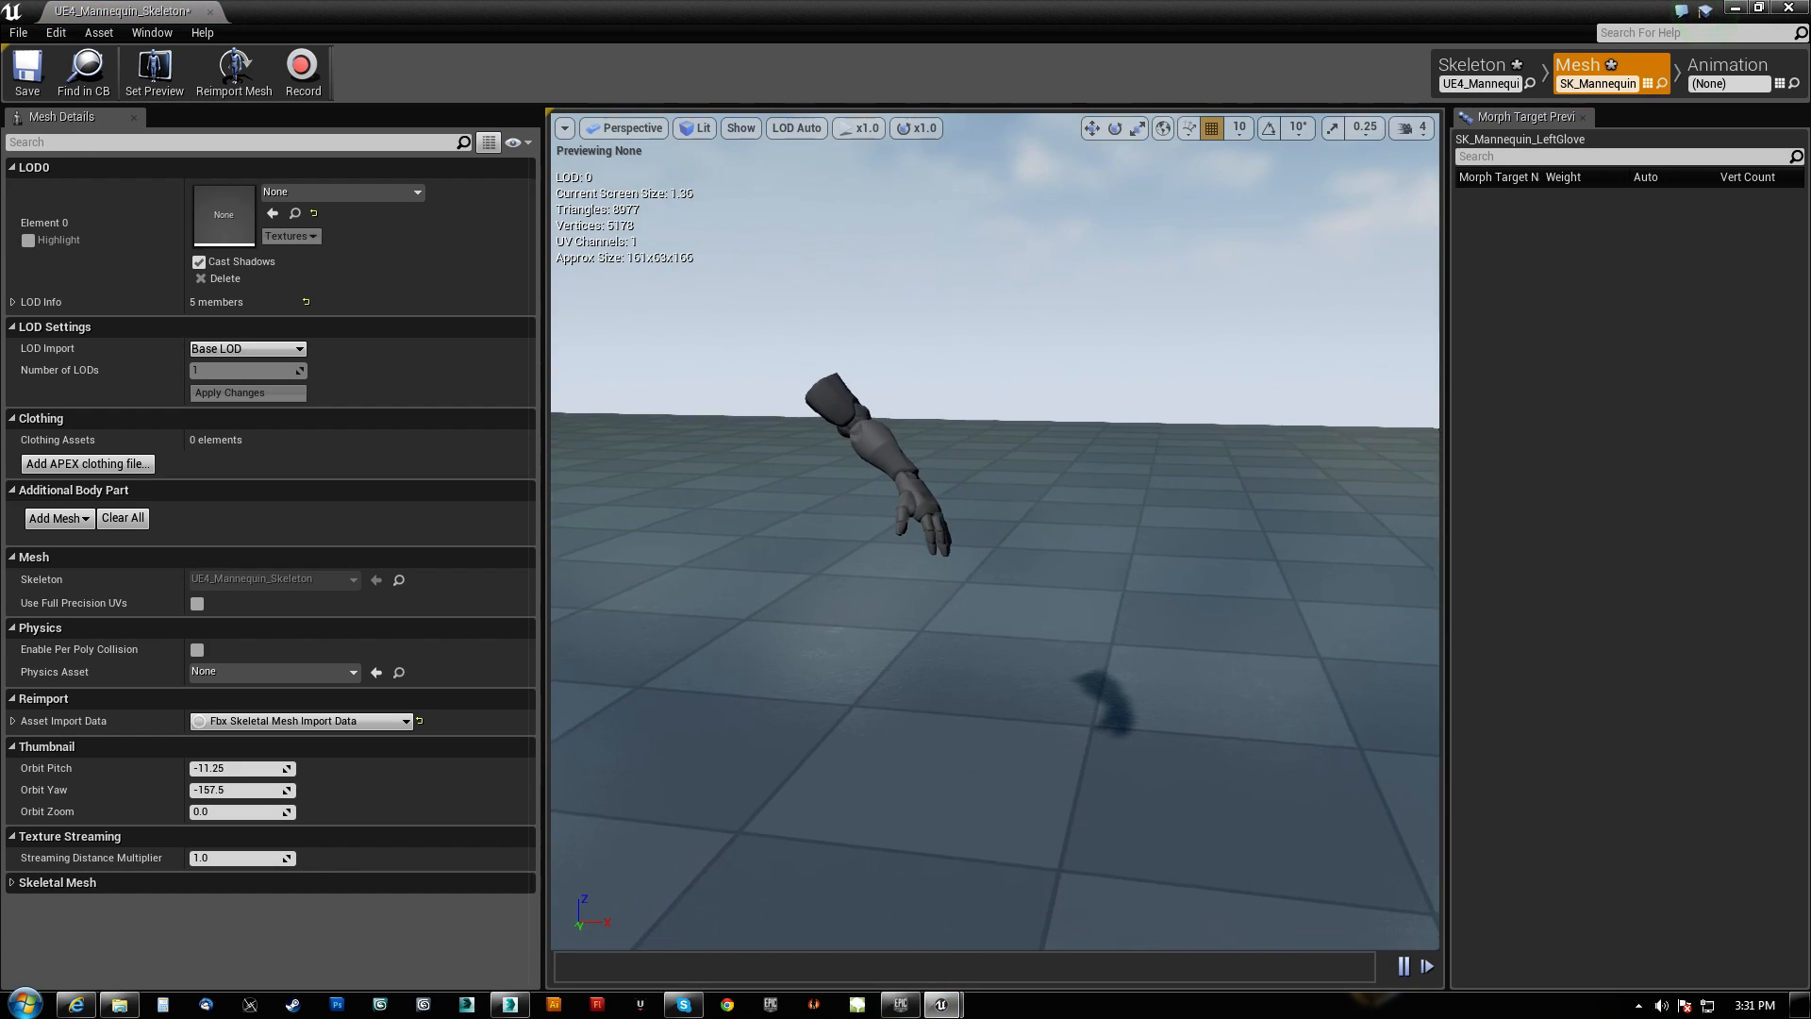
{"action": "left_click", "coordinate": [1474, 64]}
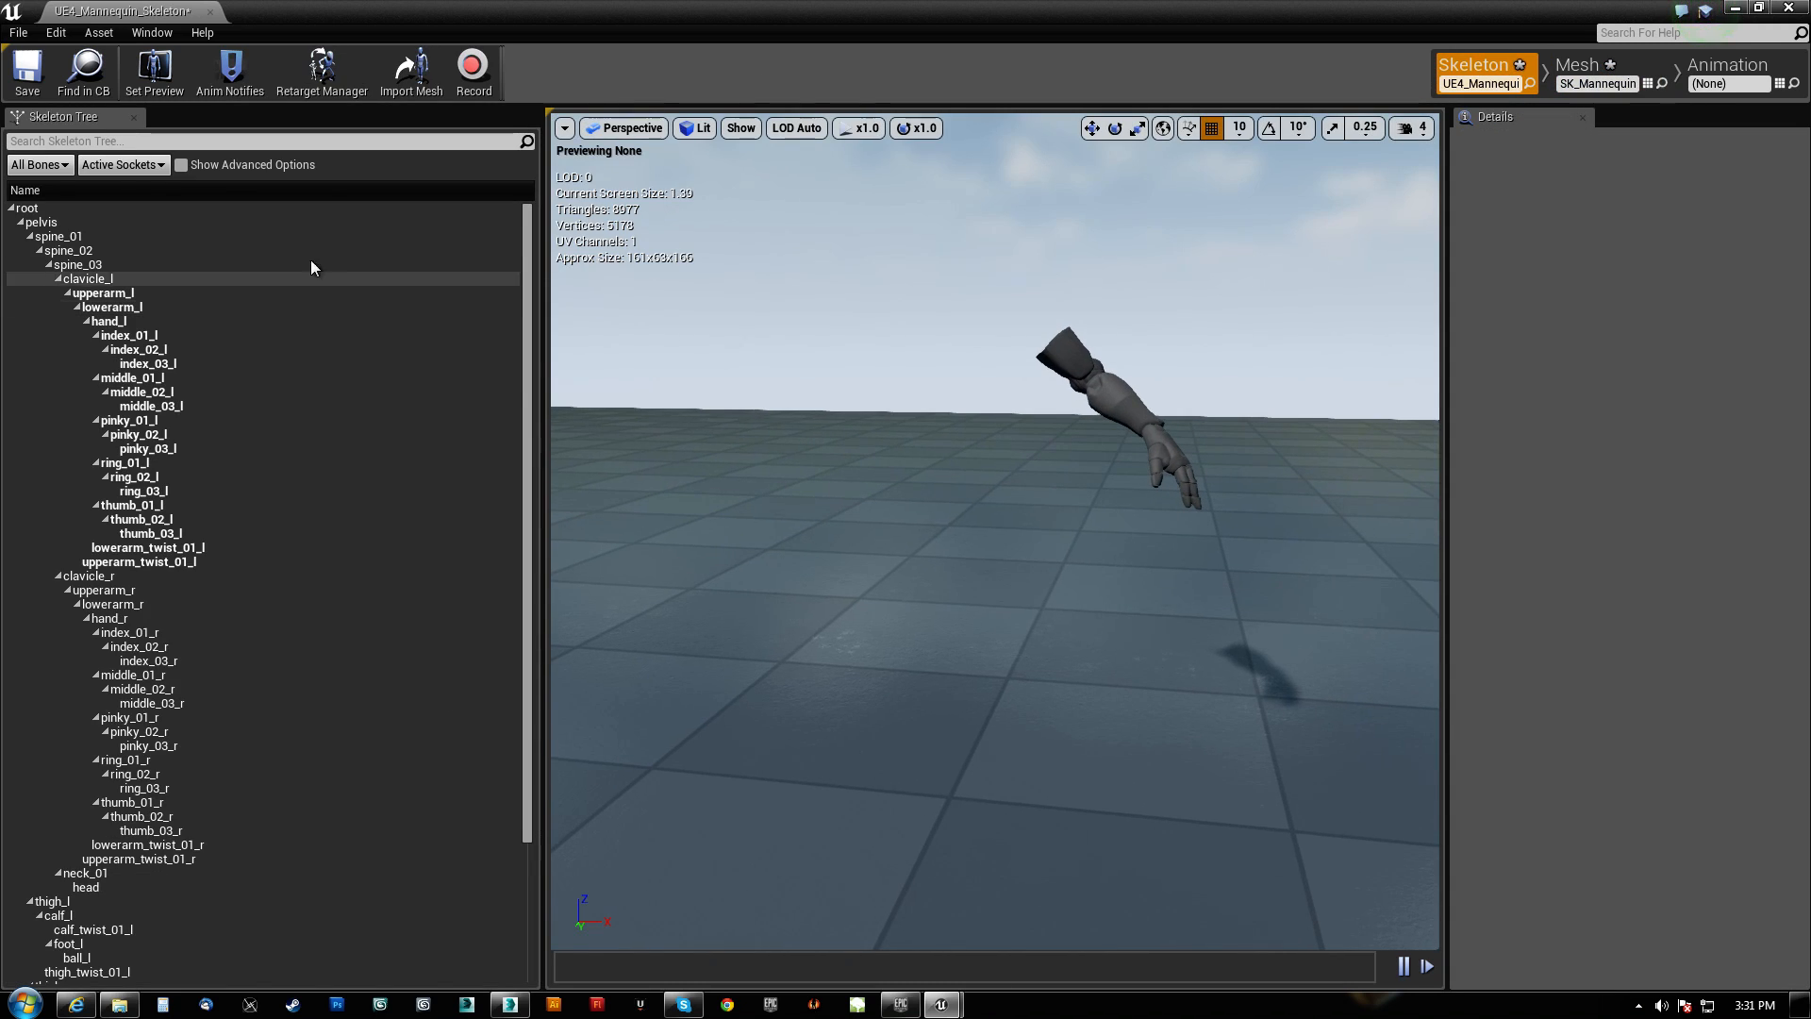
{"action": "left_click", "coordinate": [25, 208]}
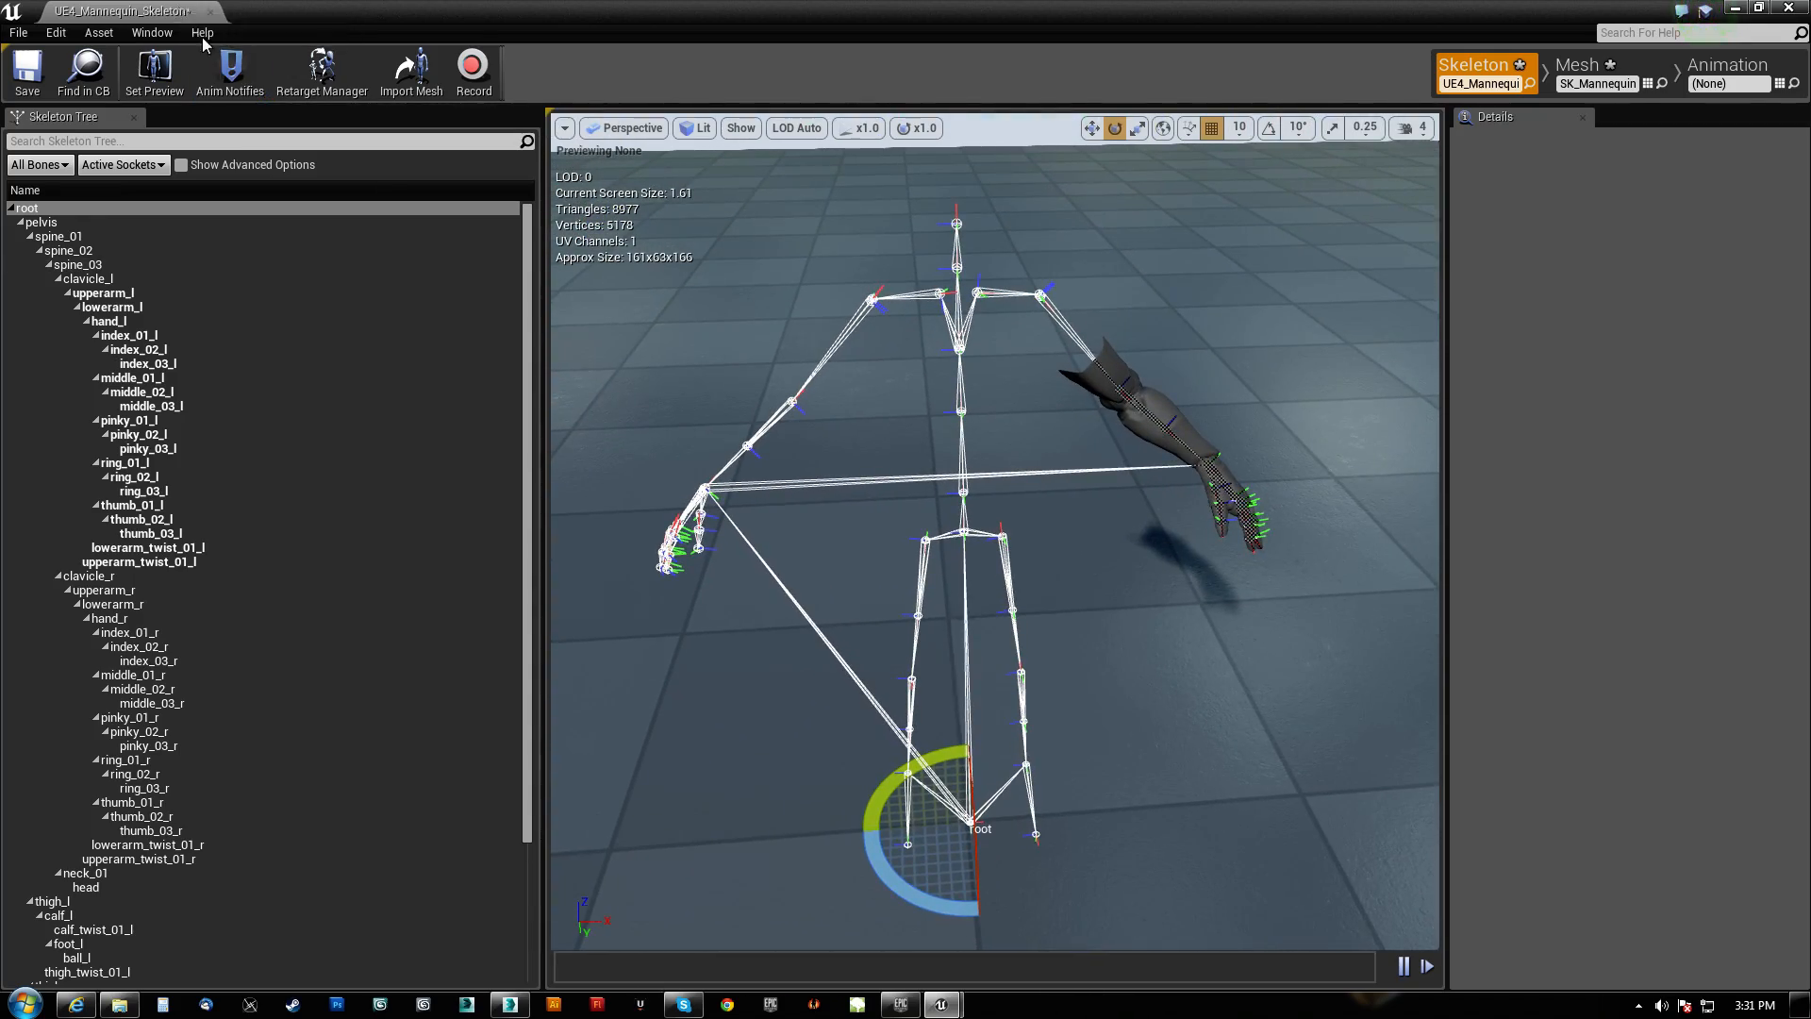
{"action": "left_click", "coordinate": [124, 12]}
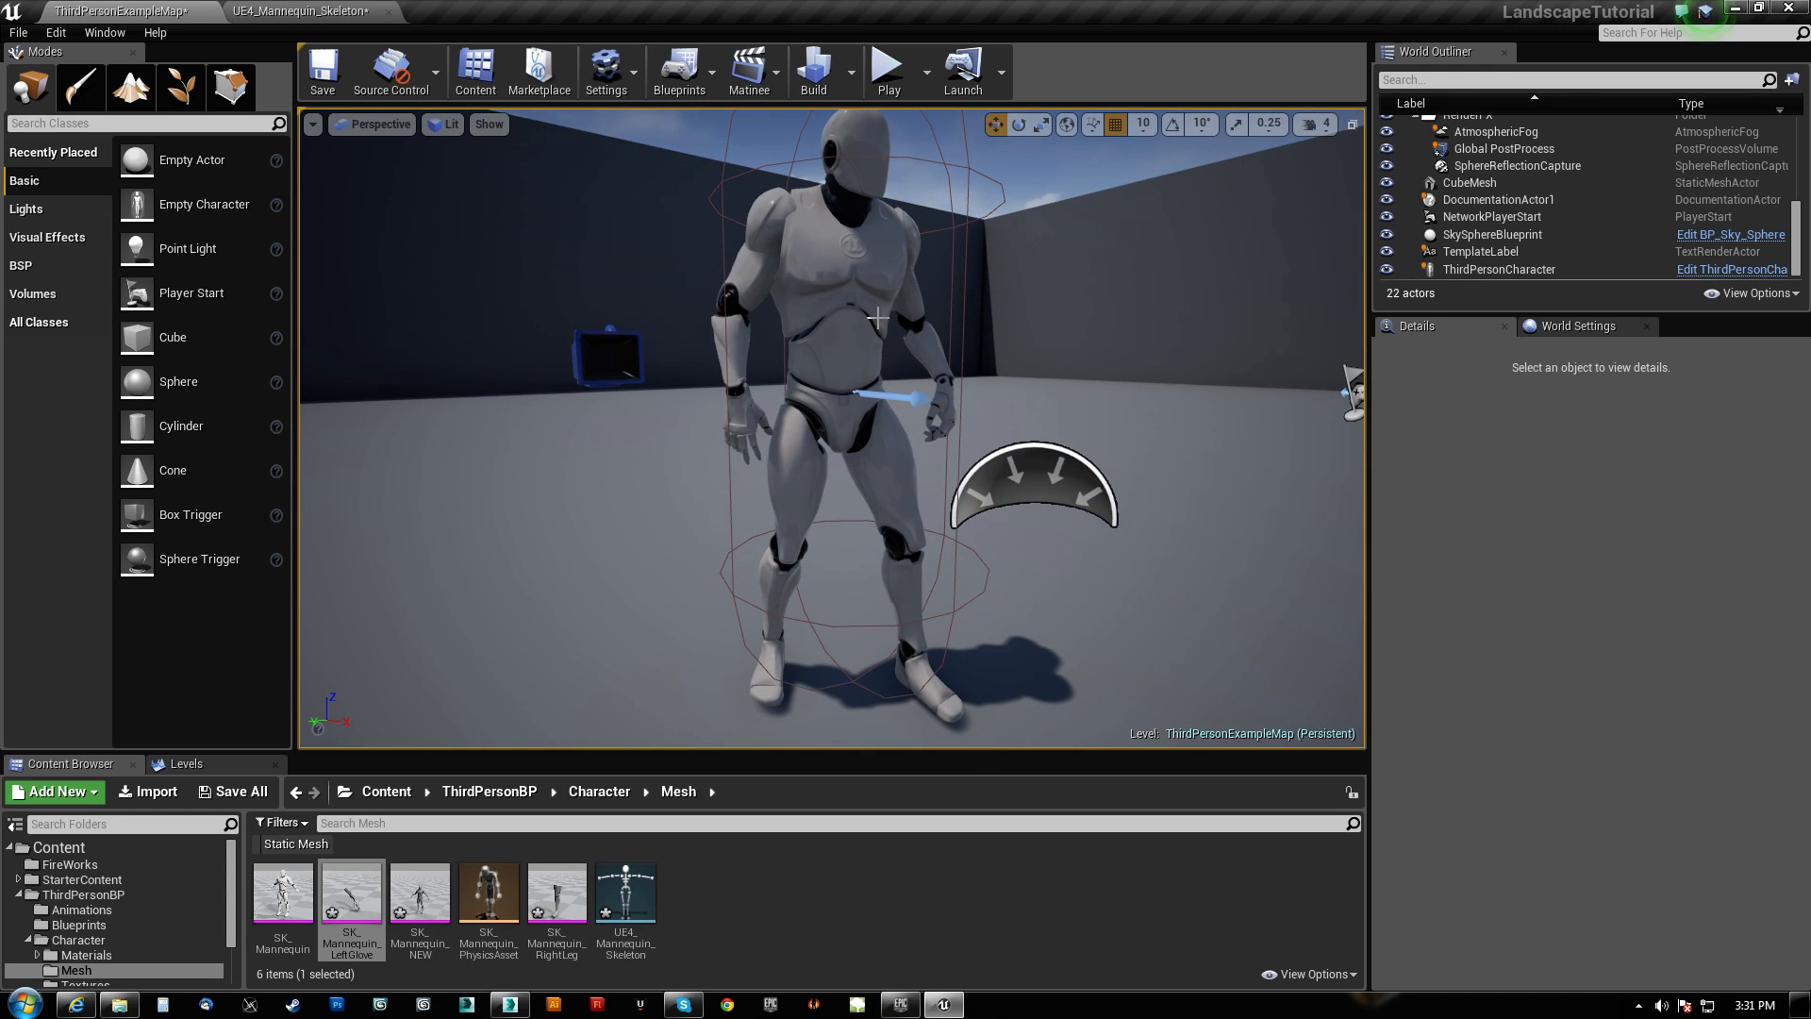
In the ThirdPersonCharacter viewport, search 'skelet' in Add Component to add the SK_Mannequin_LeftGlove mesh.
{"action": "left_click", "coordinate": [832, 347]}
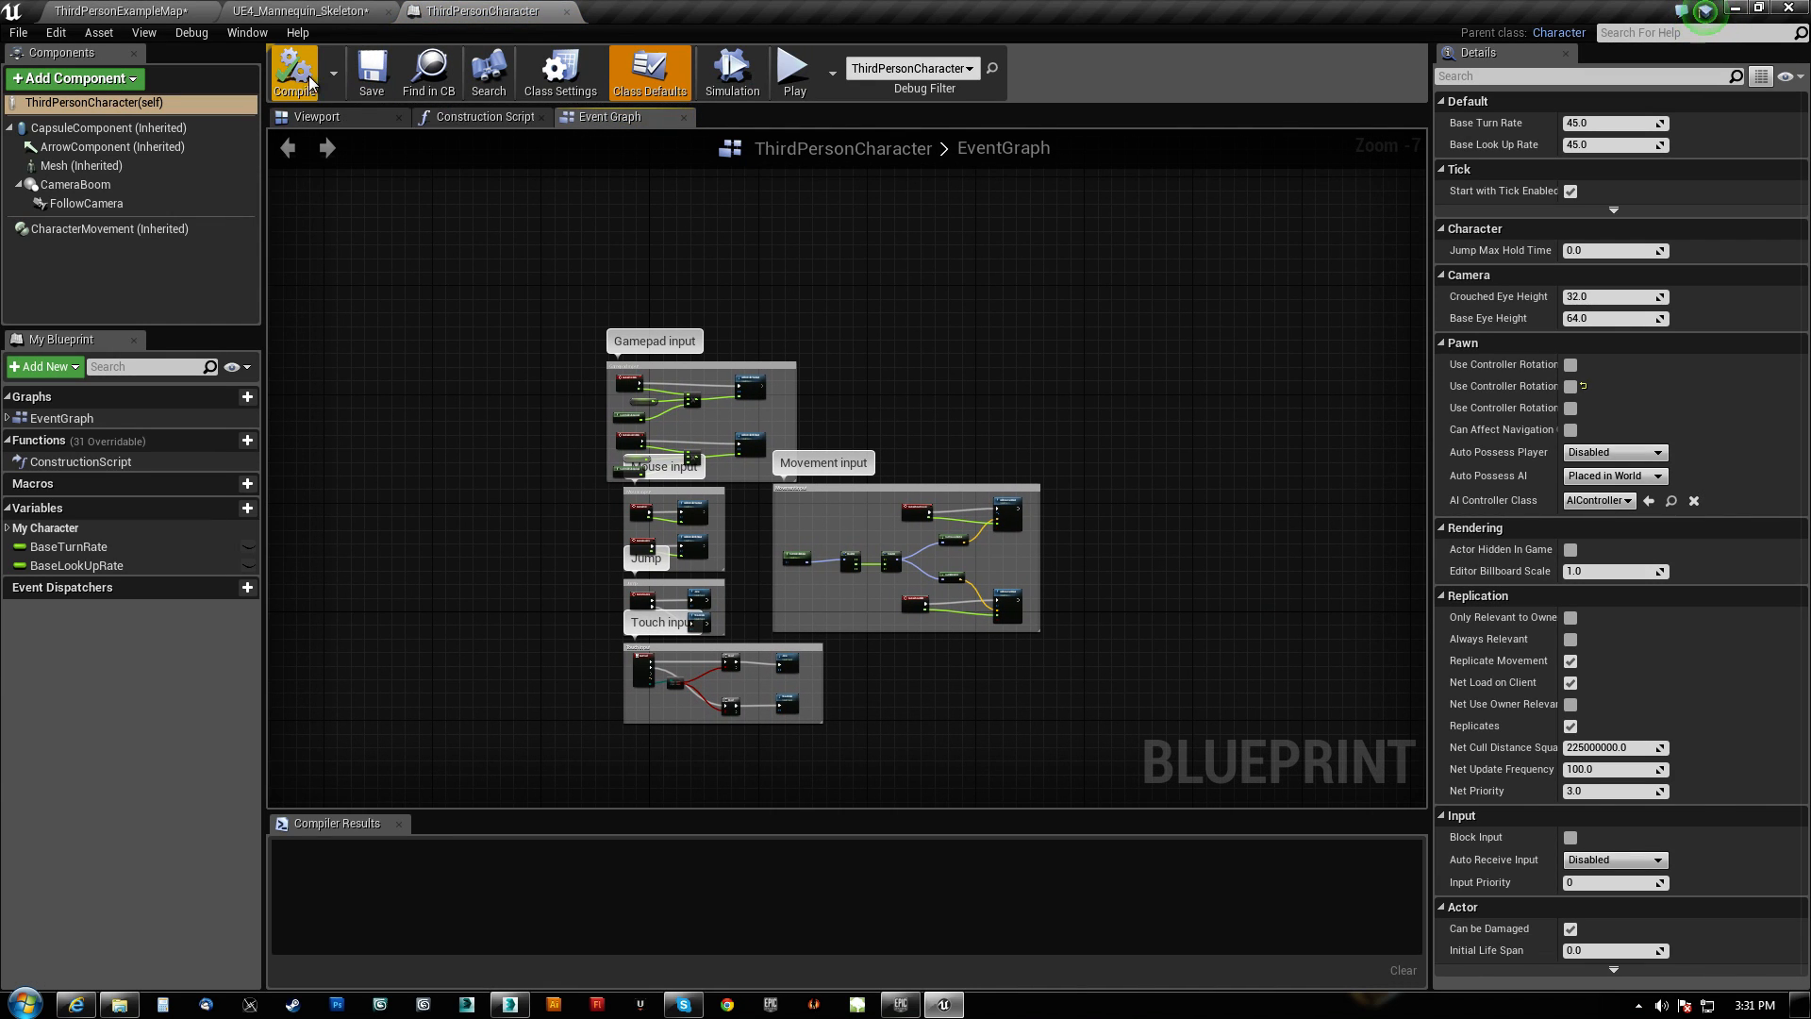
{"action": "left_click", "coordinate": [317, 115]}
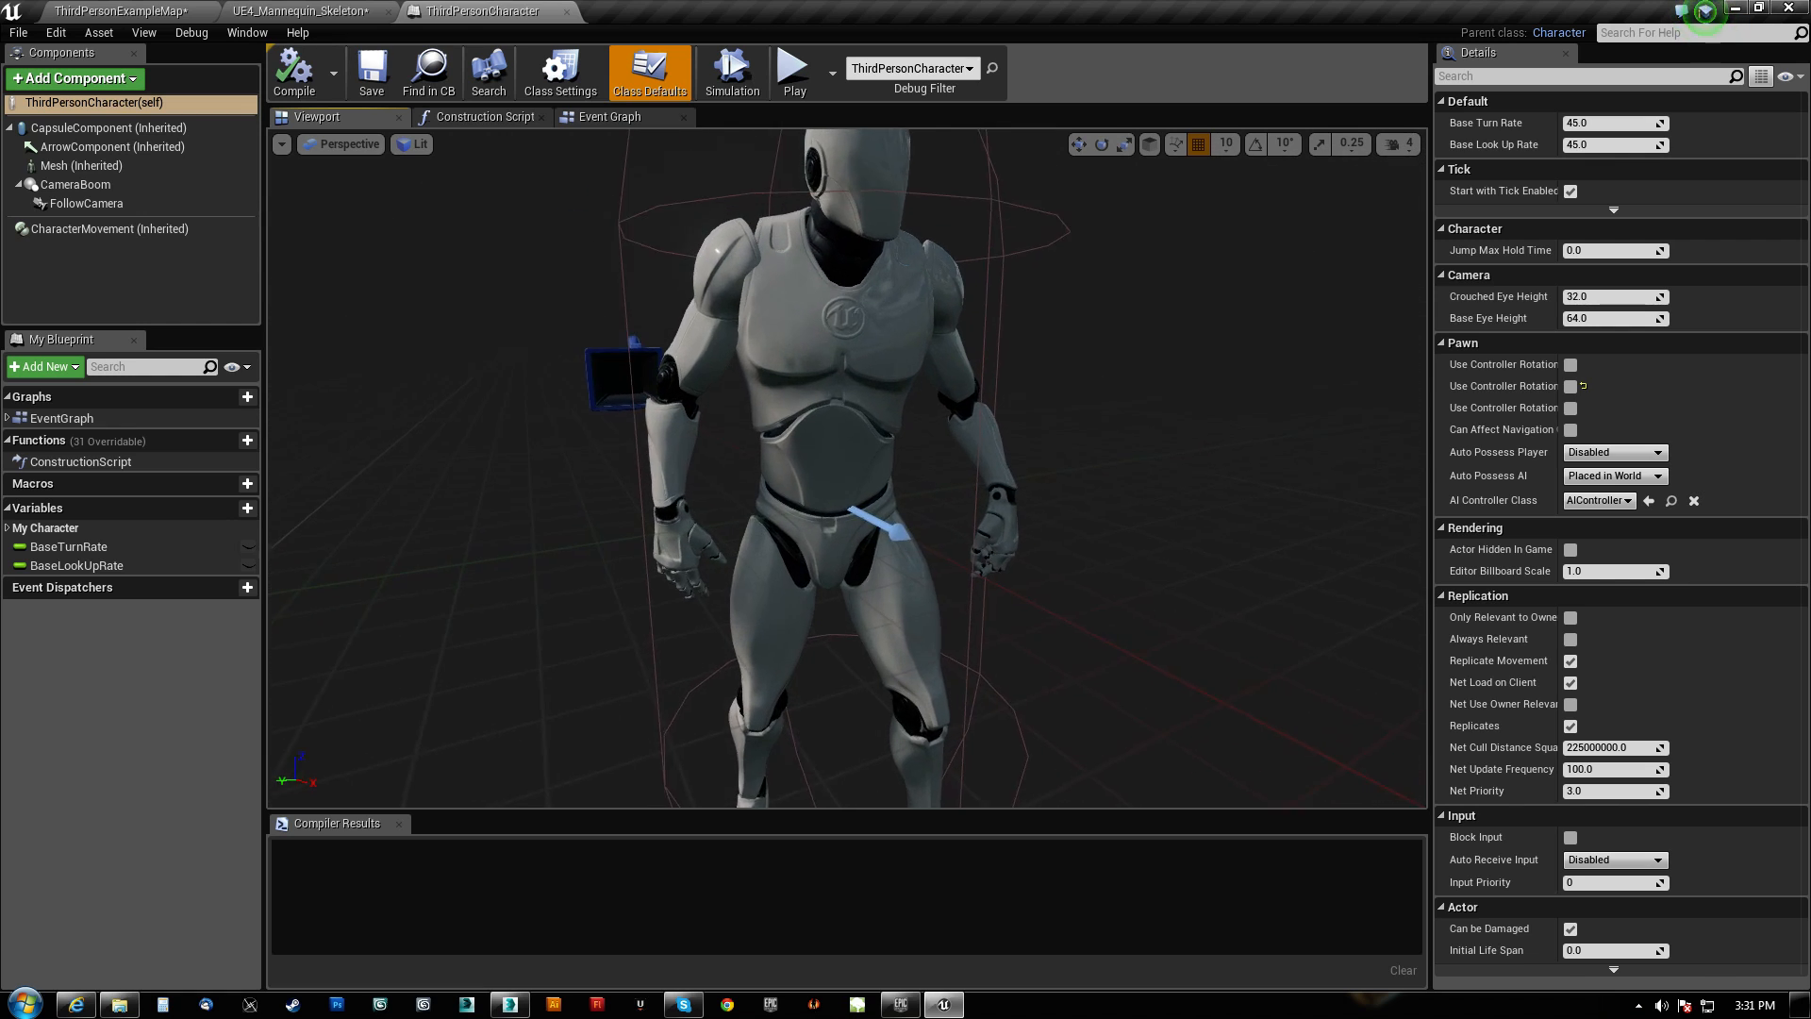
{"action": "left_click", "coordinate": [74, 77]}
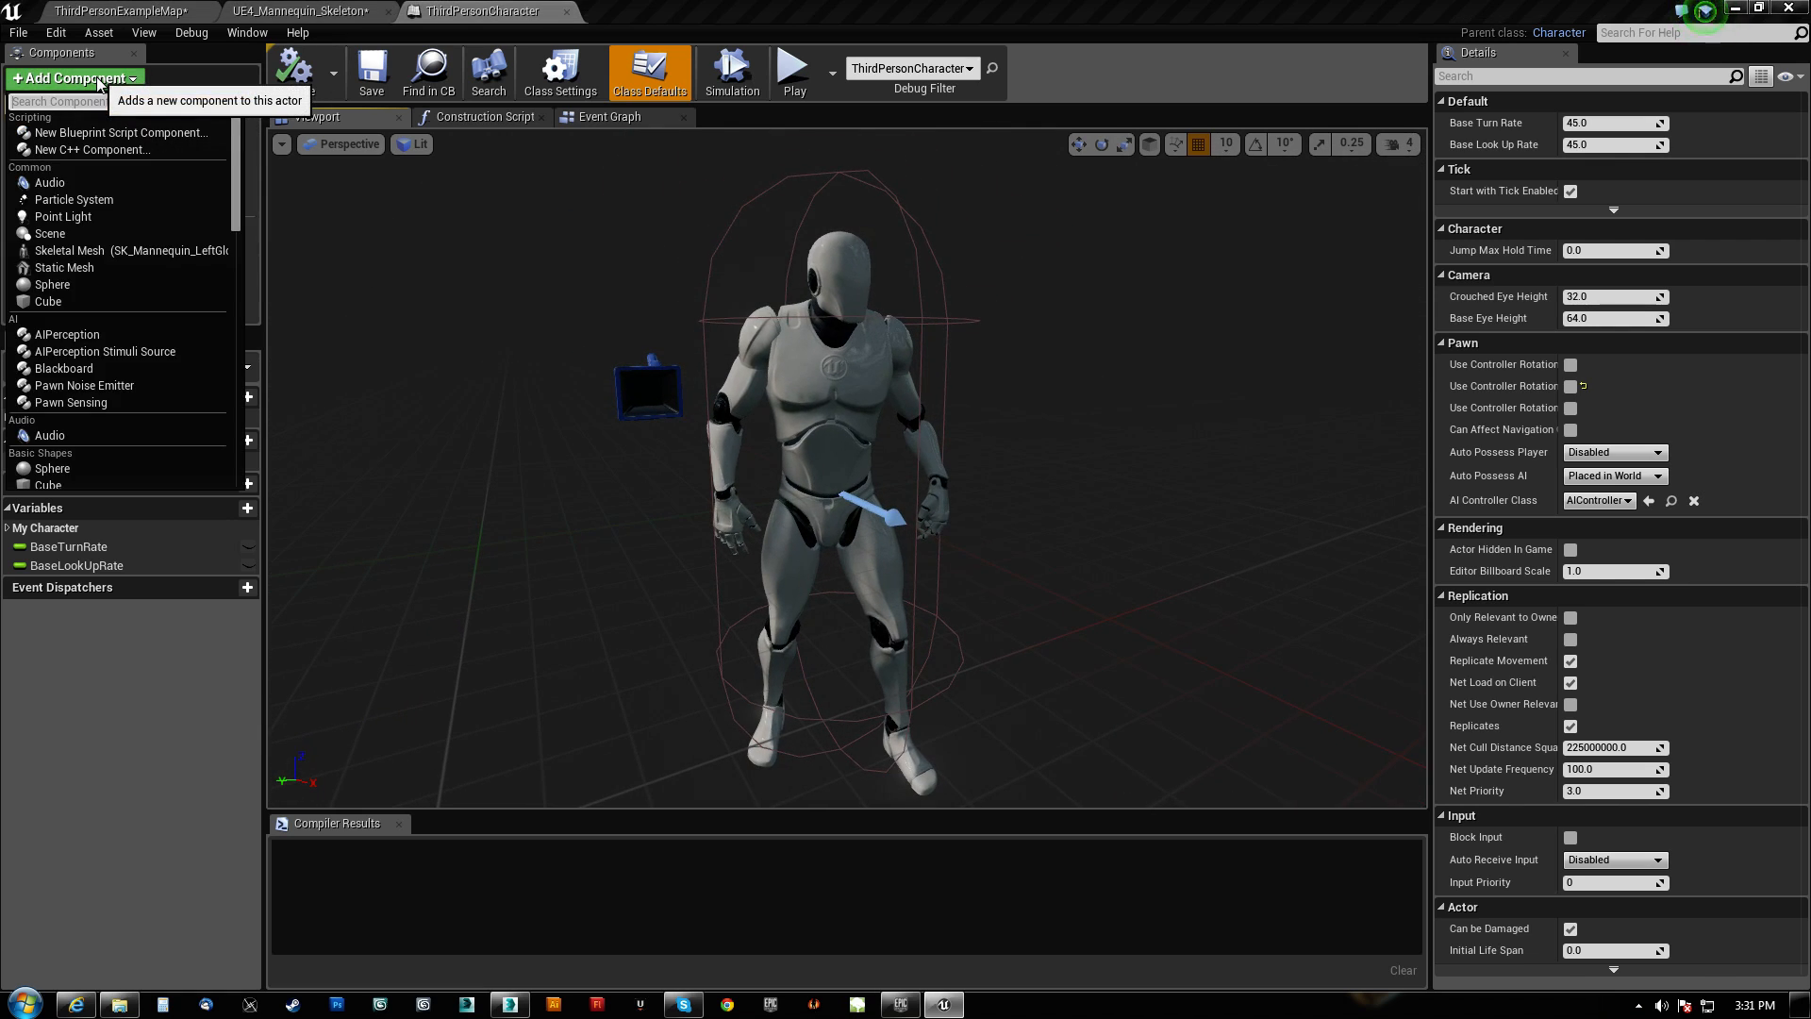
{"action": "type", "text": "skelet"}
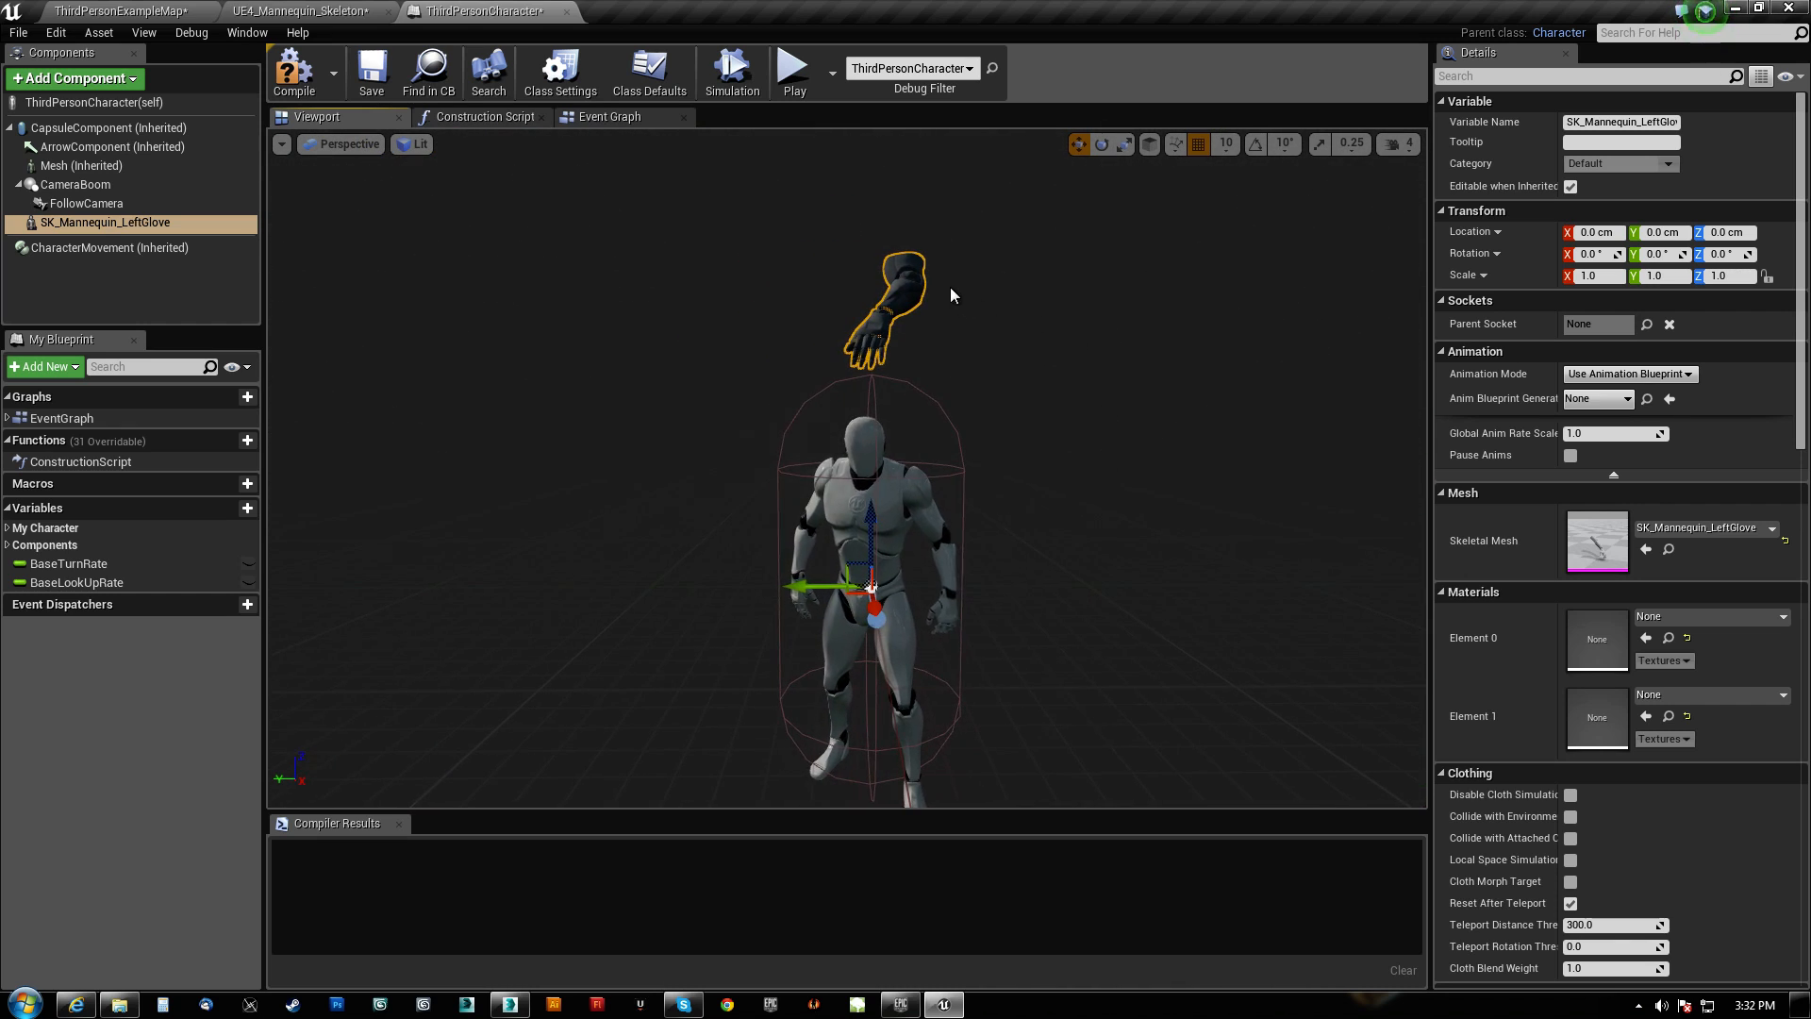
{"action": "mouse_move", "coordinate": [105, 223]}
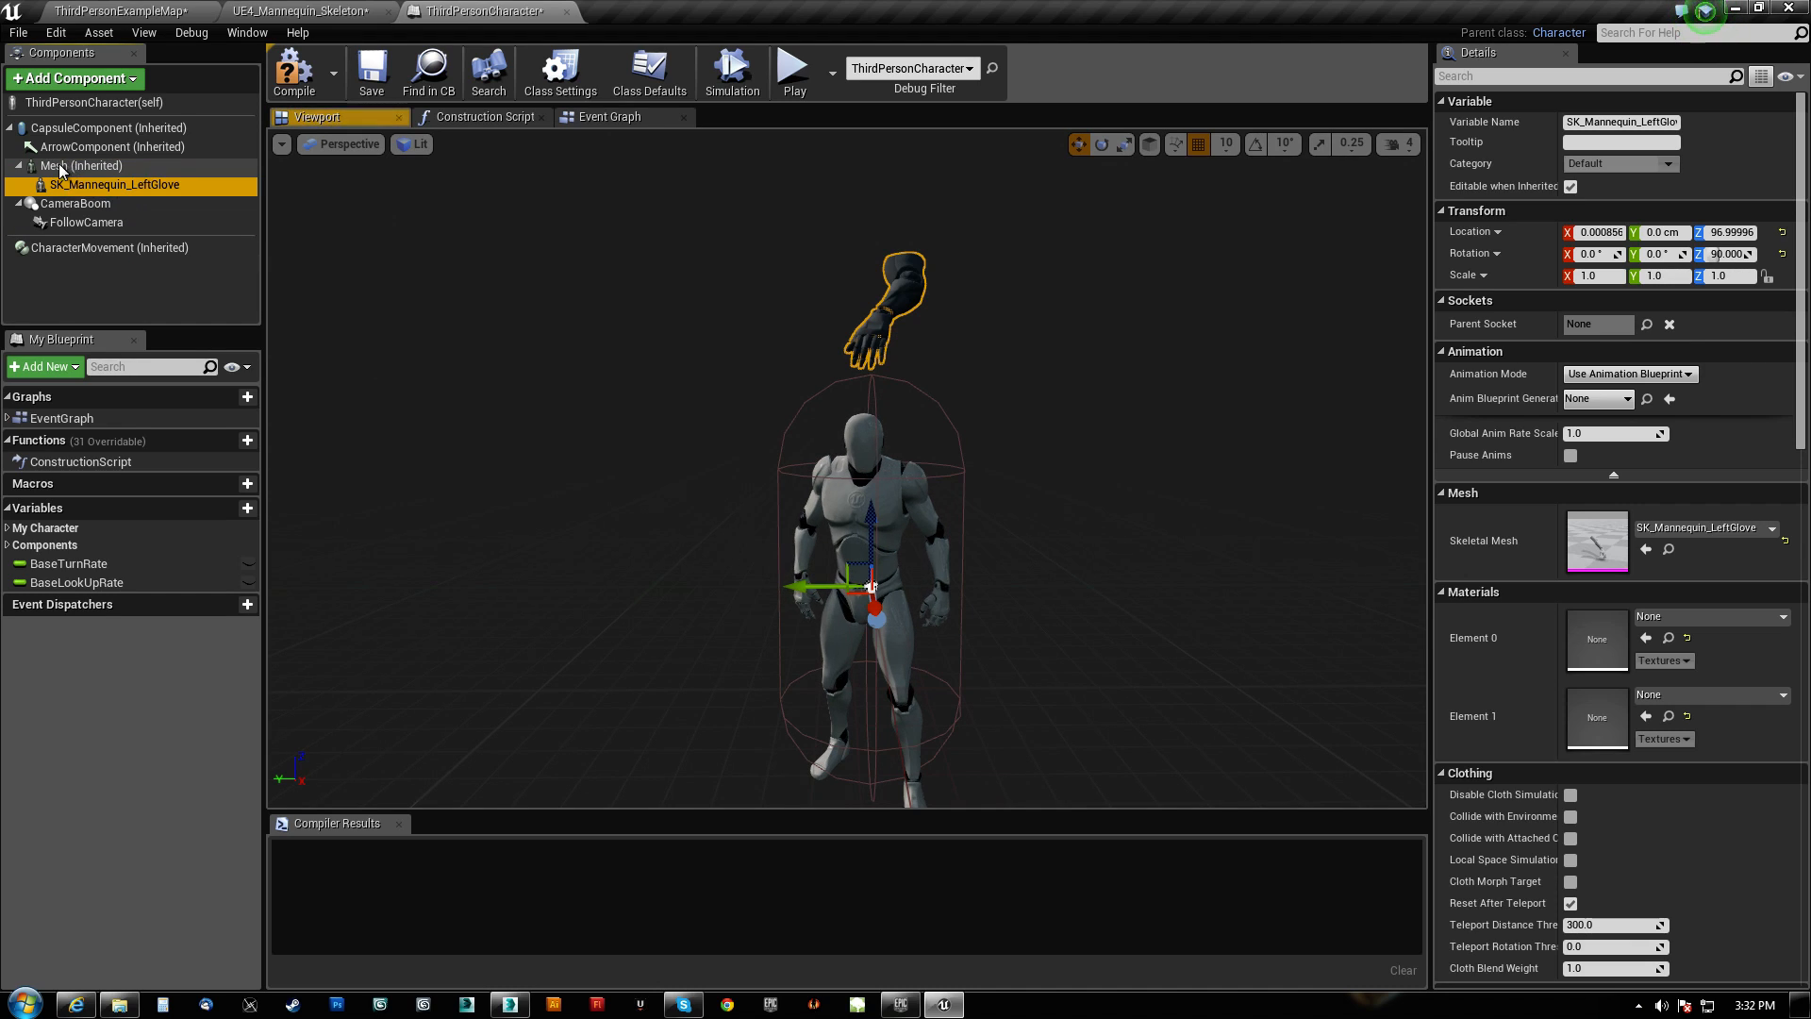
{"action": "mouse_move", "coordinate": [1783, 234]}
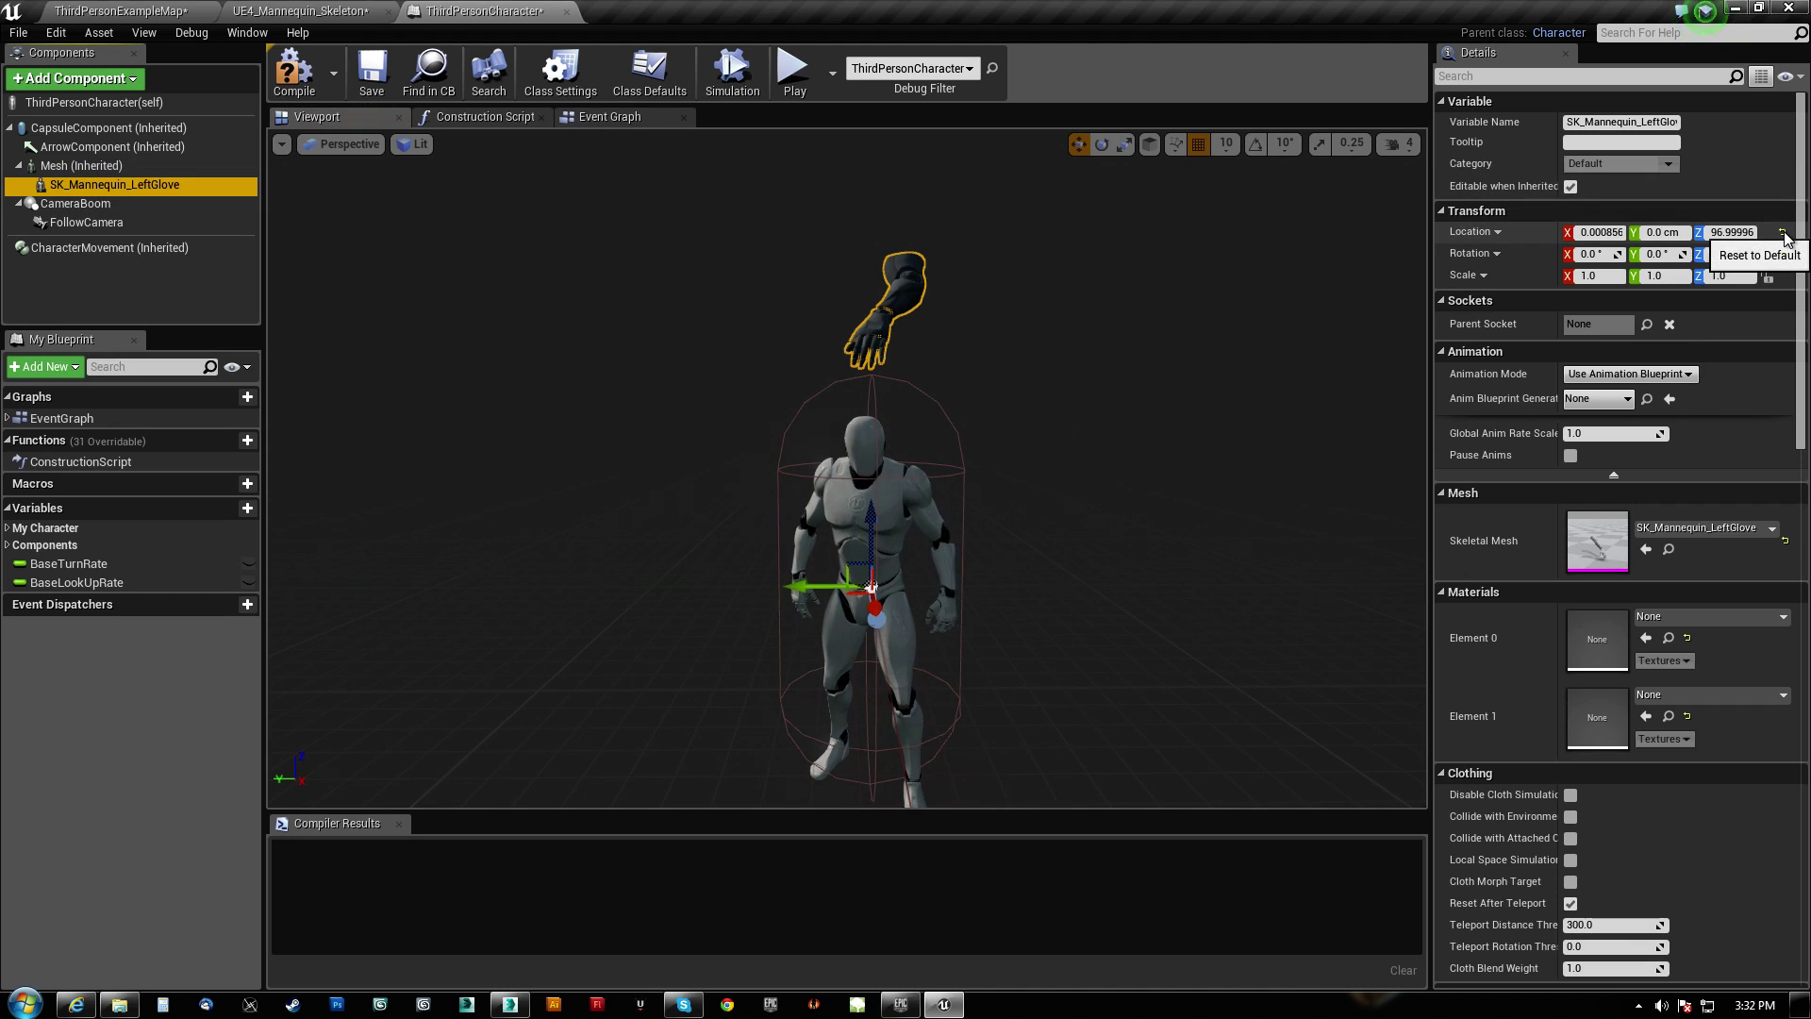
Reset the glove's location to default, select the base Mesh and bring up Add Component again.
{"action": "left_click", "coordinate": [1783, 233]}
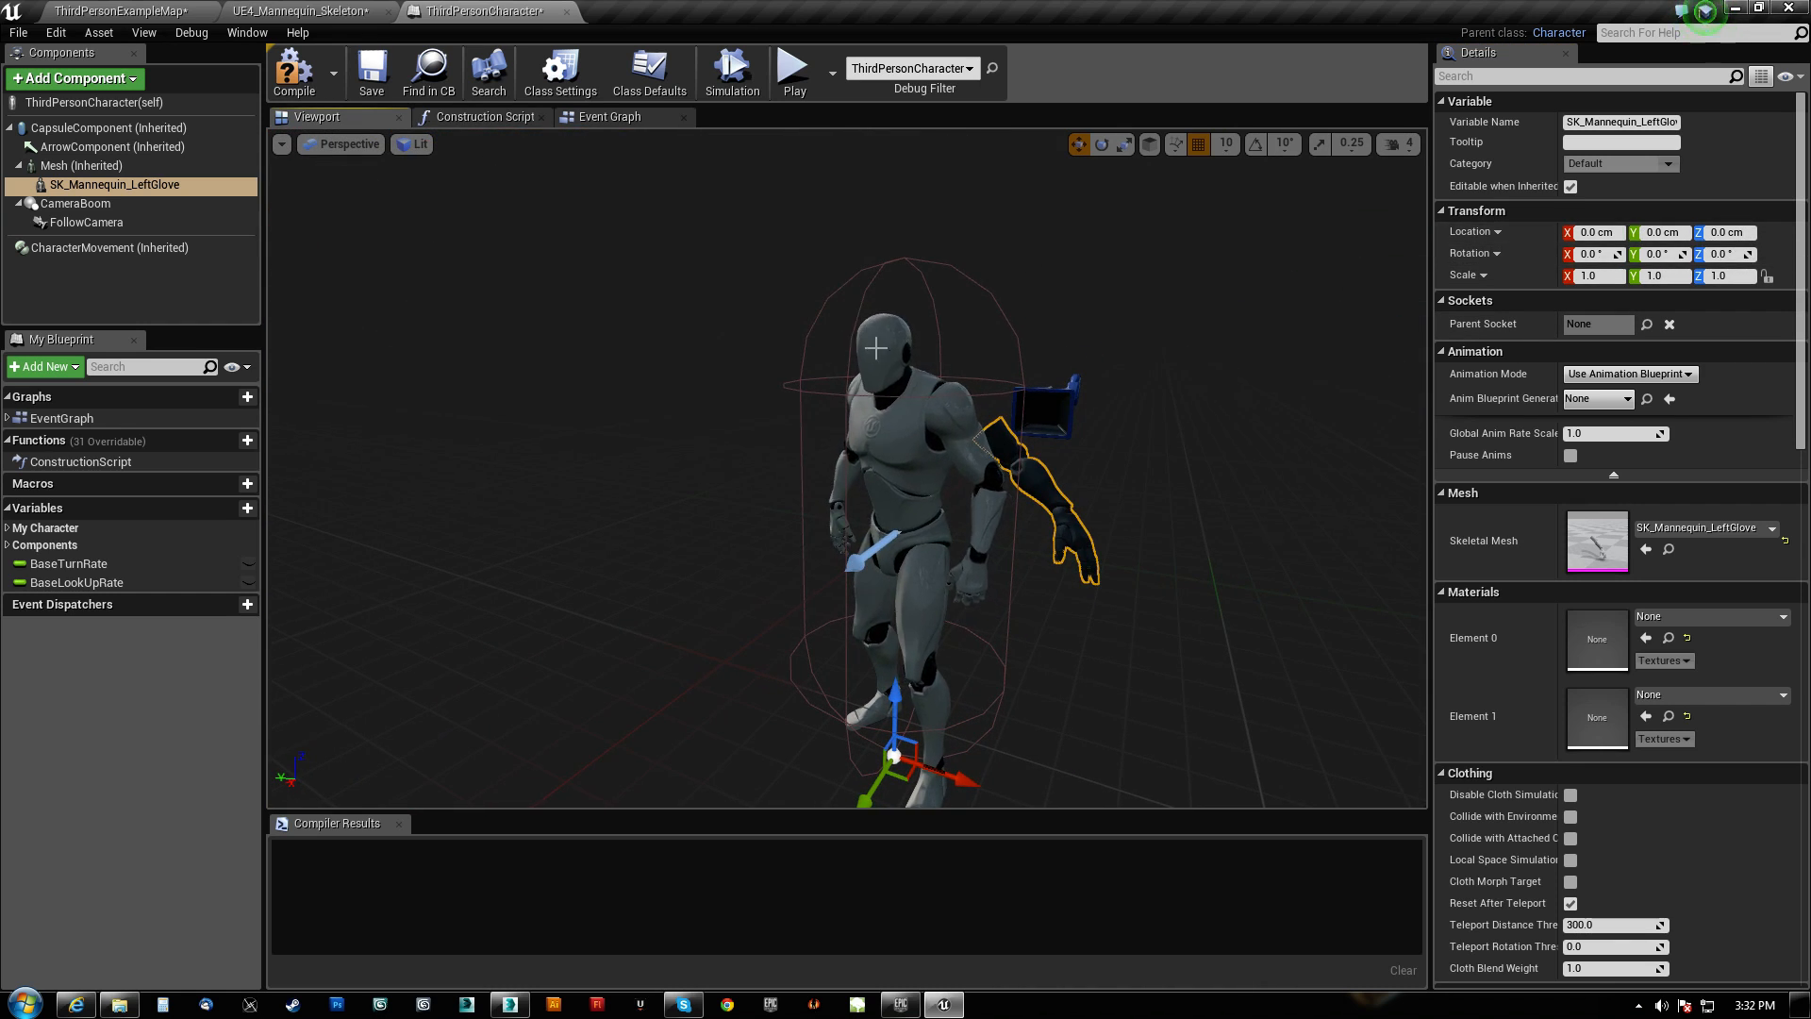
{"action": "left_click", "coordinate": [81, 166]}
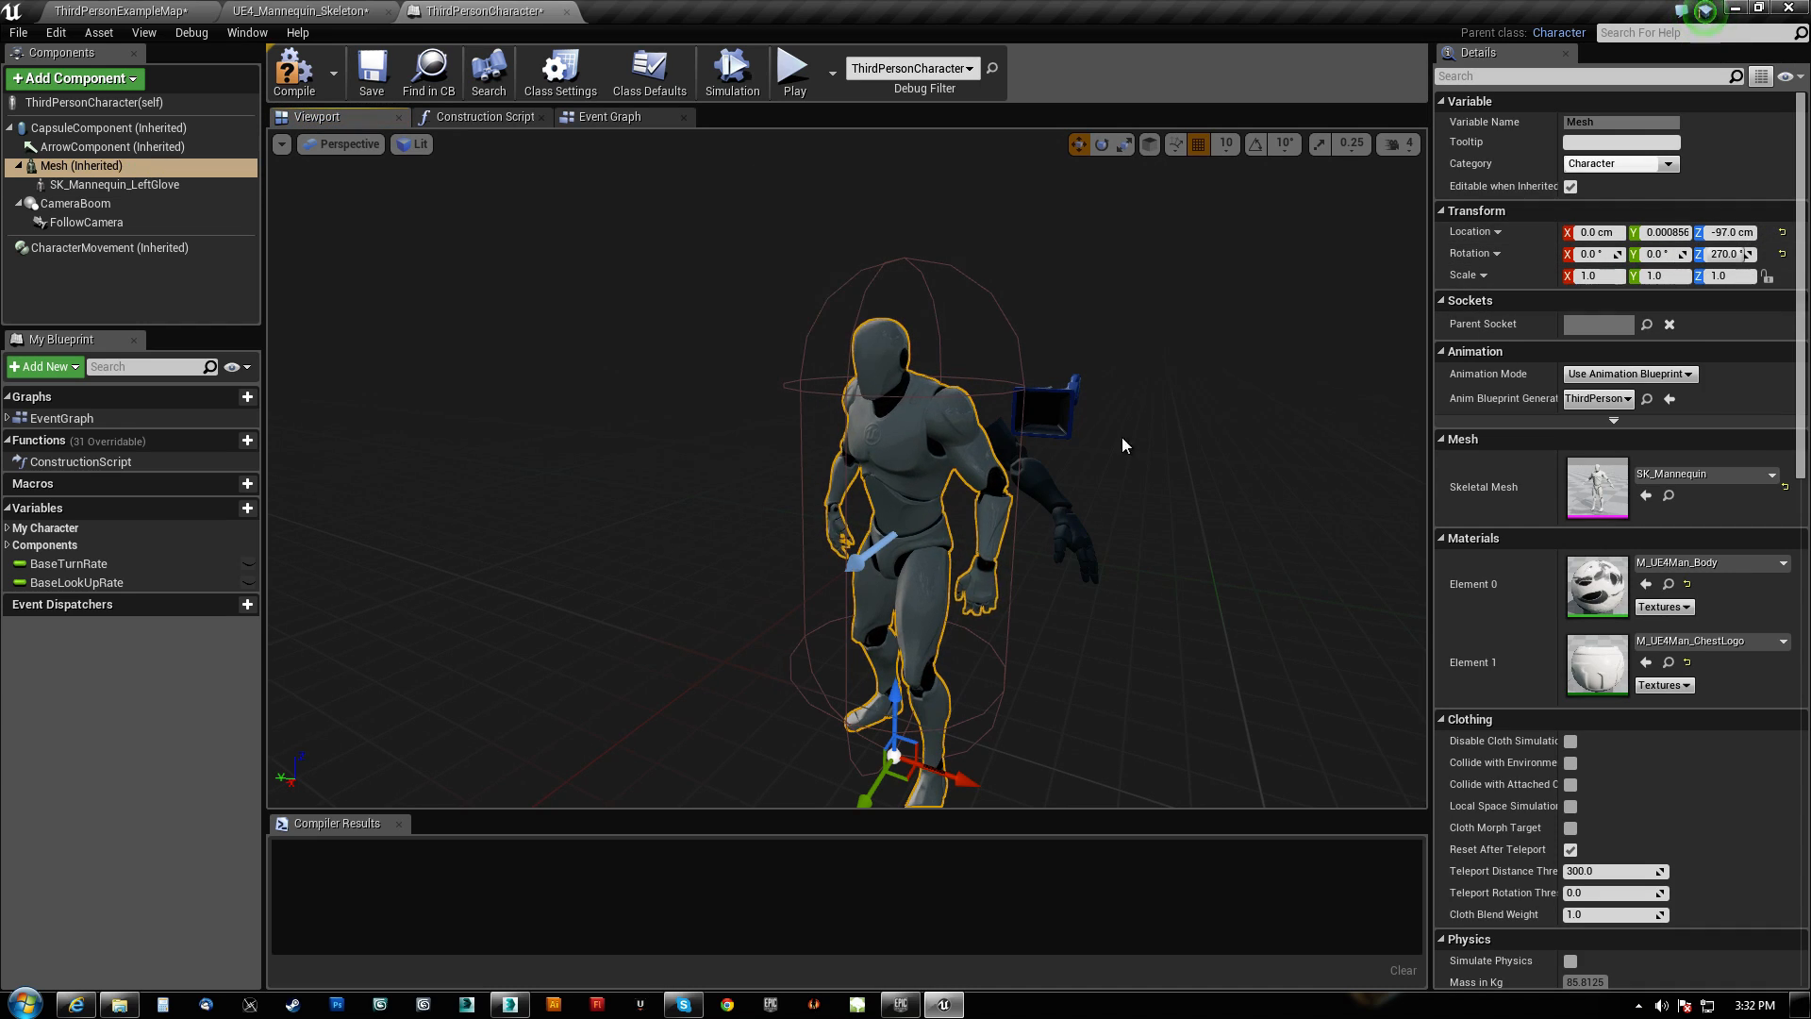
{"action": "left_click", "coordinate": [115, 185]}
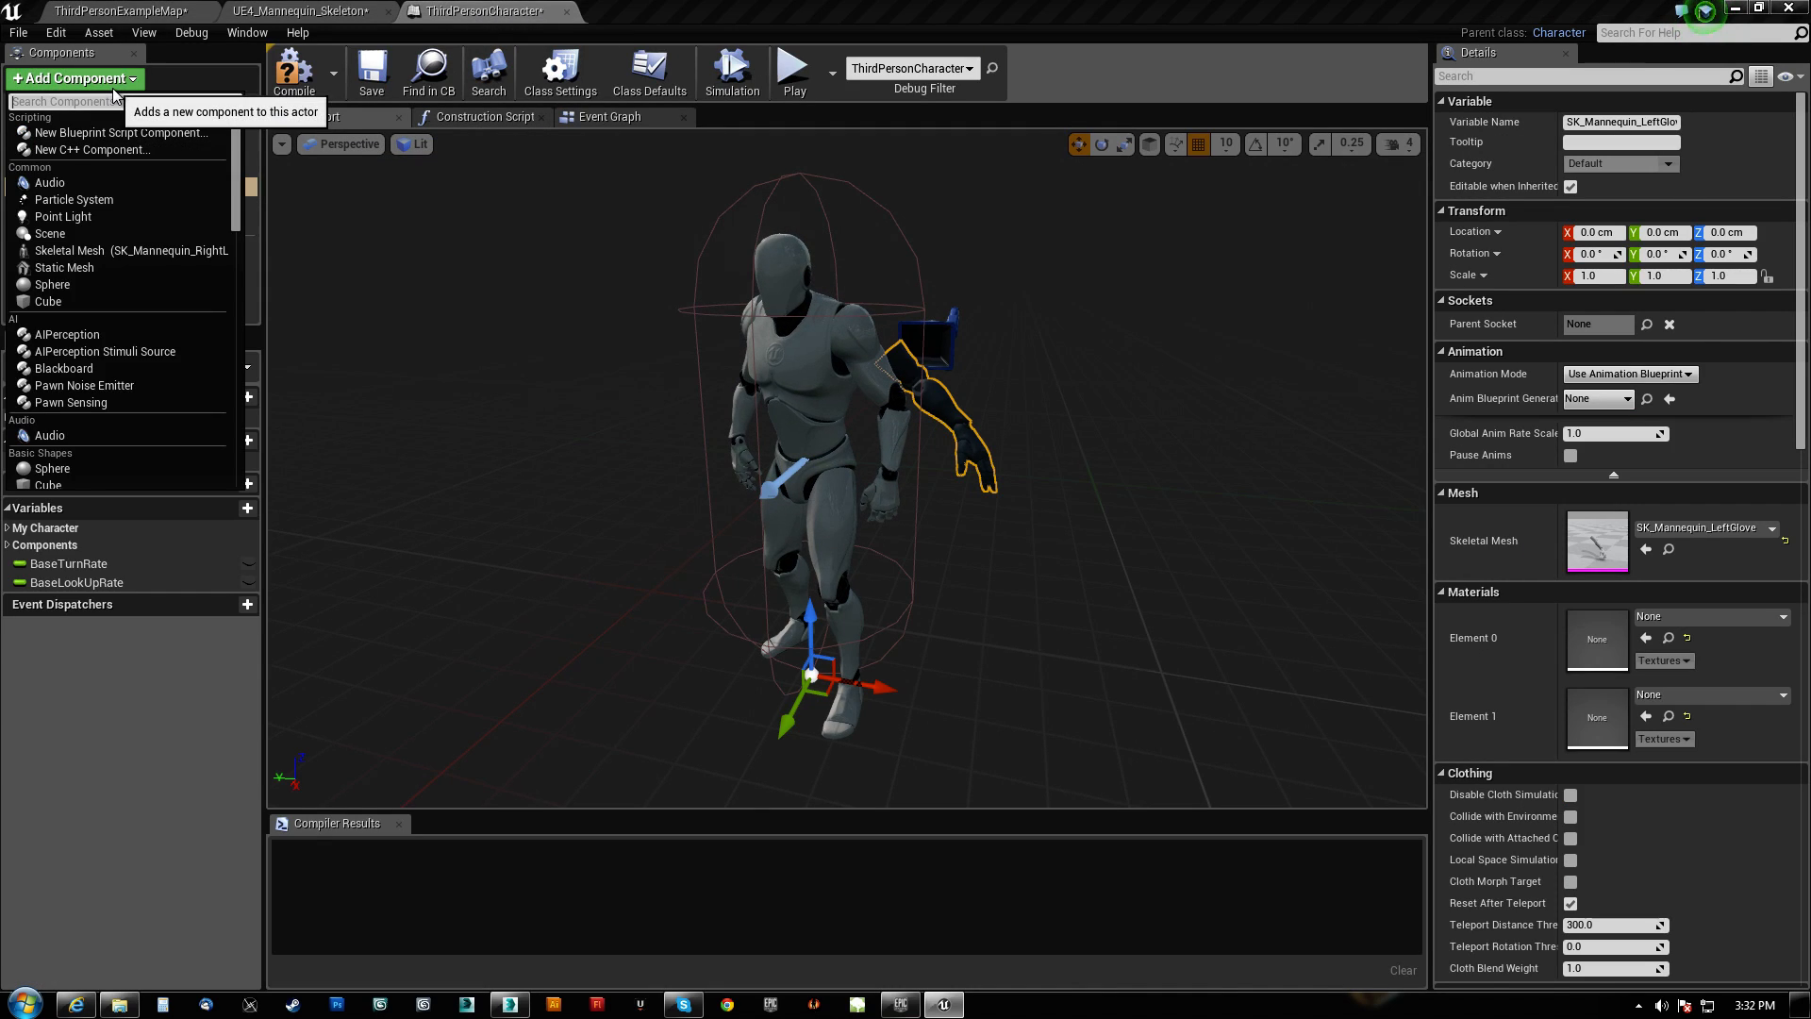
Add SK_Mannequin_RightLeg under Mesh via 'skel', then set glove and leg Anim Blueprint Class to ThirdPerson.
{"action": "type", "text": "skel"}
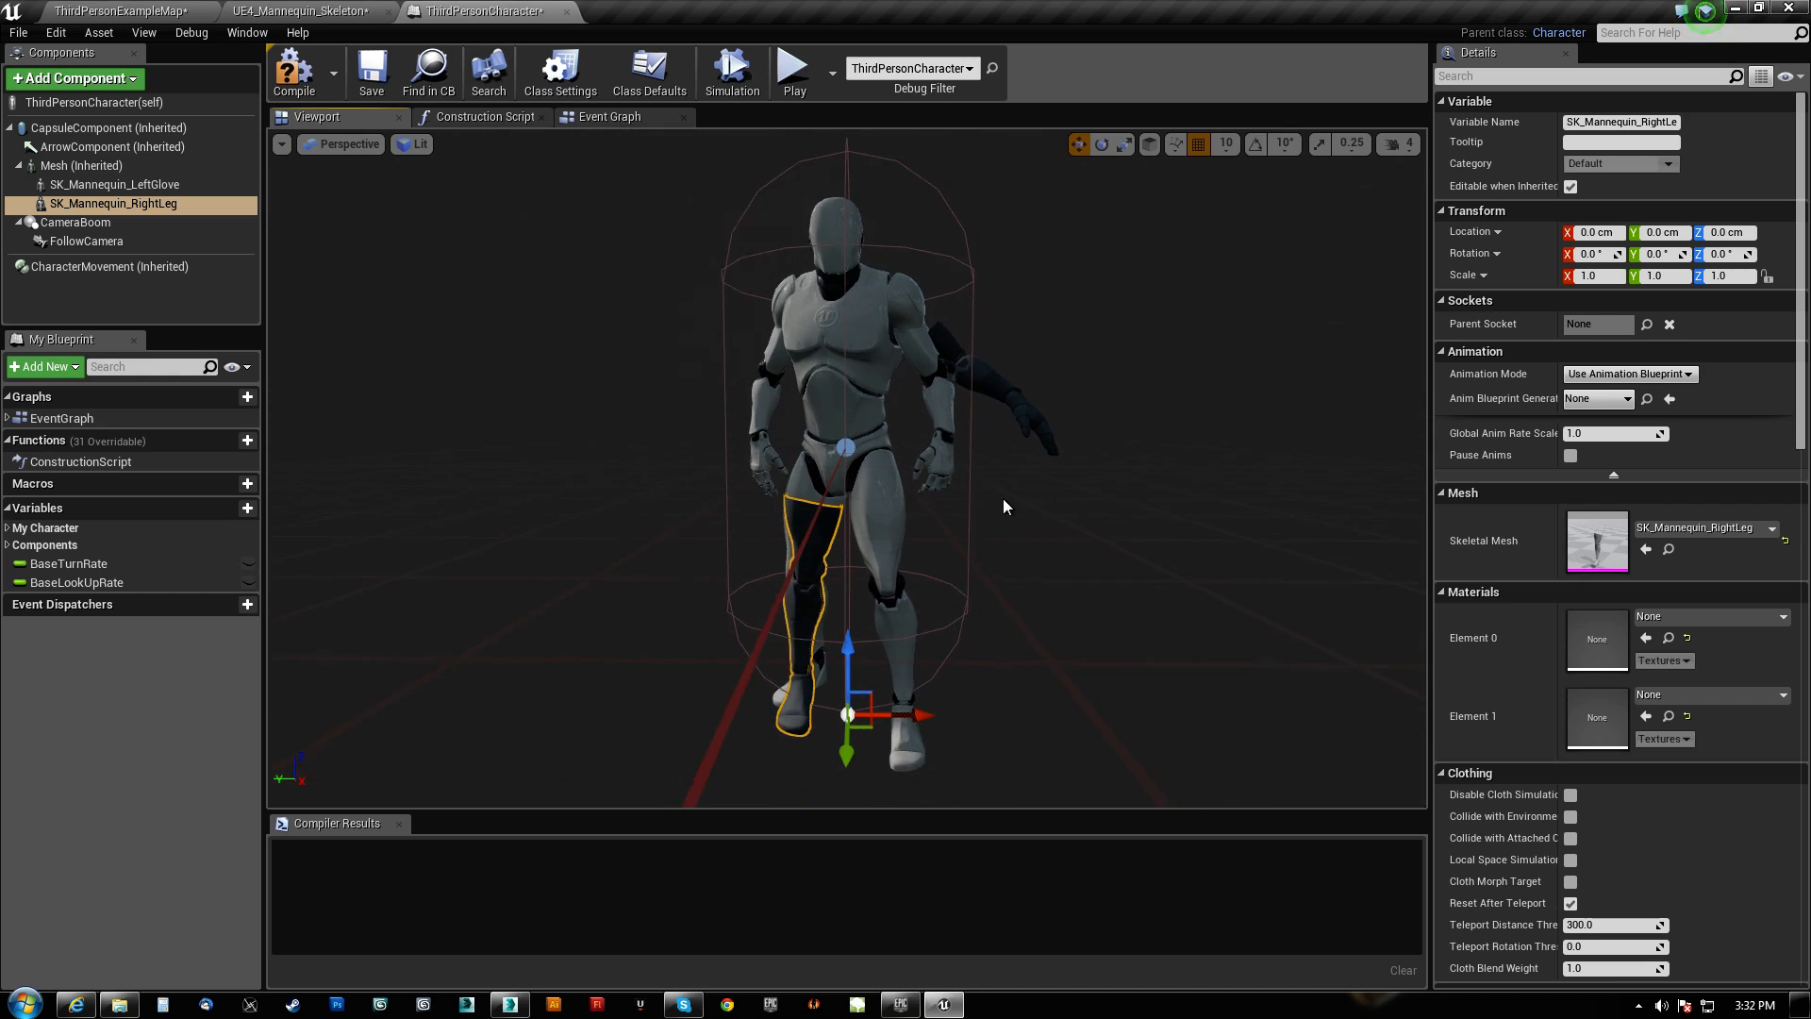
{"action": "left_click", "coordinate": [81, 166]}
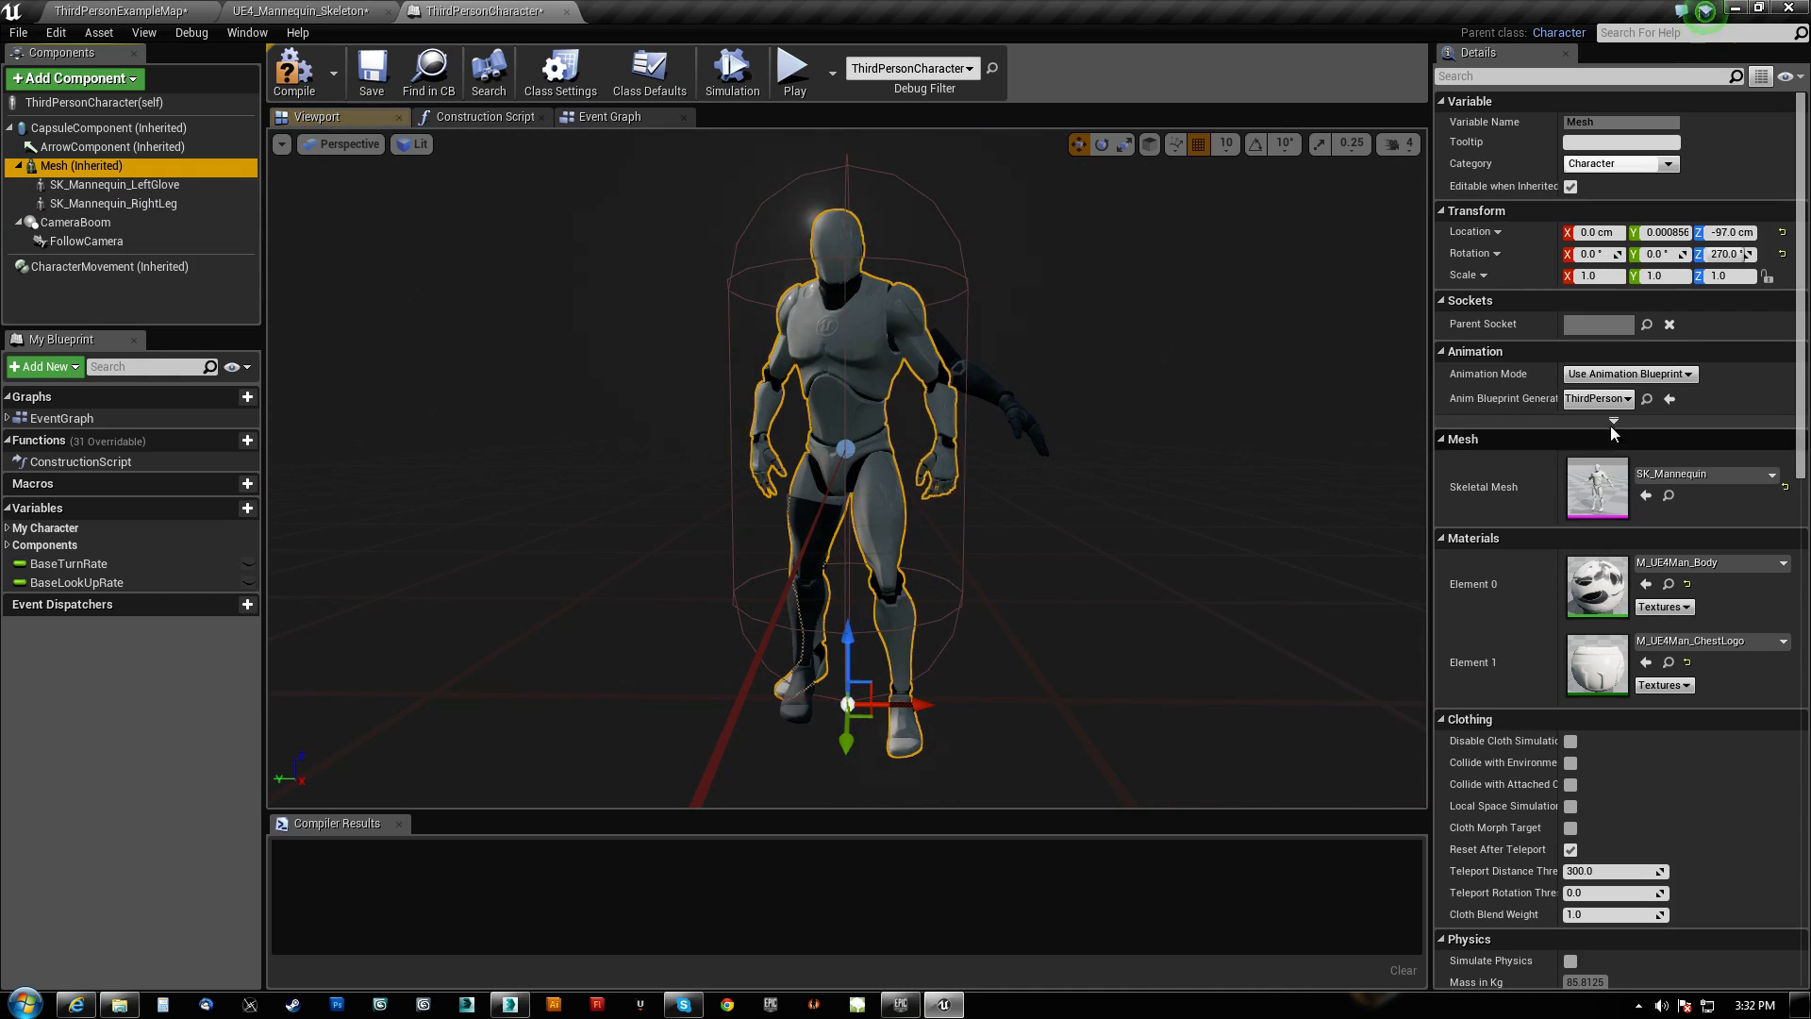
{"action": "left_click", "coordinate": [115, 12]}
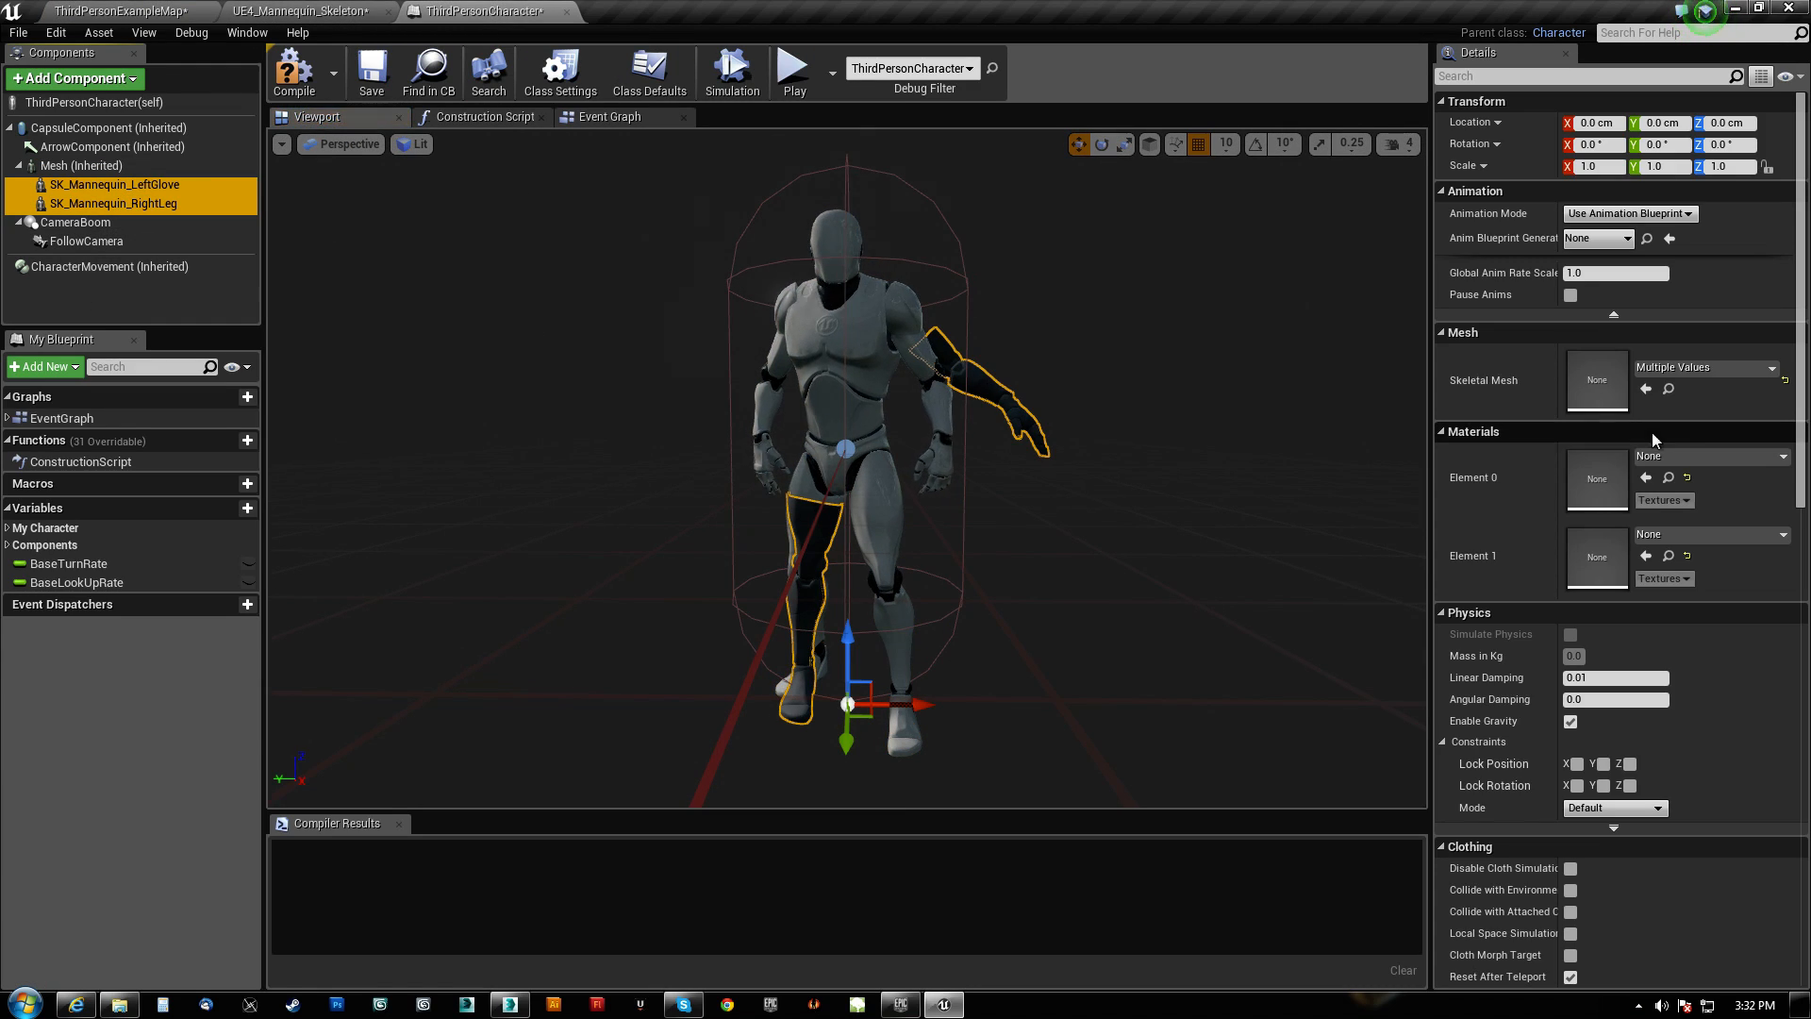
{"action": "mouse_move", "coordinate": [1617, 271]}
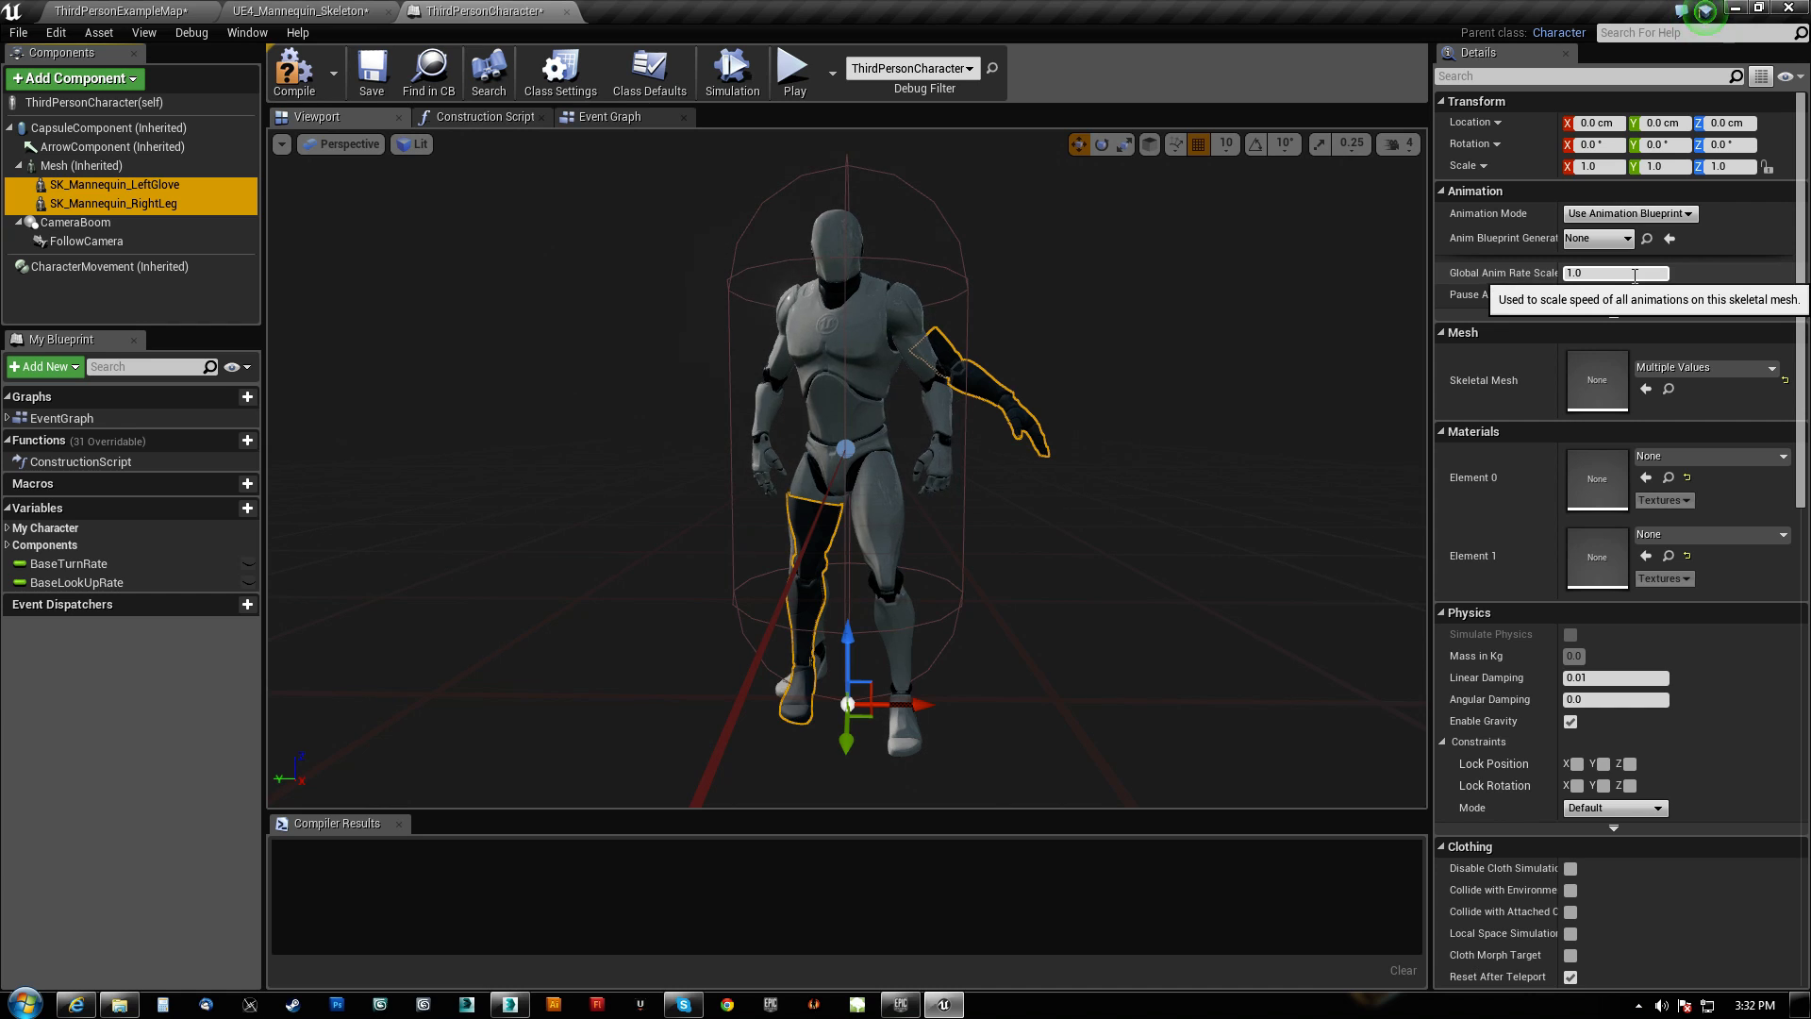
{"action": "left_click", "coordinate": [1598, 238]}
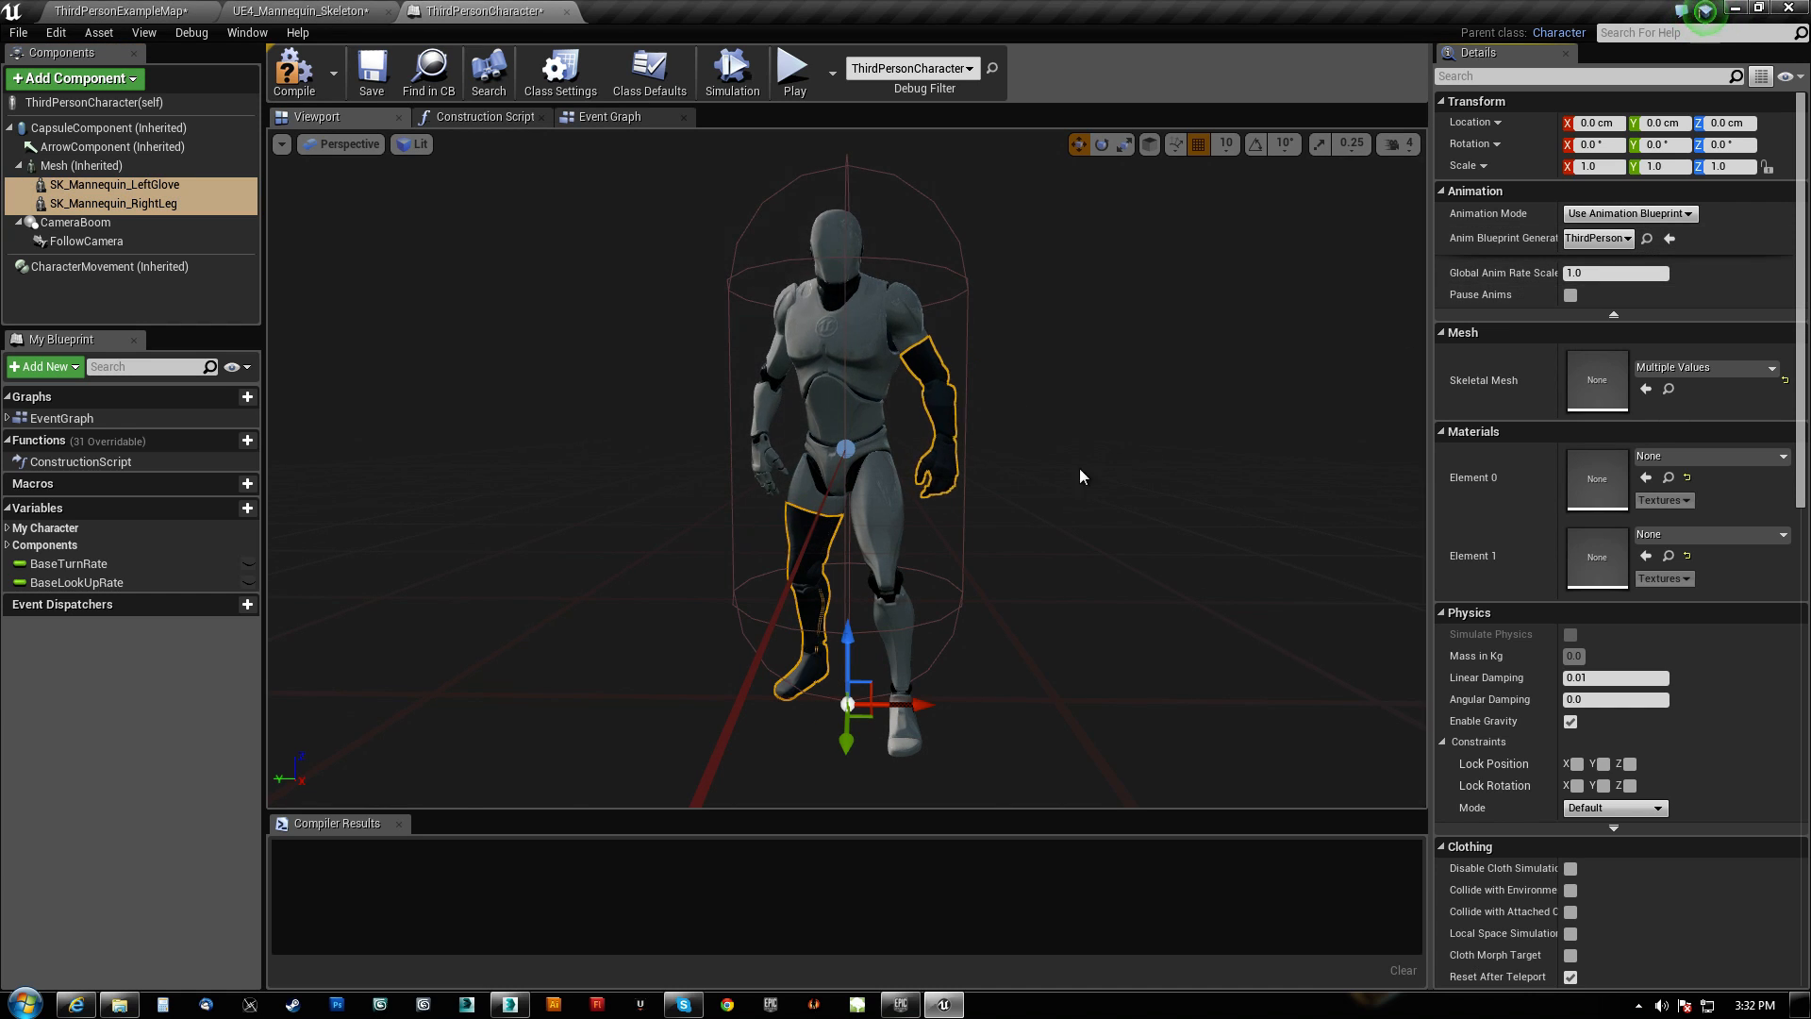
{"action": "scroll", "scroll_direction": "down", "scroll_amount": 3}
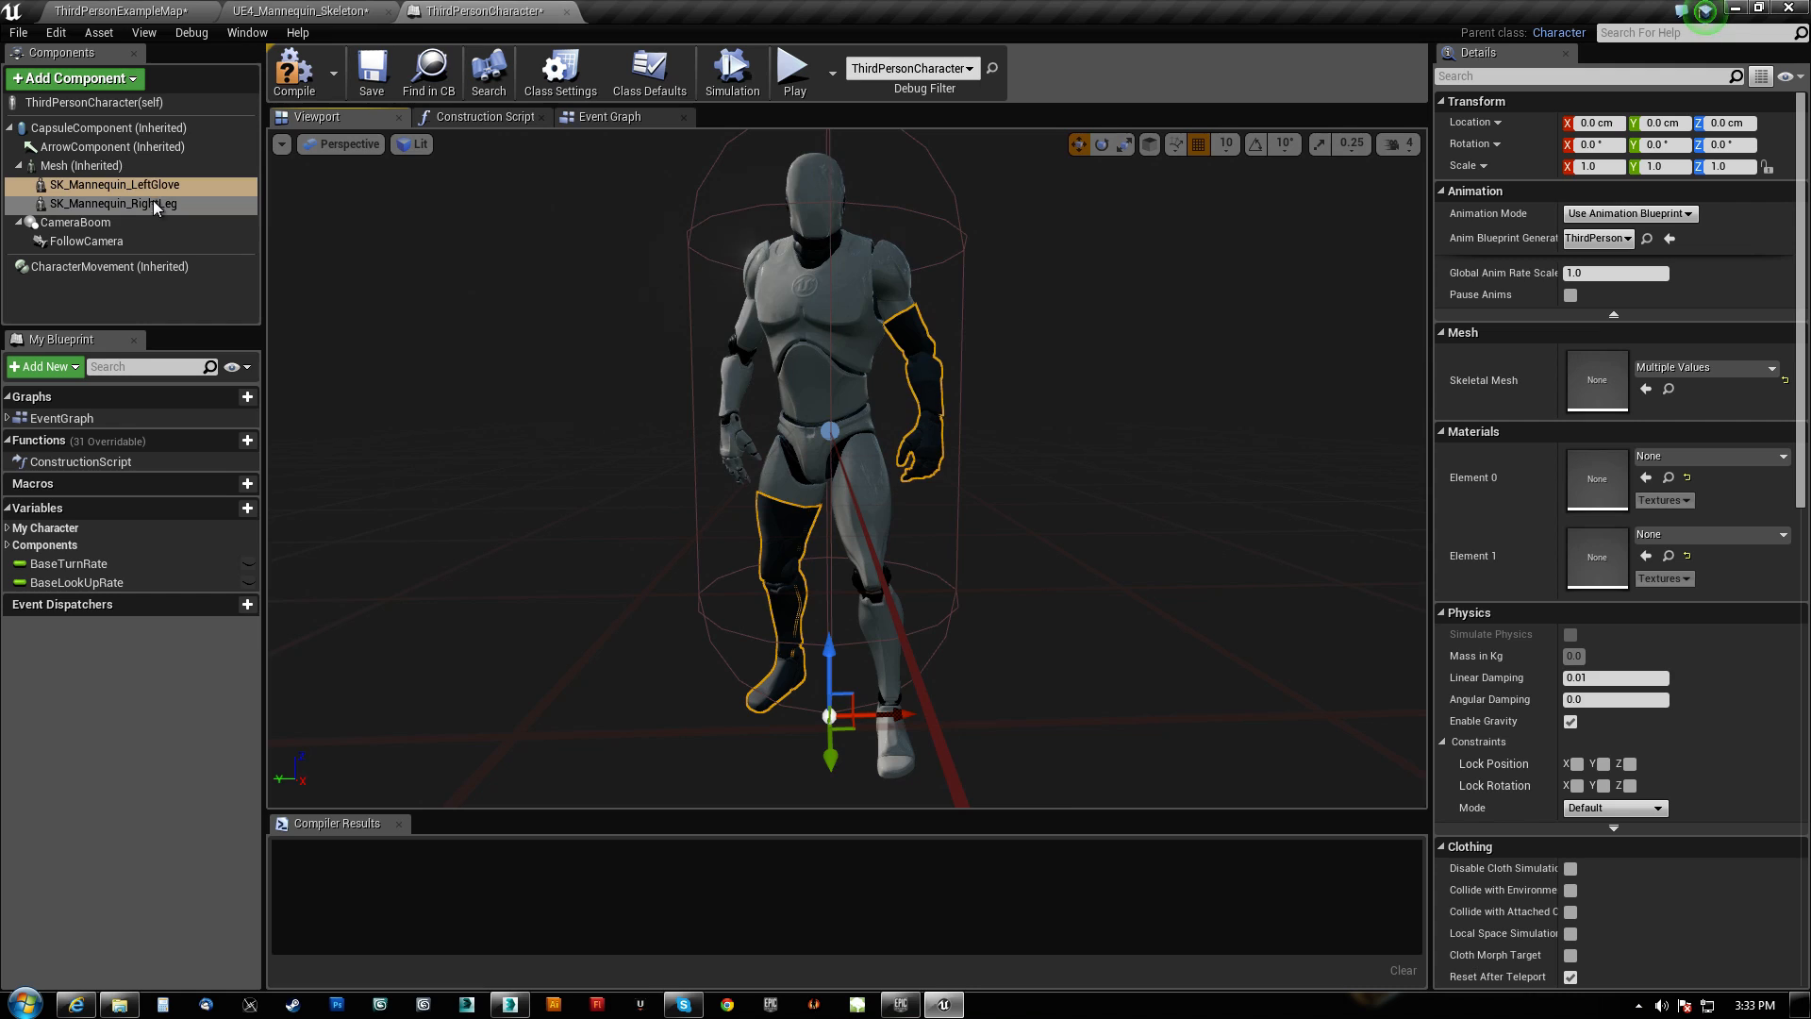
{"action": "left_click", "coordinate": [115, 204]}
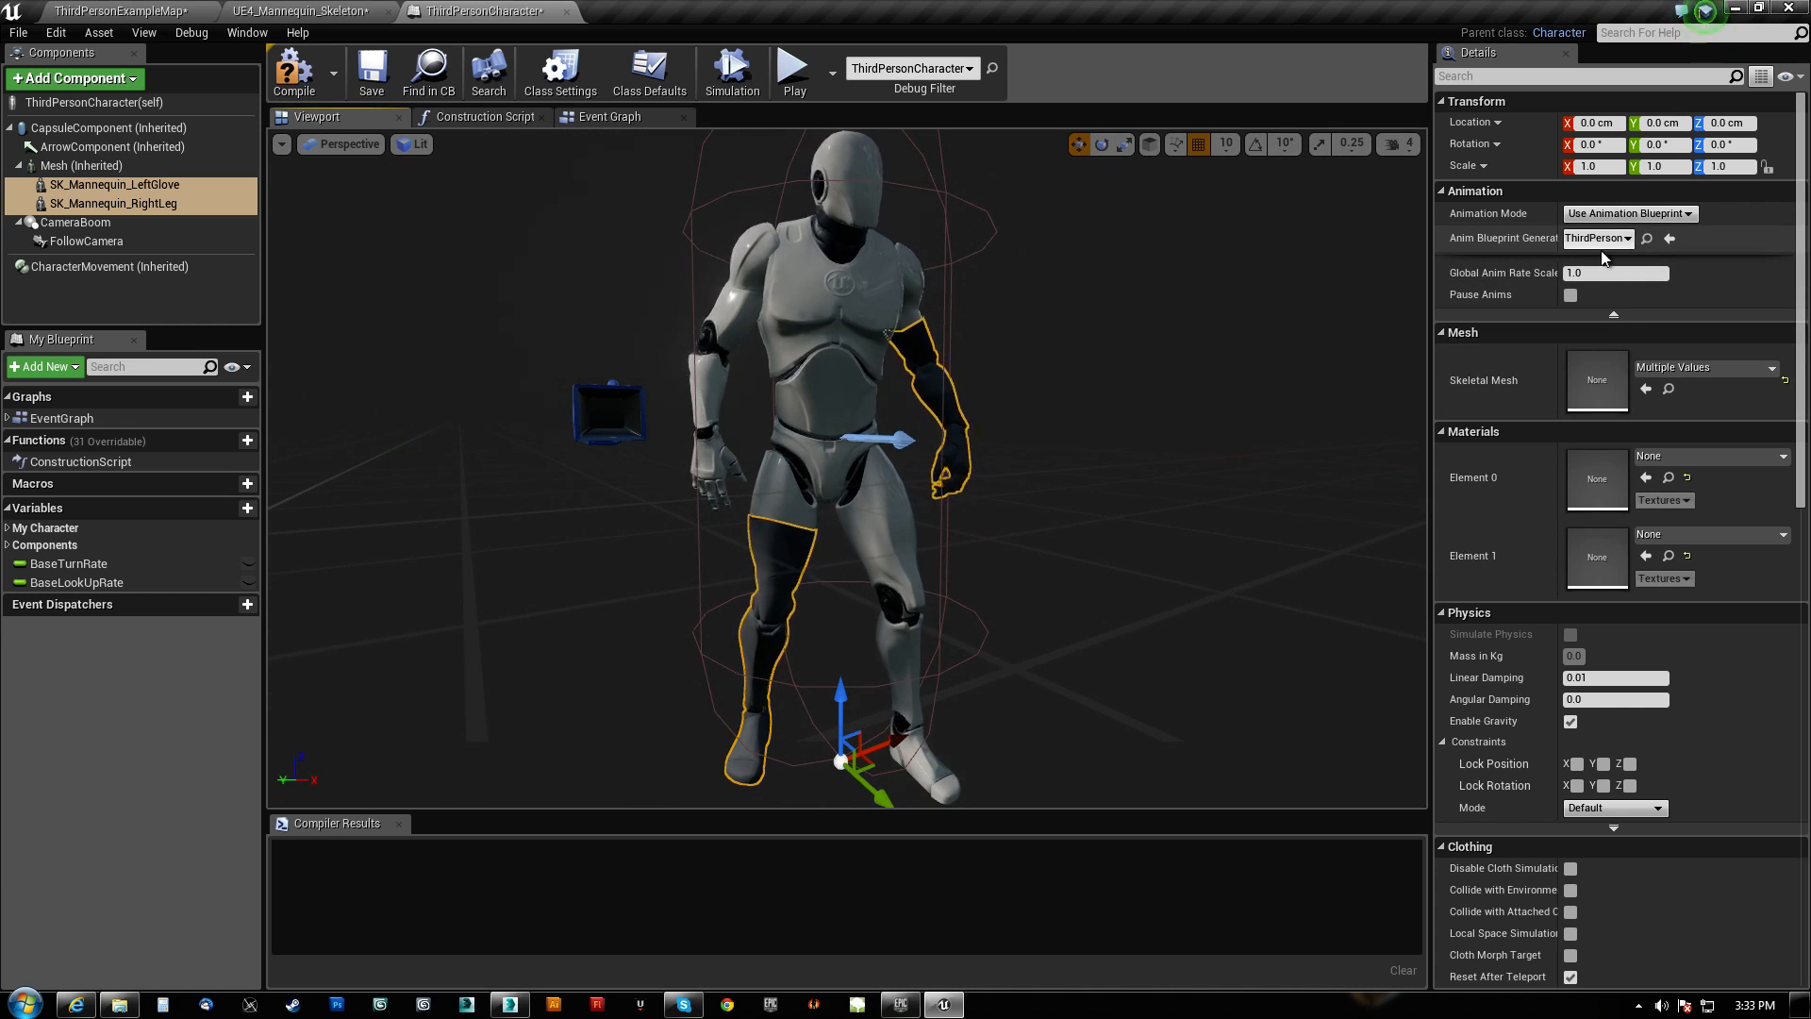
{"action": "mouse_move", "coordinate": [81, 166]}
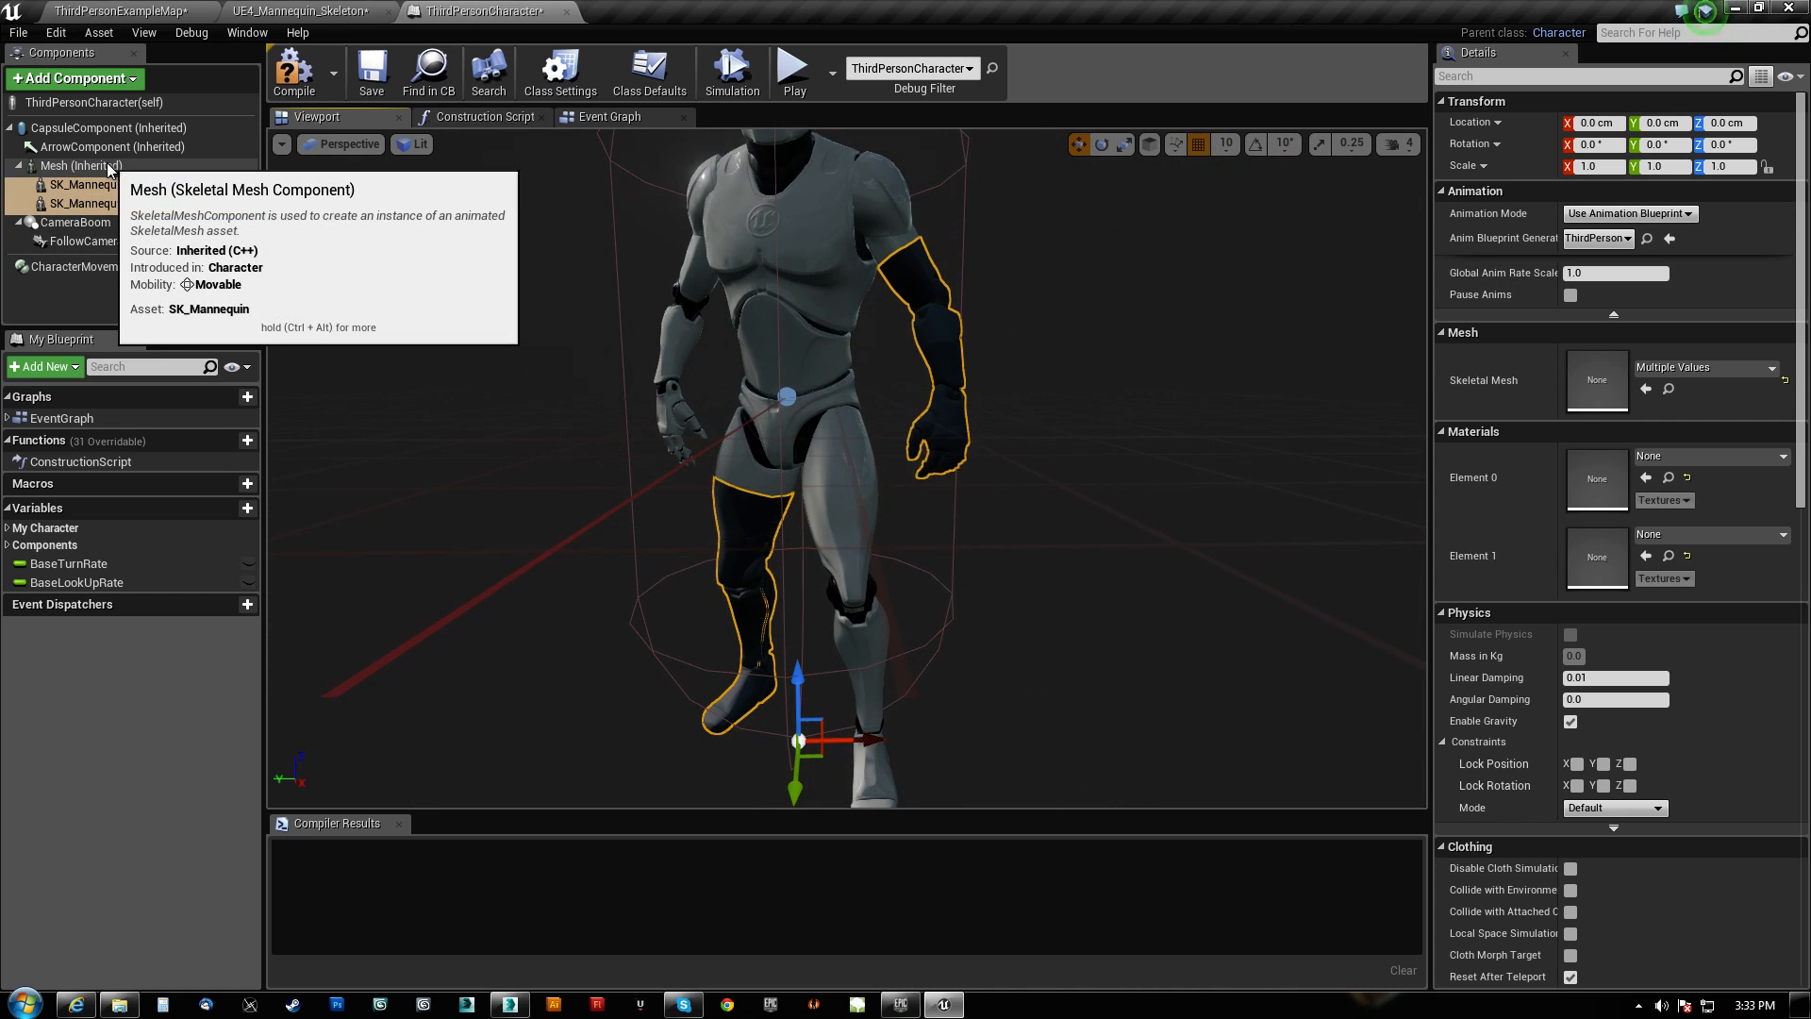
{"action": "left_click", "coordinate": [65, 166]}
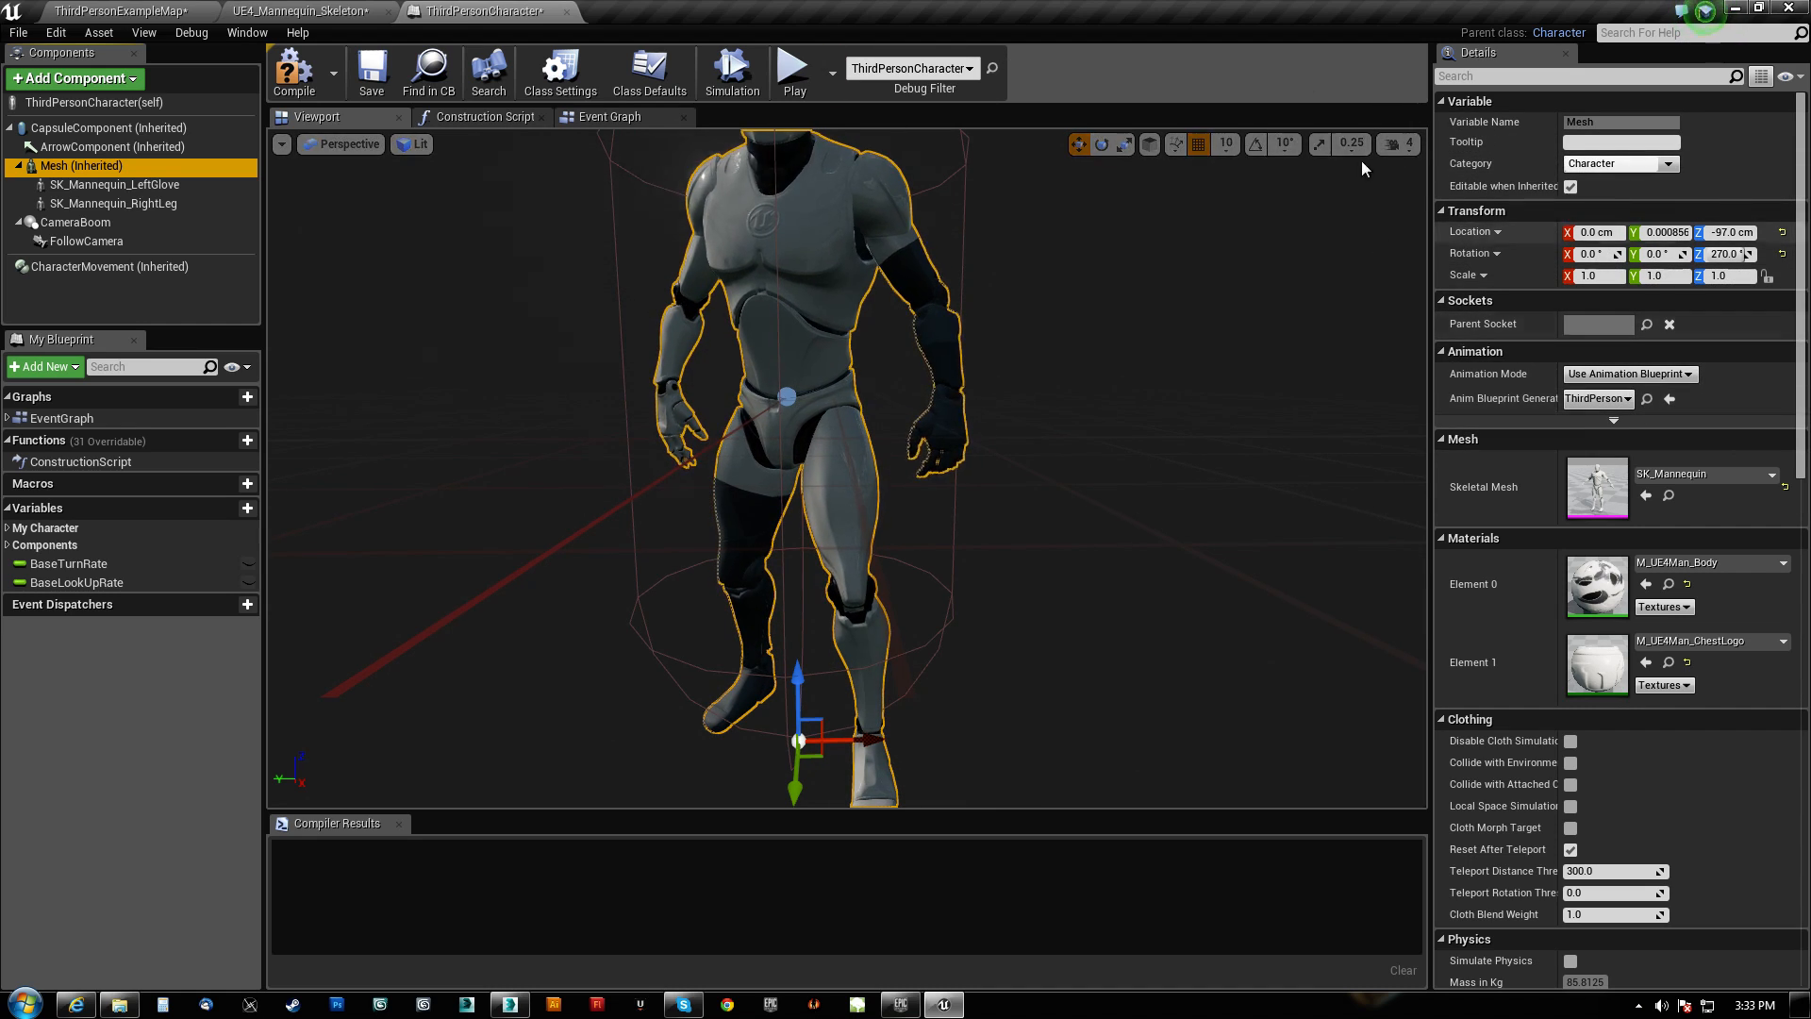
{"action": "left_click", "coordinate": [113, 185]}
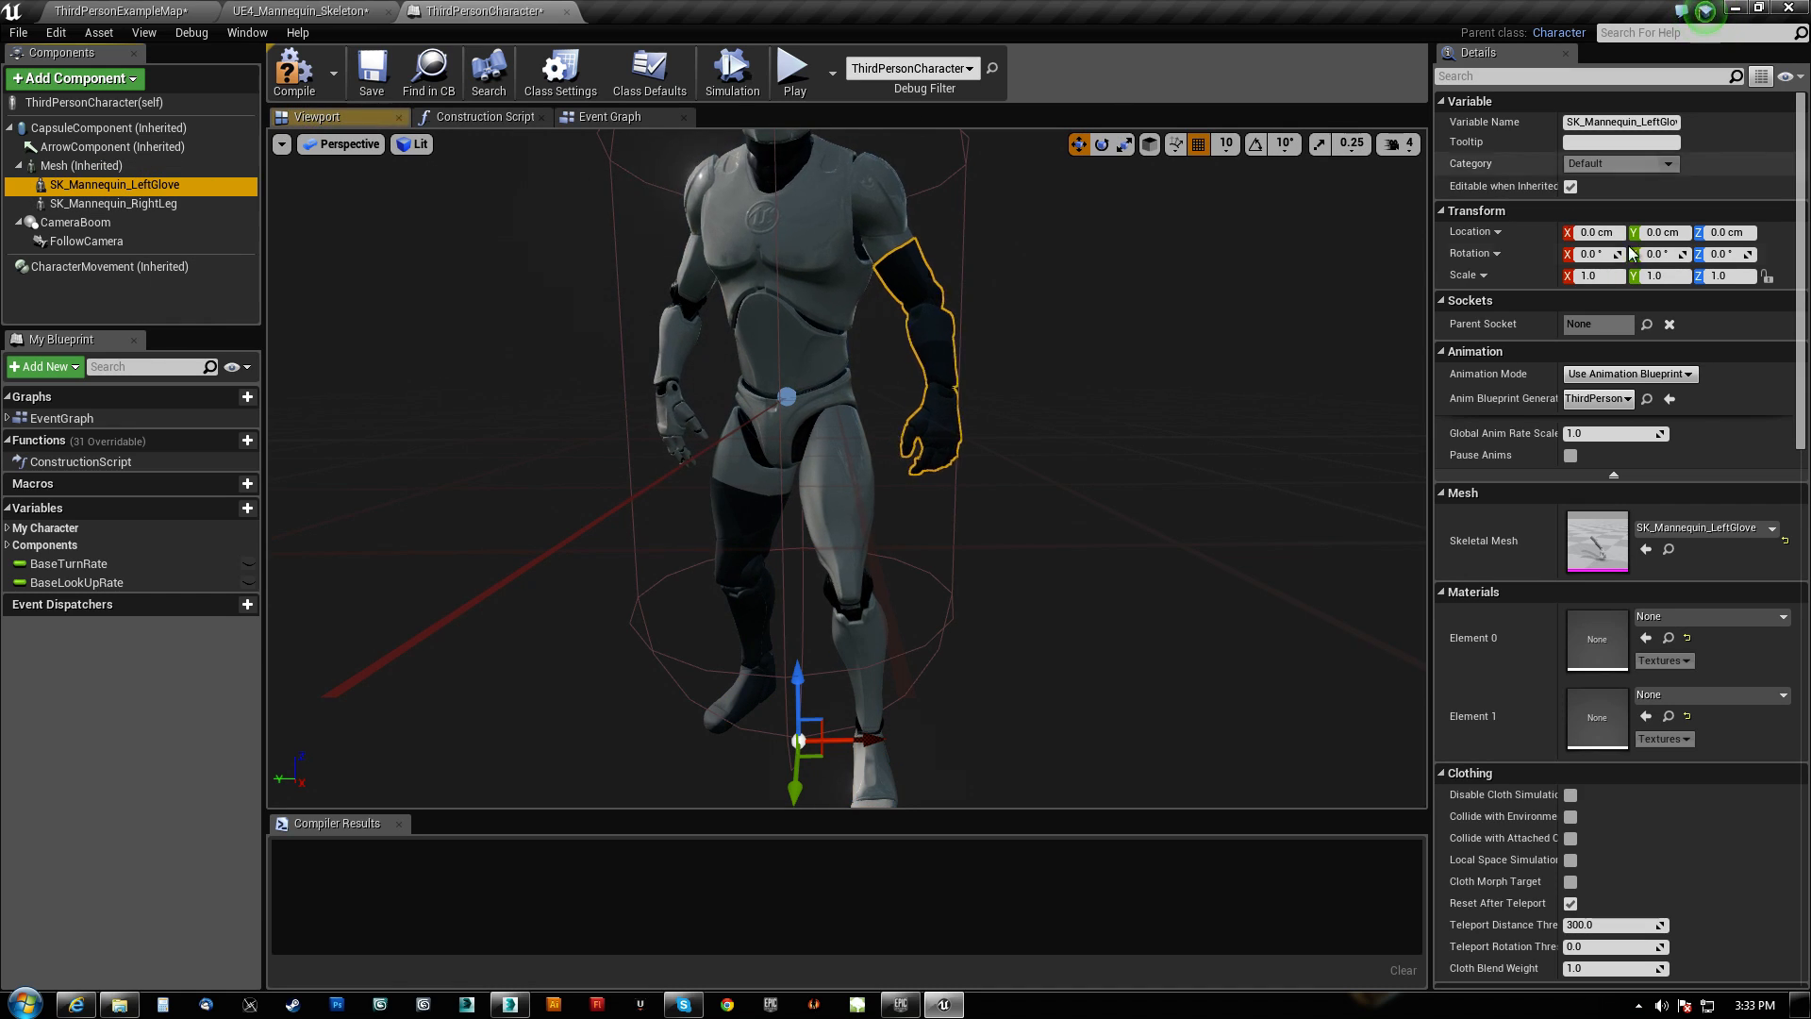
{"action": "left_click", "coordinate": [115, 204]}
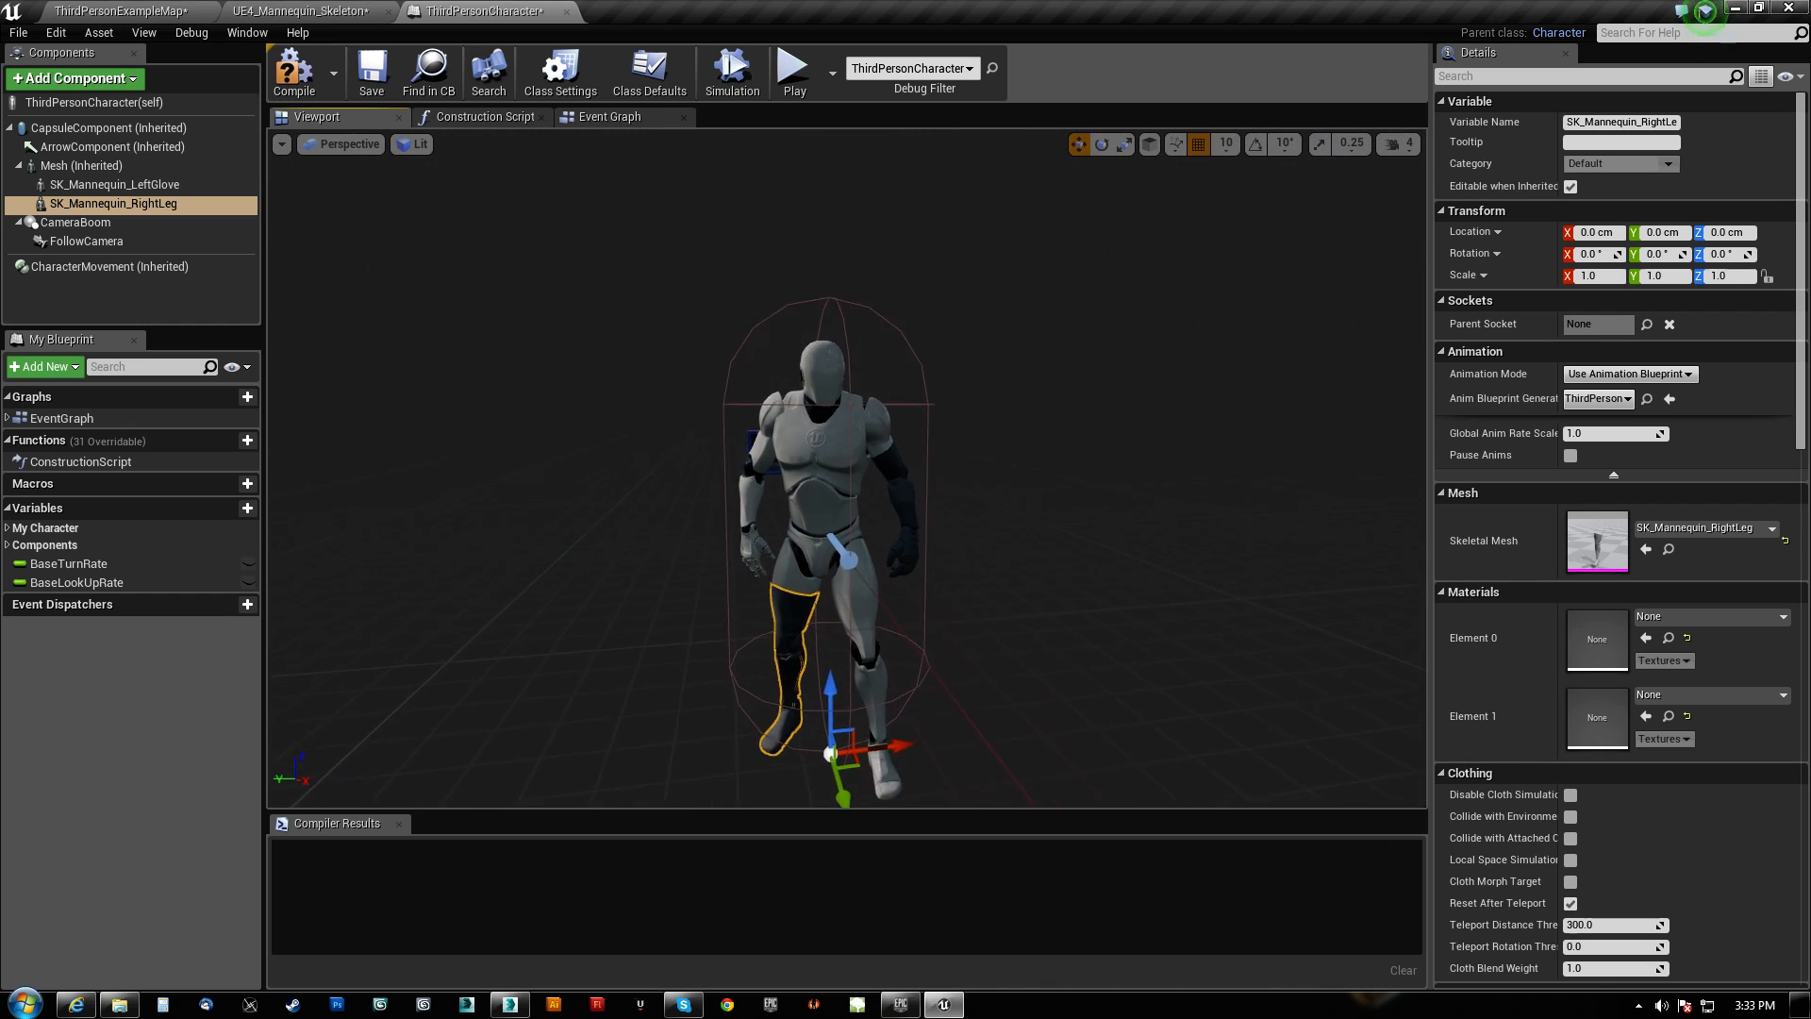
{"action": "scroll", "scroll_direction": "up", "scroll_amount": 3}
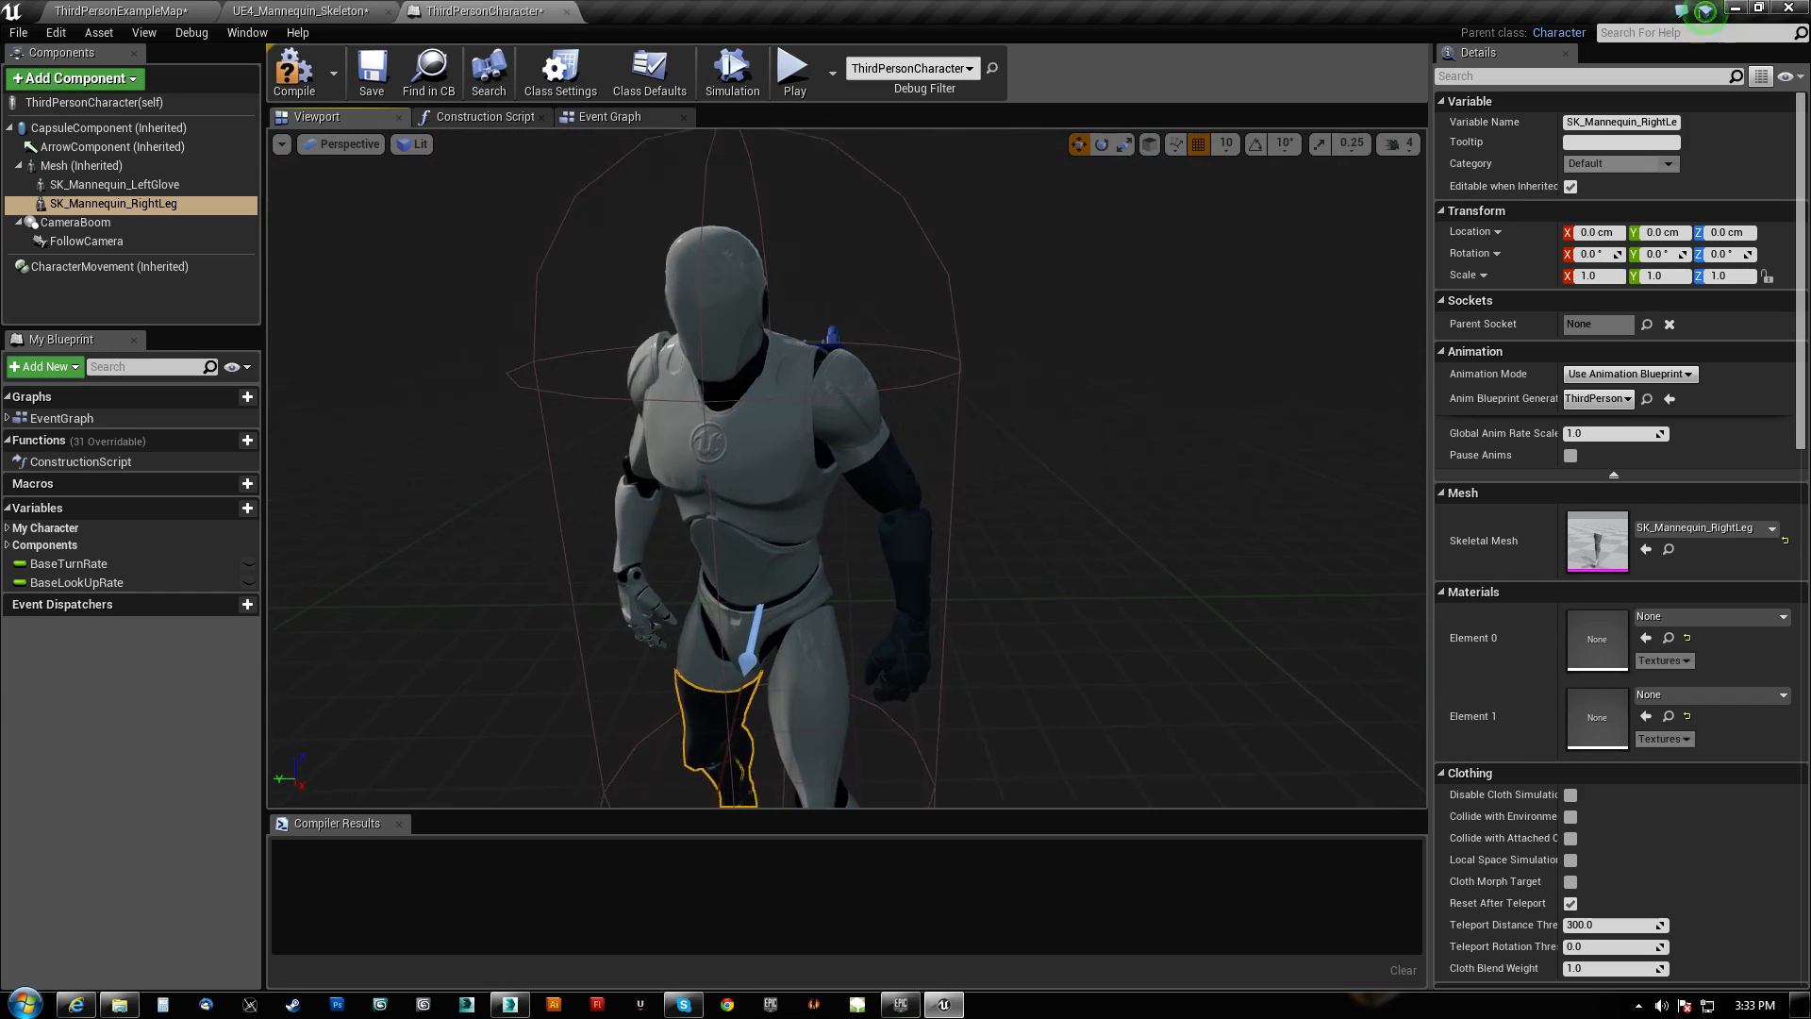
{"action": "scroll", "scroll_direction": "up", "scroll_amount": 3}
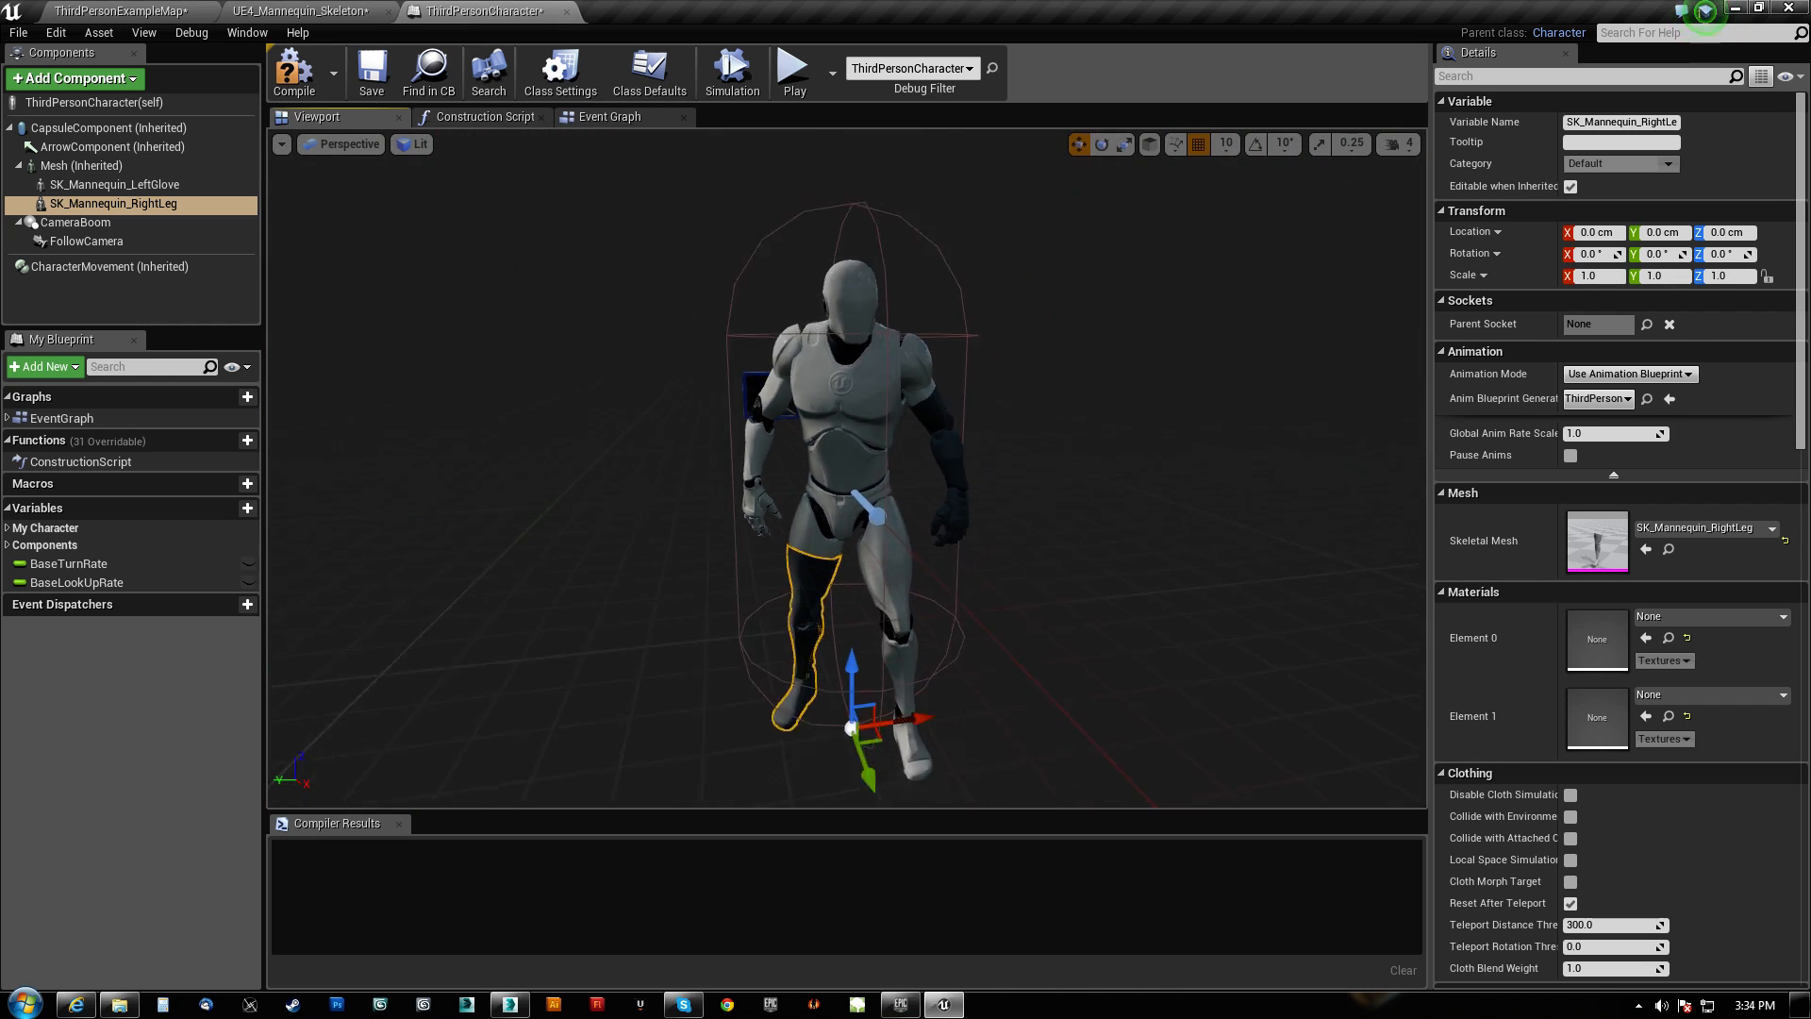
{"action": "scroll", "scroll_direction": "up", "scroll_amount": 3}
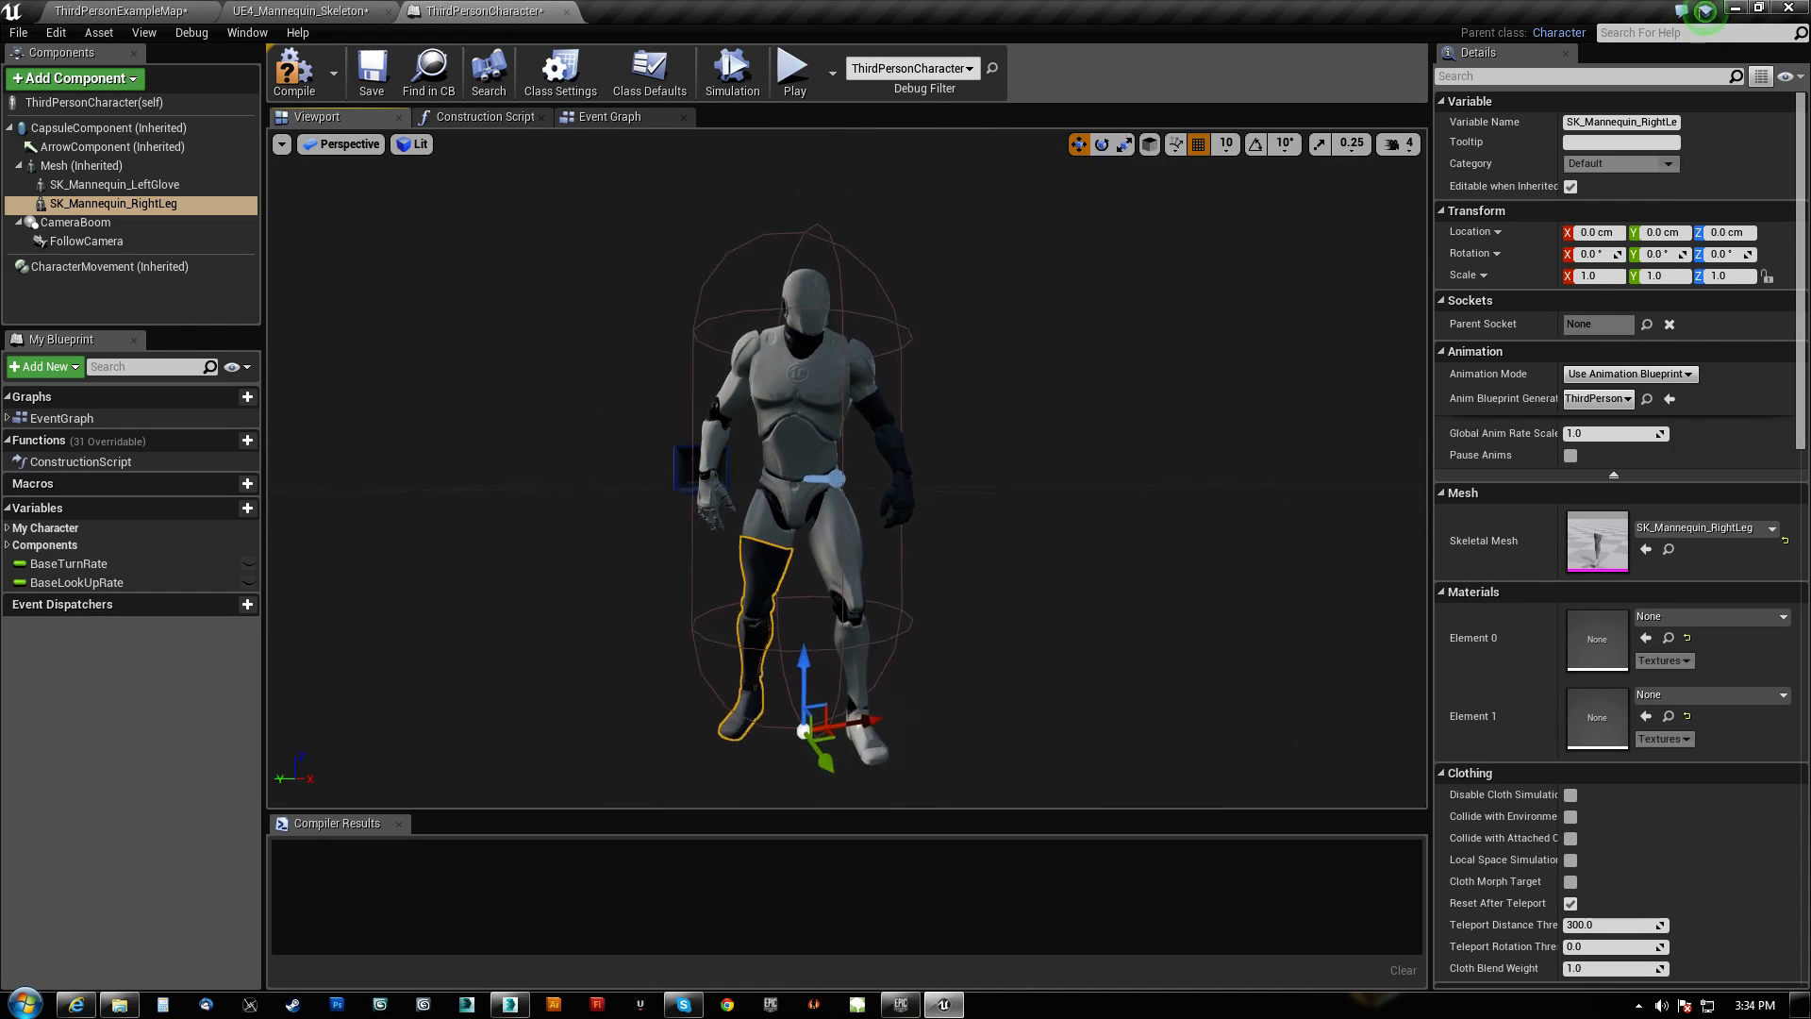
{"action": "scroll", "scroll_direction": "up", "scroll_amount": 3}
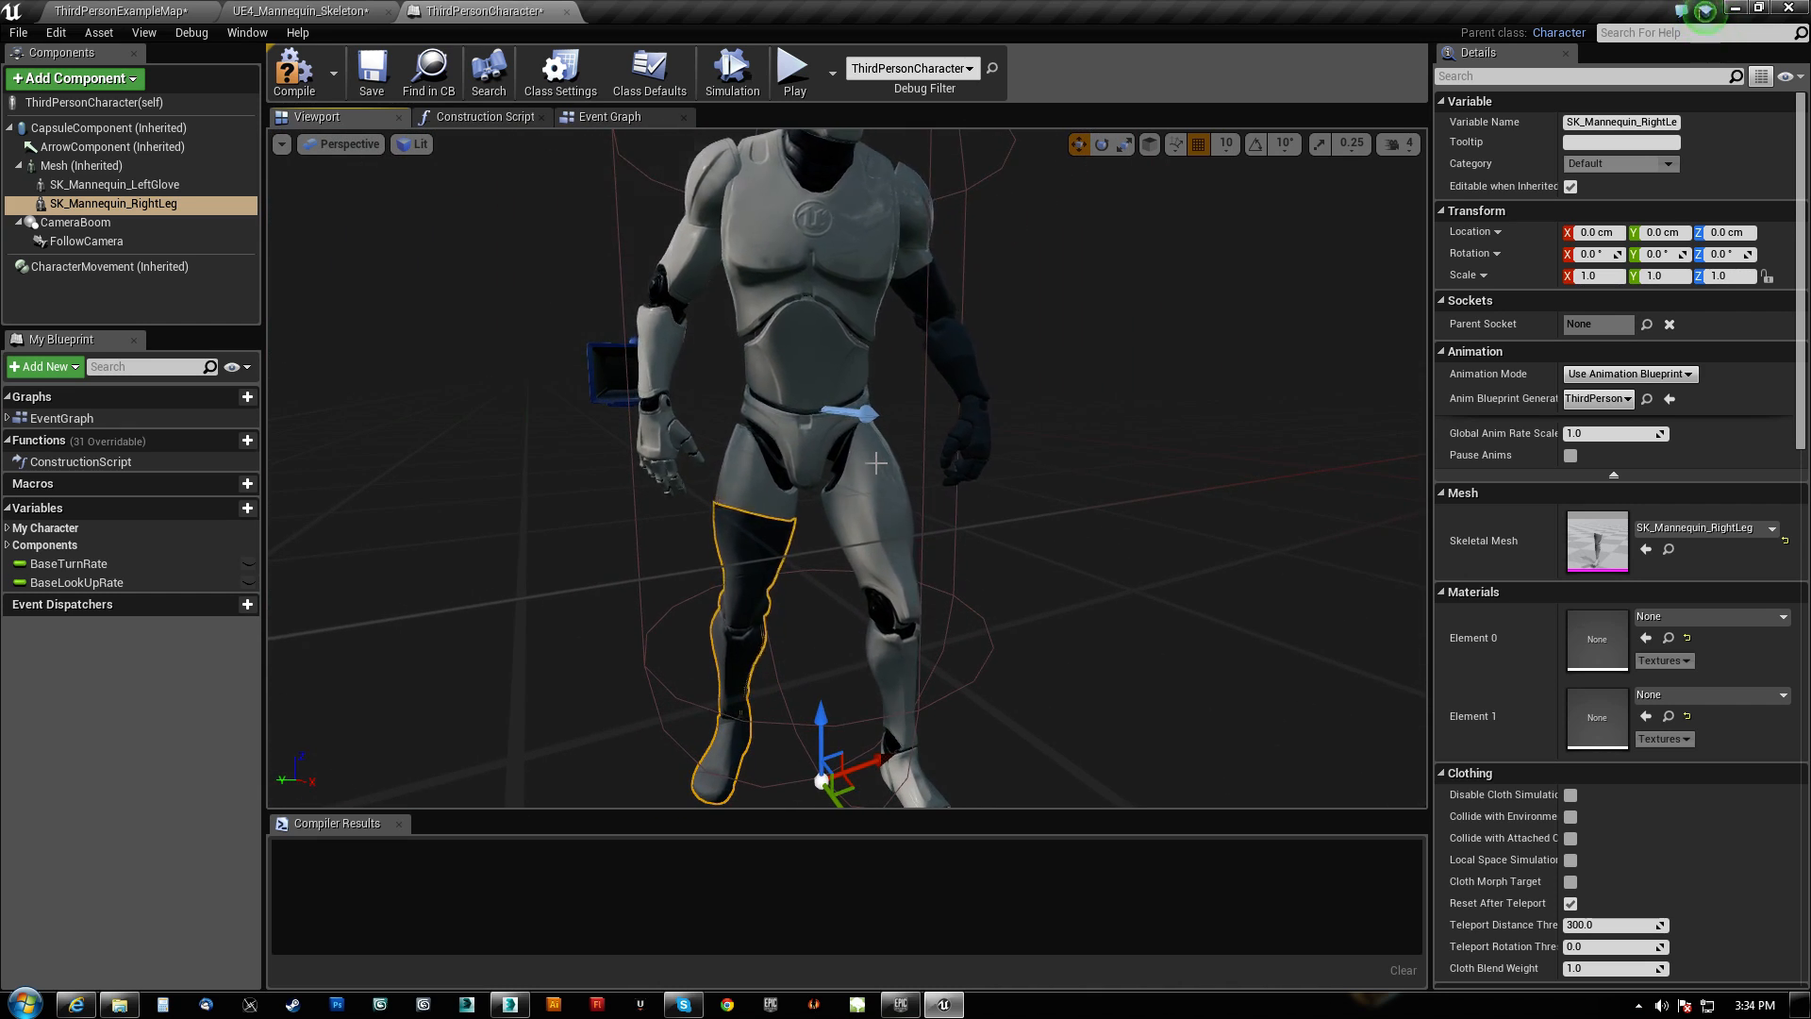
{"action": "scroll", "scroll_direction": "up", "scroll_amount": 3}
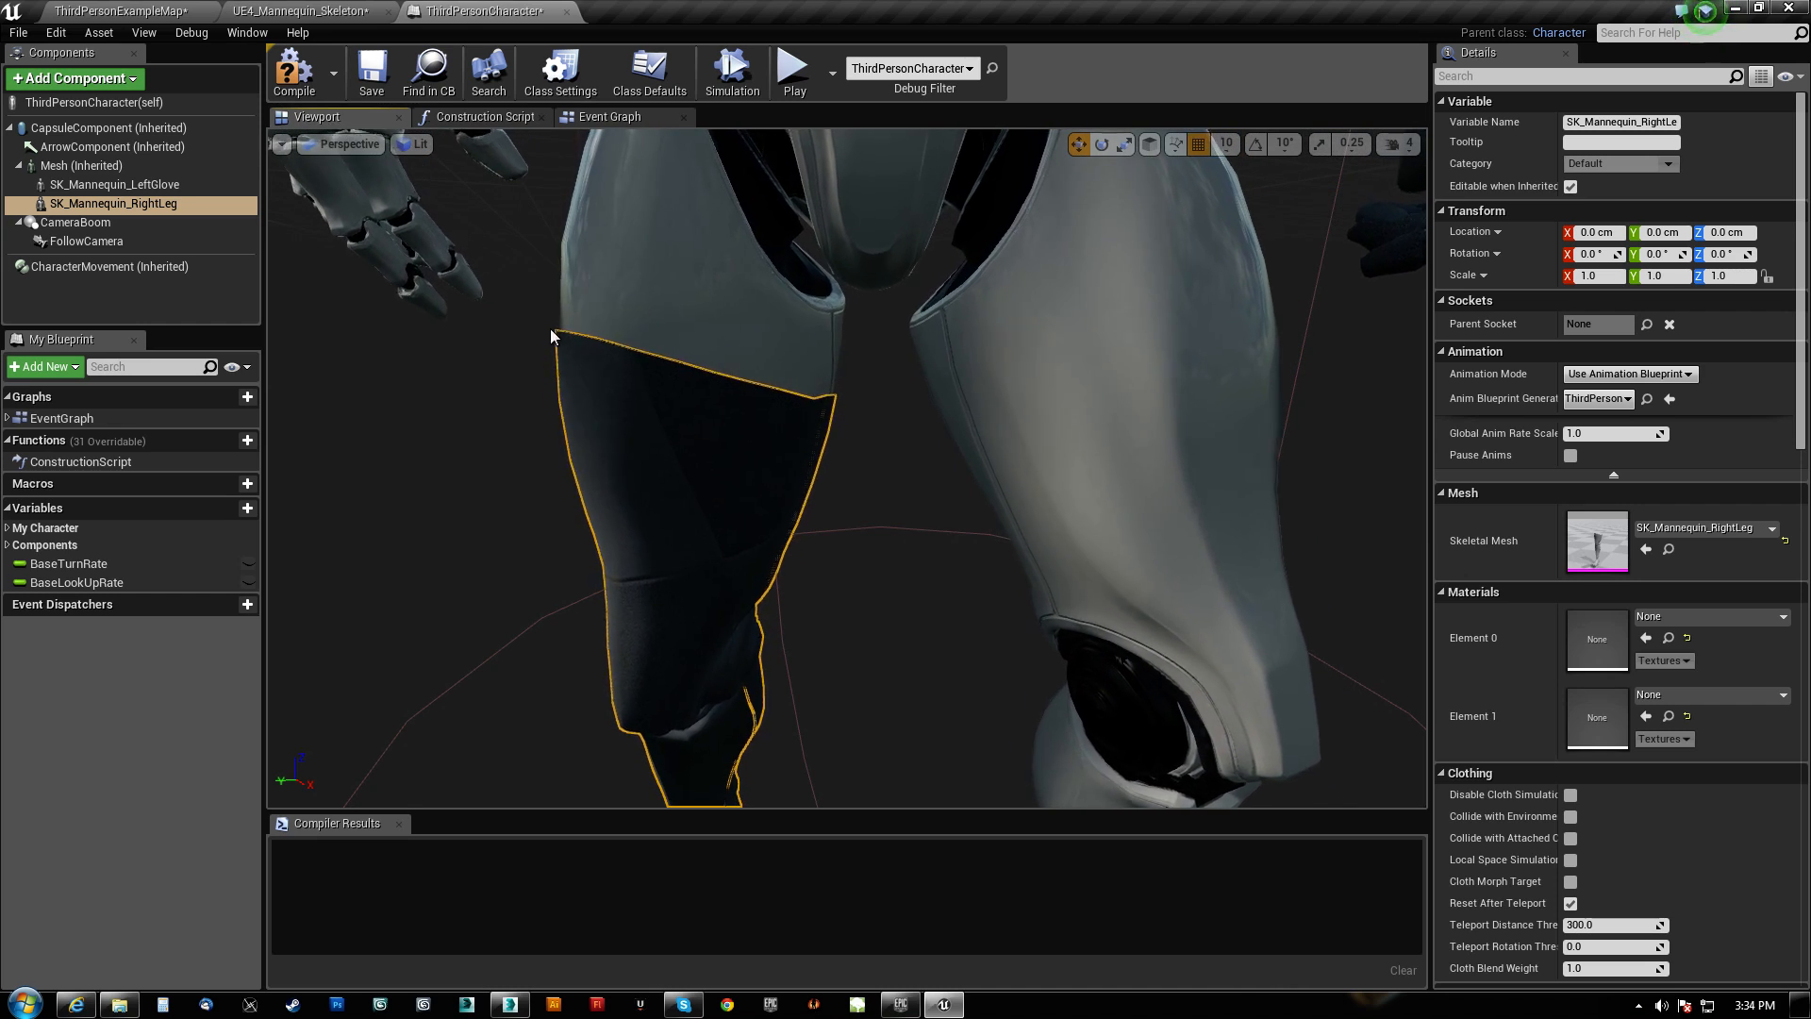
{"action": "scroll", "scroll_direction": "down", "scroll_amount": 3}
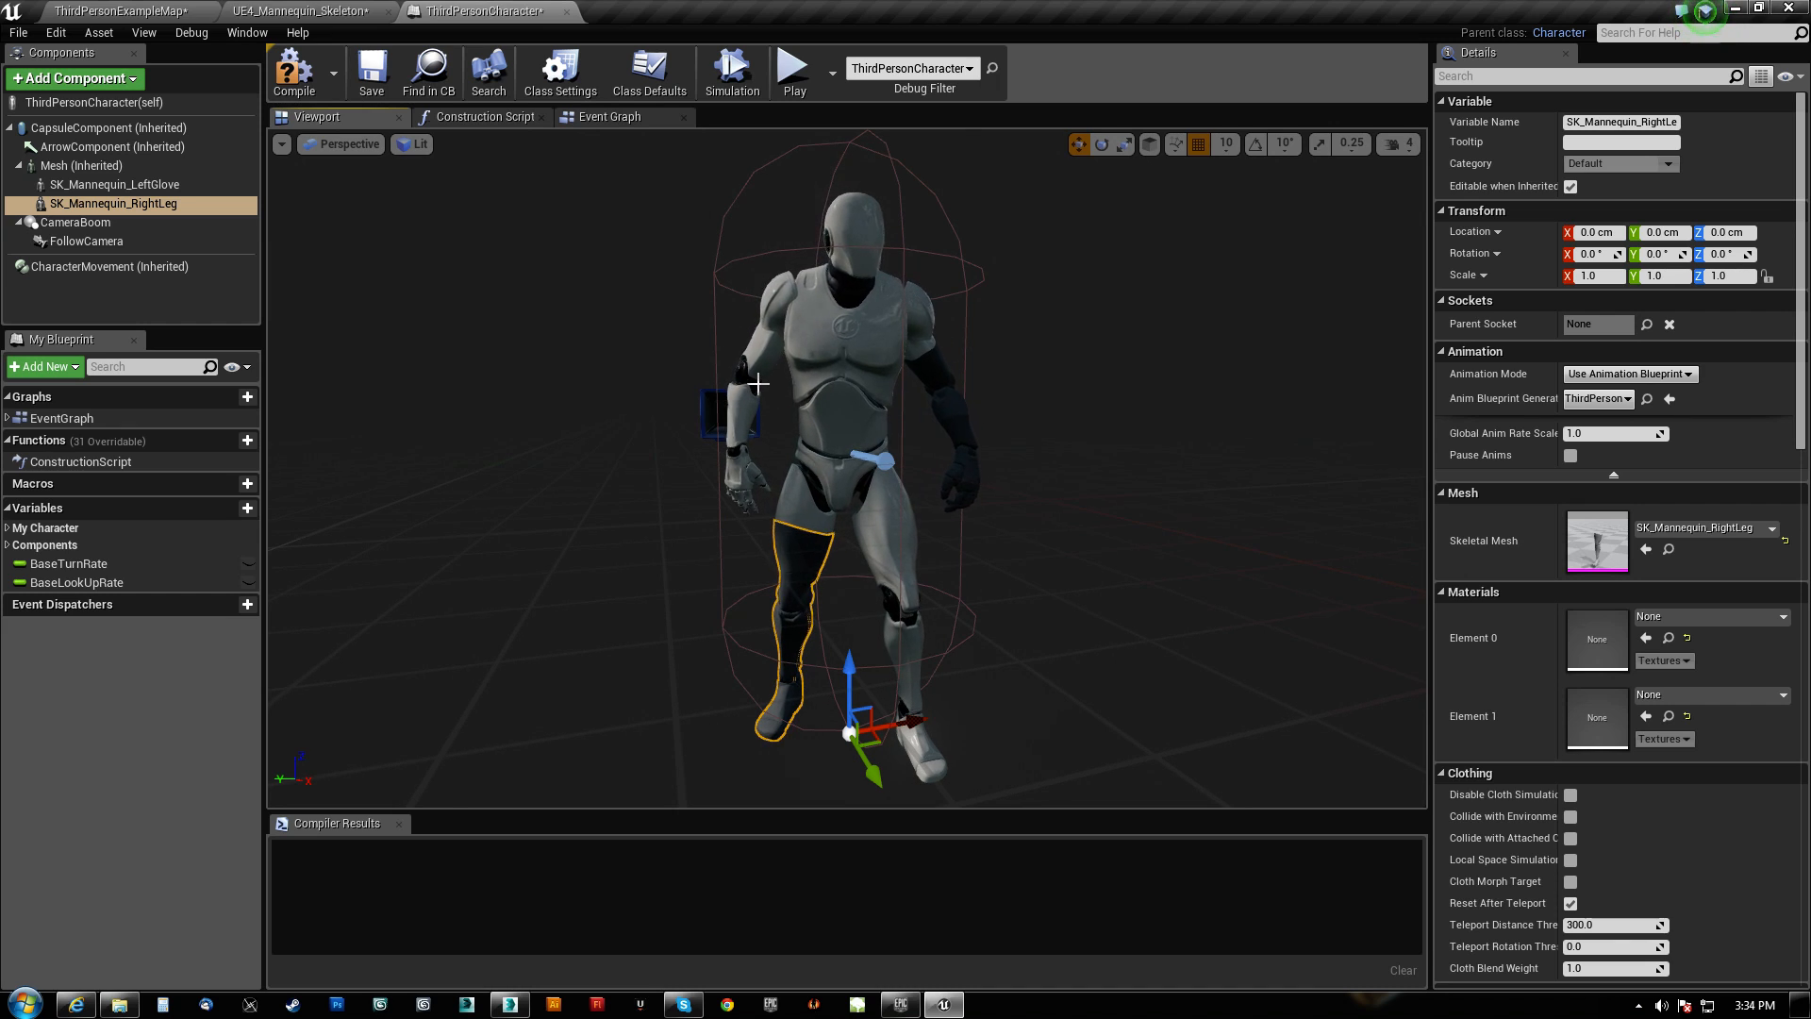
{"action": "scroll", "scroll_direction": "up", "scroll_amount": 3}
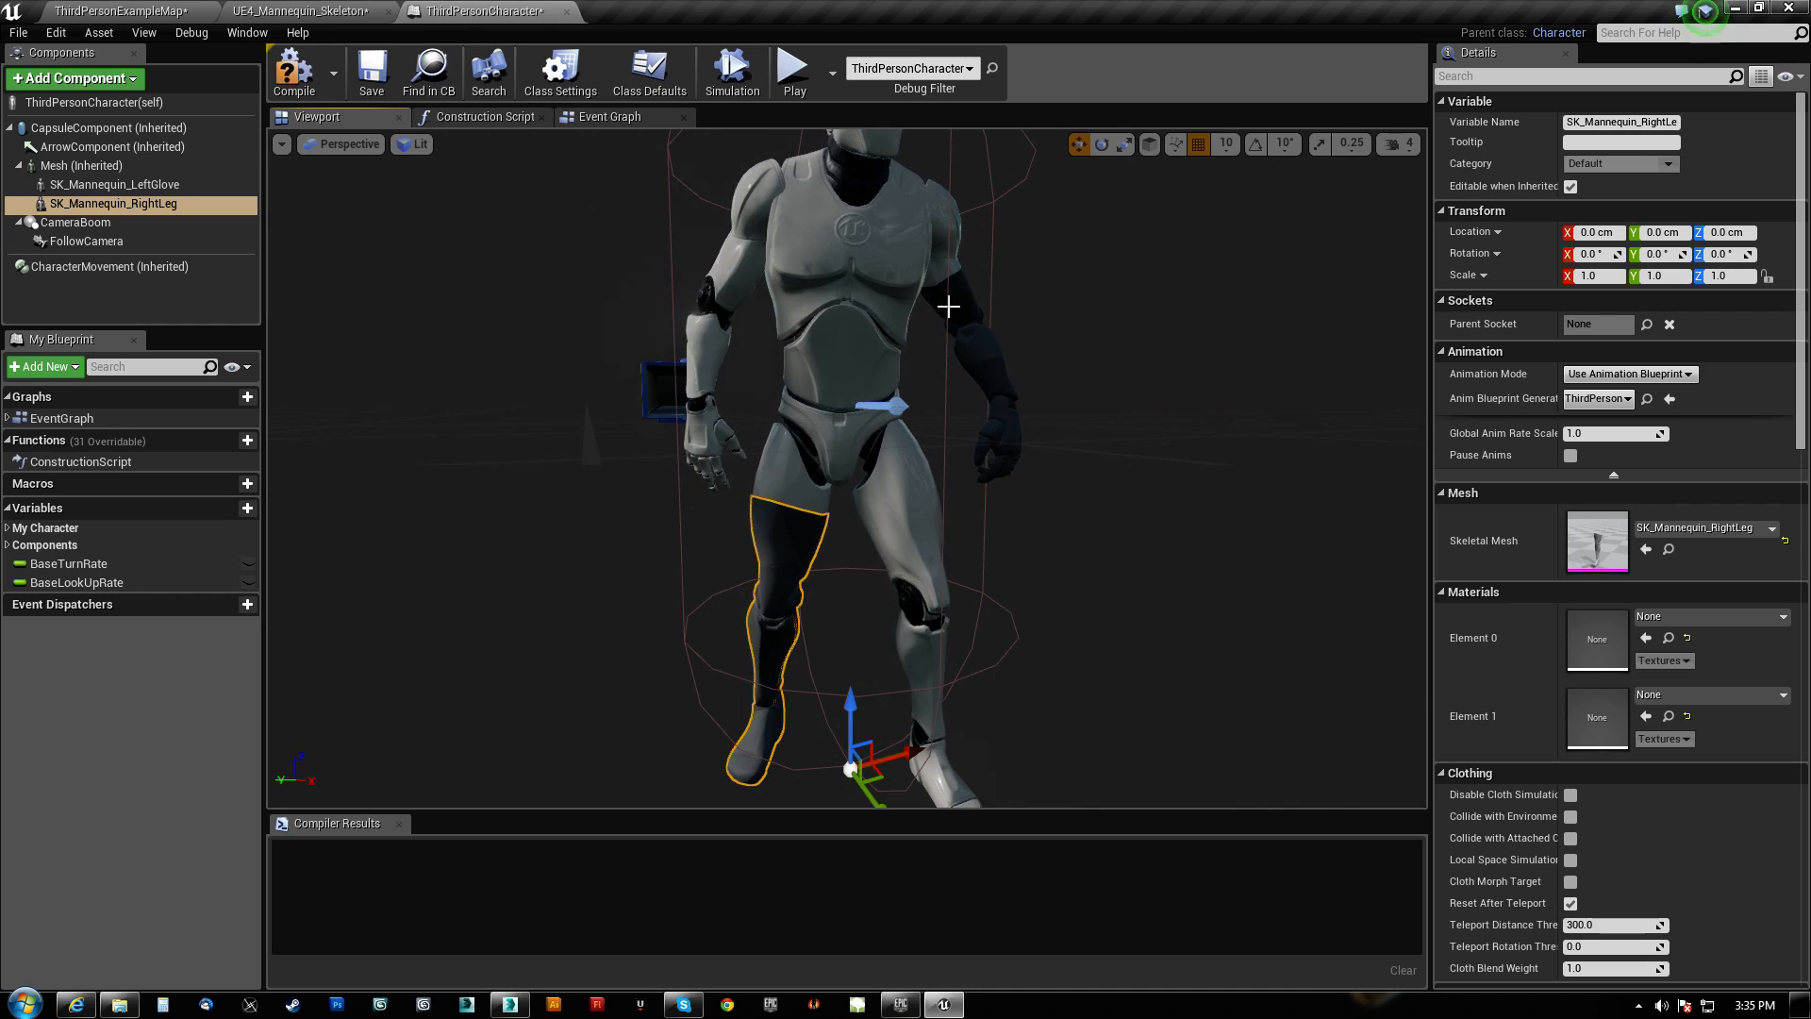
Clear Anim Blueprint Generated Class on SK_Mannequin_LeftGlove and SK_Mannequin_RightLeg together.
{"action": "left_click", "coordinate": [115, 183]}
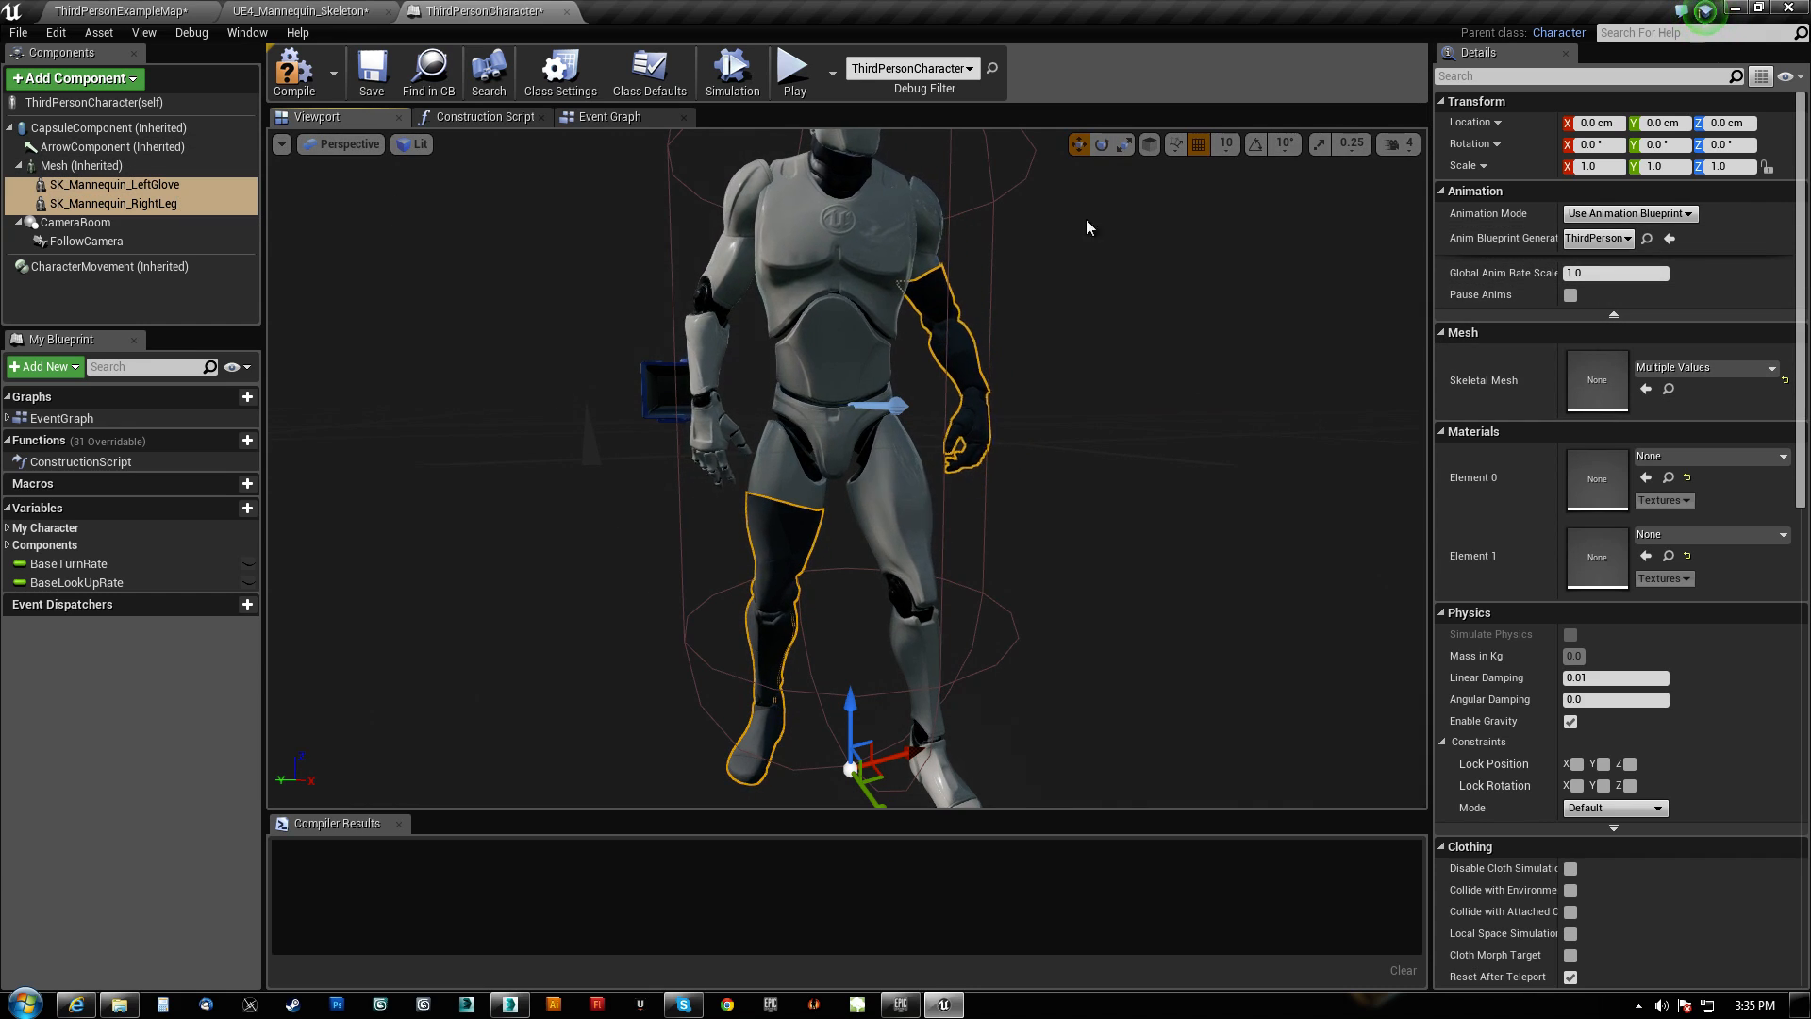
{"action": "mouse_move", "coordinate": [1668, 239]}
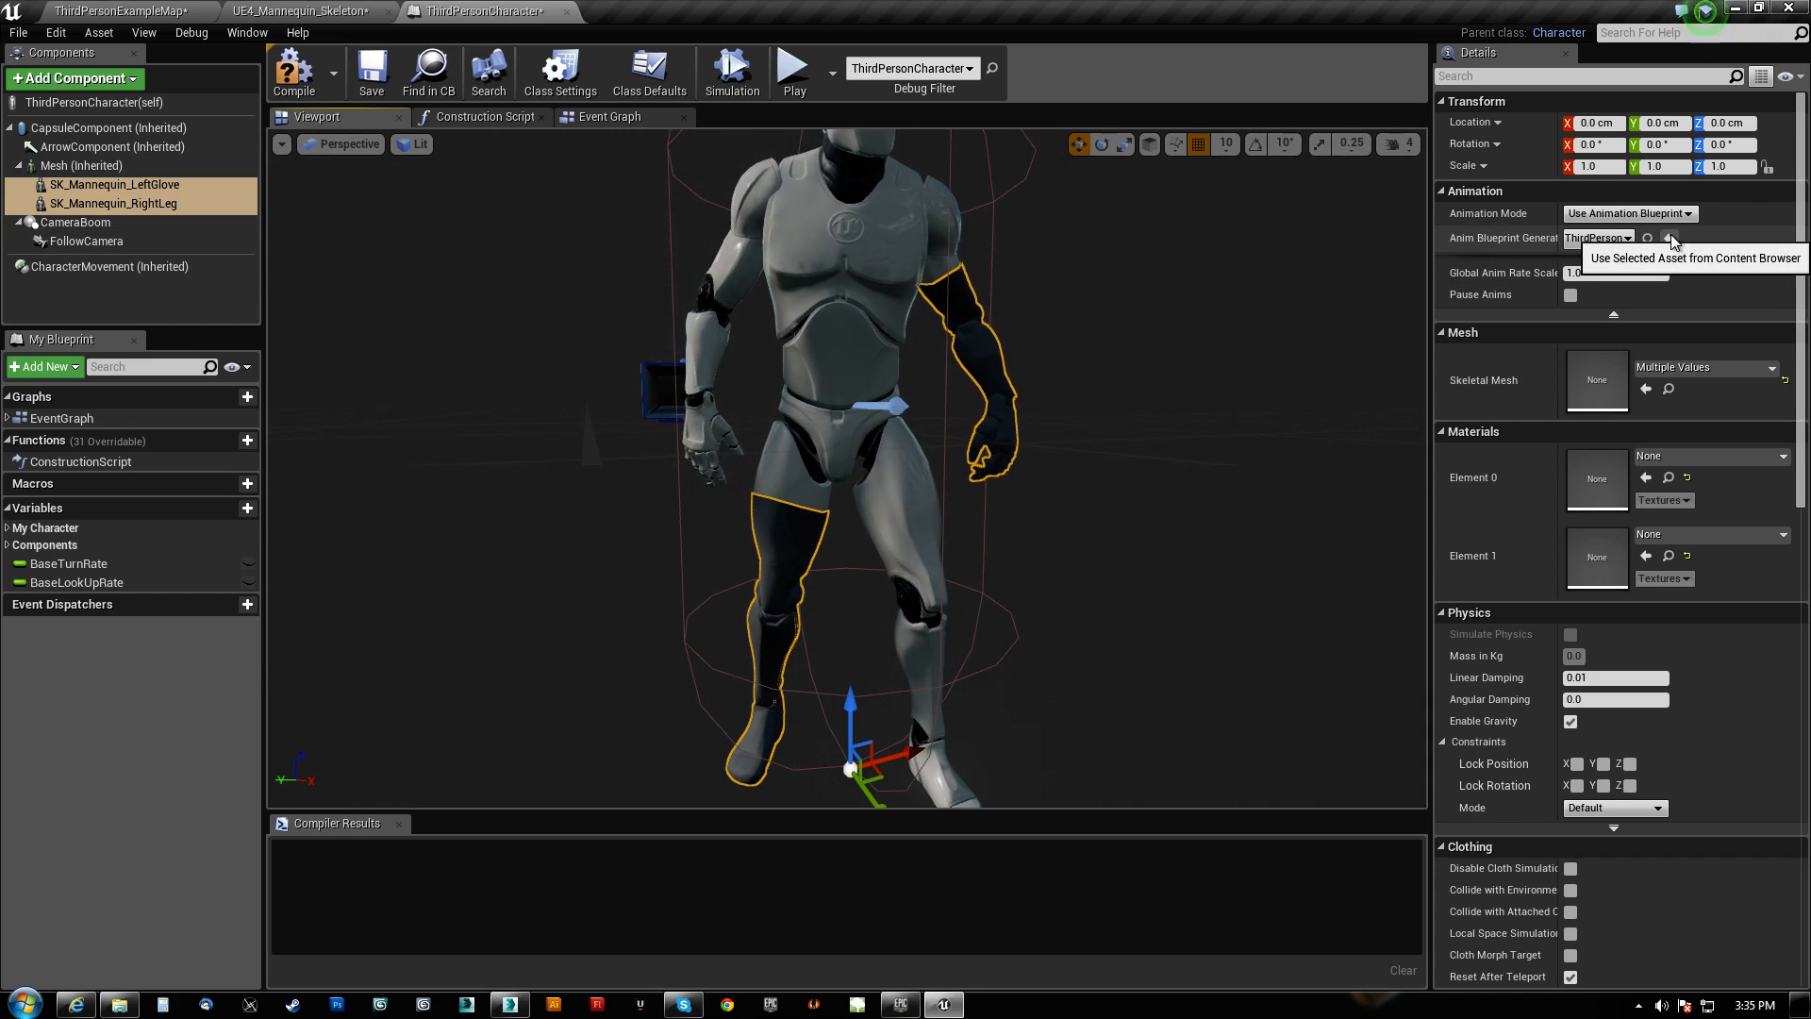
{"action": "left_click", "coordinate": [1670, 238]}
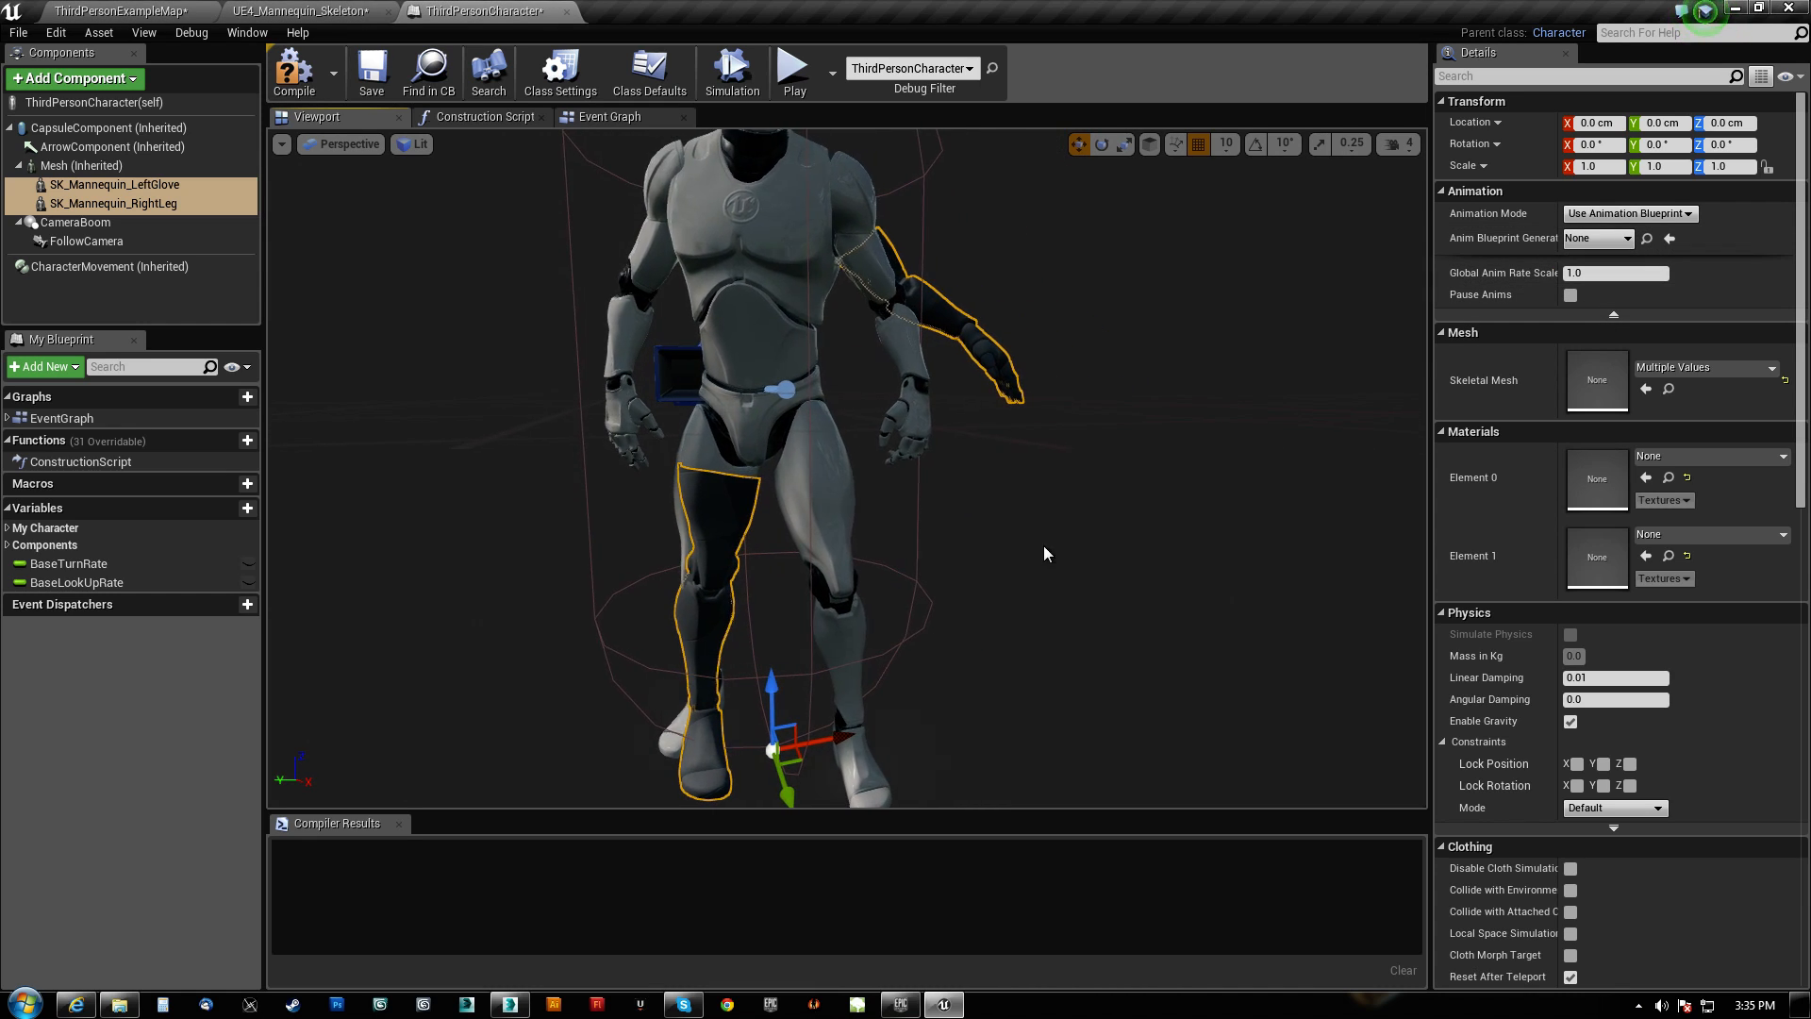
Place Mesh, RightLeg and LeftGlove references and wire Mesh into Set Master Pose Component's master input.
{"action": "left_click", "coordinate": [610, 117]}
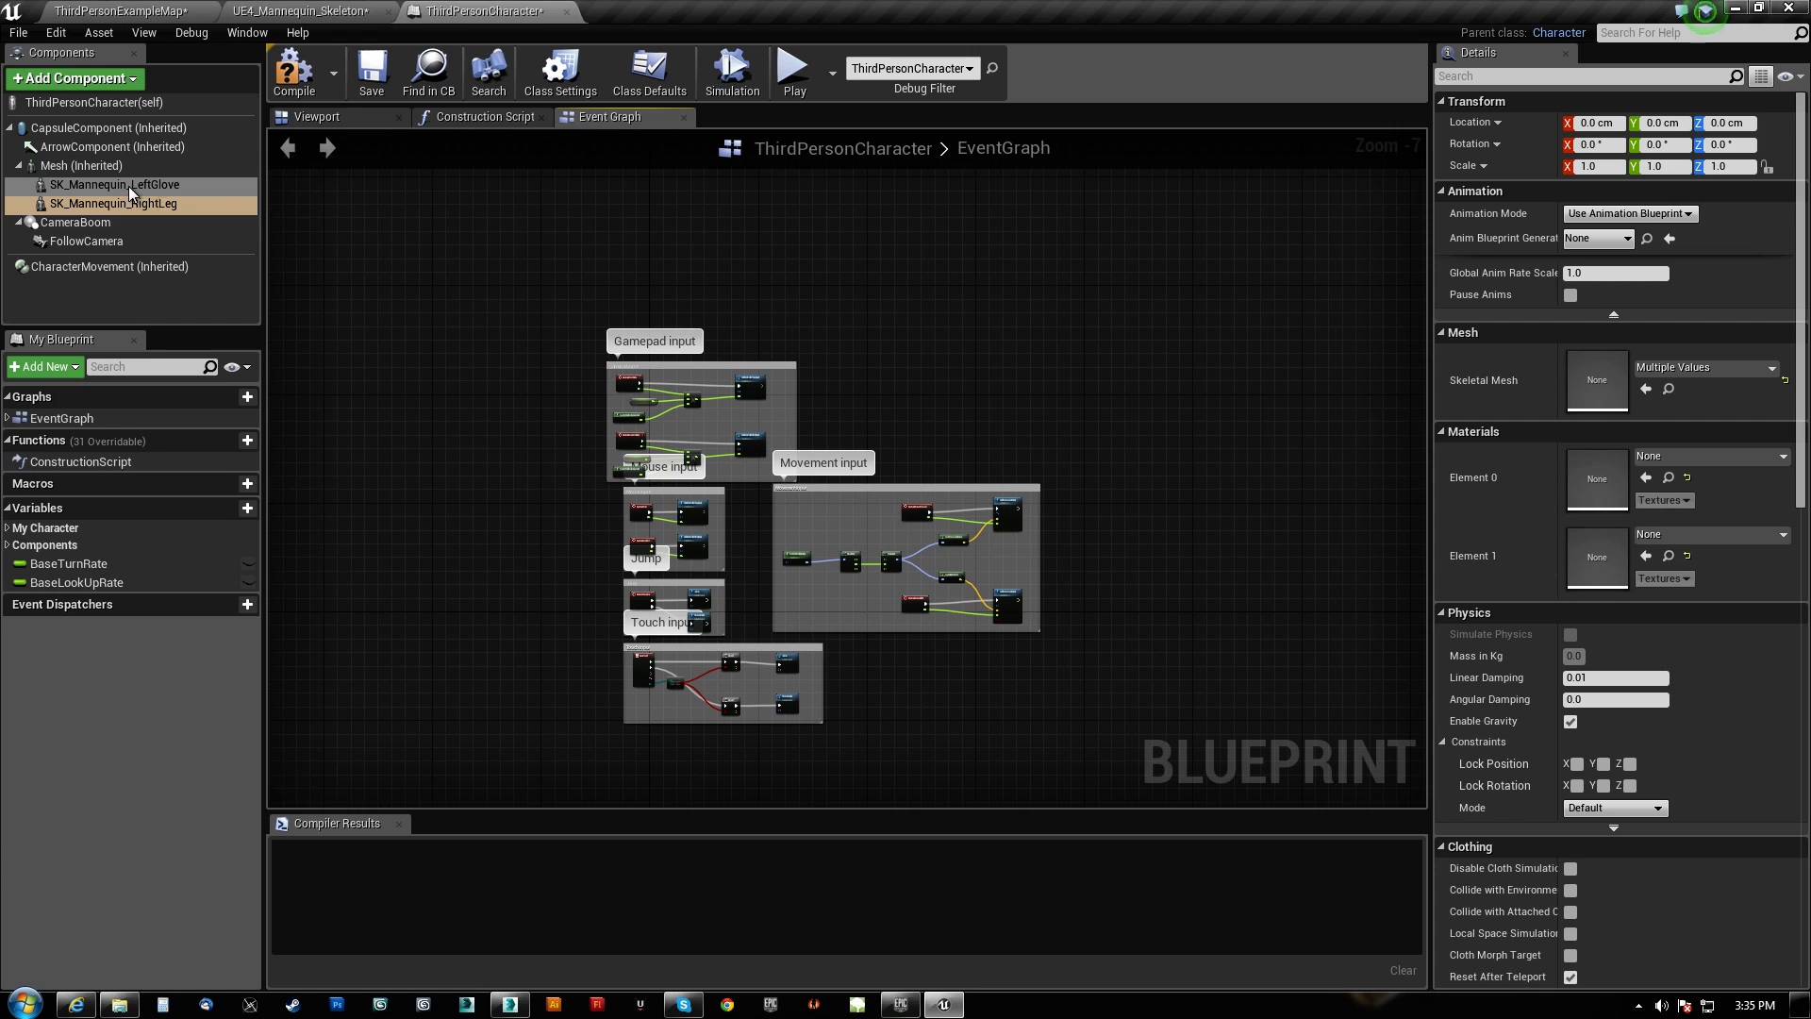
{"action": "left_click", "coordinate": [113, 202]}
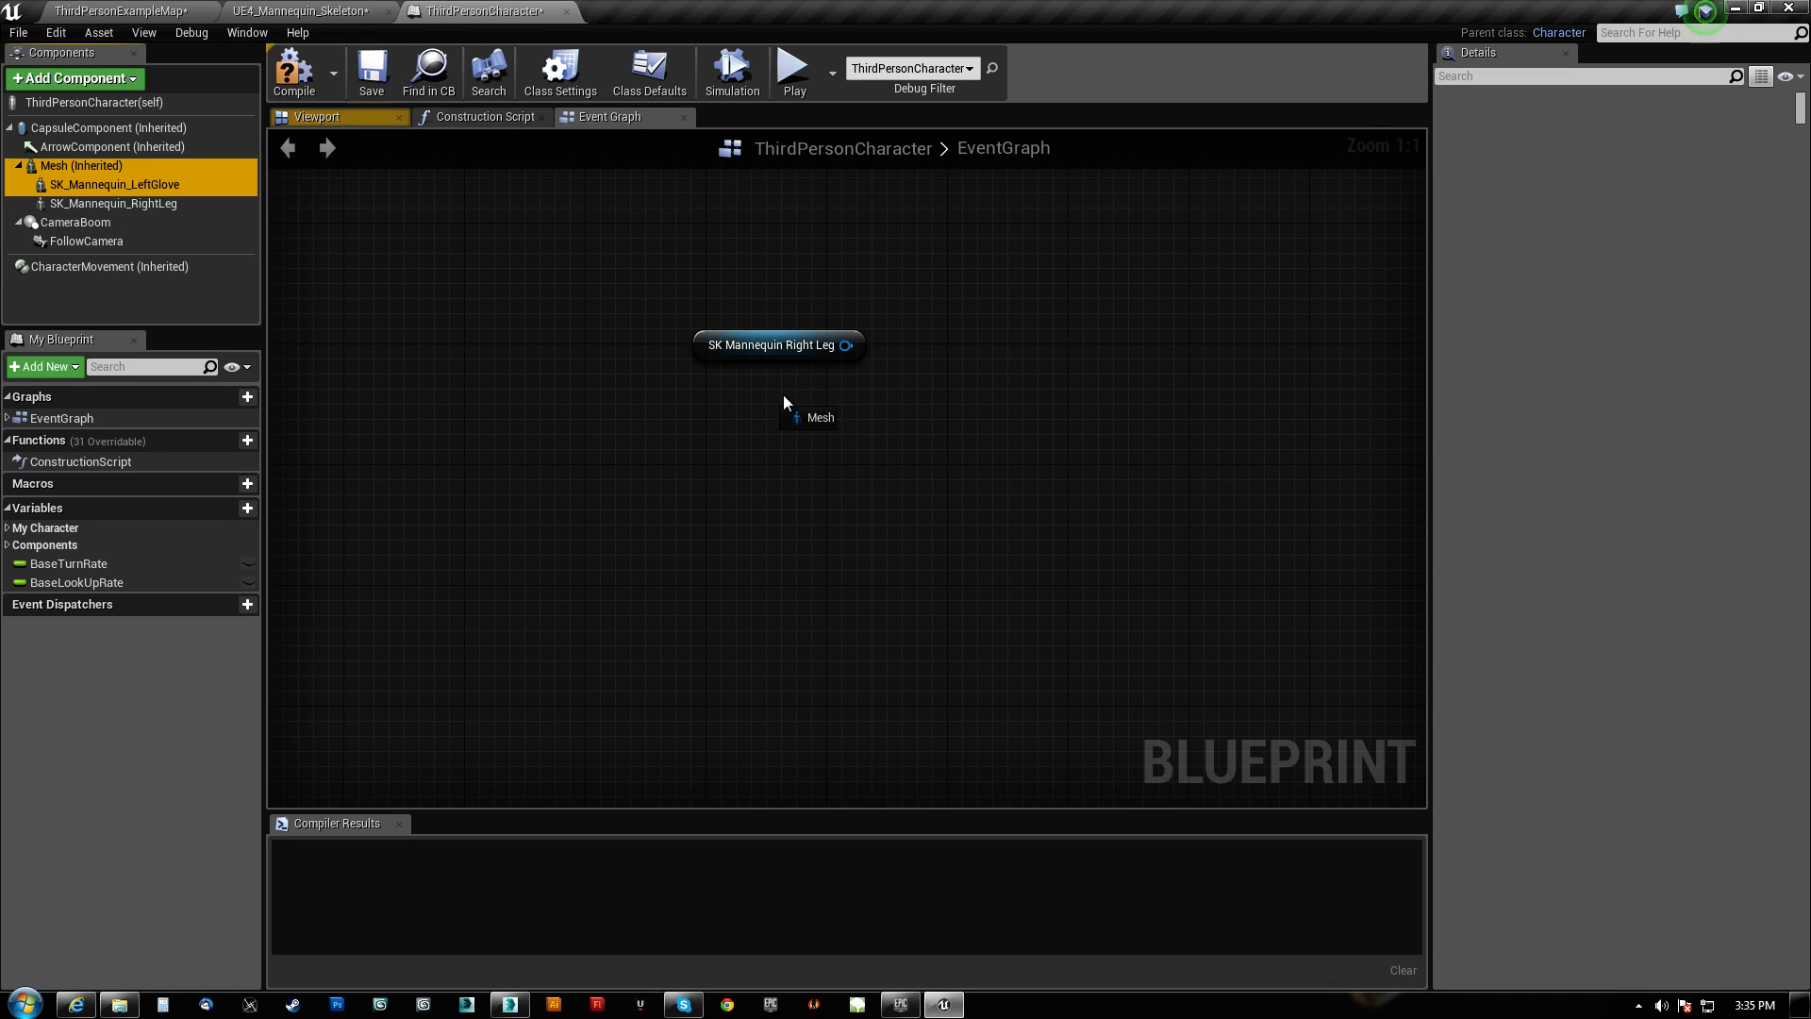
{"action": "left_click", "coordinate": [821, 417]}
{"action": "type", "text": "set master"}
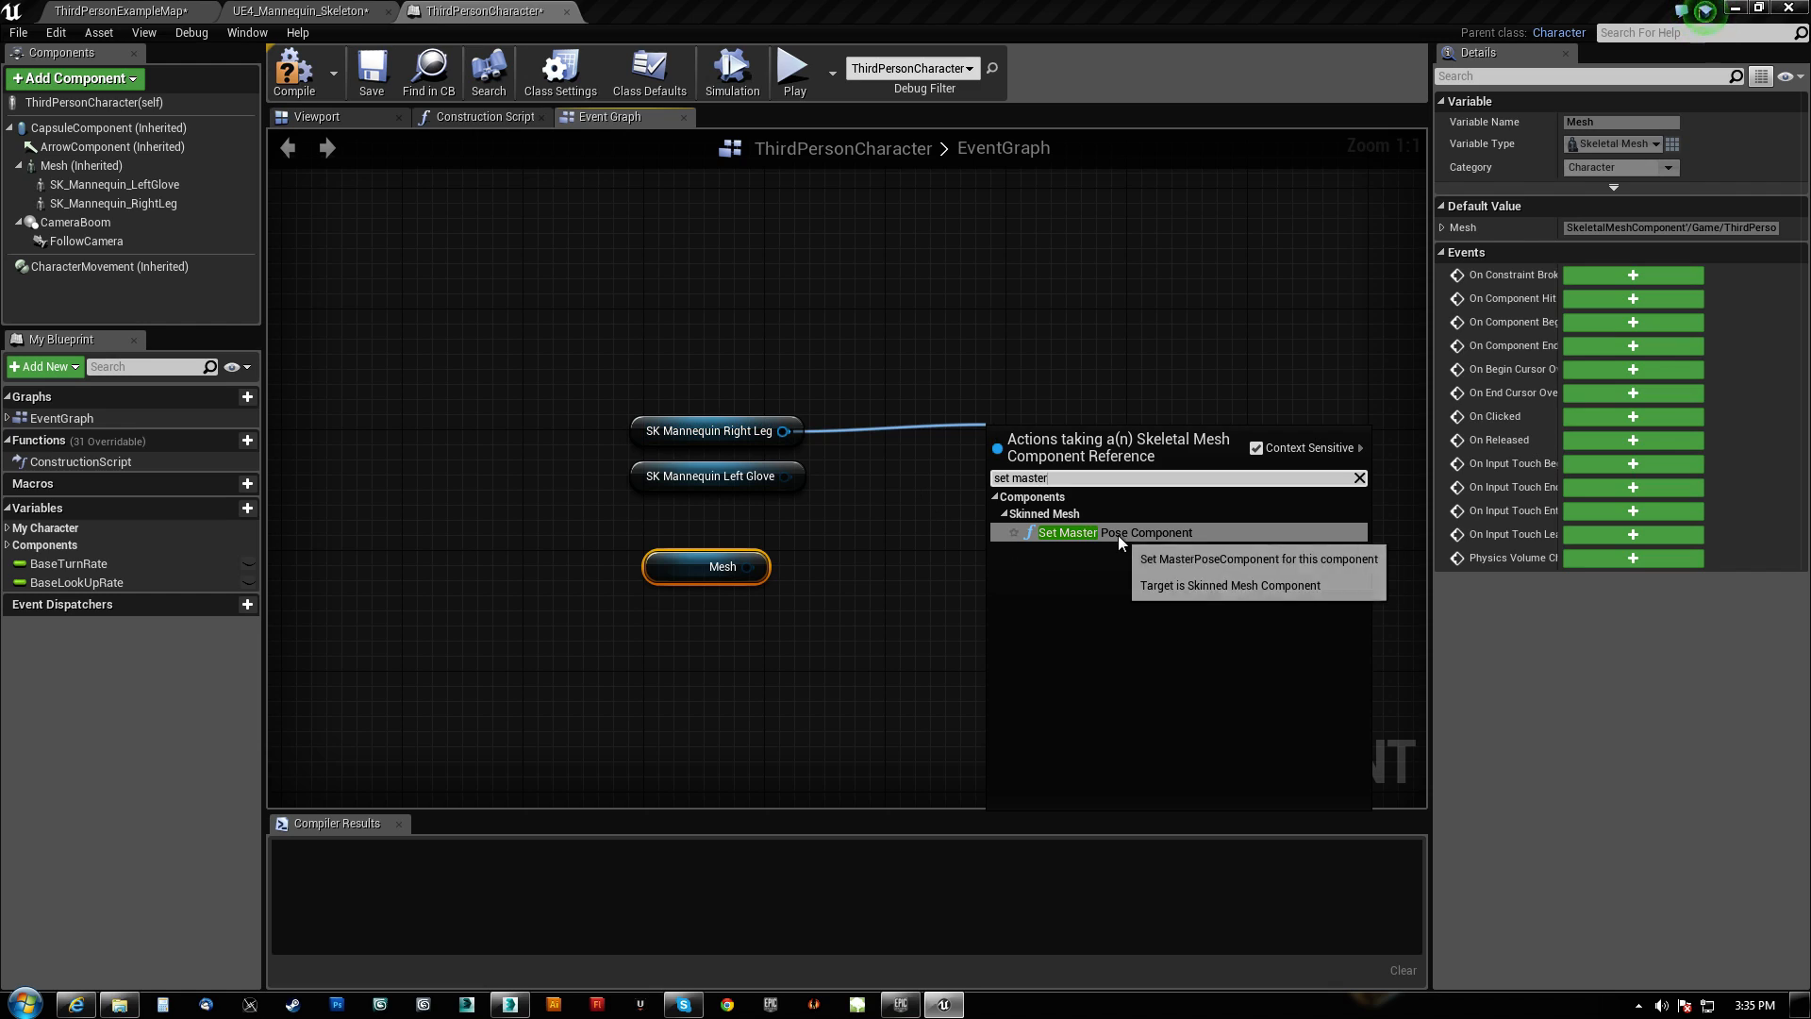
{"action": "left_click", "coordinate": [1068, 532]}
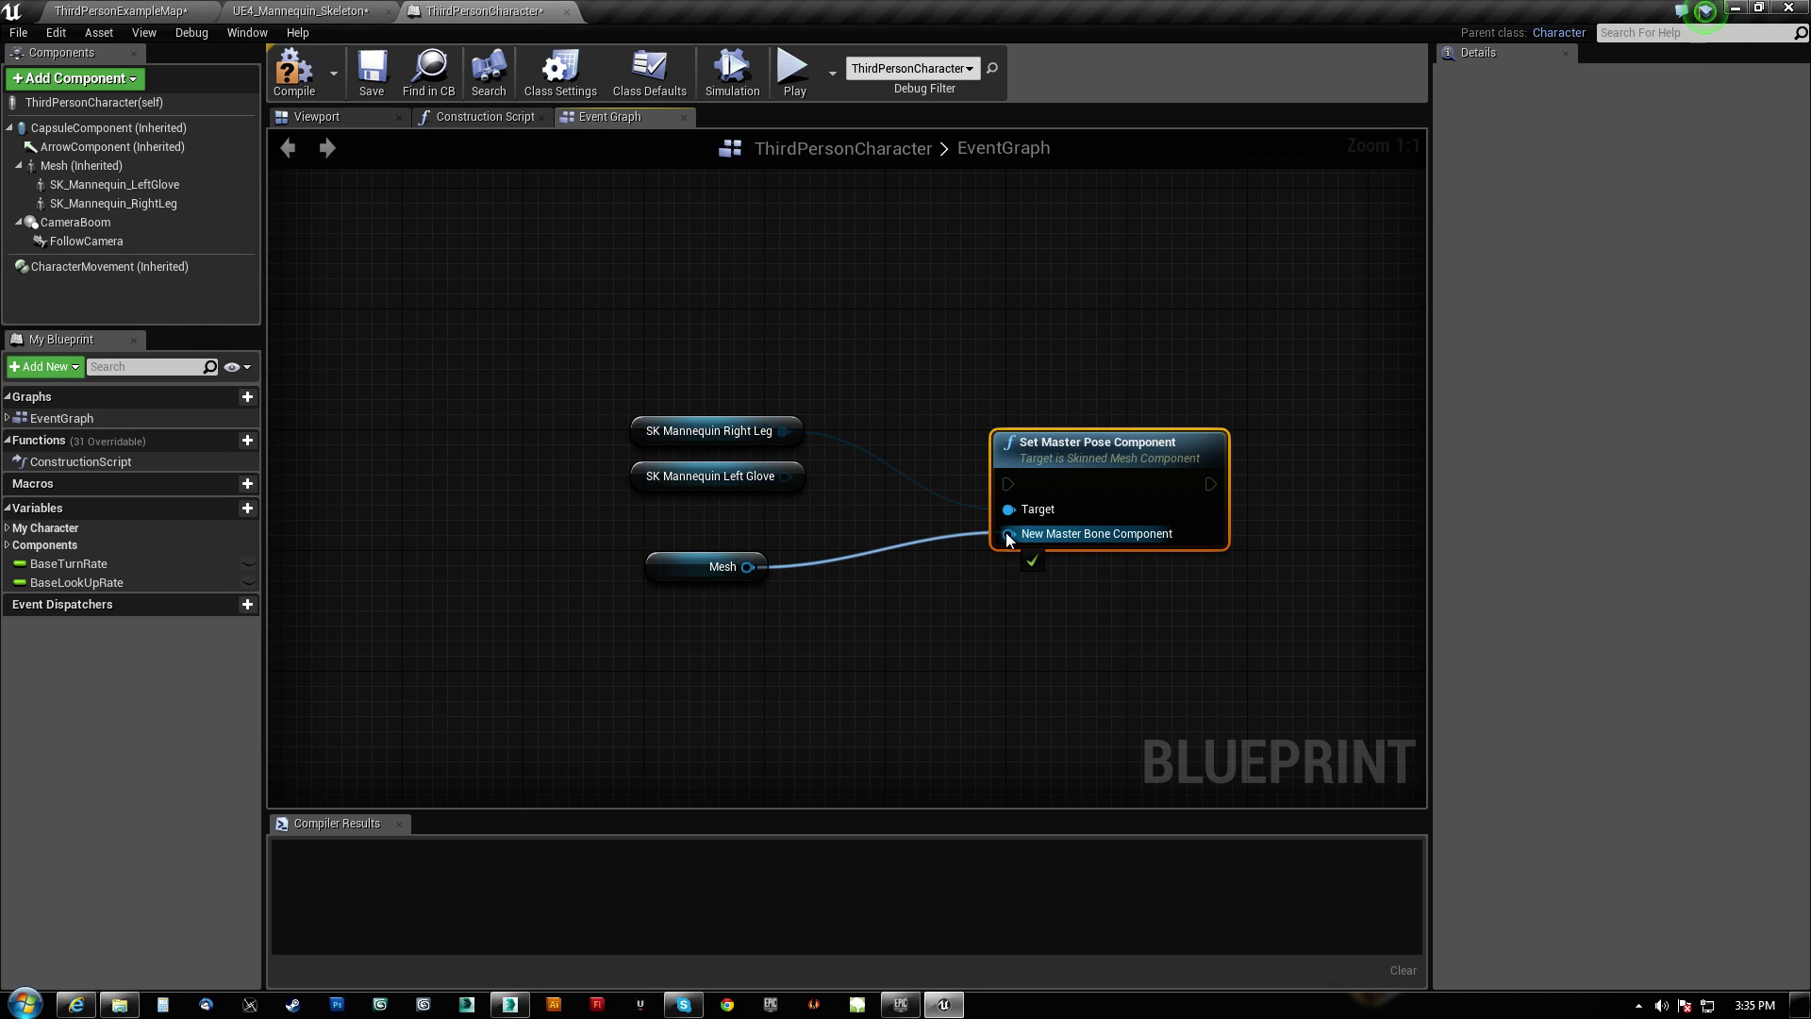
{"action": "left_click", "coordinate": [723, 566]}
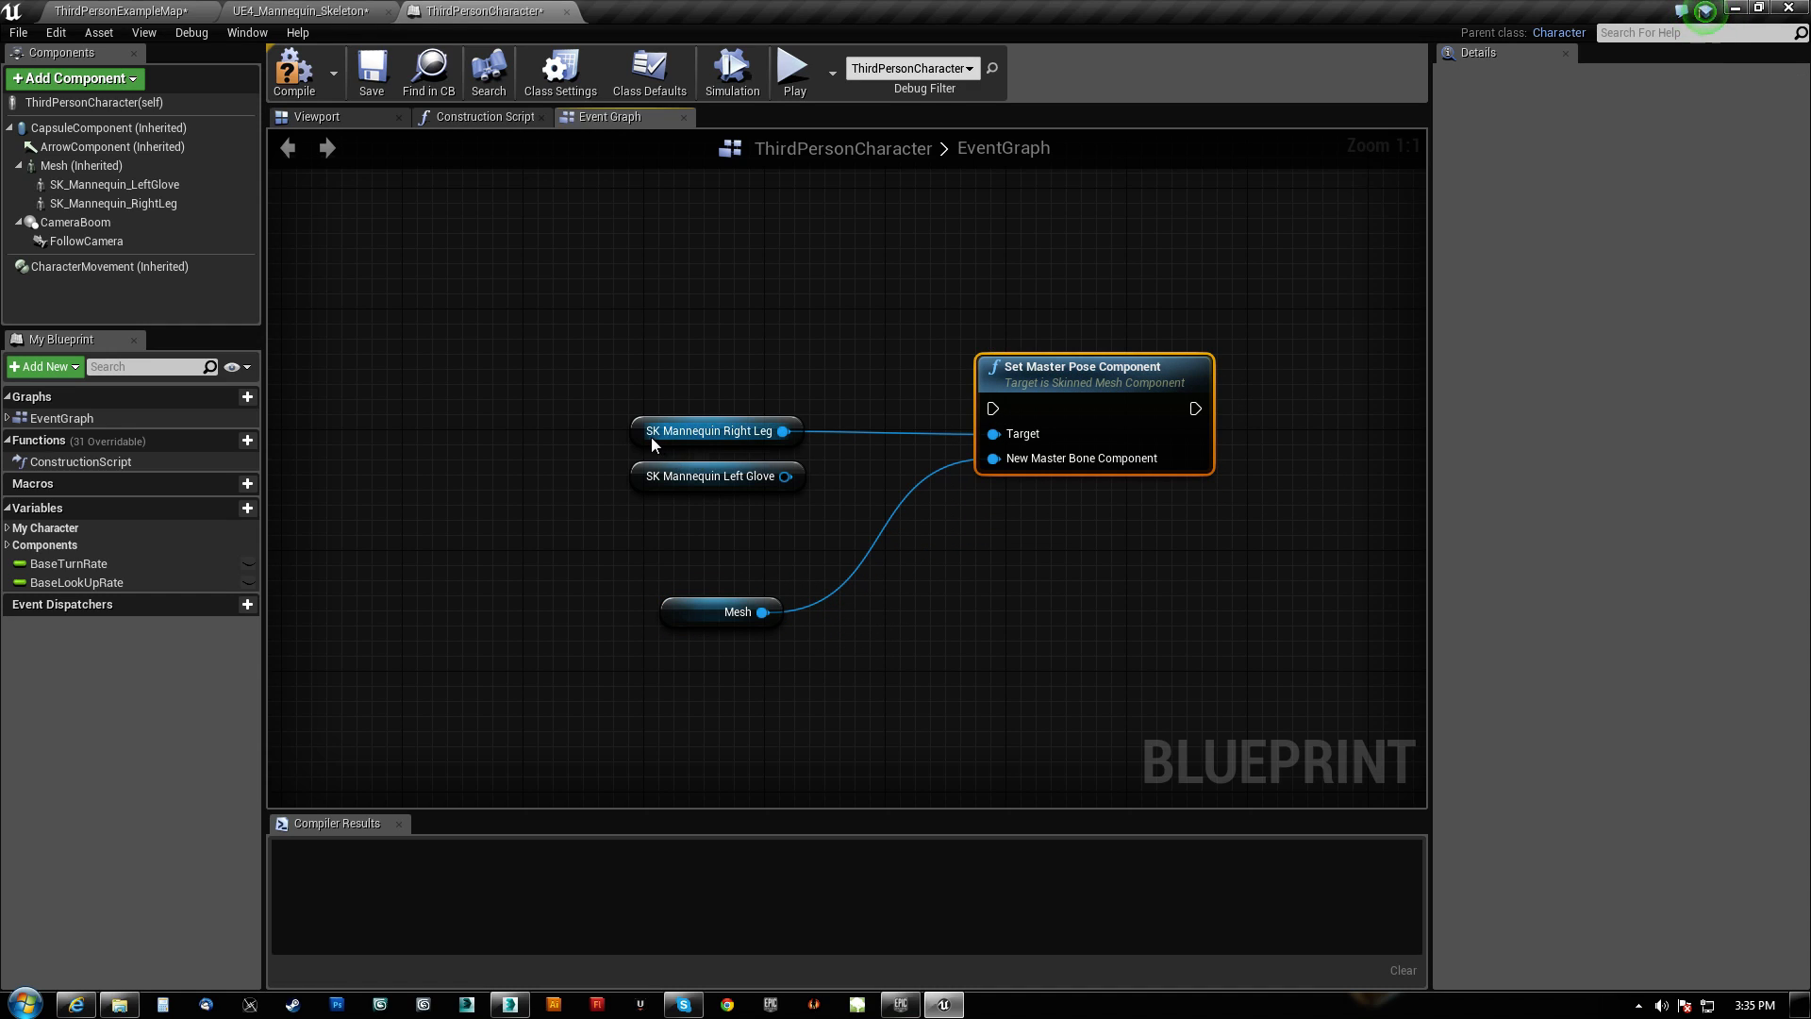
{"action": "left_click", "coordinate": [711, 415]}
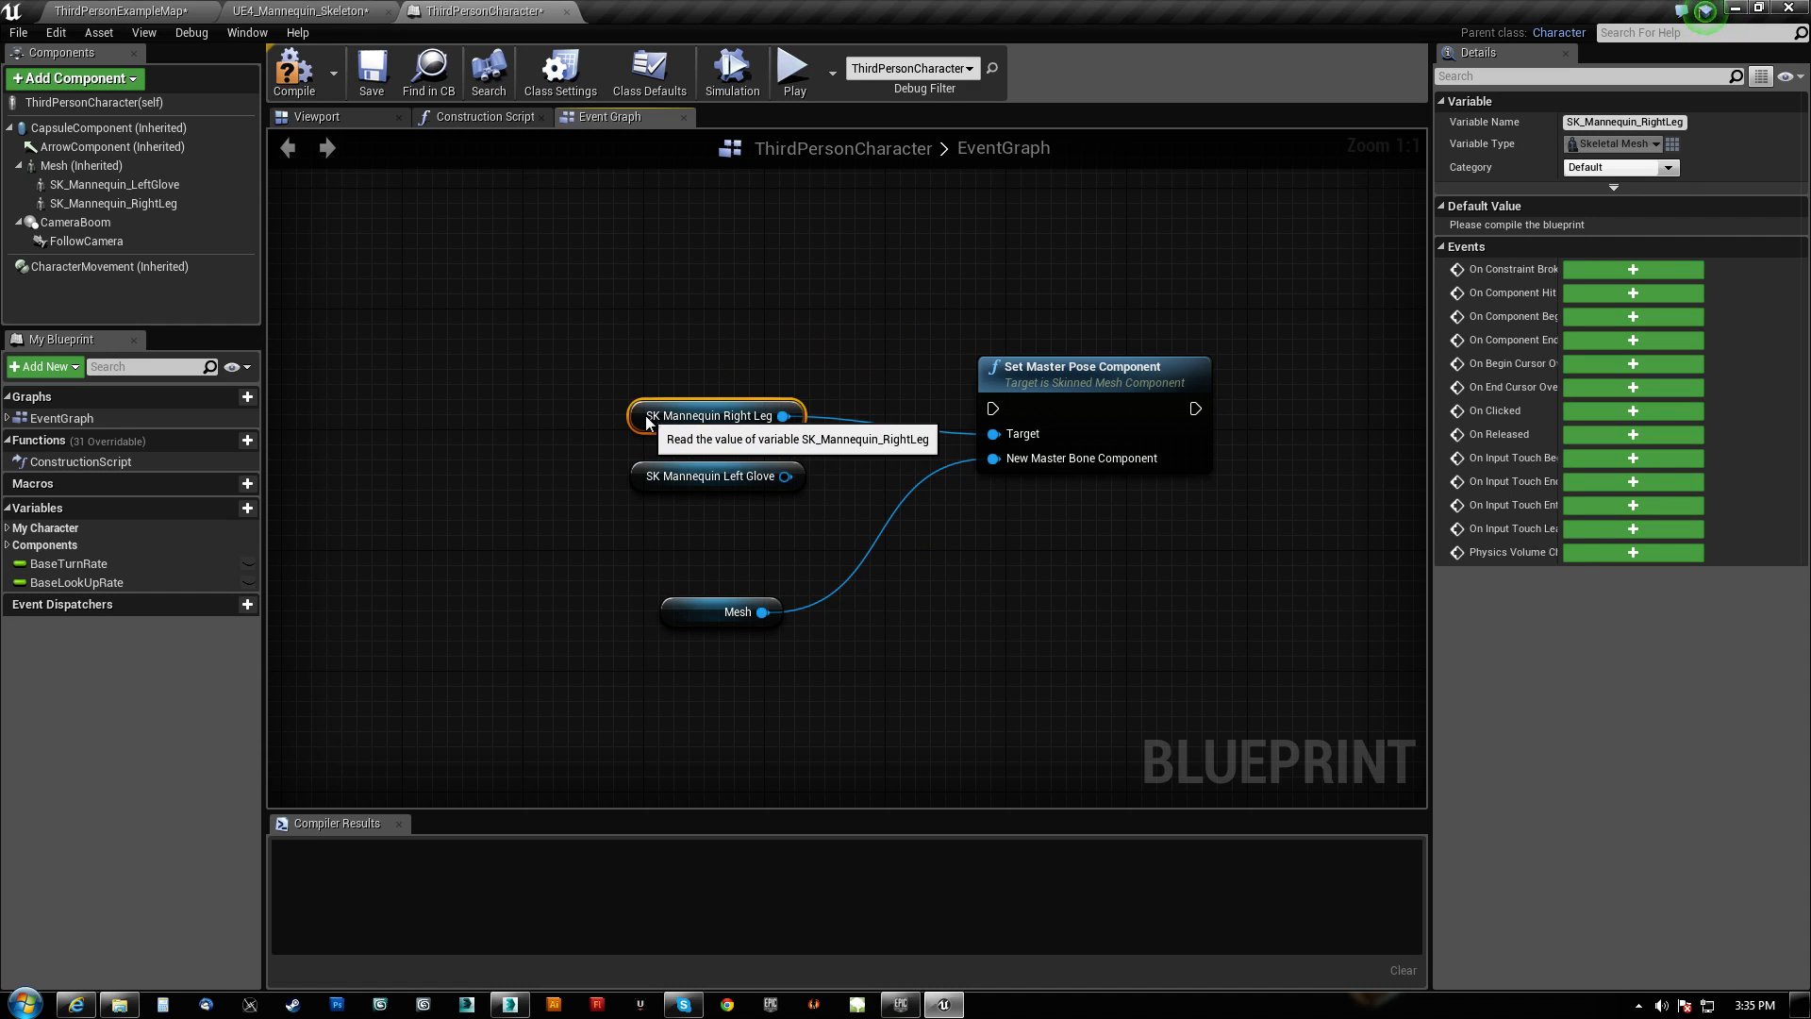
{"action": "mouse_move", "coordinate": [791, 476]}
{"action": "type", "text": "beginp"}
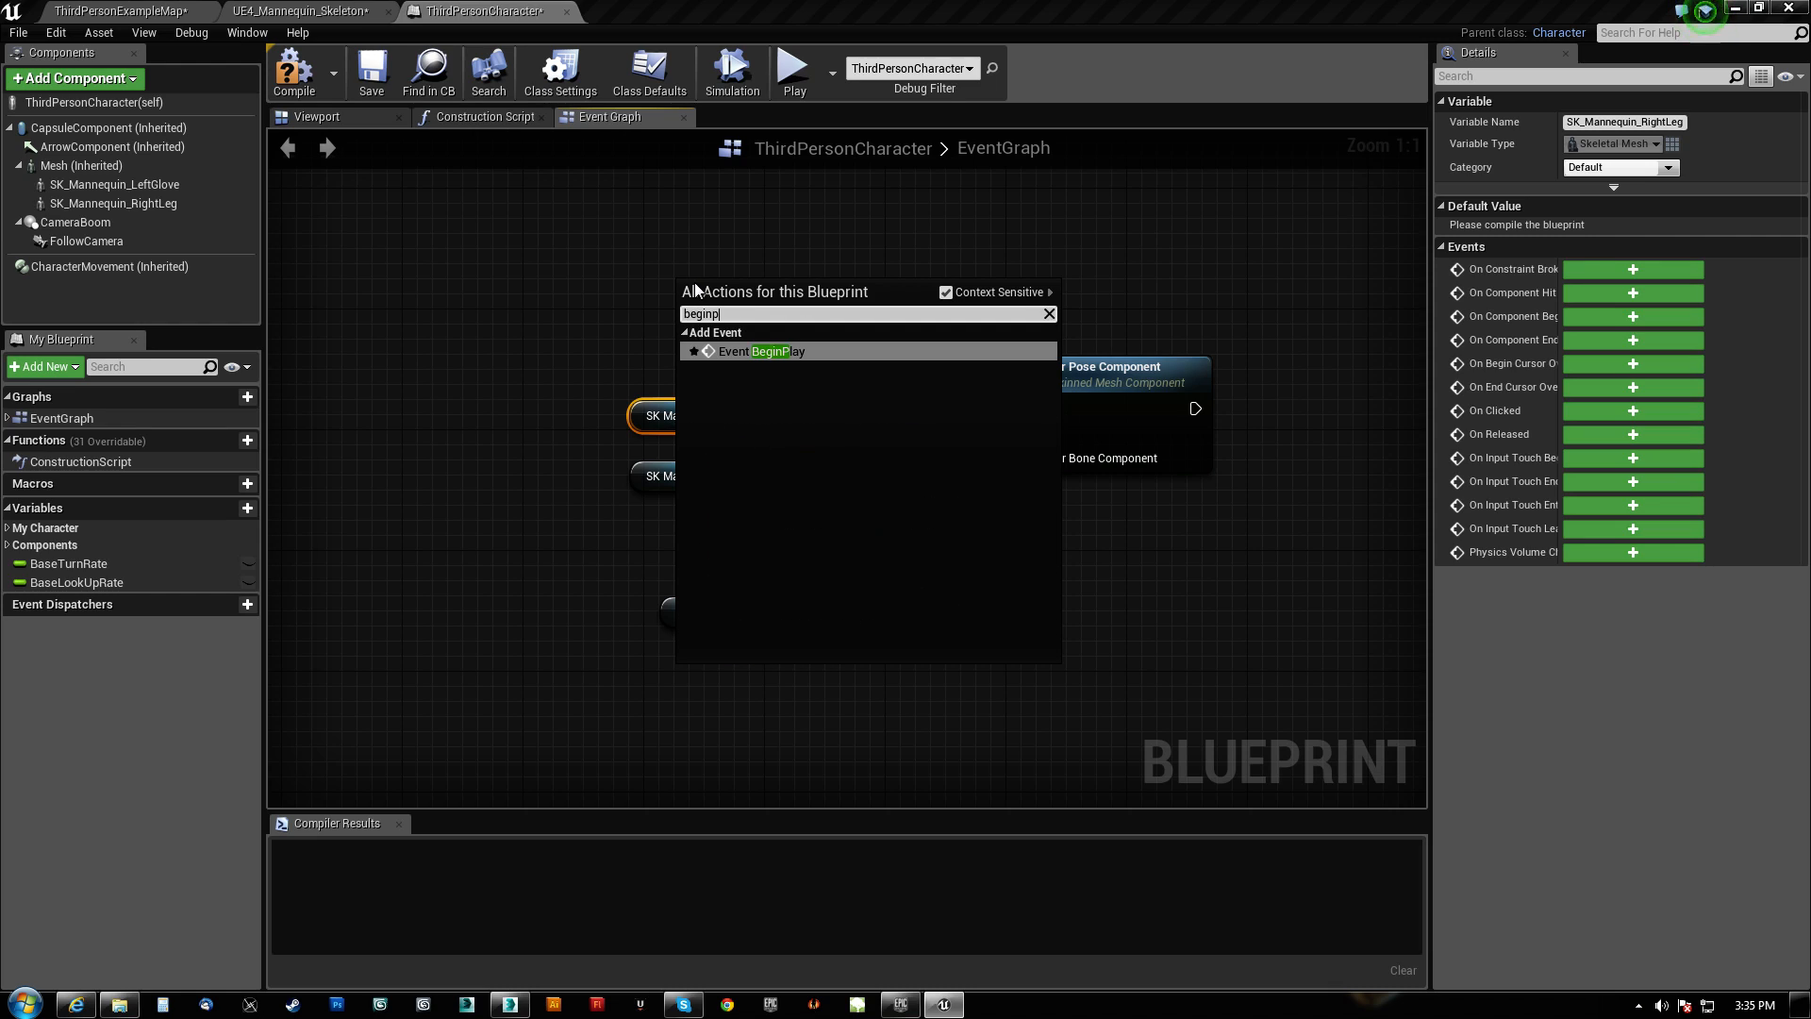
Add the Event BeginPlay node to drive Set Master Pose Component.
{"action": "left_click", "coordinate": [762, 351]}
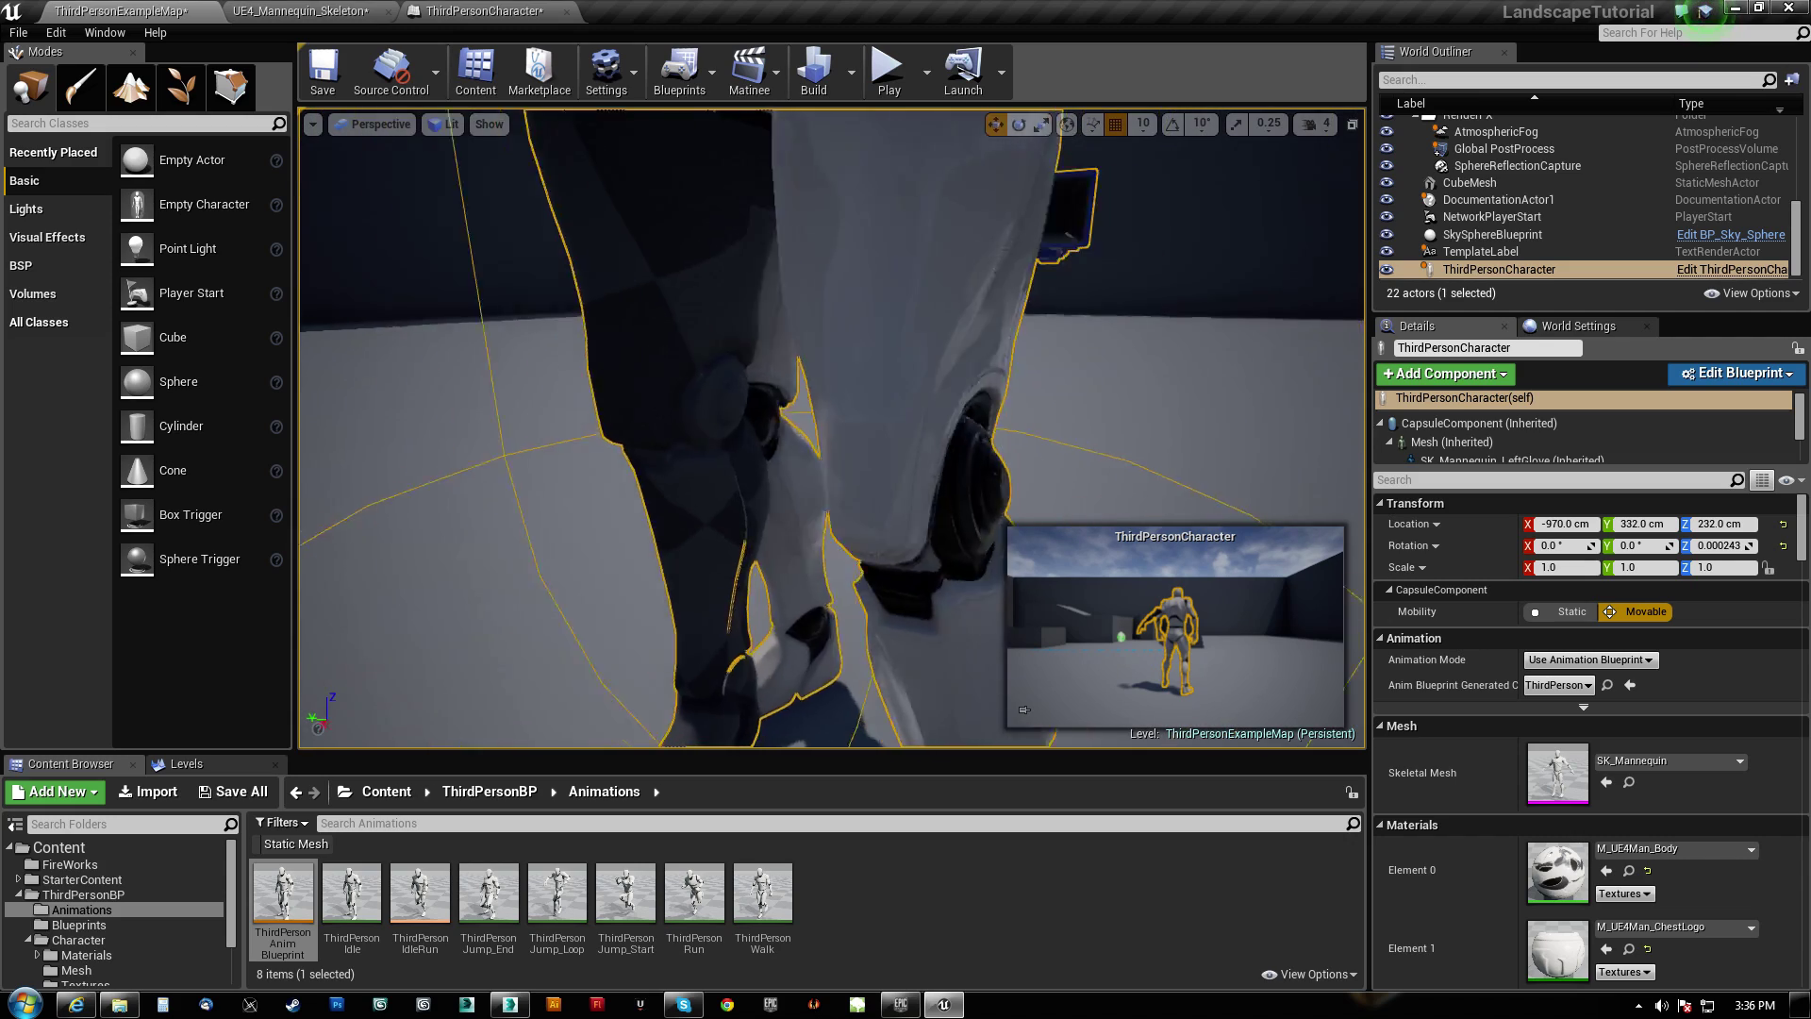
Start a play session of the example map to test the mannequin's animation.
{"action": "left_click", "coordinate": [885, 71]}
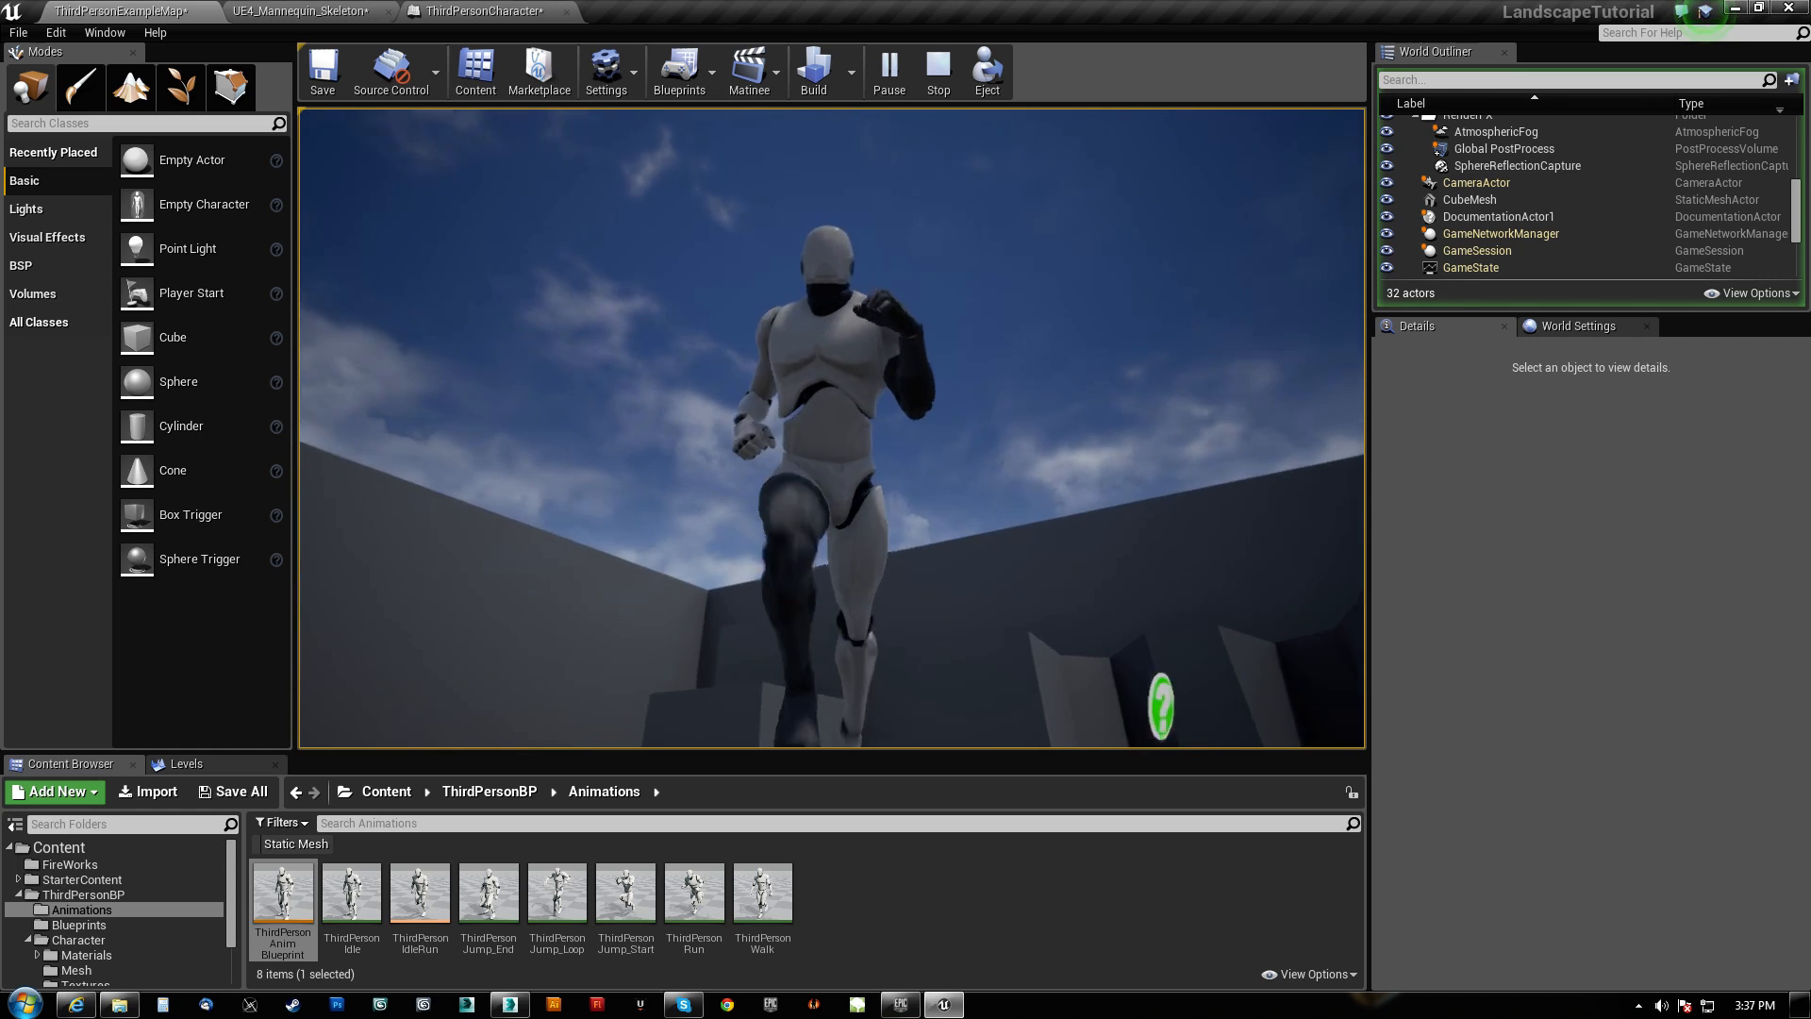
Switch to the ThirdPersonCharacter blueprint to inspect the compiled BeginPlay wiring.
{"action": "left_click", "coordinate": [479, 12]}
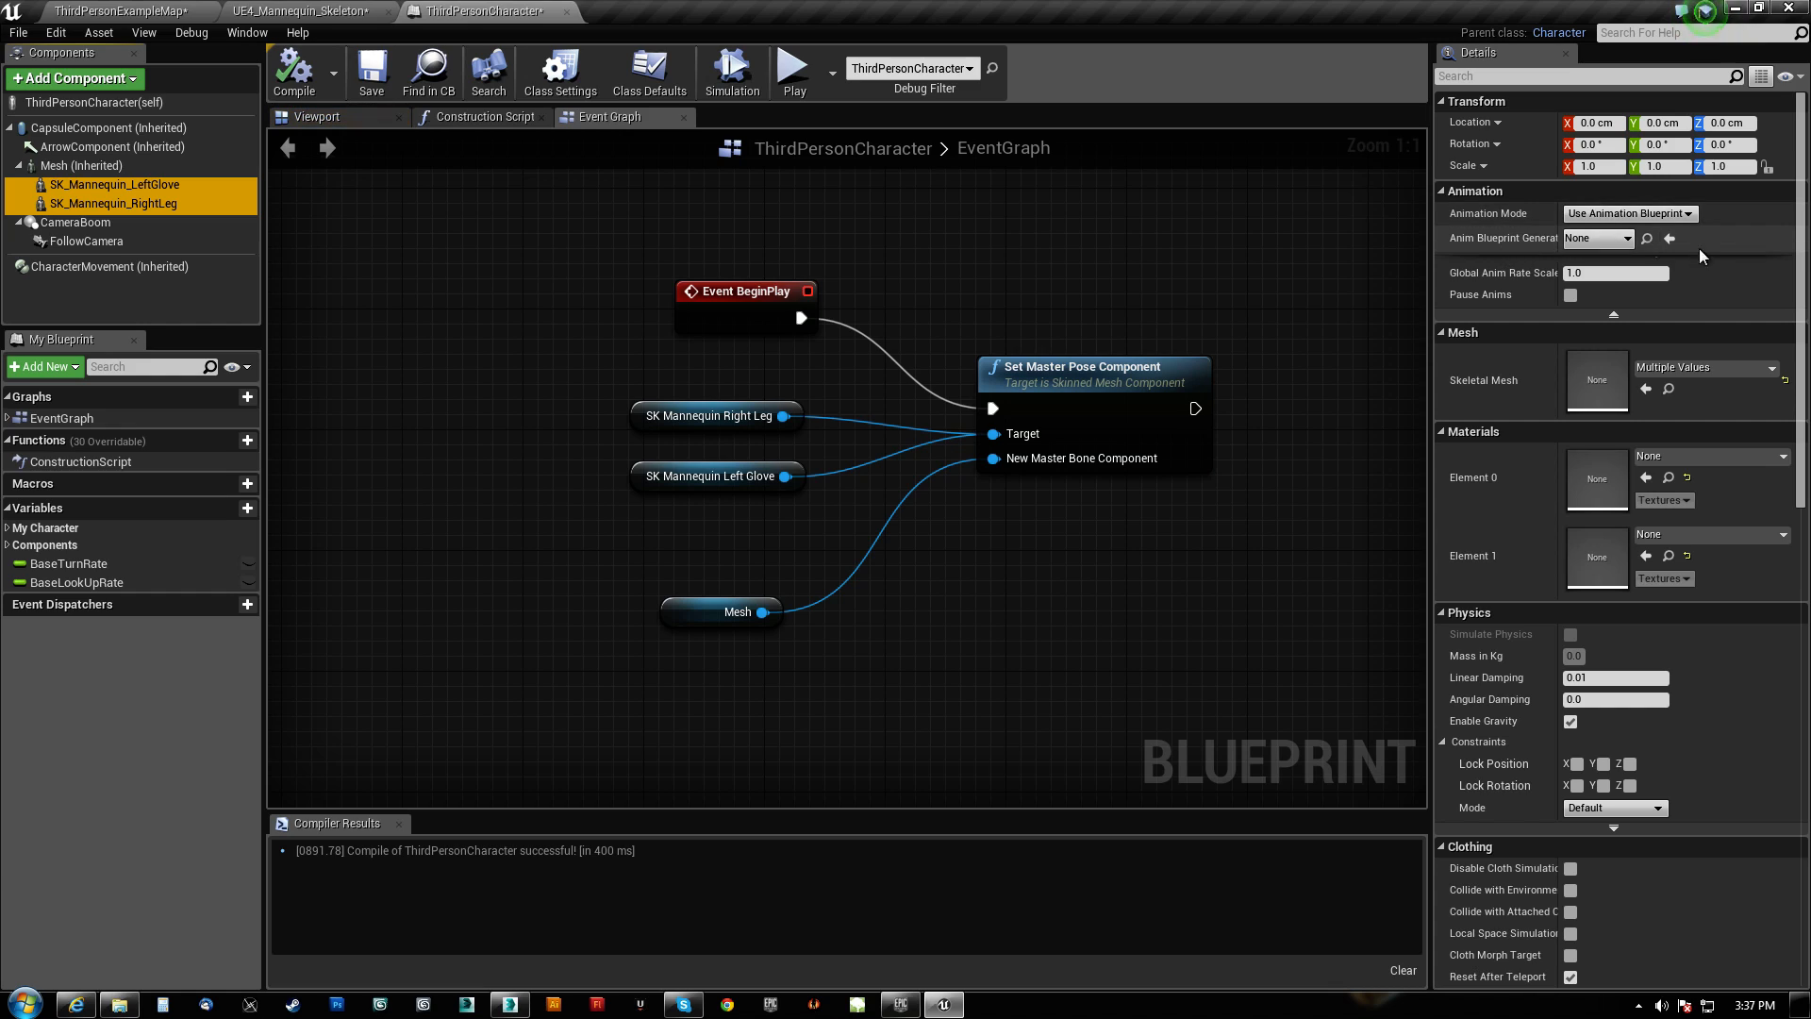
{"action": "mouse_move", "coordinate": [130, 219]}
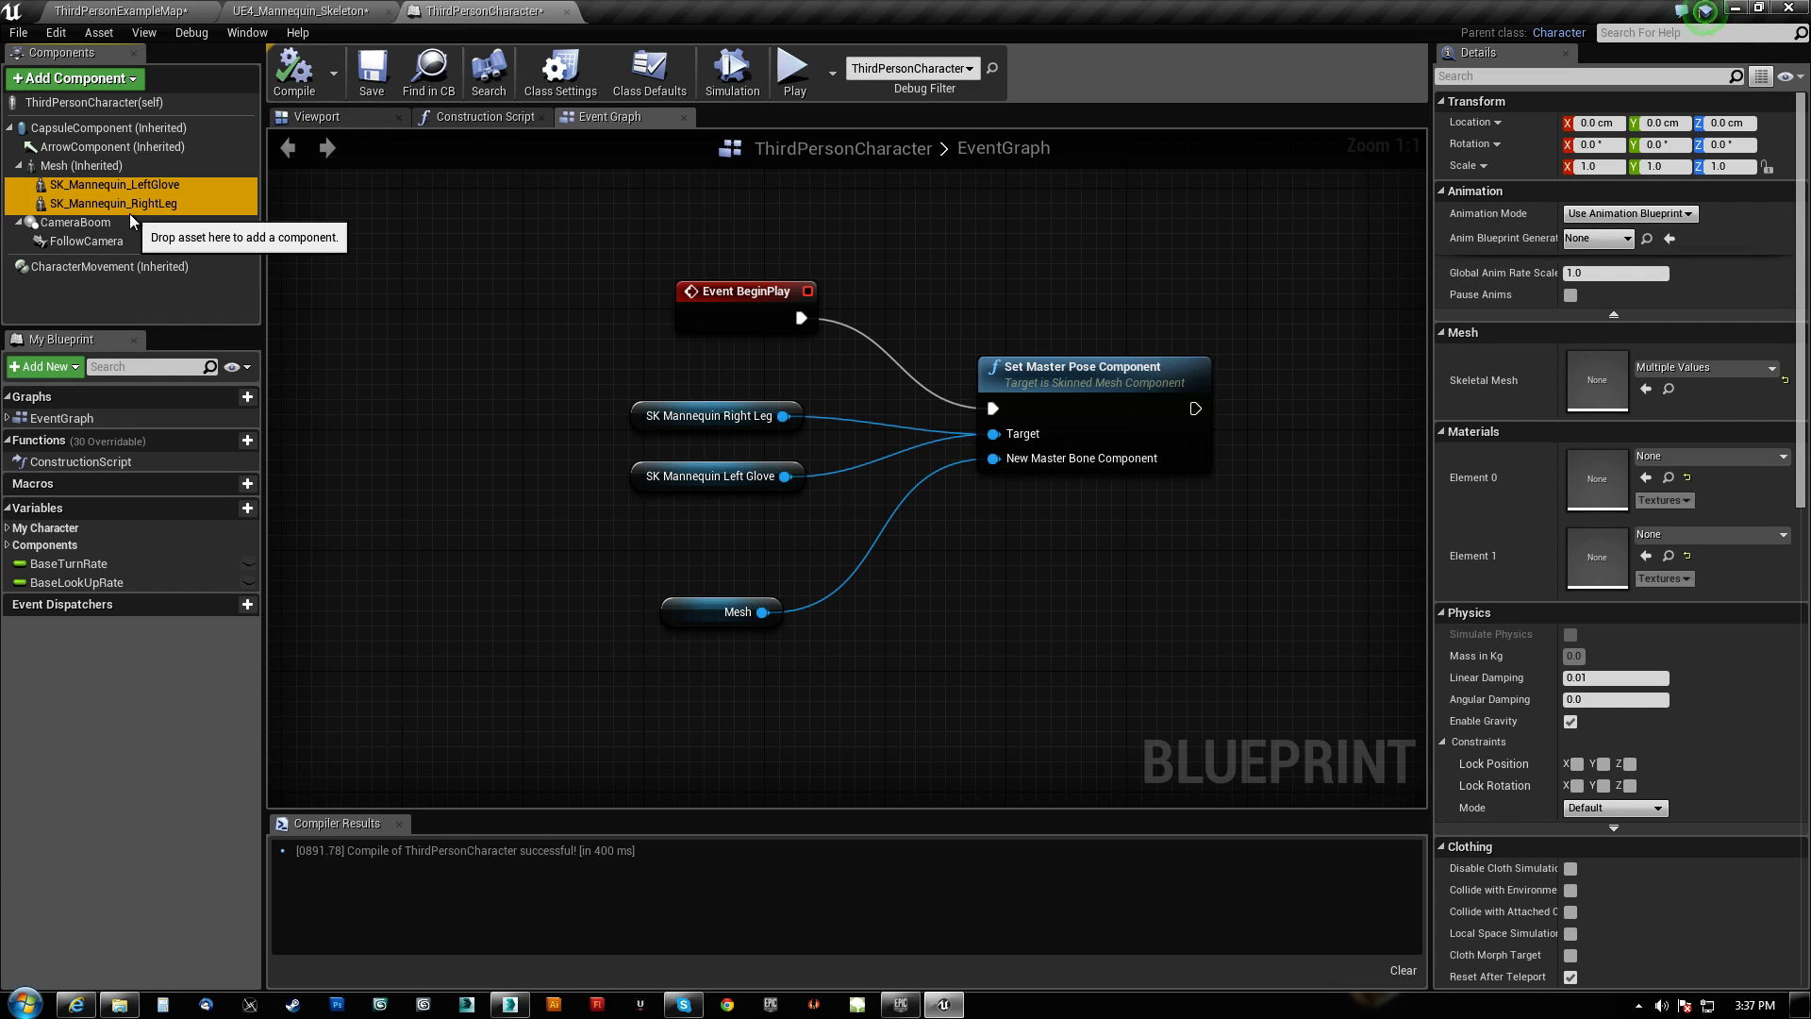
{"action": "mouse_move", "coordinate": [116, 185]}
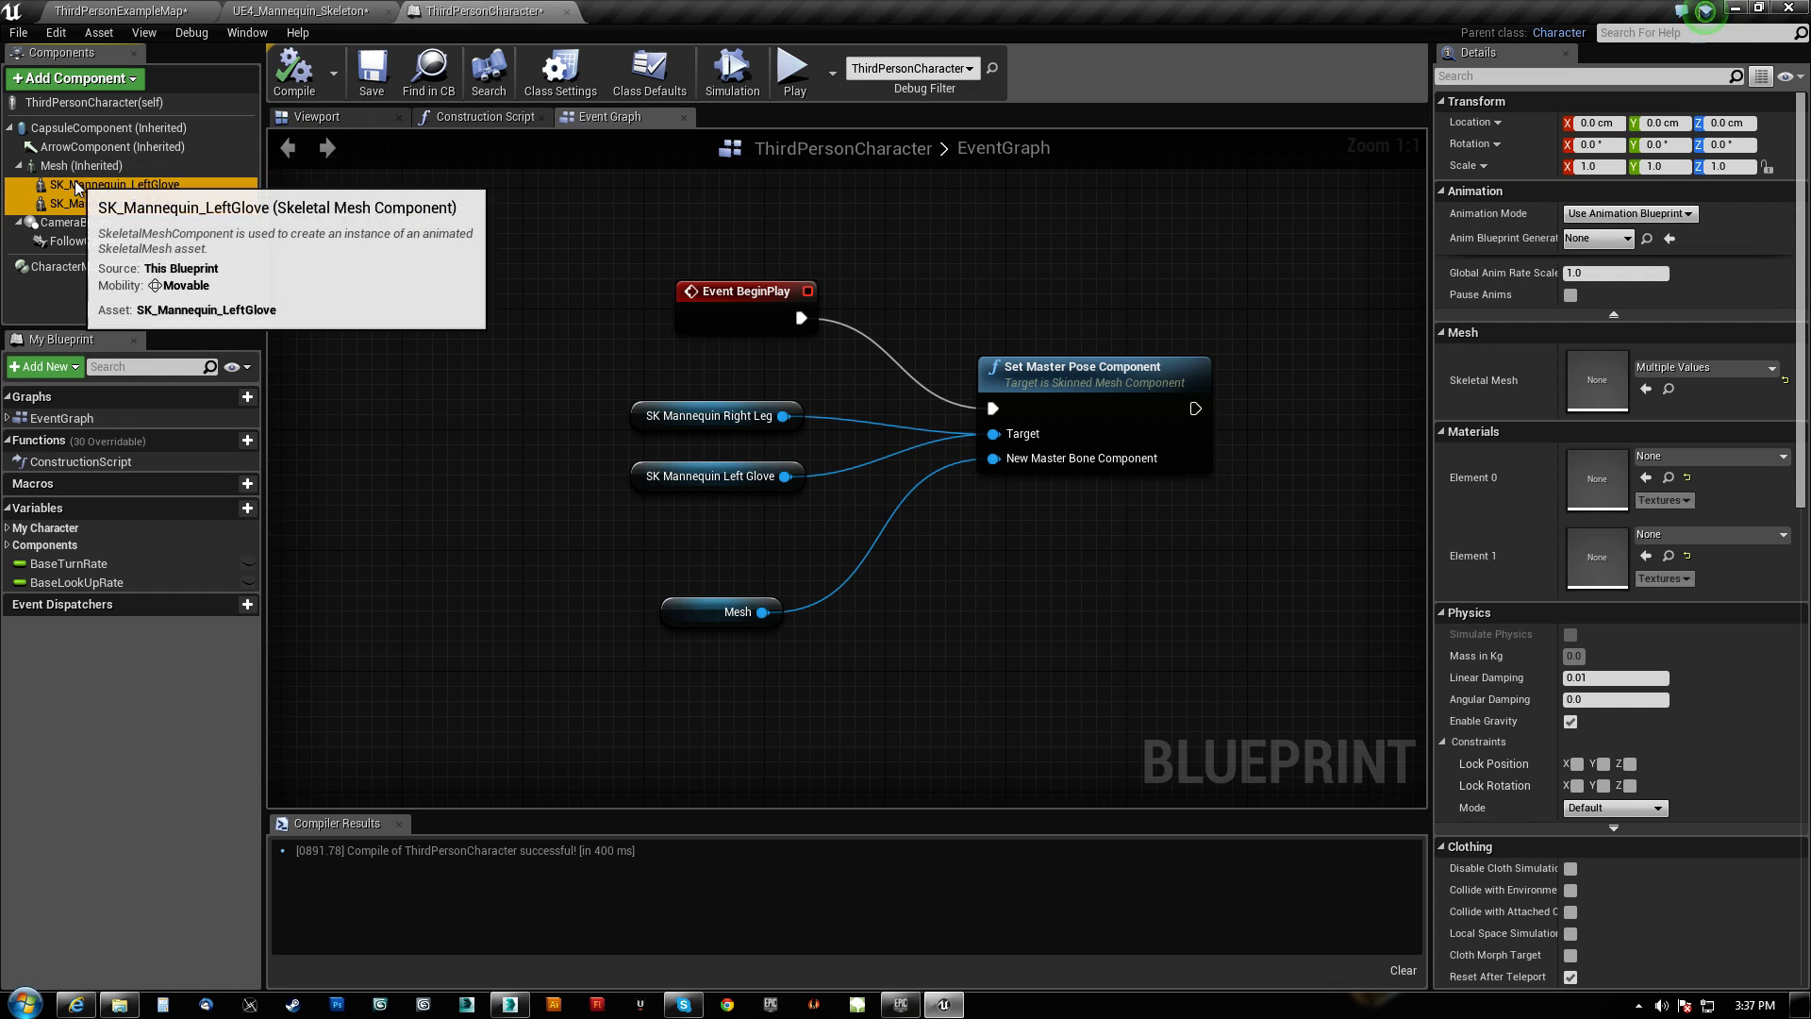
{"action": "mouse_move", "coordinate": [747, 290]}
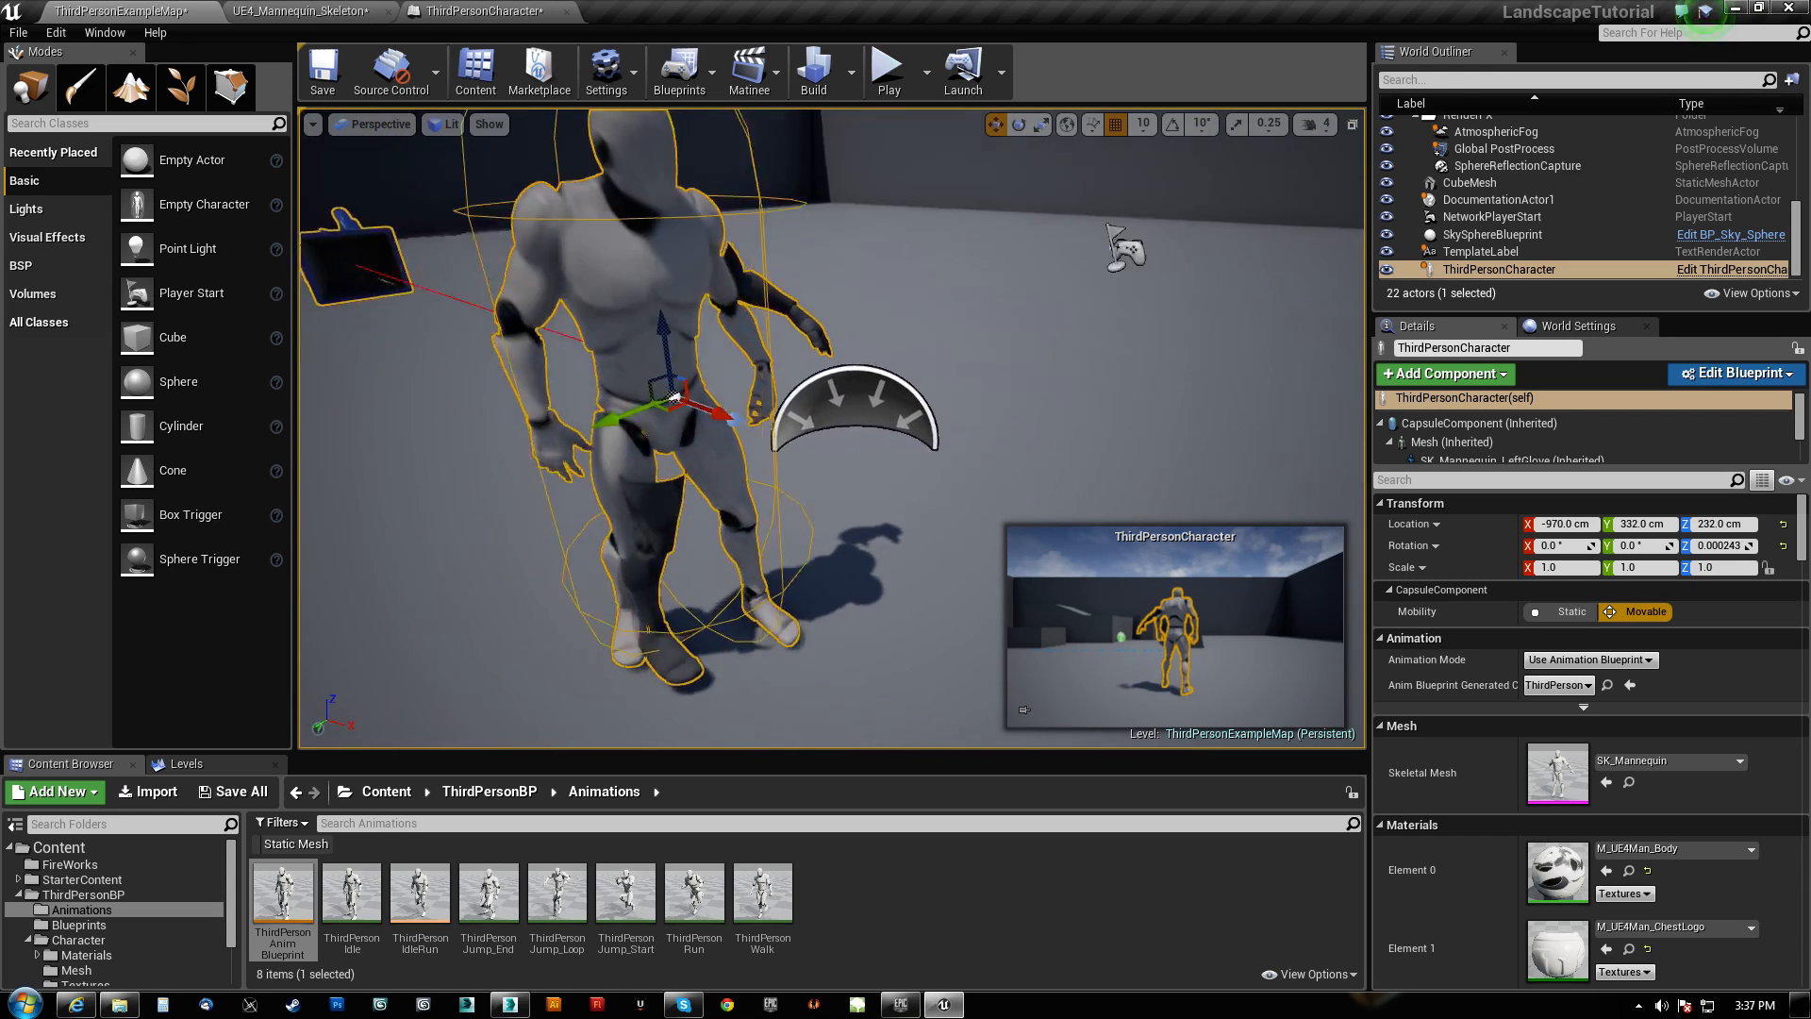
{"action": "left_click", "coordinate": [888, 66]}
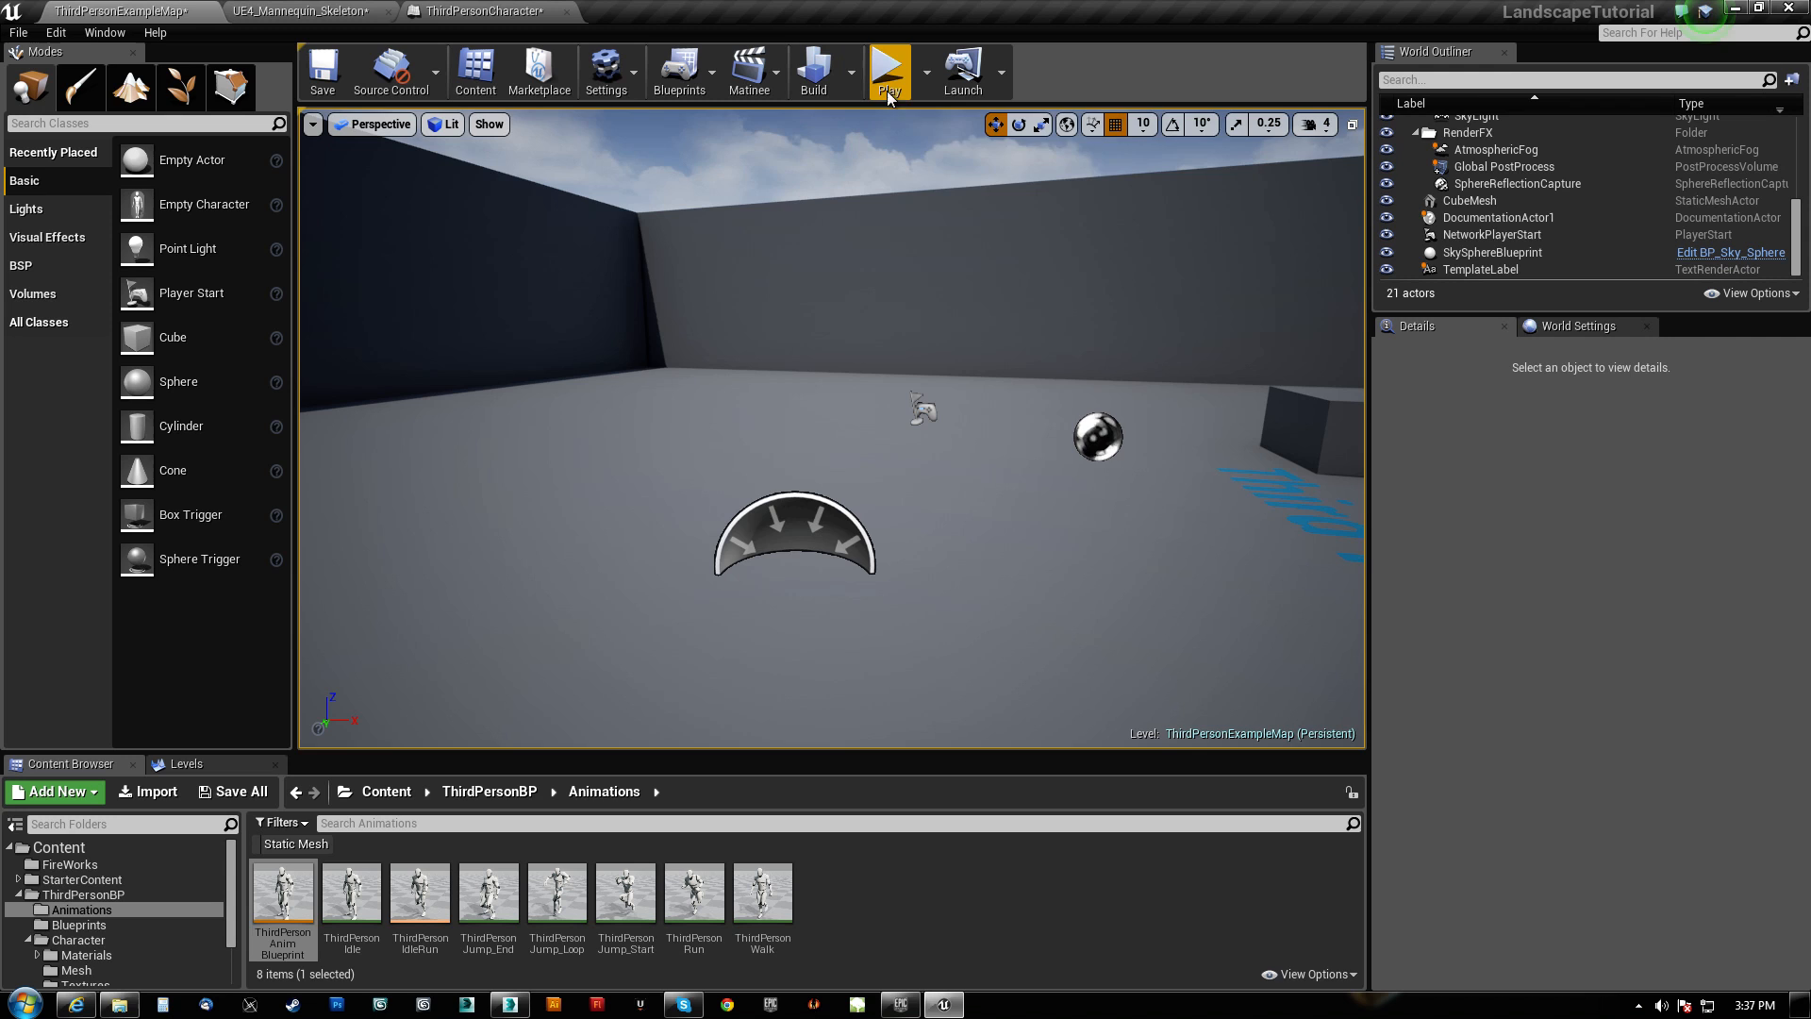
{"action": "left_click", "coordinate": [888, 69]}
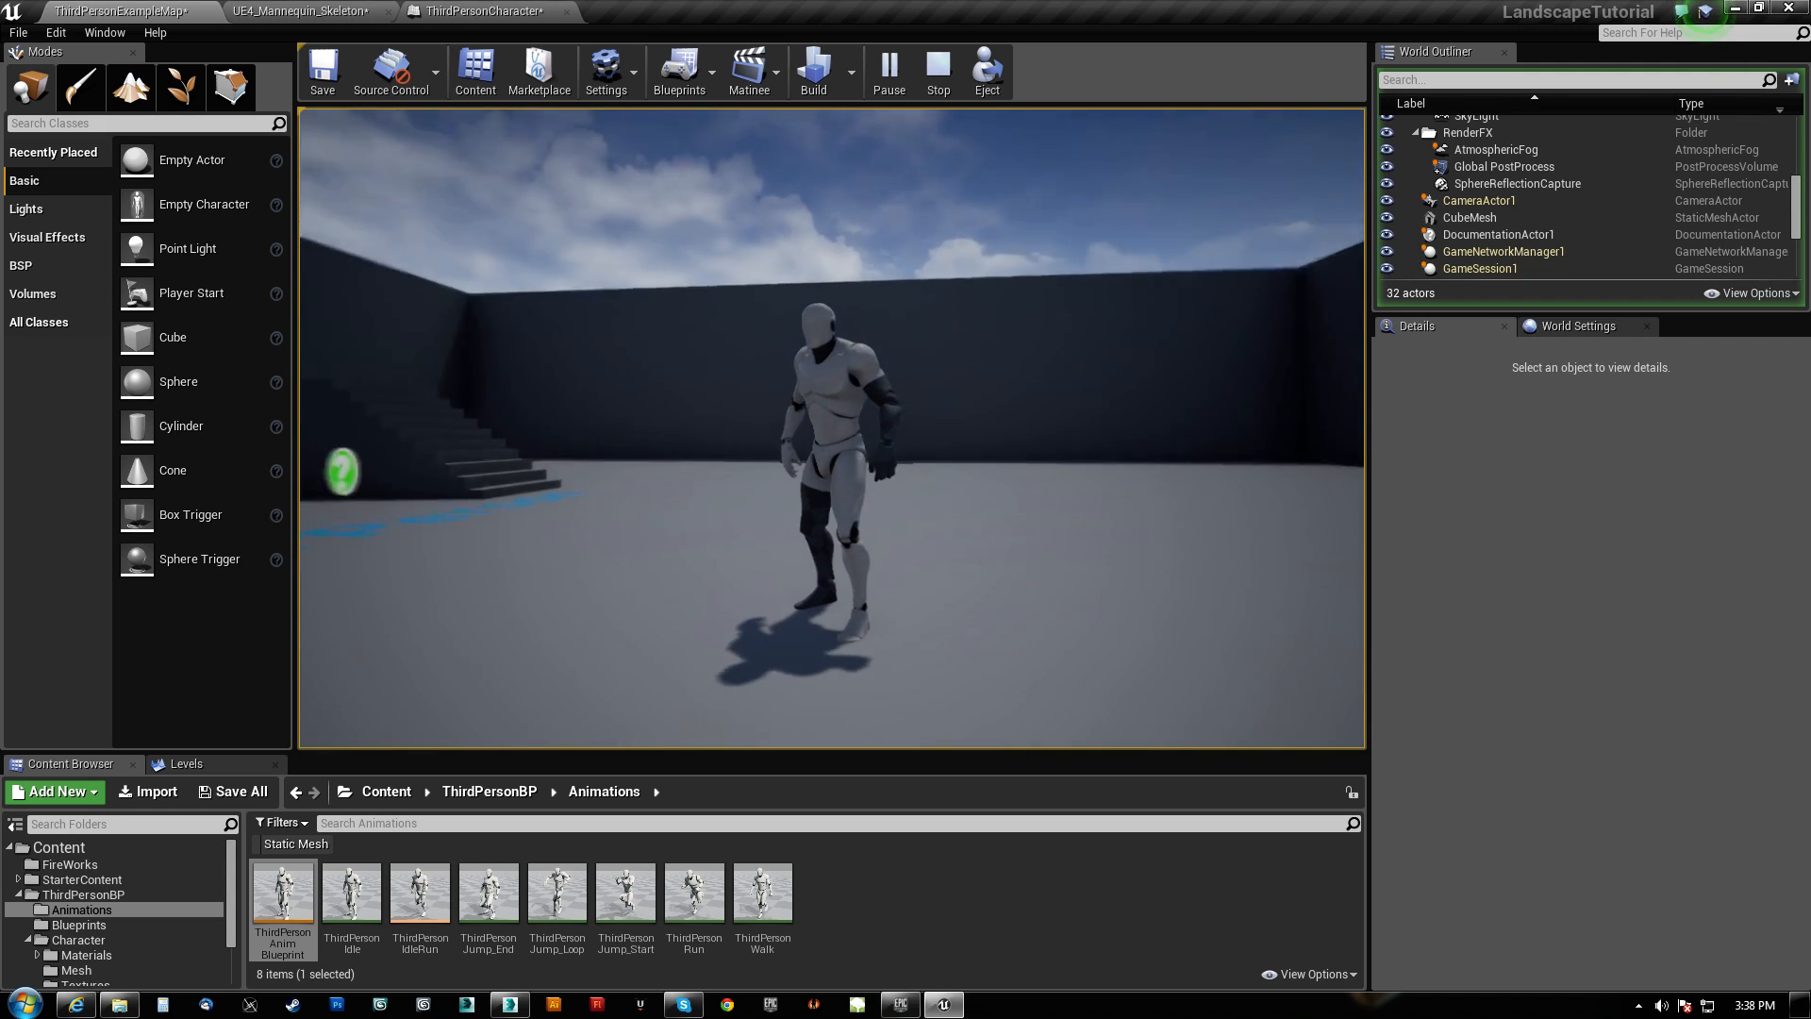
{"action": "left_click", "coordinate": [938, 70]}
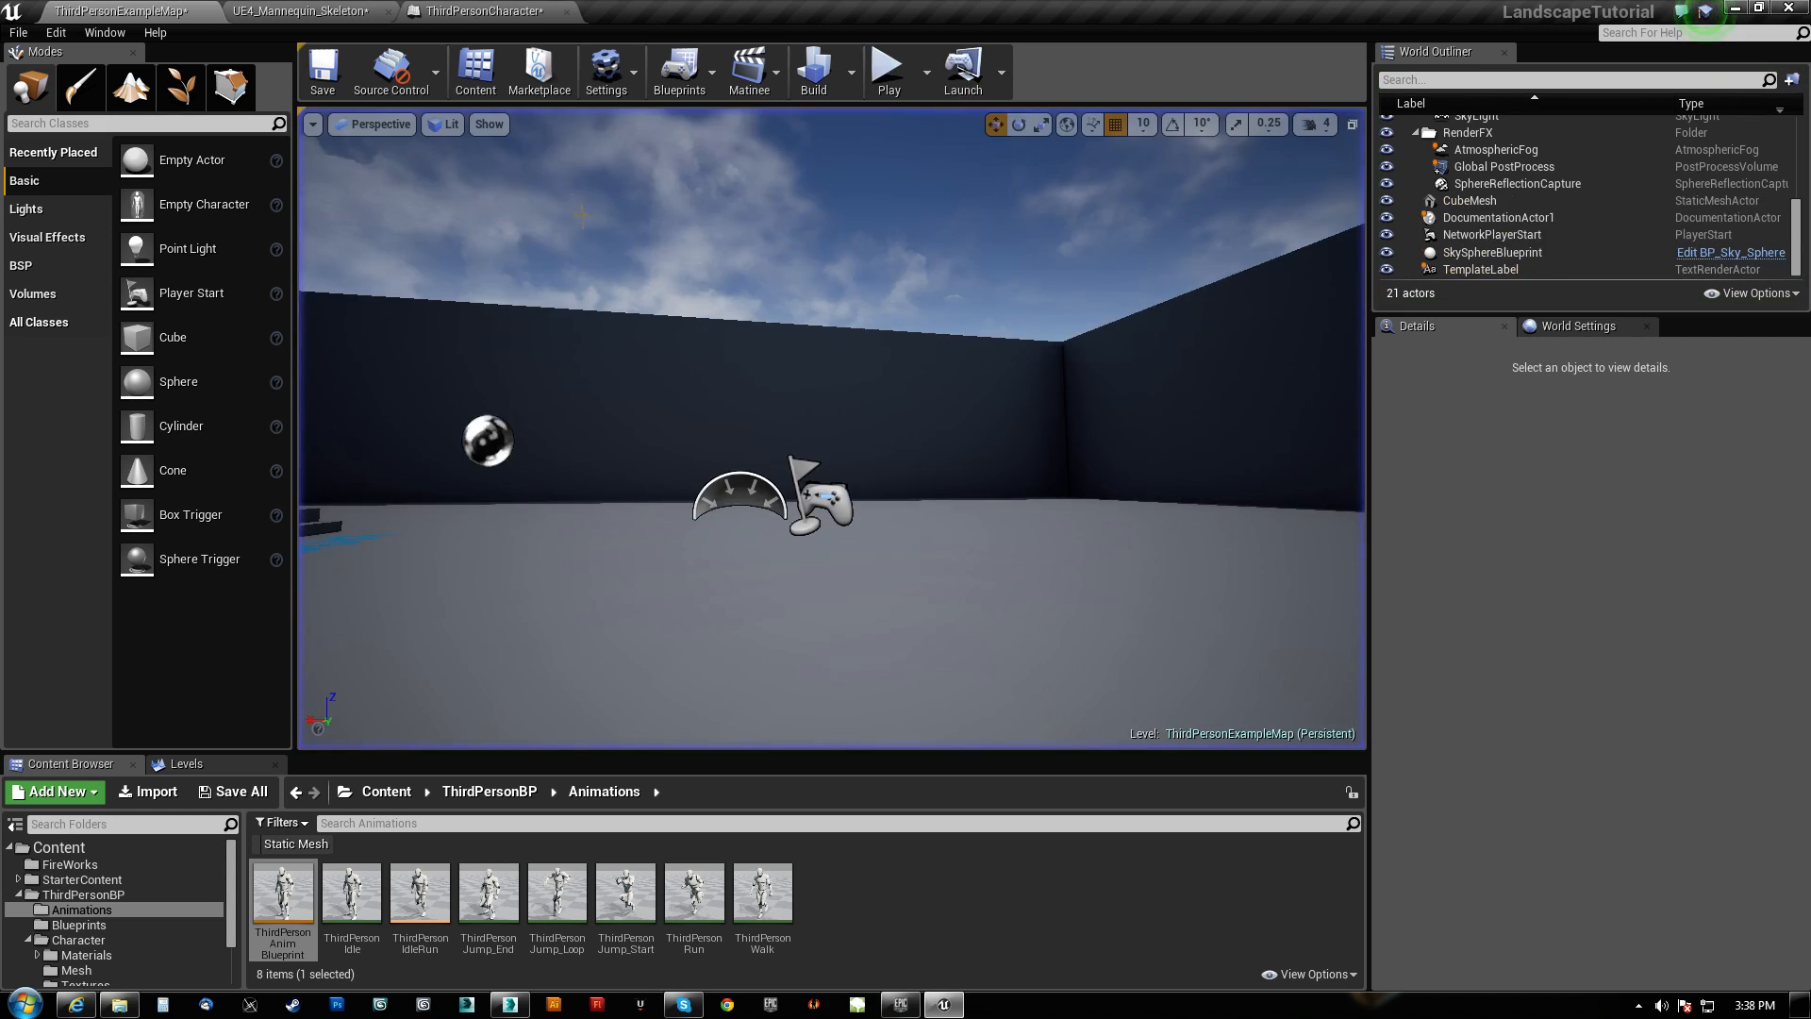
Set SK_Mannequin_LeftGlove's Anim Blueprint Generated Class to ThirdPersonAnimBlueprint and preview the character.
{"action": "left_click", "coordinate": [474, 11]}
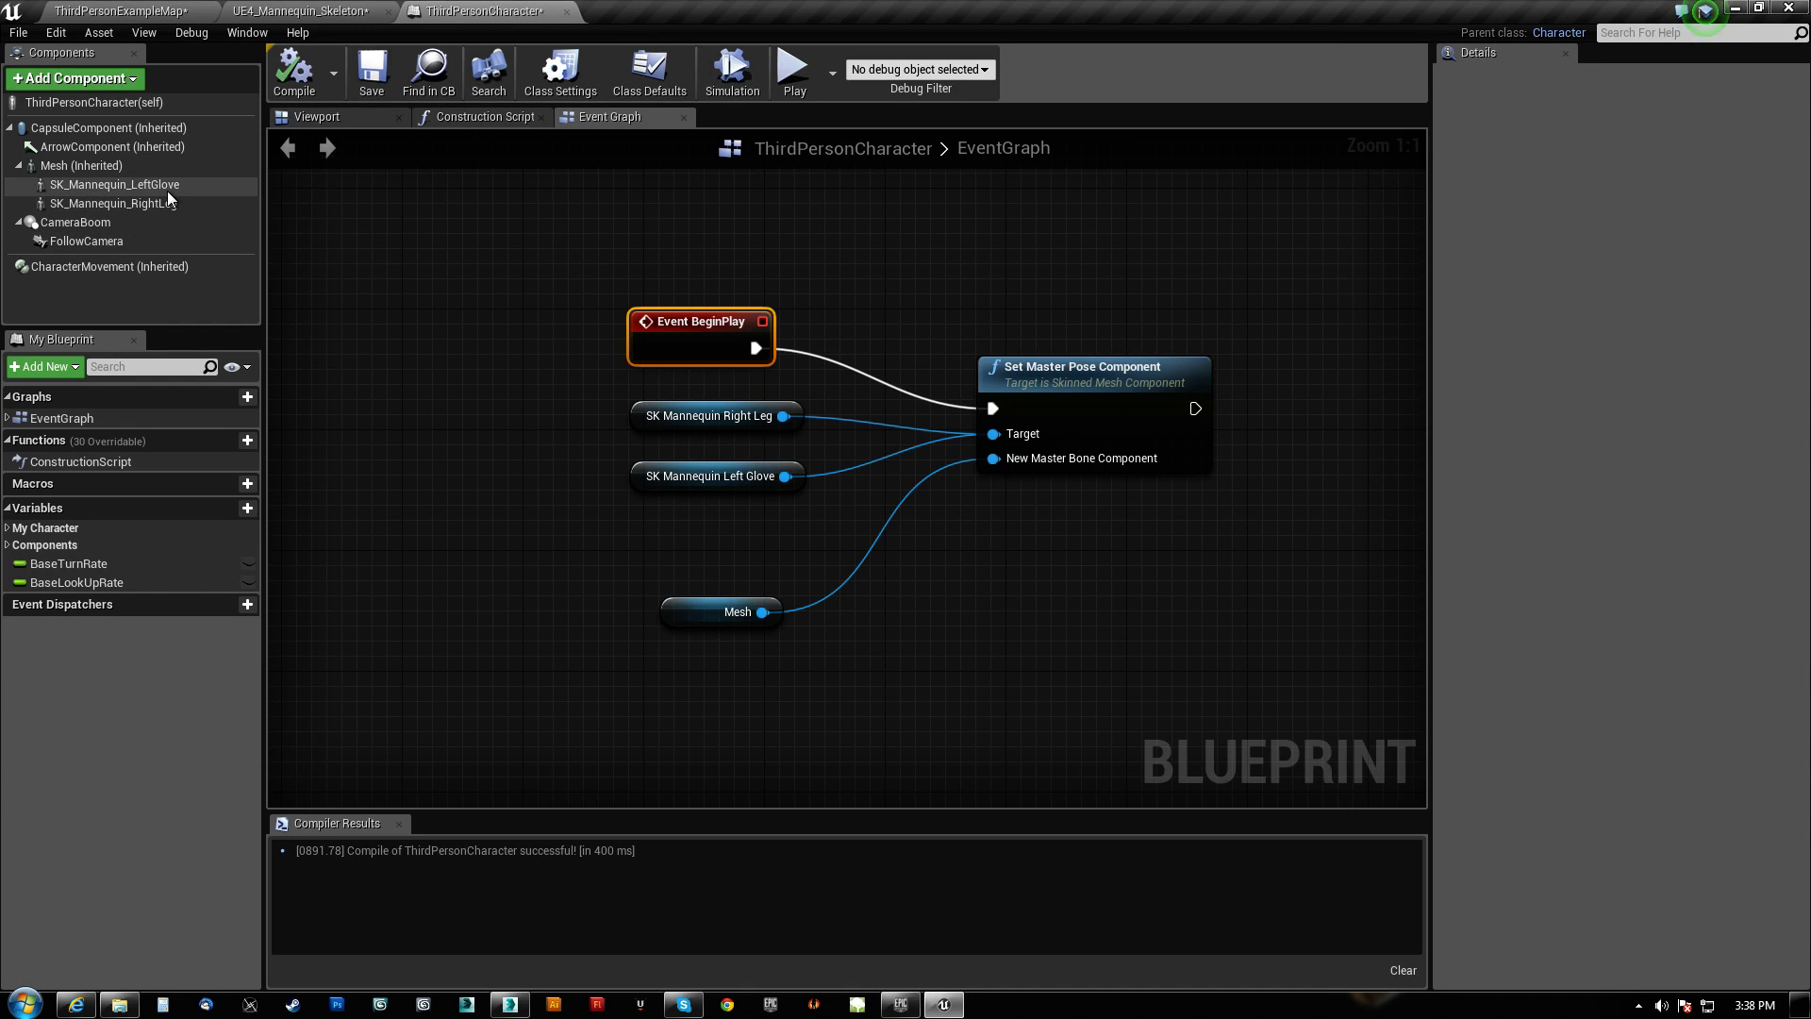
{"action": "left_click", "coordinate": [115, 183]}
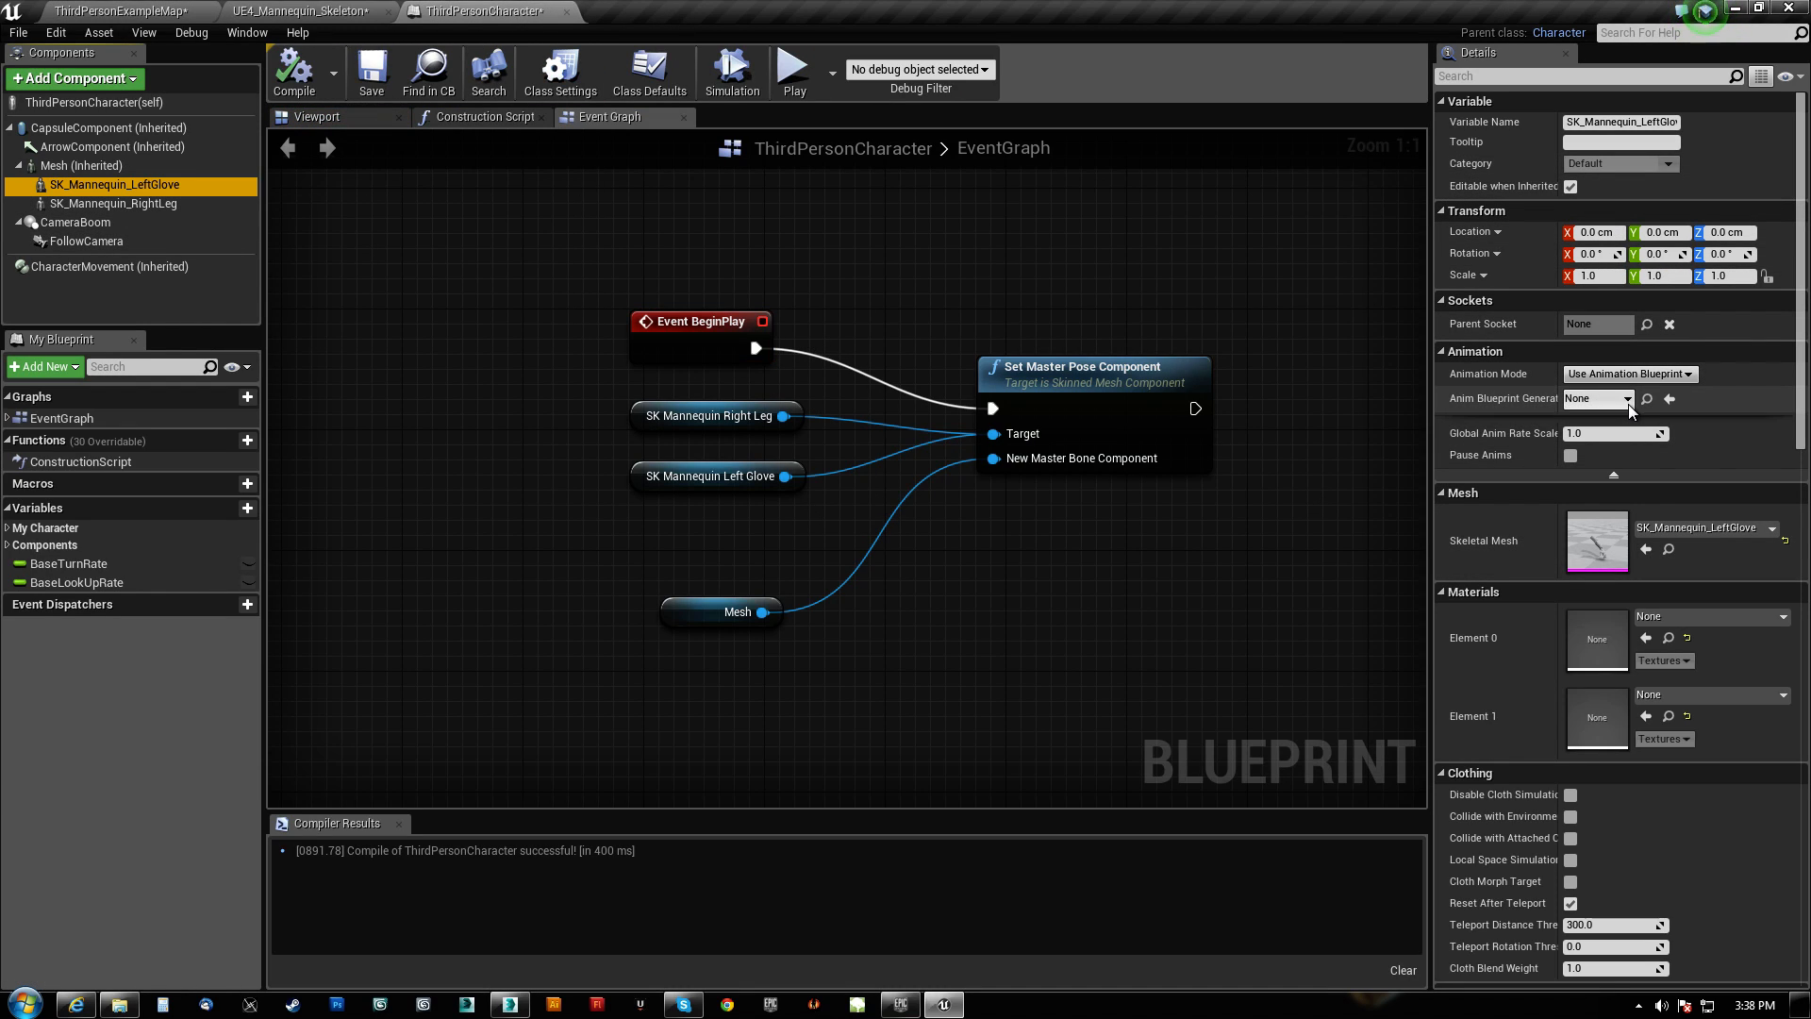
{"action": "left_click", "coordinate": [1596, 398]}
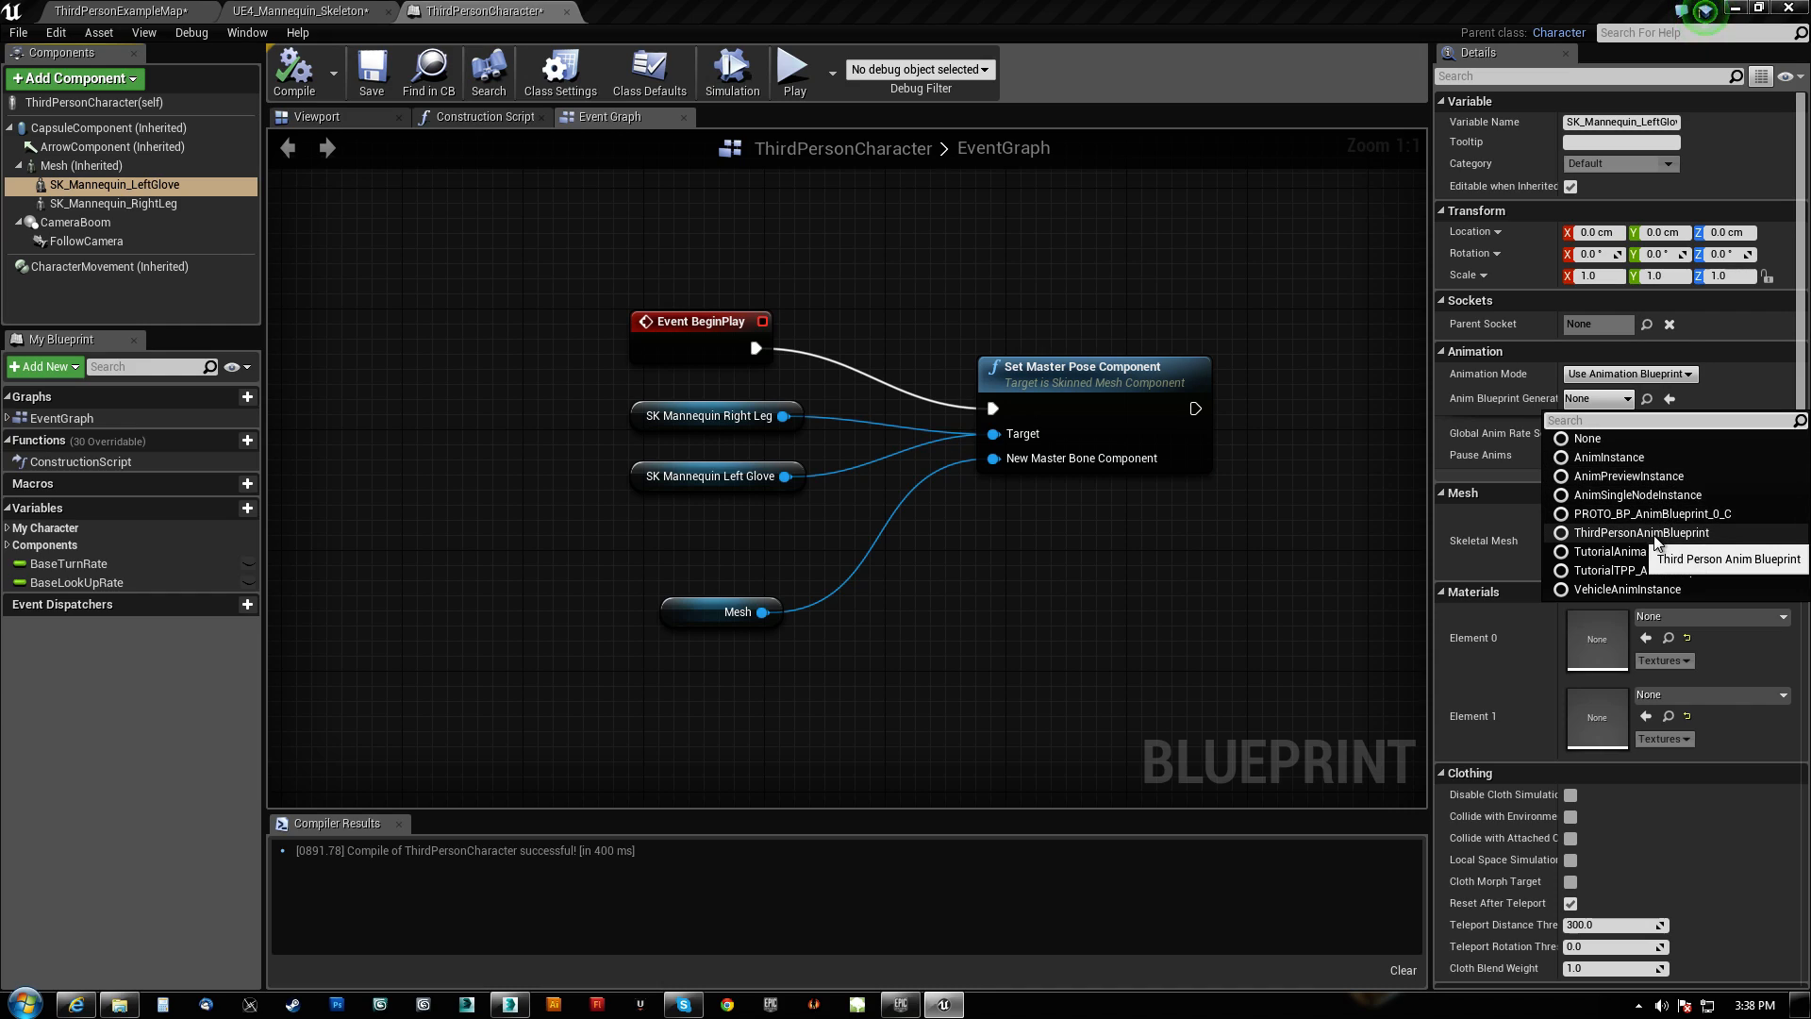
{"action": "mouse_move", "coordinate": [1634, 549]}
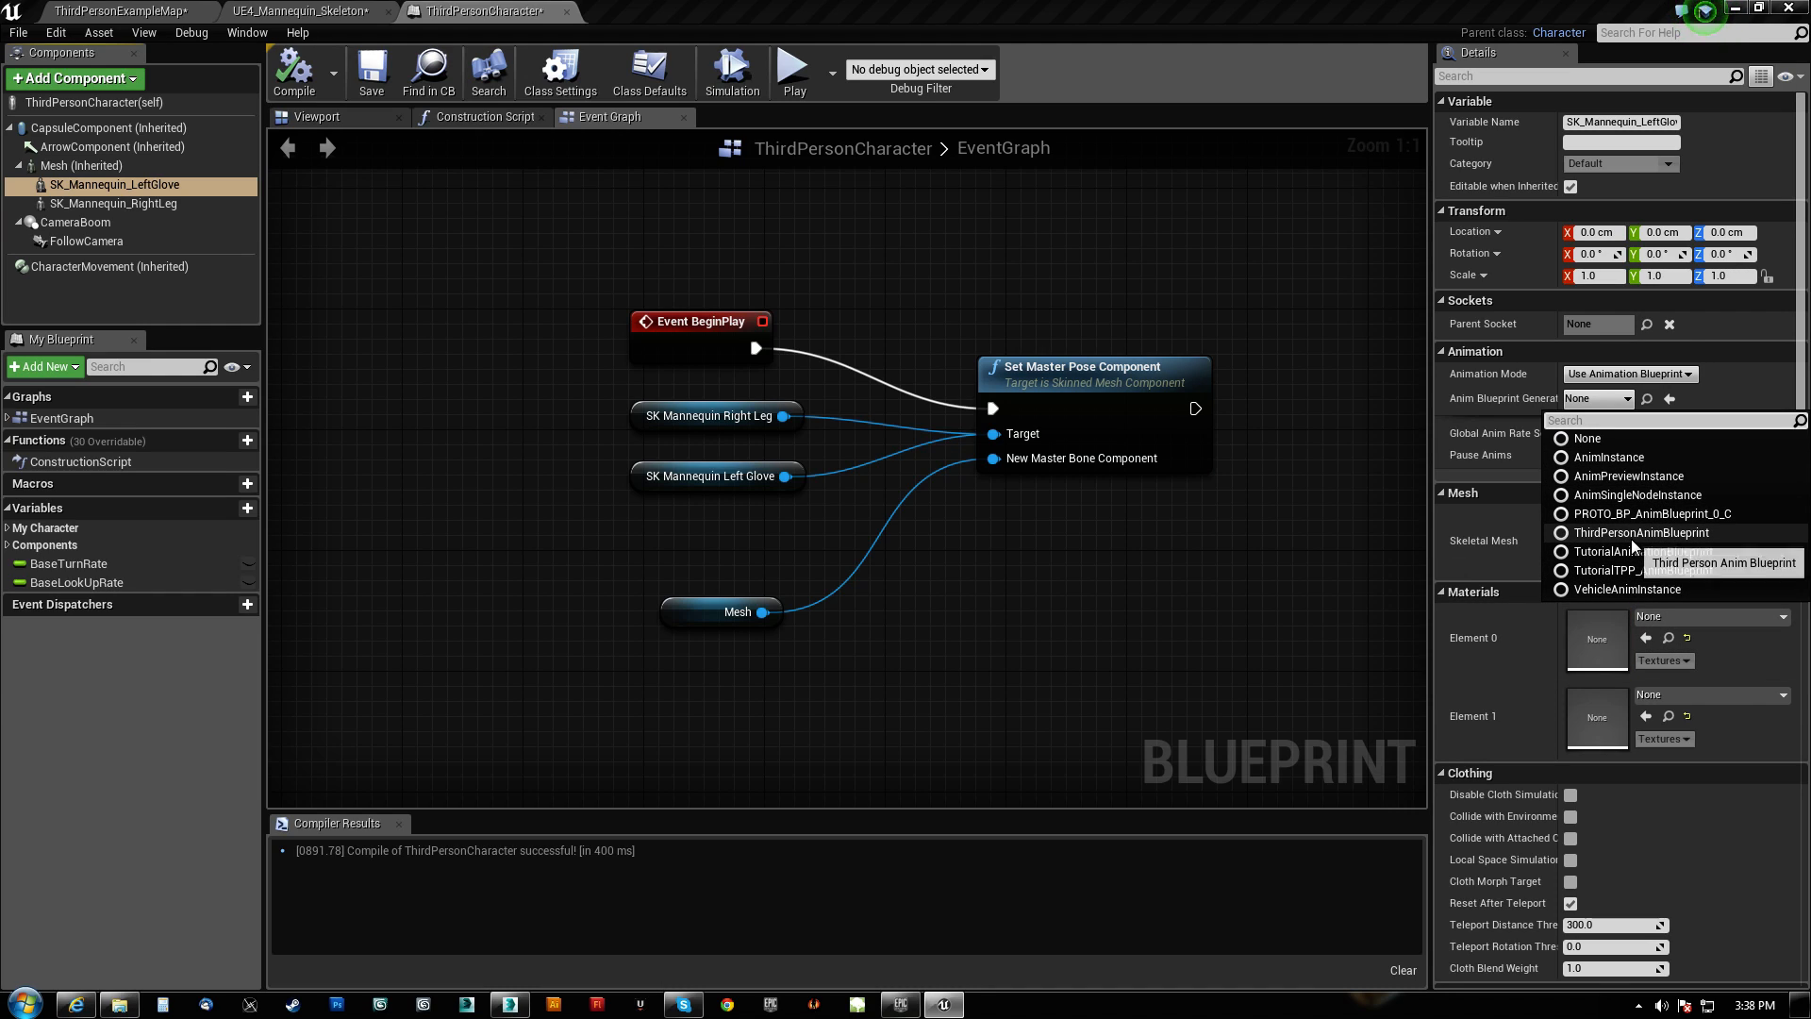
{"action": "left_click", "coordinate": [1639, 532]}
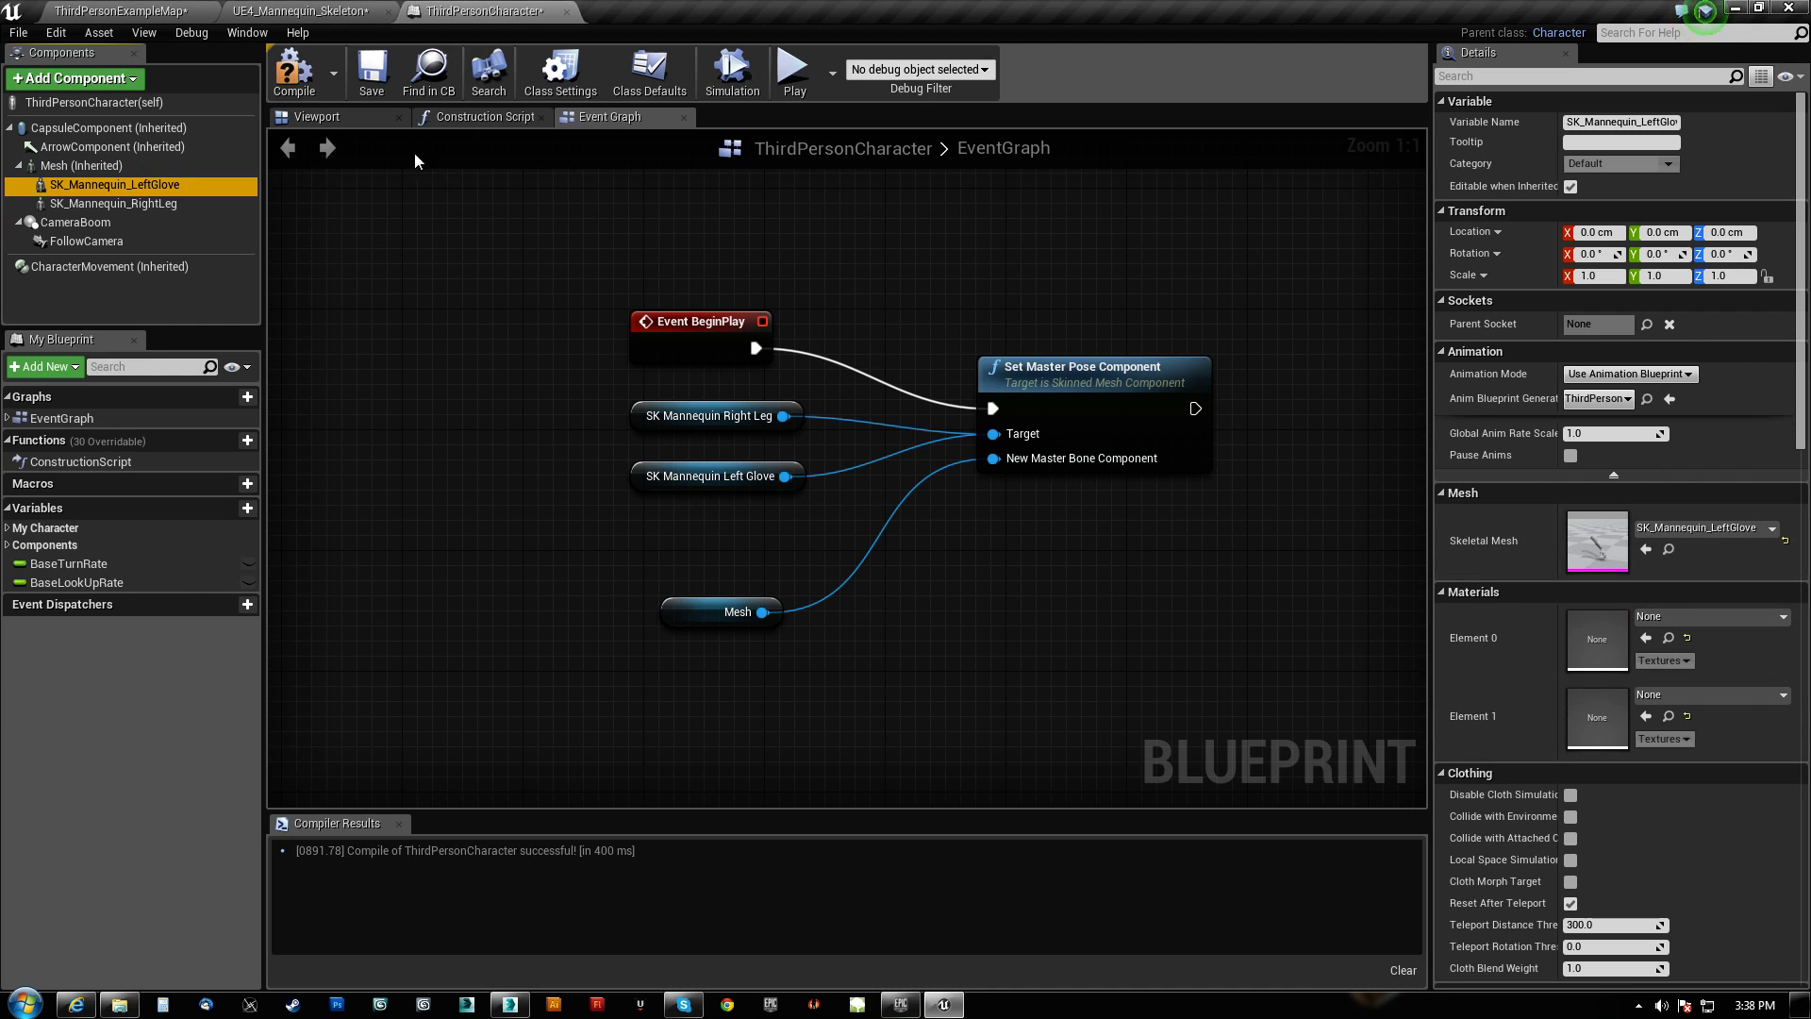
{"action": "left_click", "coordinate": [317, 117]}
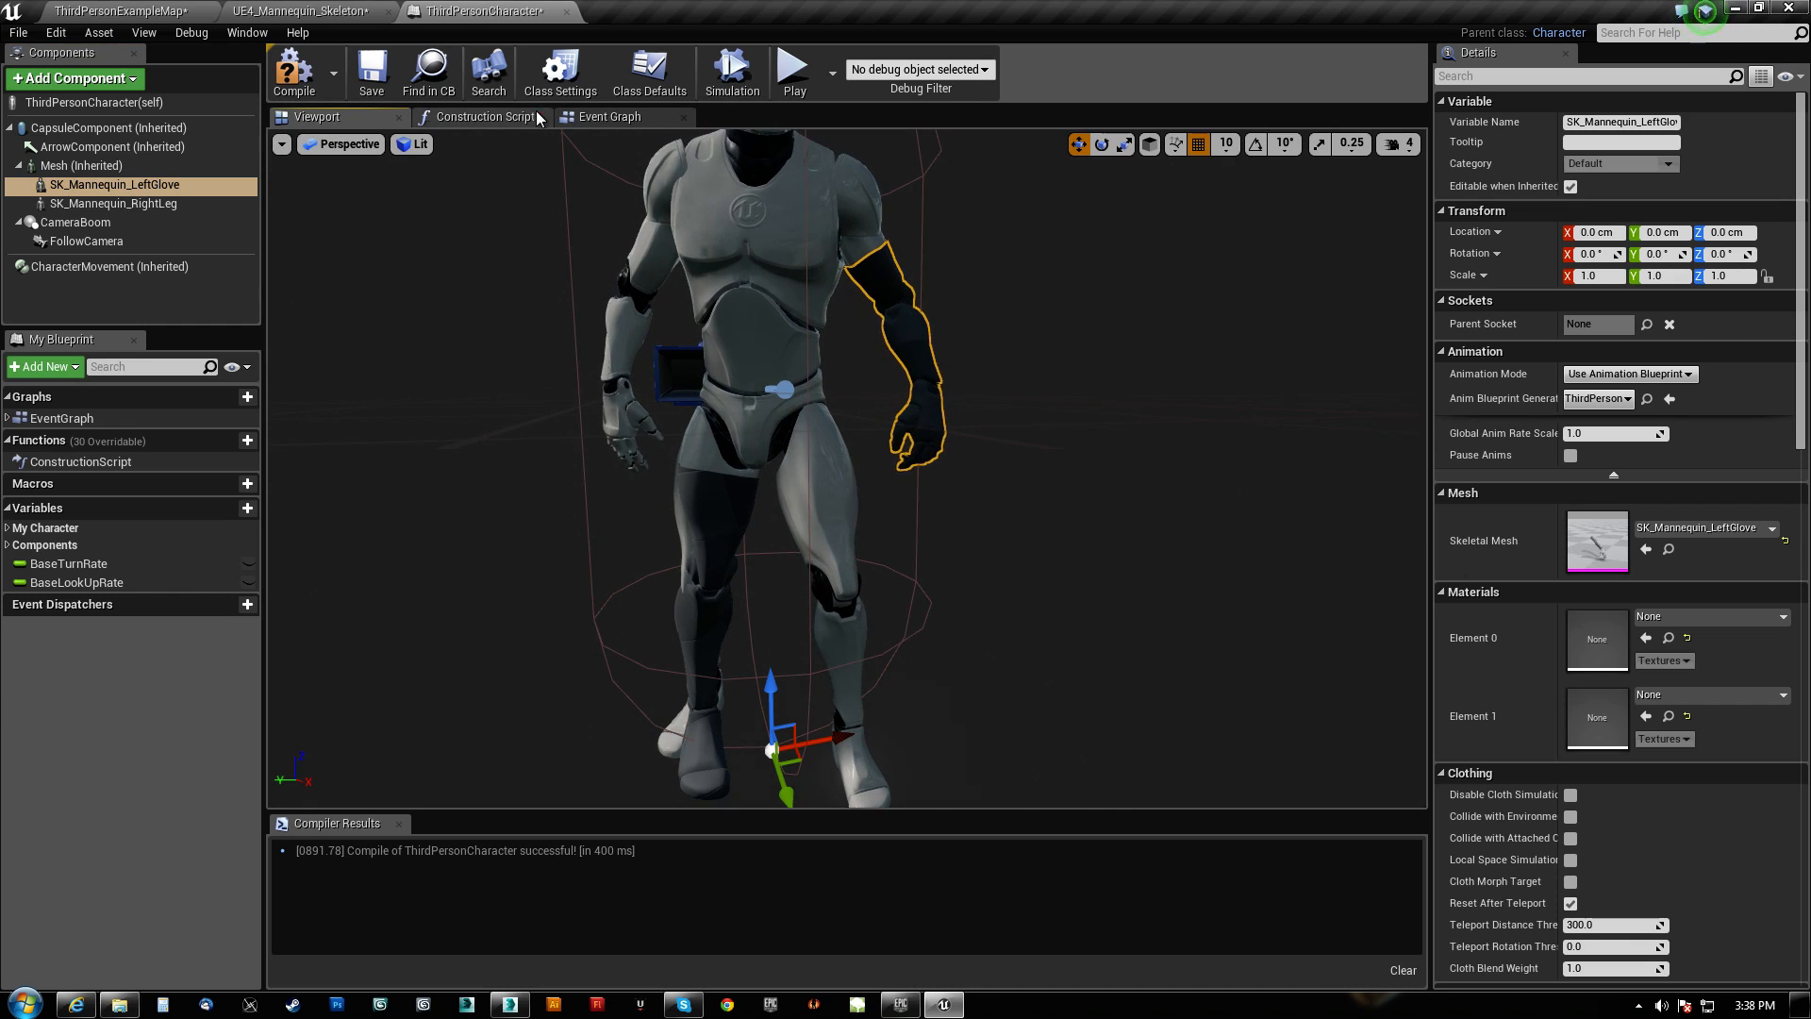
Add a Set Anim Instance Class node off the left glove pin, then return to the map.
{"action": "left_click", "coordinate": [609, 115]}
{"action": "type", "text": "set anim instan"}
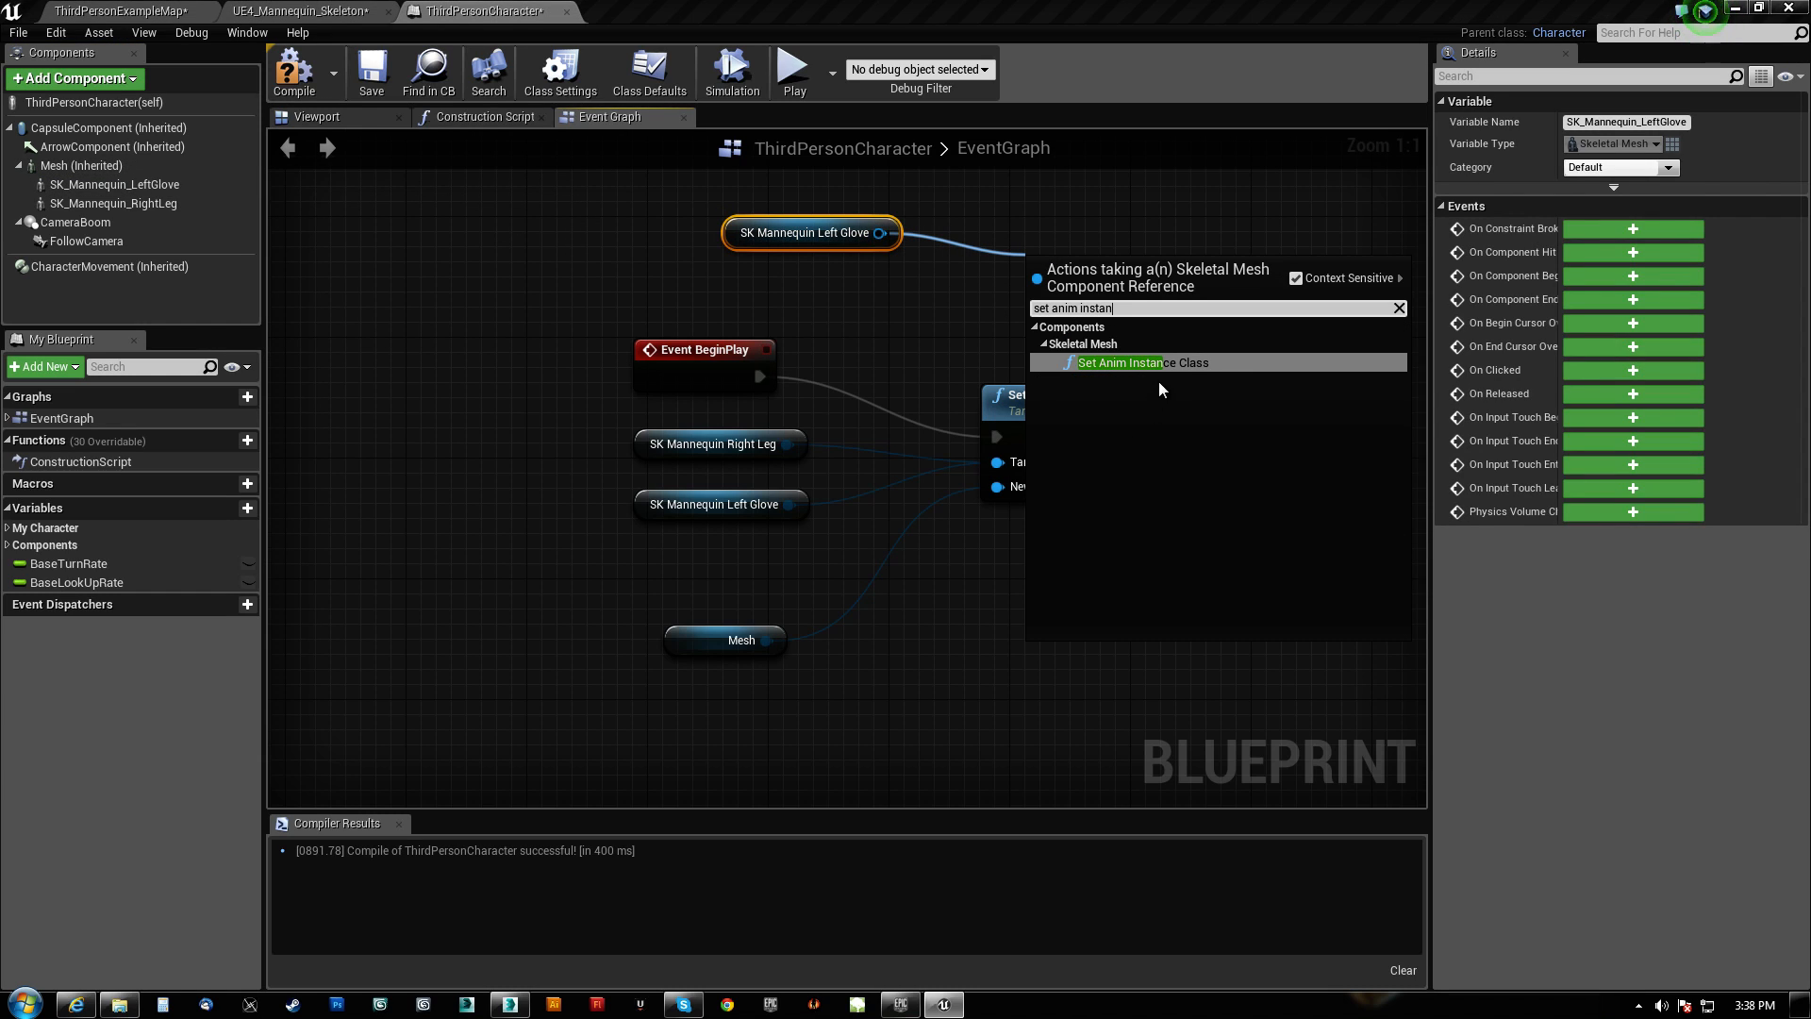
{"action": "left_click", "coordinate": [1144, 363]}
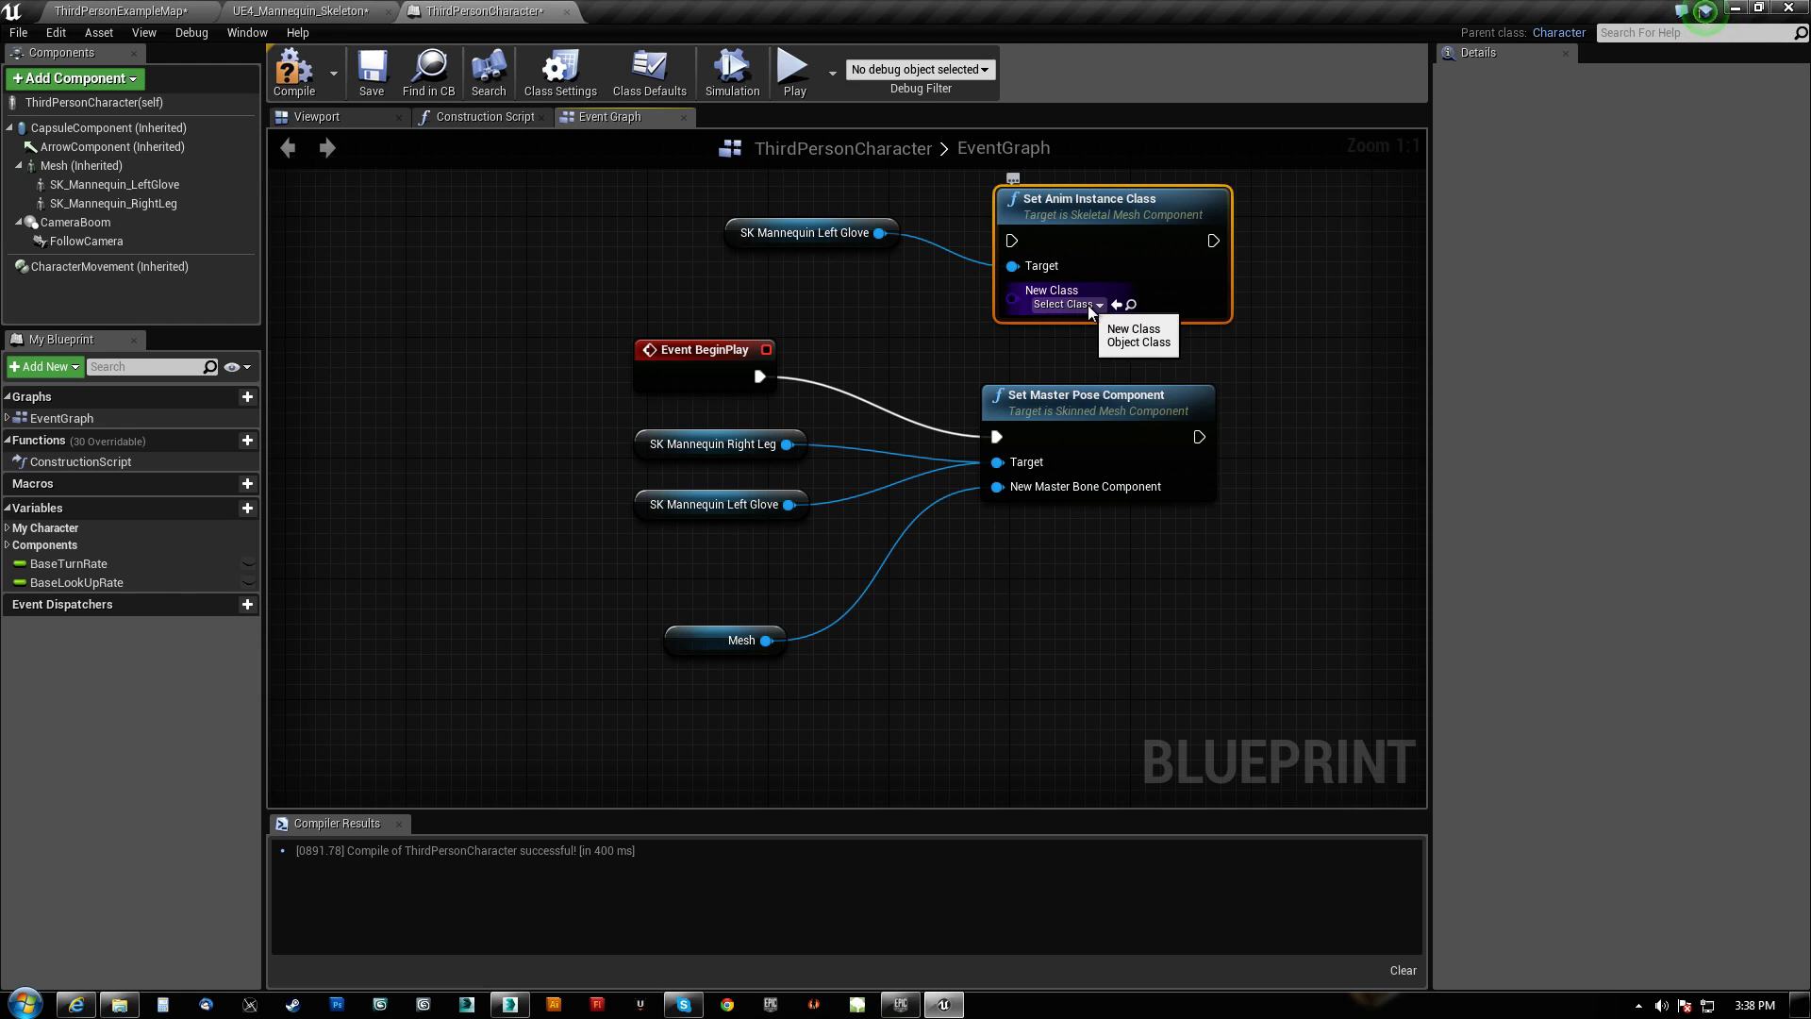
{"action": "left_click", "coordinate": [1062, 304]}
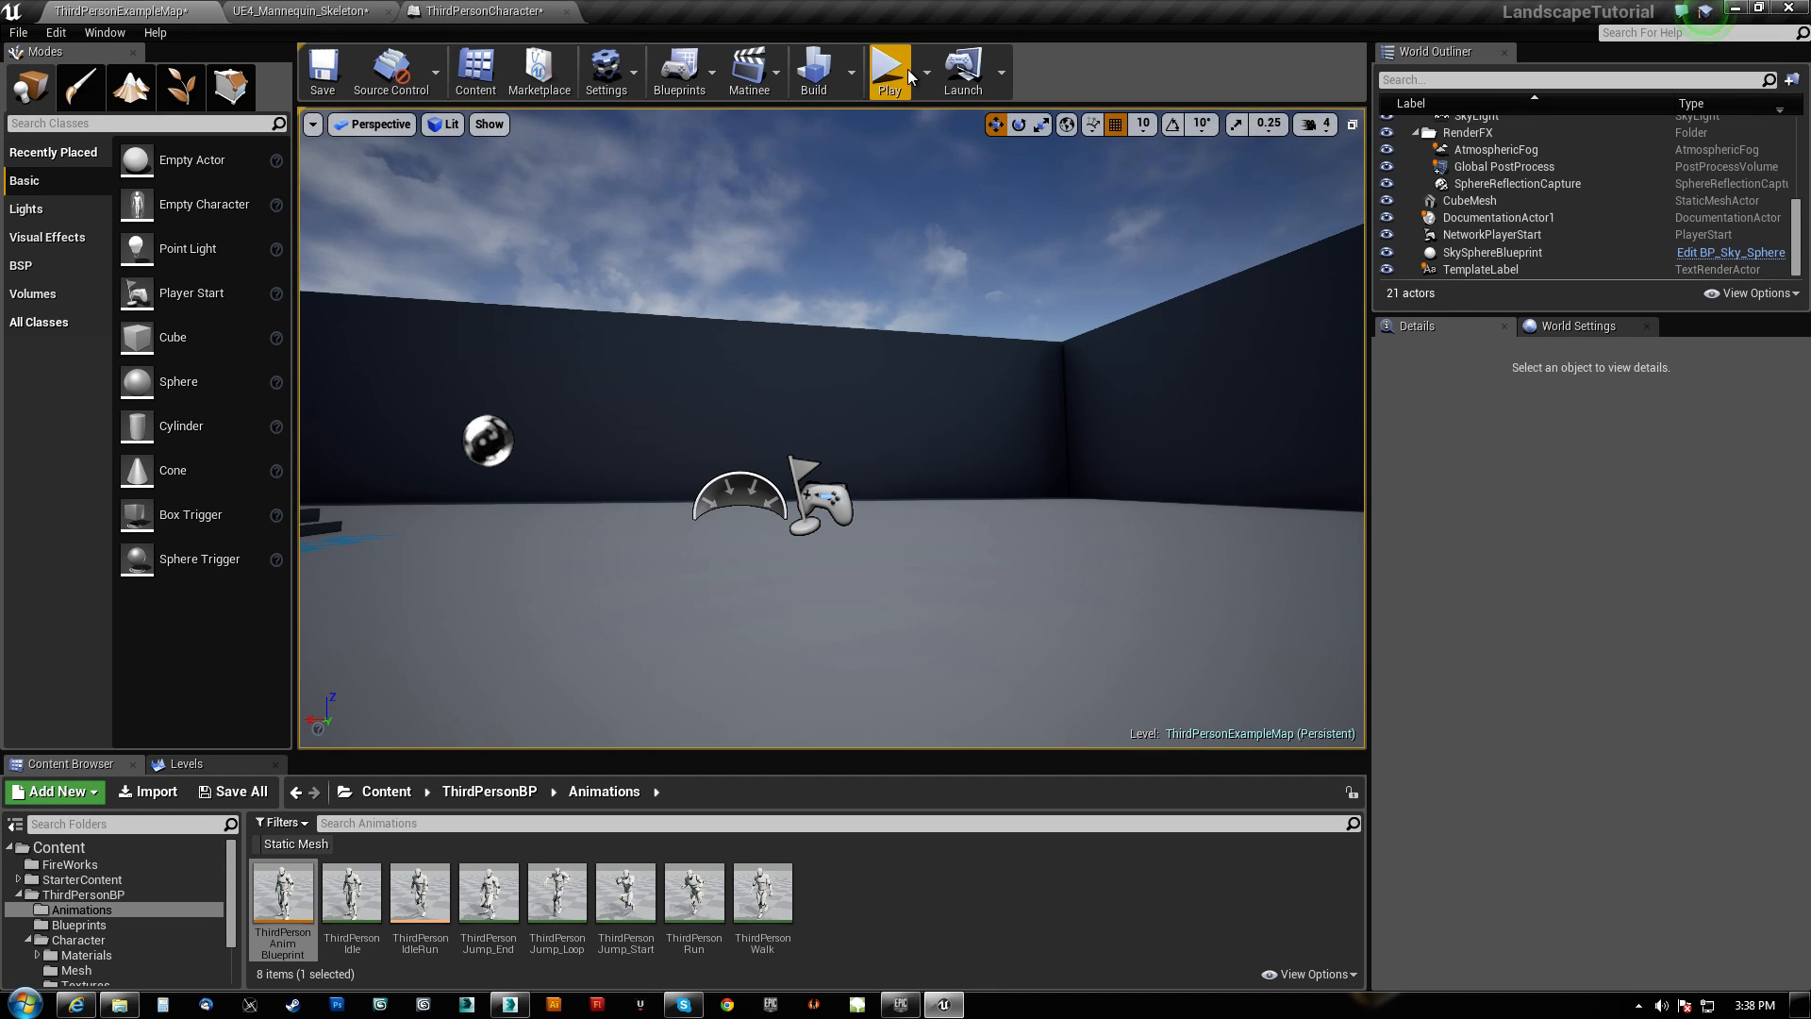
Play-test the level briefly, then reopen the ThirdPersonCharacter blueprint from the Blueprints folder.
{"action": "left_click", "coordinate": [889, 71]}
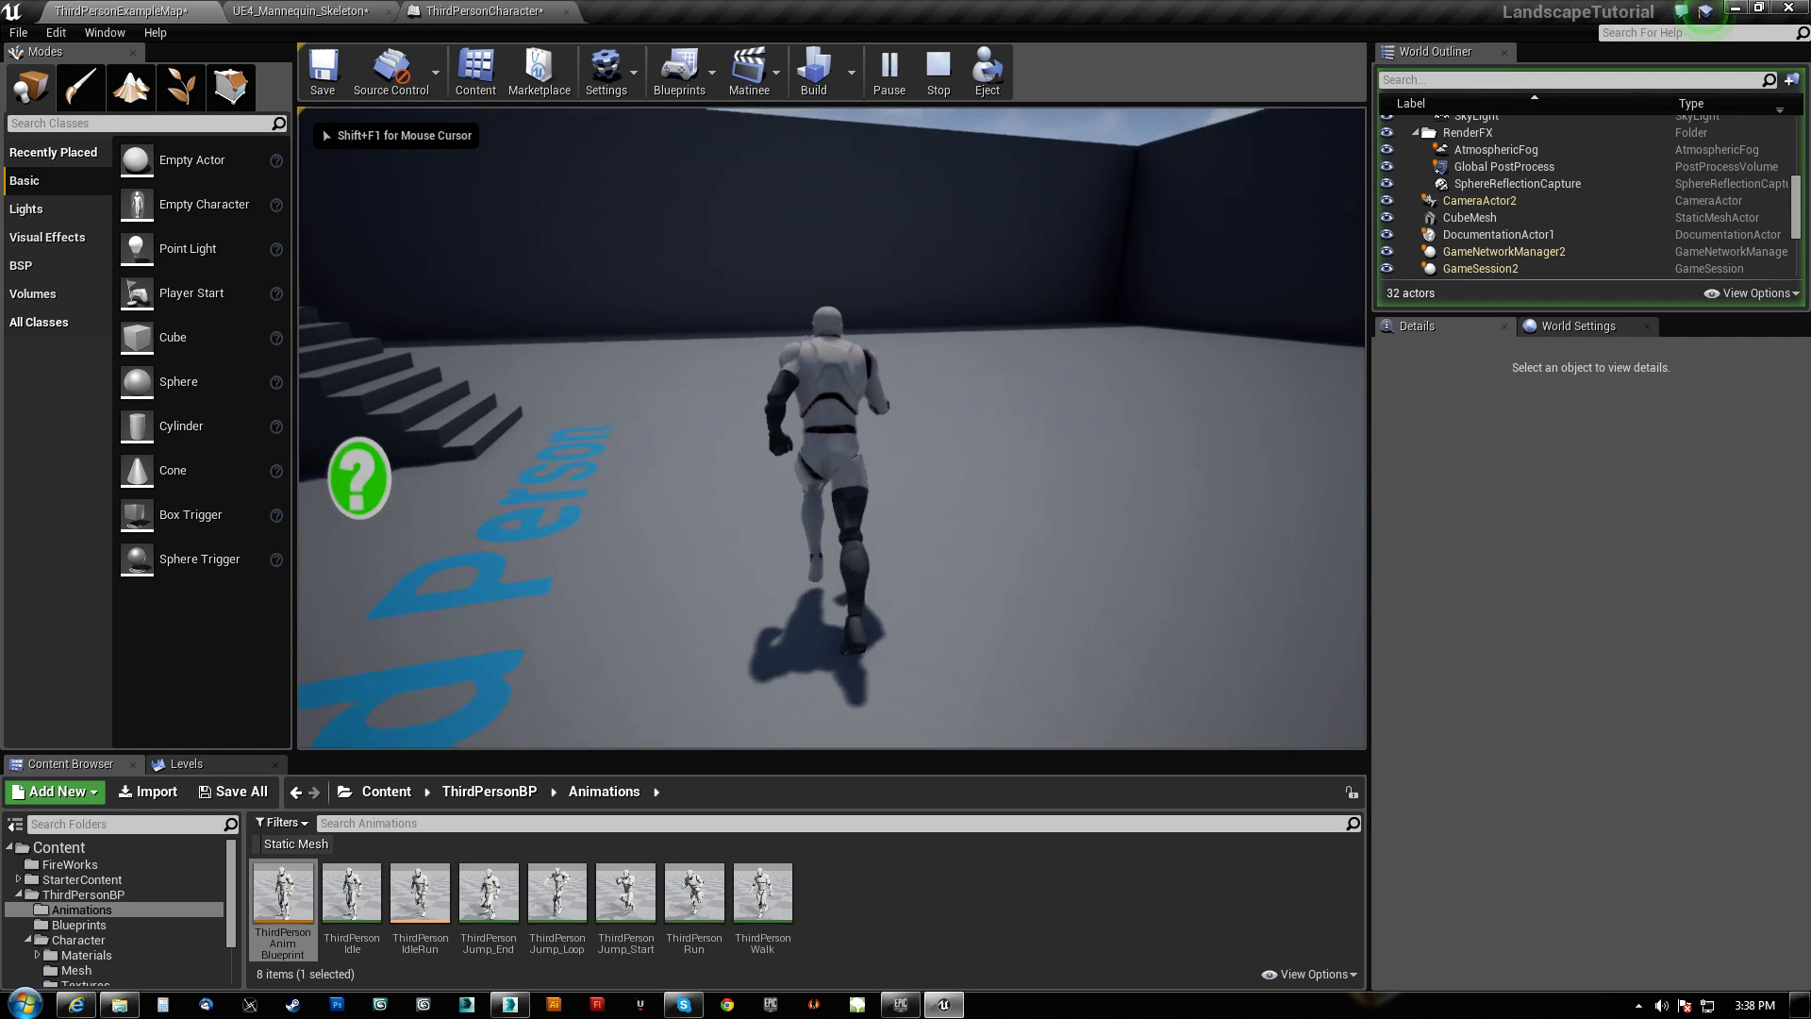
{"action": "left_click", "coordinate": [937, 69]}
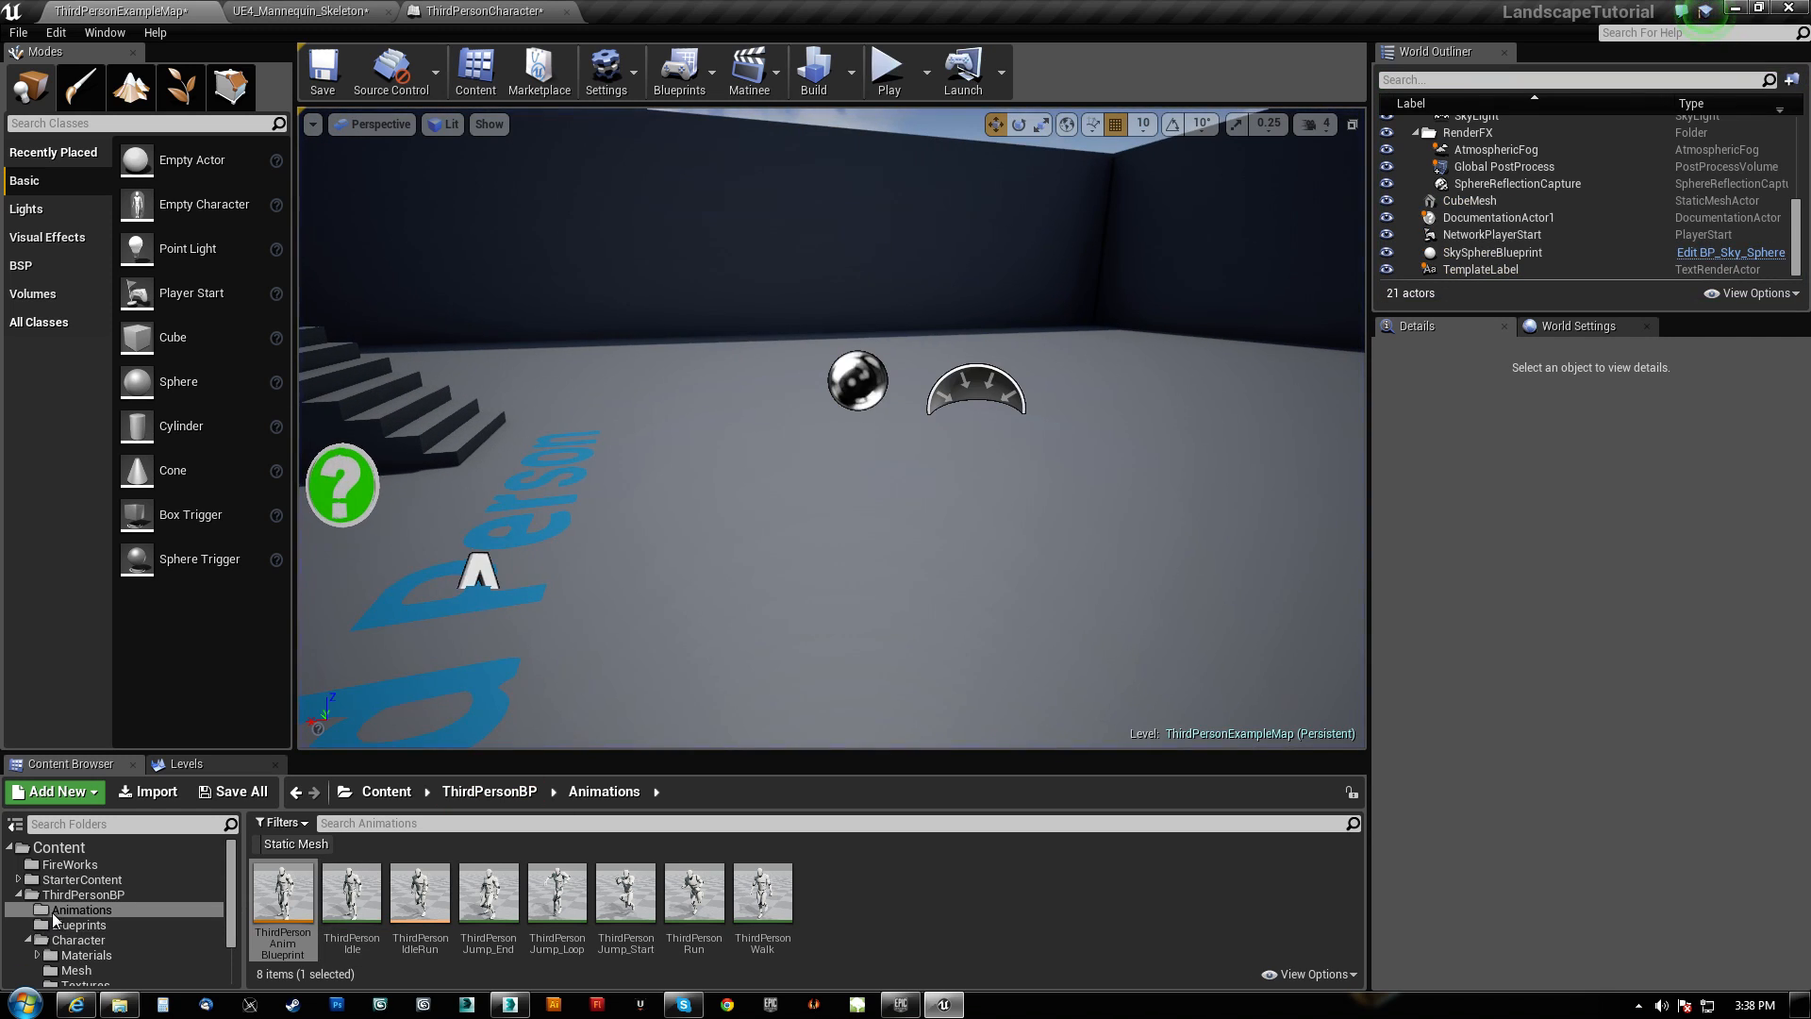
{"action": "left_click", "coordinate": [78, 924]}
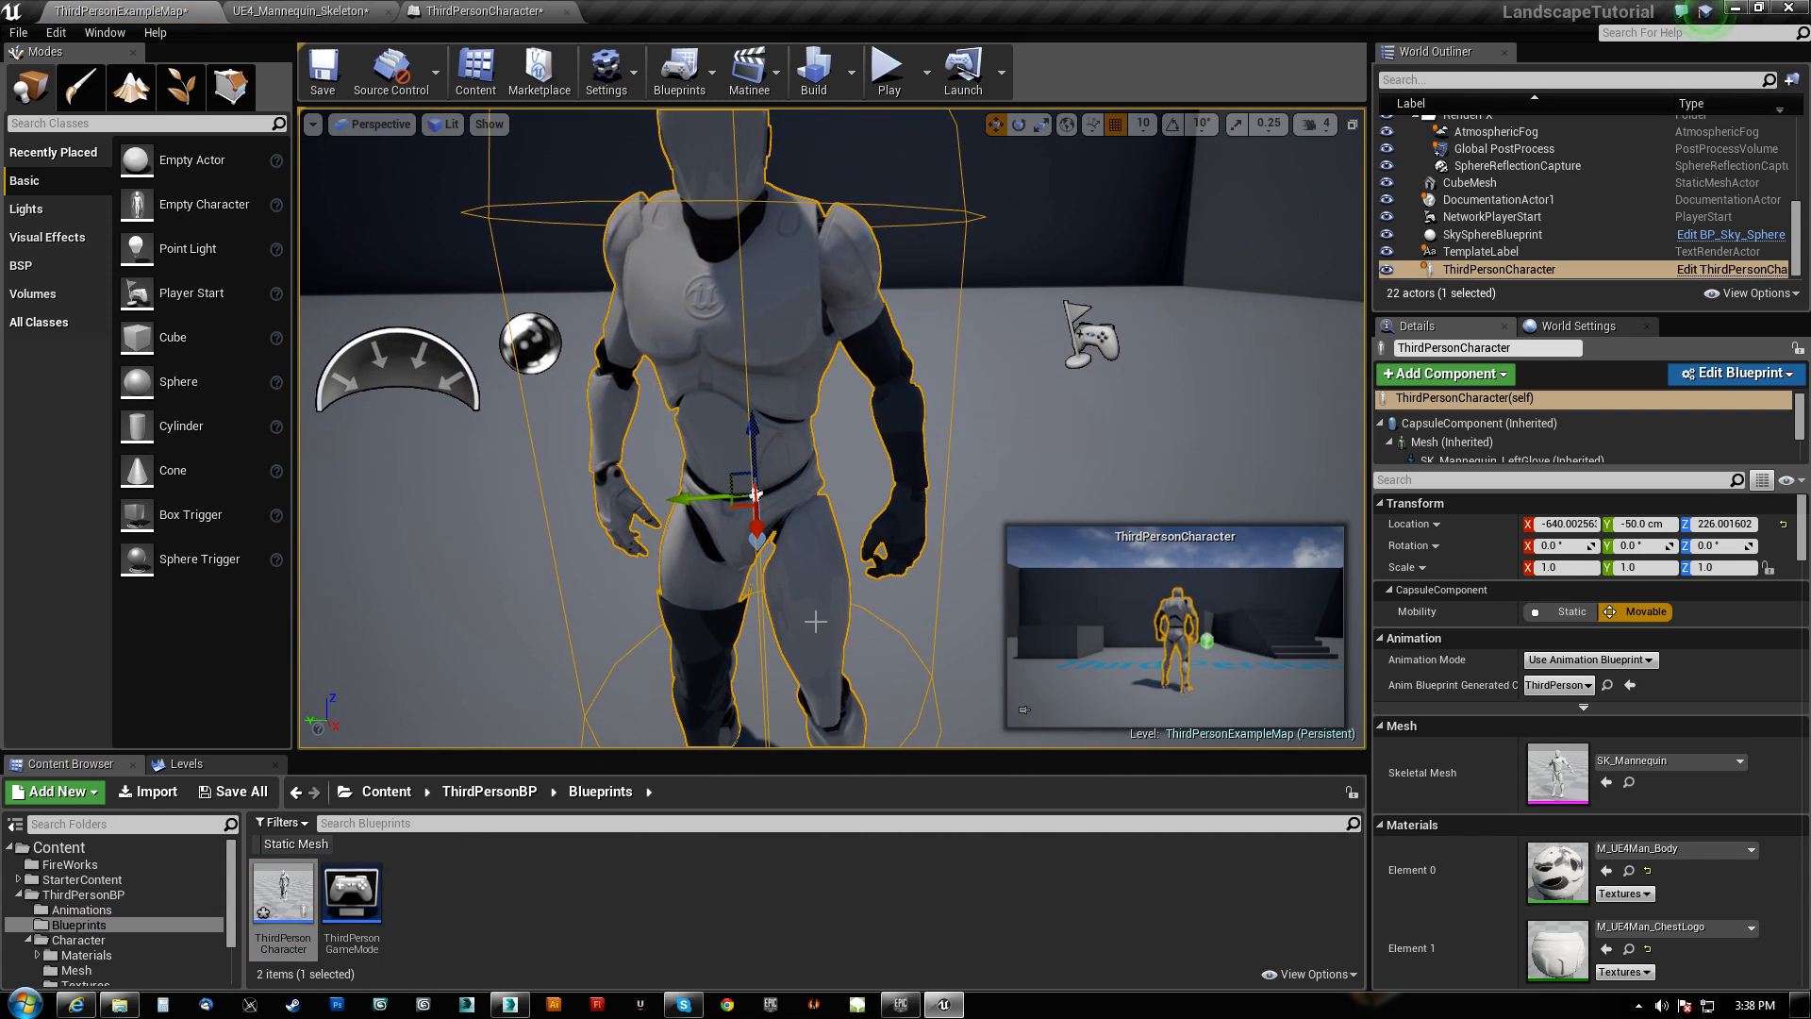
{"action": "left_click", "coordinate": [474, 12]}
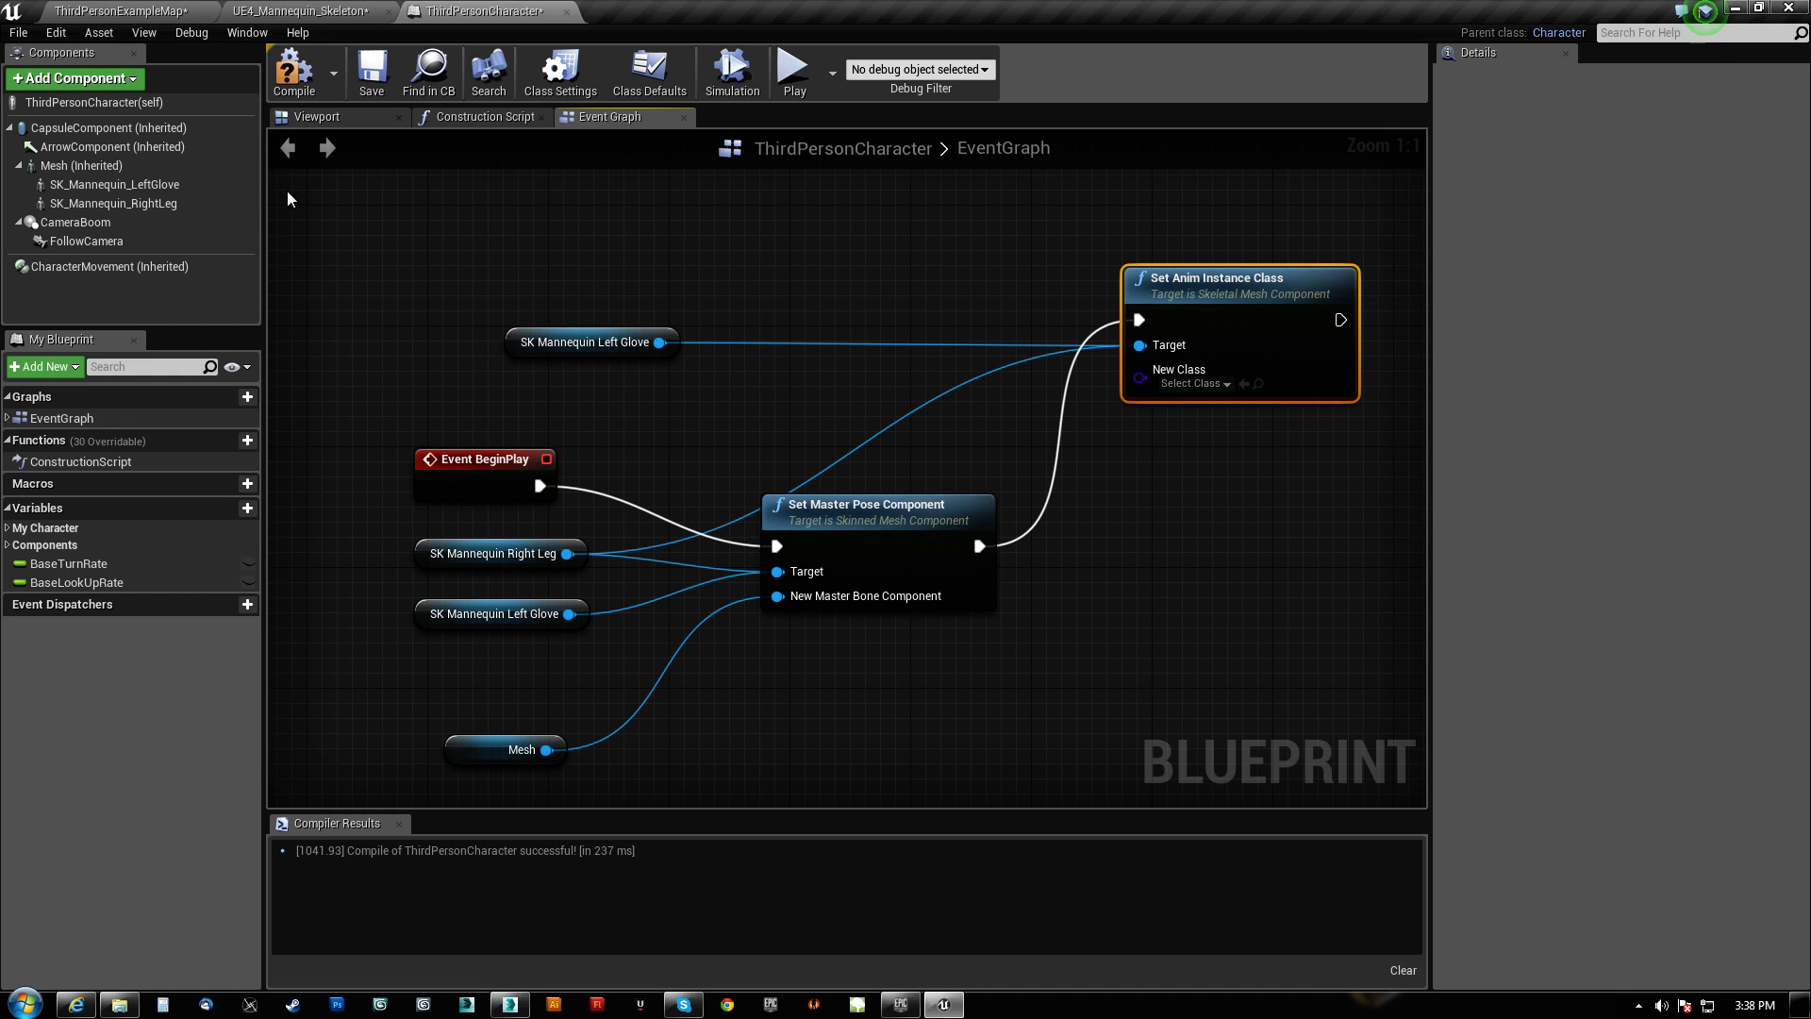
Run another play test of the two mannequins in the level and stop it.
{"action": "left_click", "coordinate": [115, 12]}
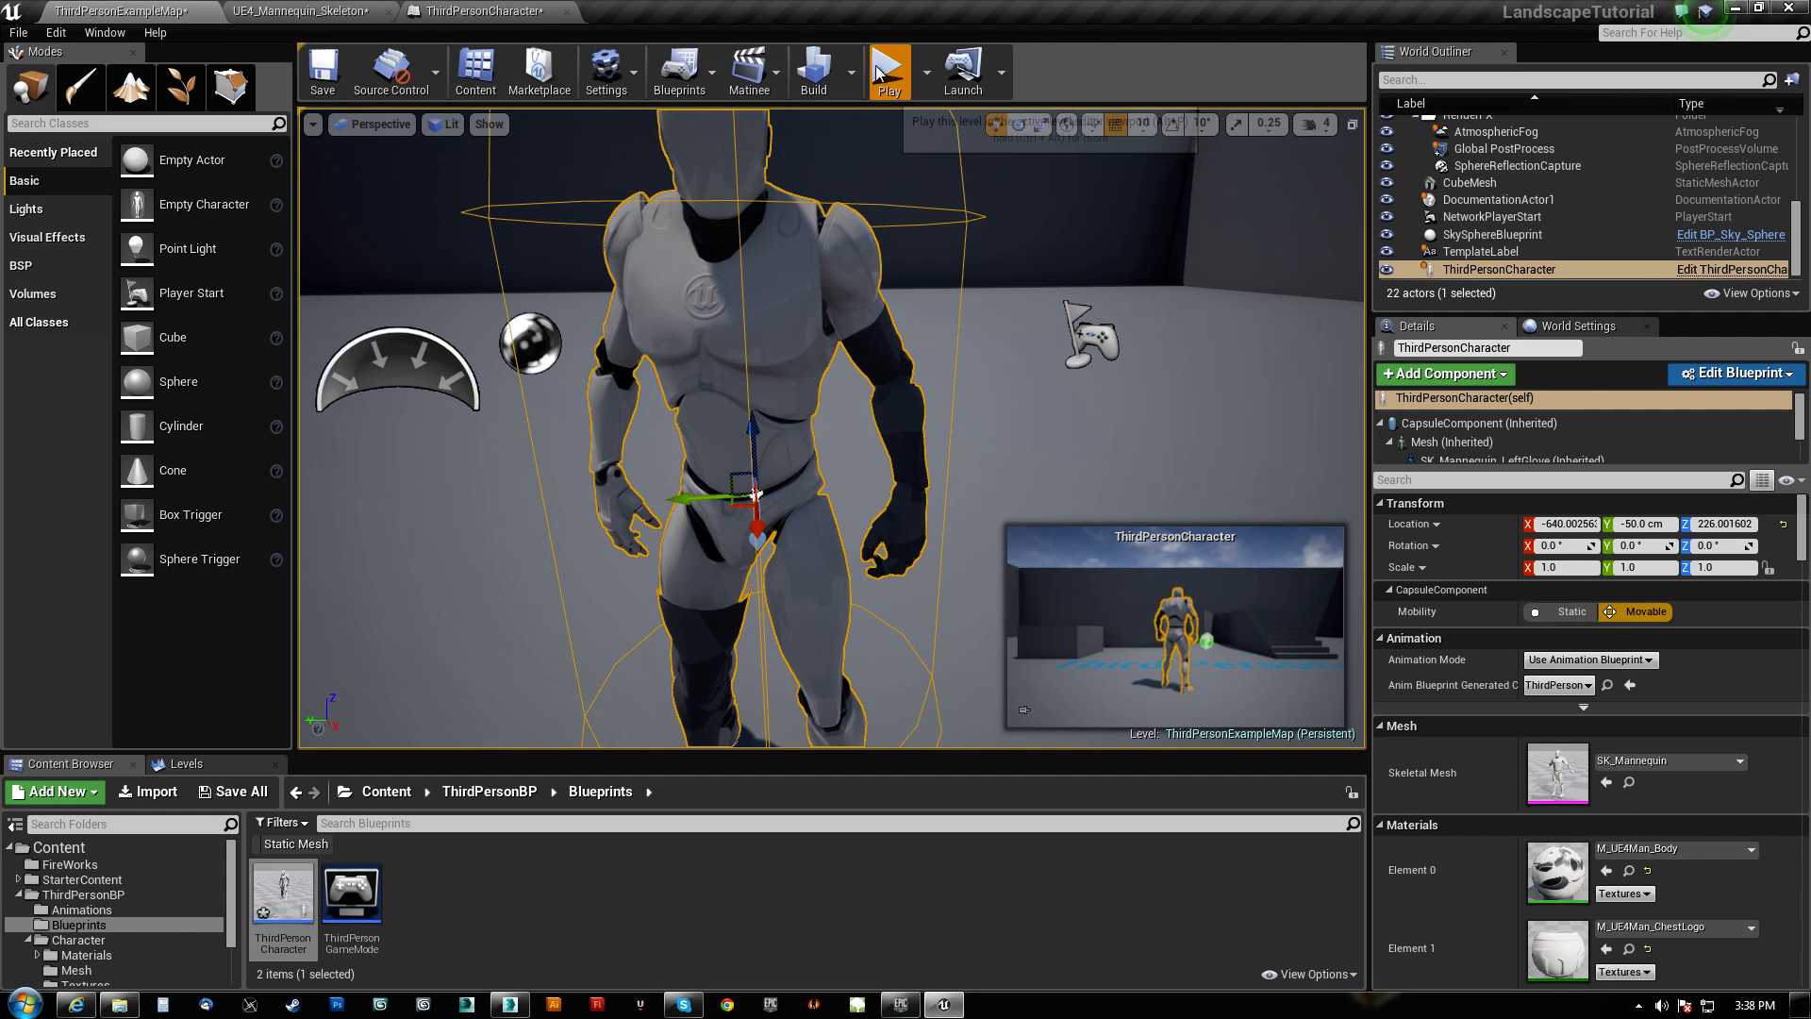
{"action": "left_click", "coordinate": [887, 70]}
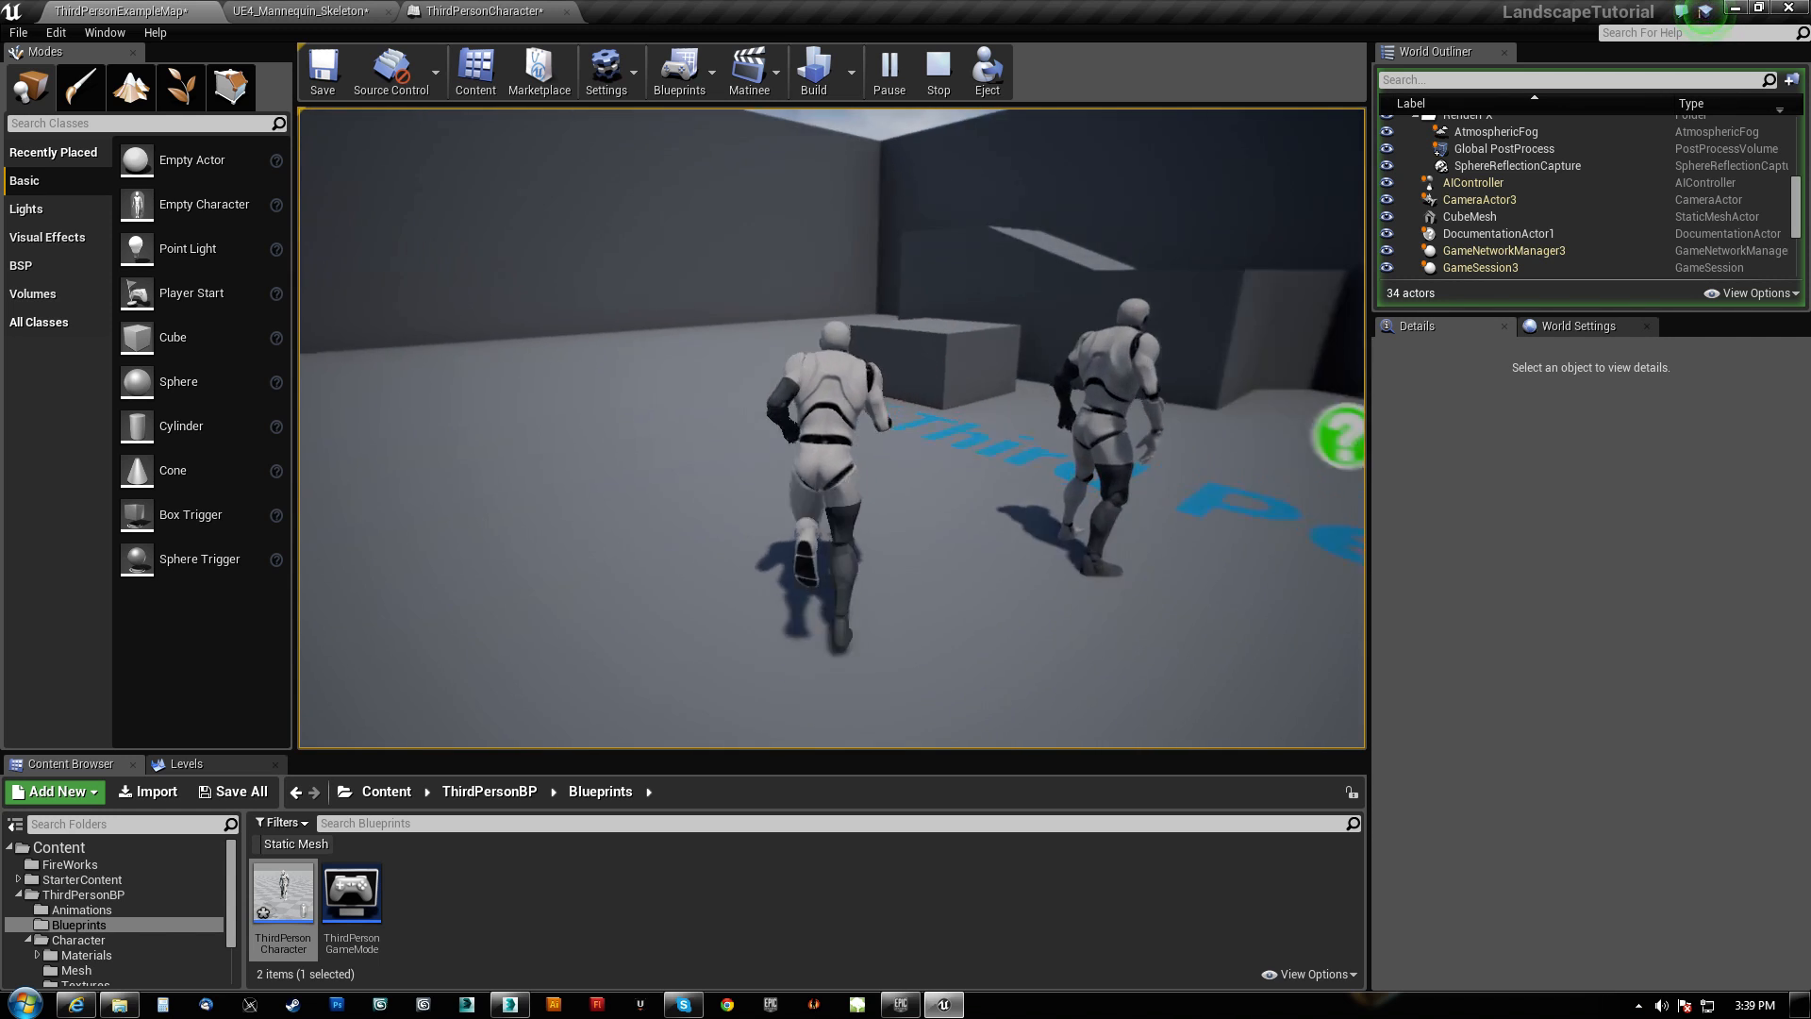
{"action": "left_click", "coordinate": [938, 70]}
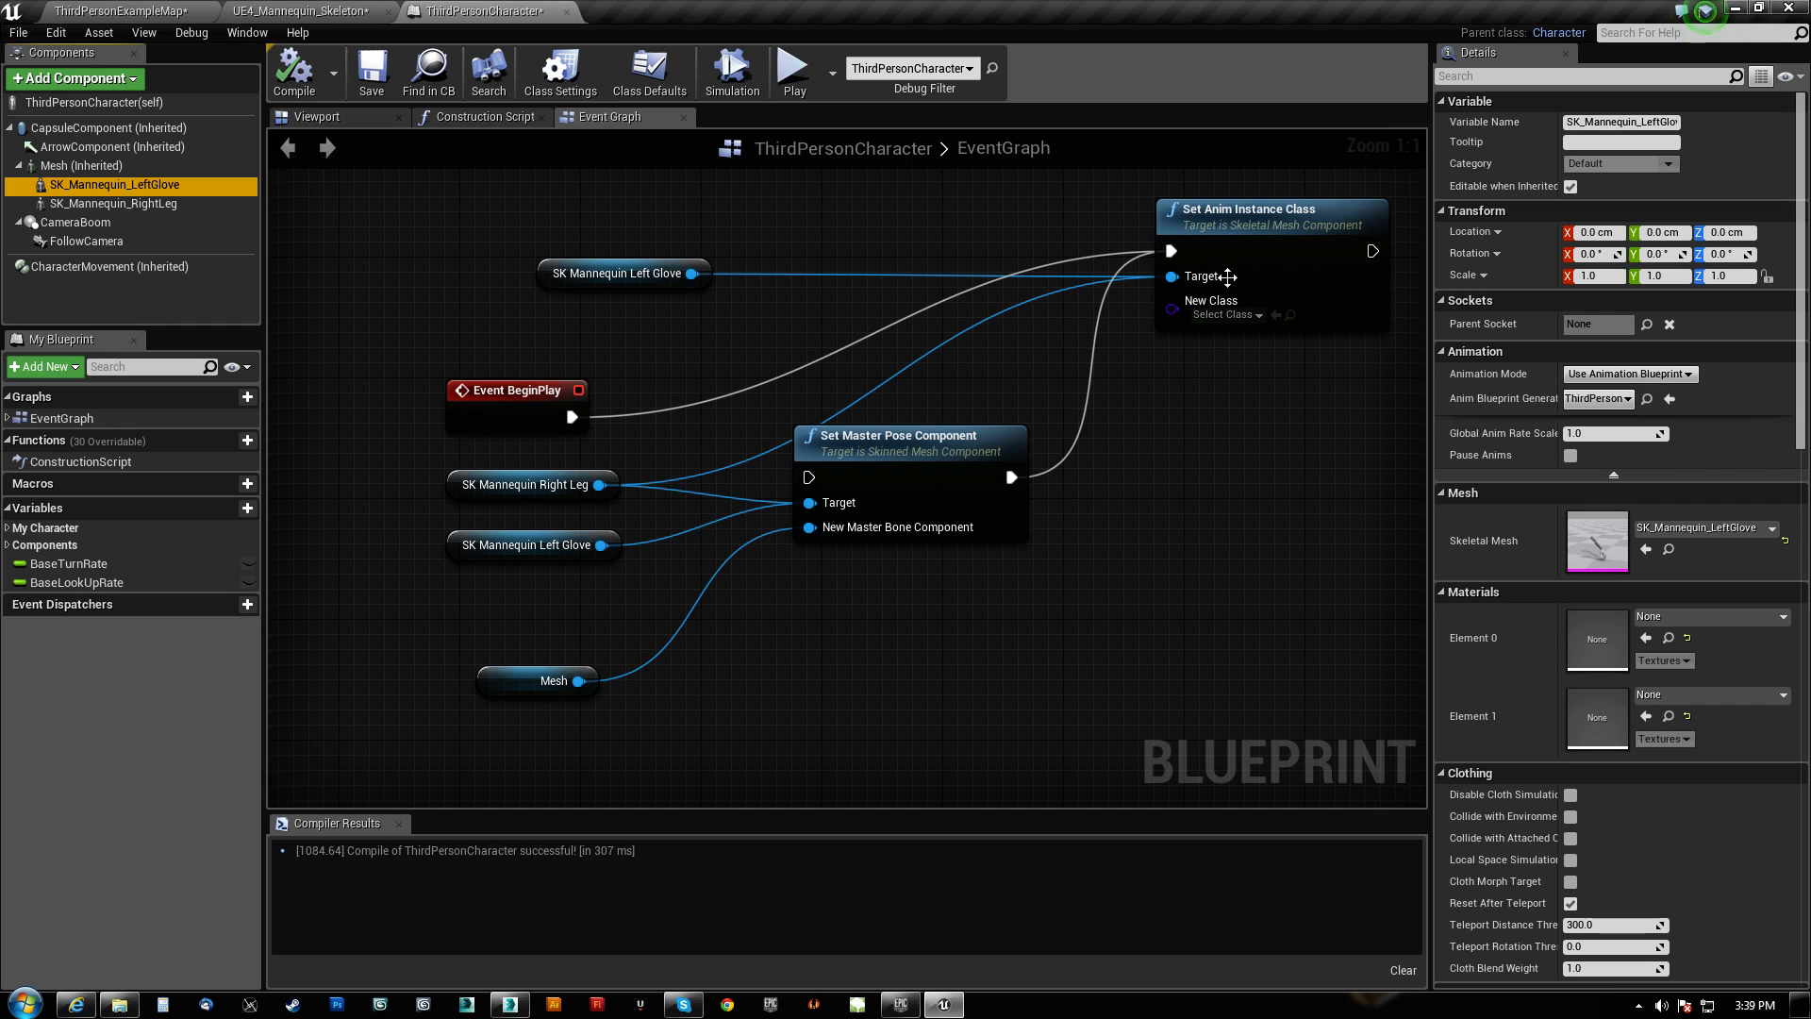
Assign an animation blueprint class to SK_Mannequin_RightLeg in the character blueprint.
{"action": "left_click", "coordinate": [113, 11]}
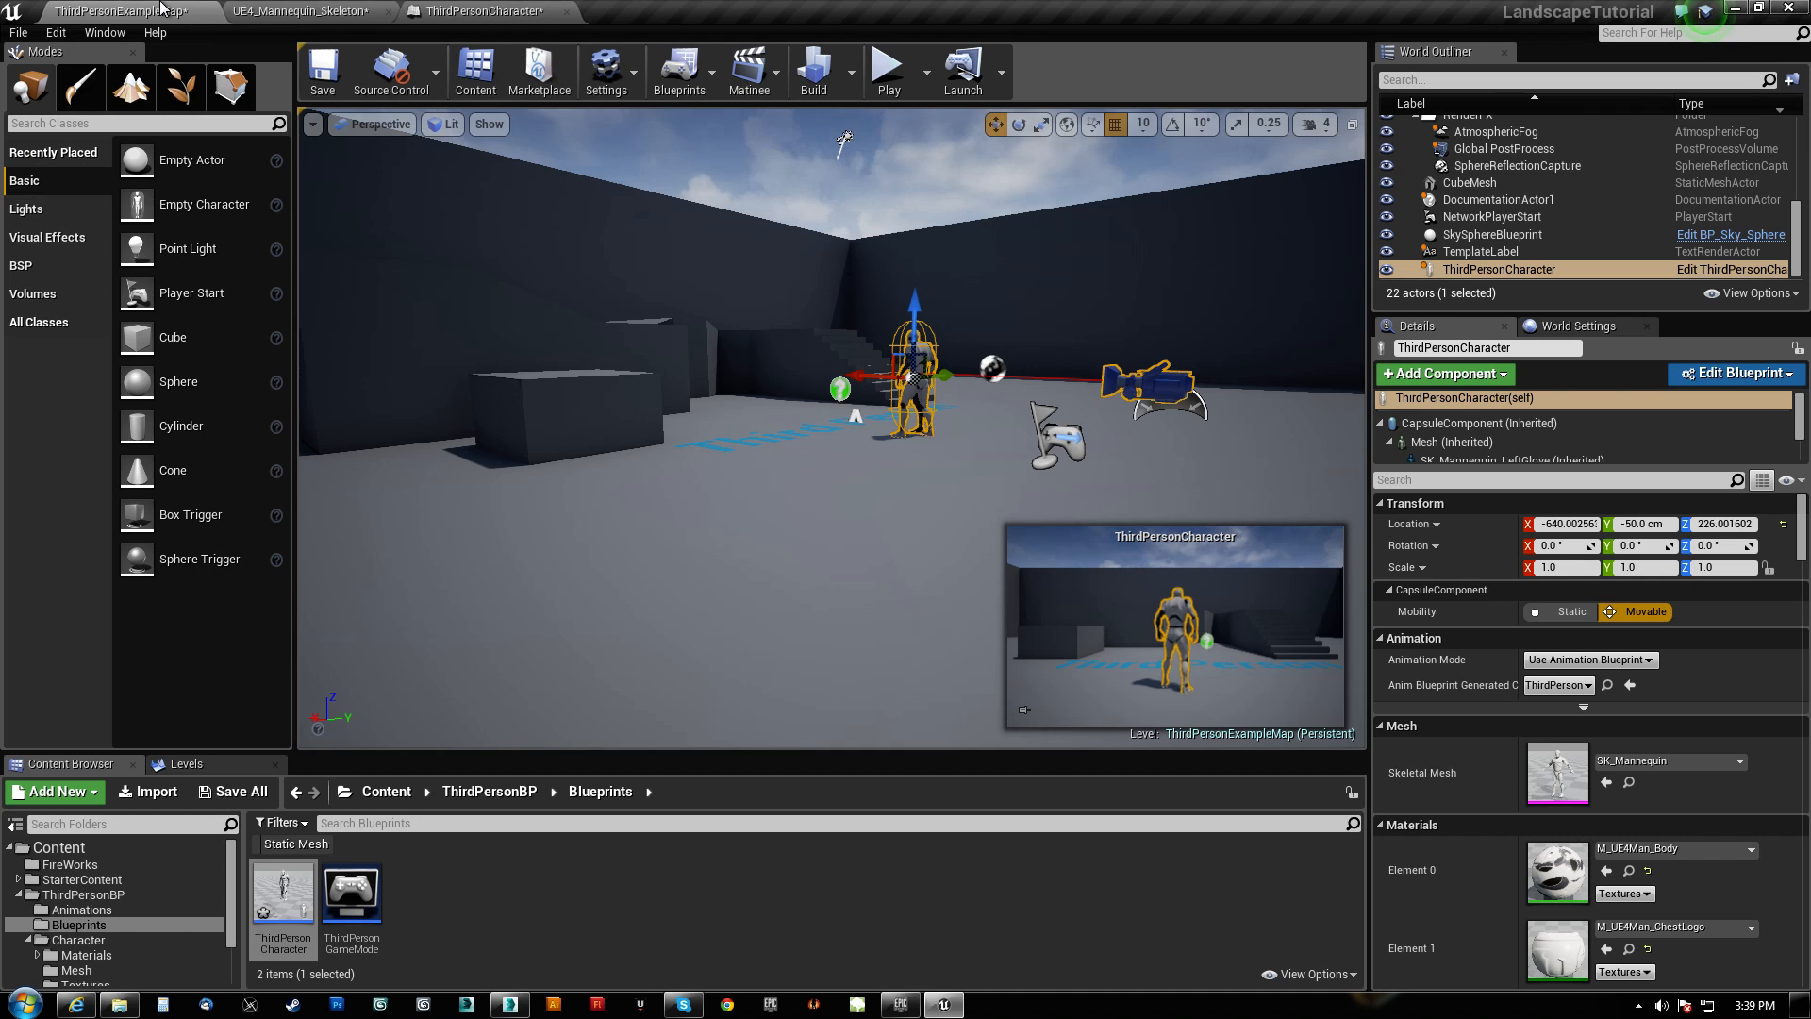
{"action": "left_click", "coordinate": [887, 72]}
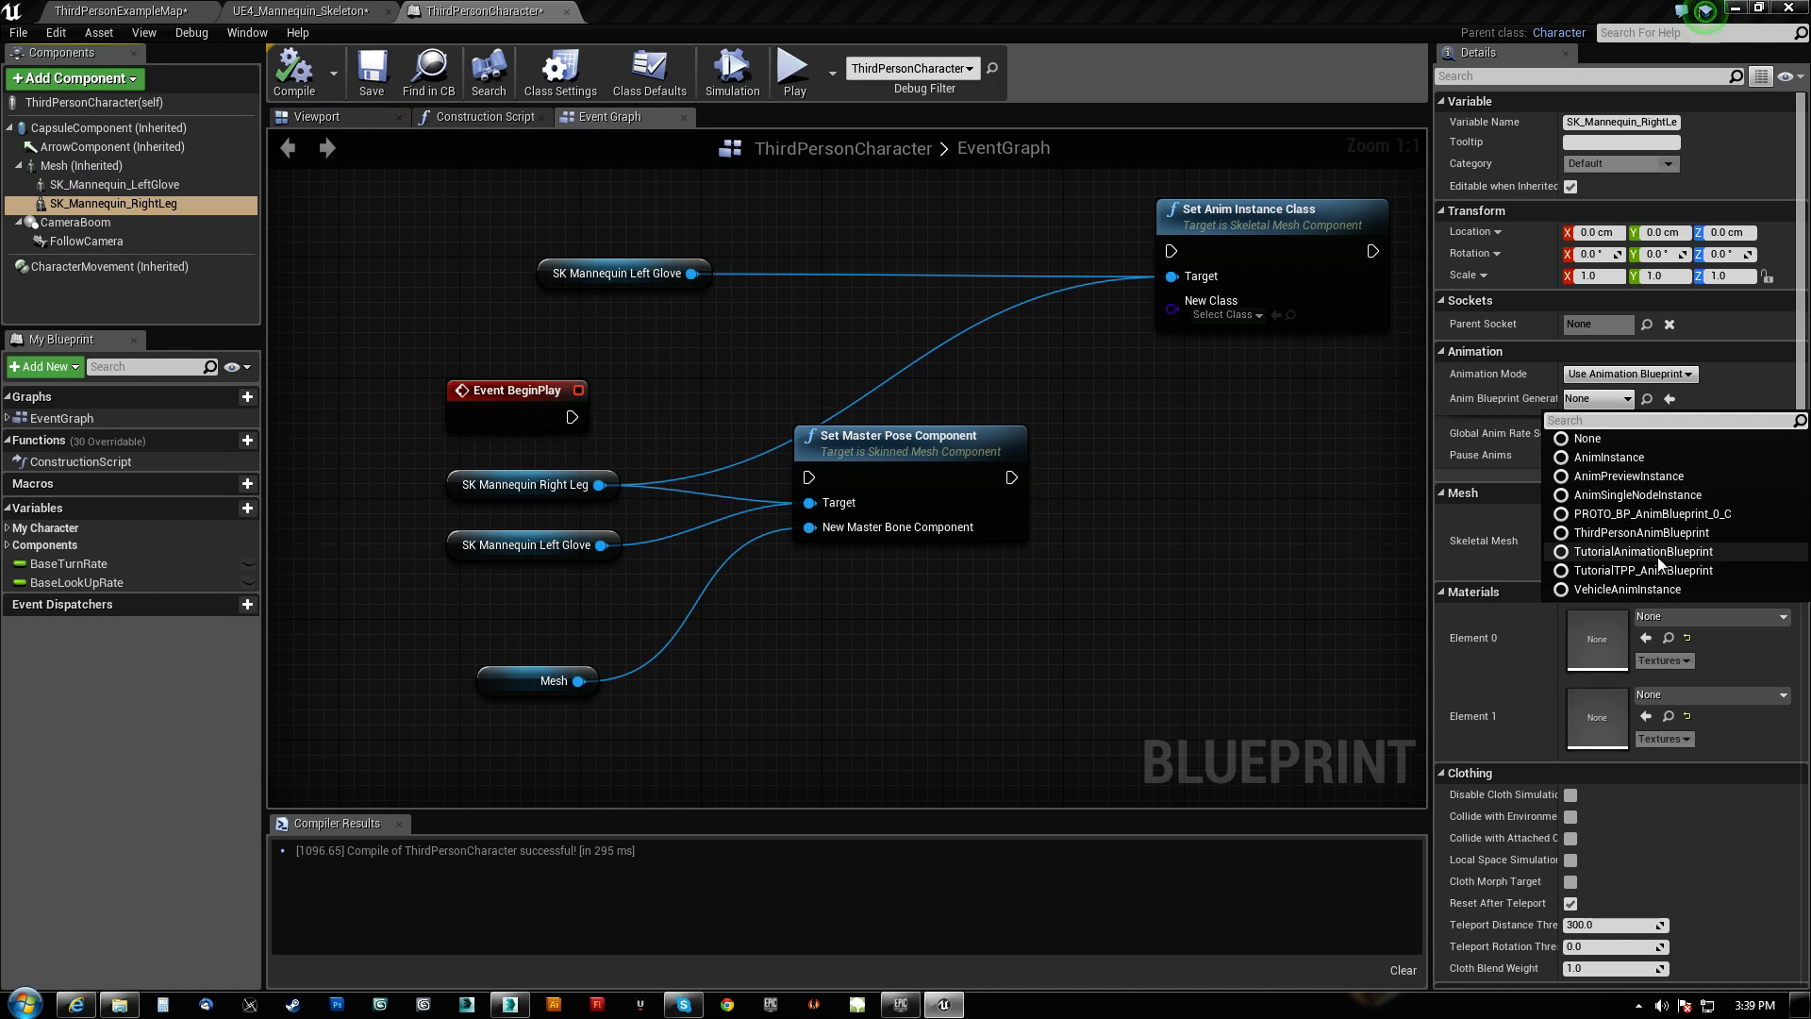
{"action": "left_click", "coordinate": [1640, 532]}
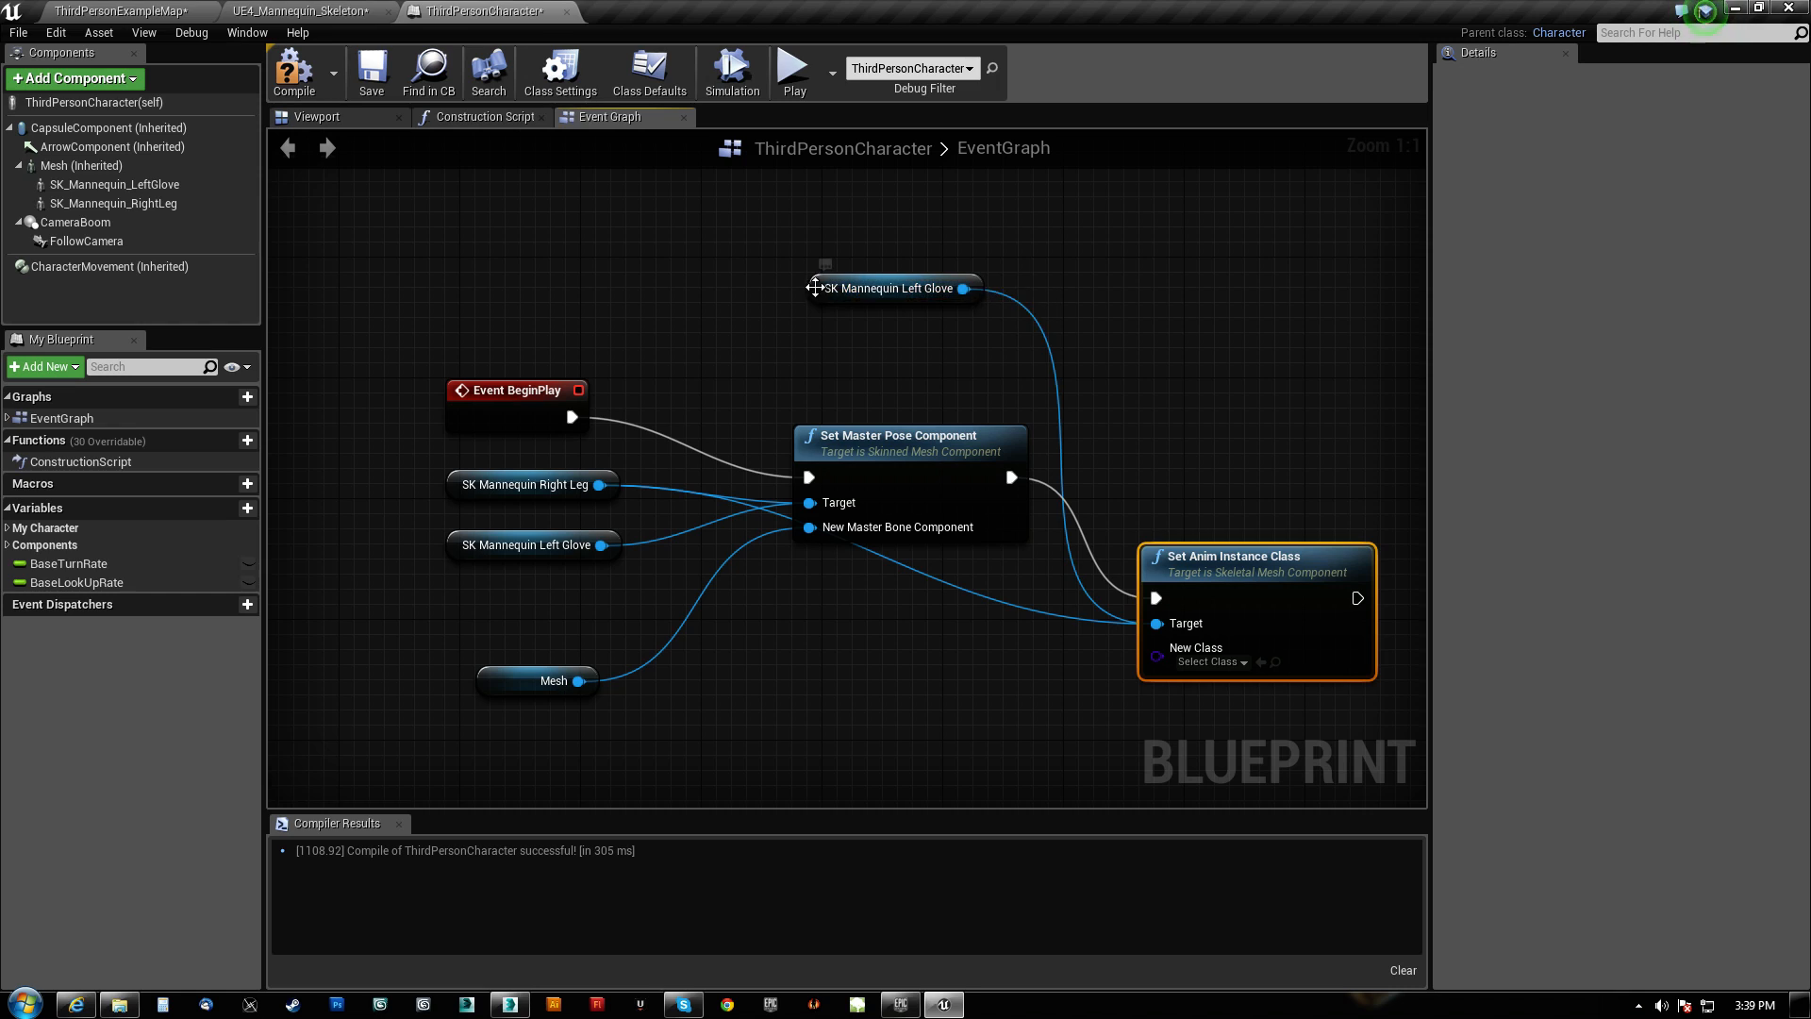
Return to the example map and start a play test to check the armored mannequins animate.
{"action": "left_click", "coordinate": [527, 484]}
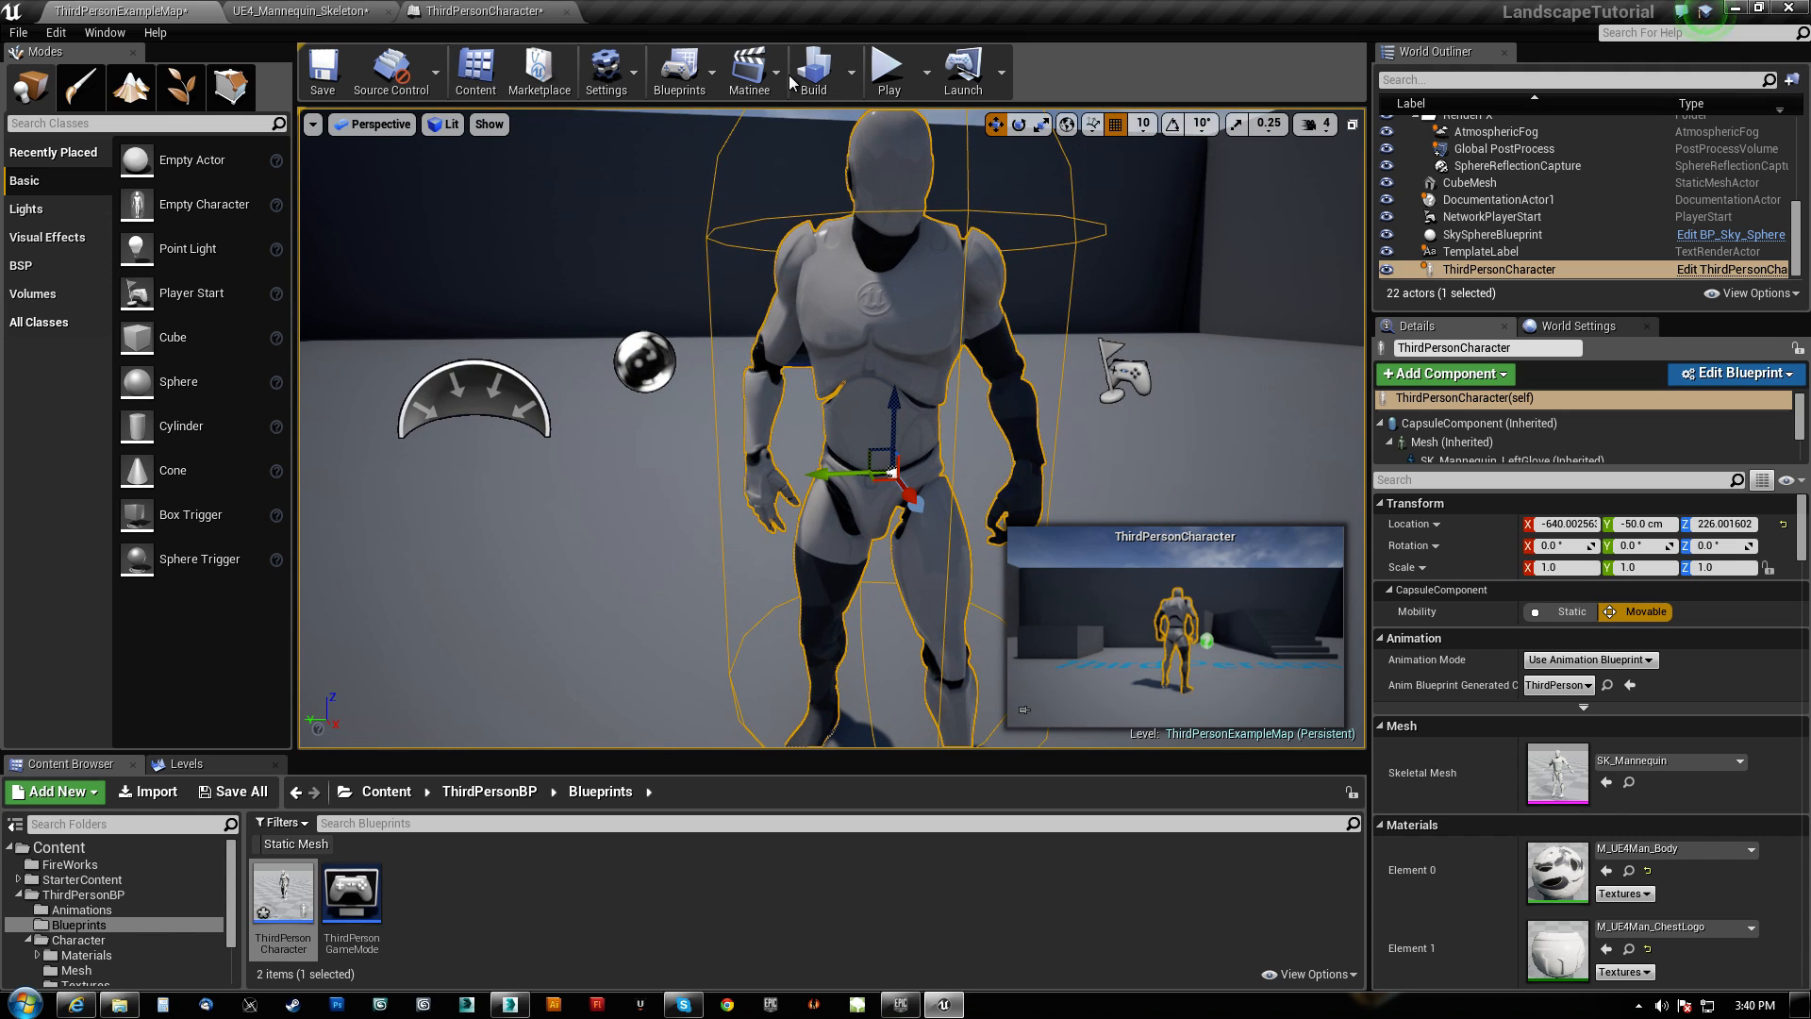
{"action": "left_click", "coordinate": [887, 72]}
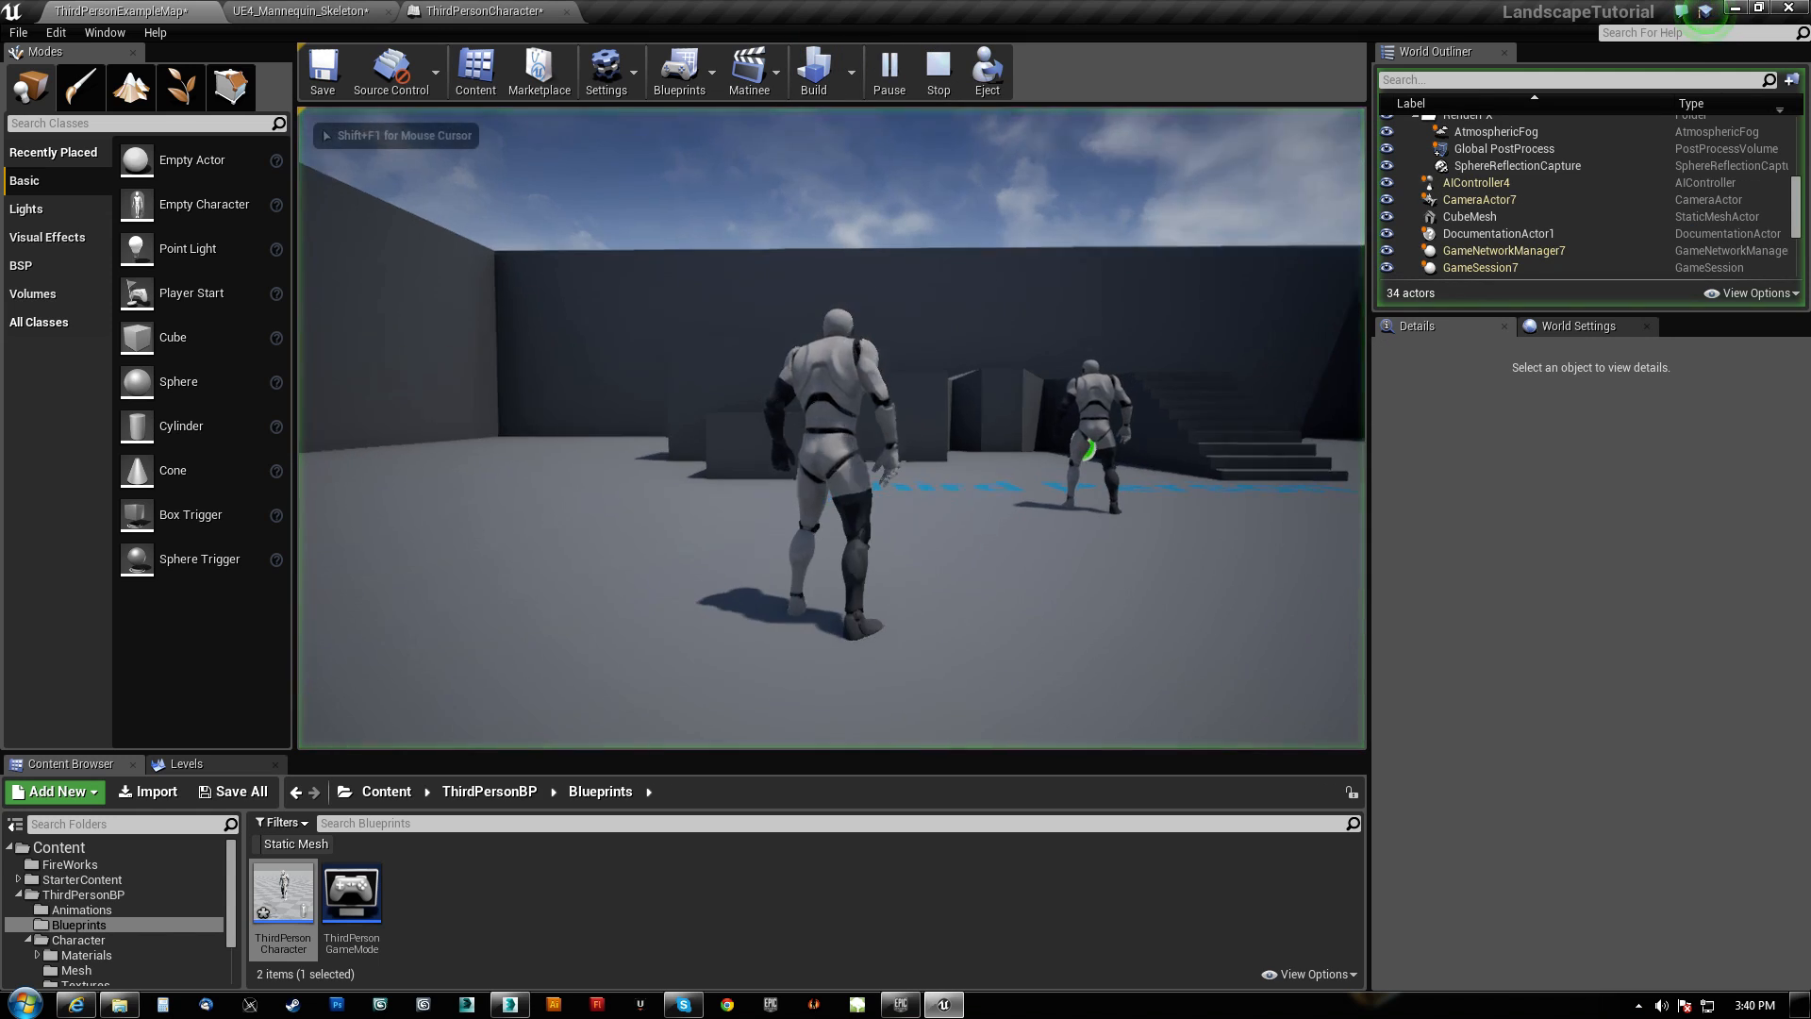